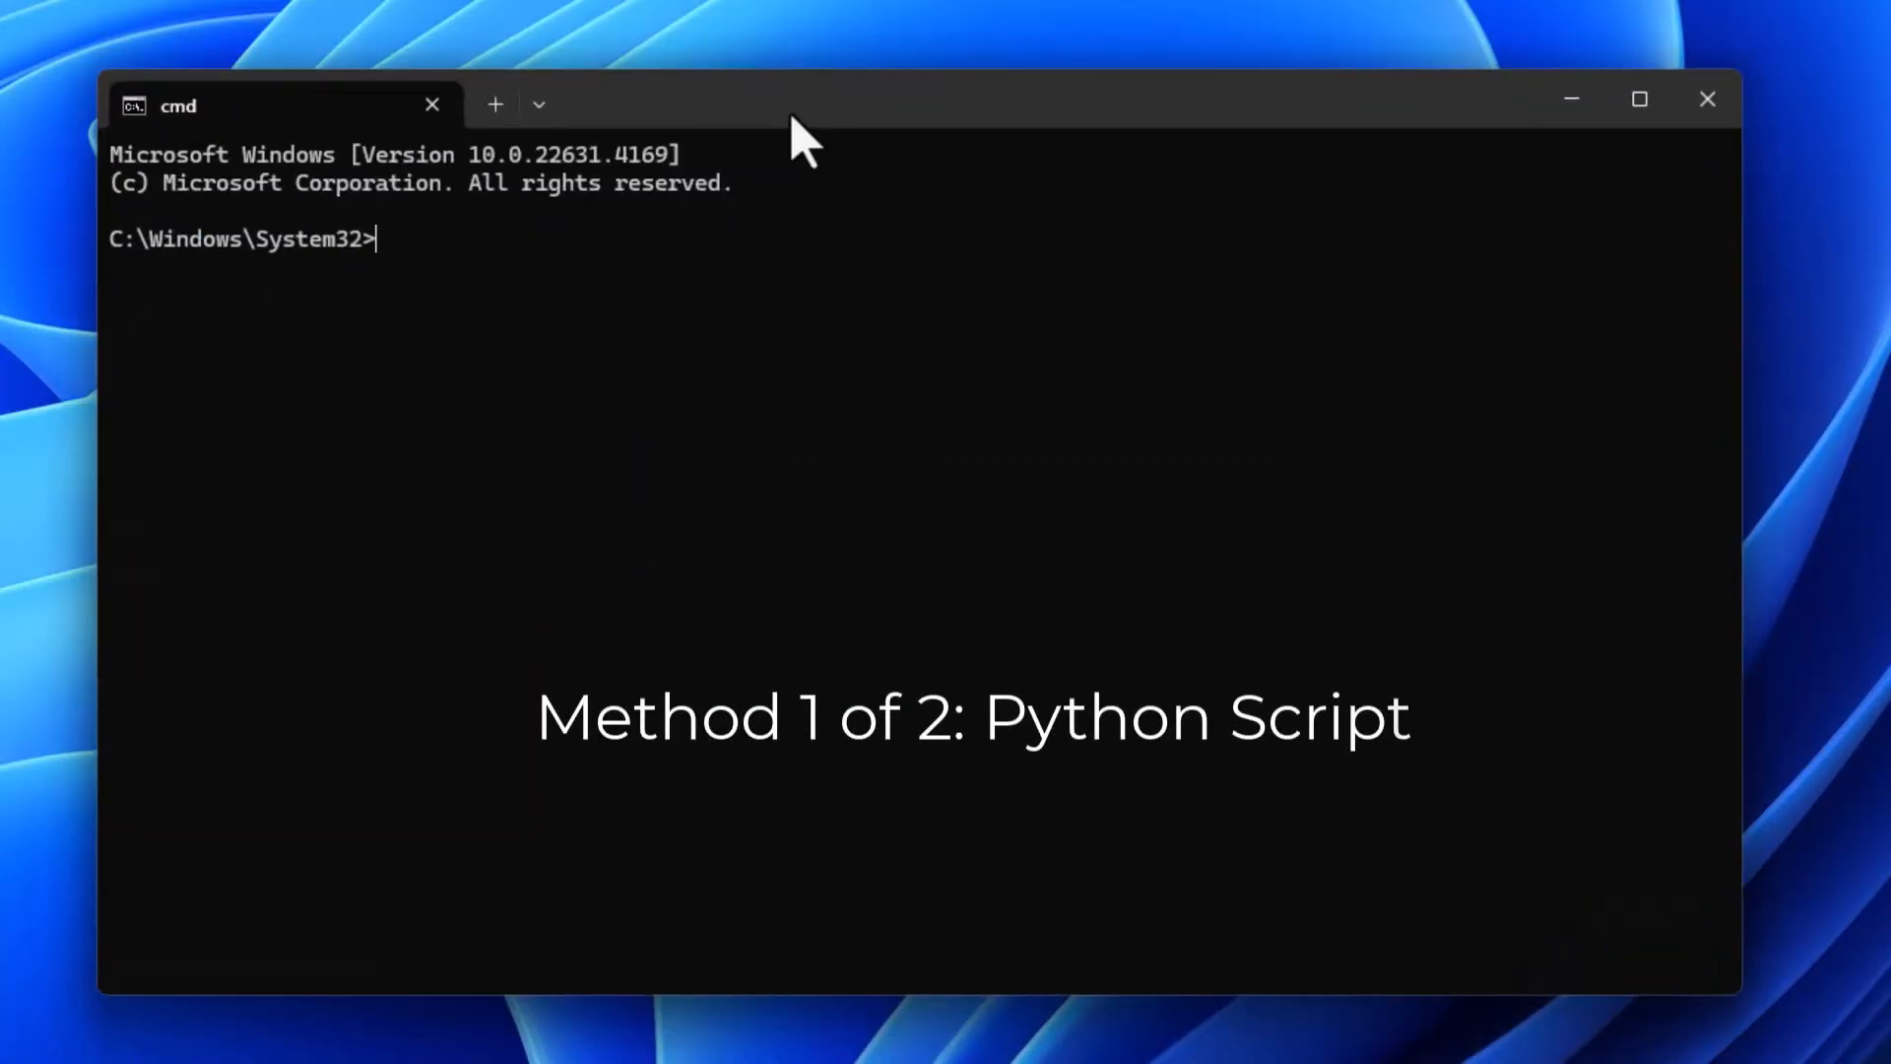
Run pip install pyngrok until pyngrok 7.2.0 reports successfully installed
type("p")
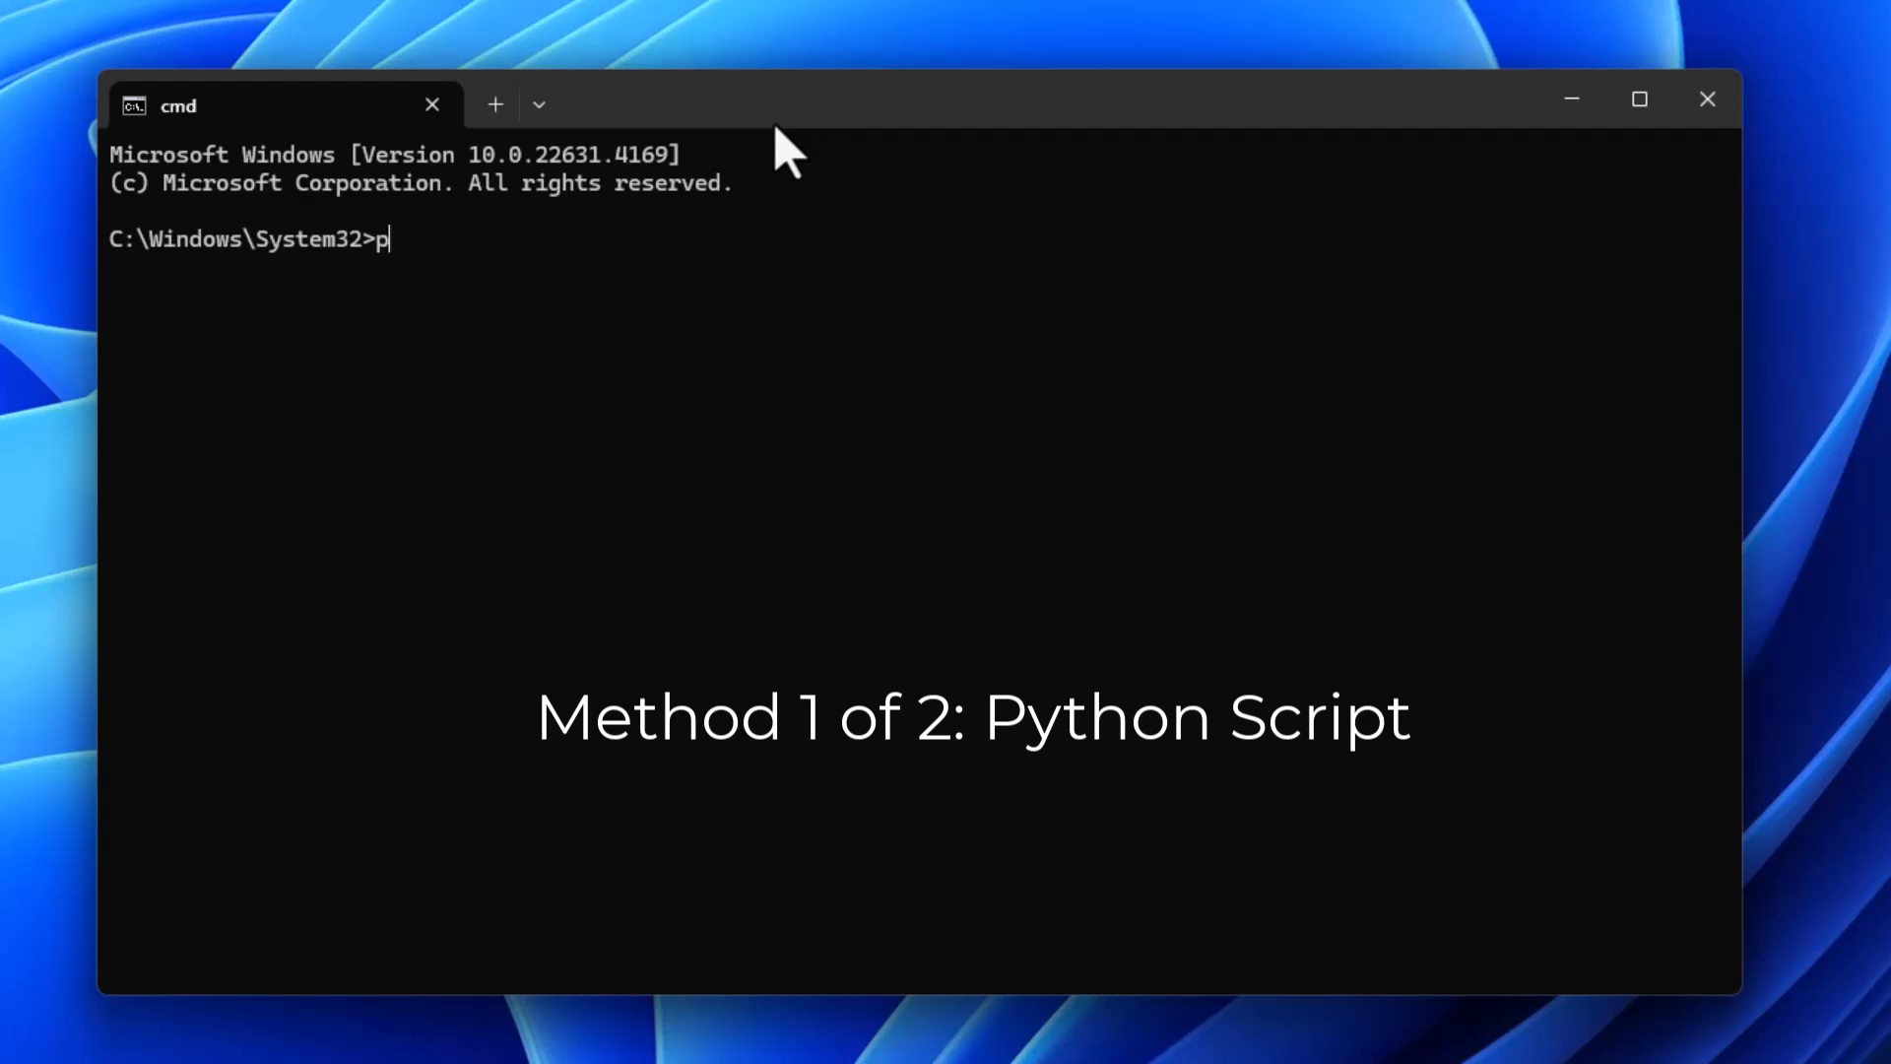
type("ip instal")
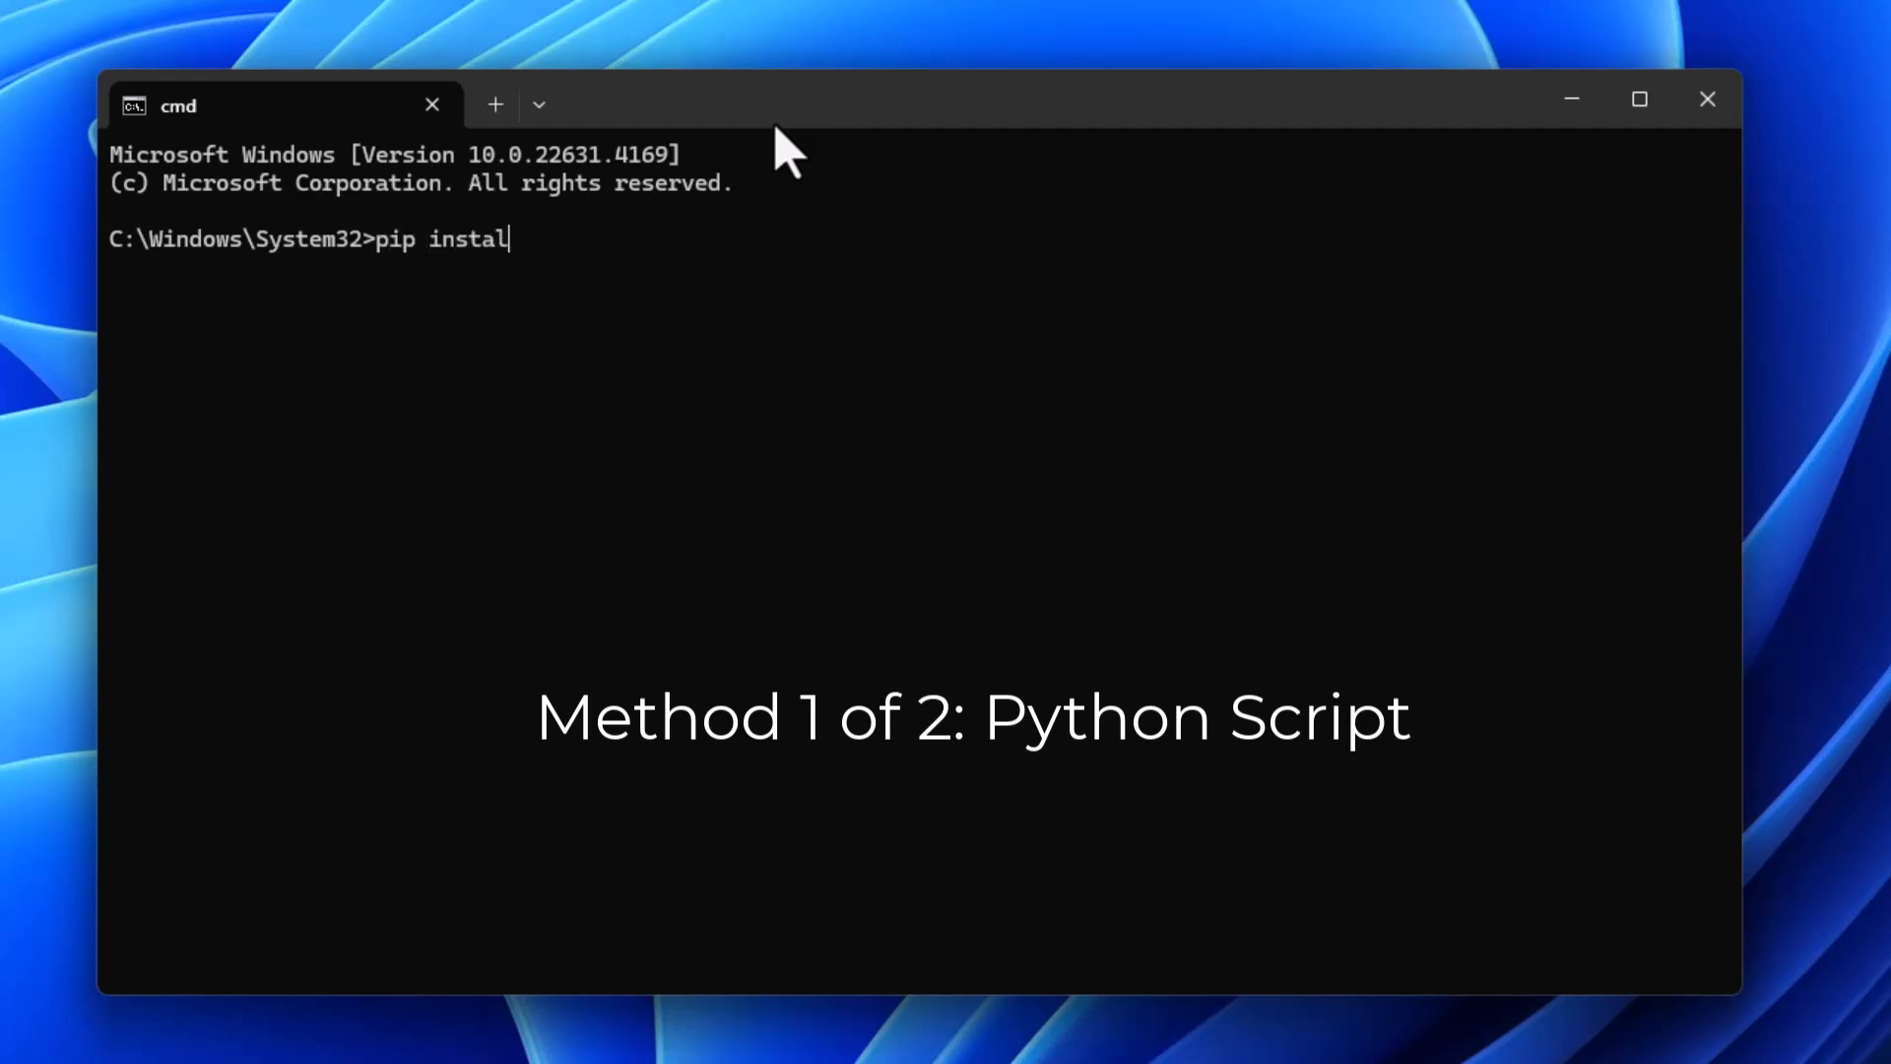
type("pyngrok")
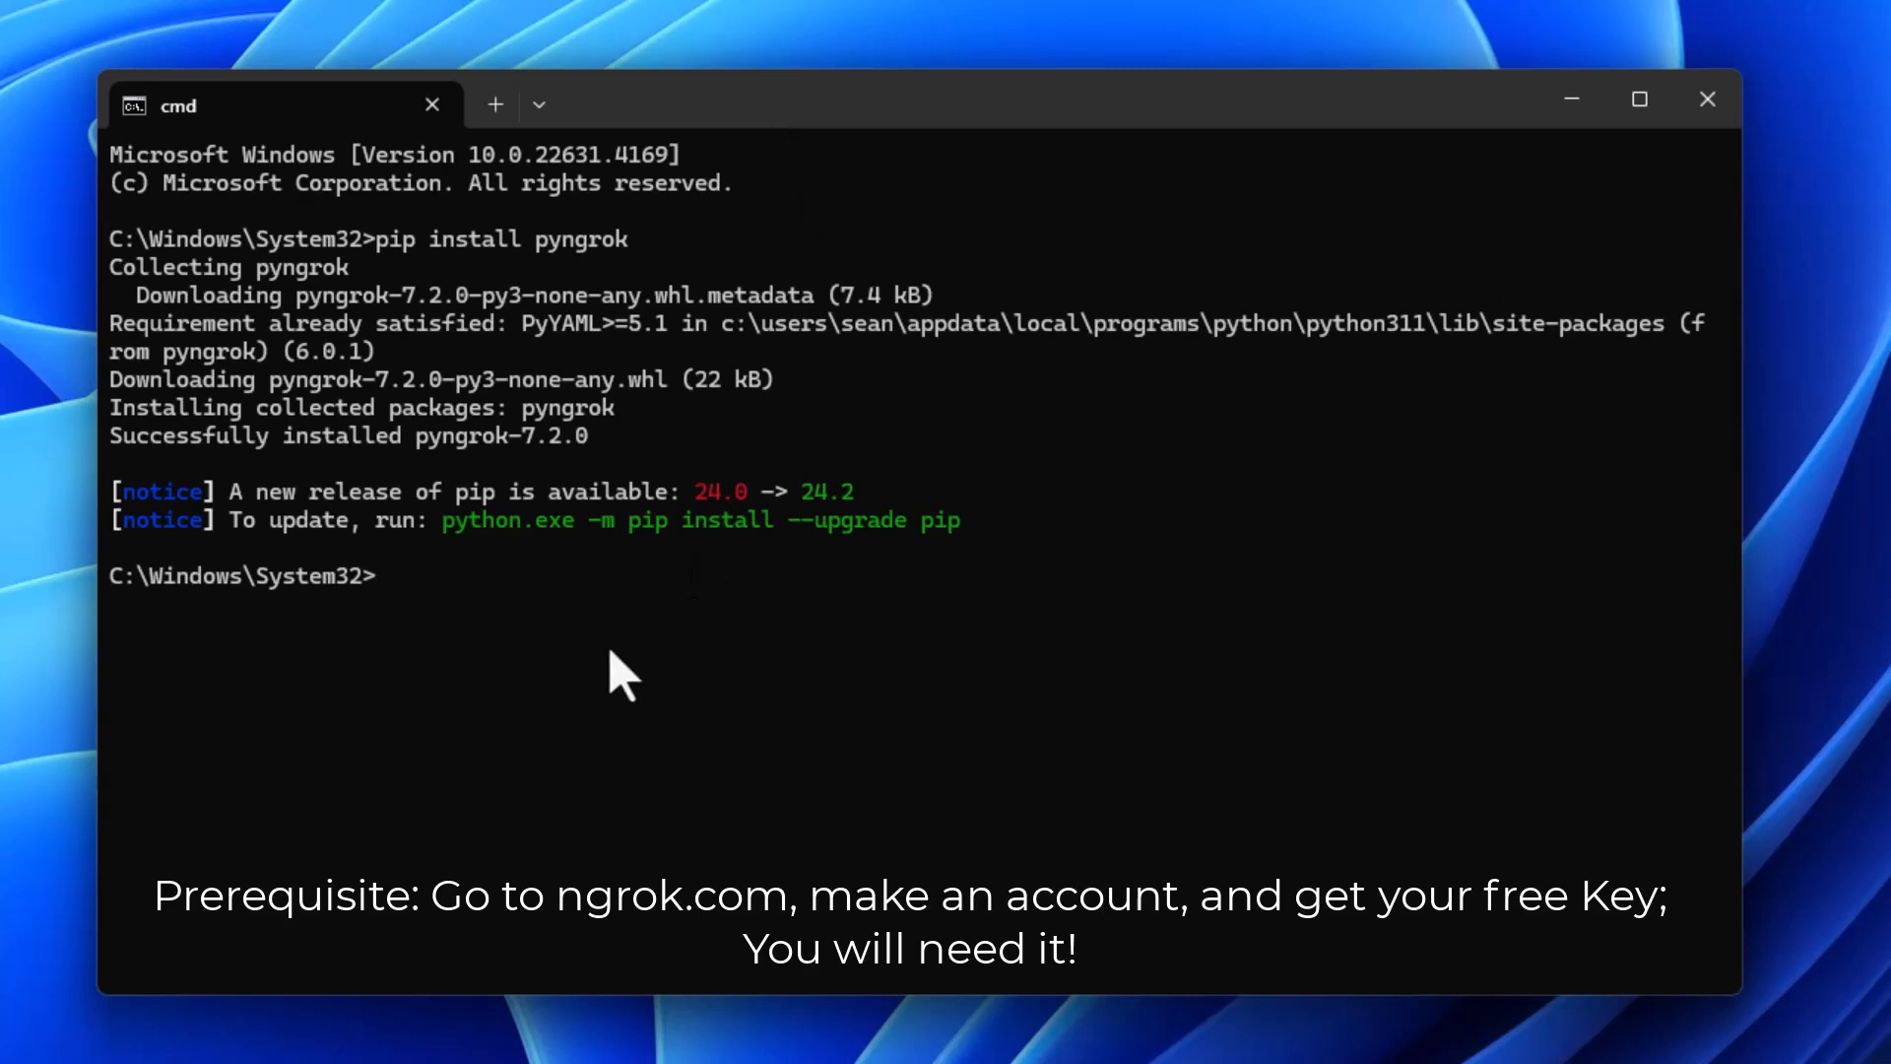
mouse_move(363, 386)
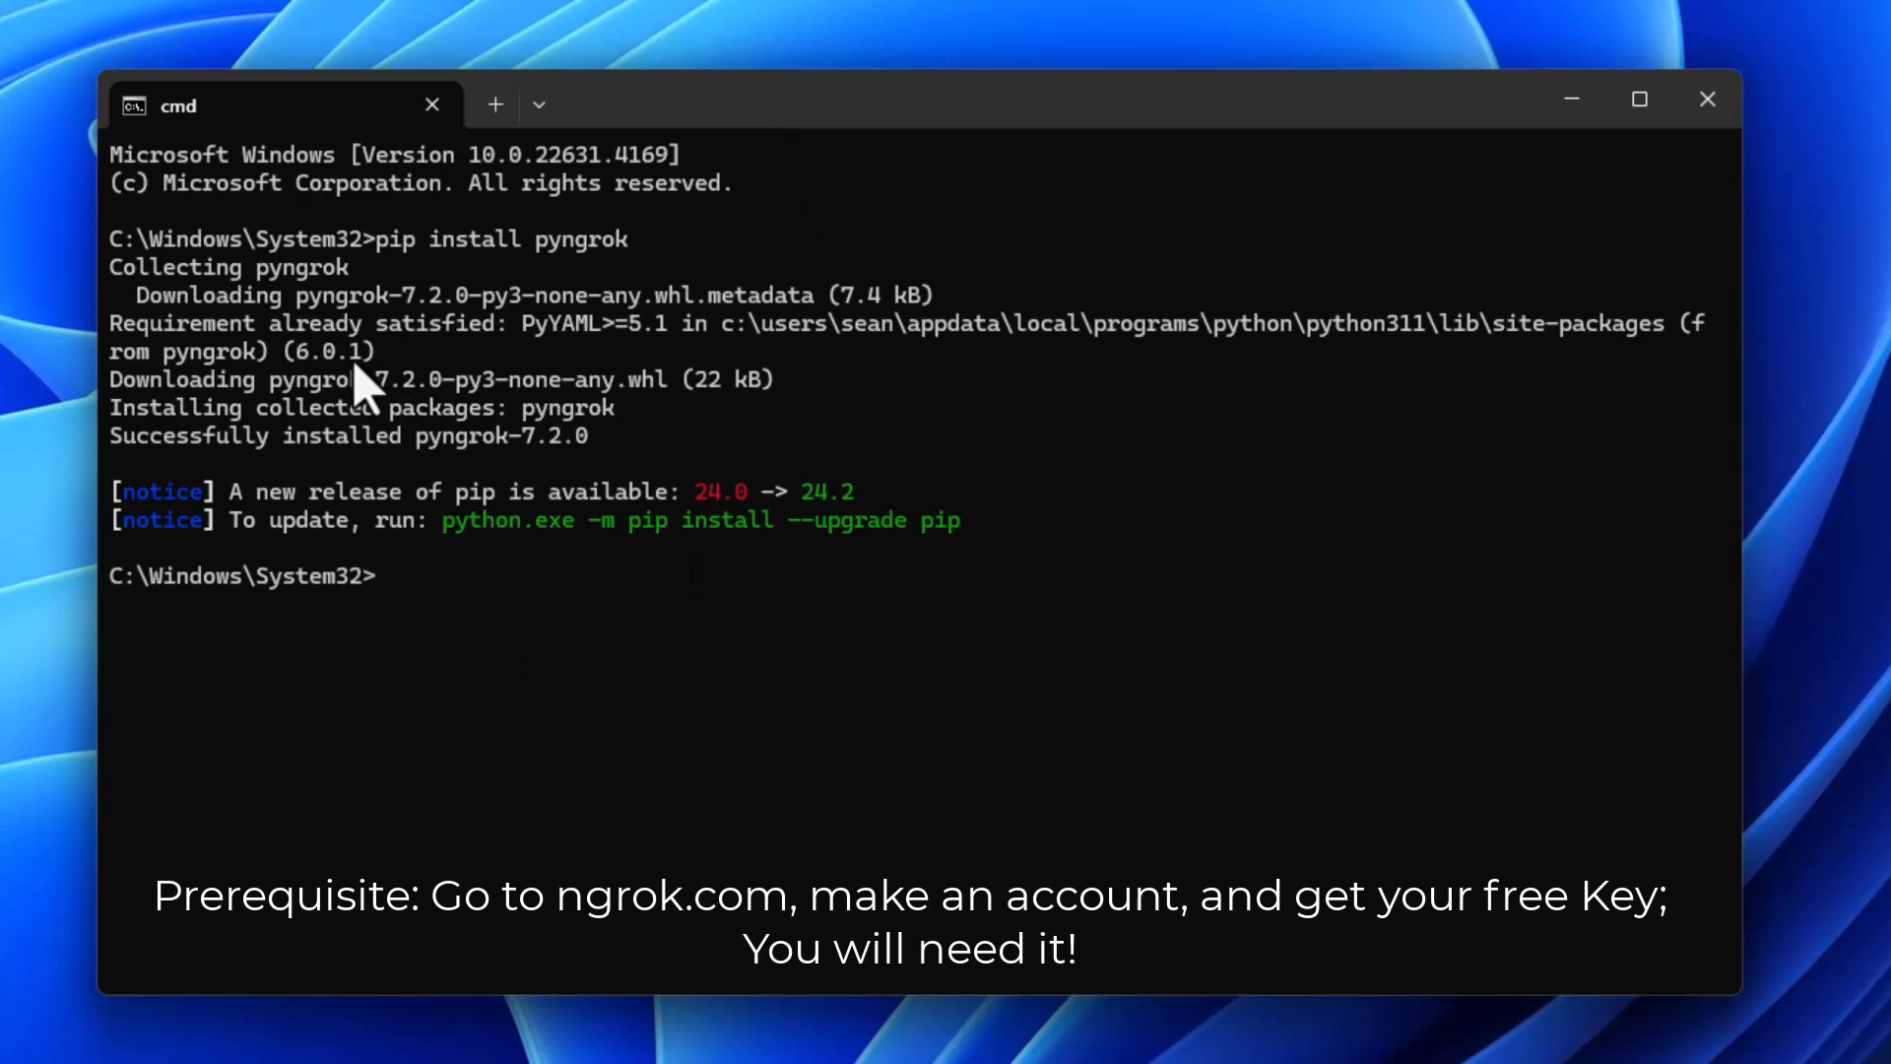
mouse_move(427, 615)
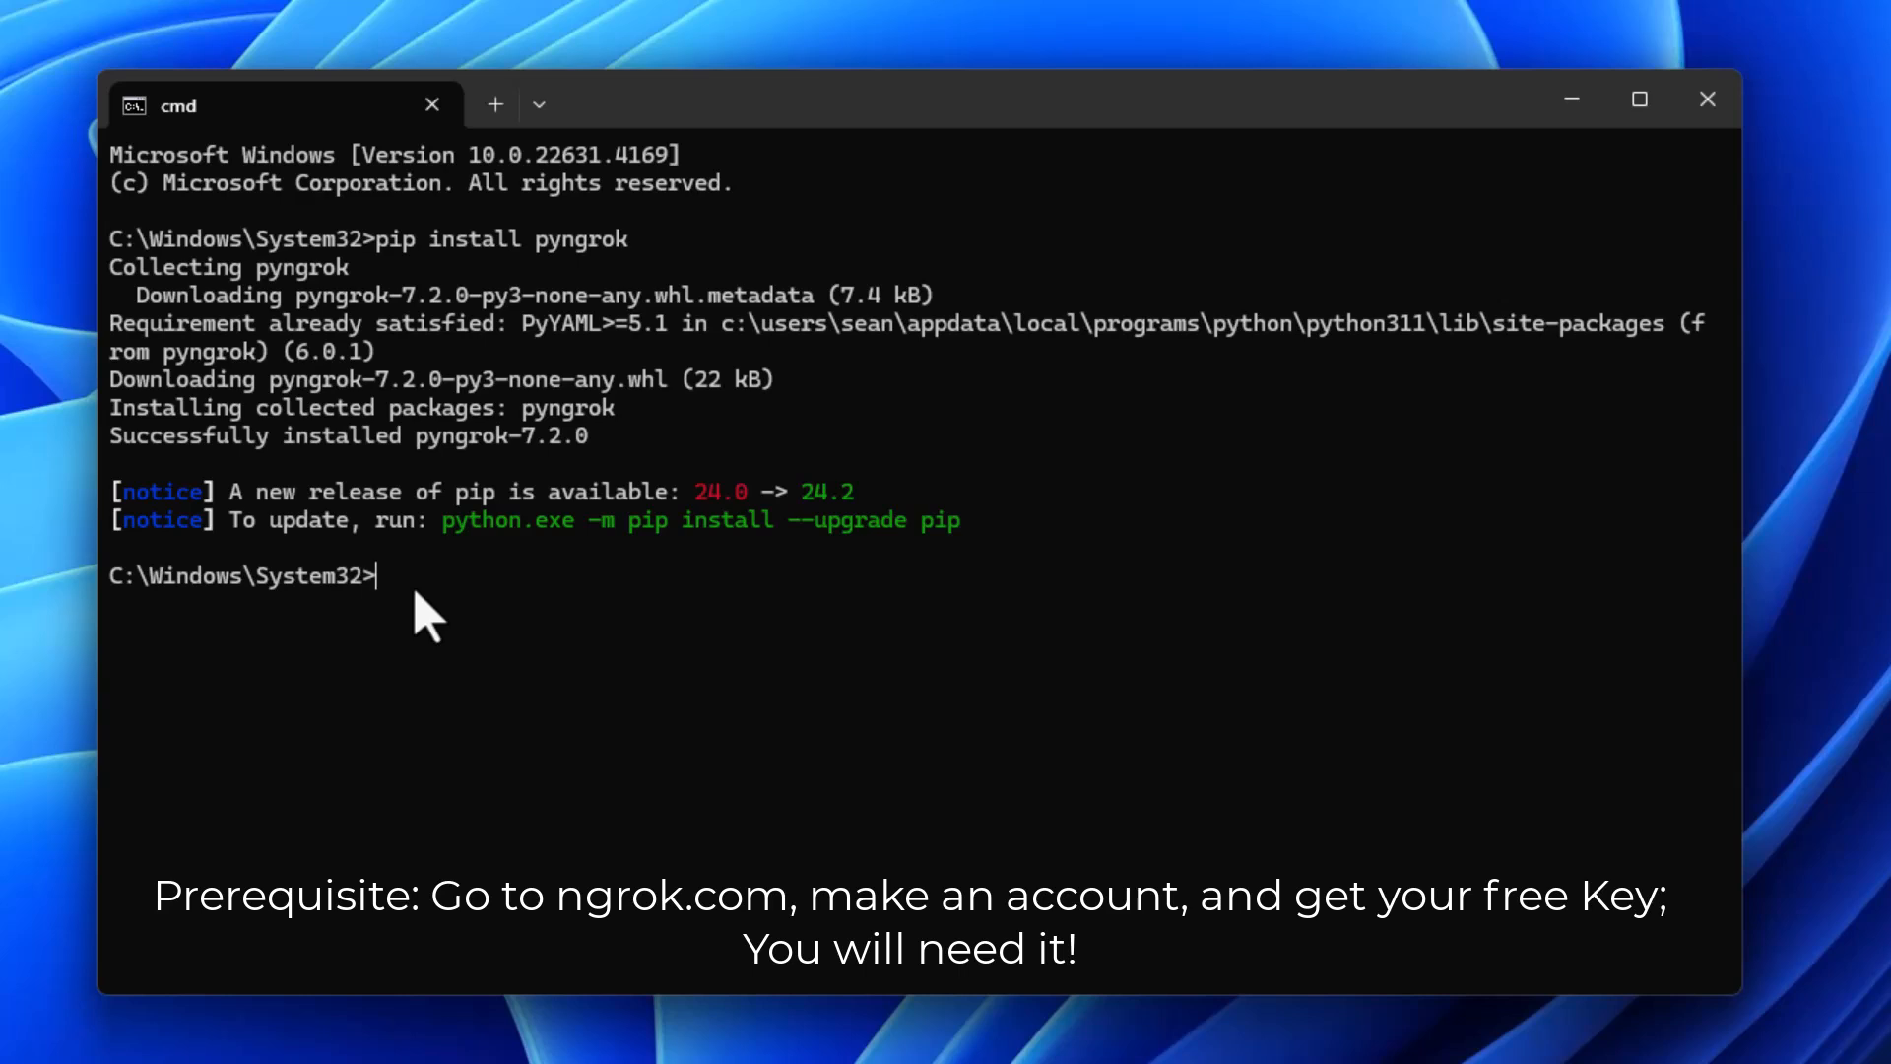
mouse_move(857, 11)
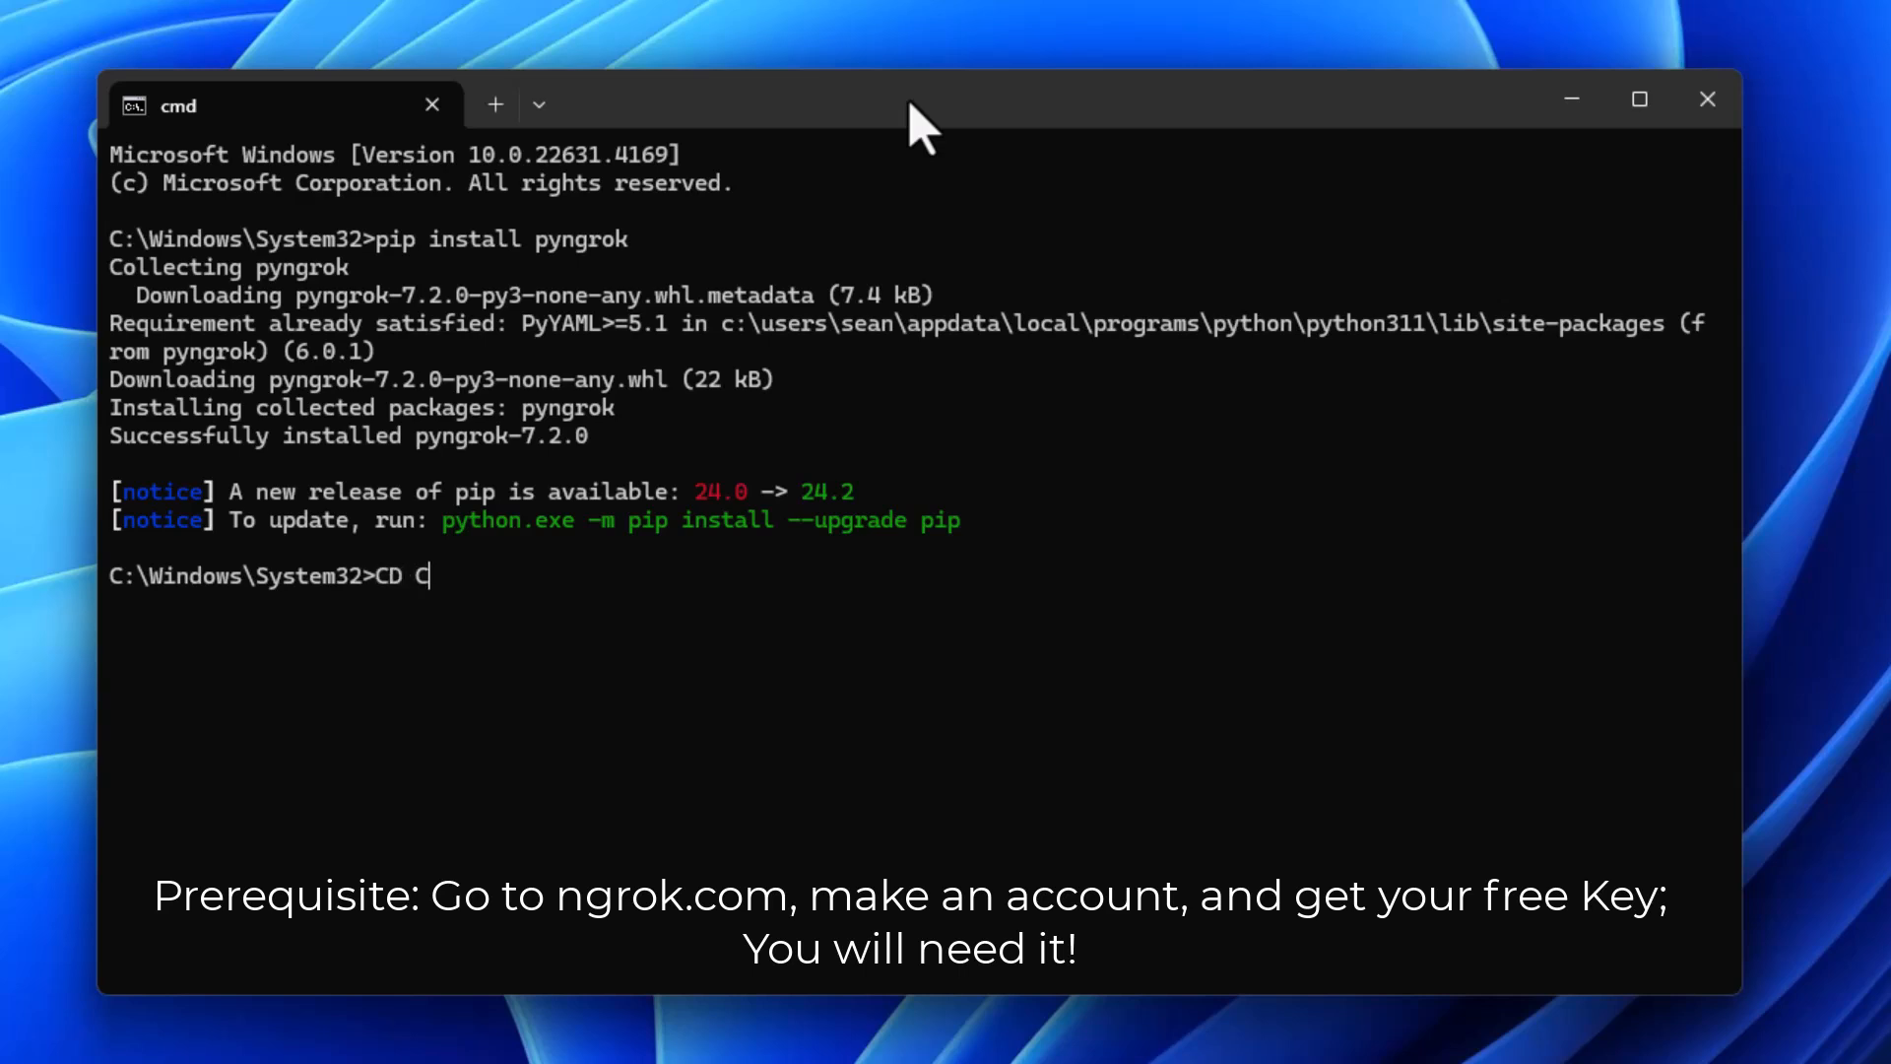
Change directory to C:\DEV\access_st_data_entry, correcting a mistyped folder name
type(":\\DEV")
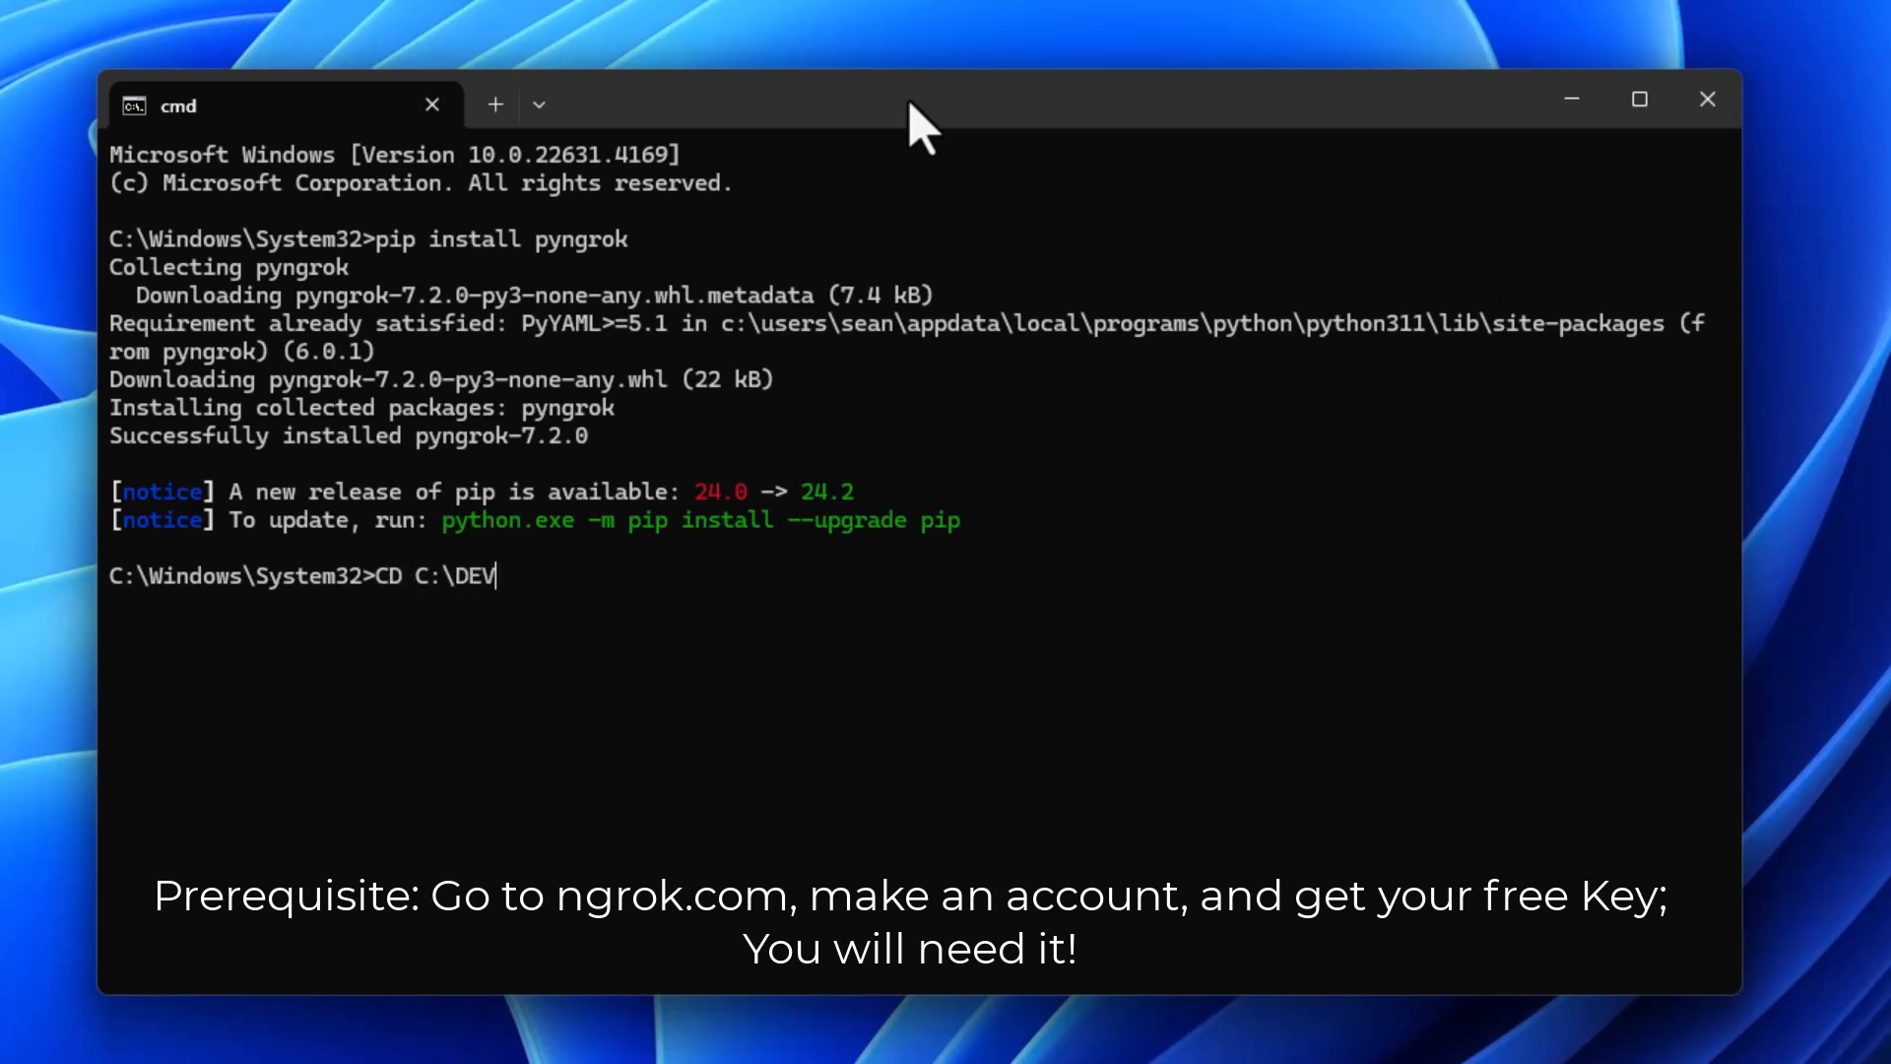
type("\\")
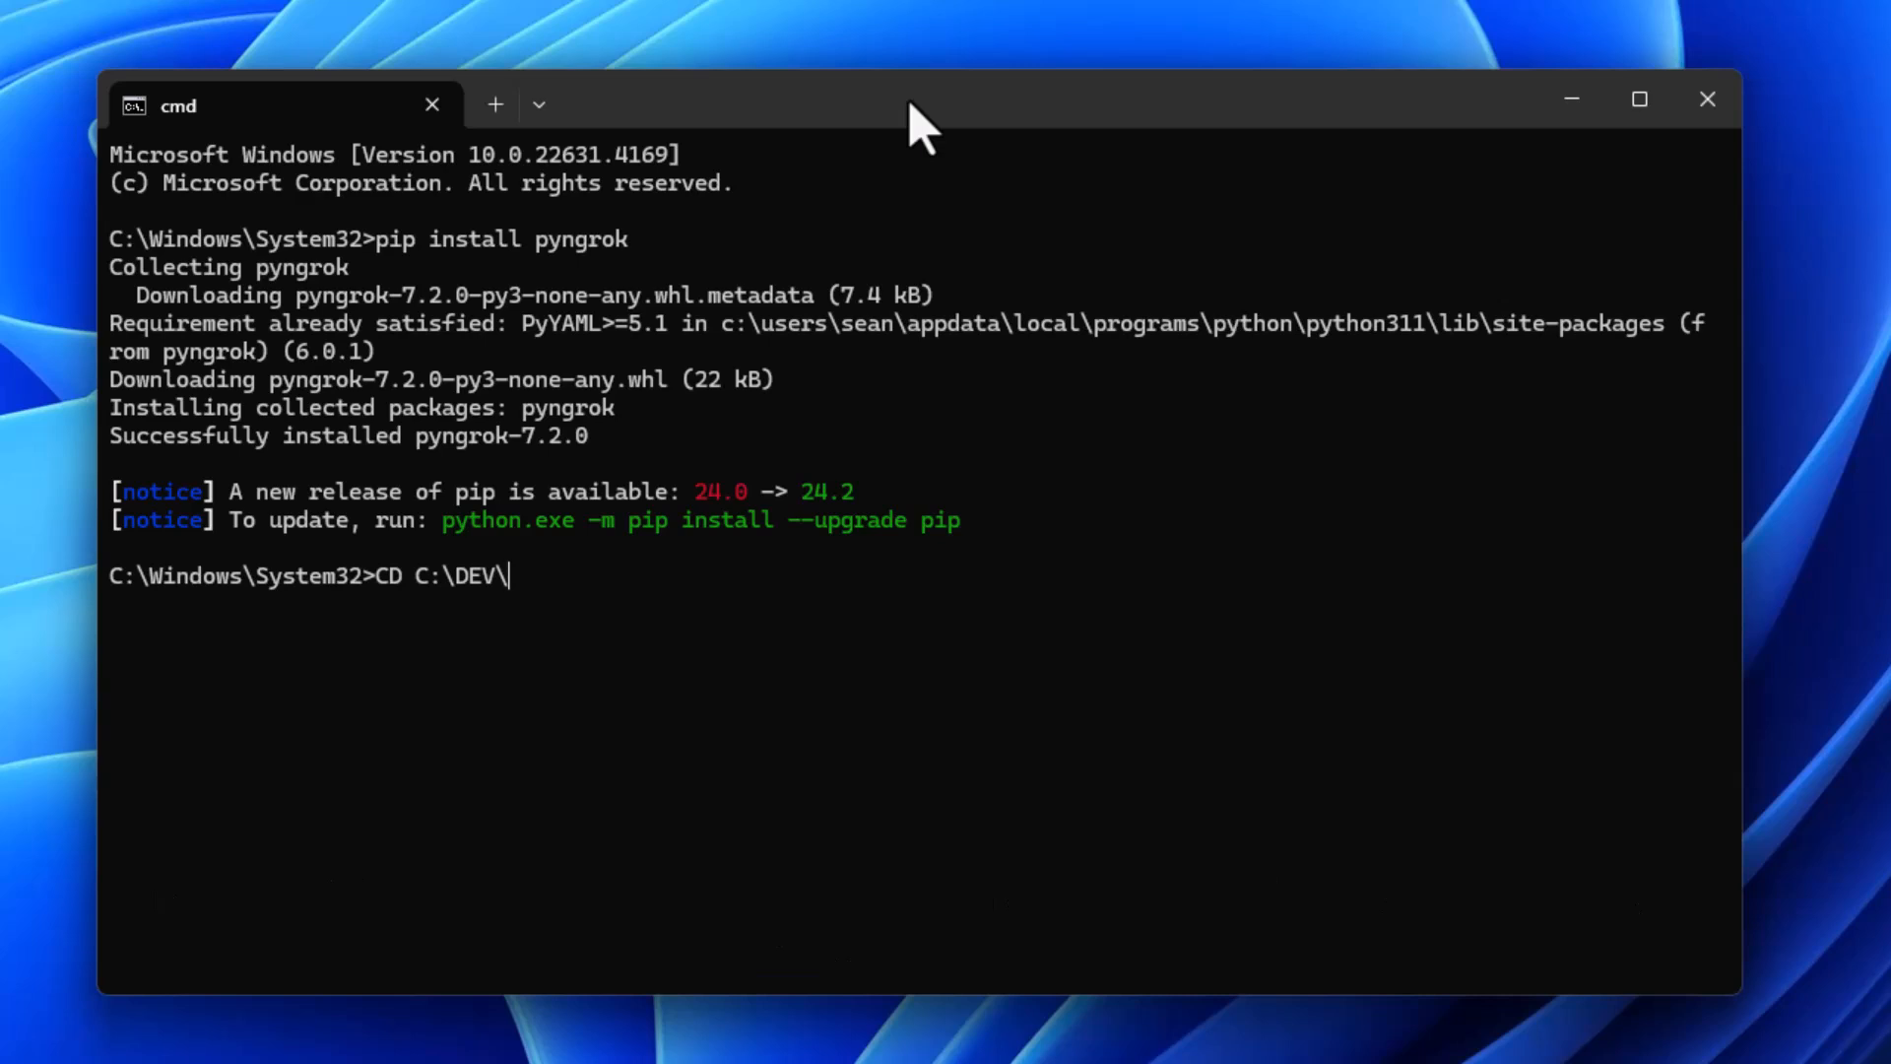
type("st_")
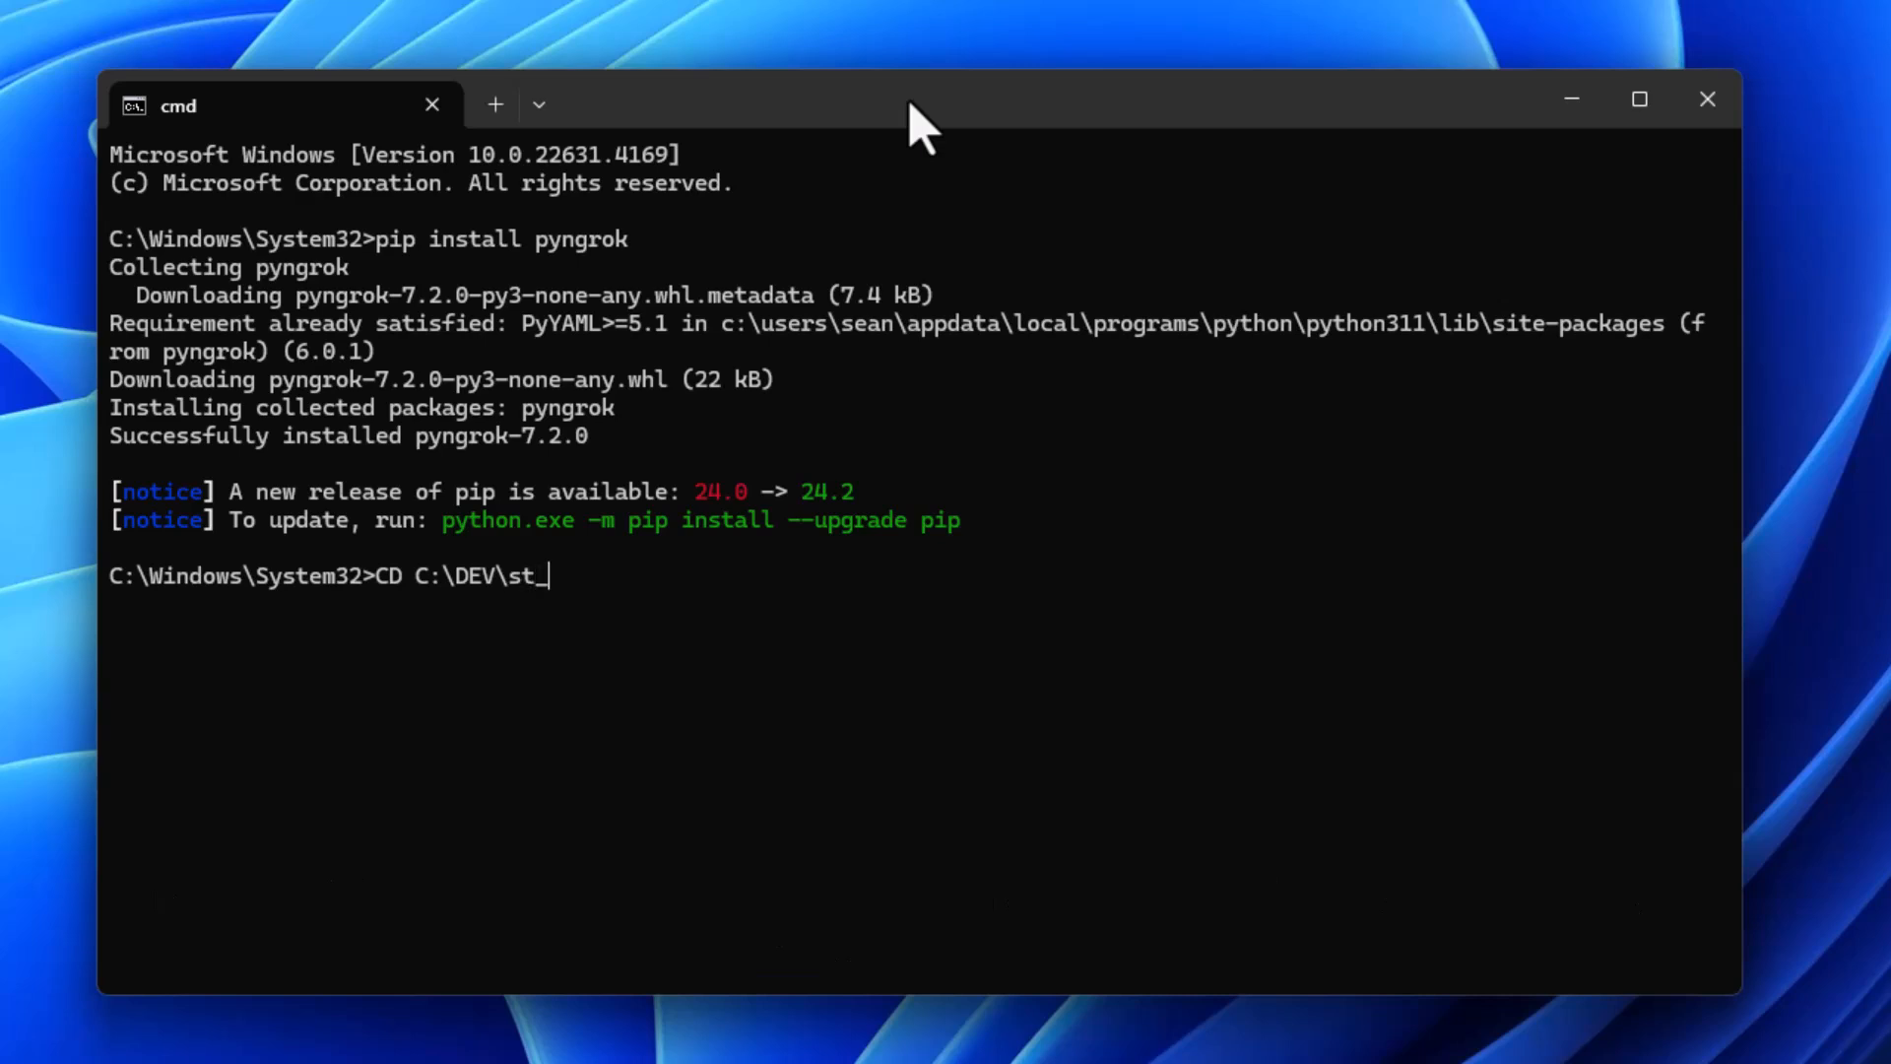
type("data")
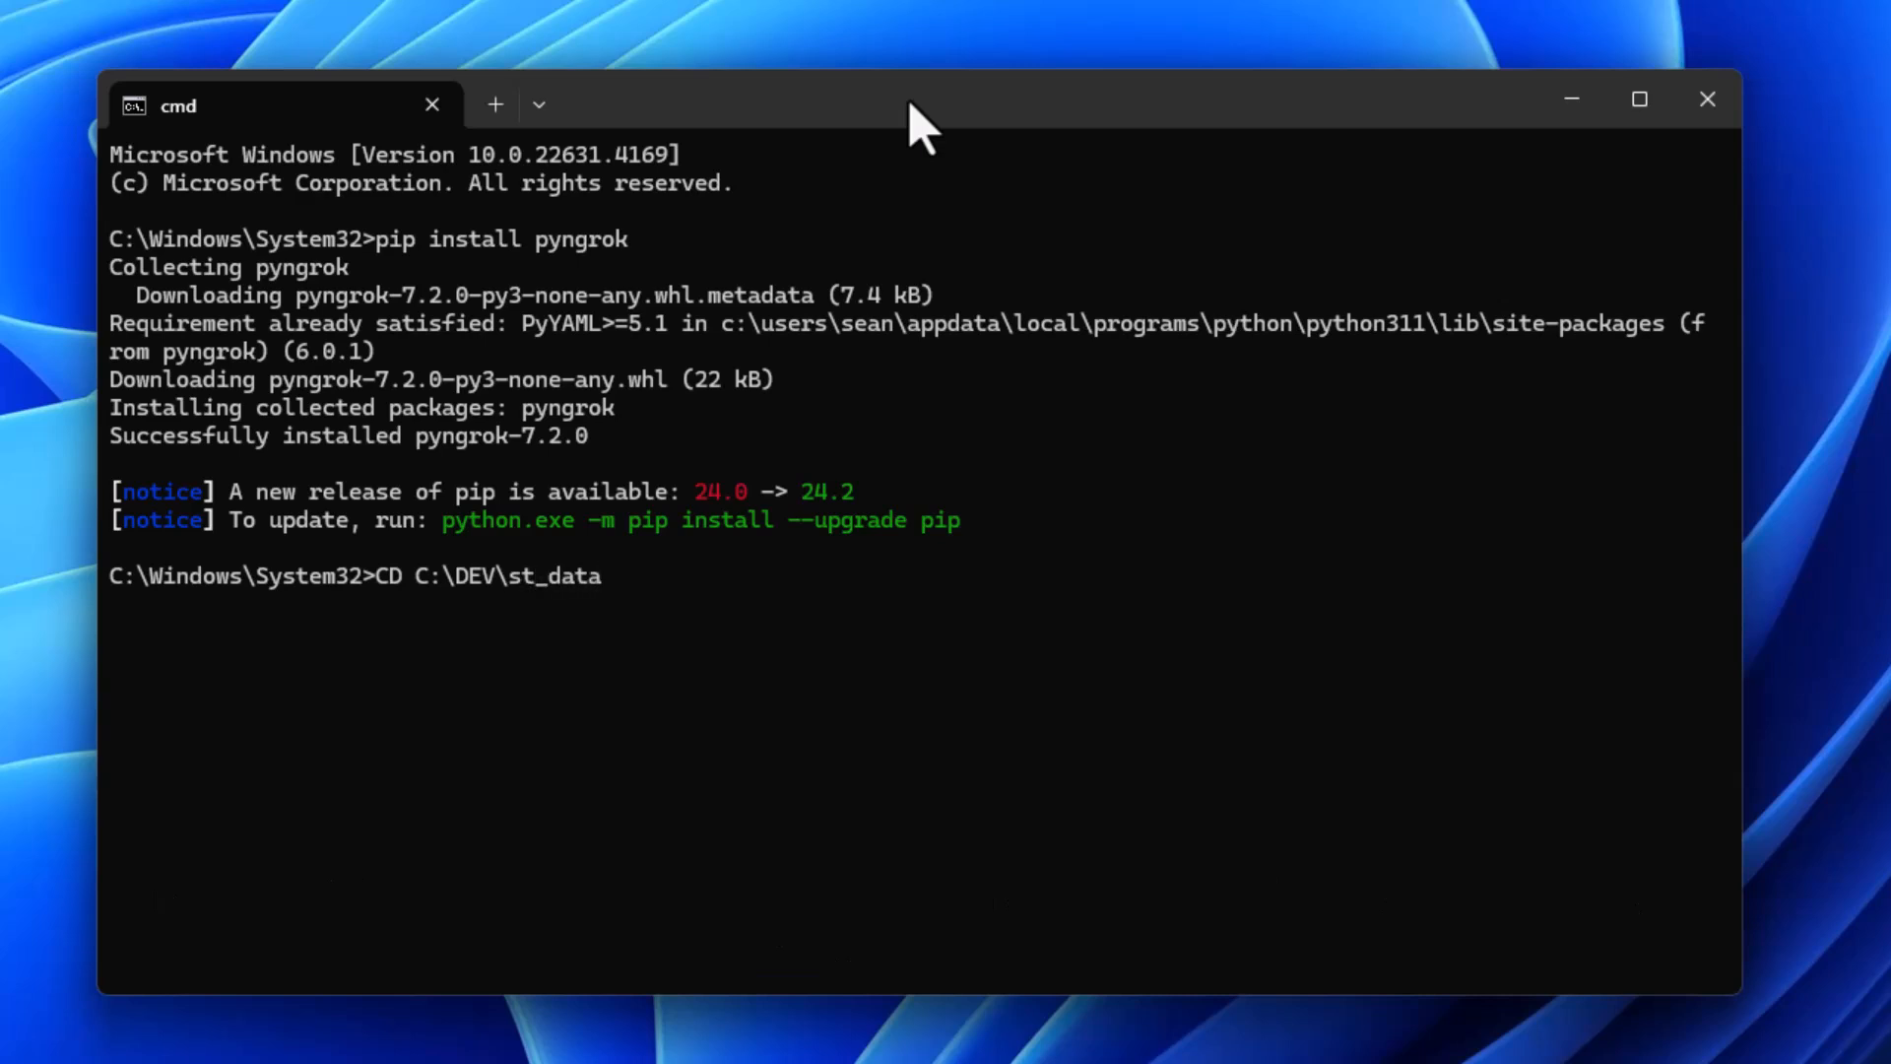
key("Backspace")
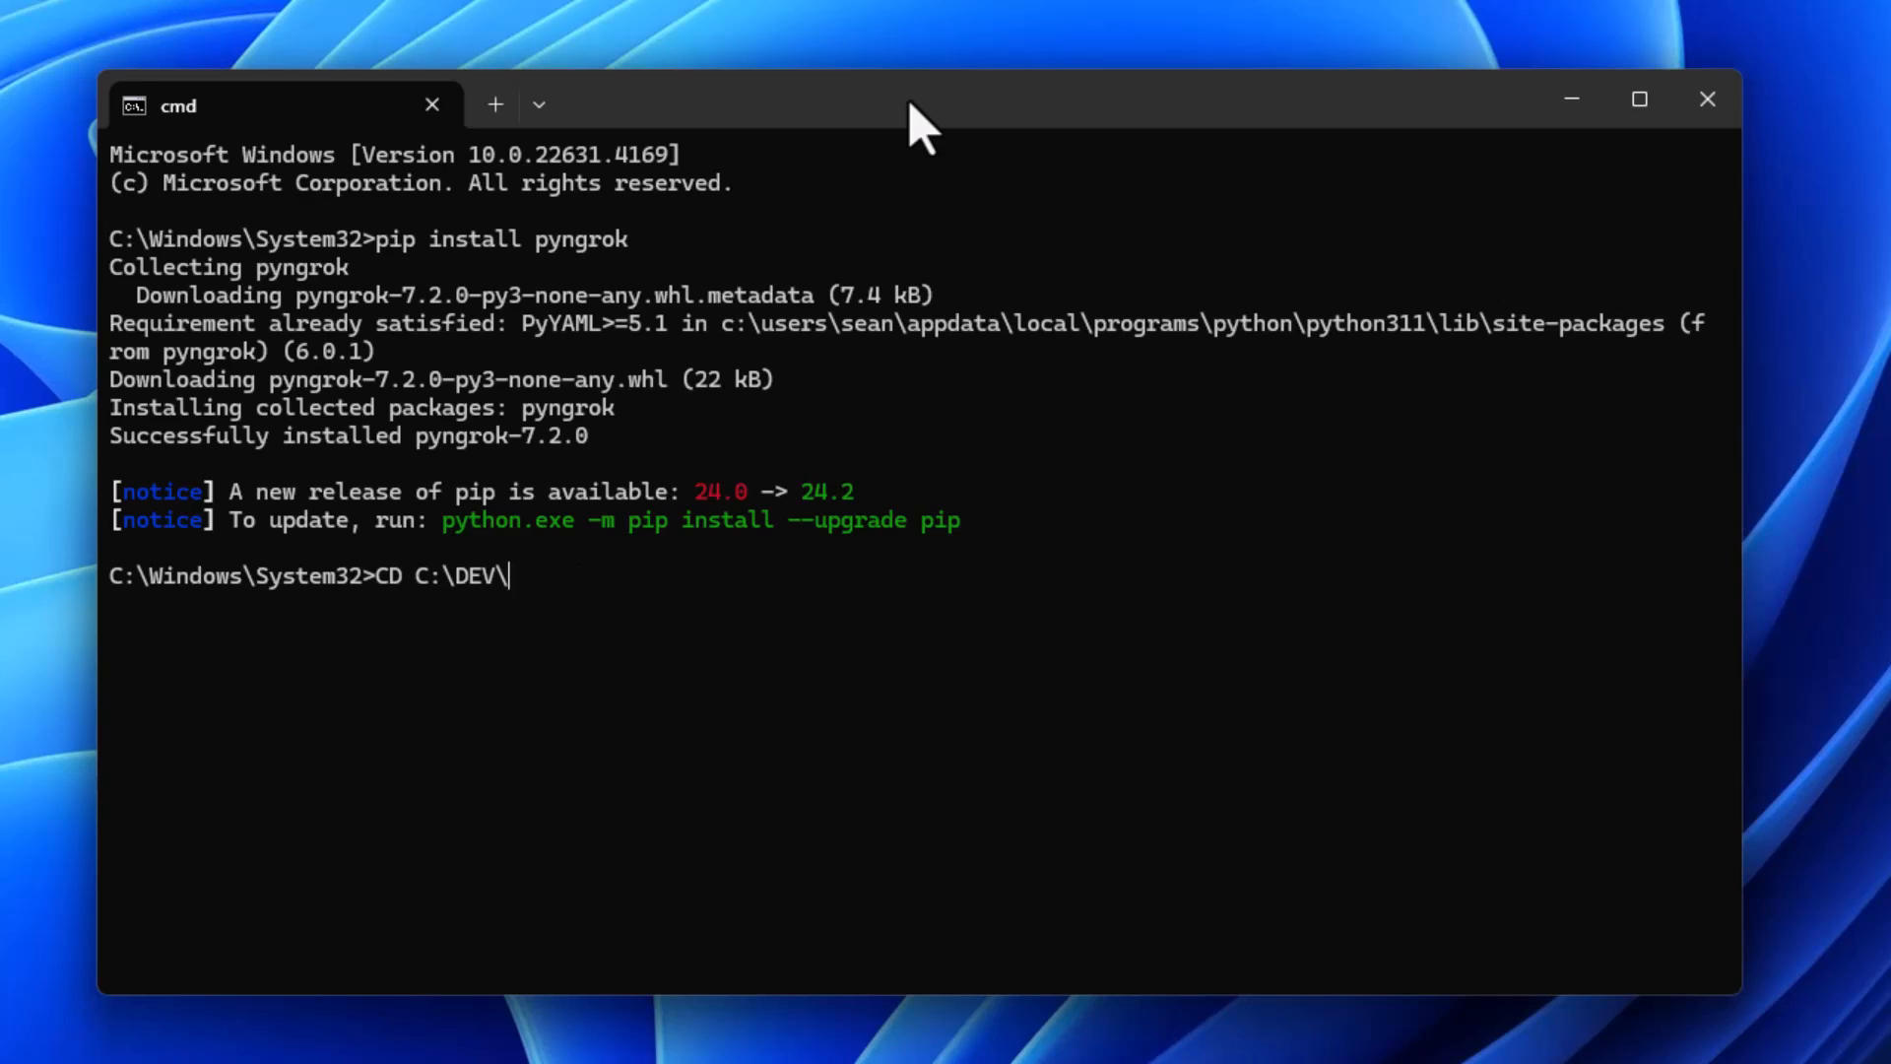
type("access_st")
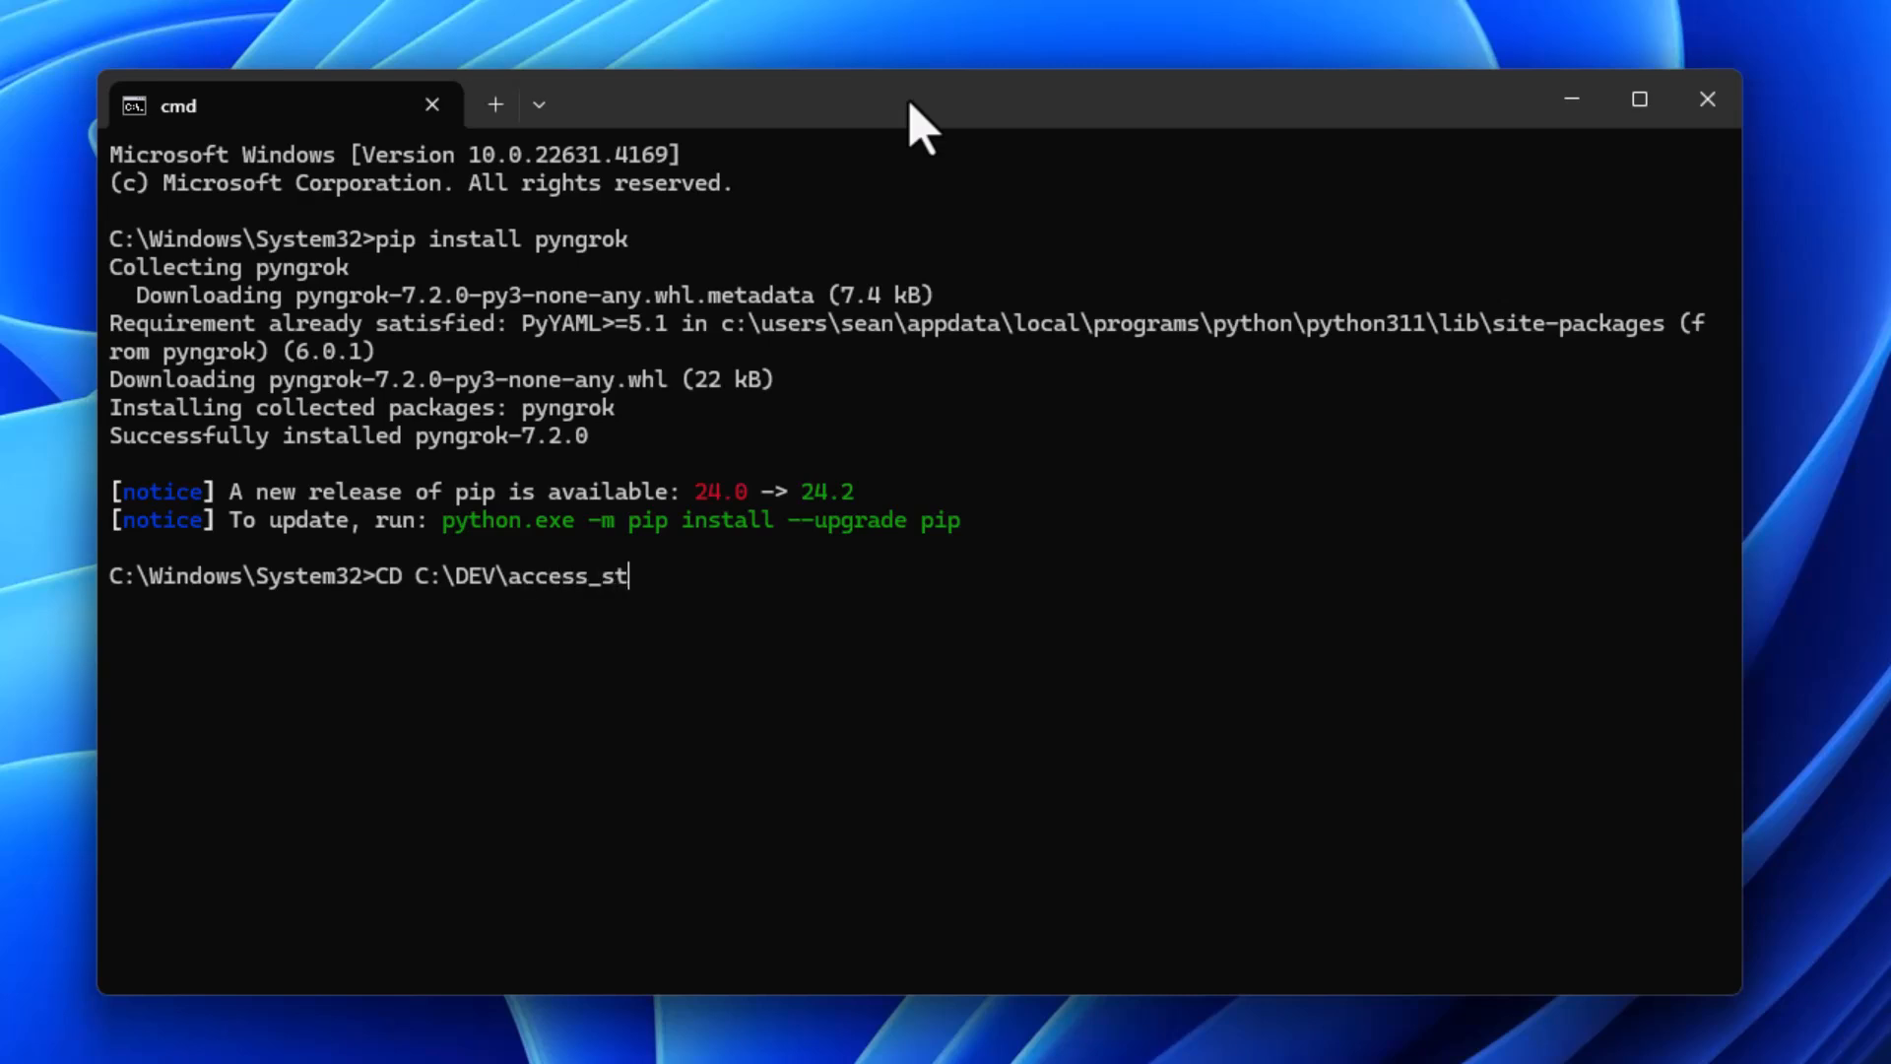
type("_data_entry")
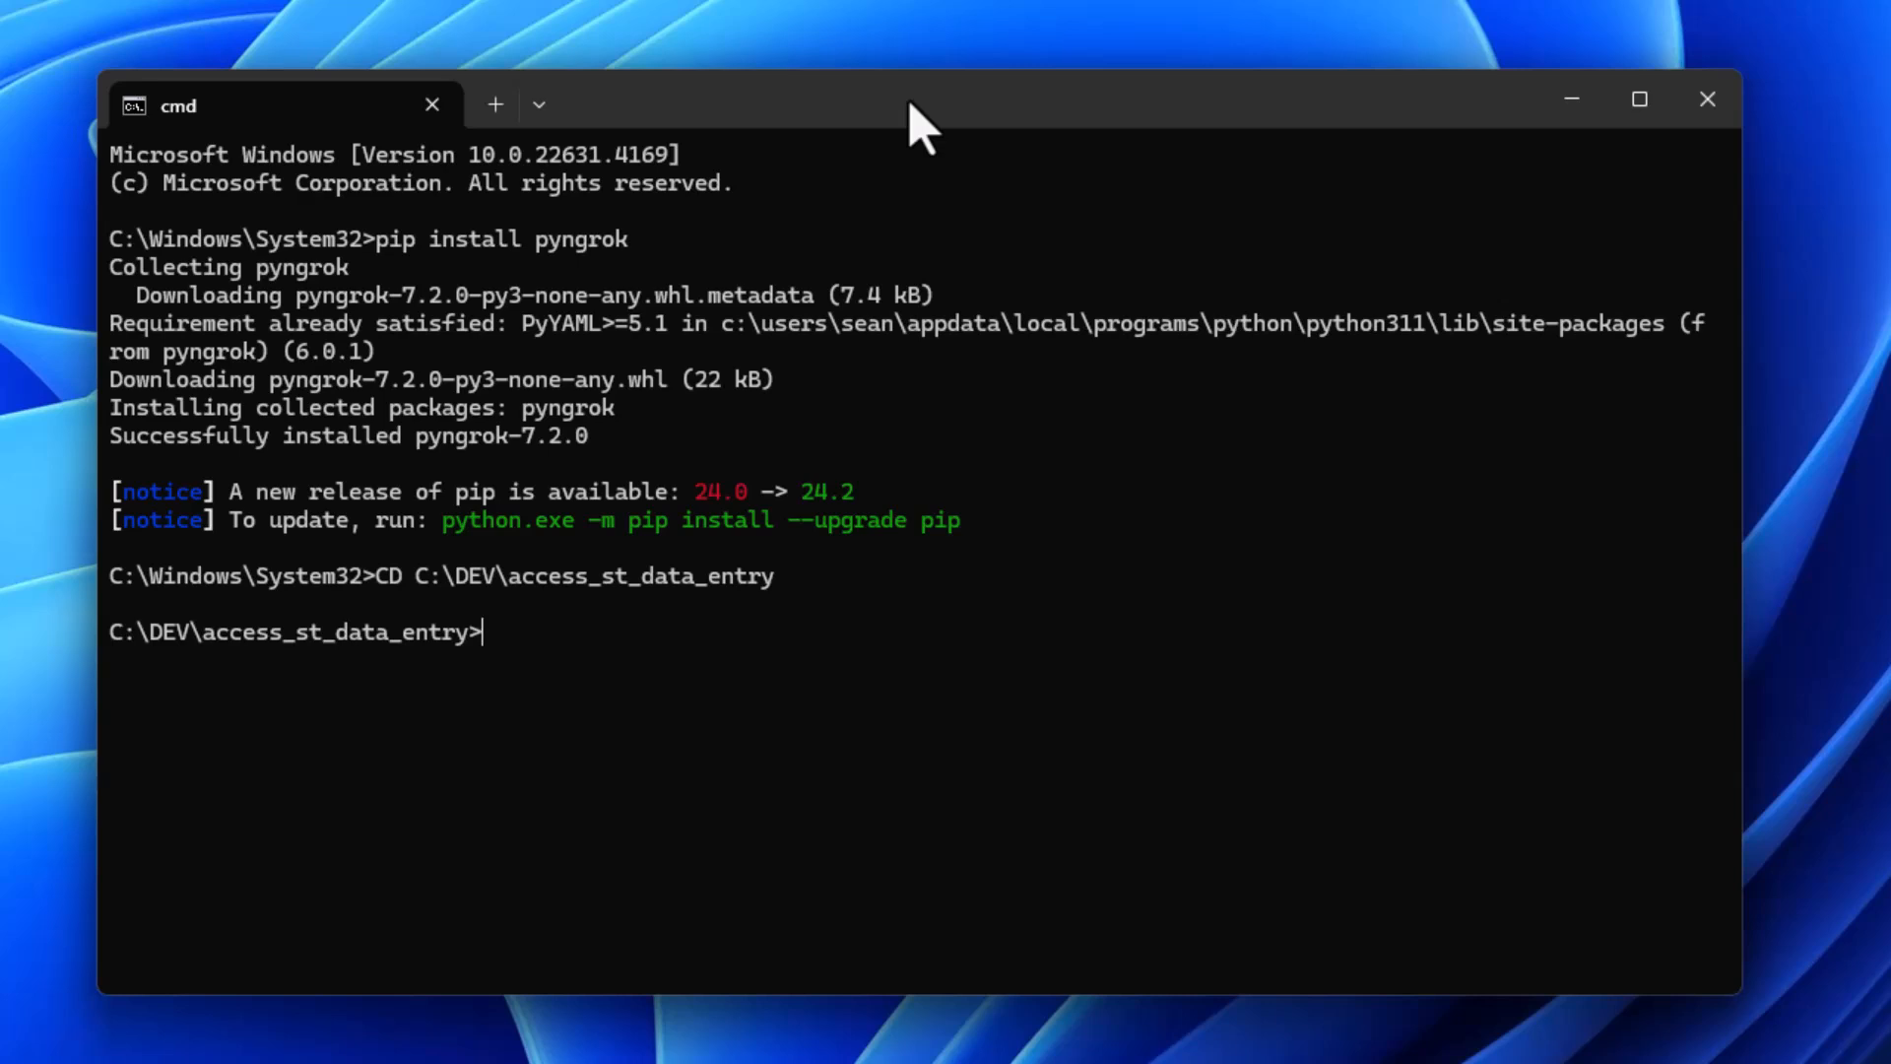
Launch the app with streamlit run st_data_entry.py so the Add me! form appears
type("stream")
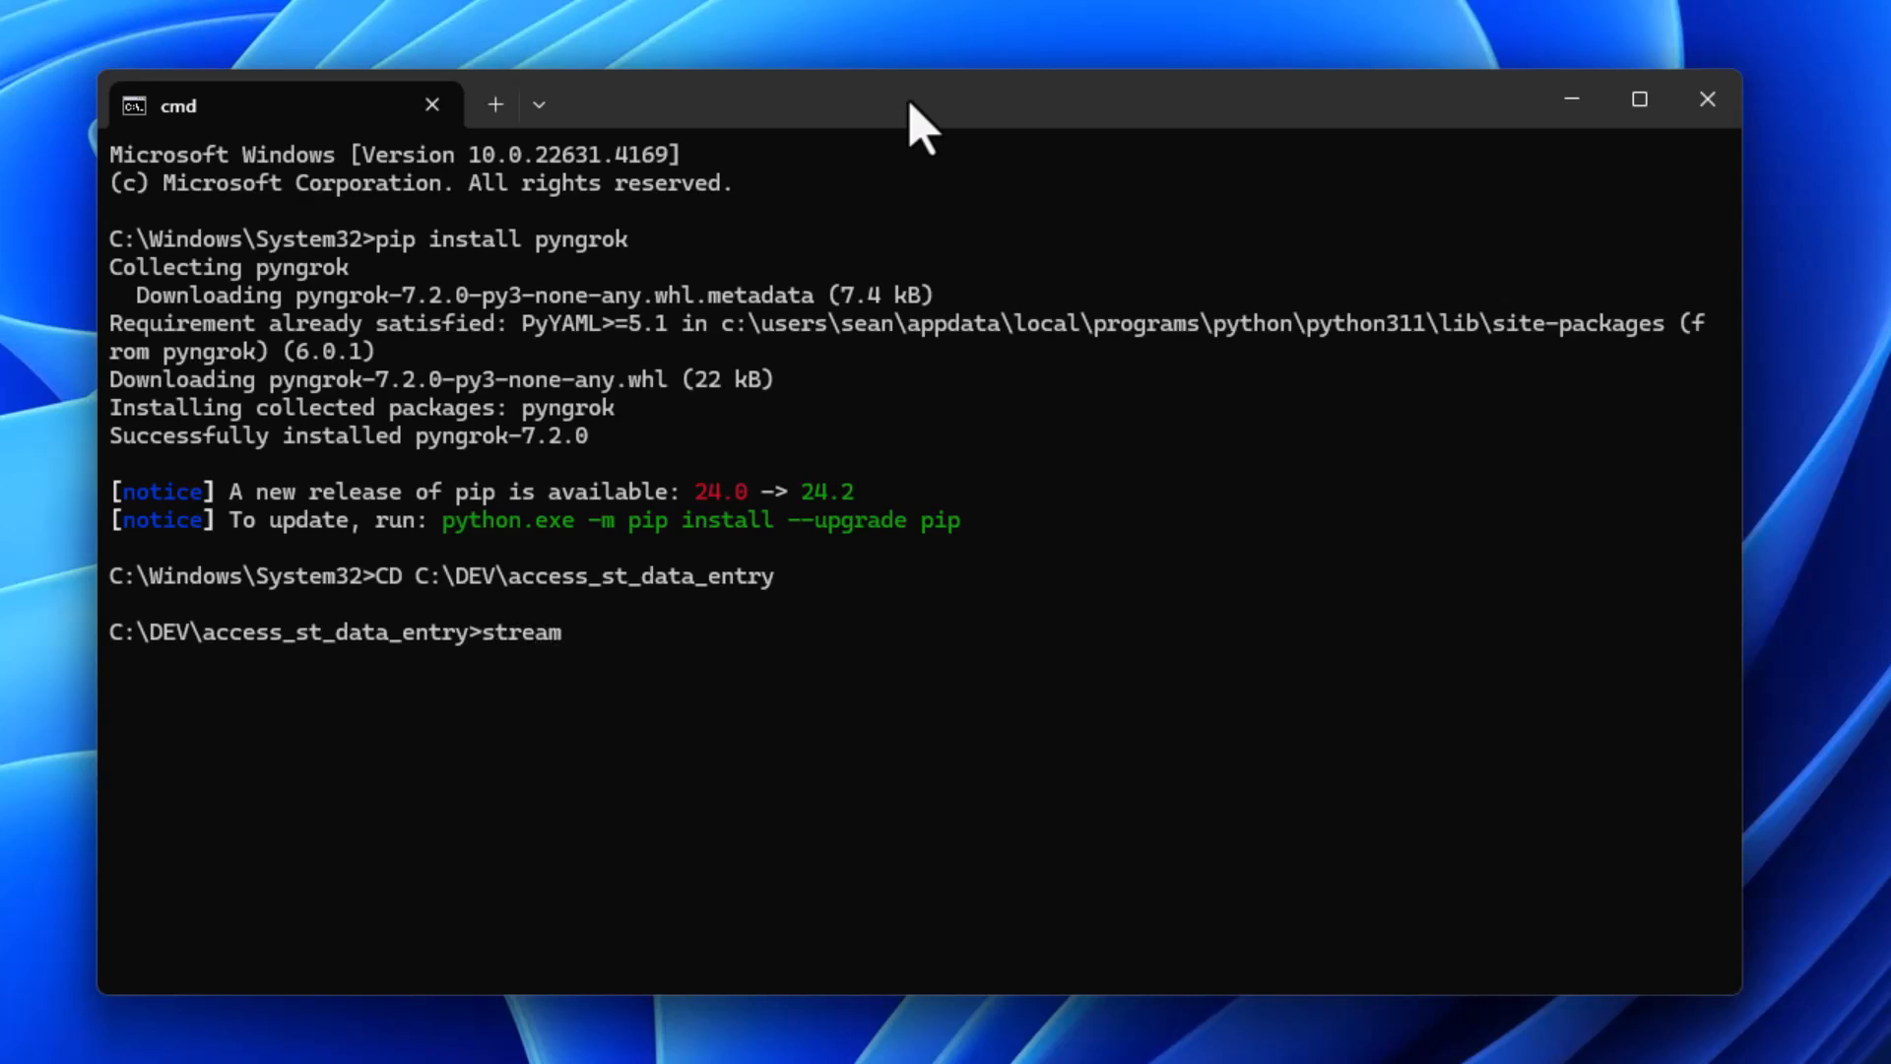
type("lit")
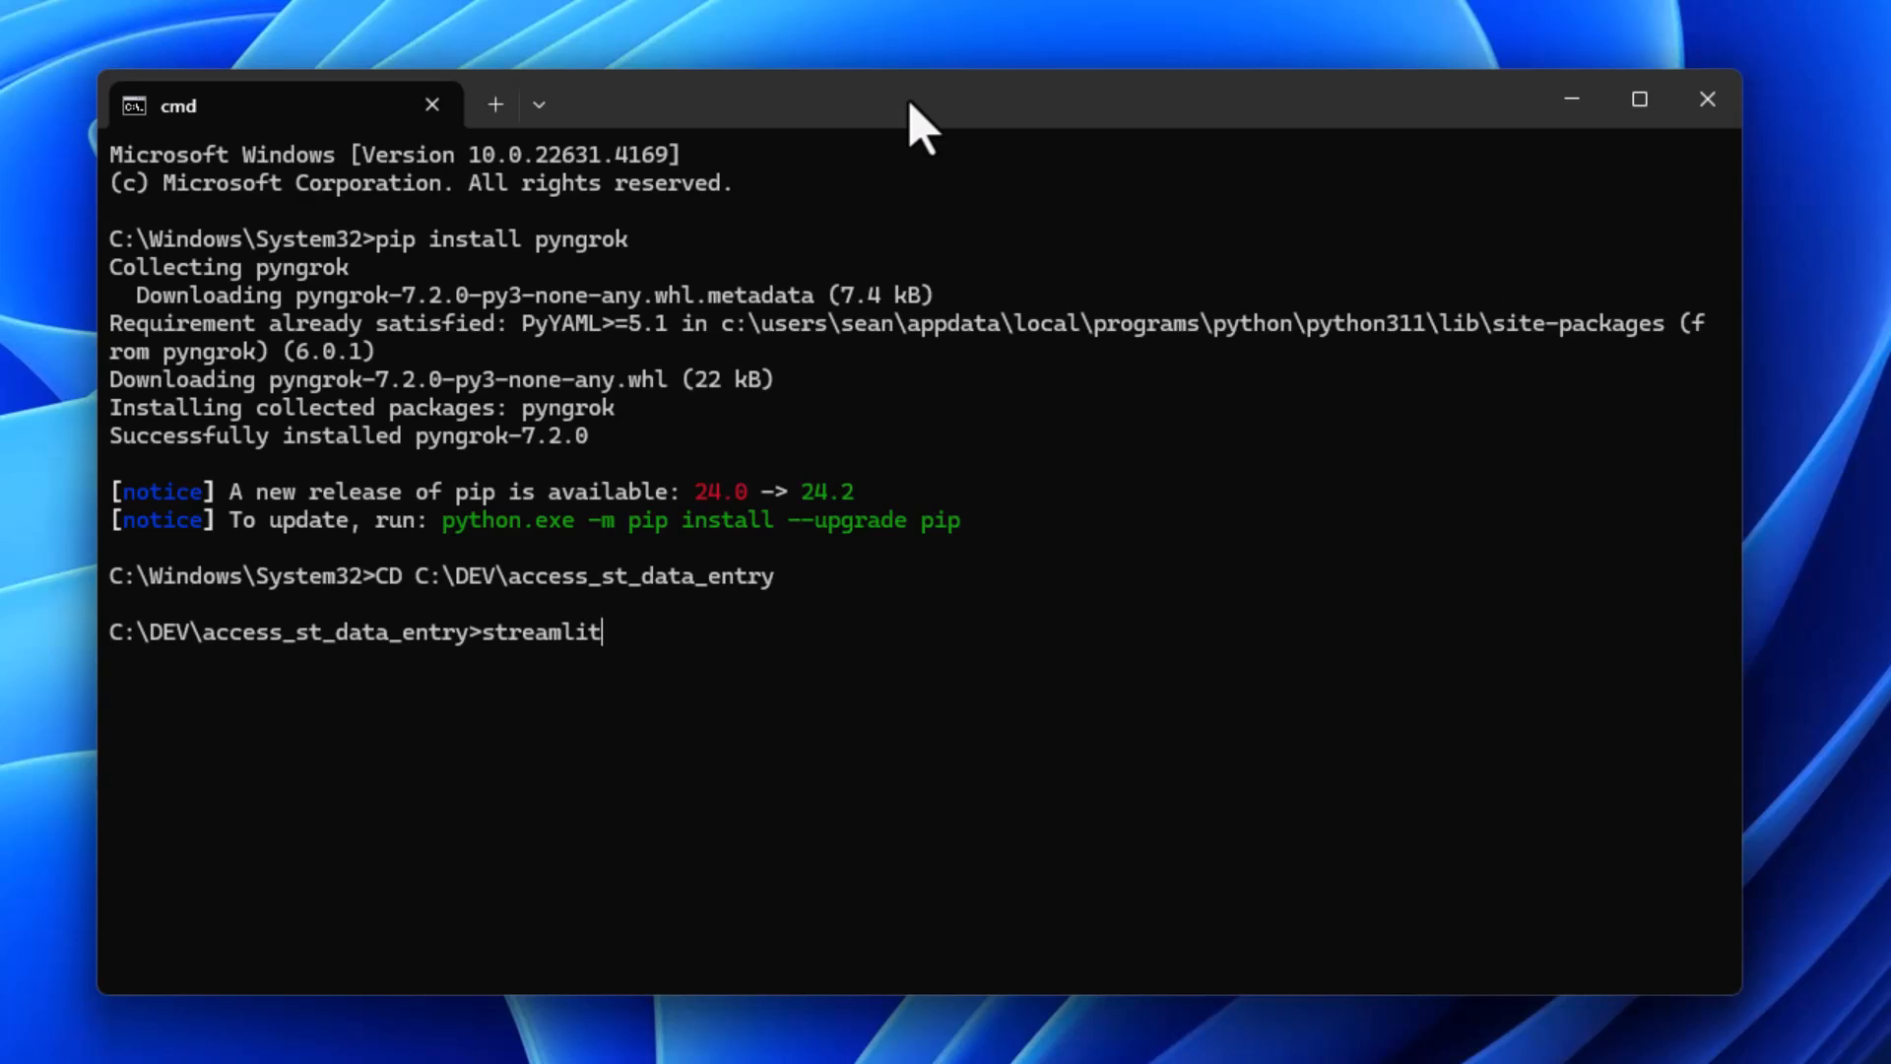
type("run")
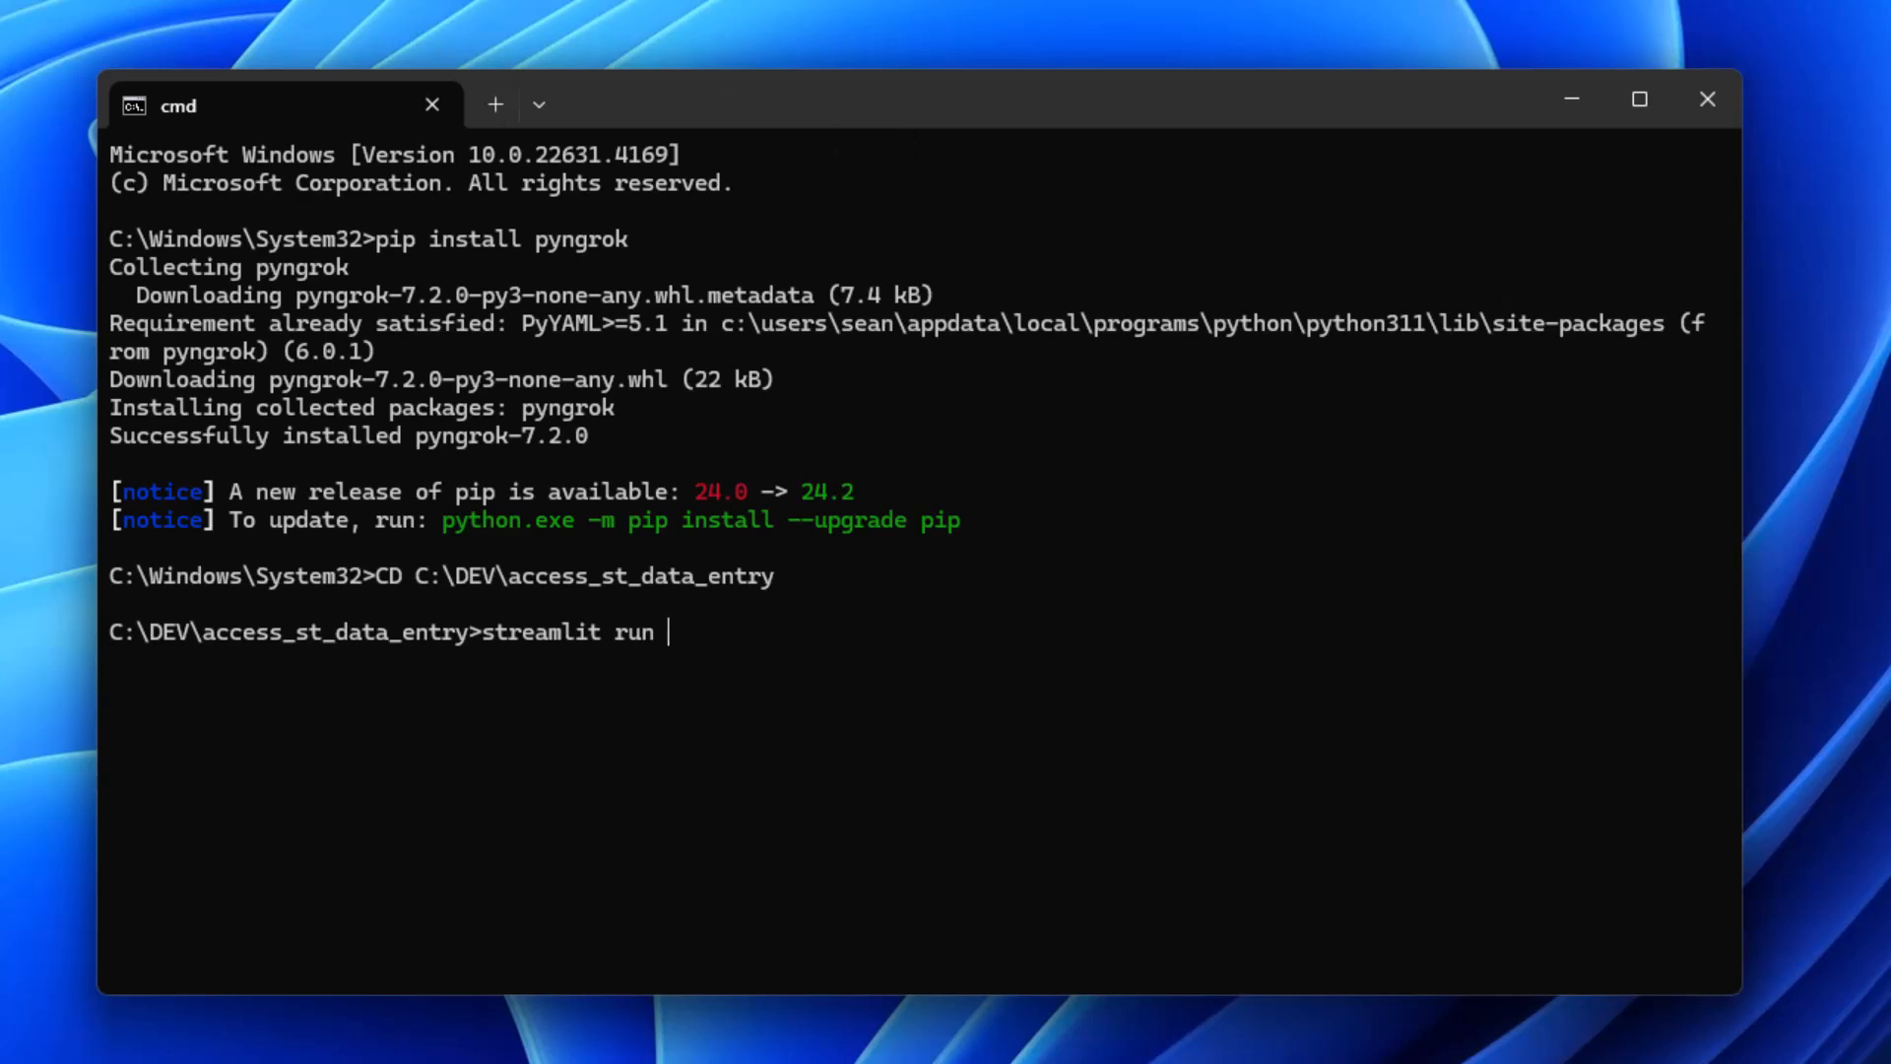
mouse_move(723, 664)
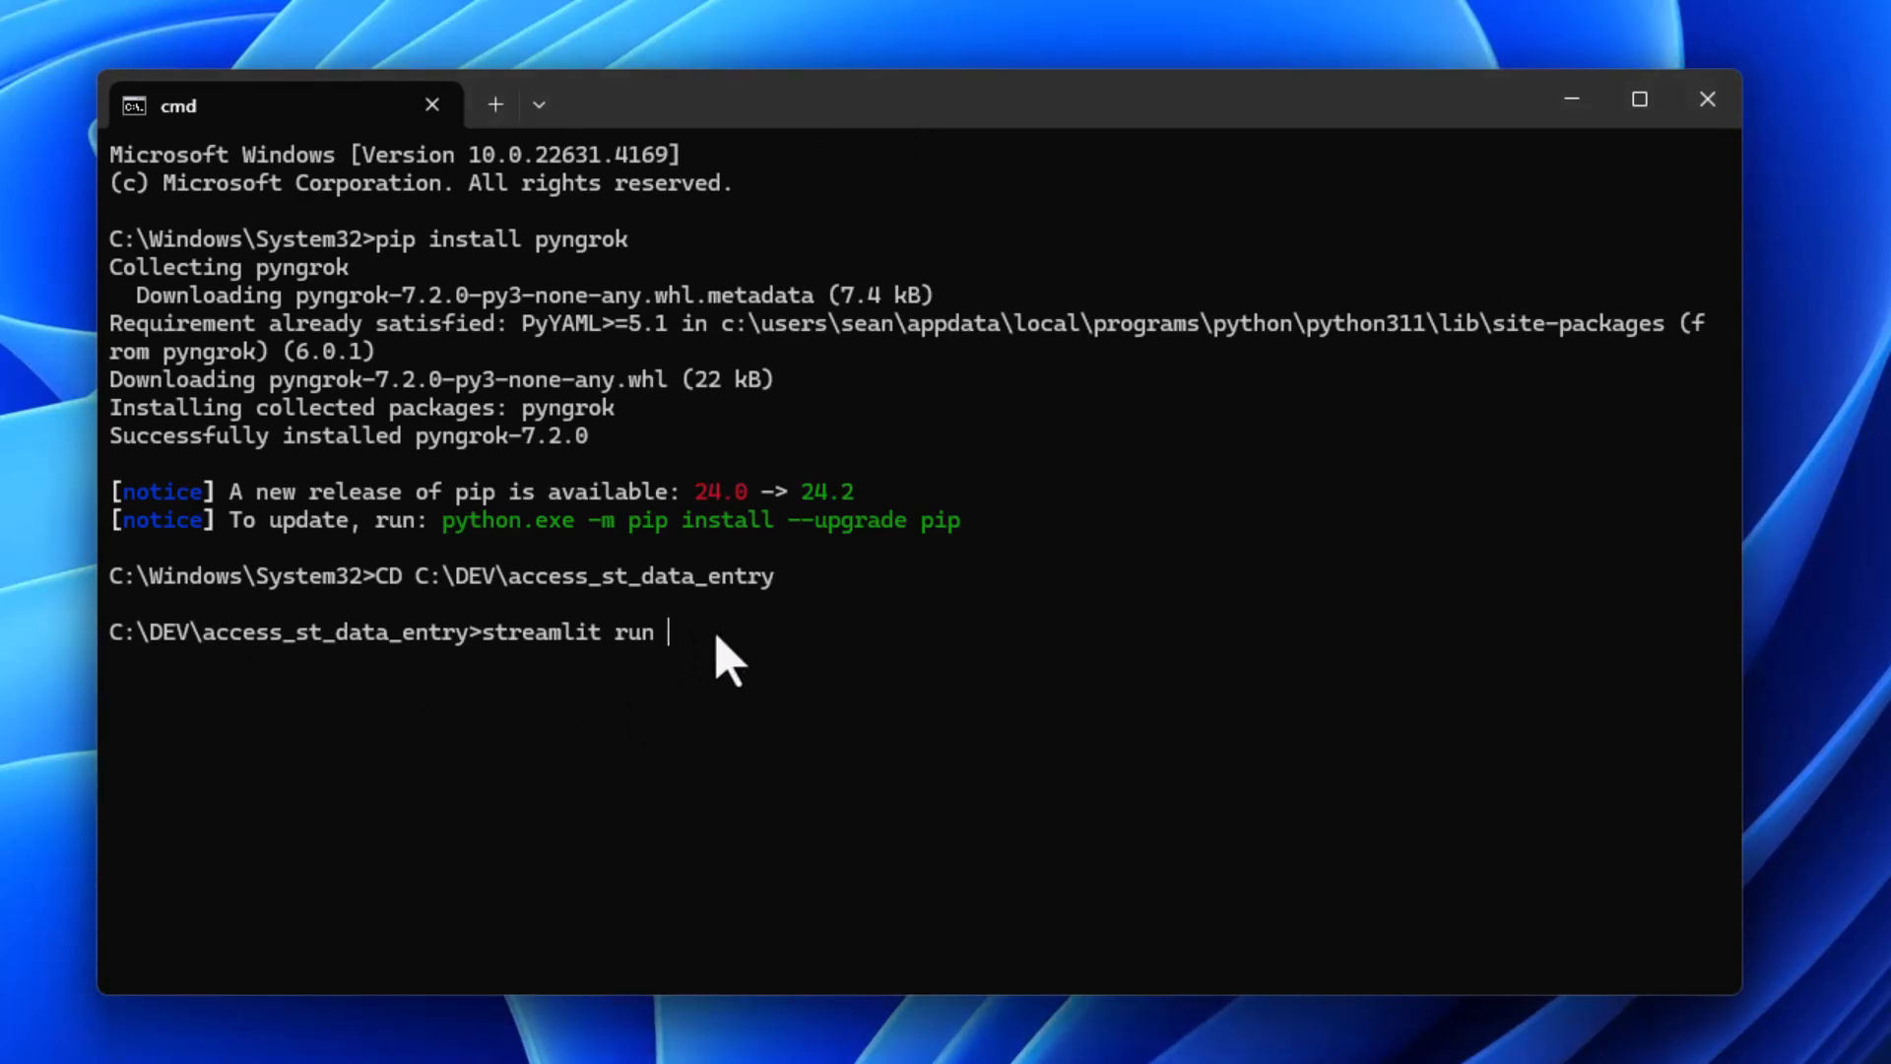
type("st")
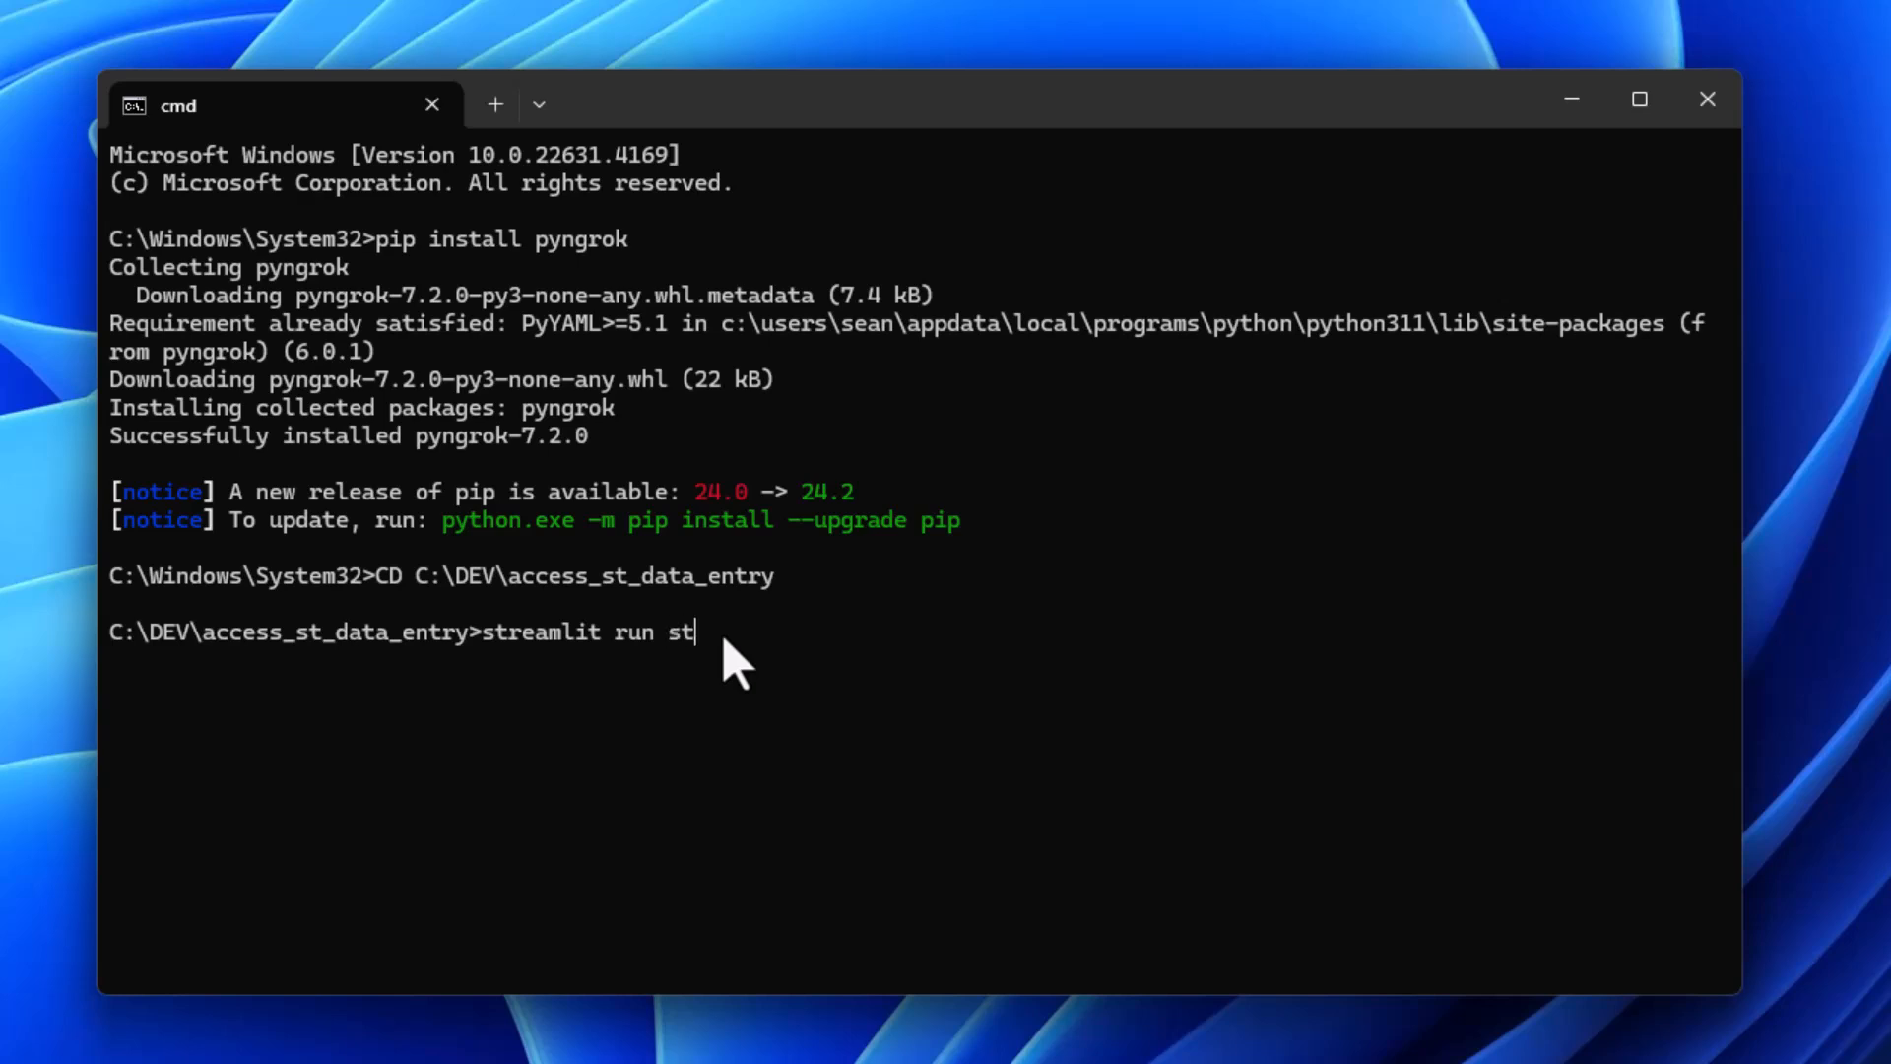
type("_data_")
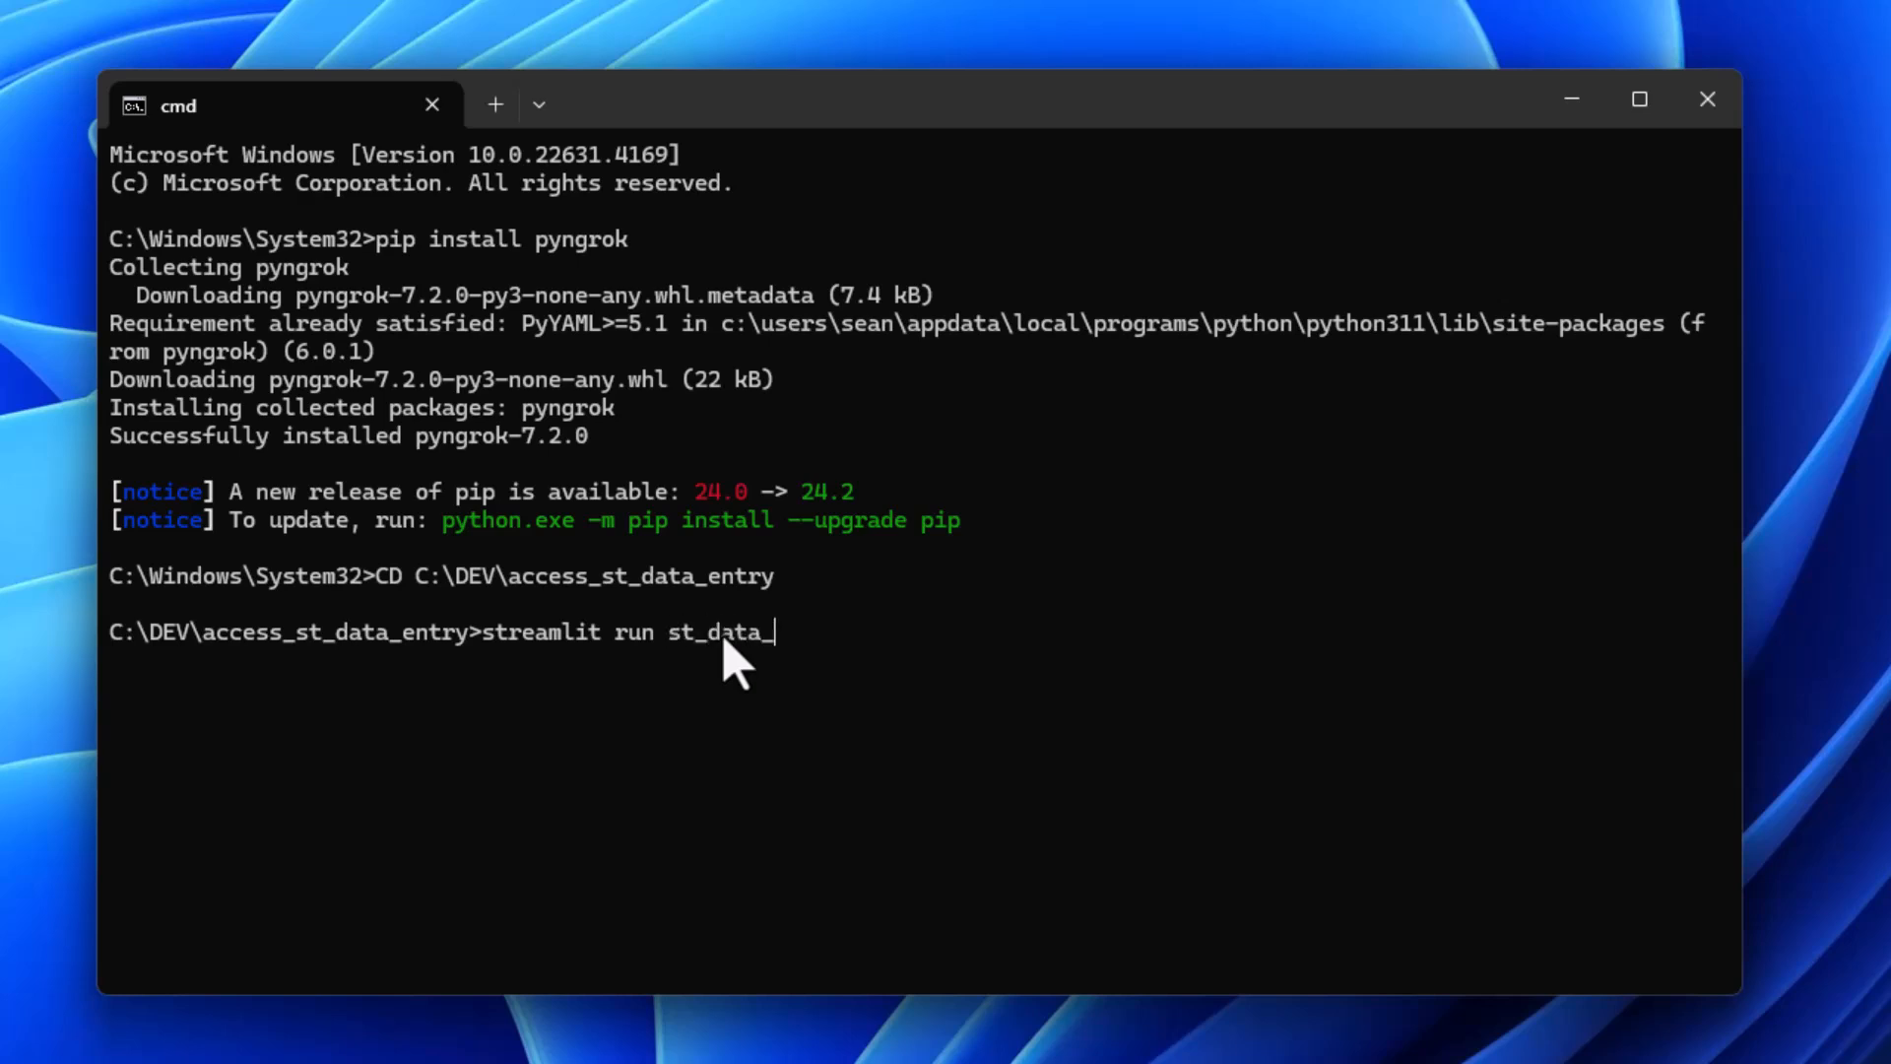
type("entry.py")
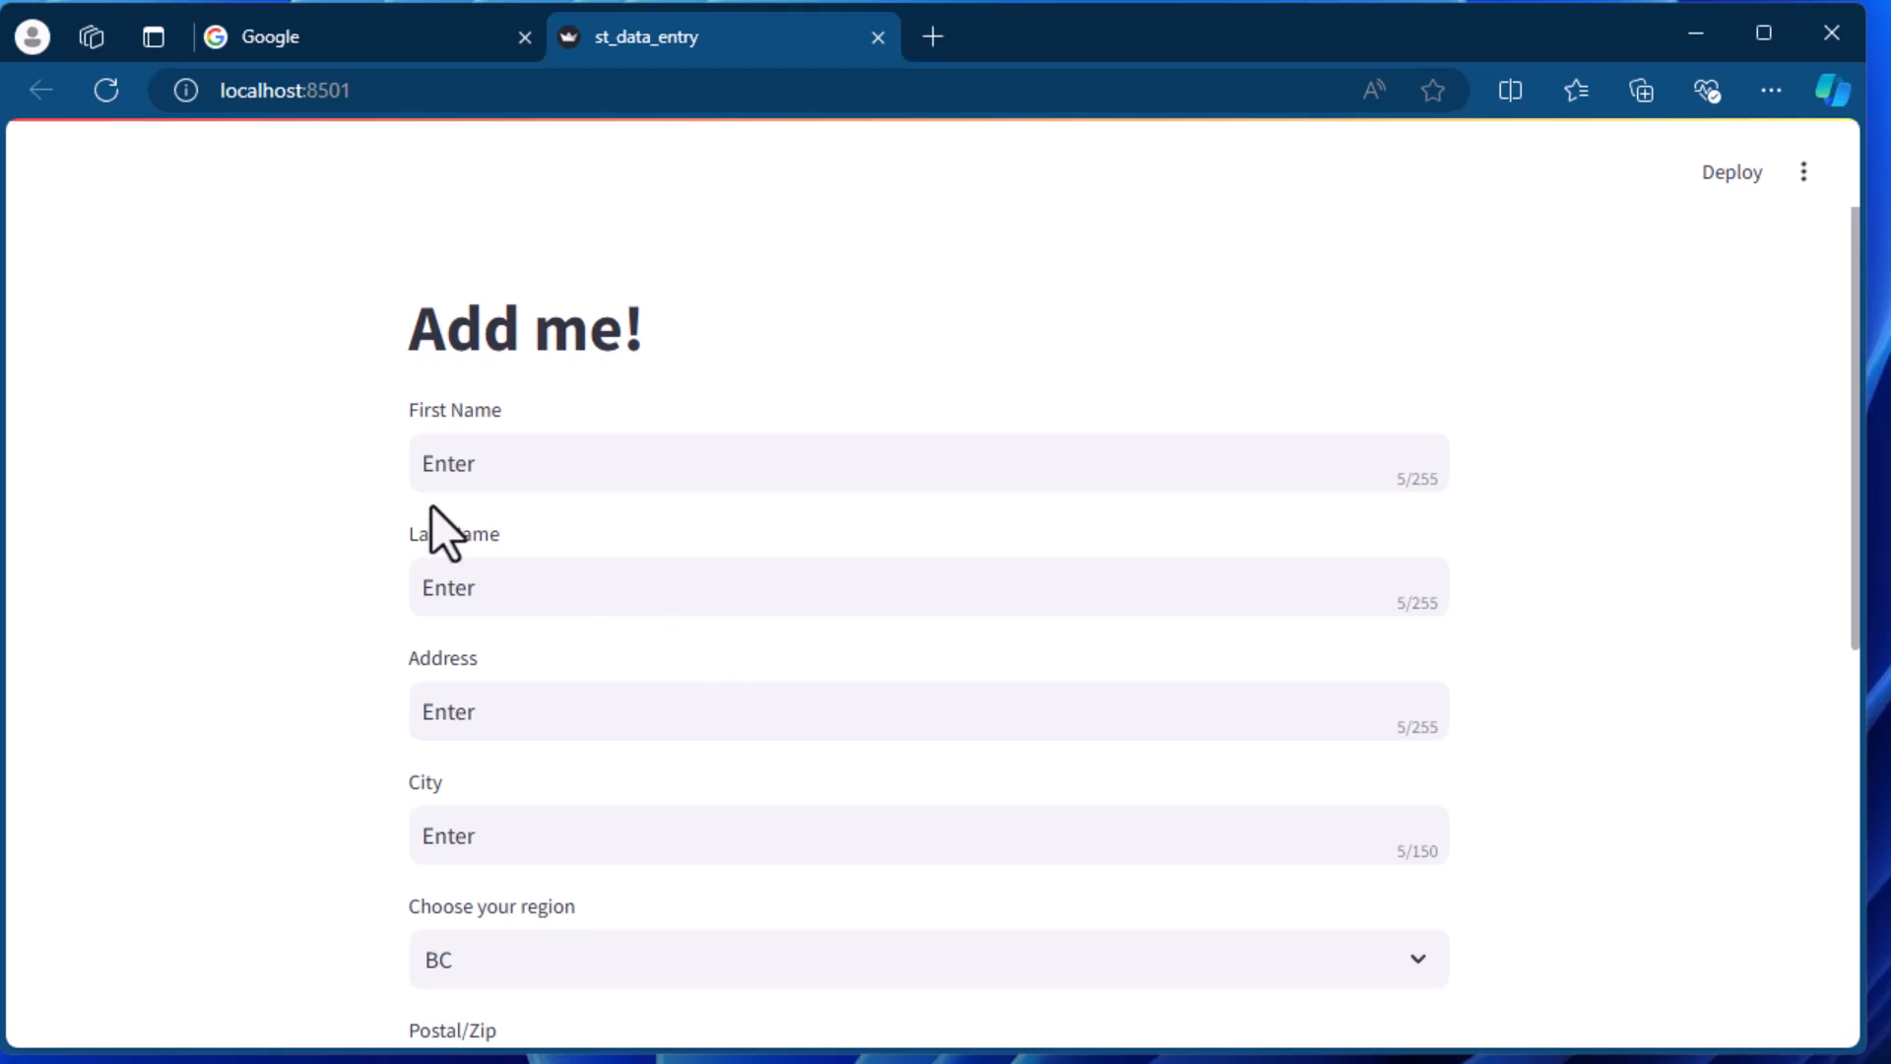
mouse_move(1734, 493)
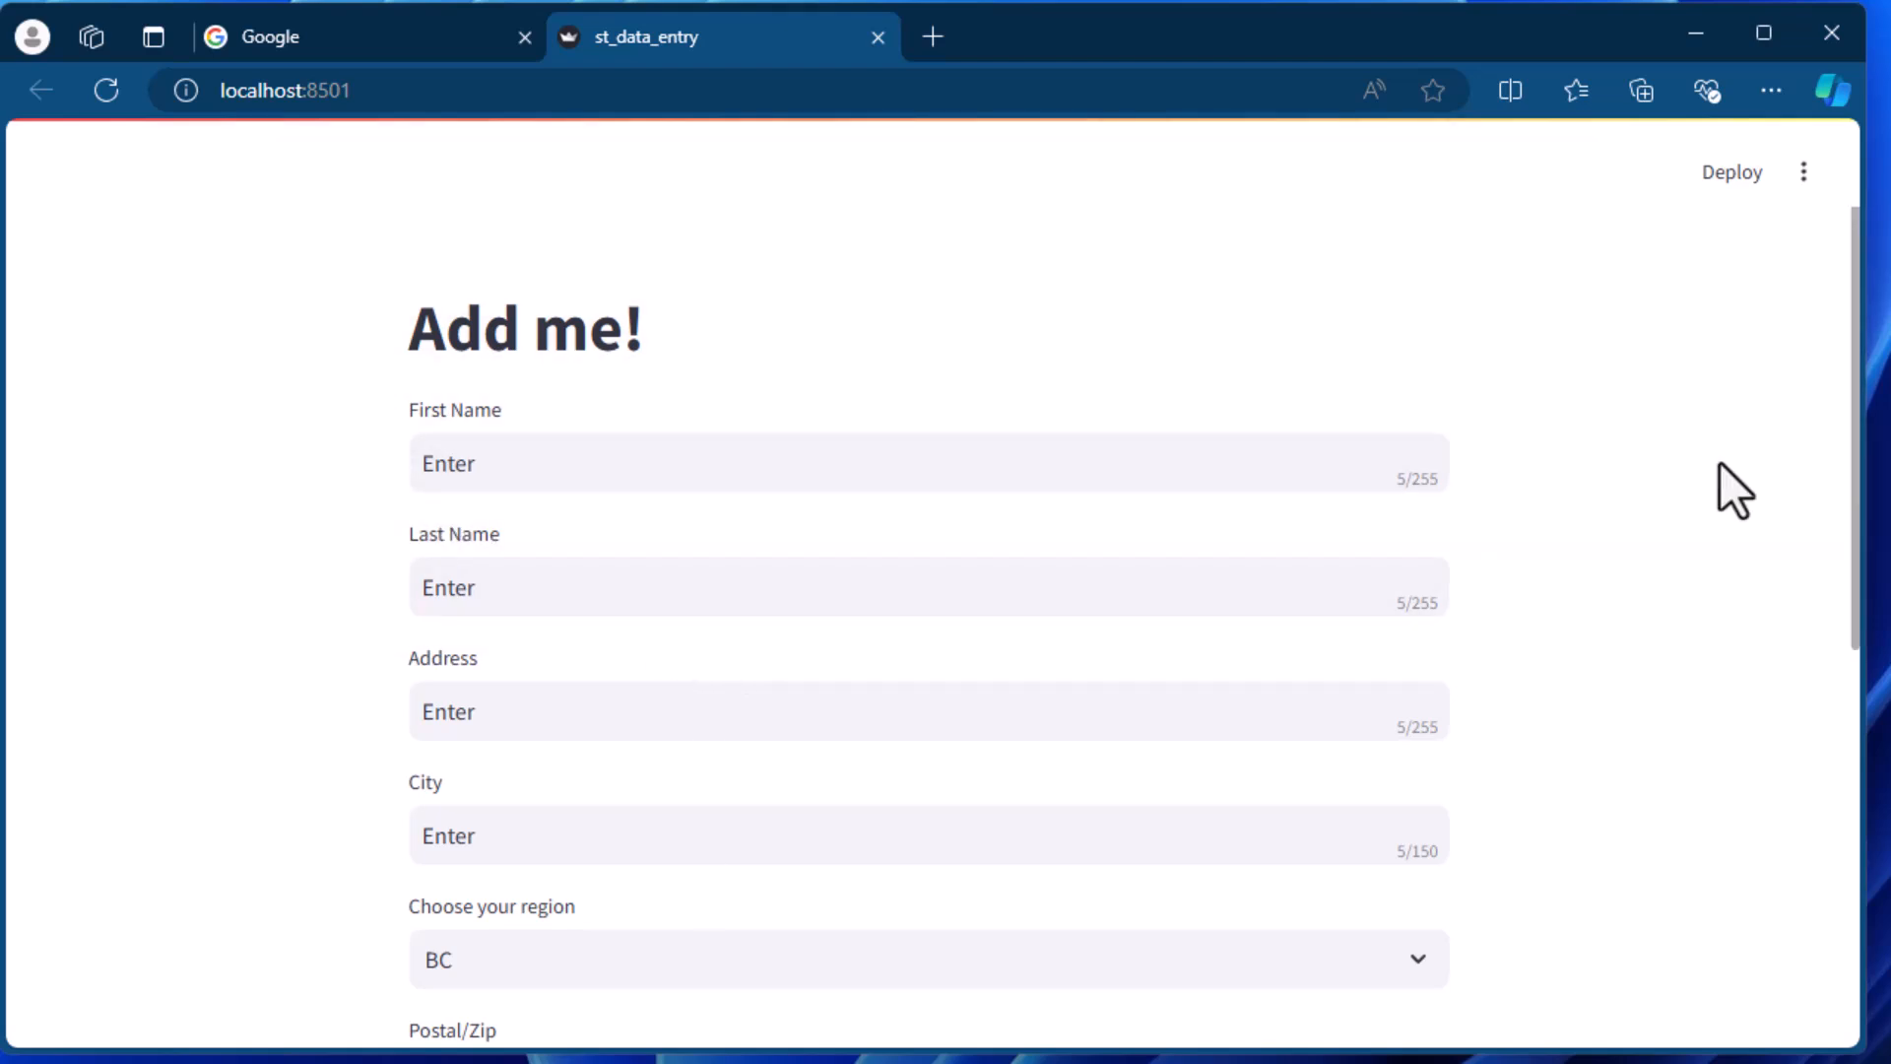
mouse_move(1668, 491)
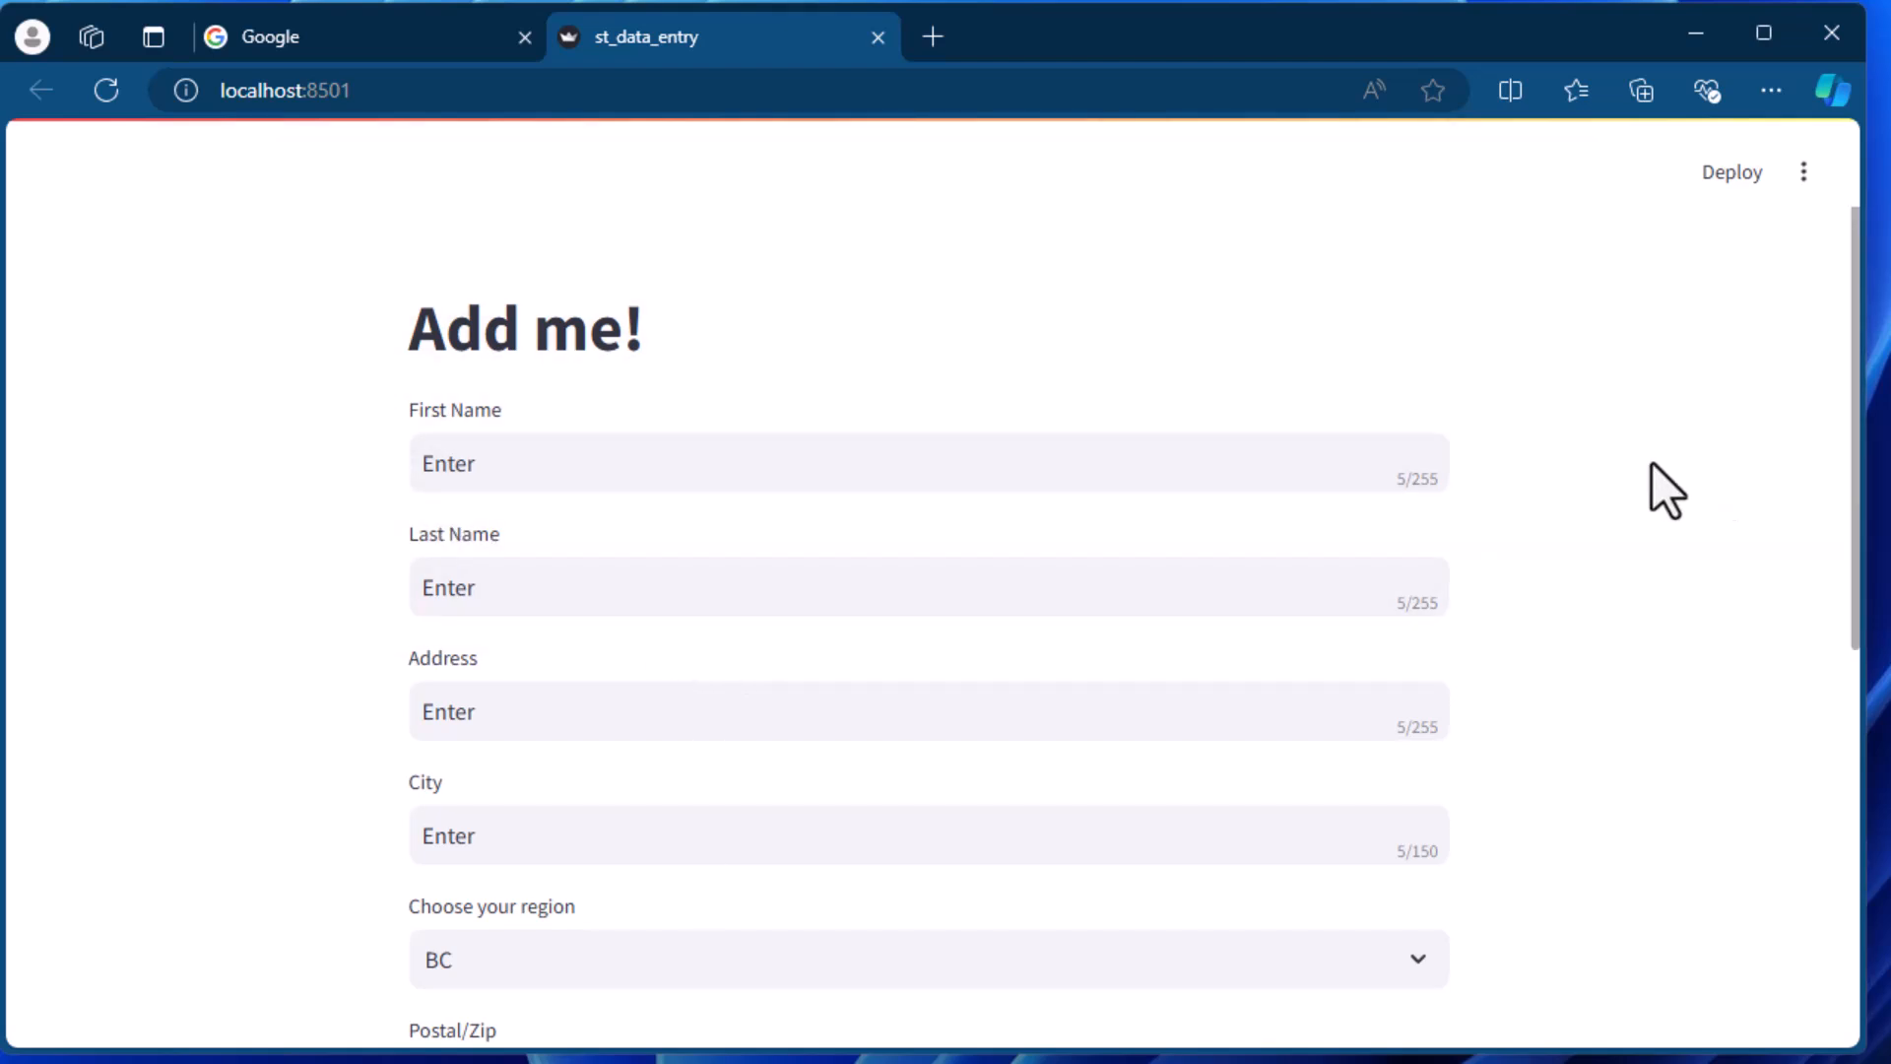
mouse_move(421, 477)
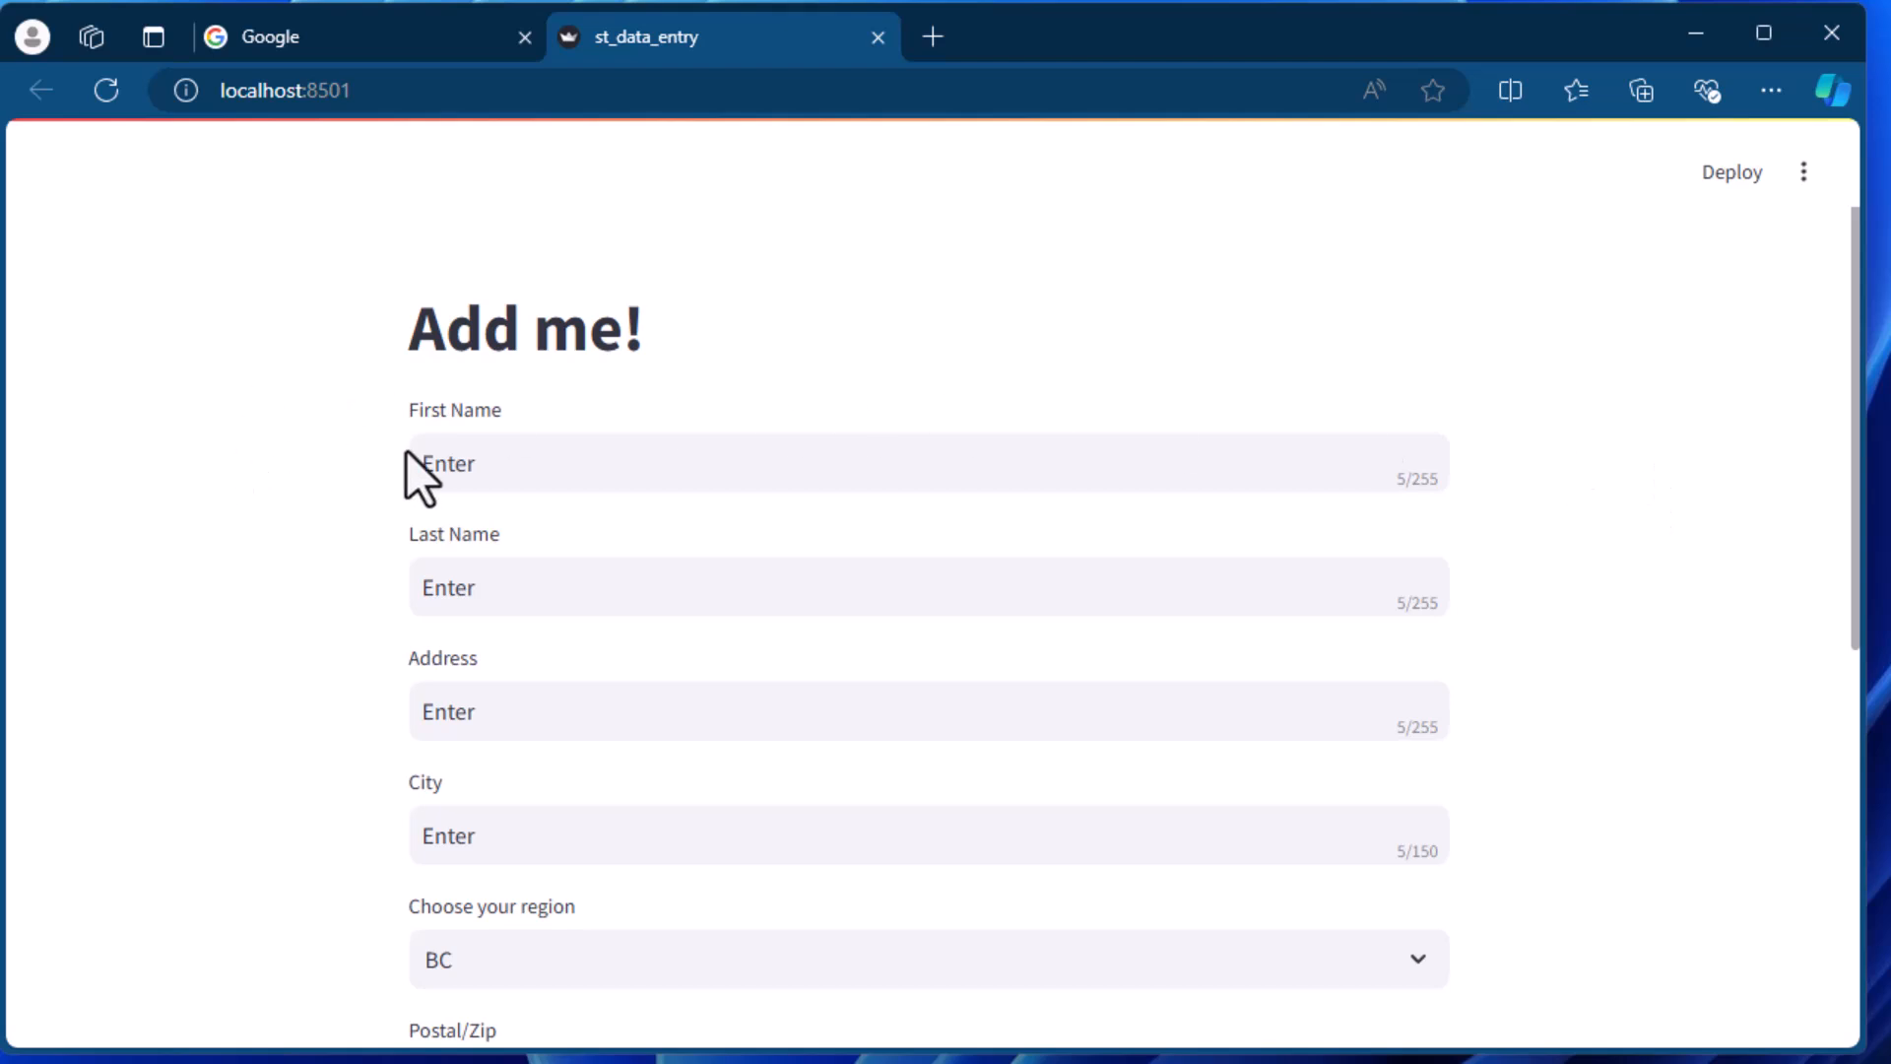
scroll("down", 3)
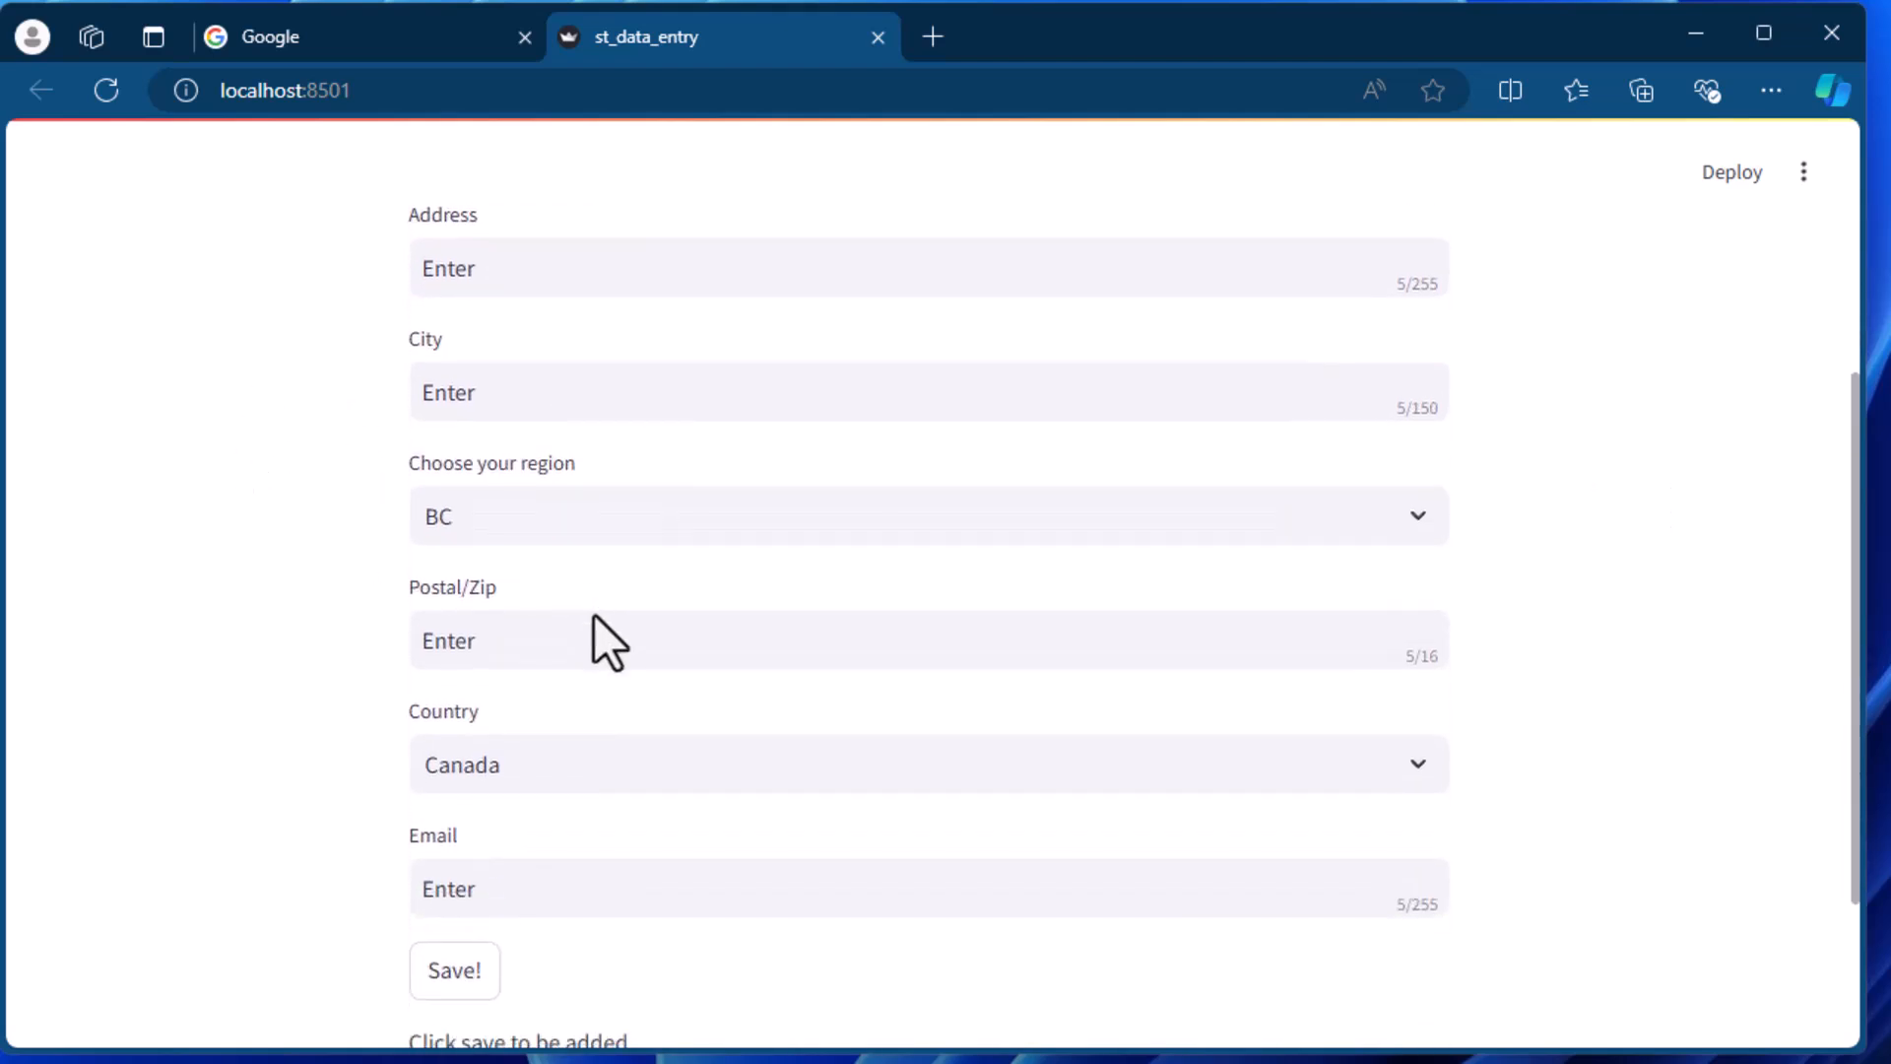
left_click(928, 765)
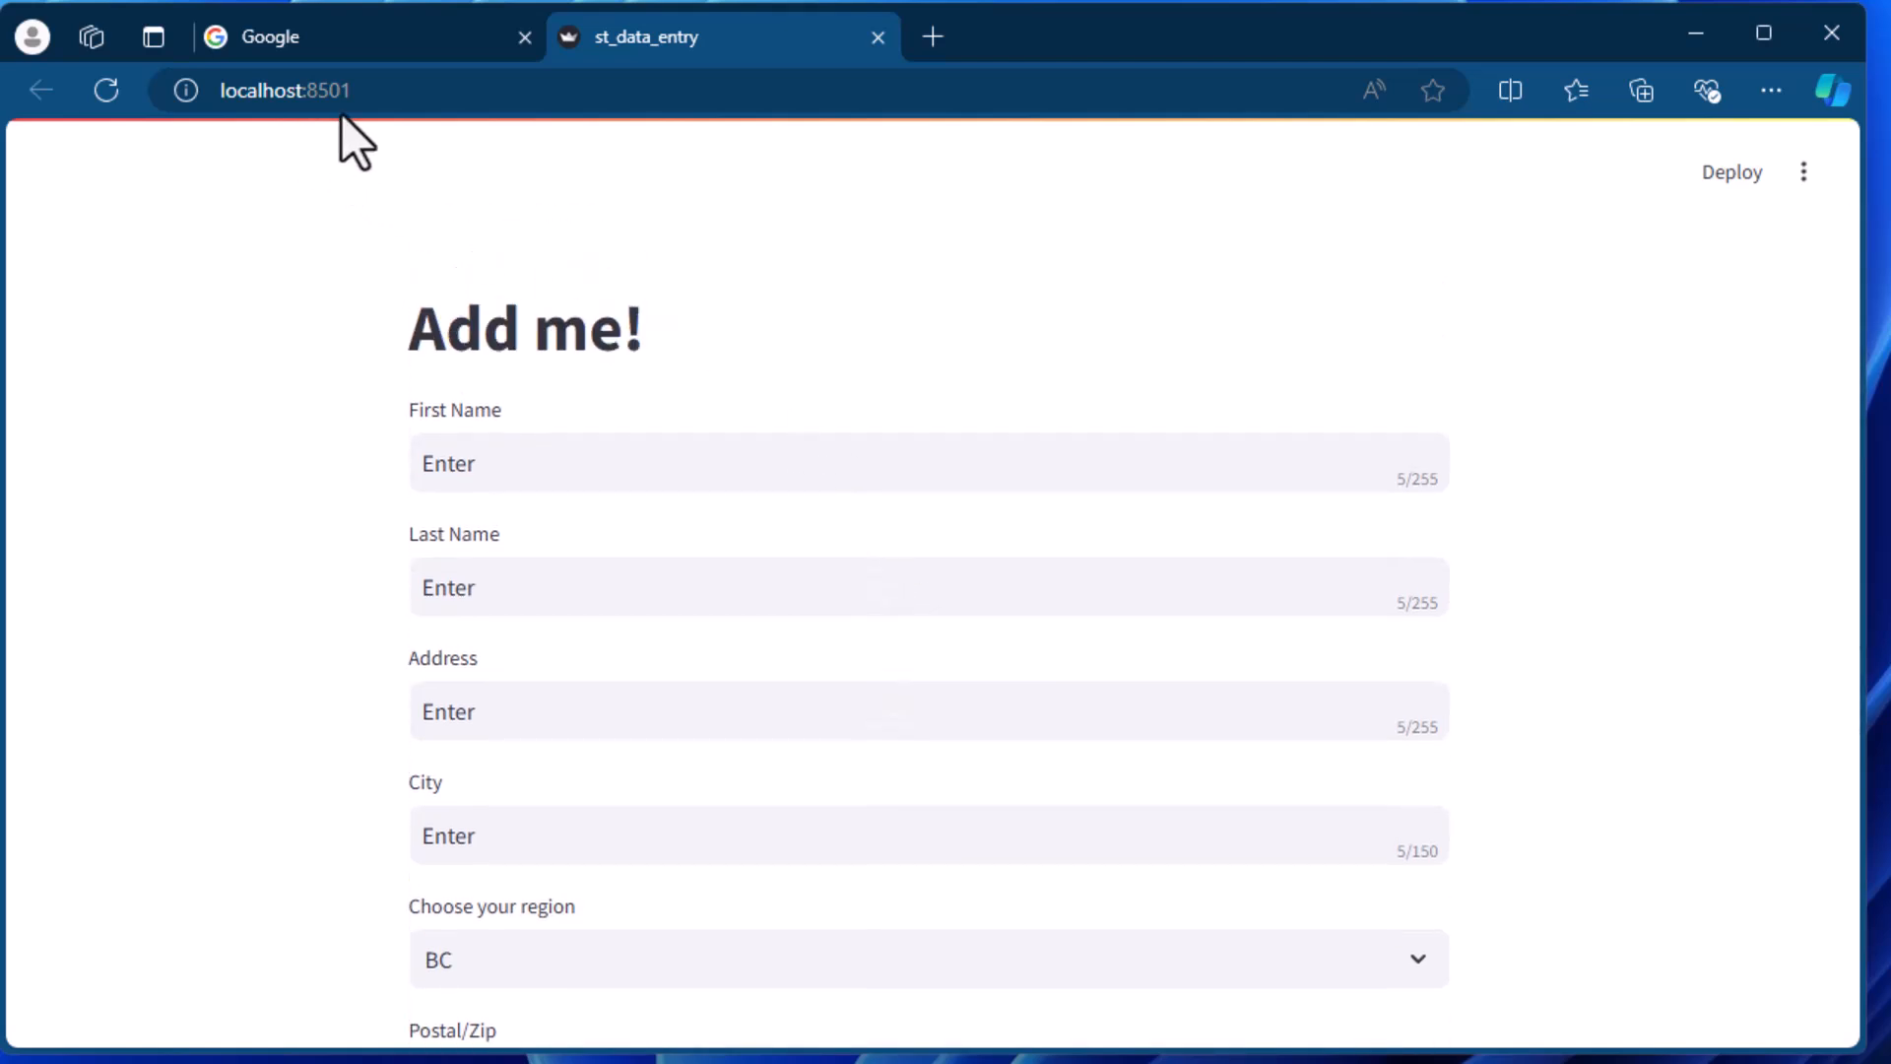
mouse_move(1608, 106)
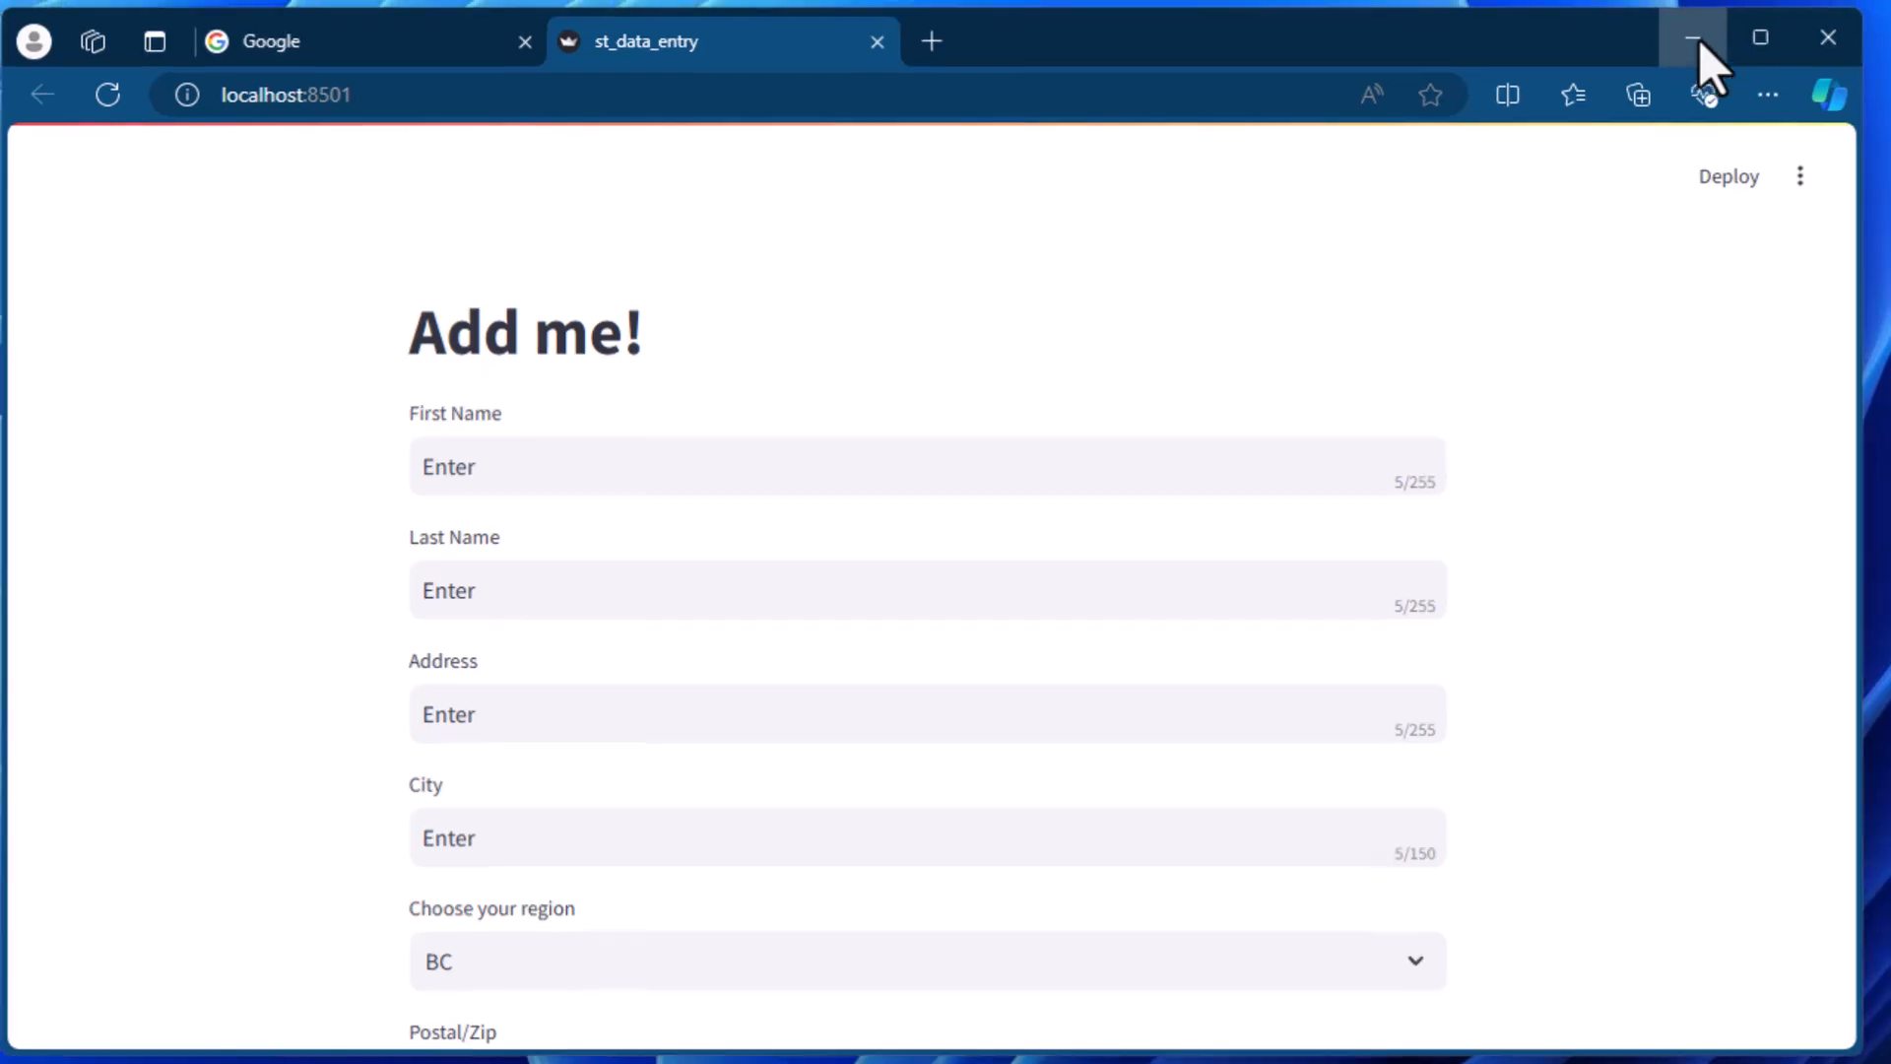
left_click(1694, 37)
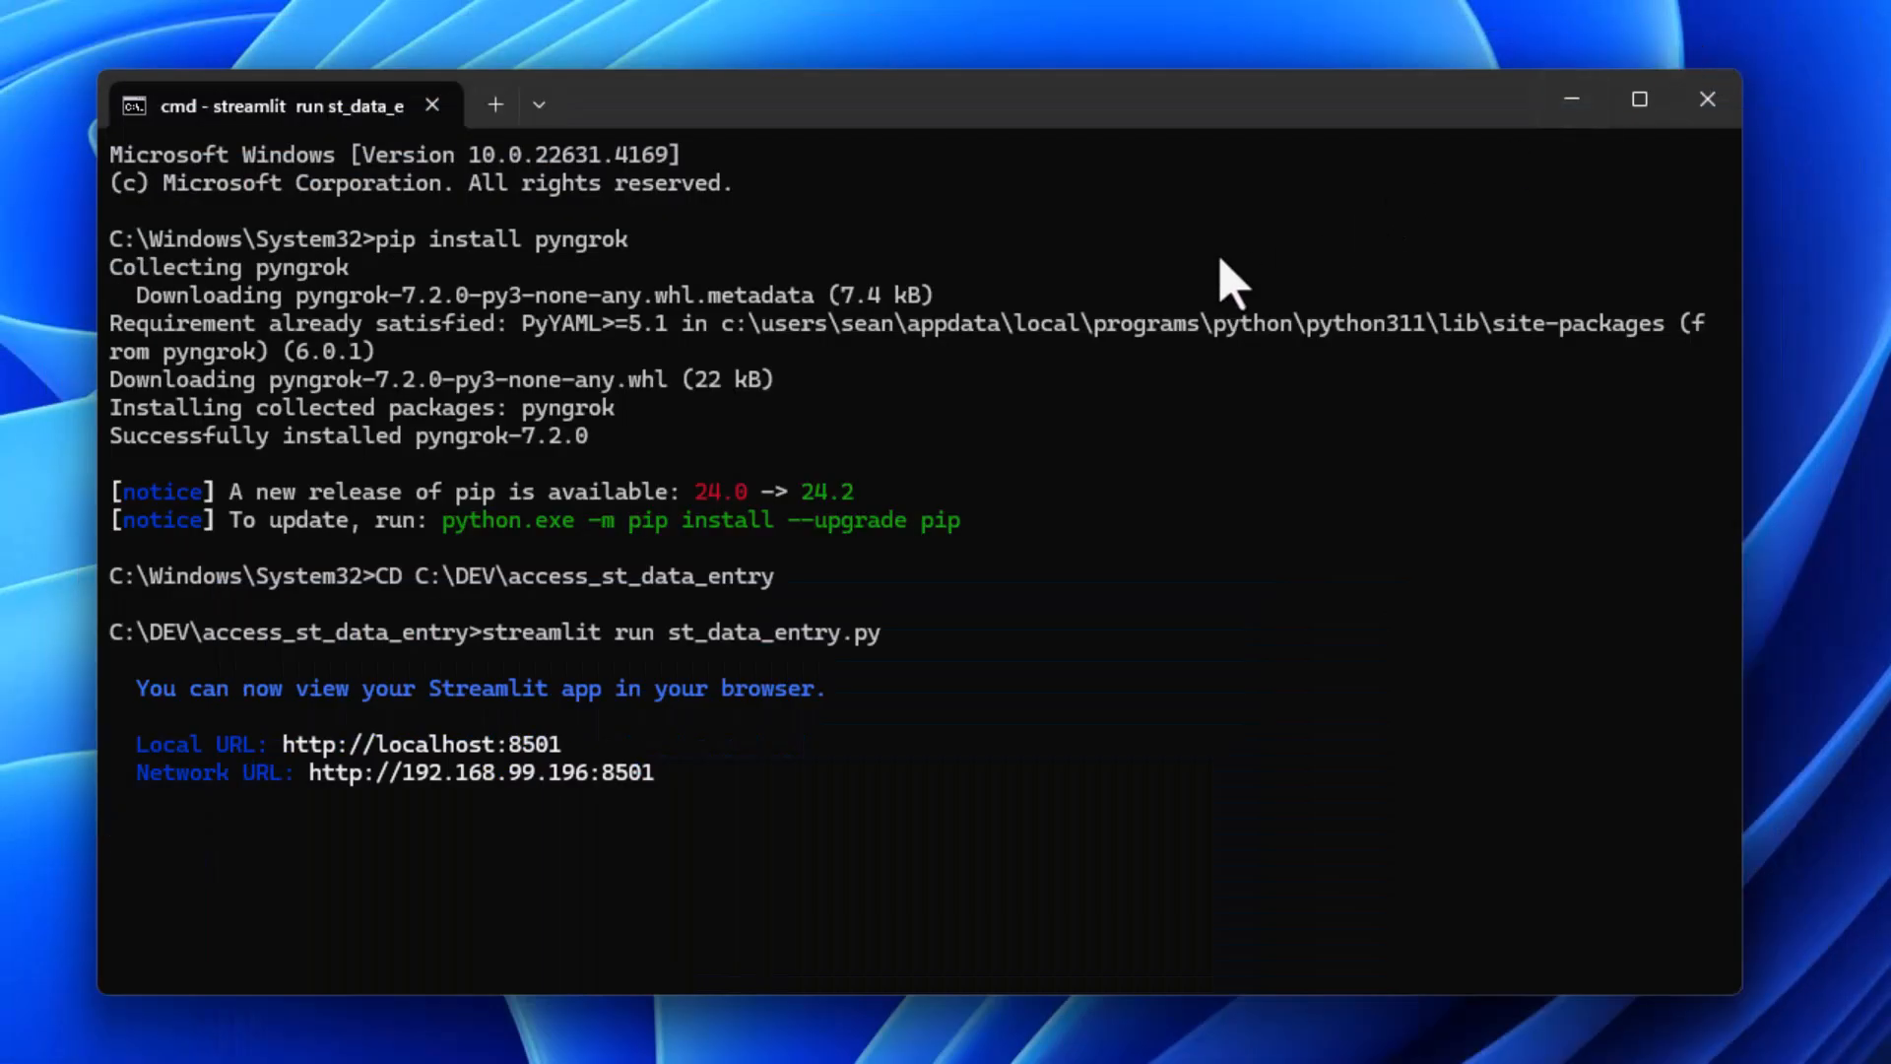
mouse_move(810, 126)
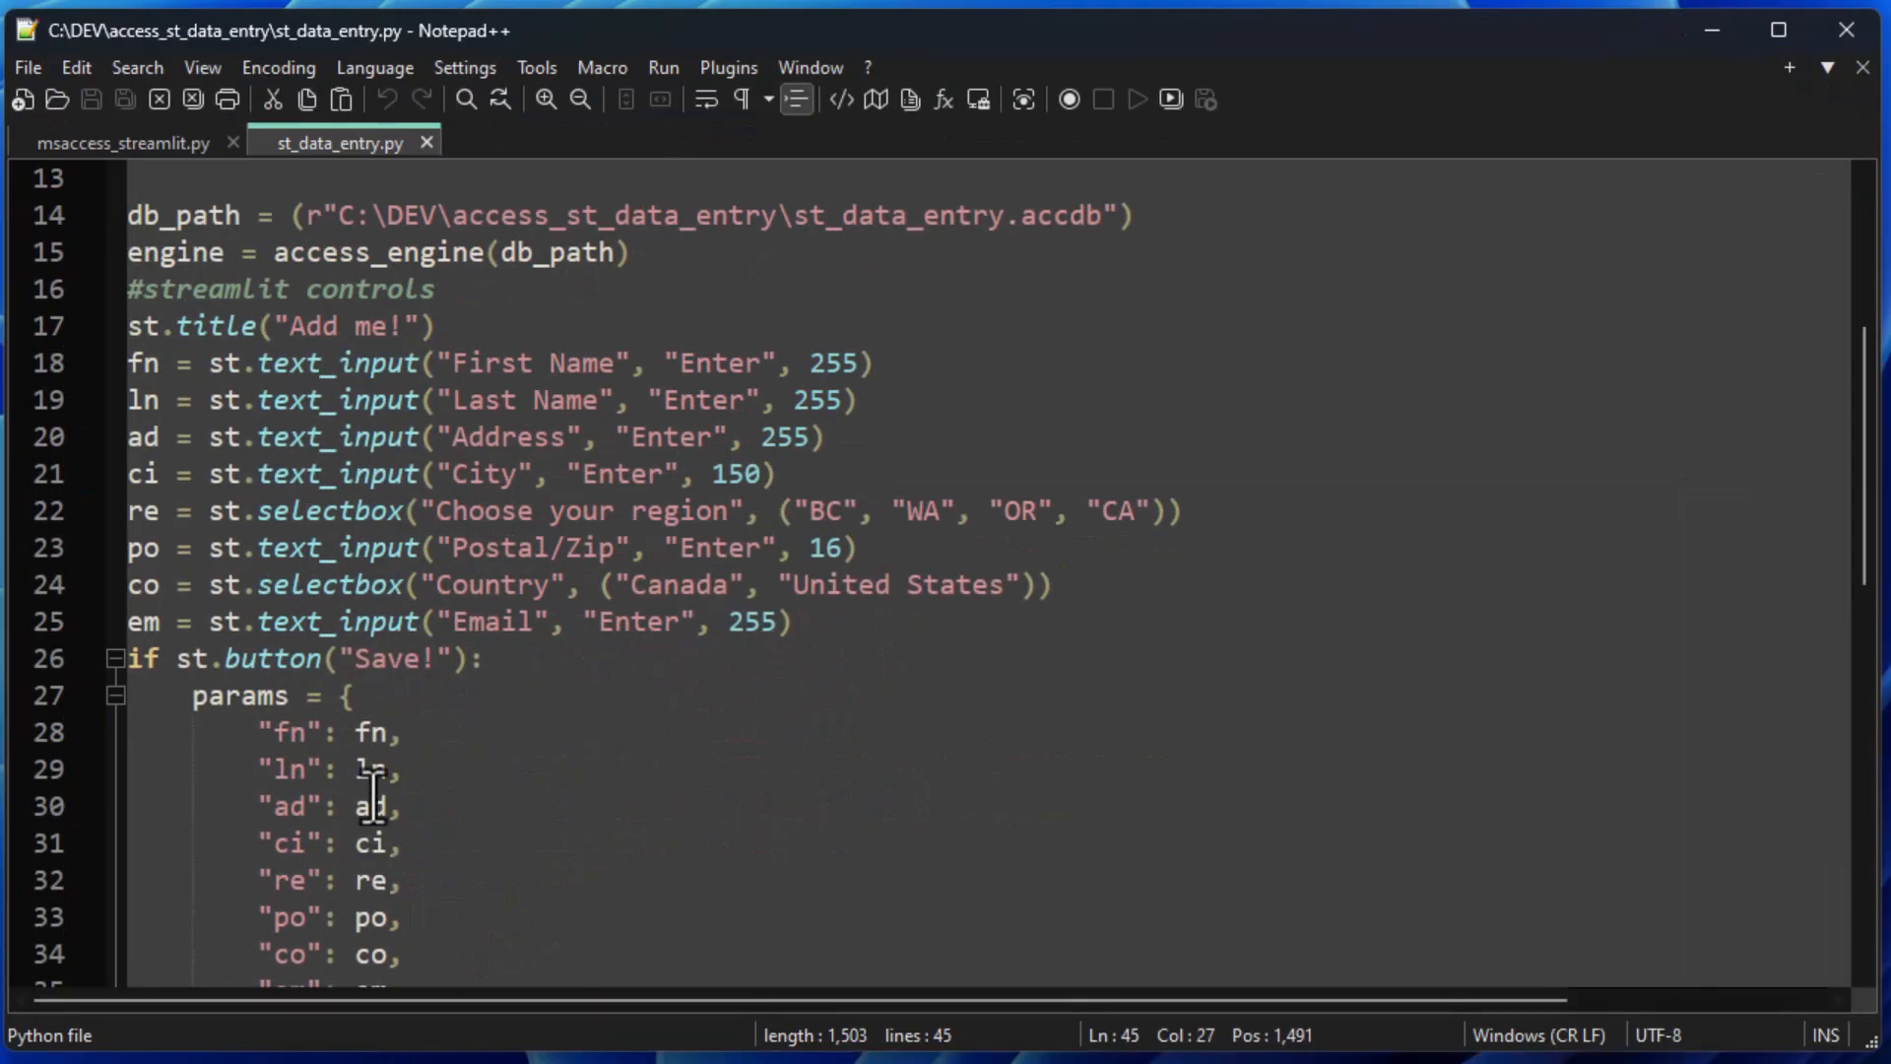
mouse_move(152, 187)
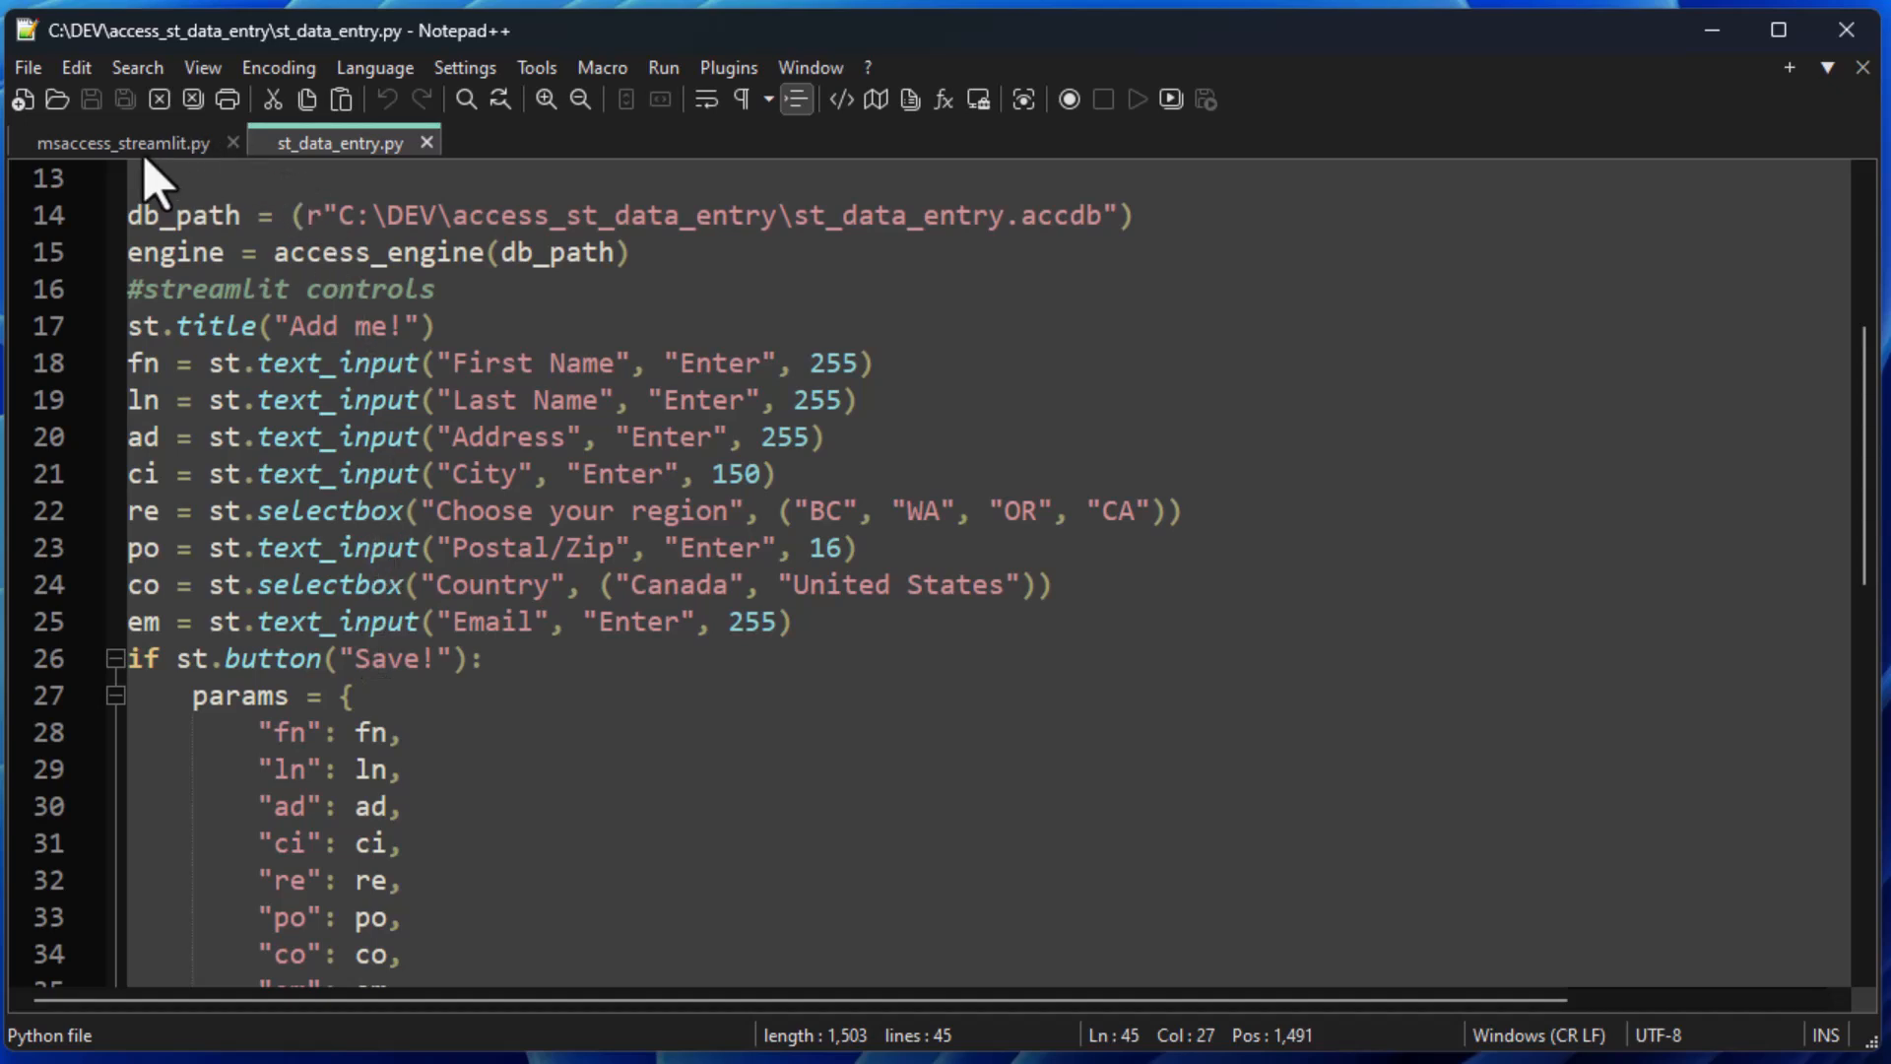
Start a new blank Notepad++ document and set its language to Python
left_click(122, 142)
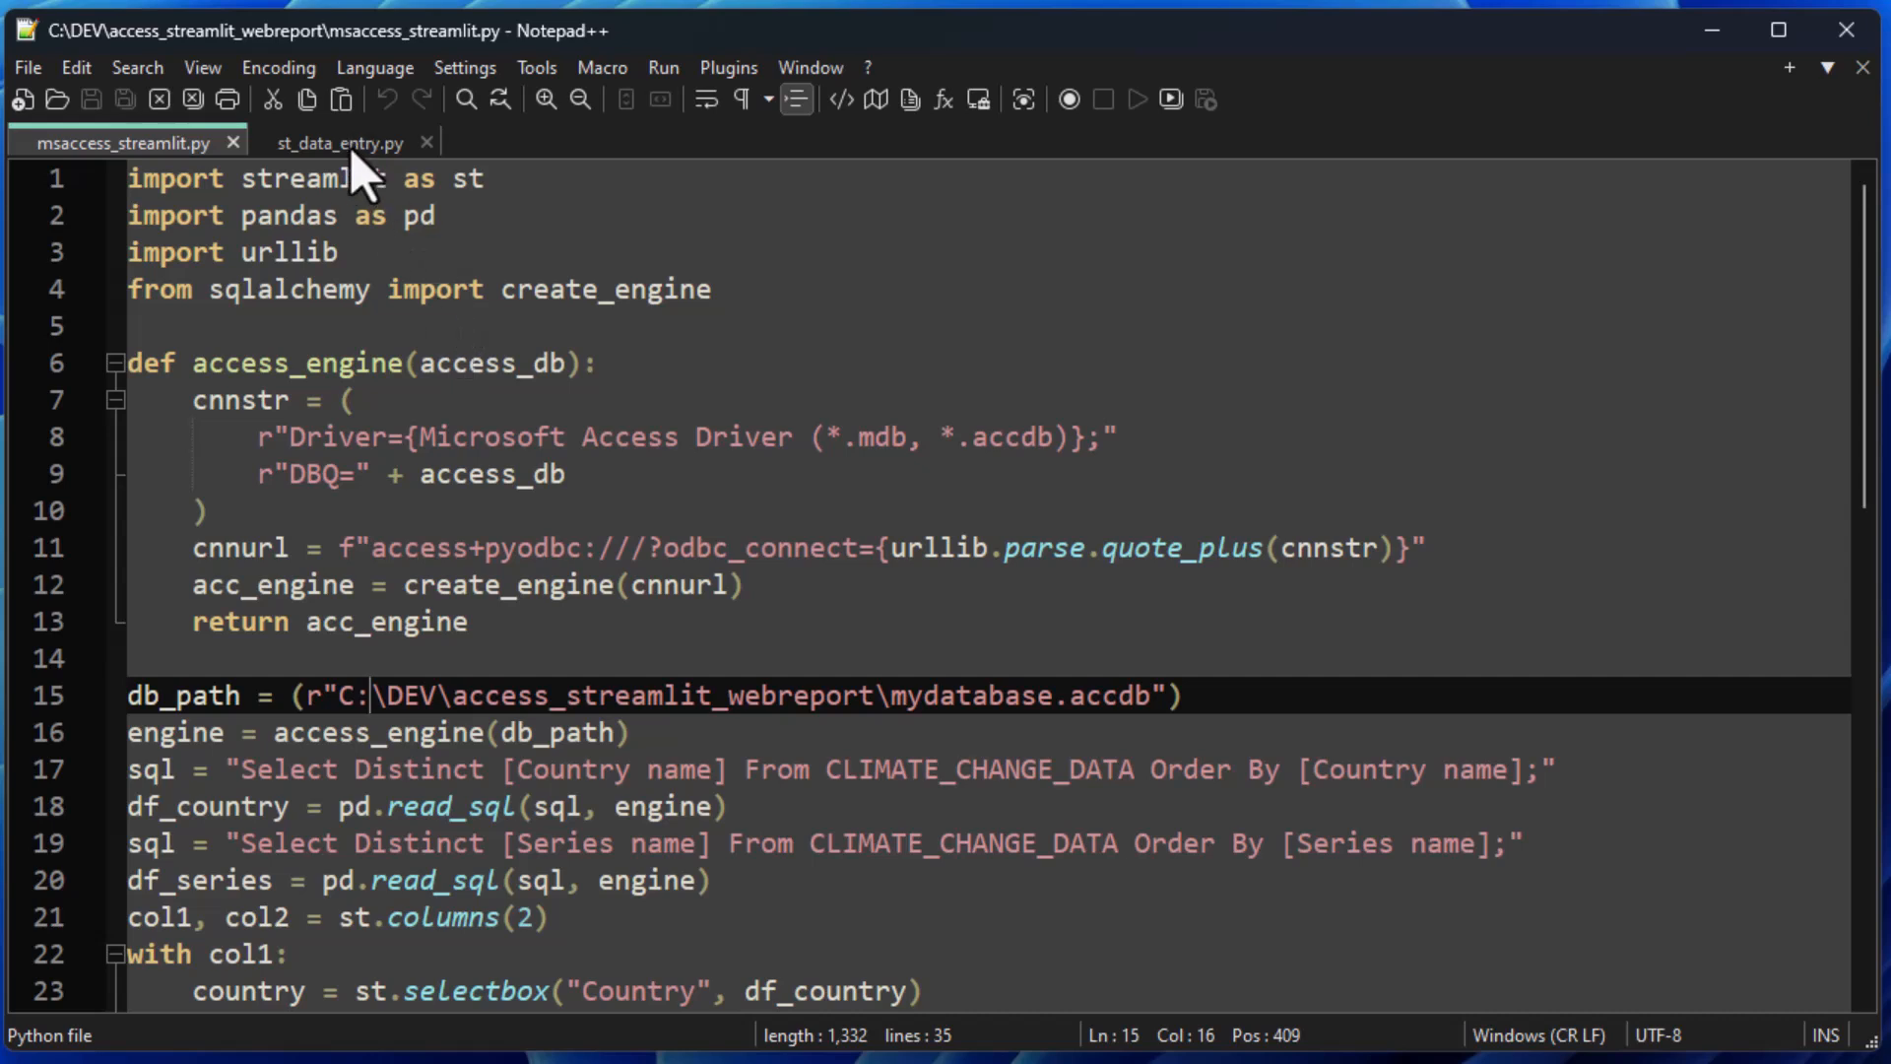
left_click(341, 142)
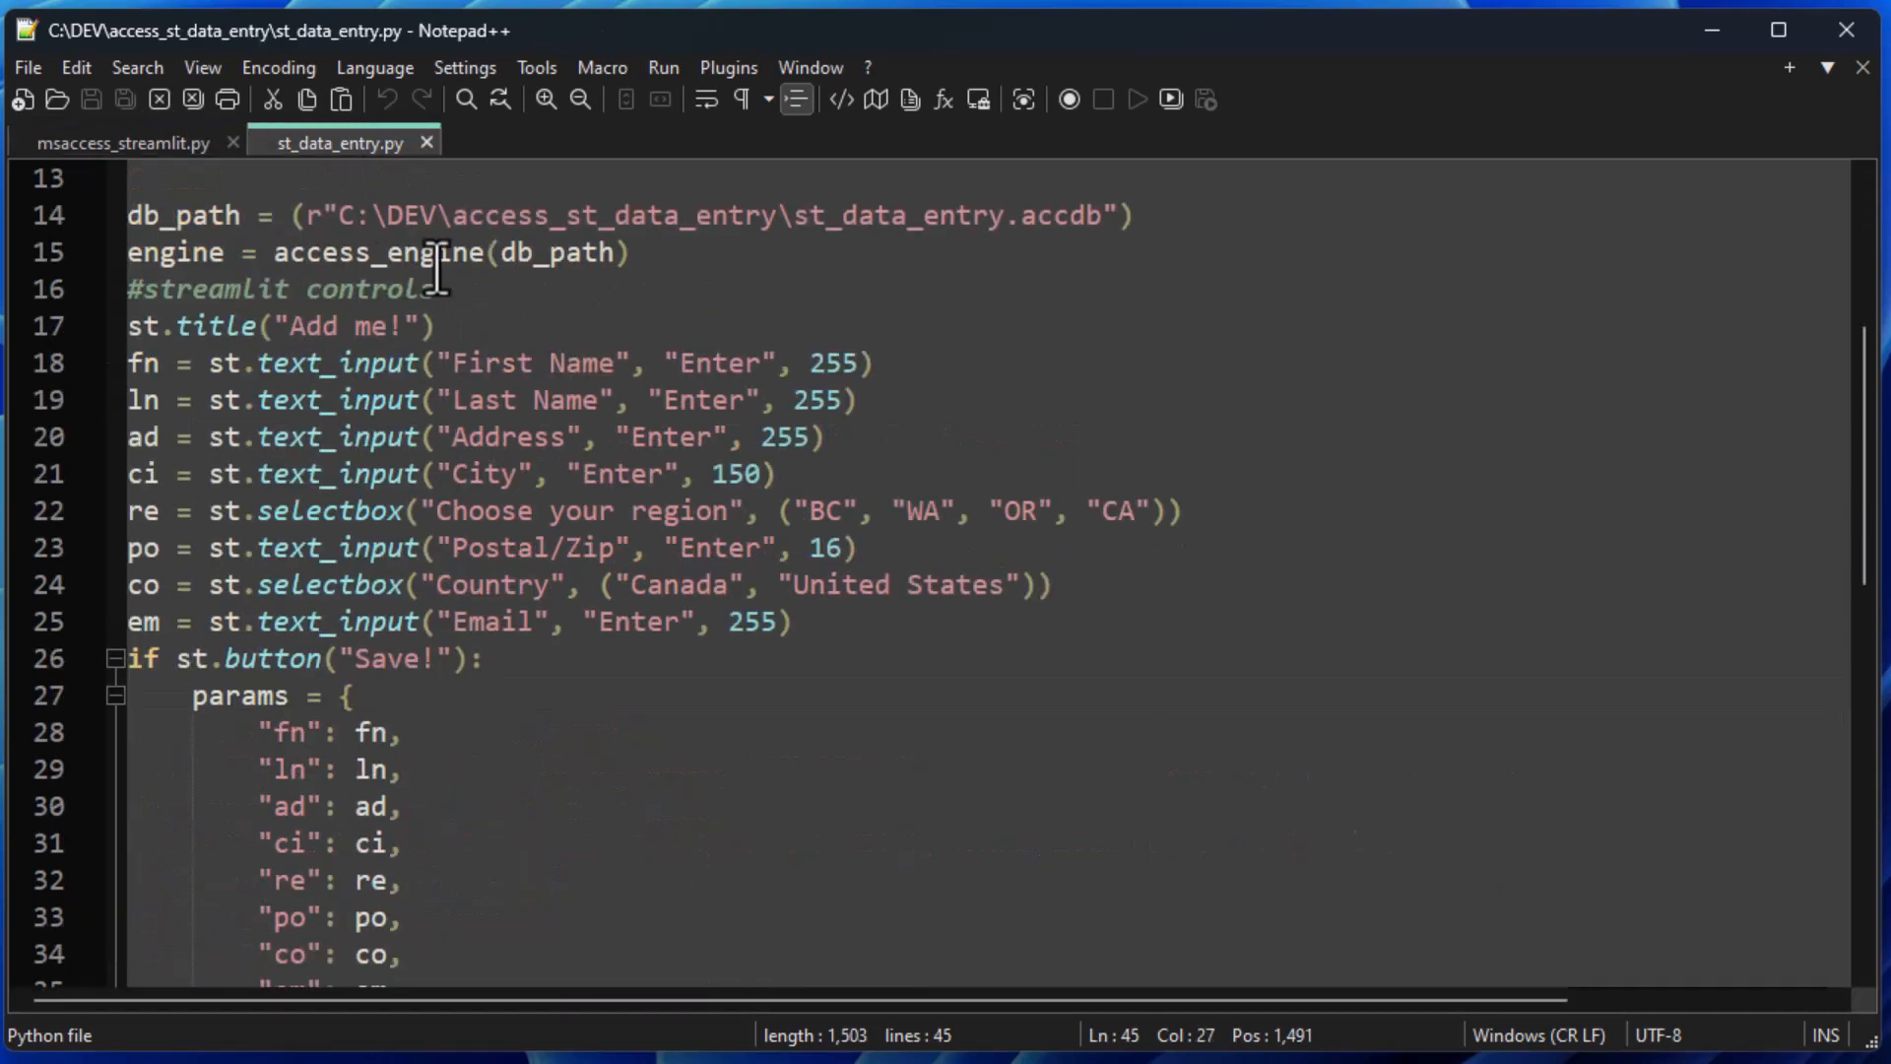
left_click(21, 99)
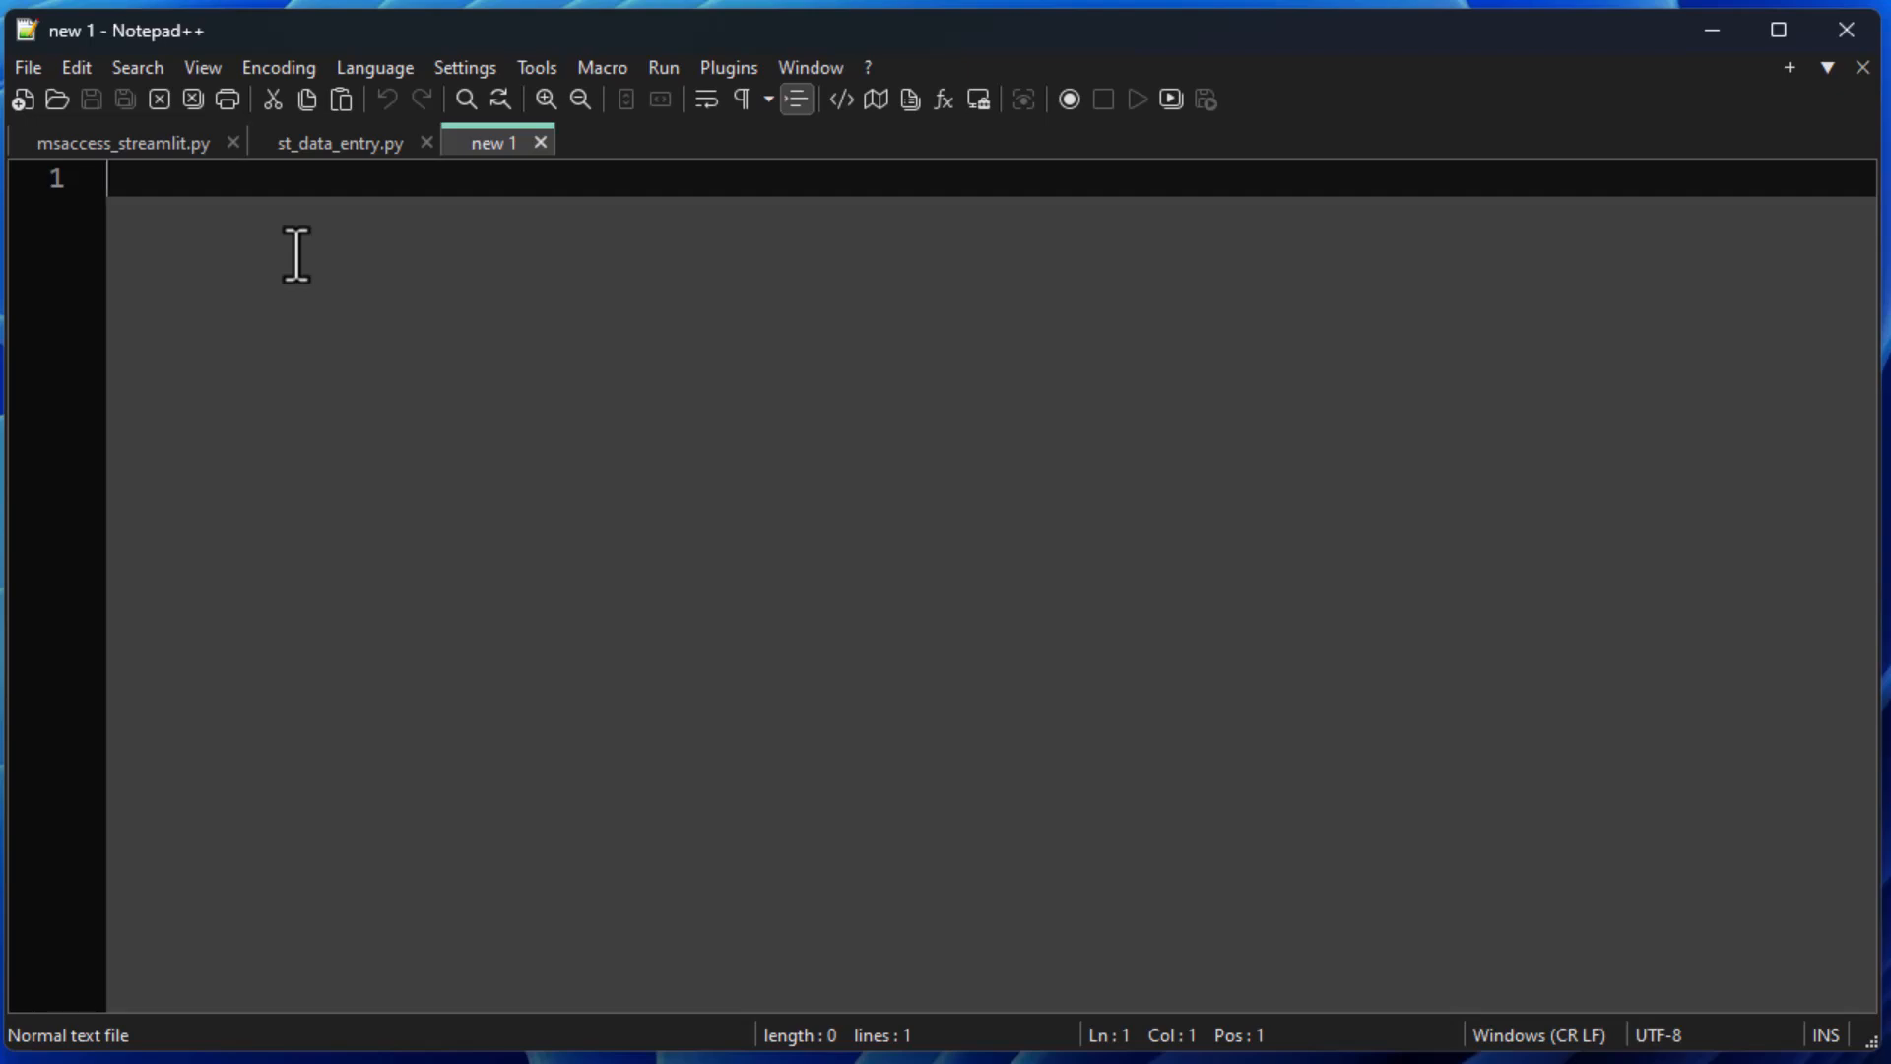
left_click(374, 67)
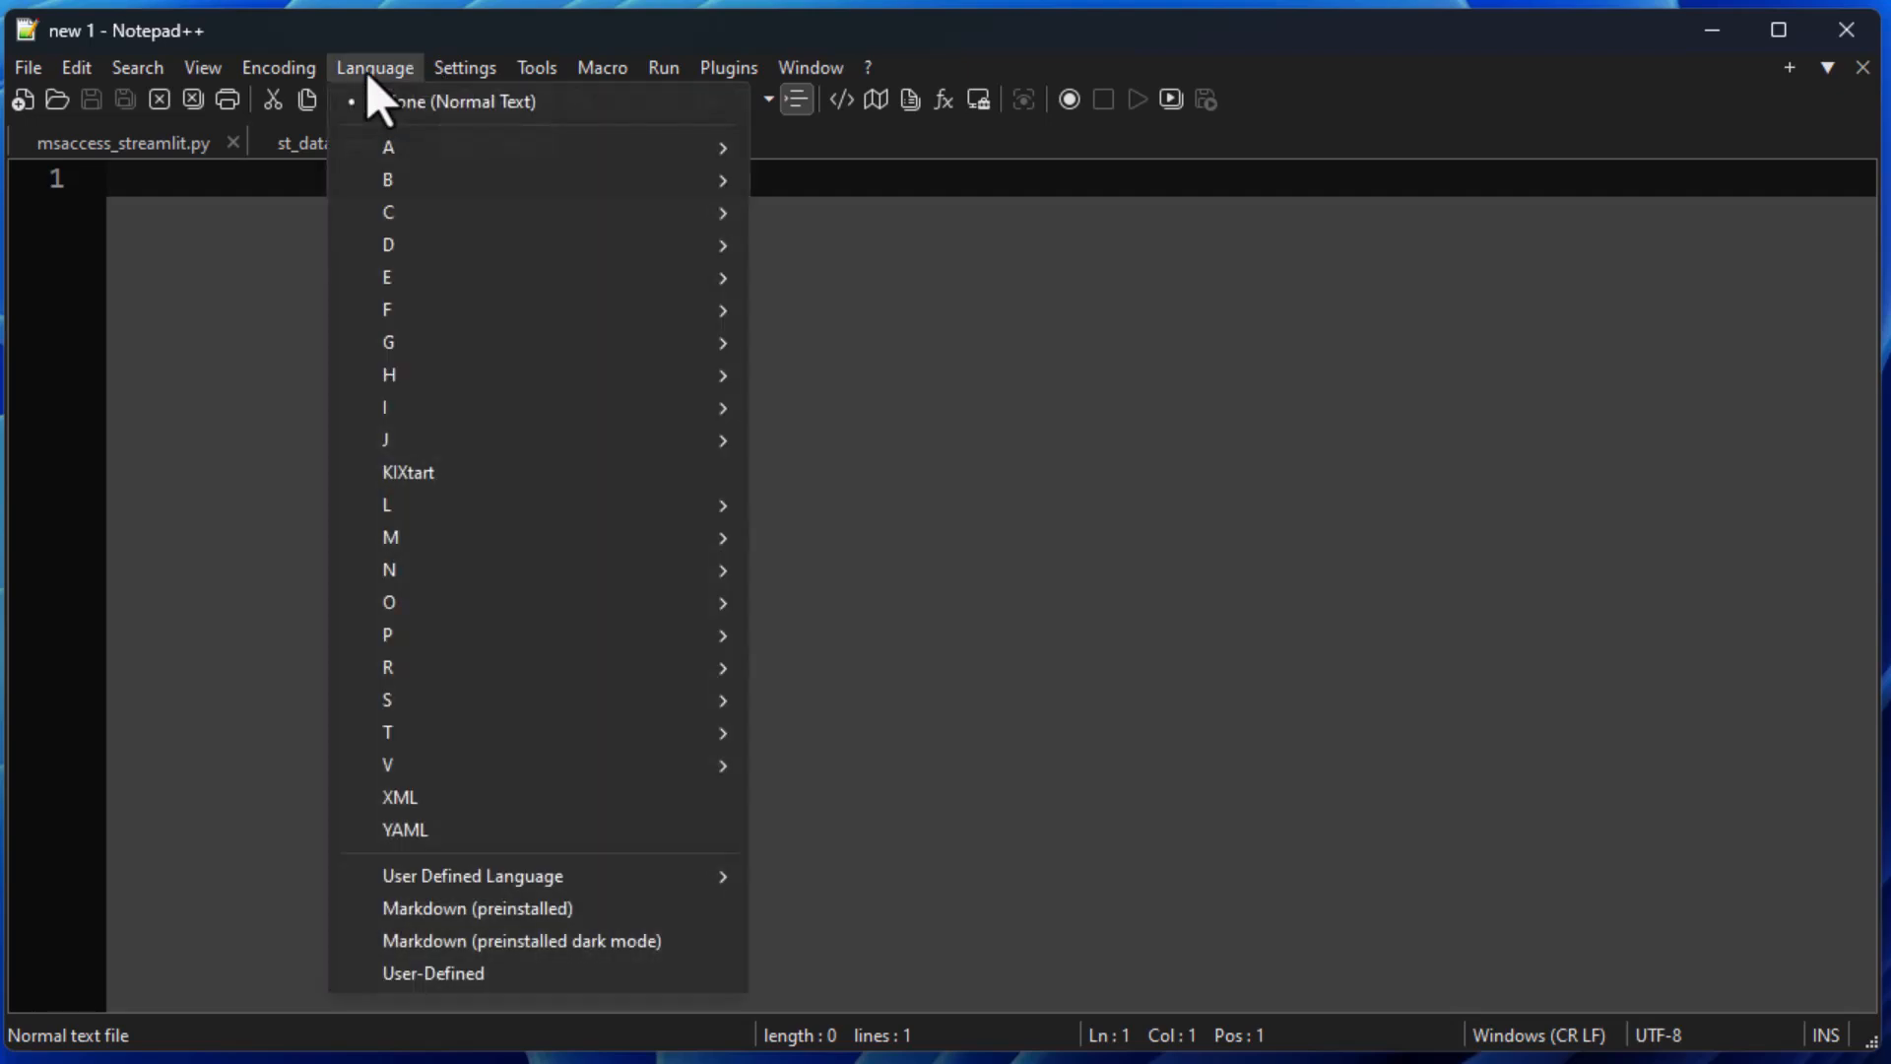
mouse_move(389, 634)
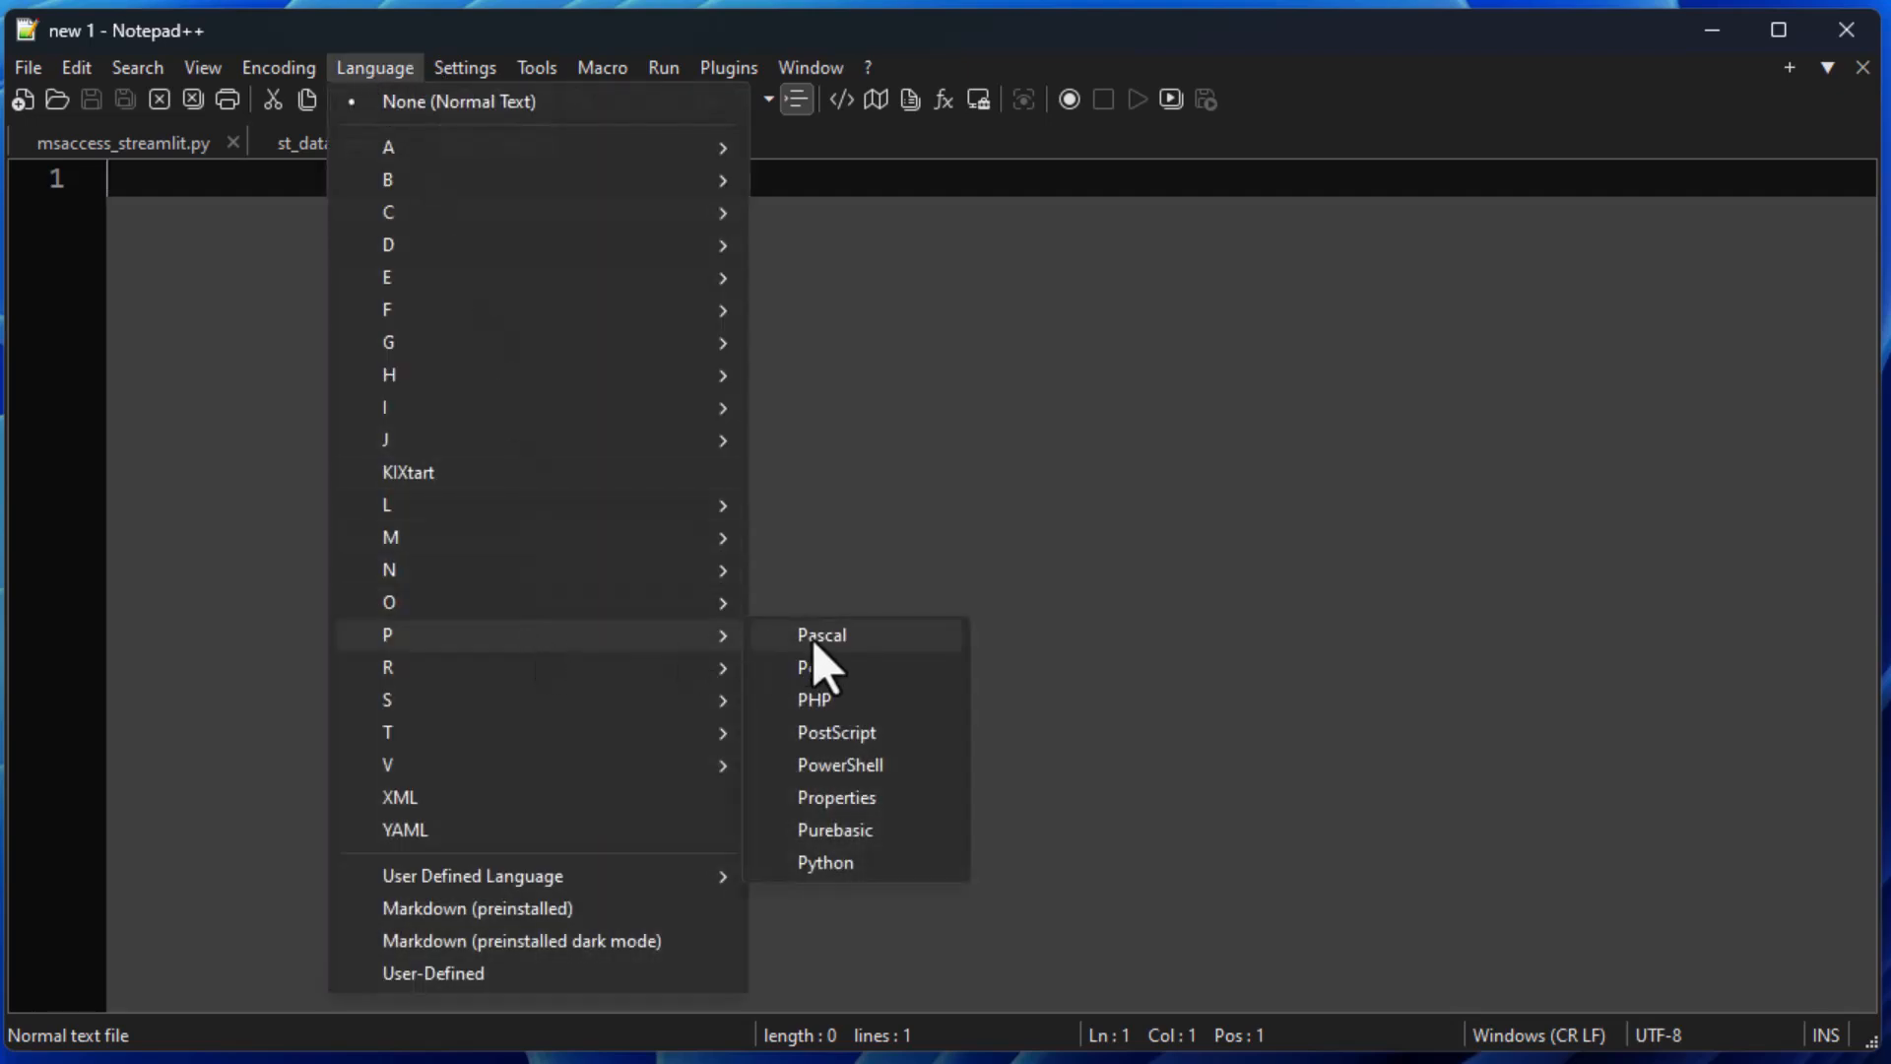
left_click(826, 861)
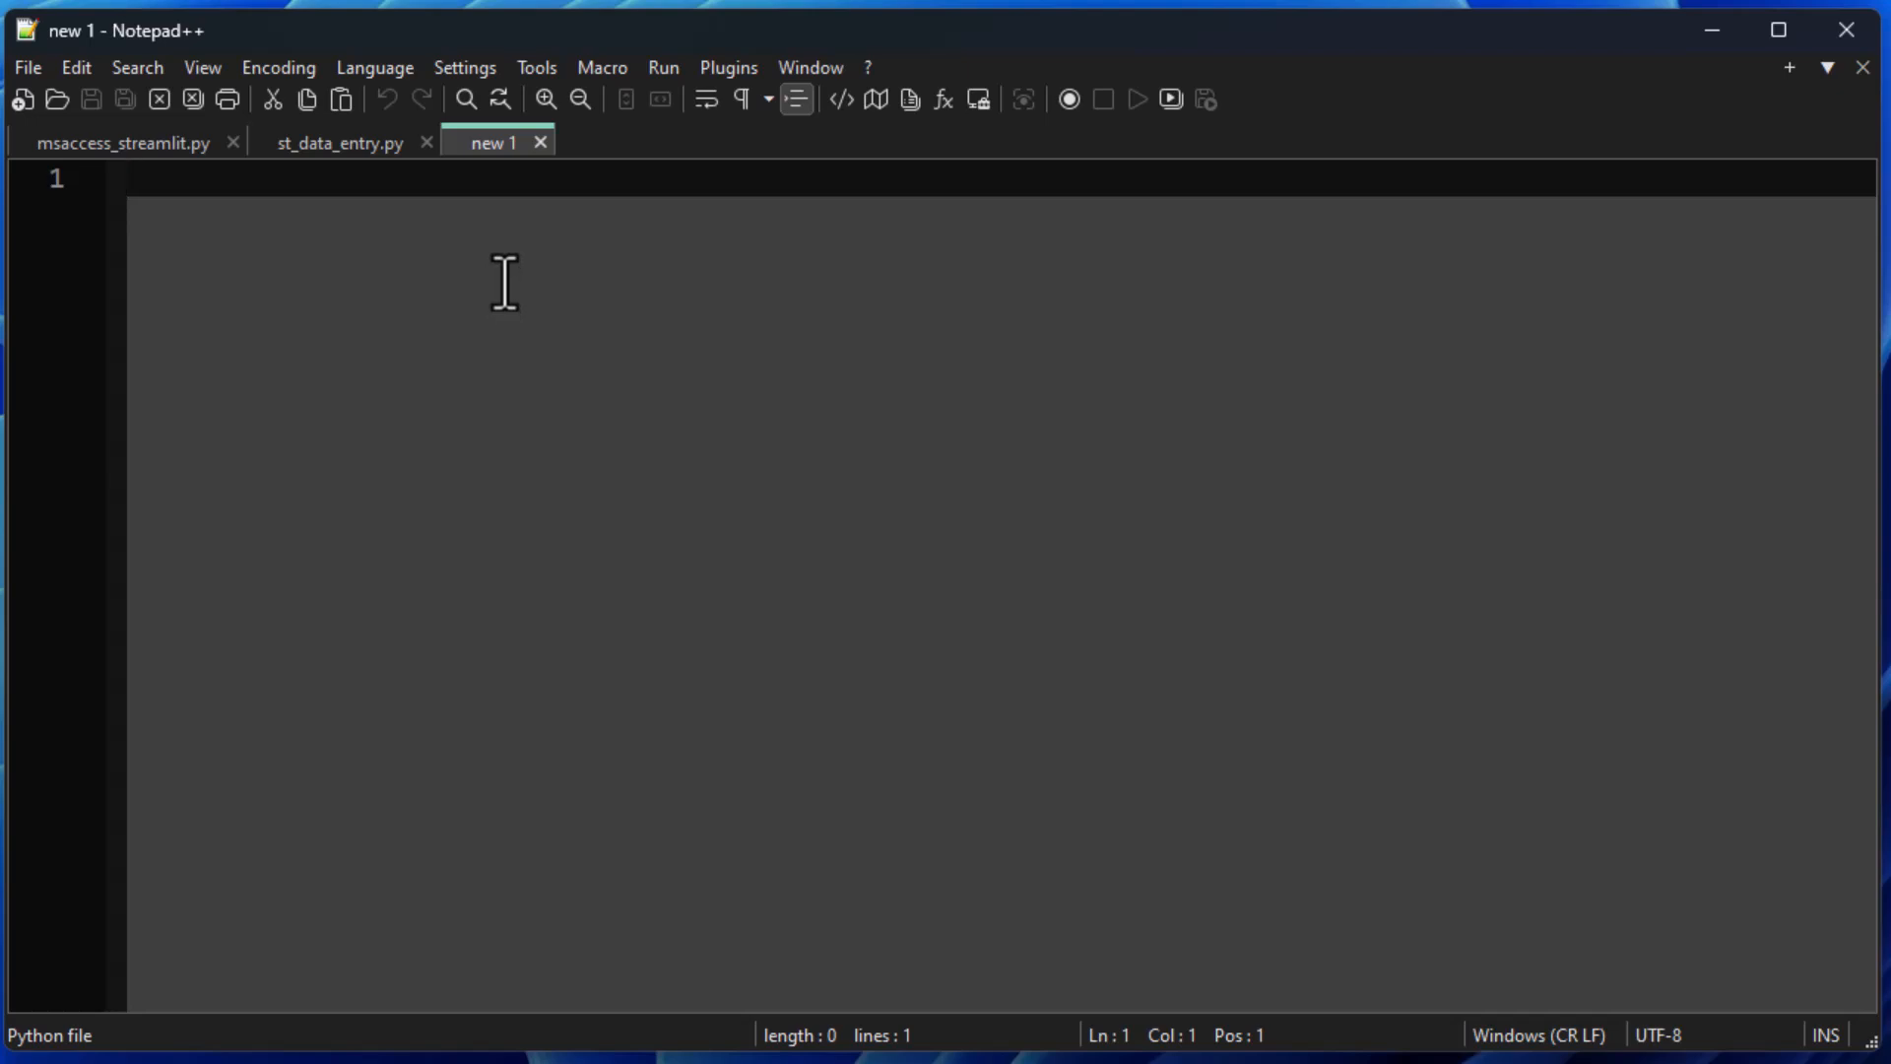
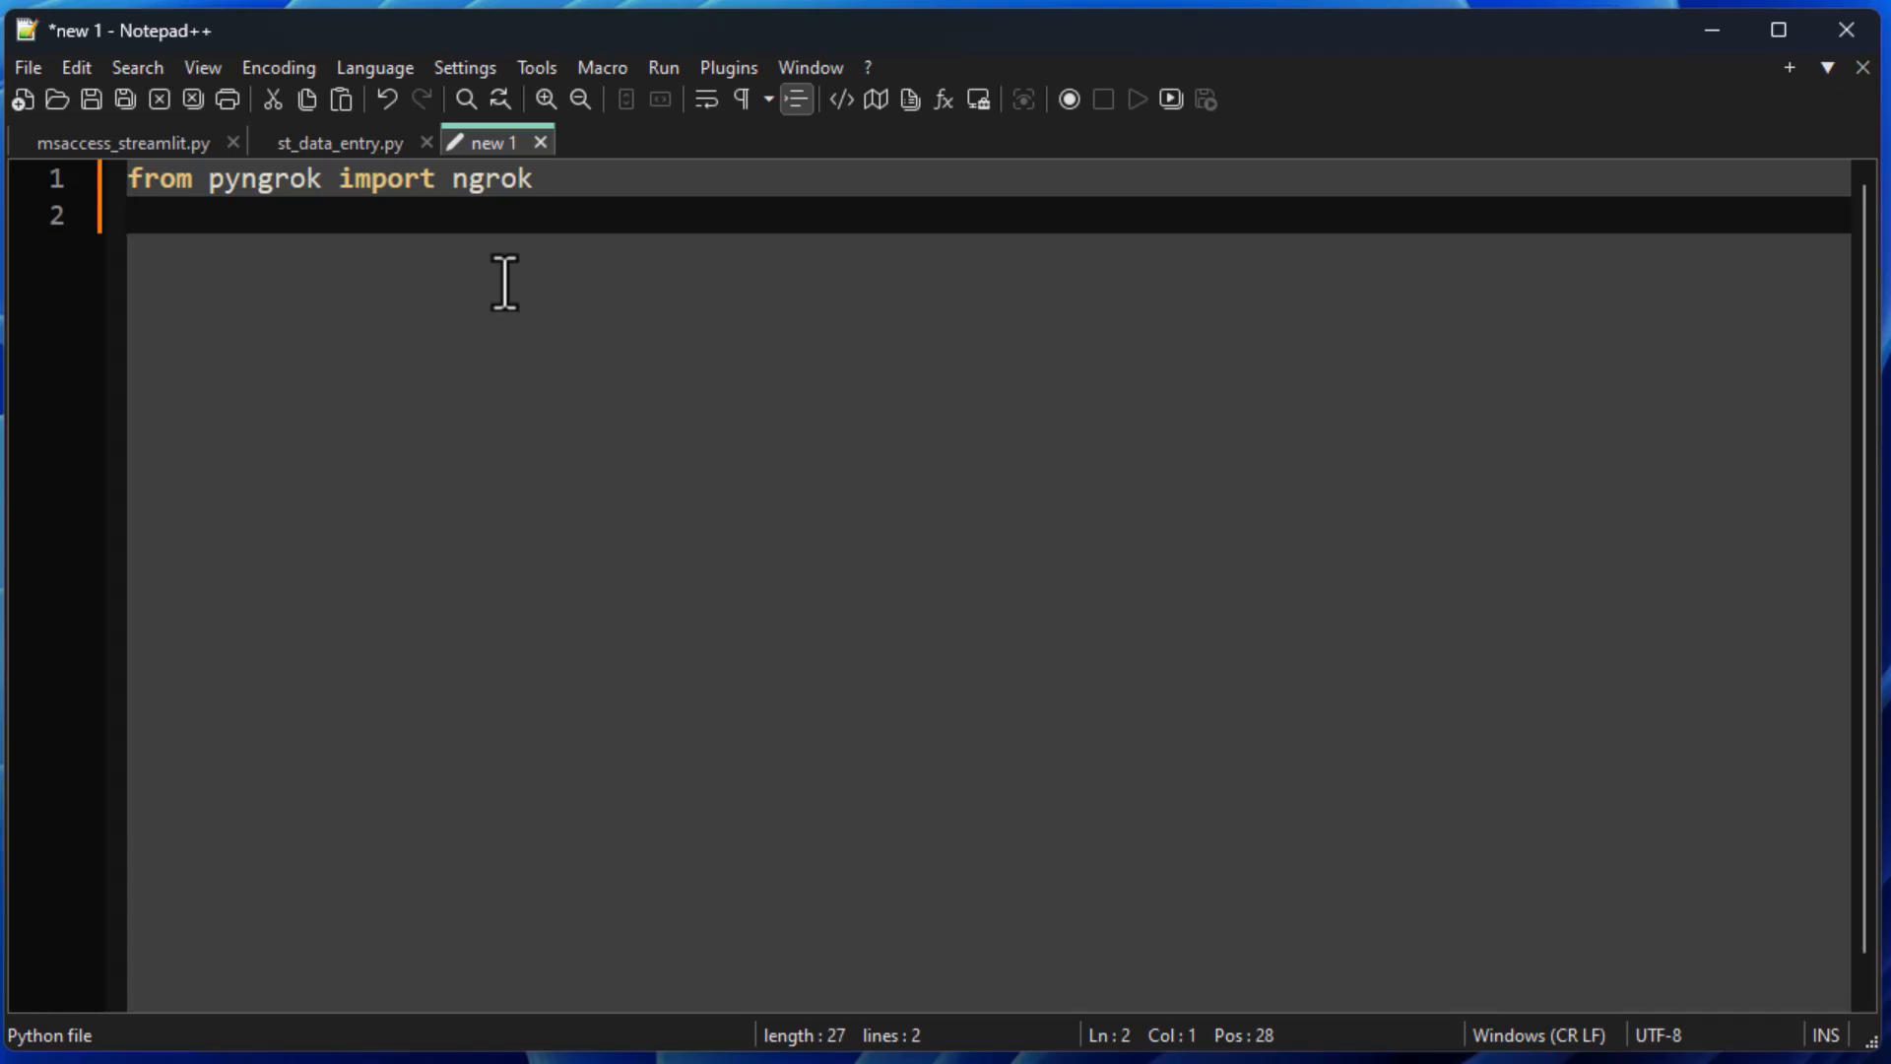
Write the pyngrok import and the ngrok.set_auth_token call with the auth token string
key("Enter")
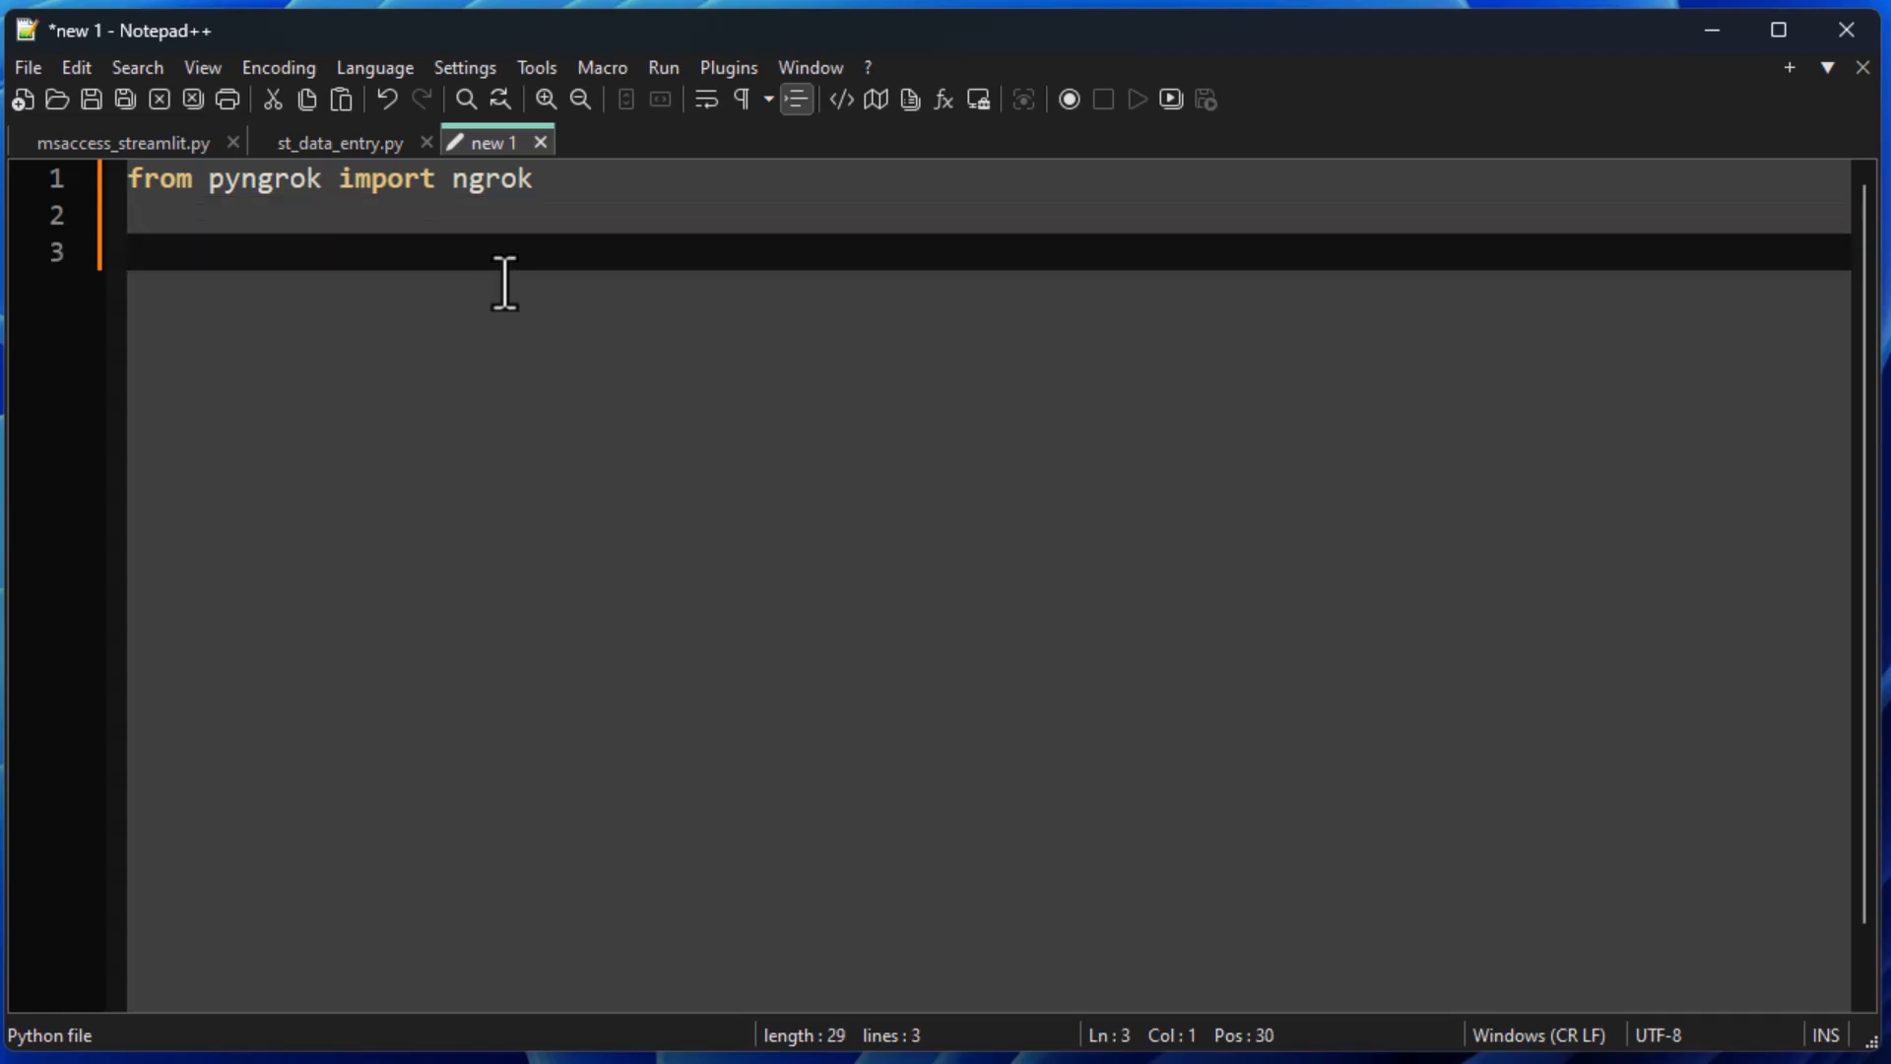
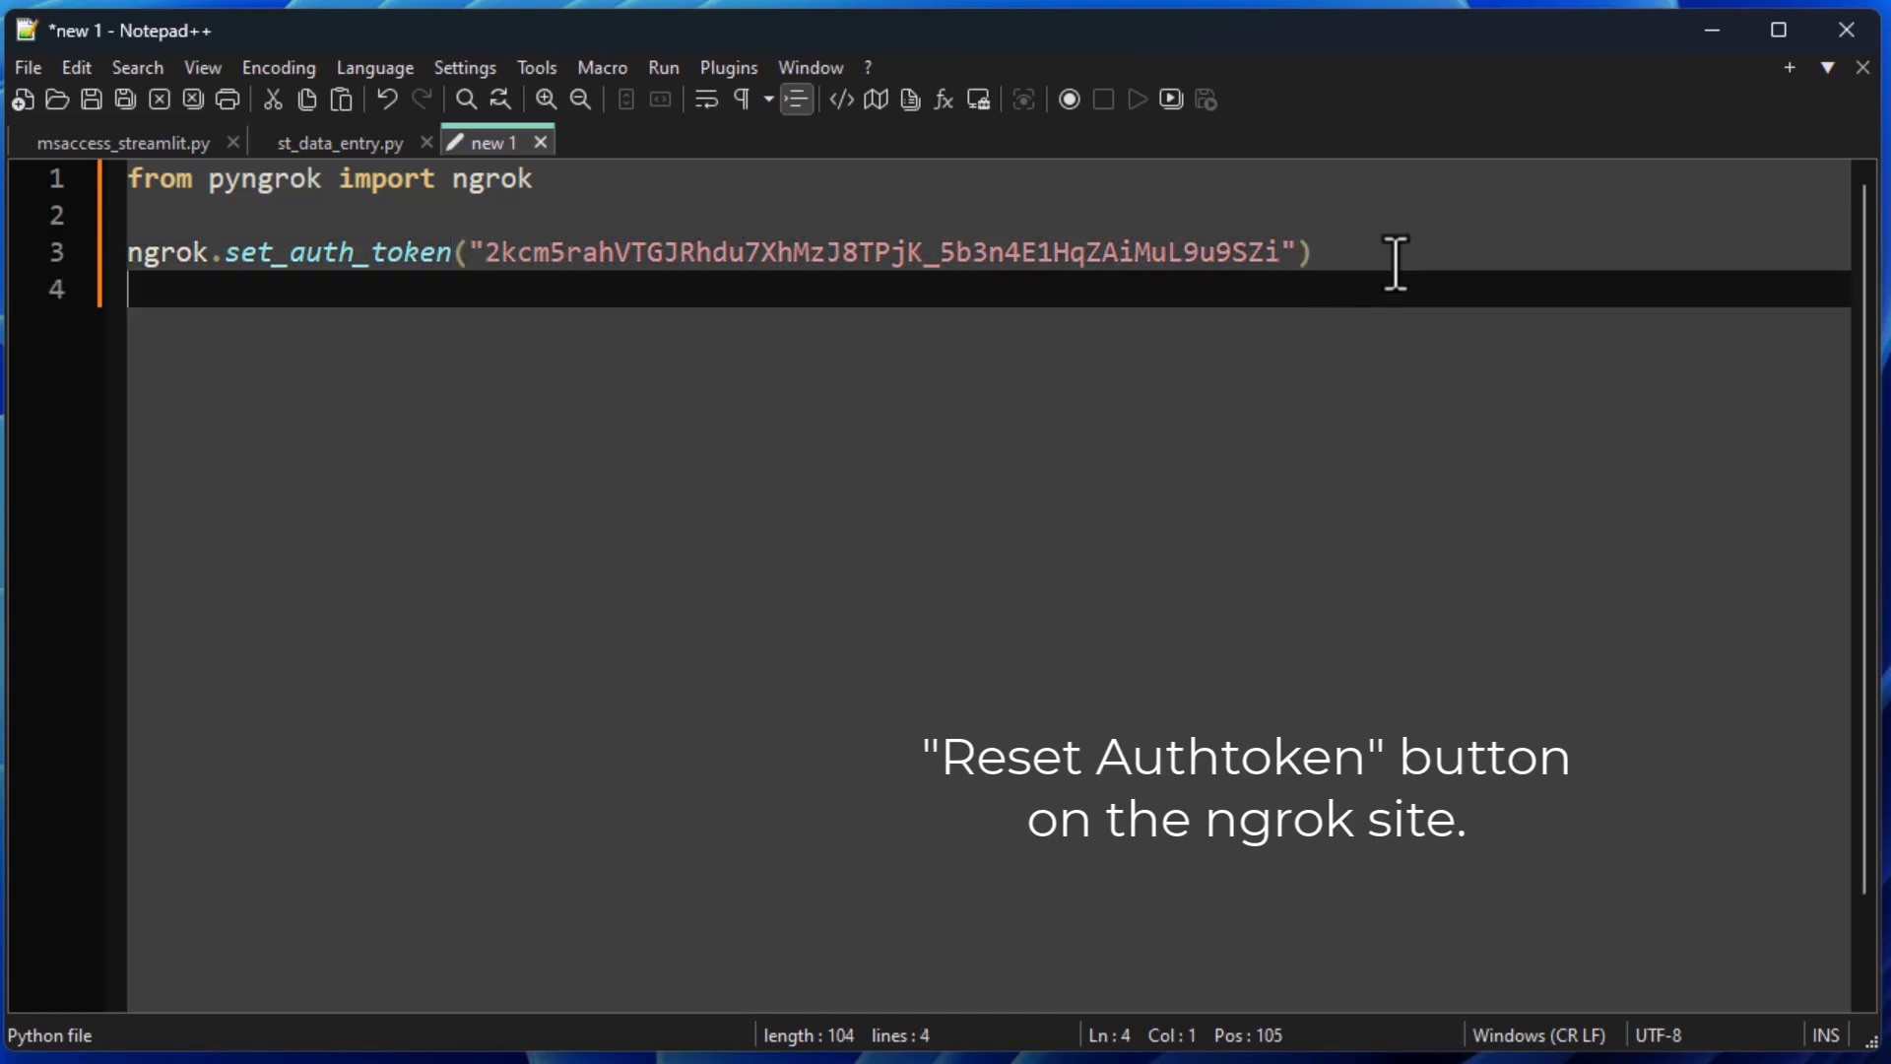
Add http_tunnel = ngrok.connect(8501) to tunnel the Streamlit port
type("http")
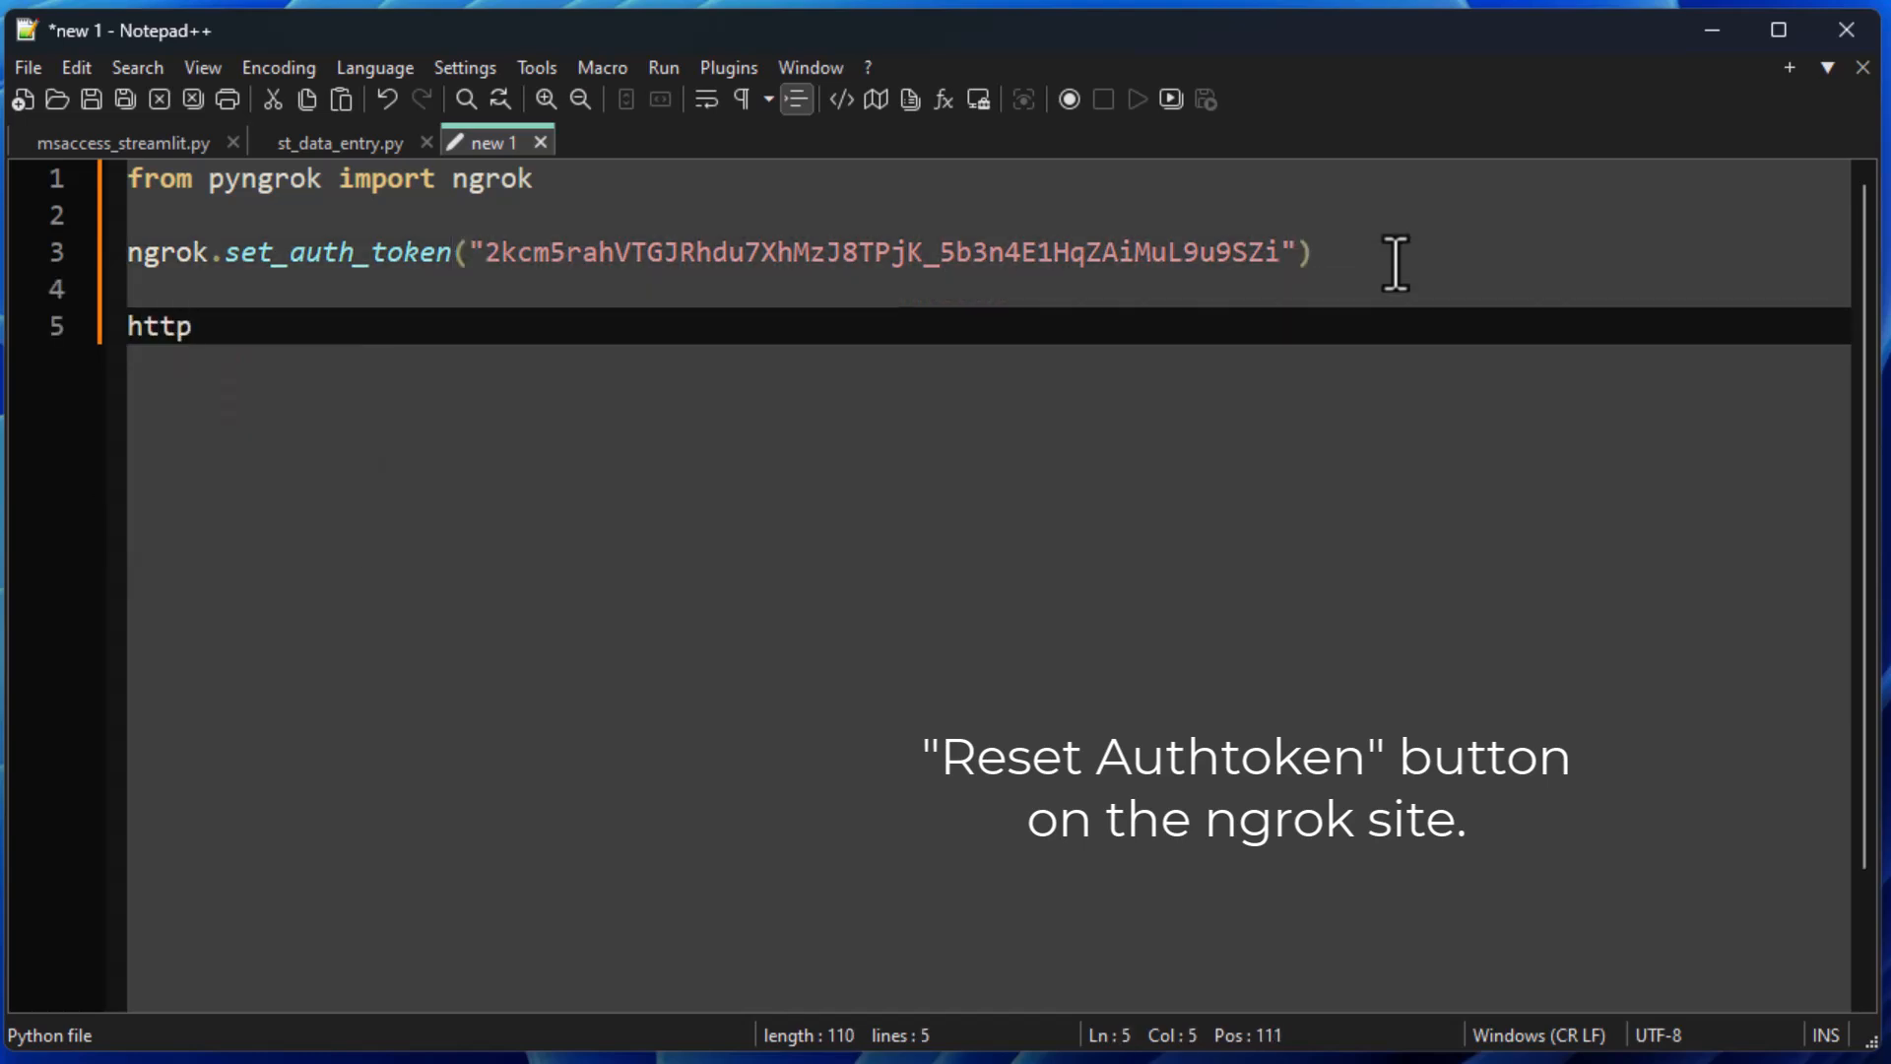
type("_tunn")
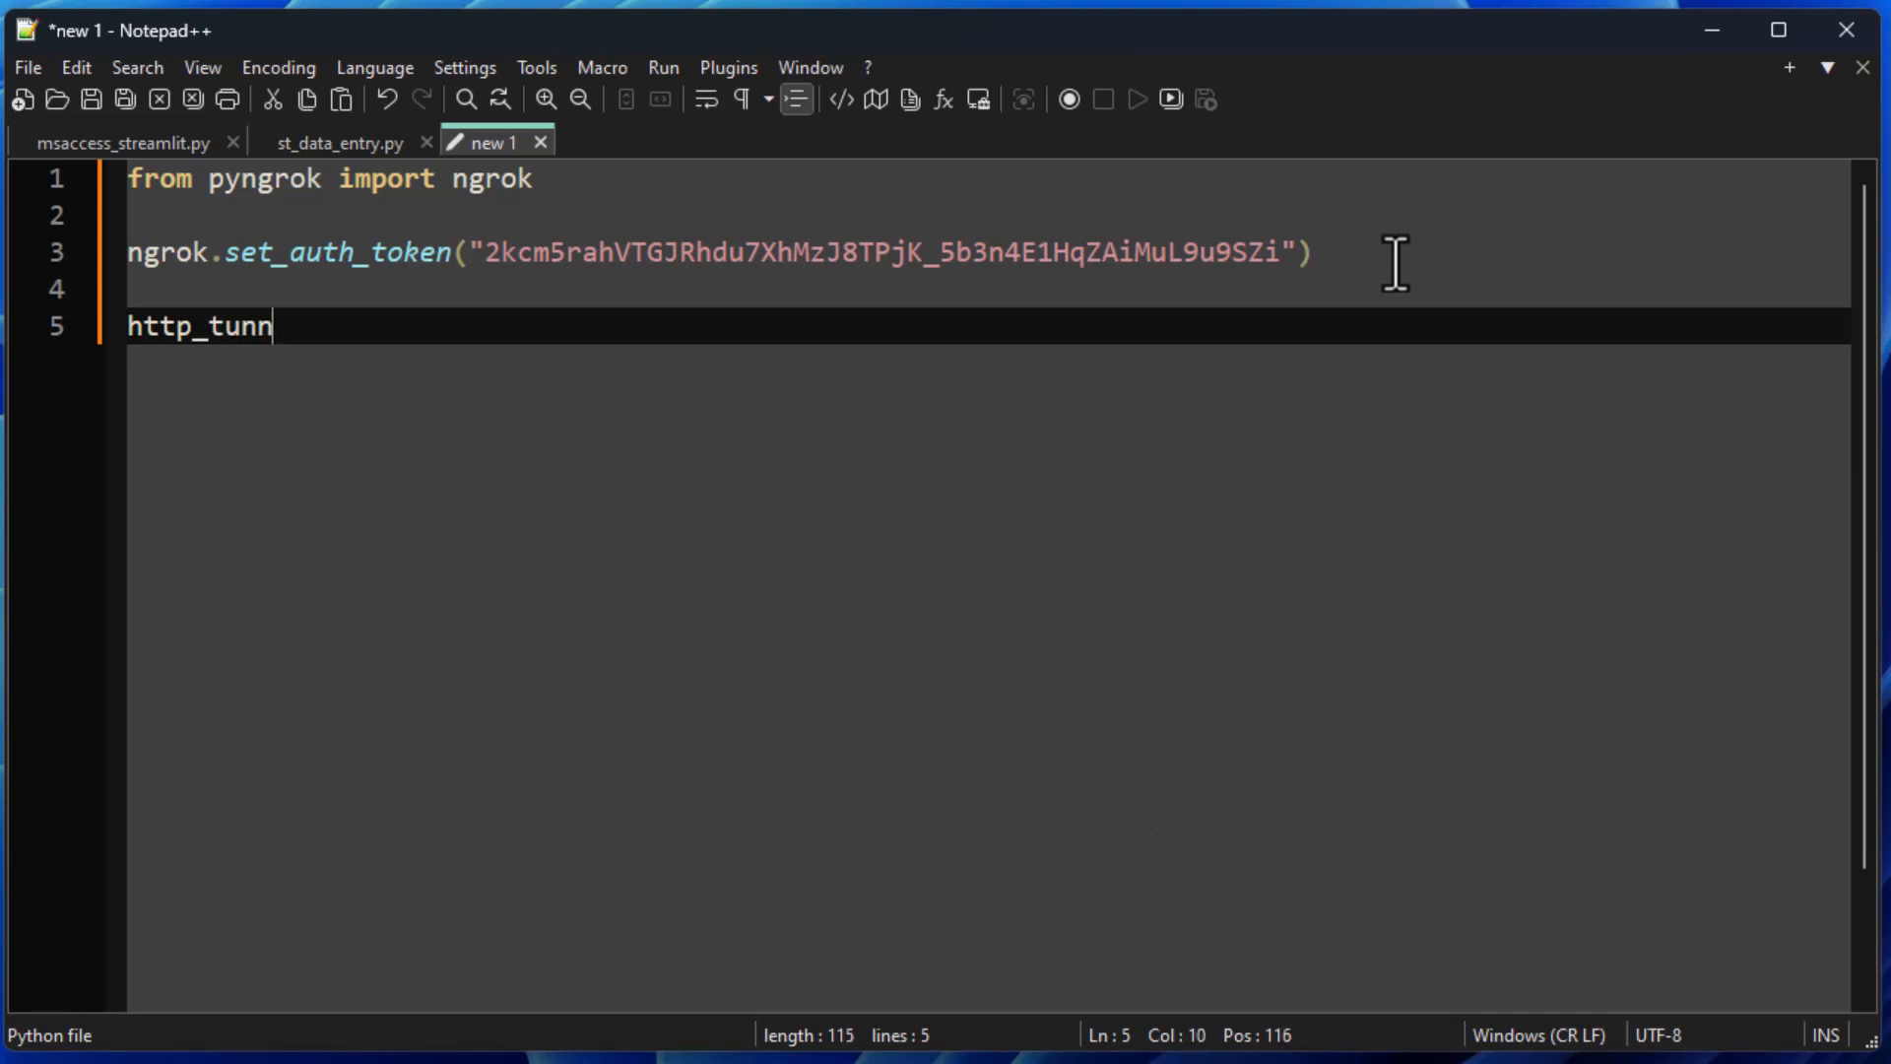
type("el =")
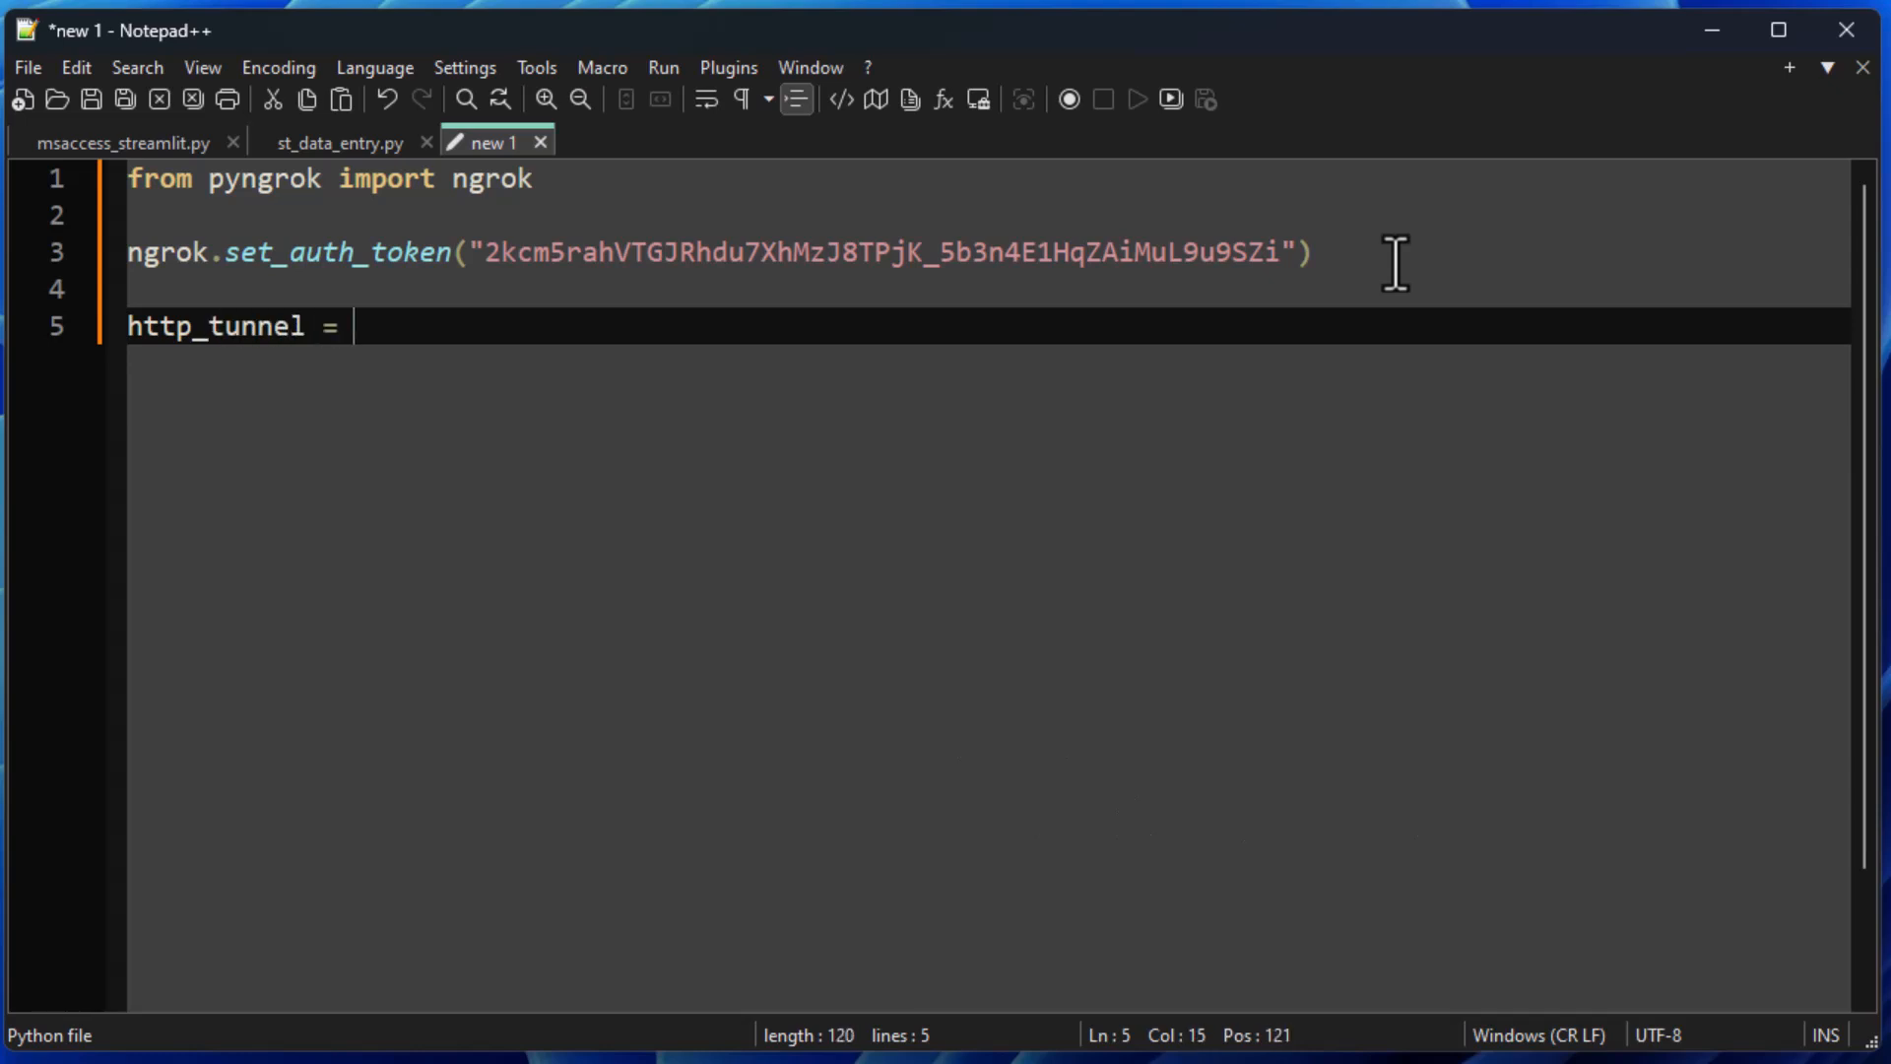
type("ngrok")
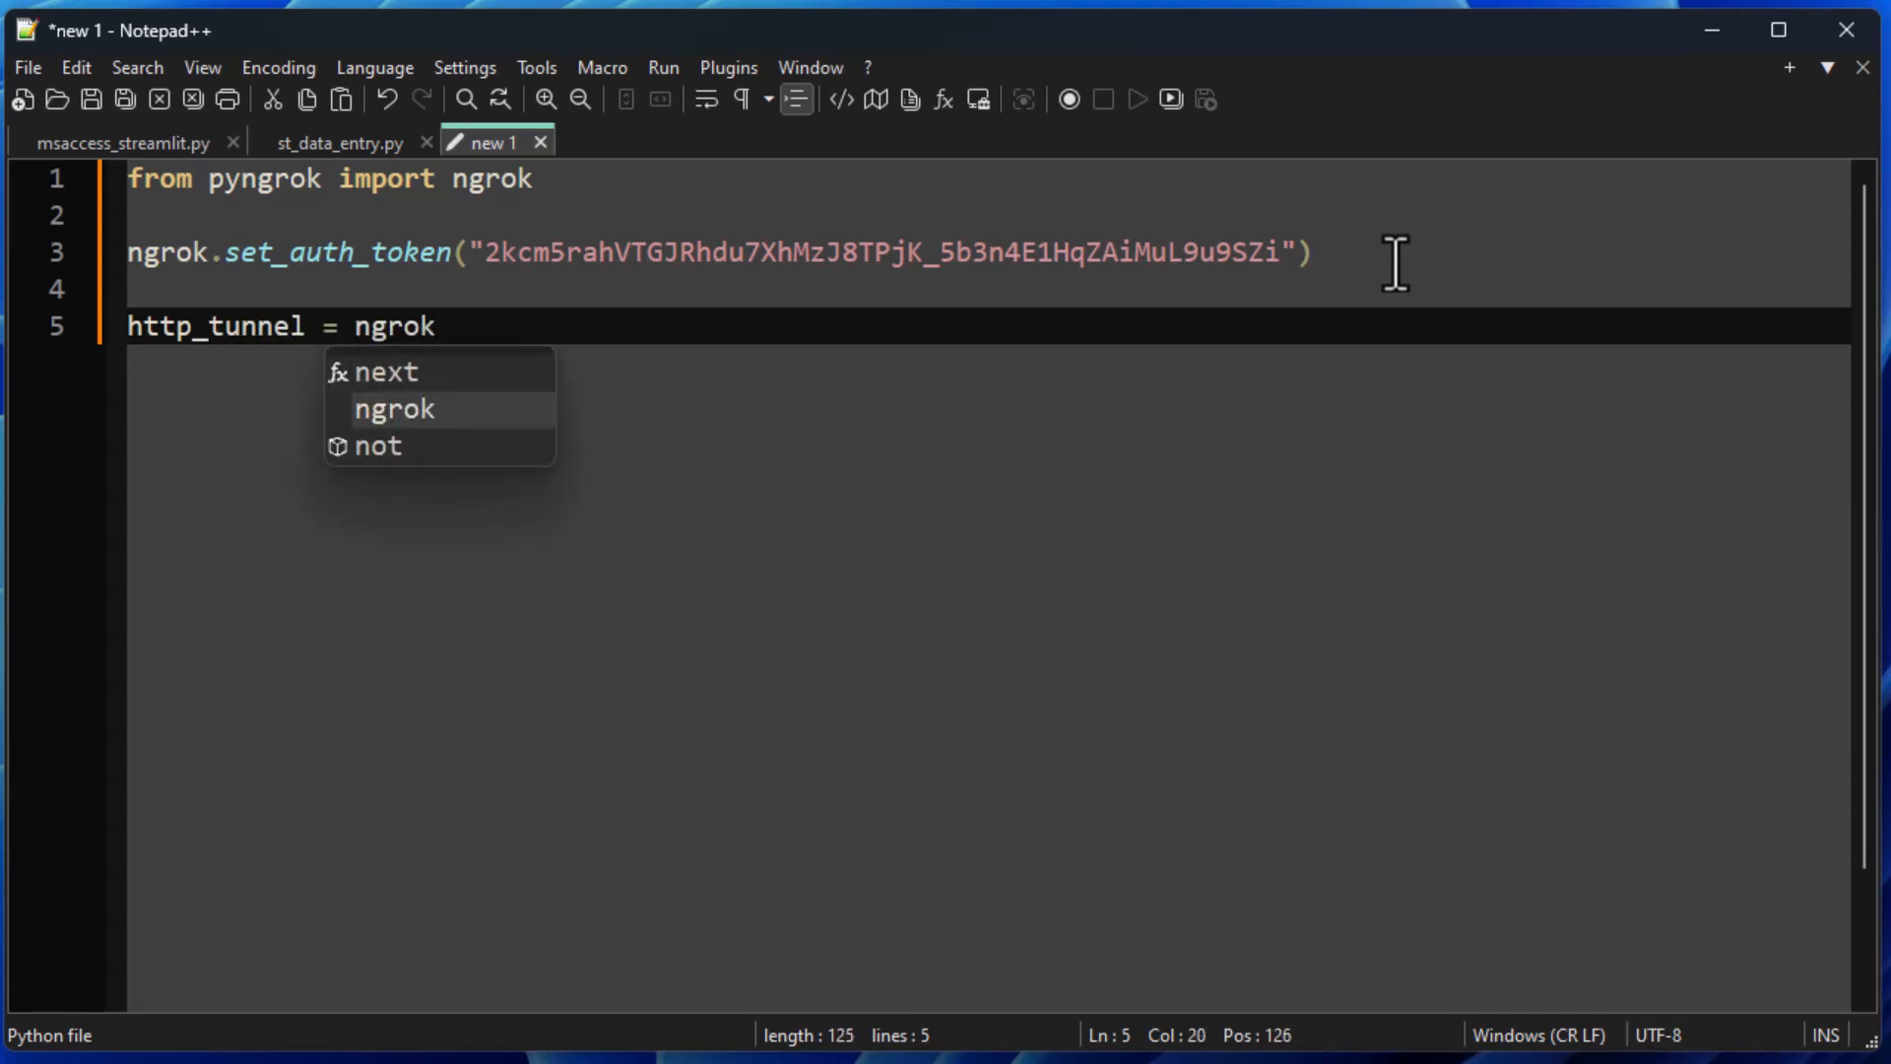
type(".connect(")
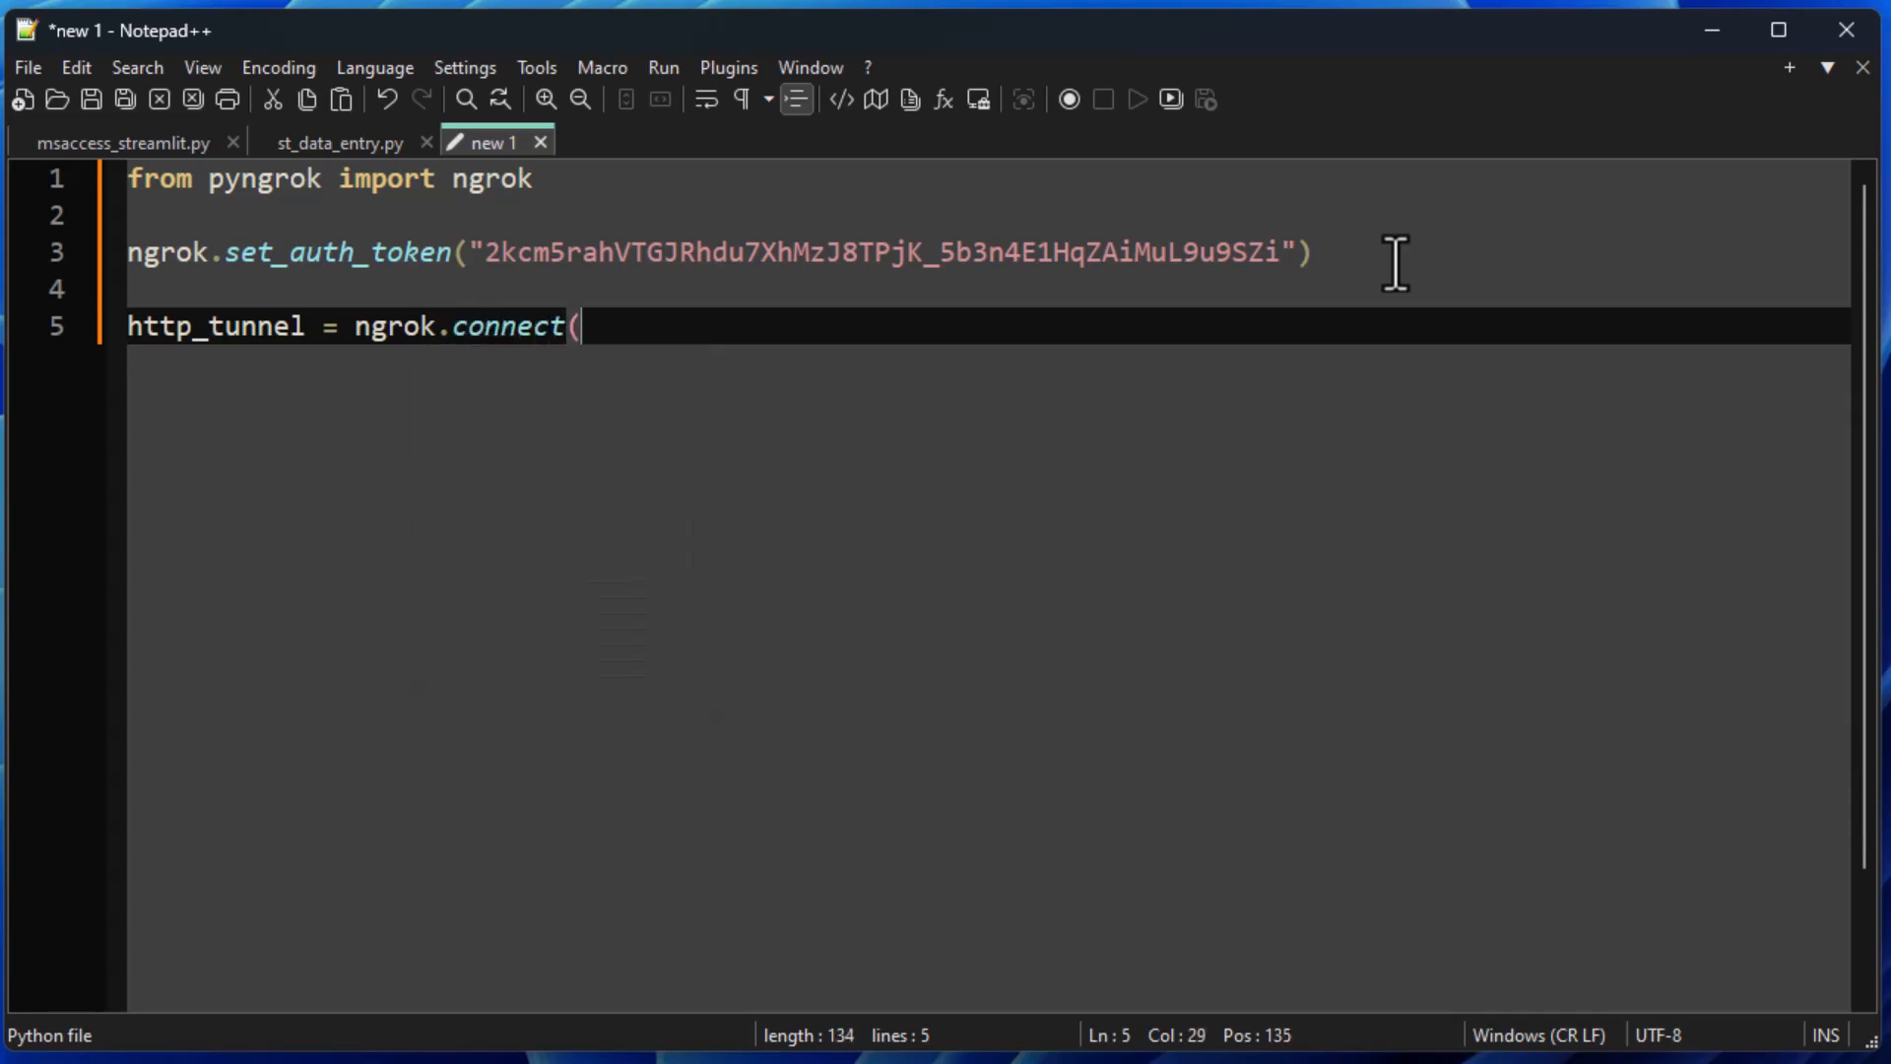
type("8501")
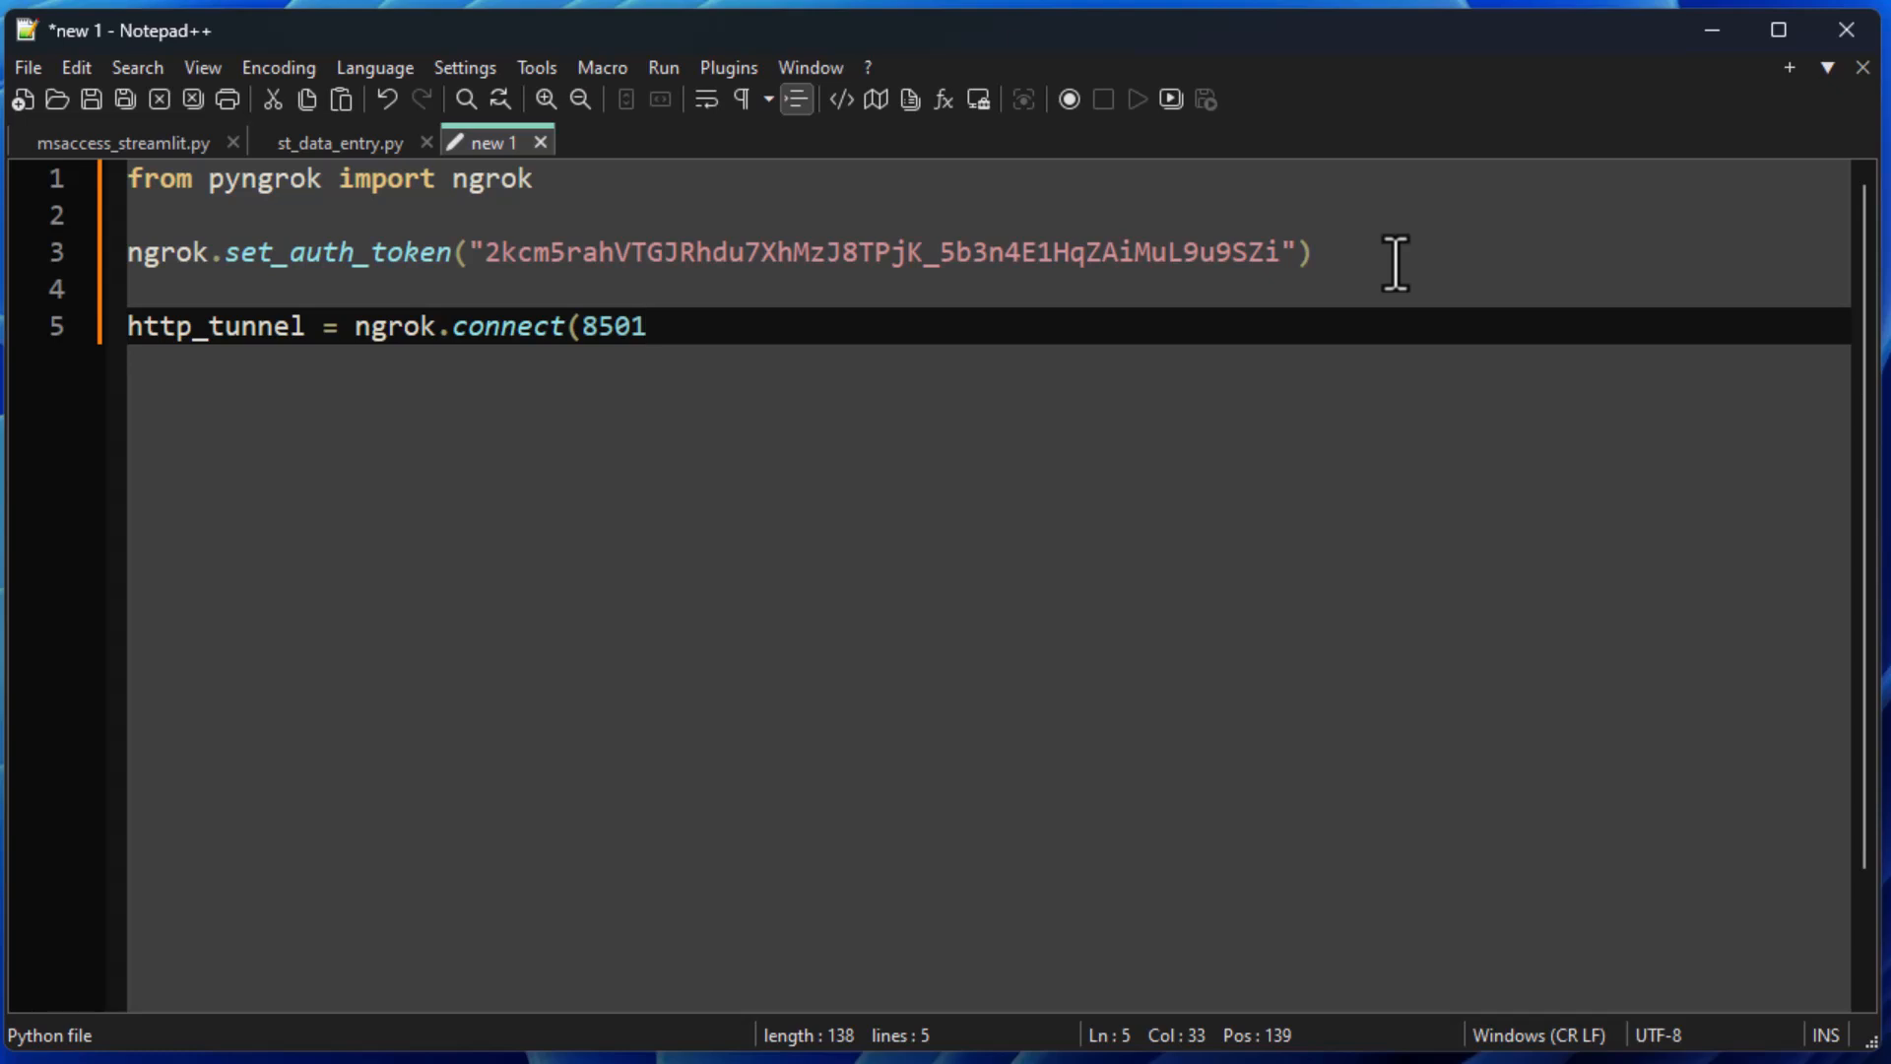
type(")")
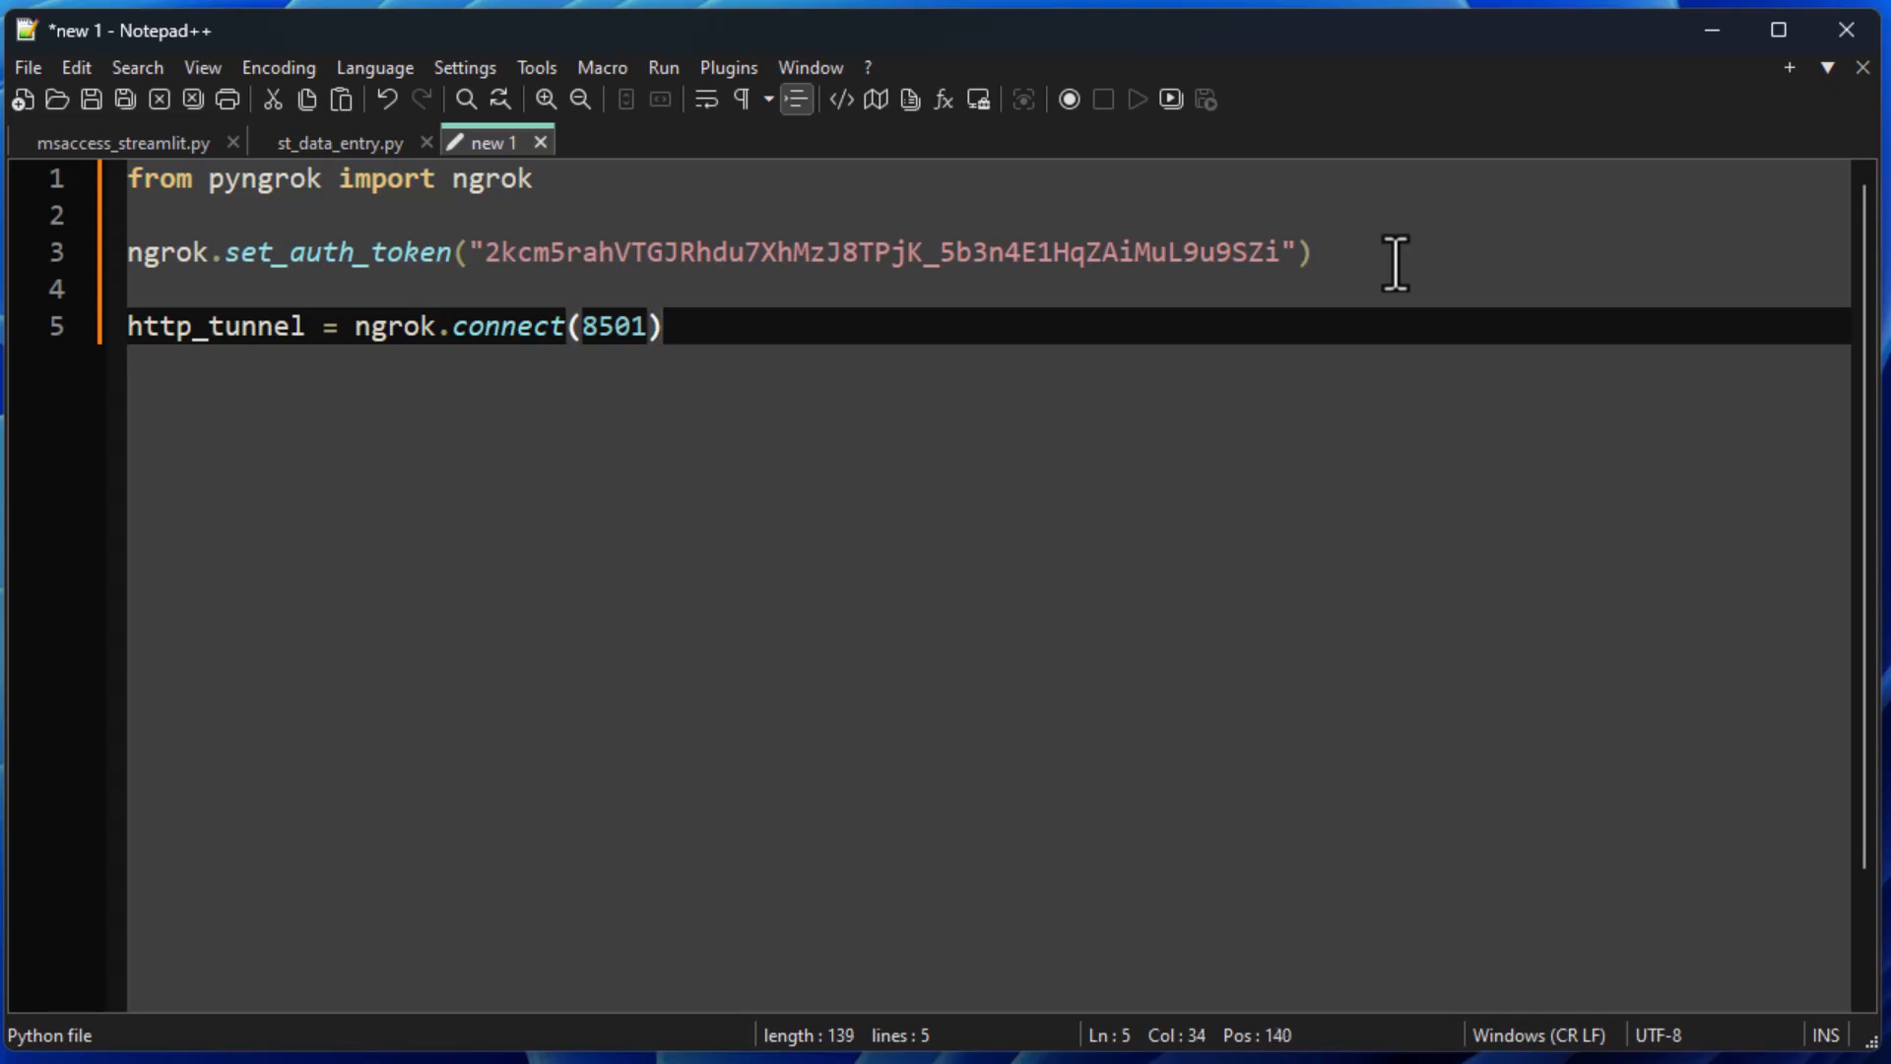
key("Enter")
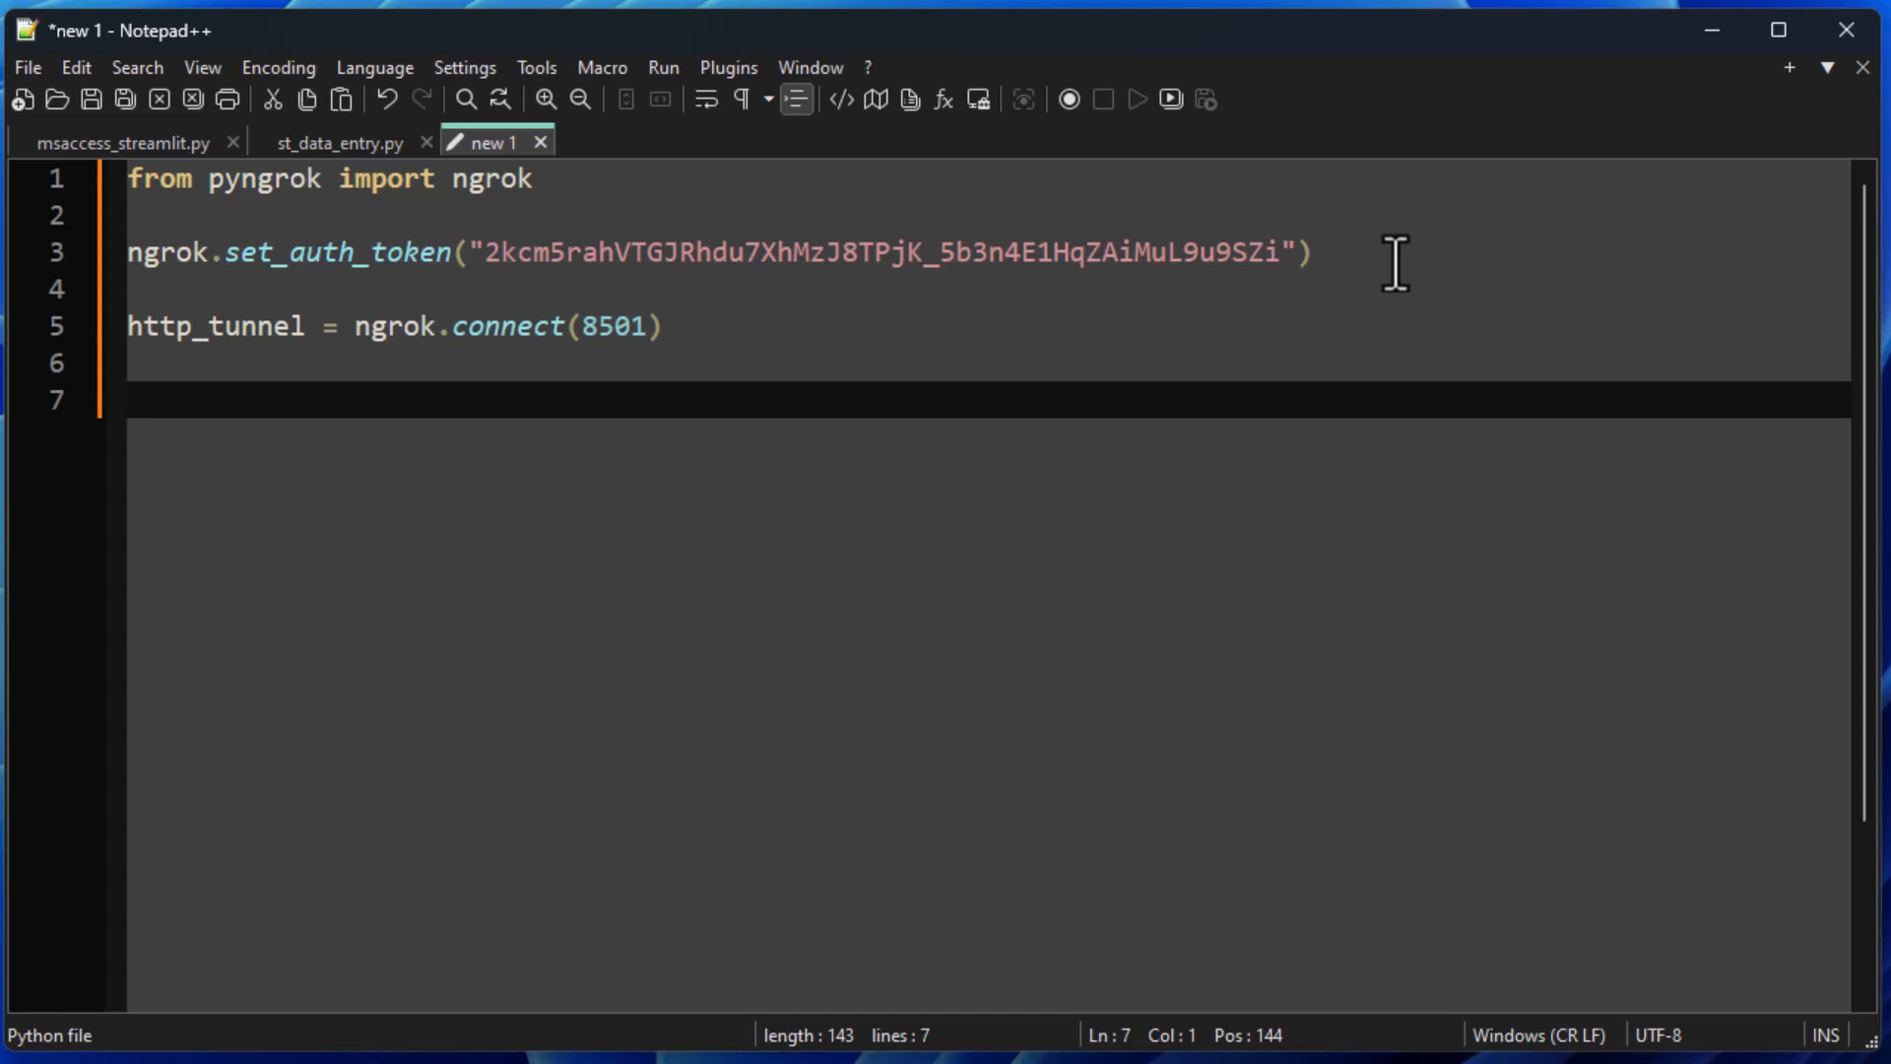
Add print(http_tunnel.public_url) to show the tunnel's public address
type("print")
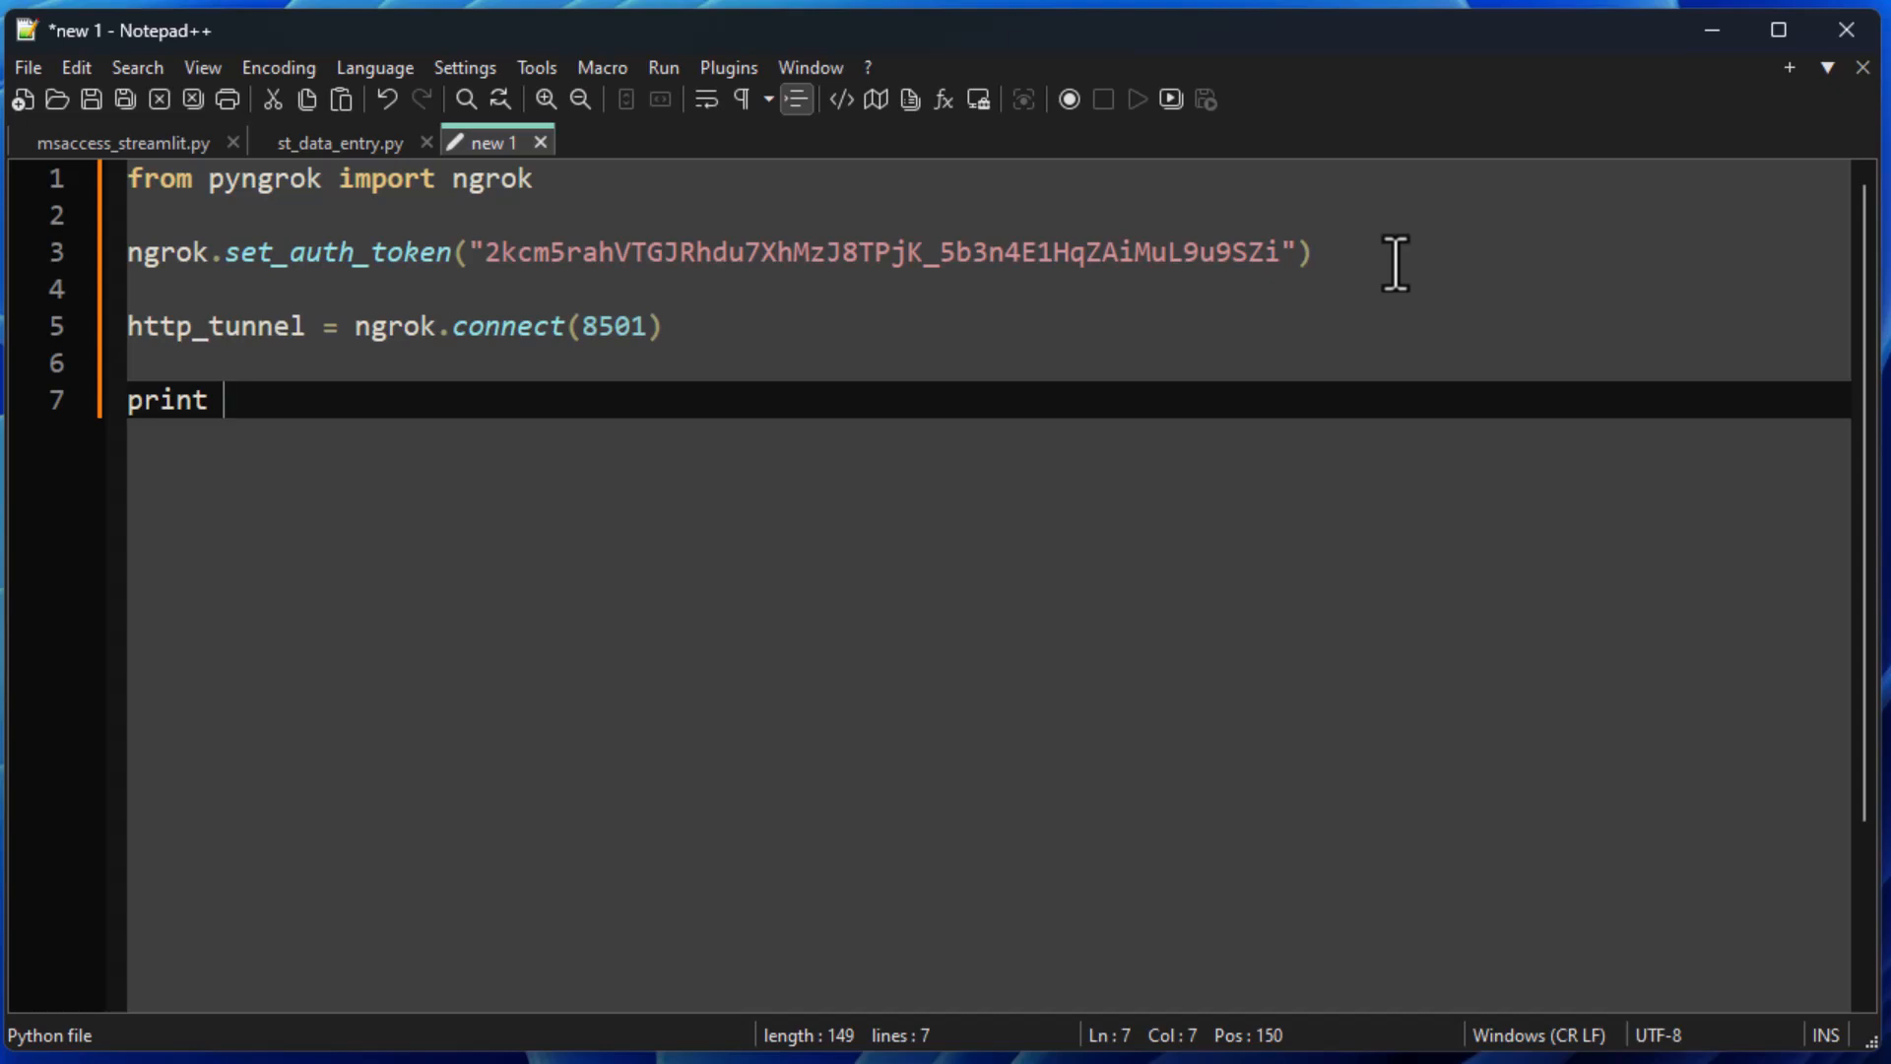
type("(")
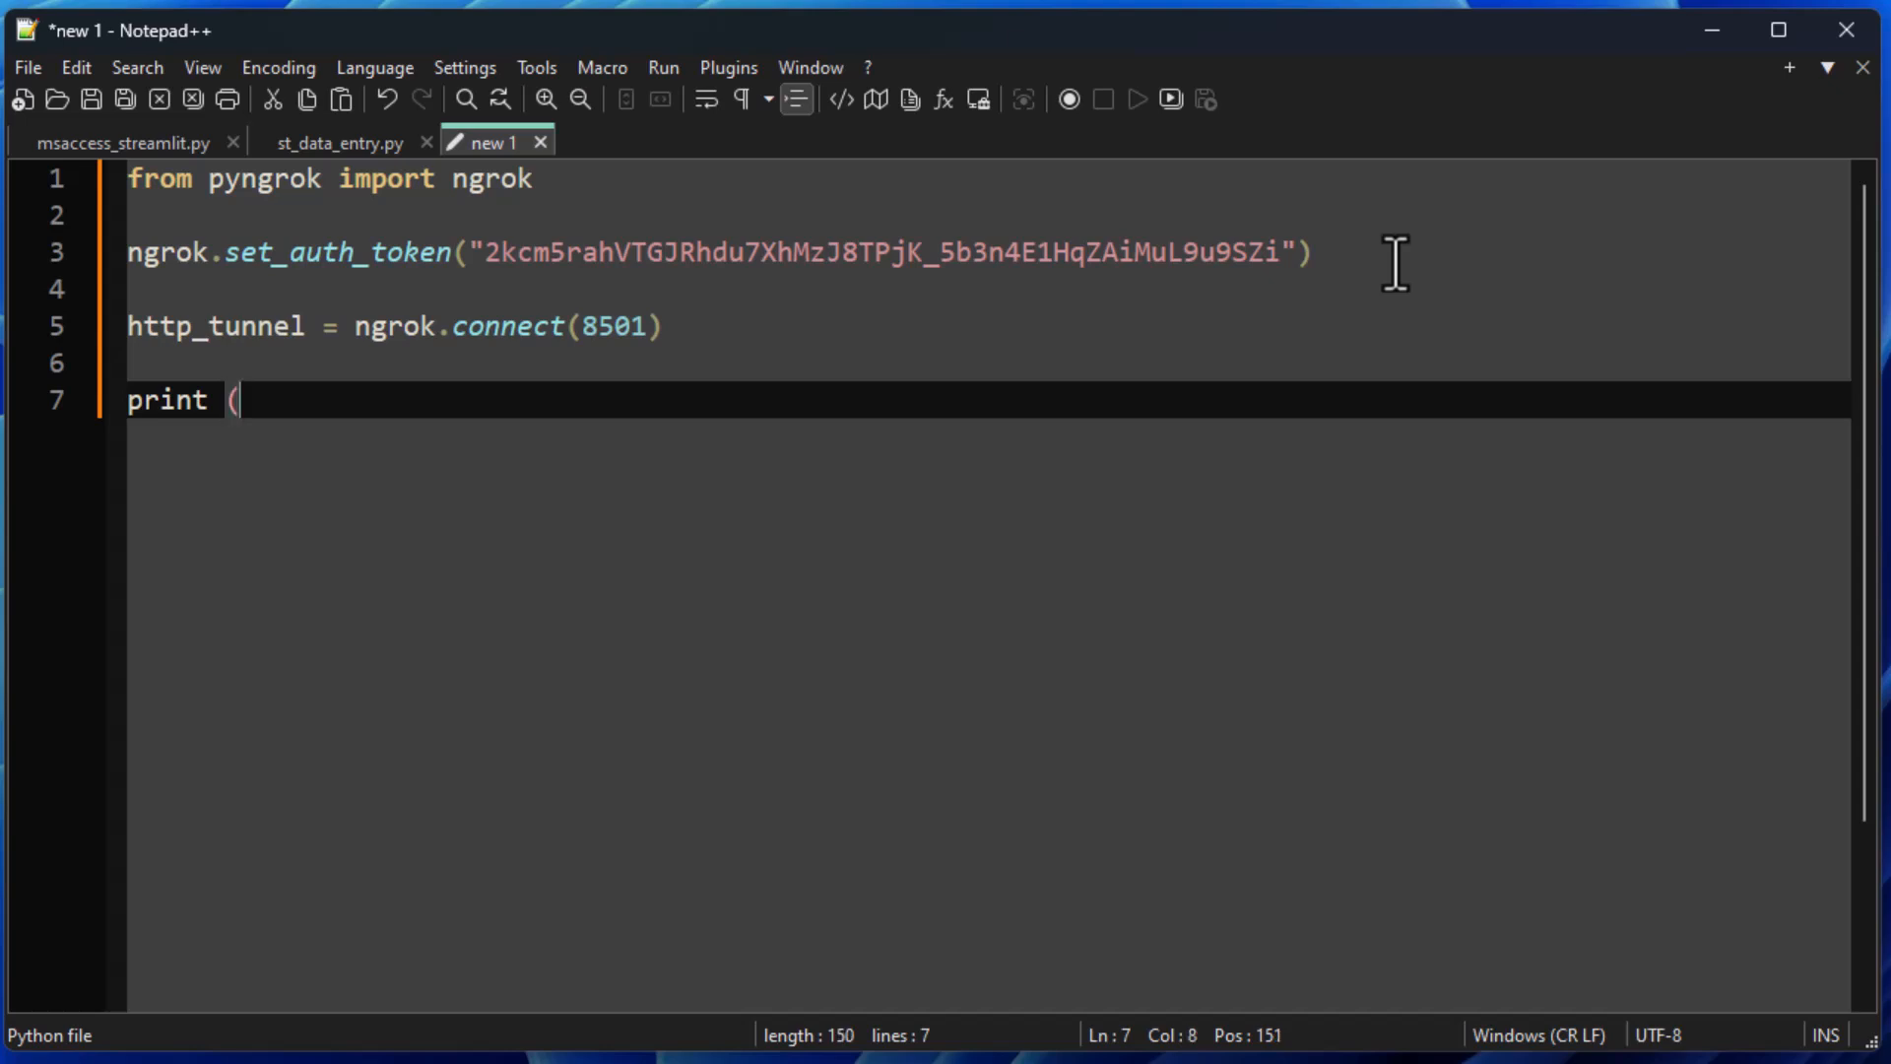
key("Backspace")
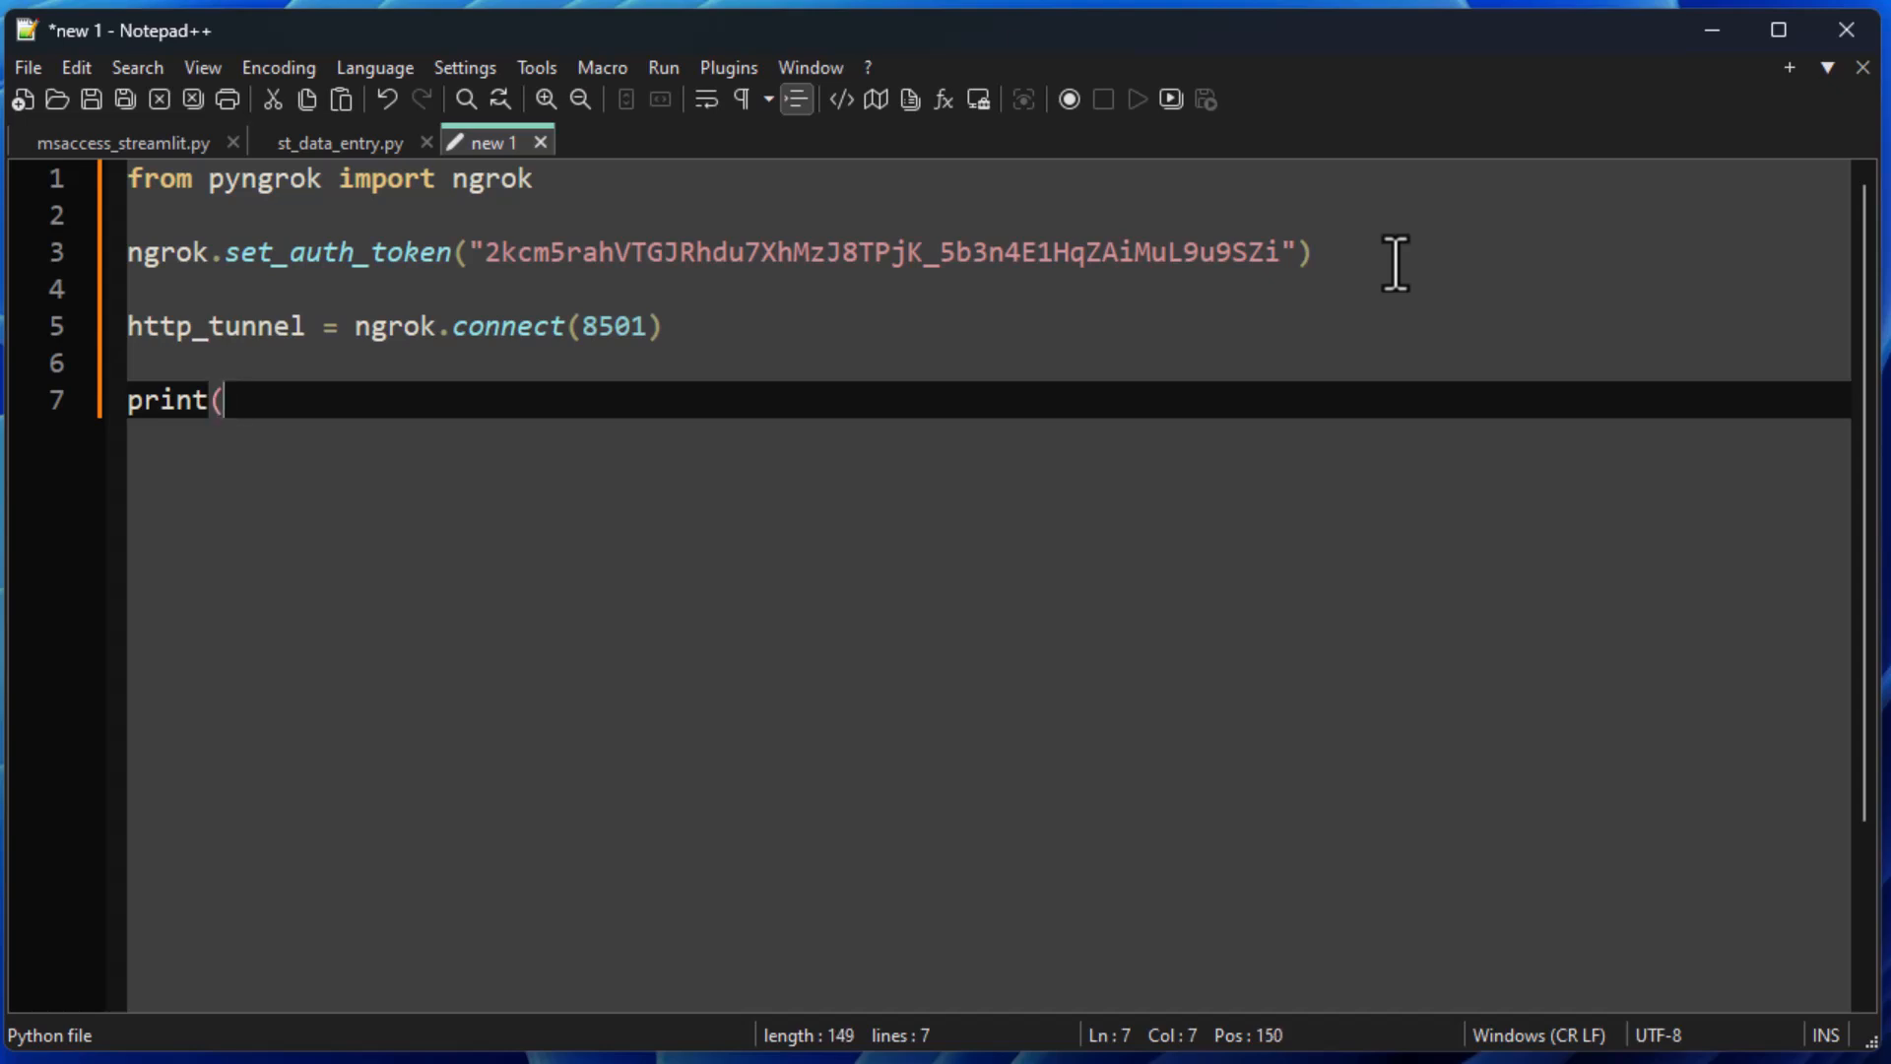
type("http_")
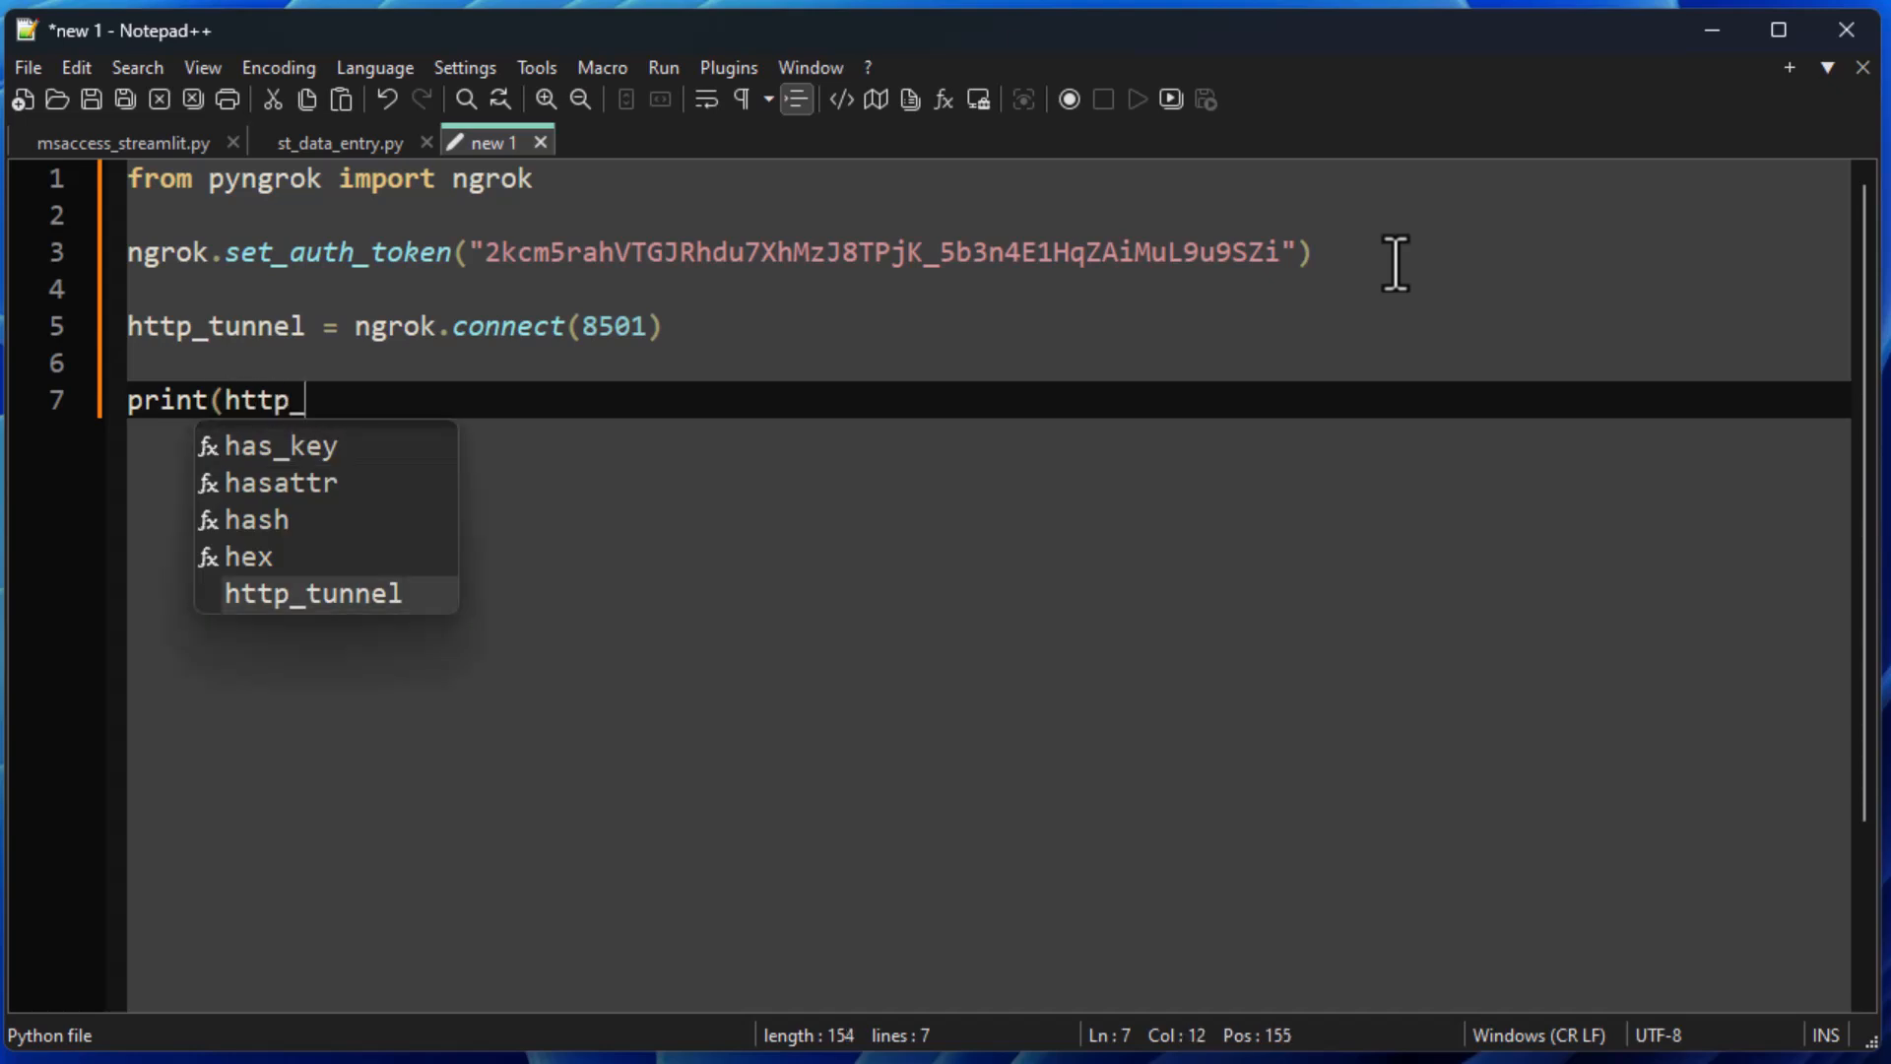
type("tunnel")
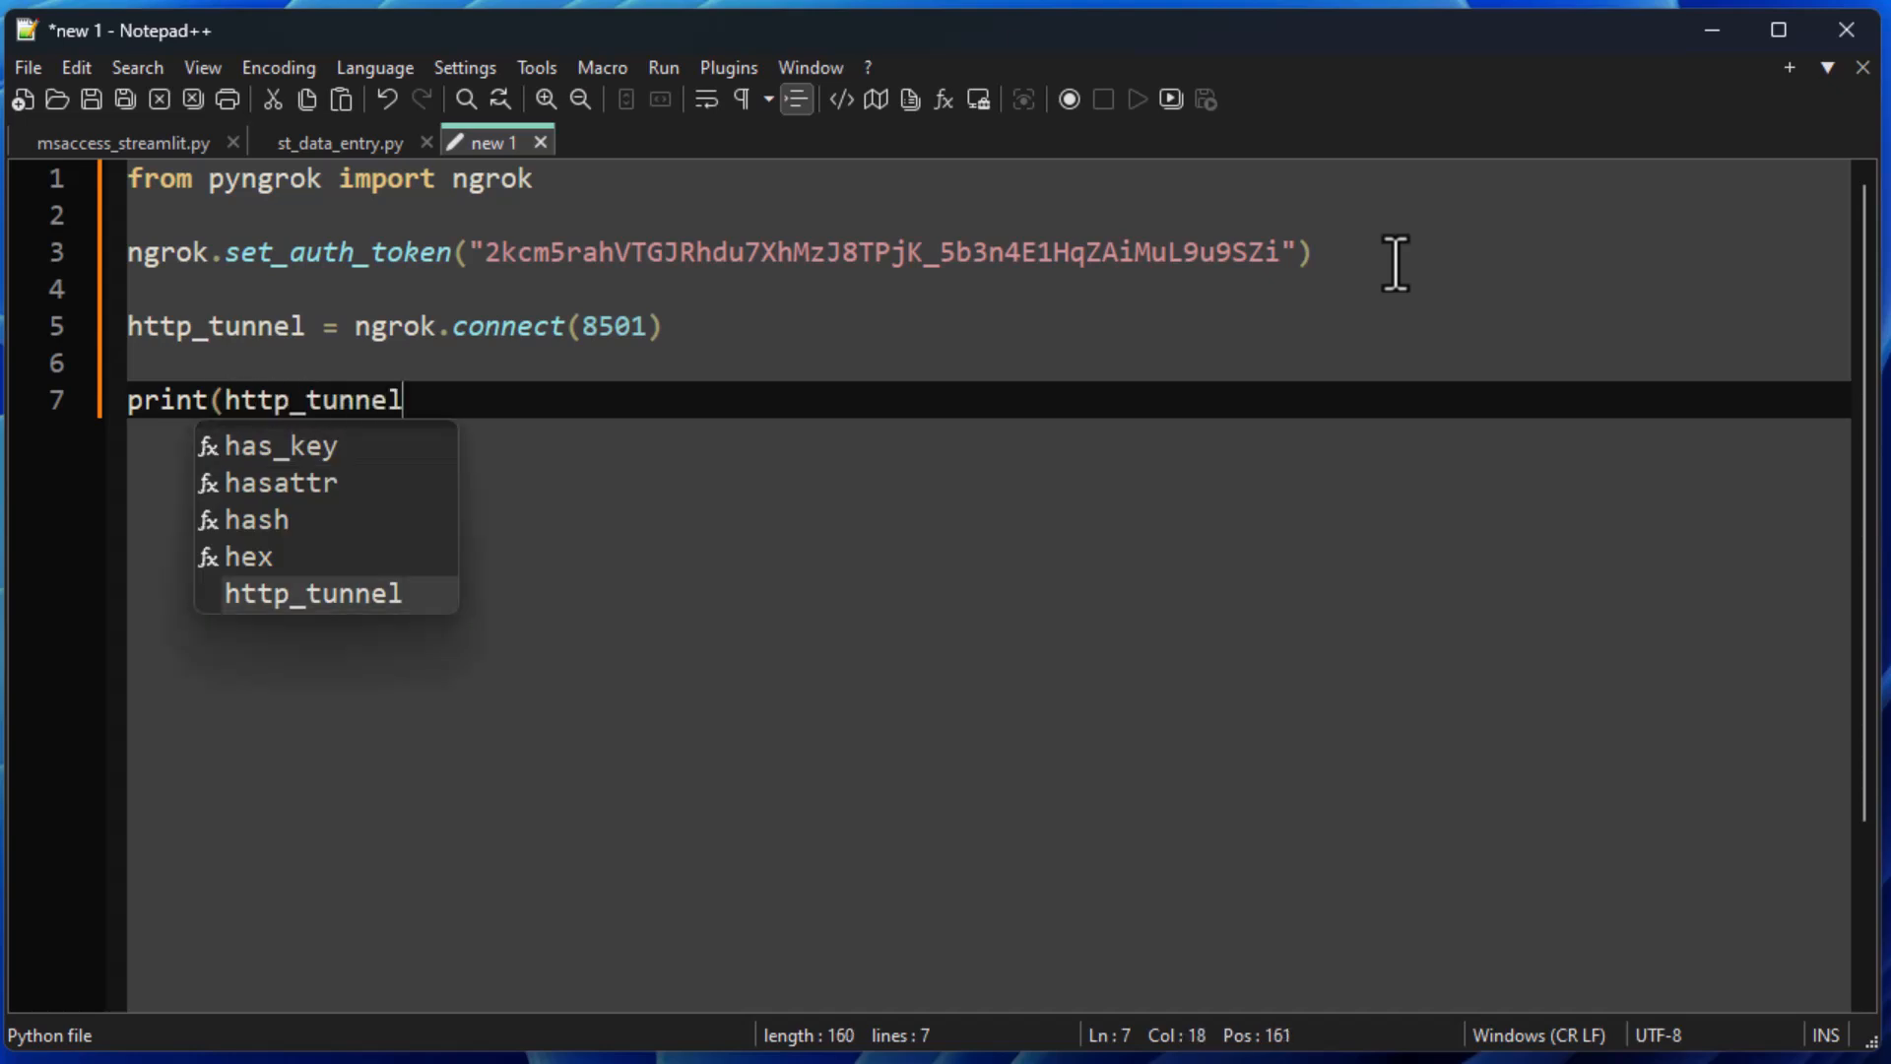
type(".")
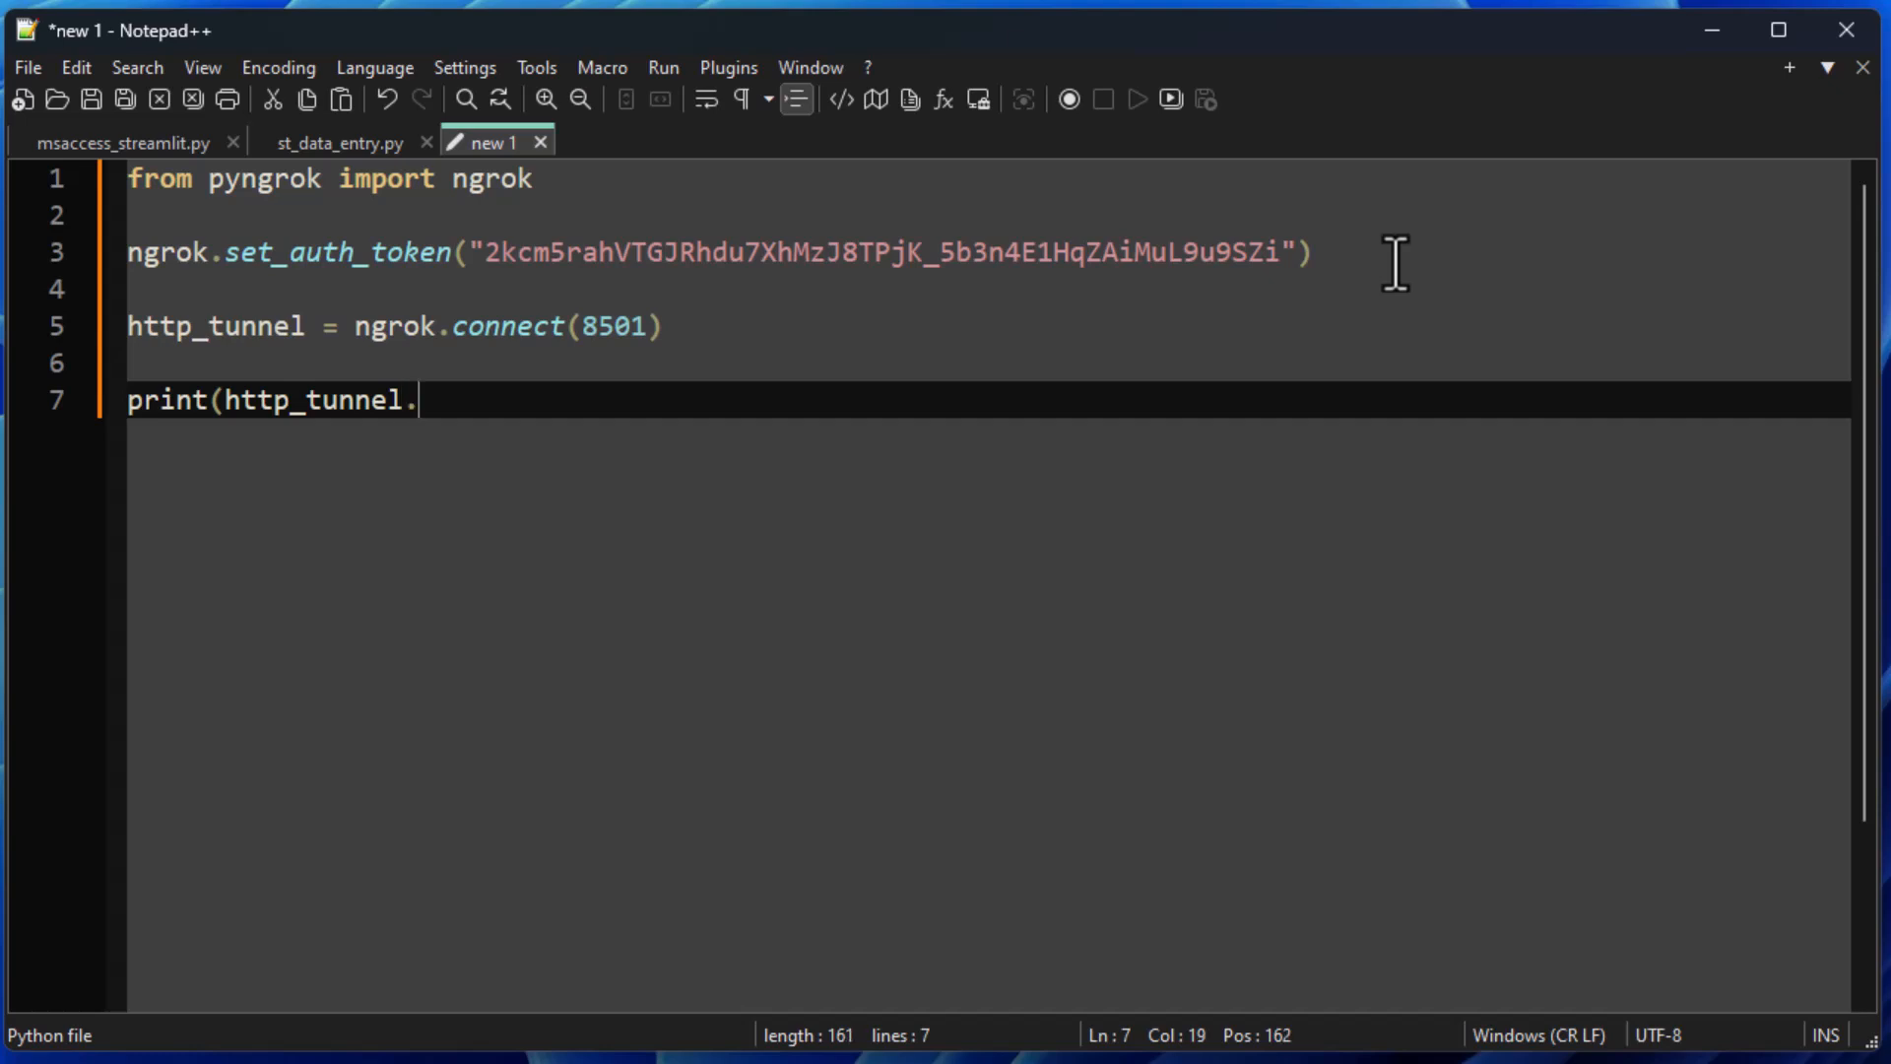
type("public")
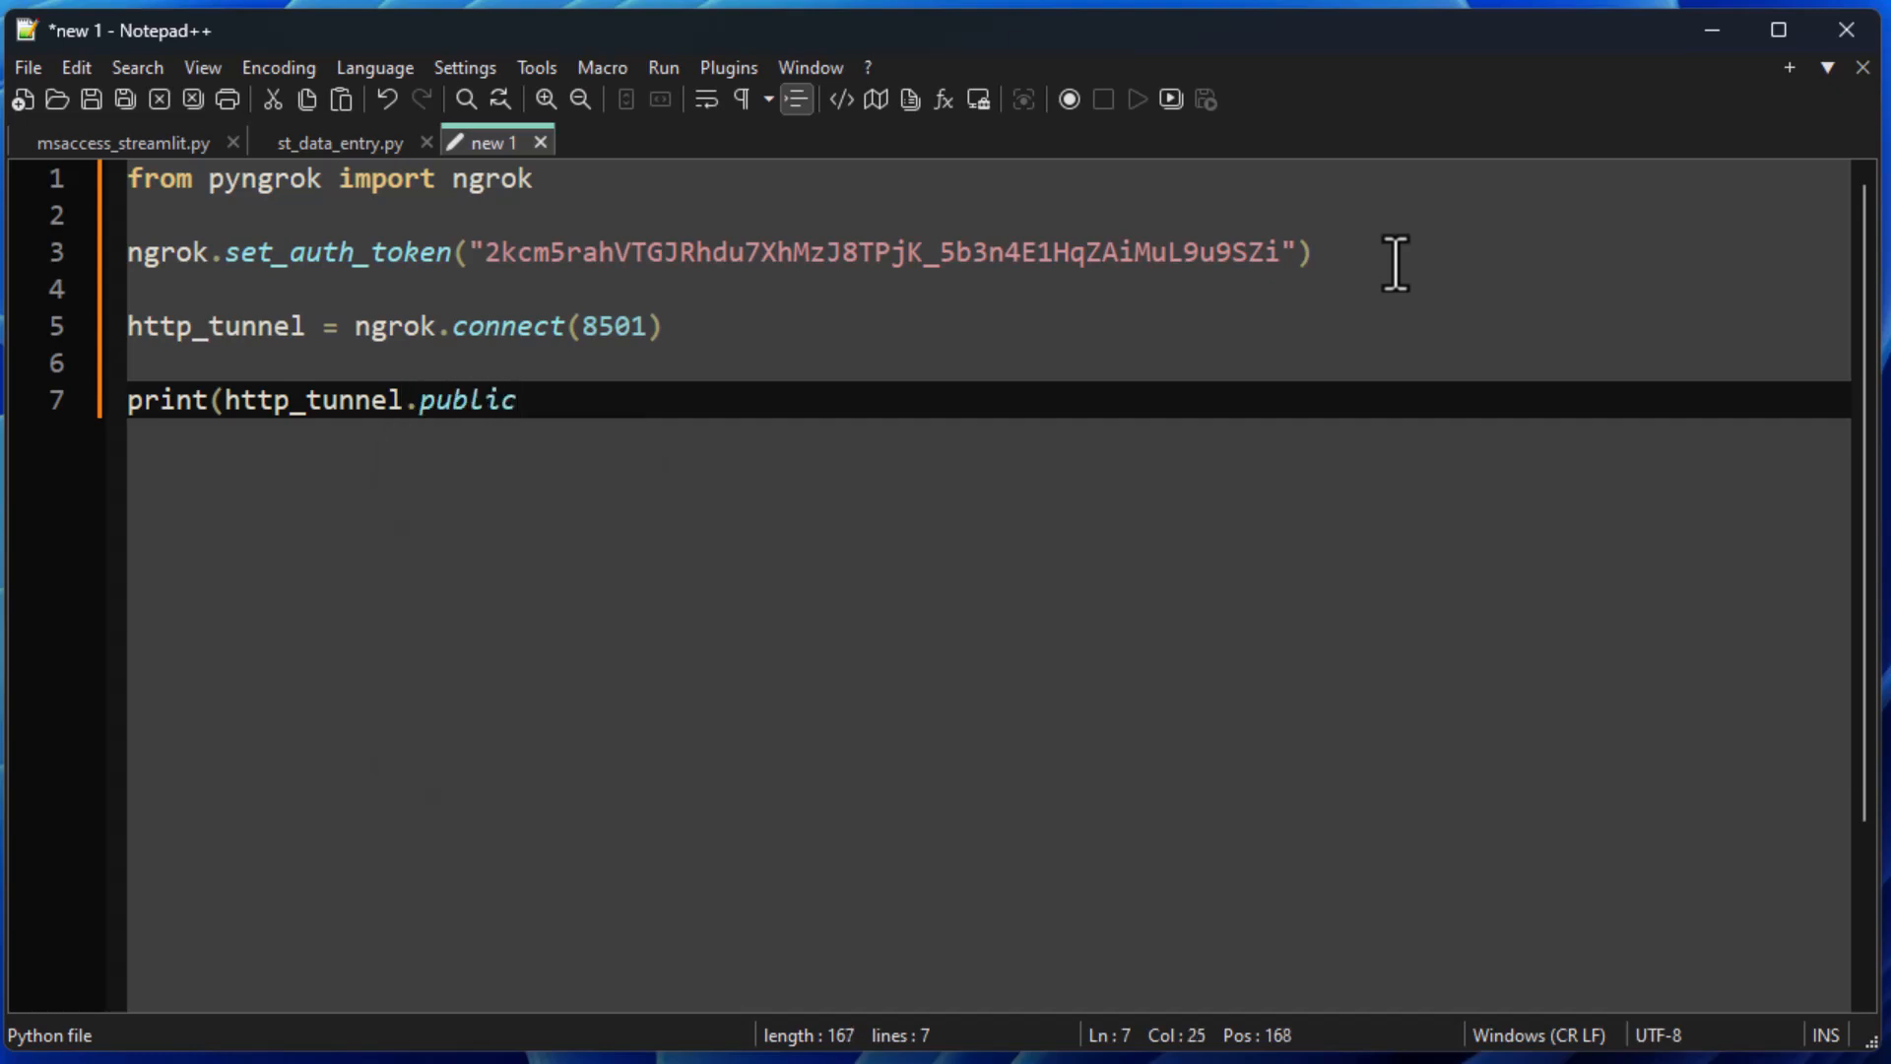
type("_url)")
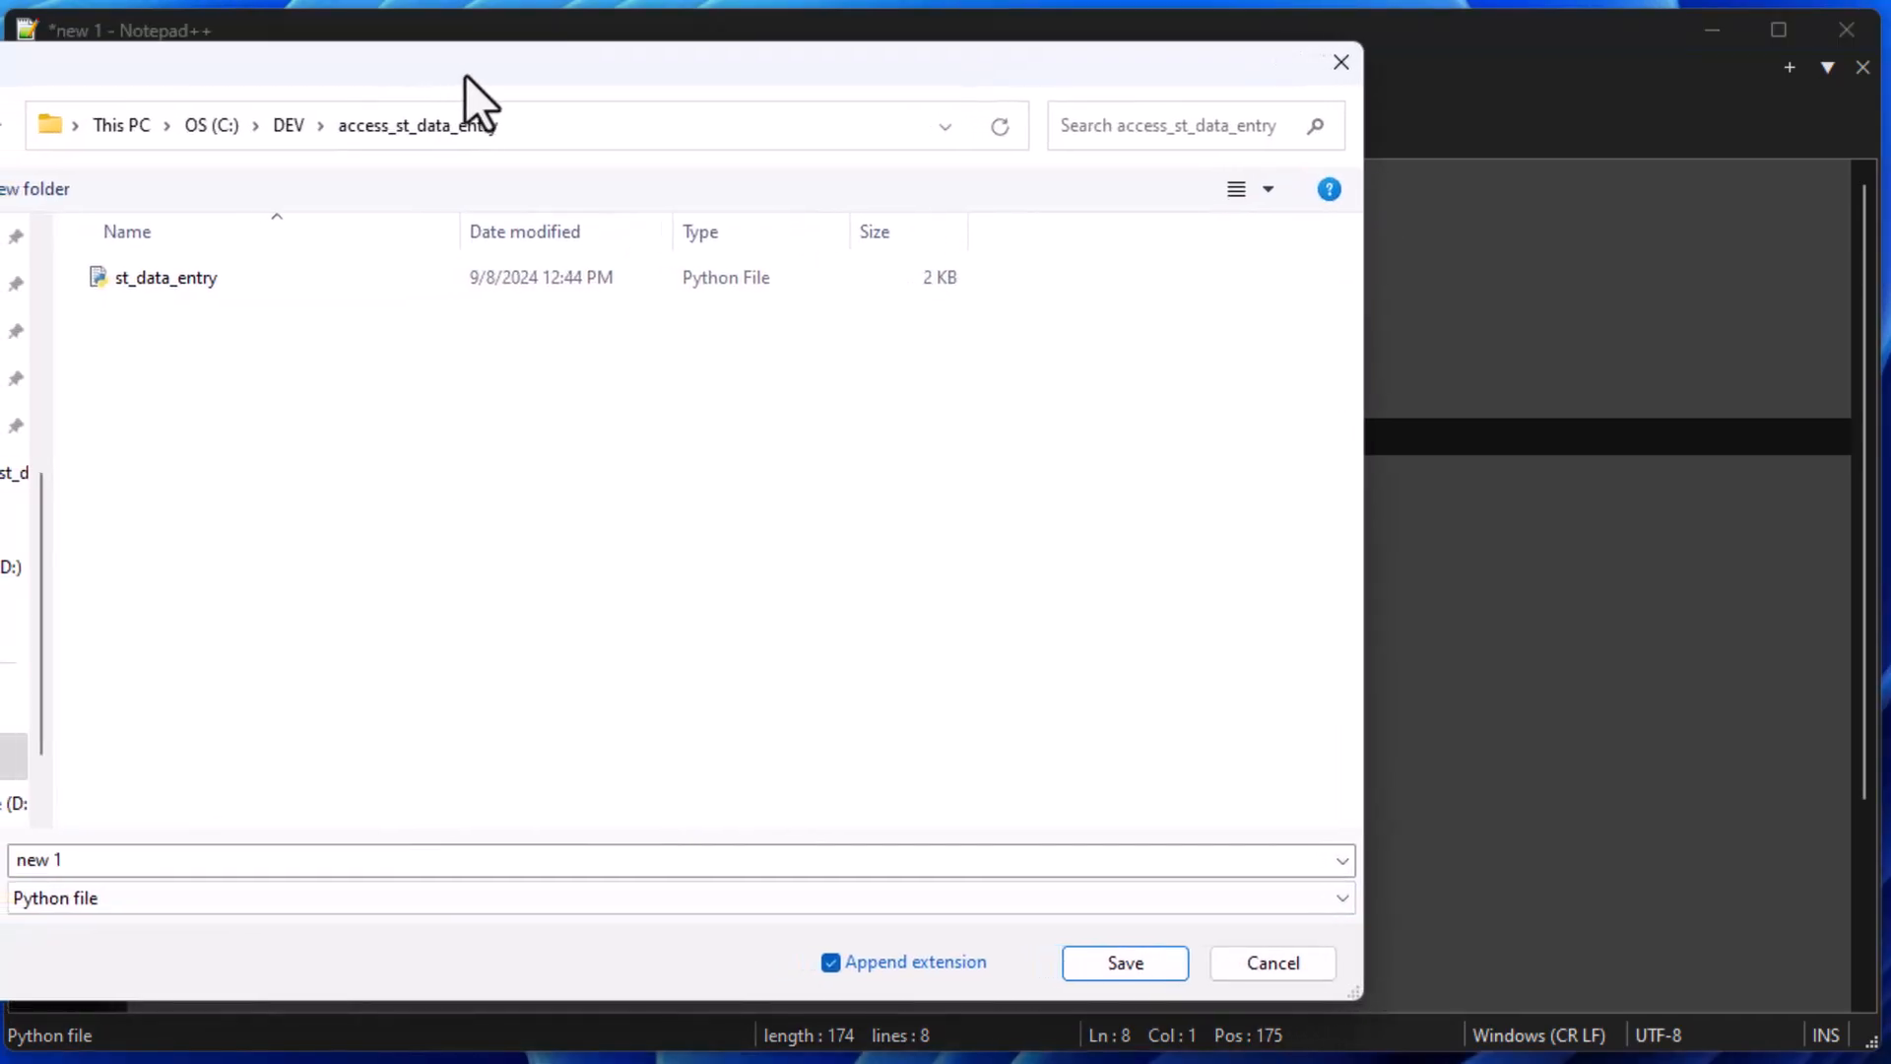
mouse_move(159, 902)
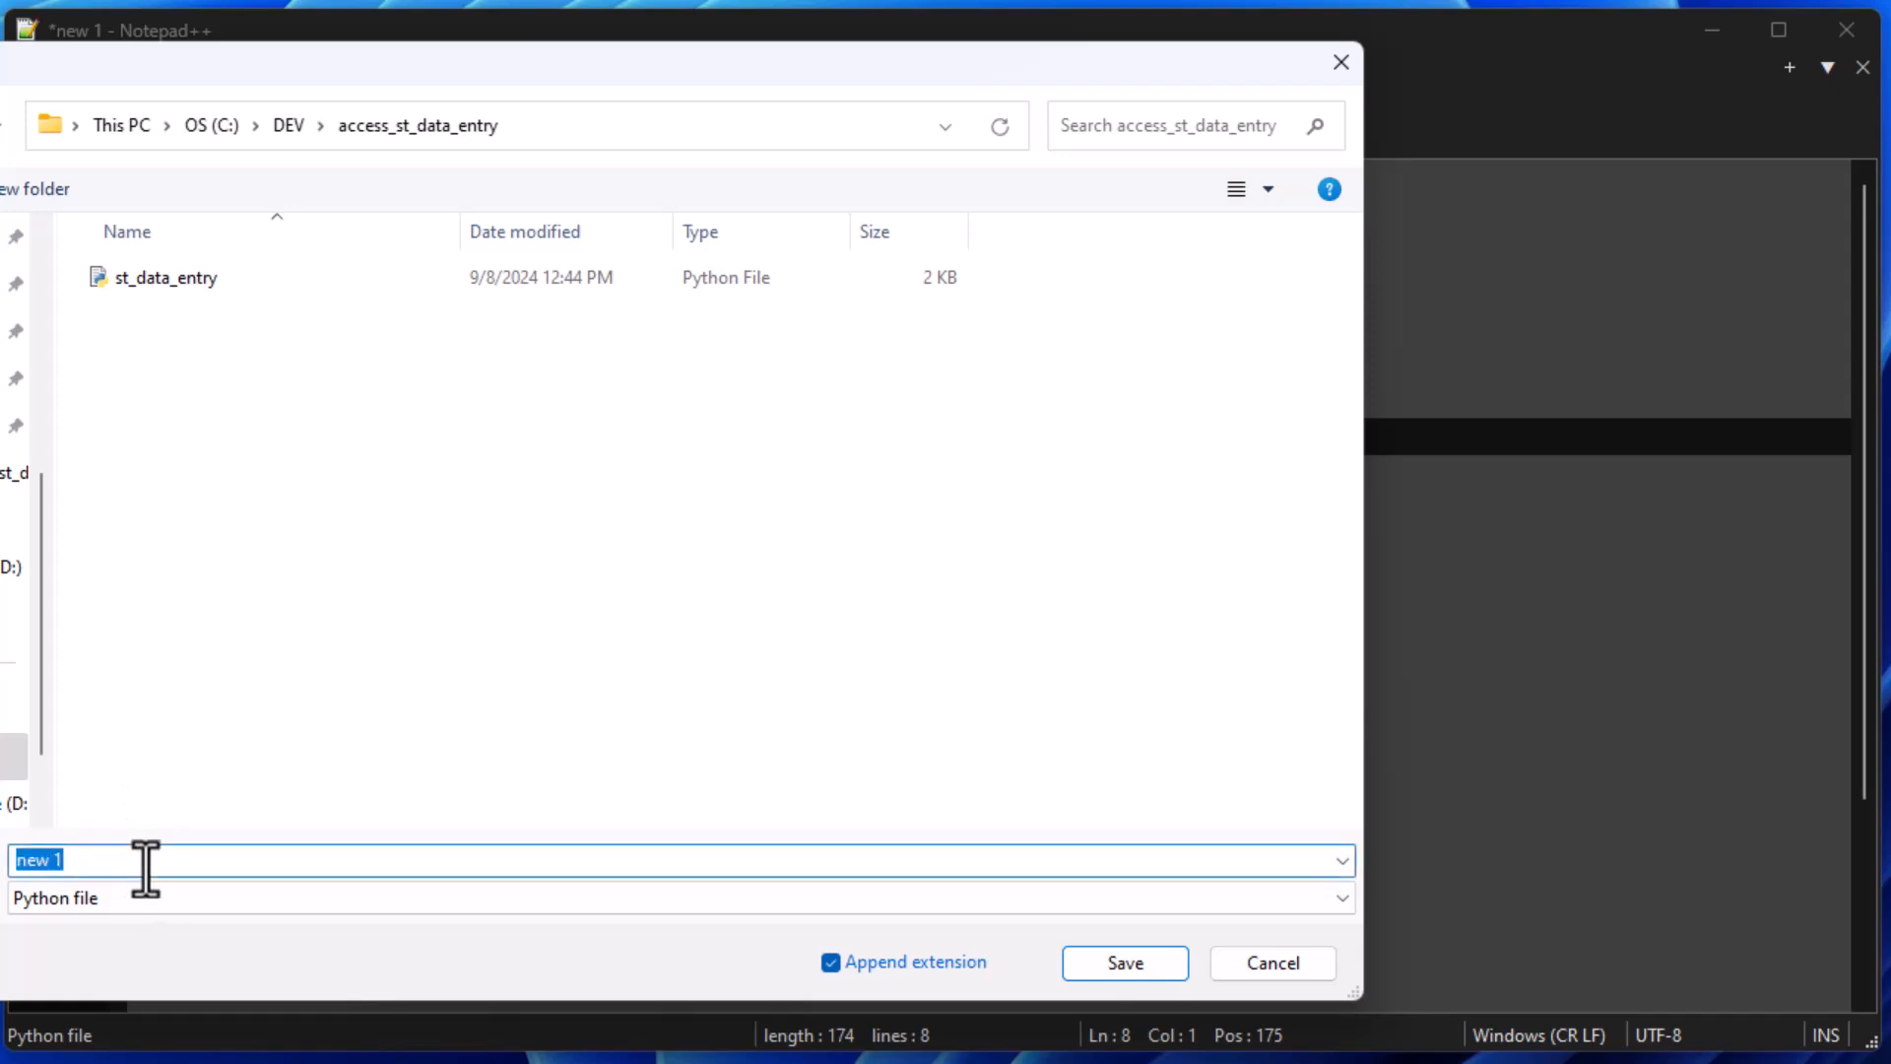
Save the script as st_ngrok_start.py in C:\DEV\access_st_data_entry
type("st_ngrok_")
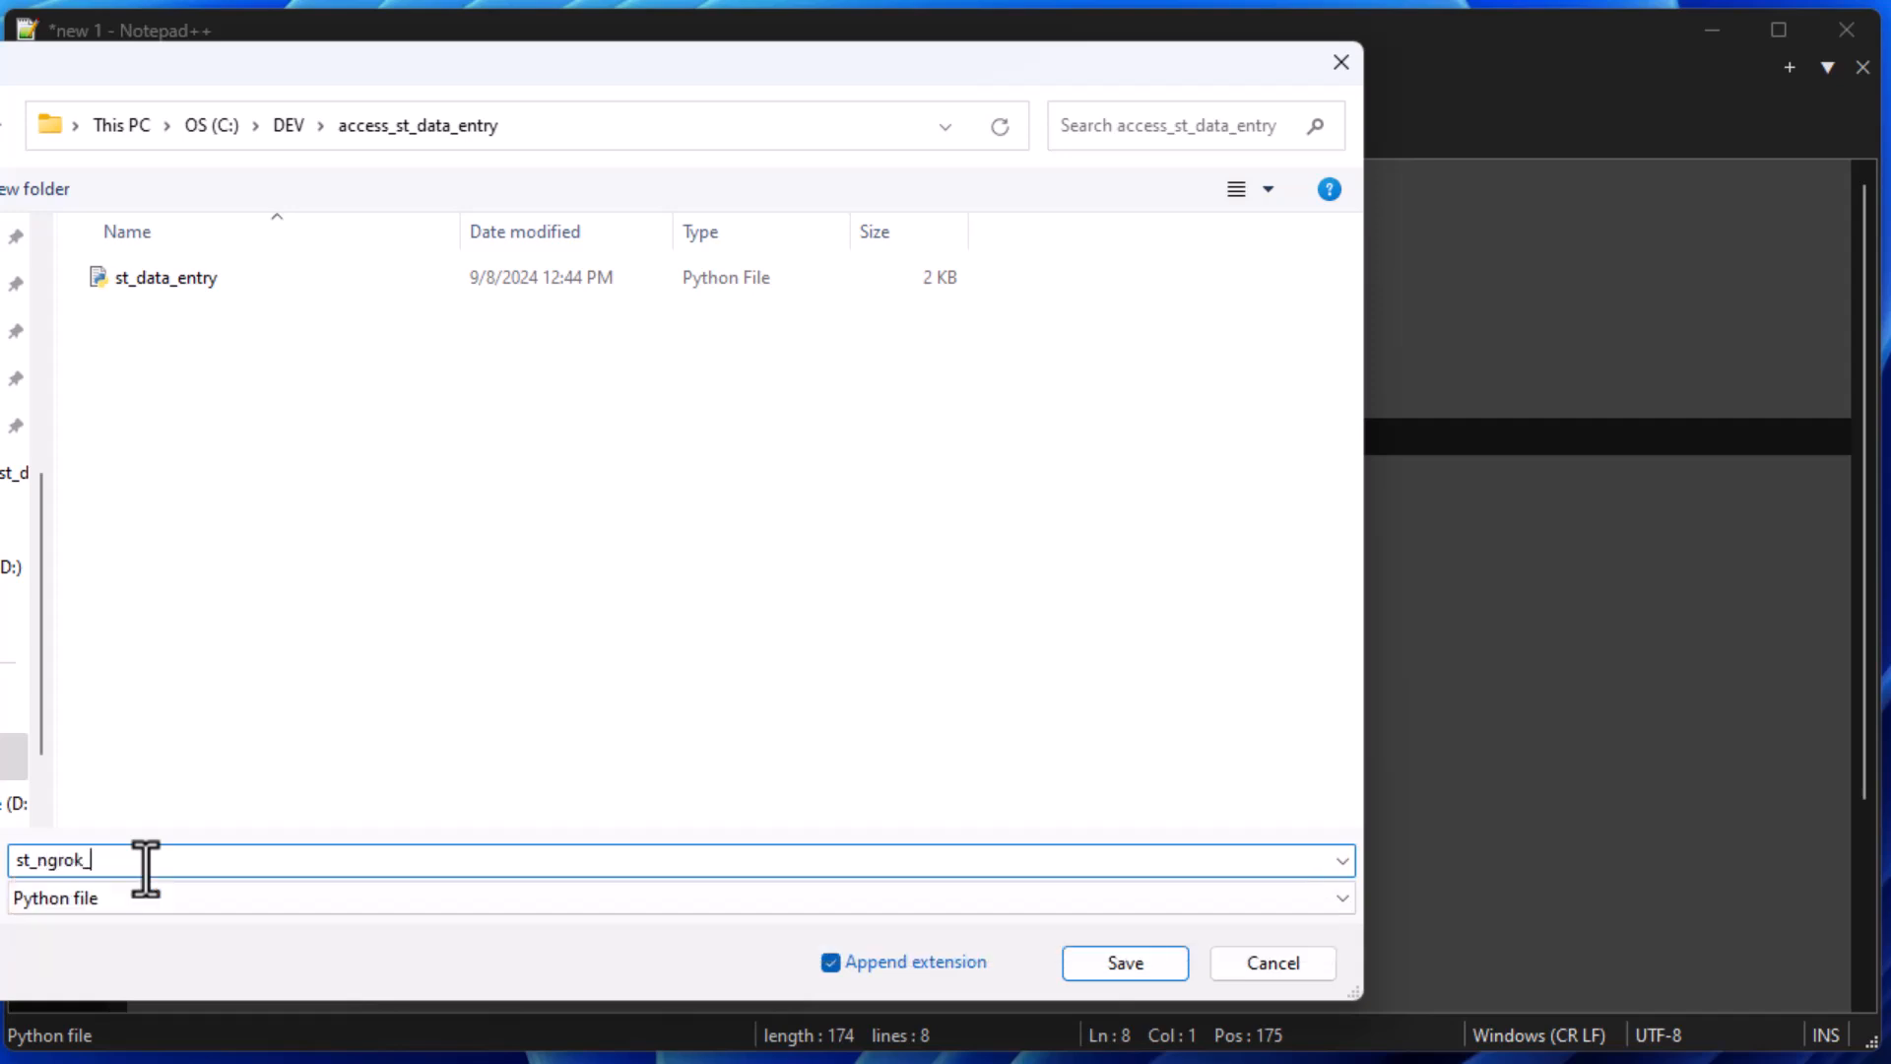
type("start")
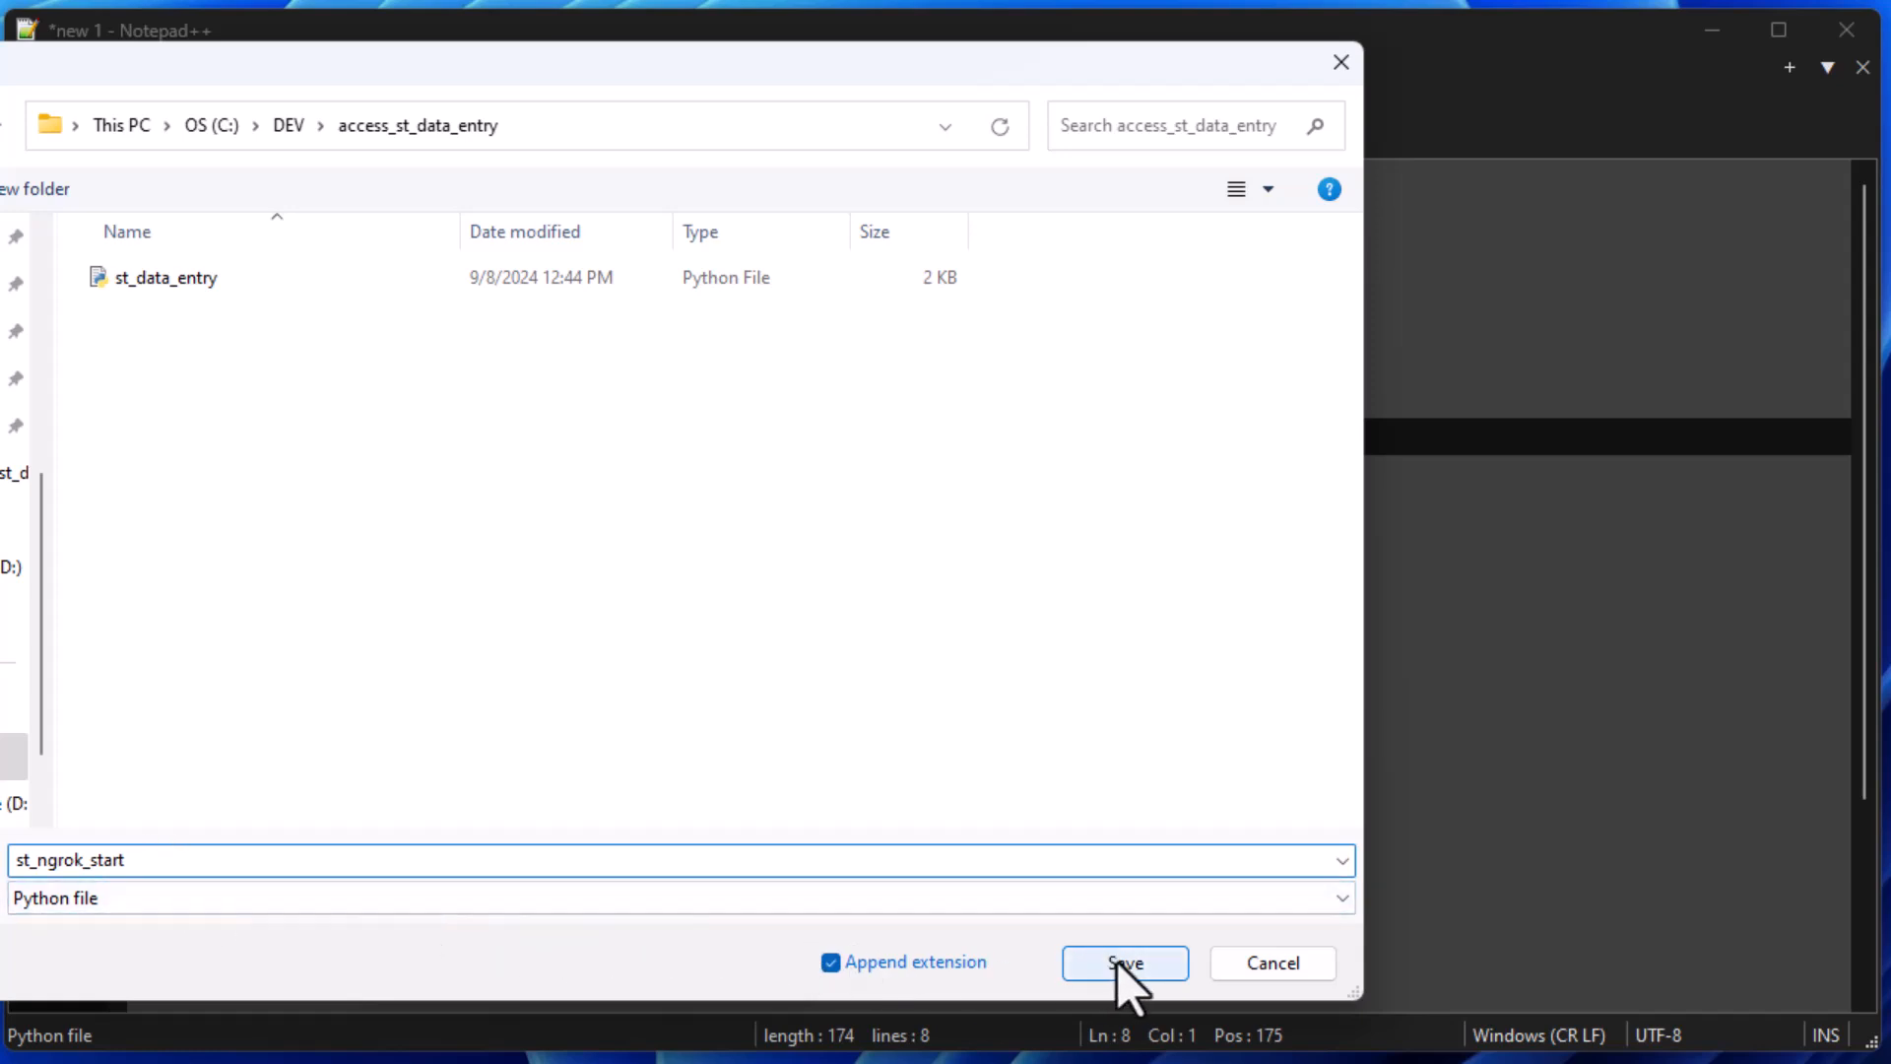
left_click(1122, 963)
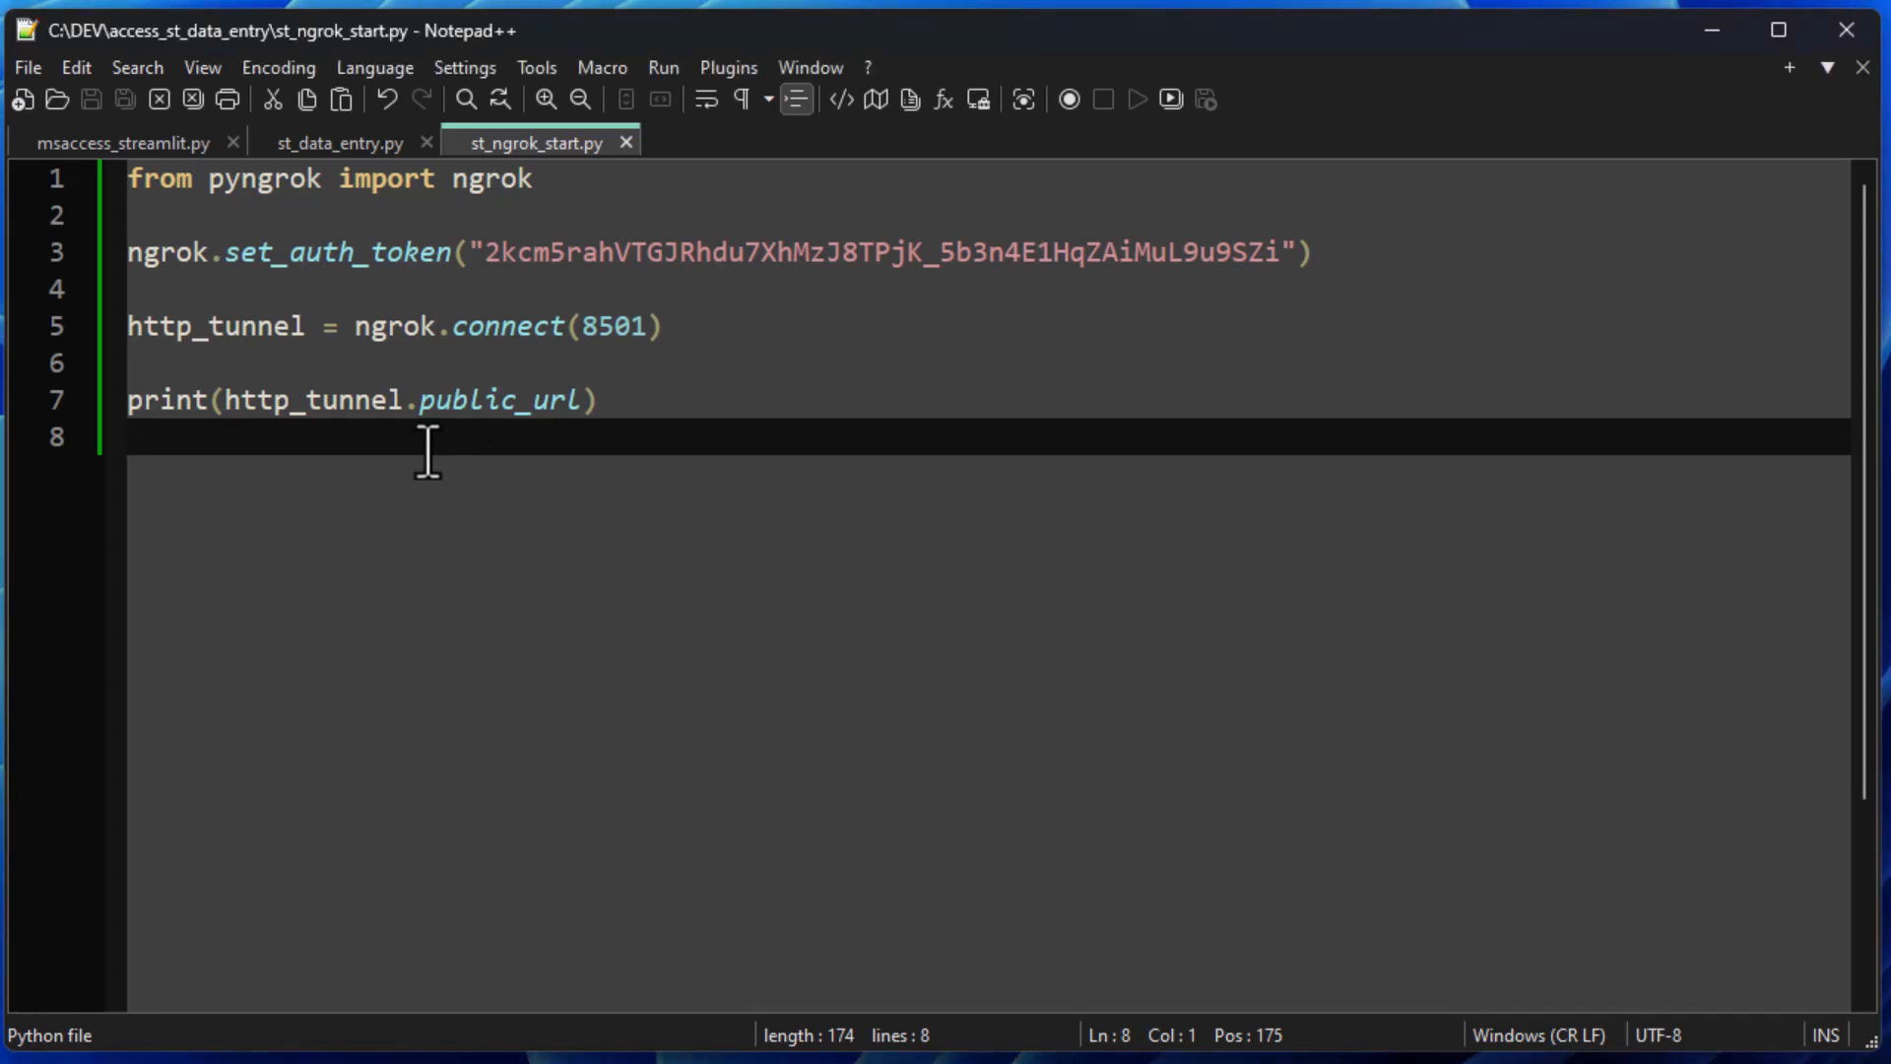
Insert 'import time' on a new line under the pyngrok import
key("Enter")
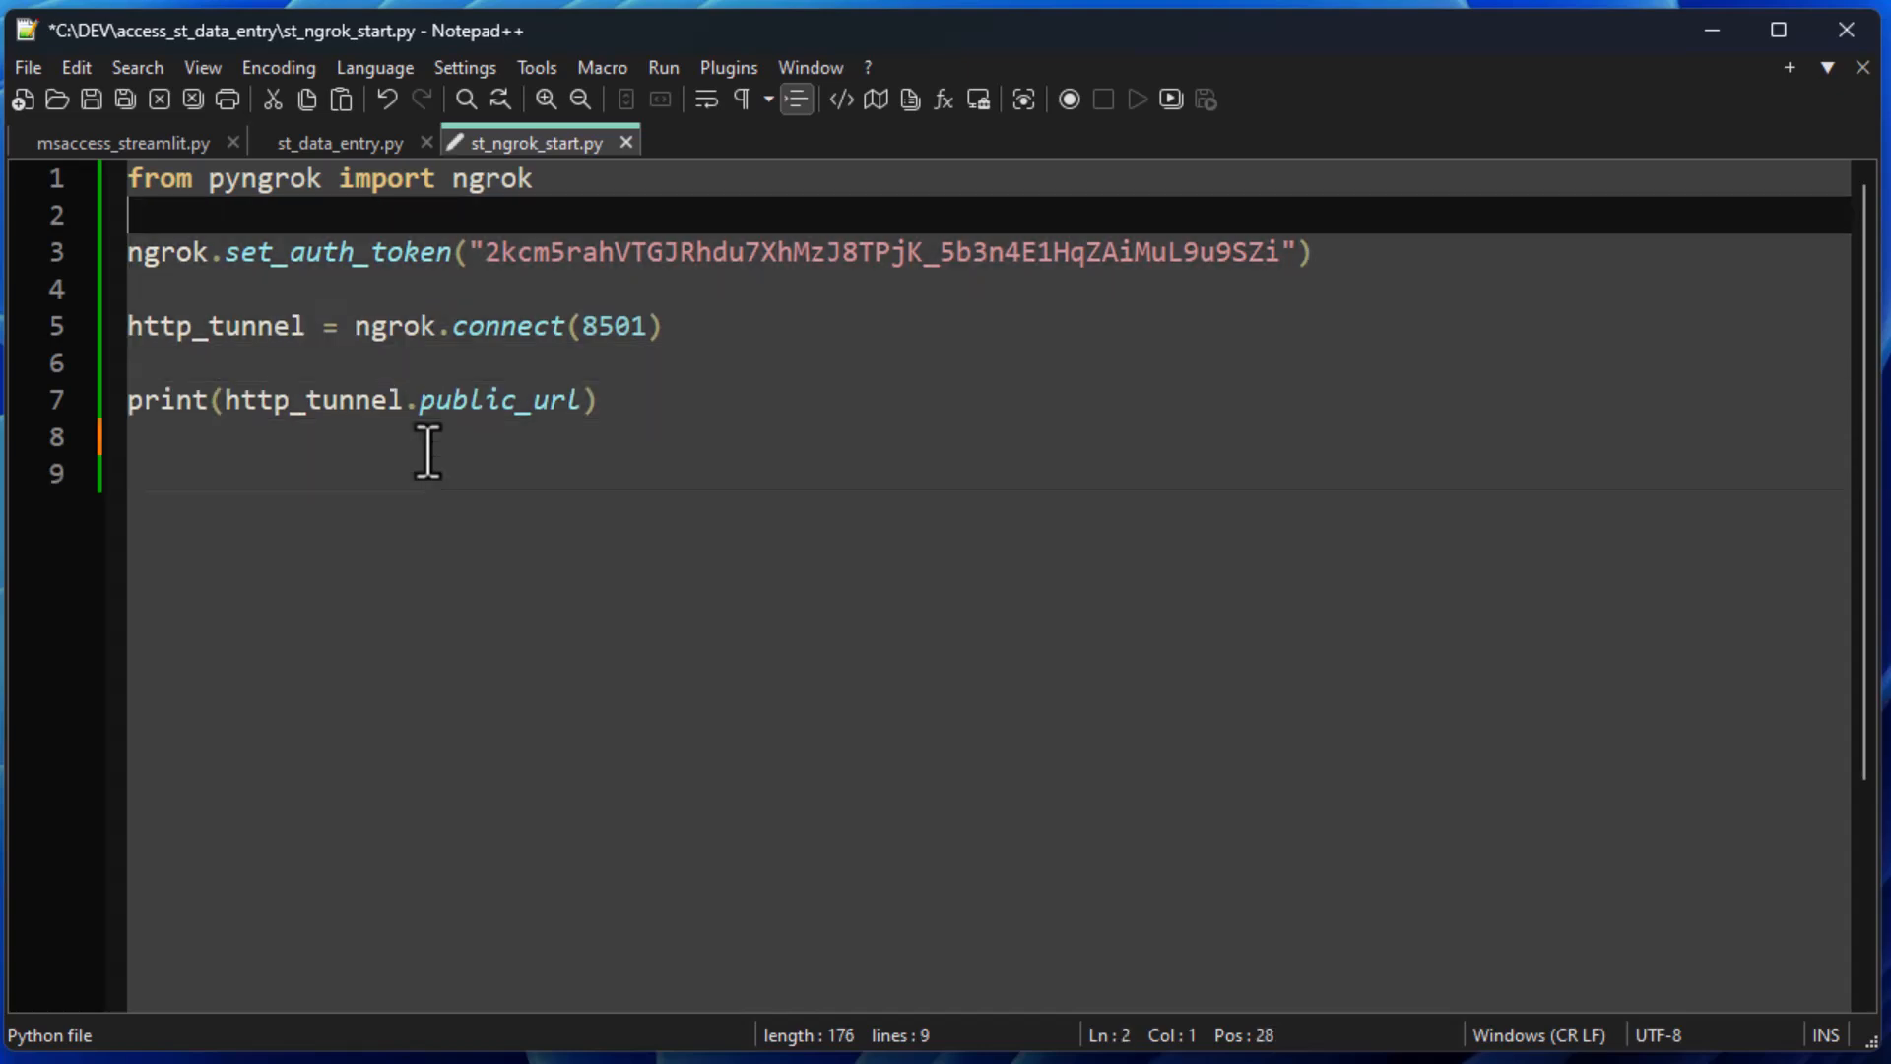
type("import")
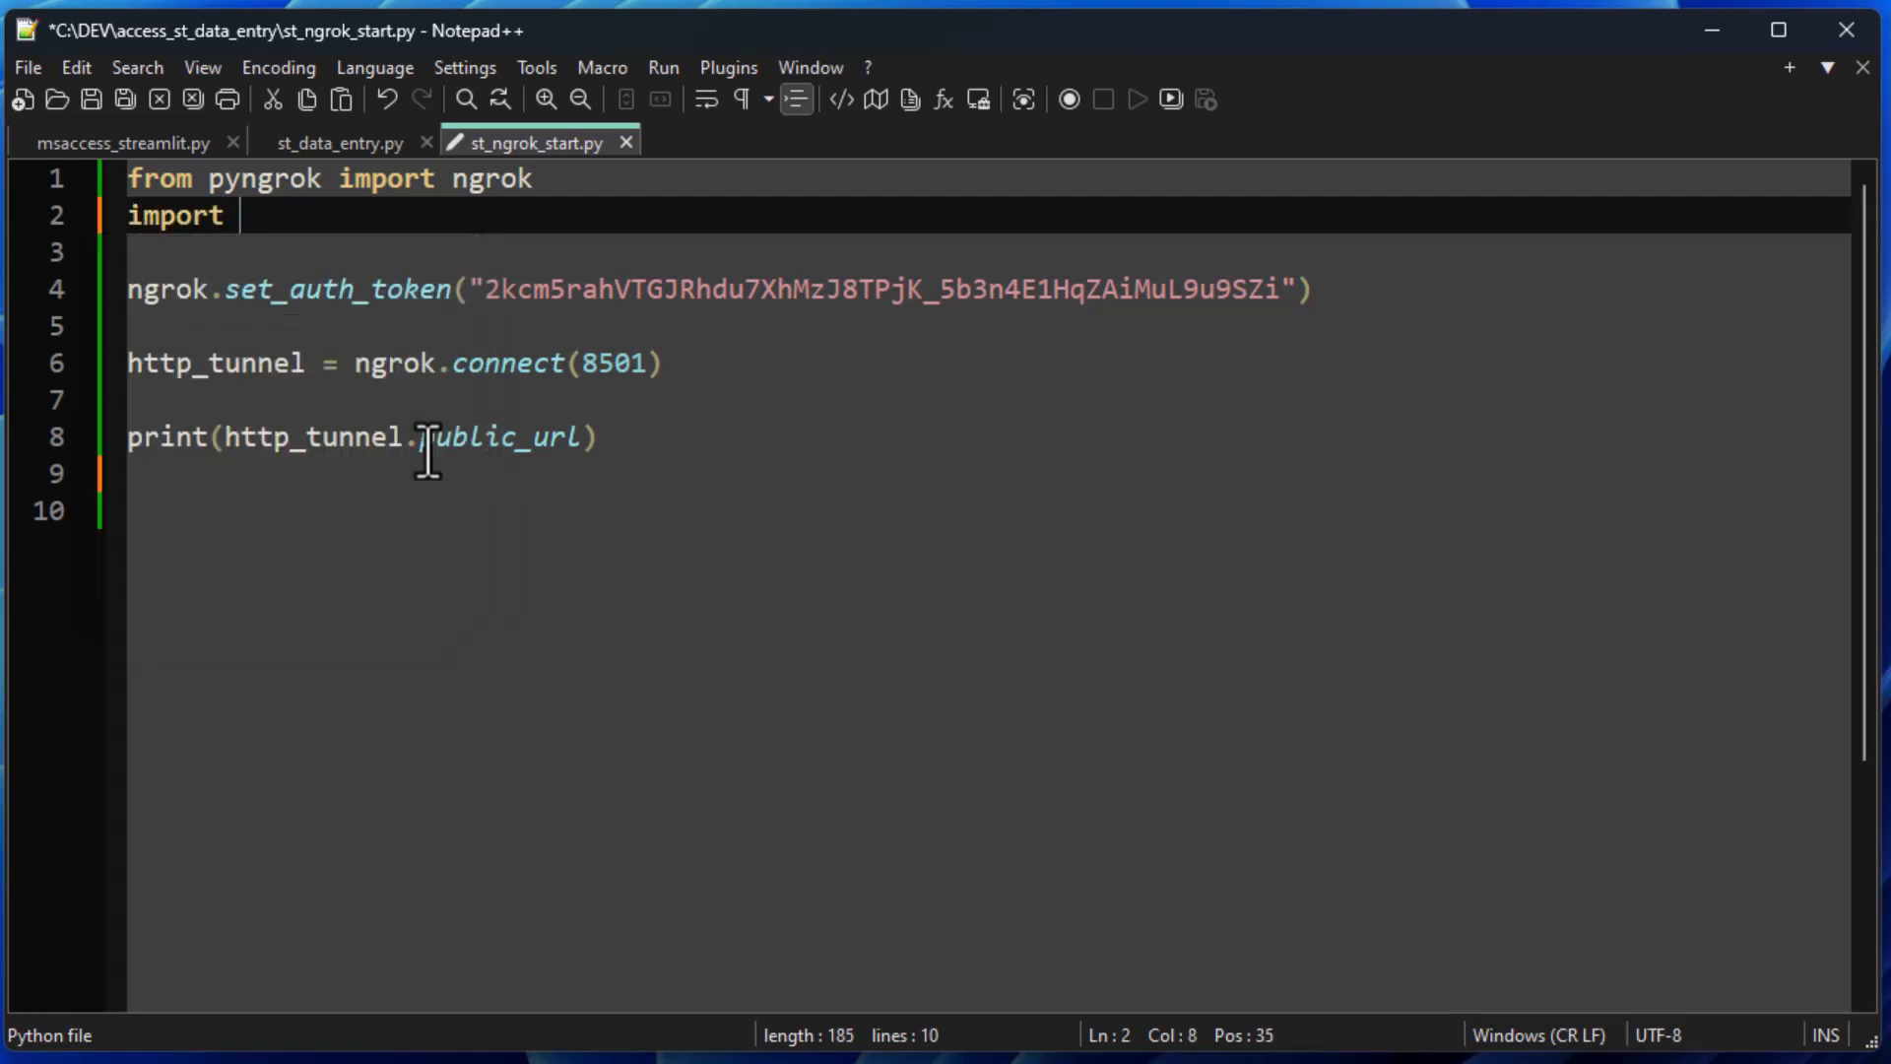
type("time")
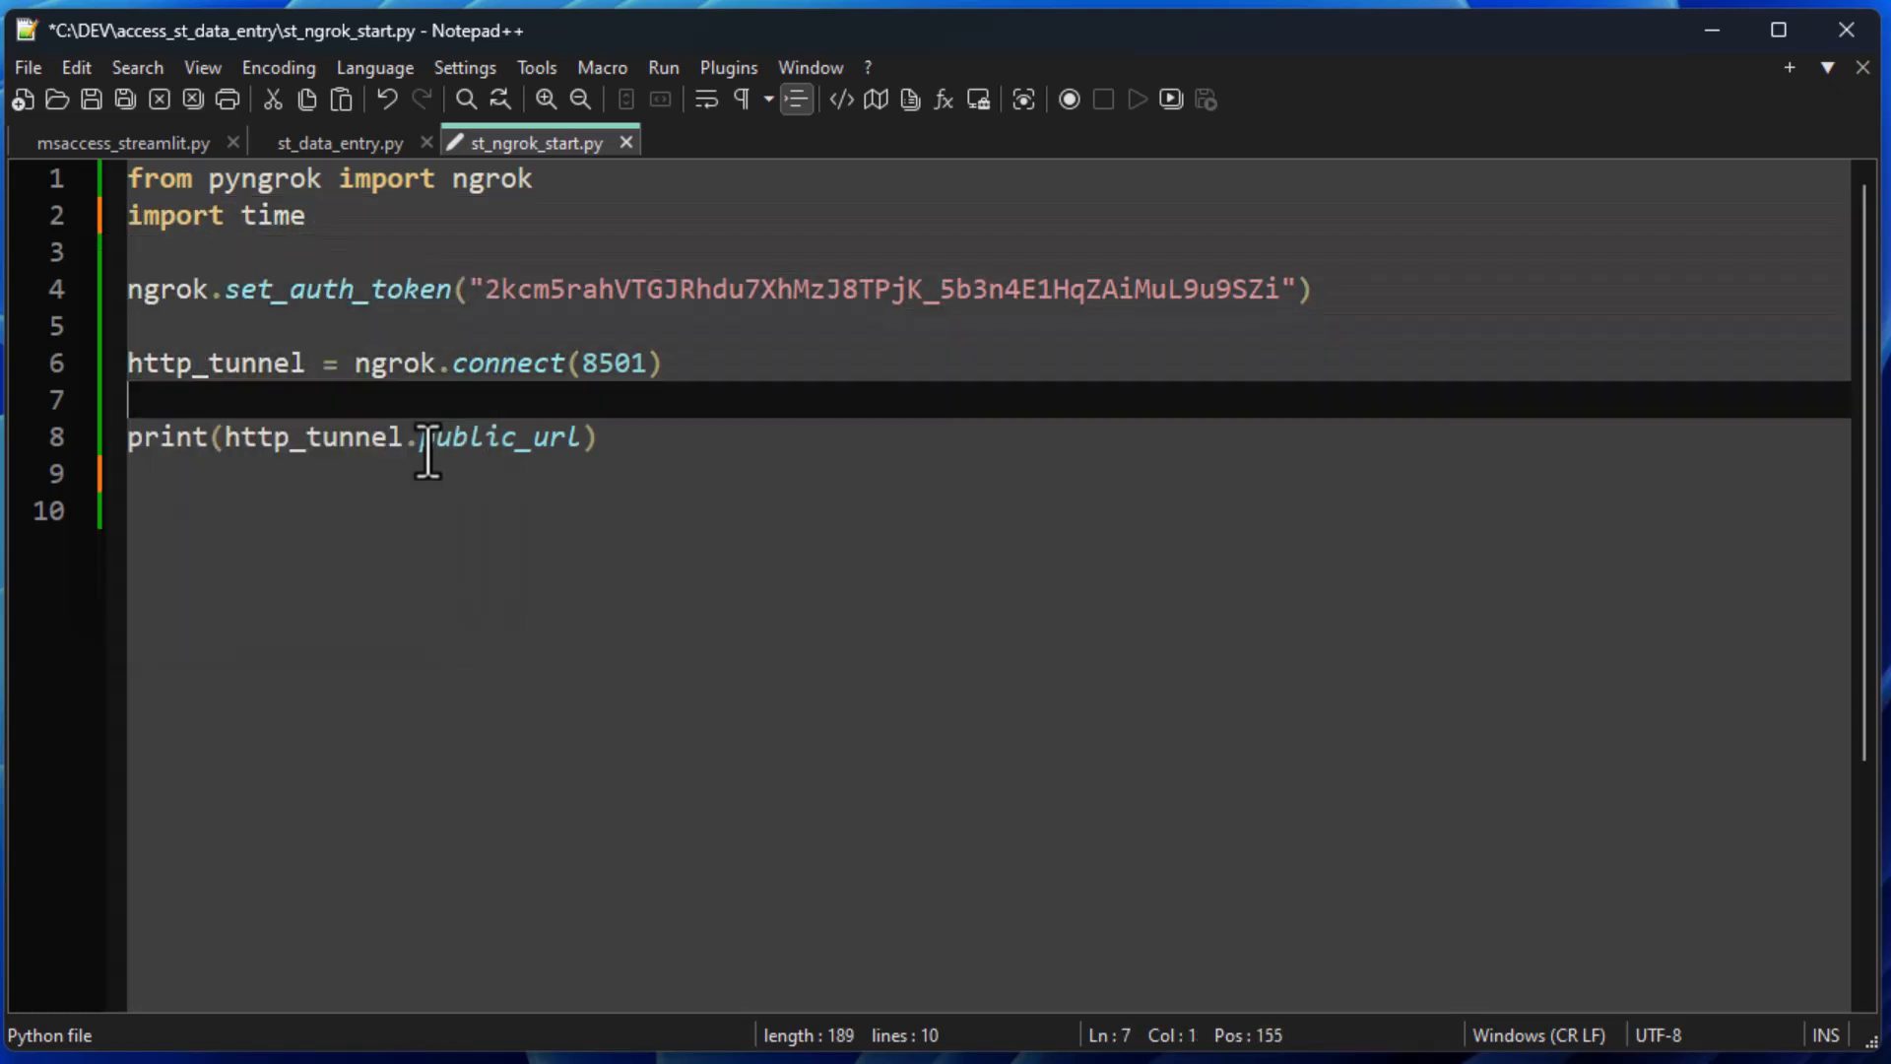
Append time.sleep(300) and print('exiting..') at the end and save the file
type("time")
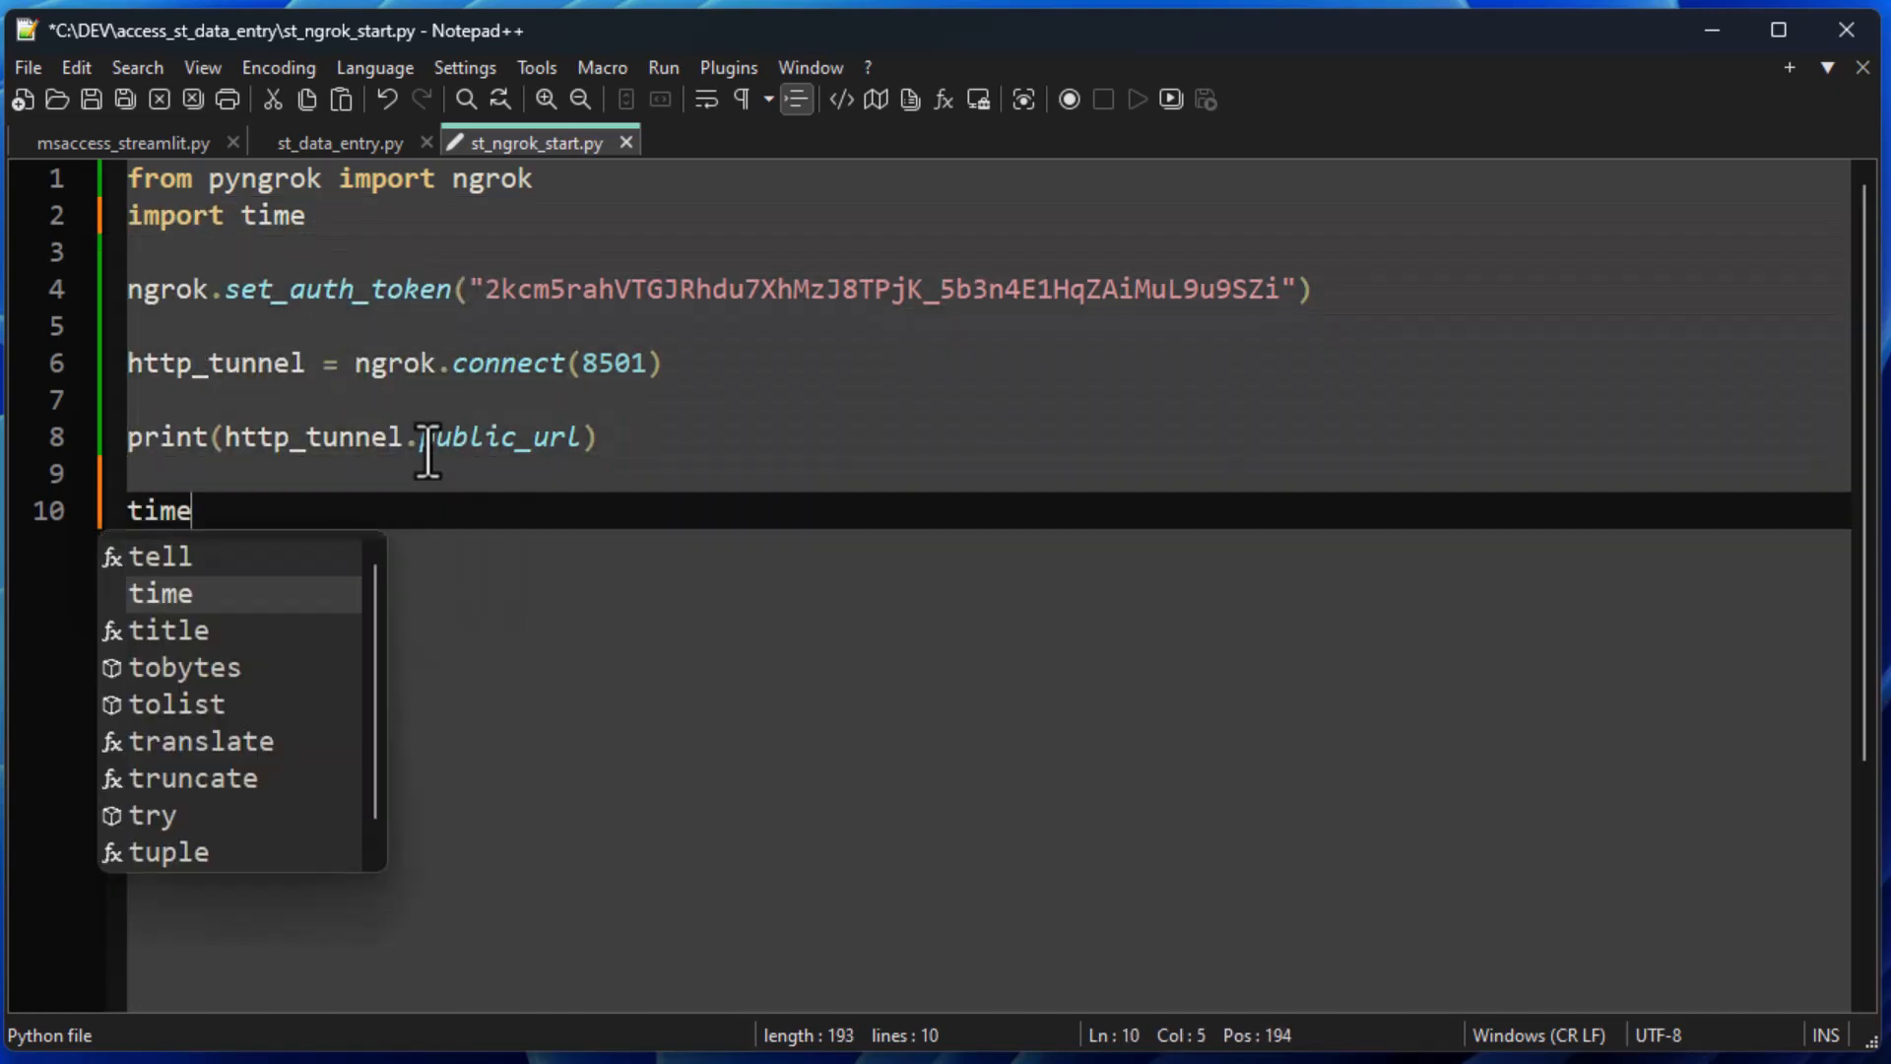
type(".sleep")
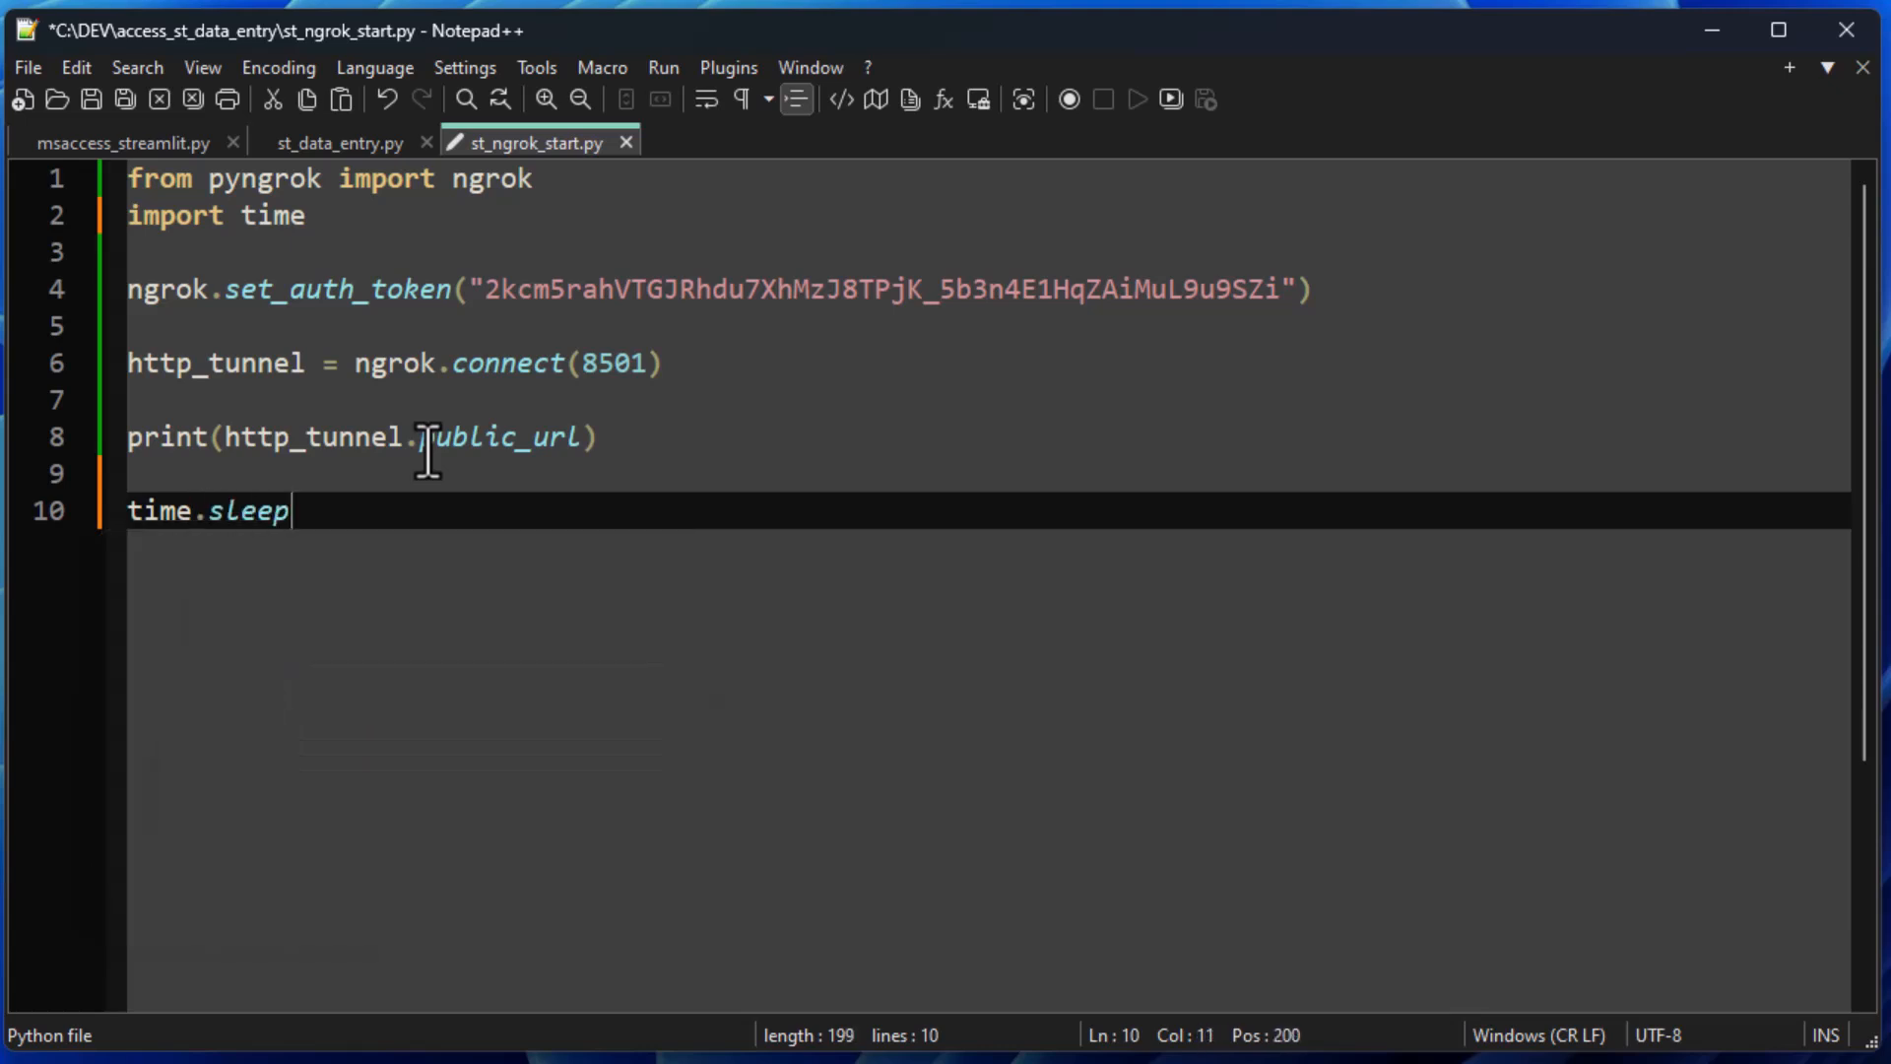
type("(")
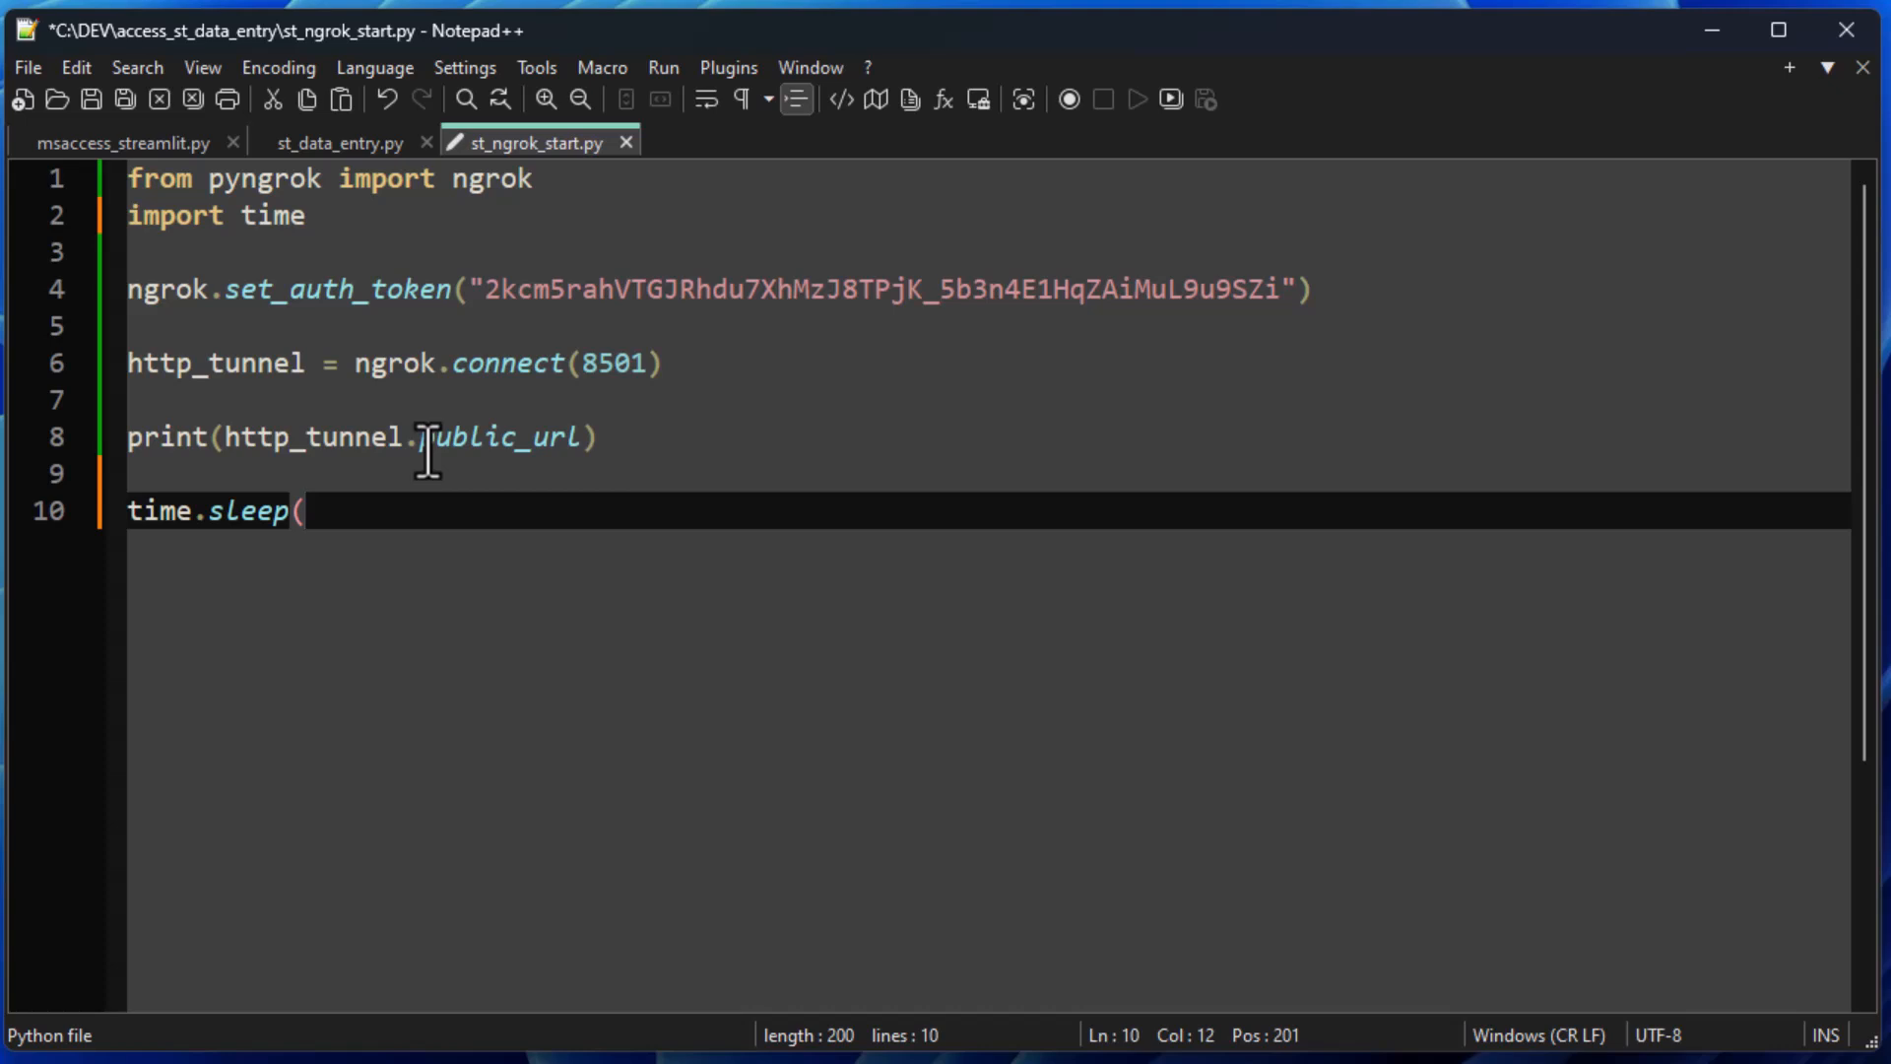
type("3")
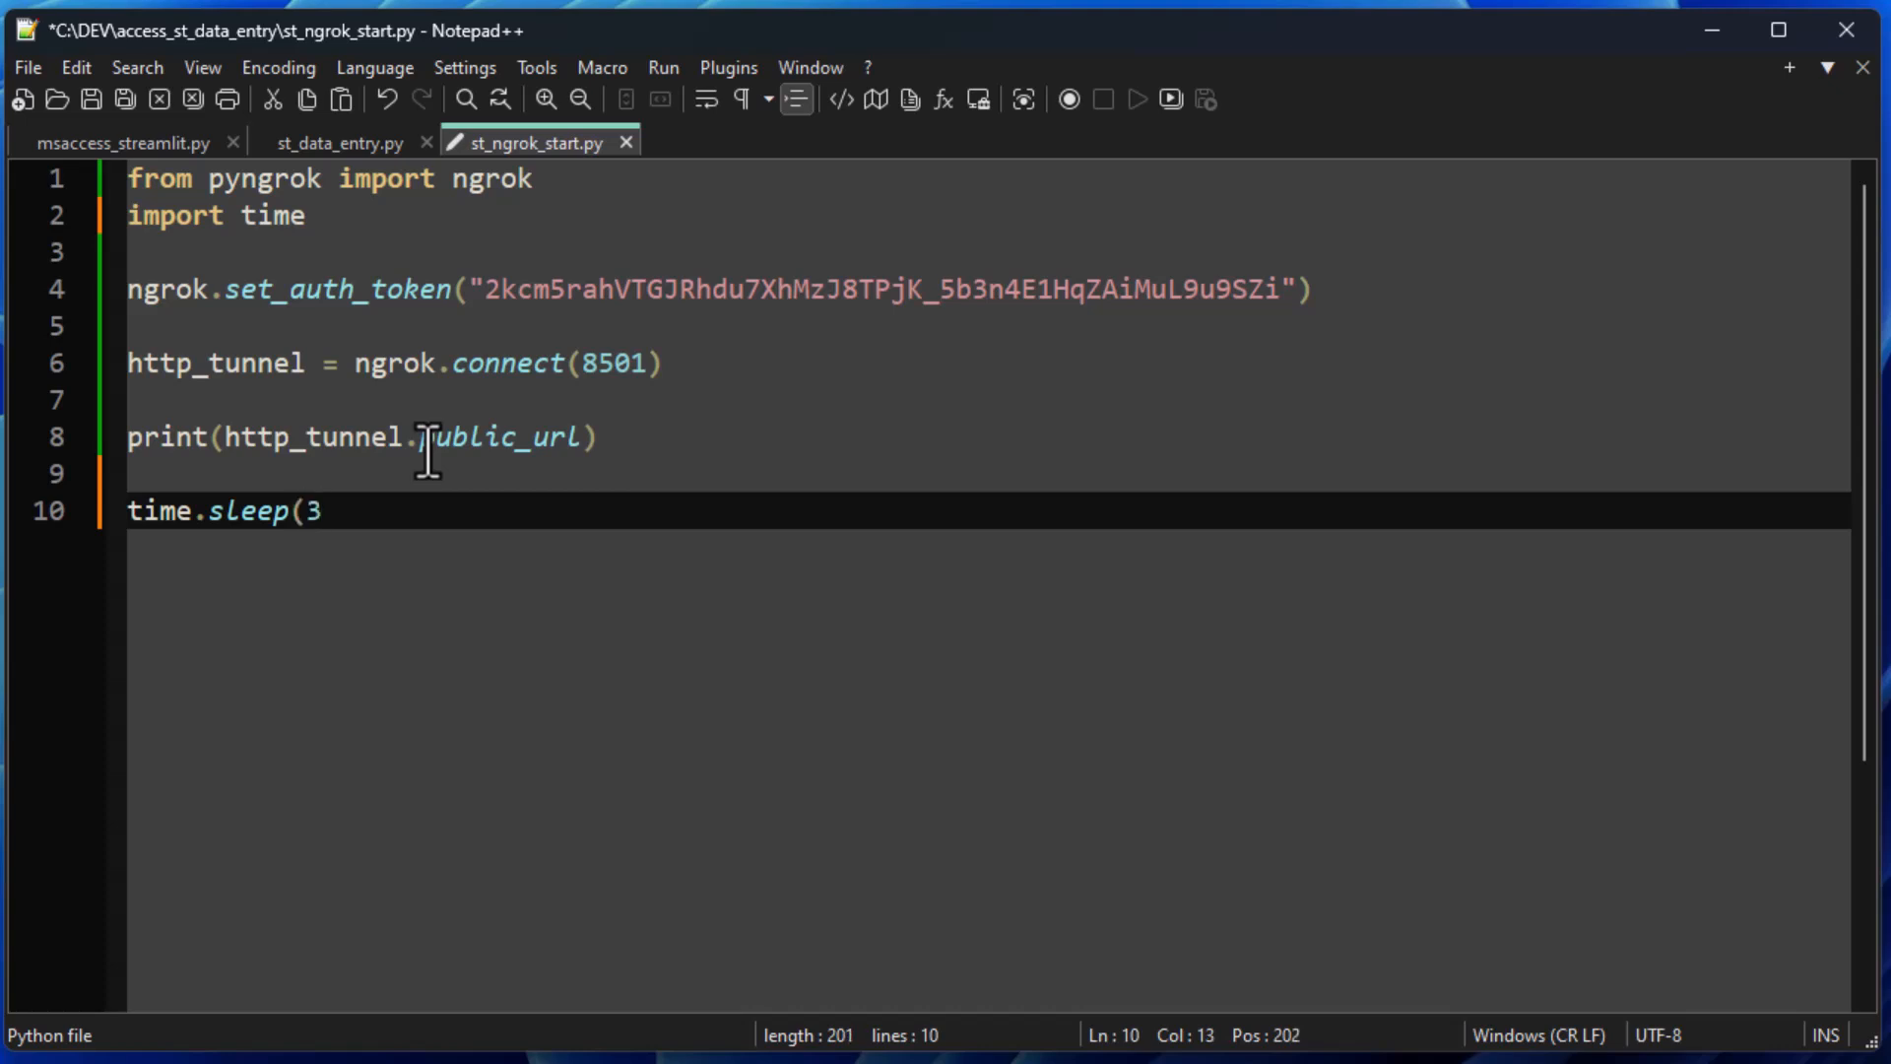
type("00")
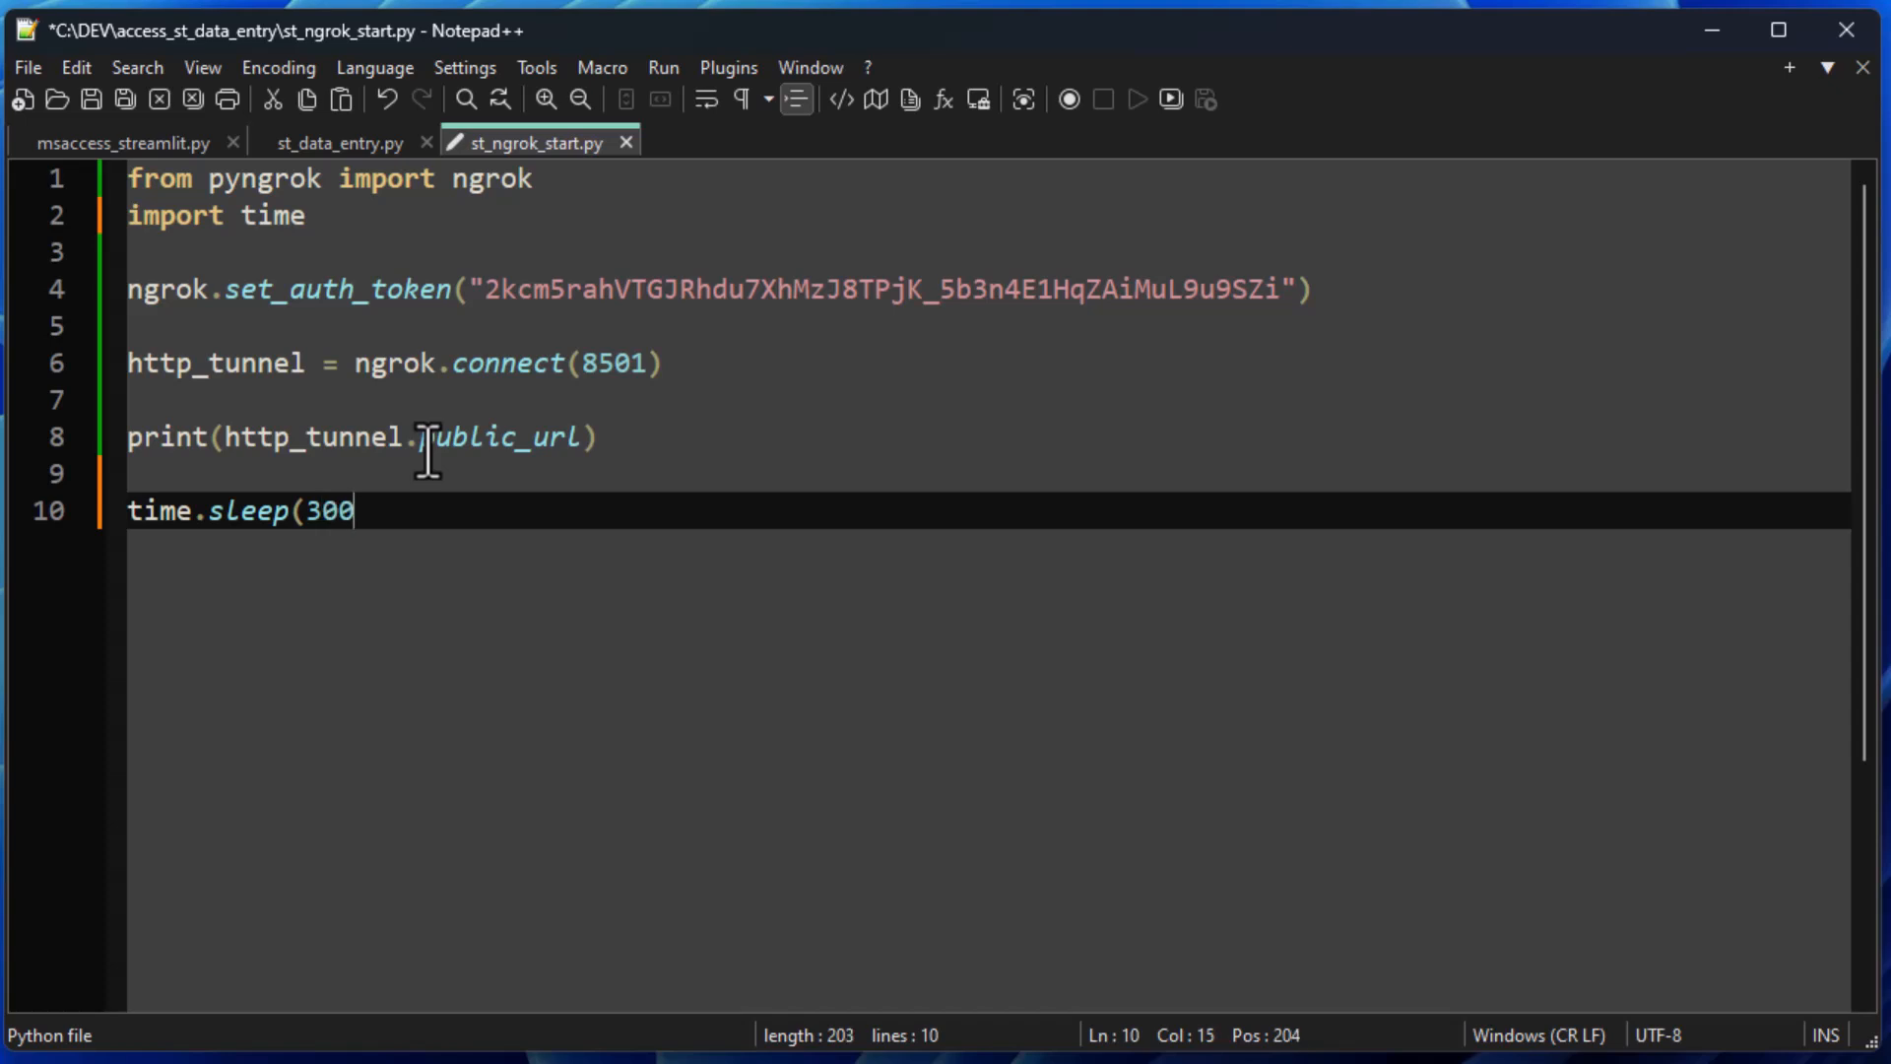
type(")")
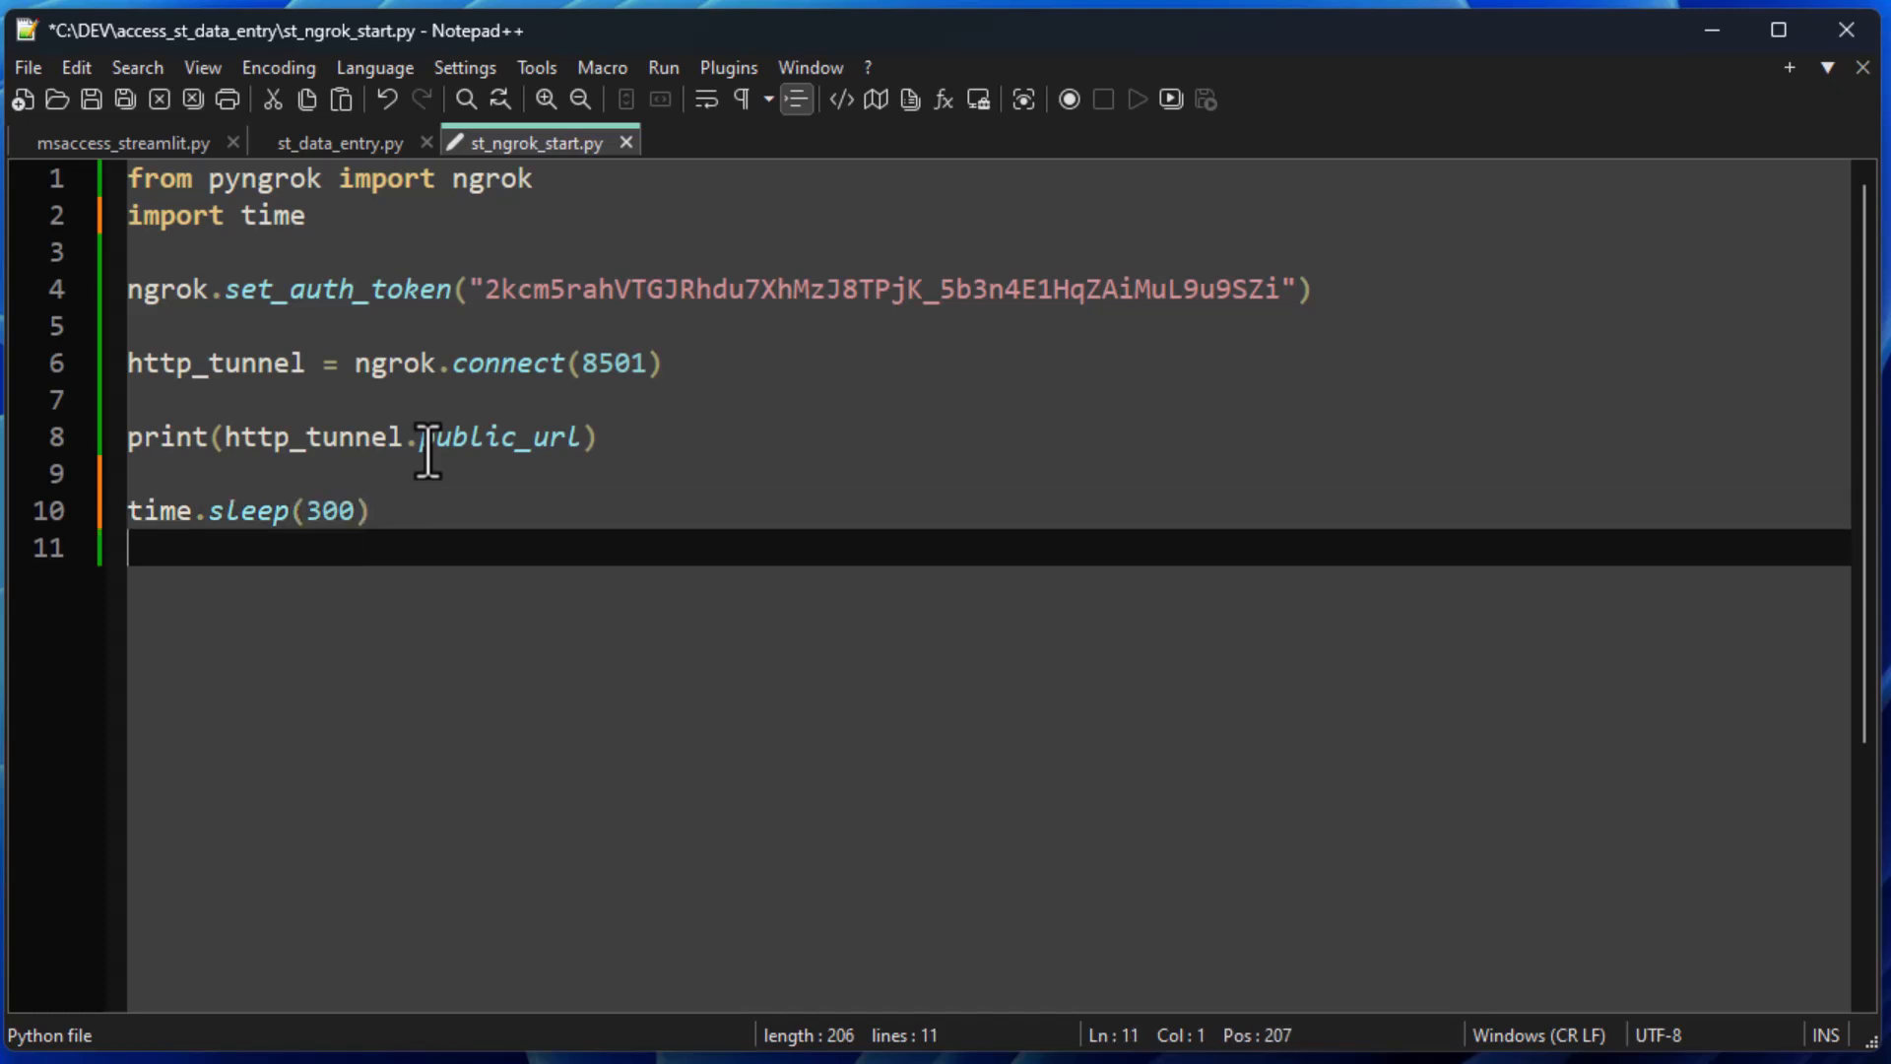
type("print(")
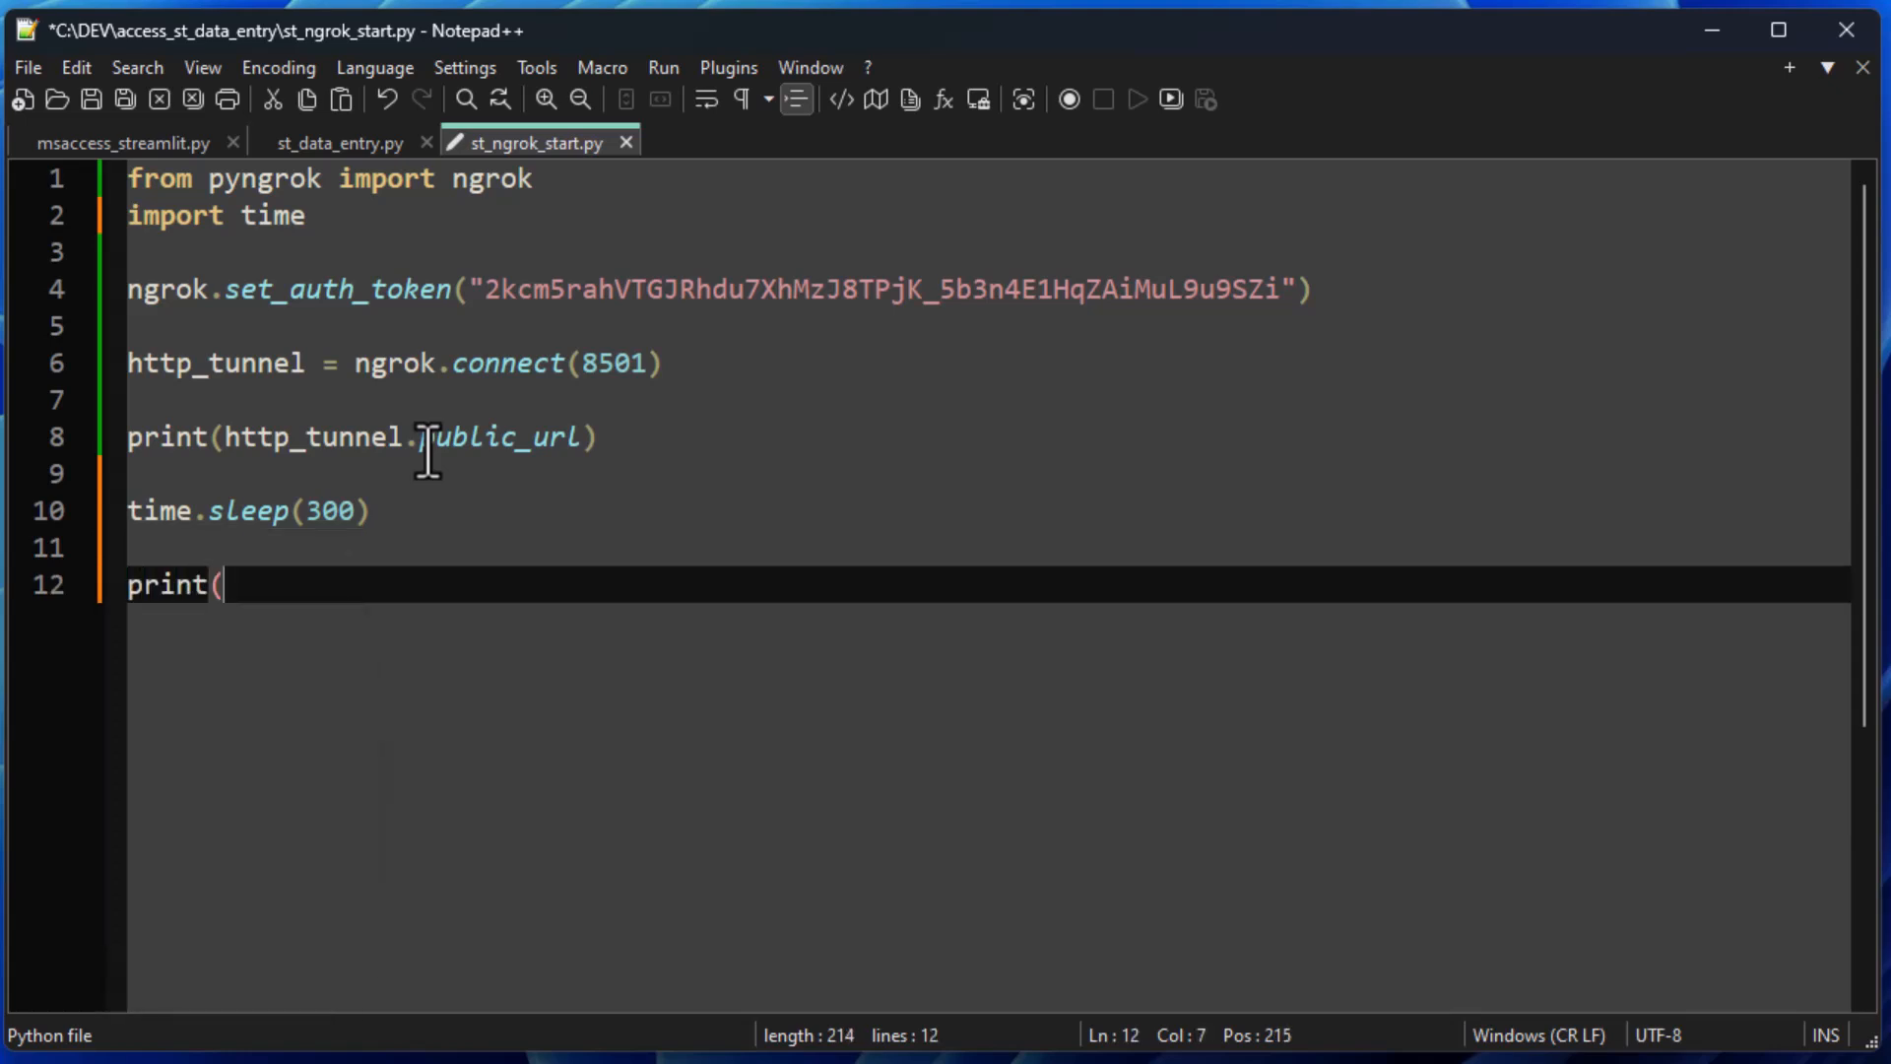
type("'exitin")
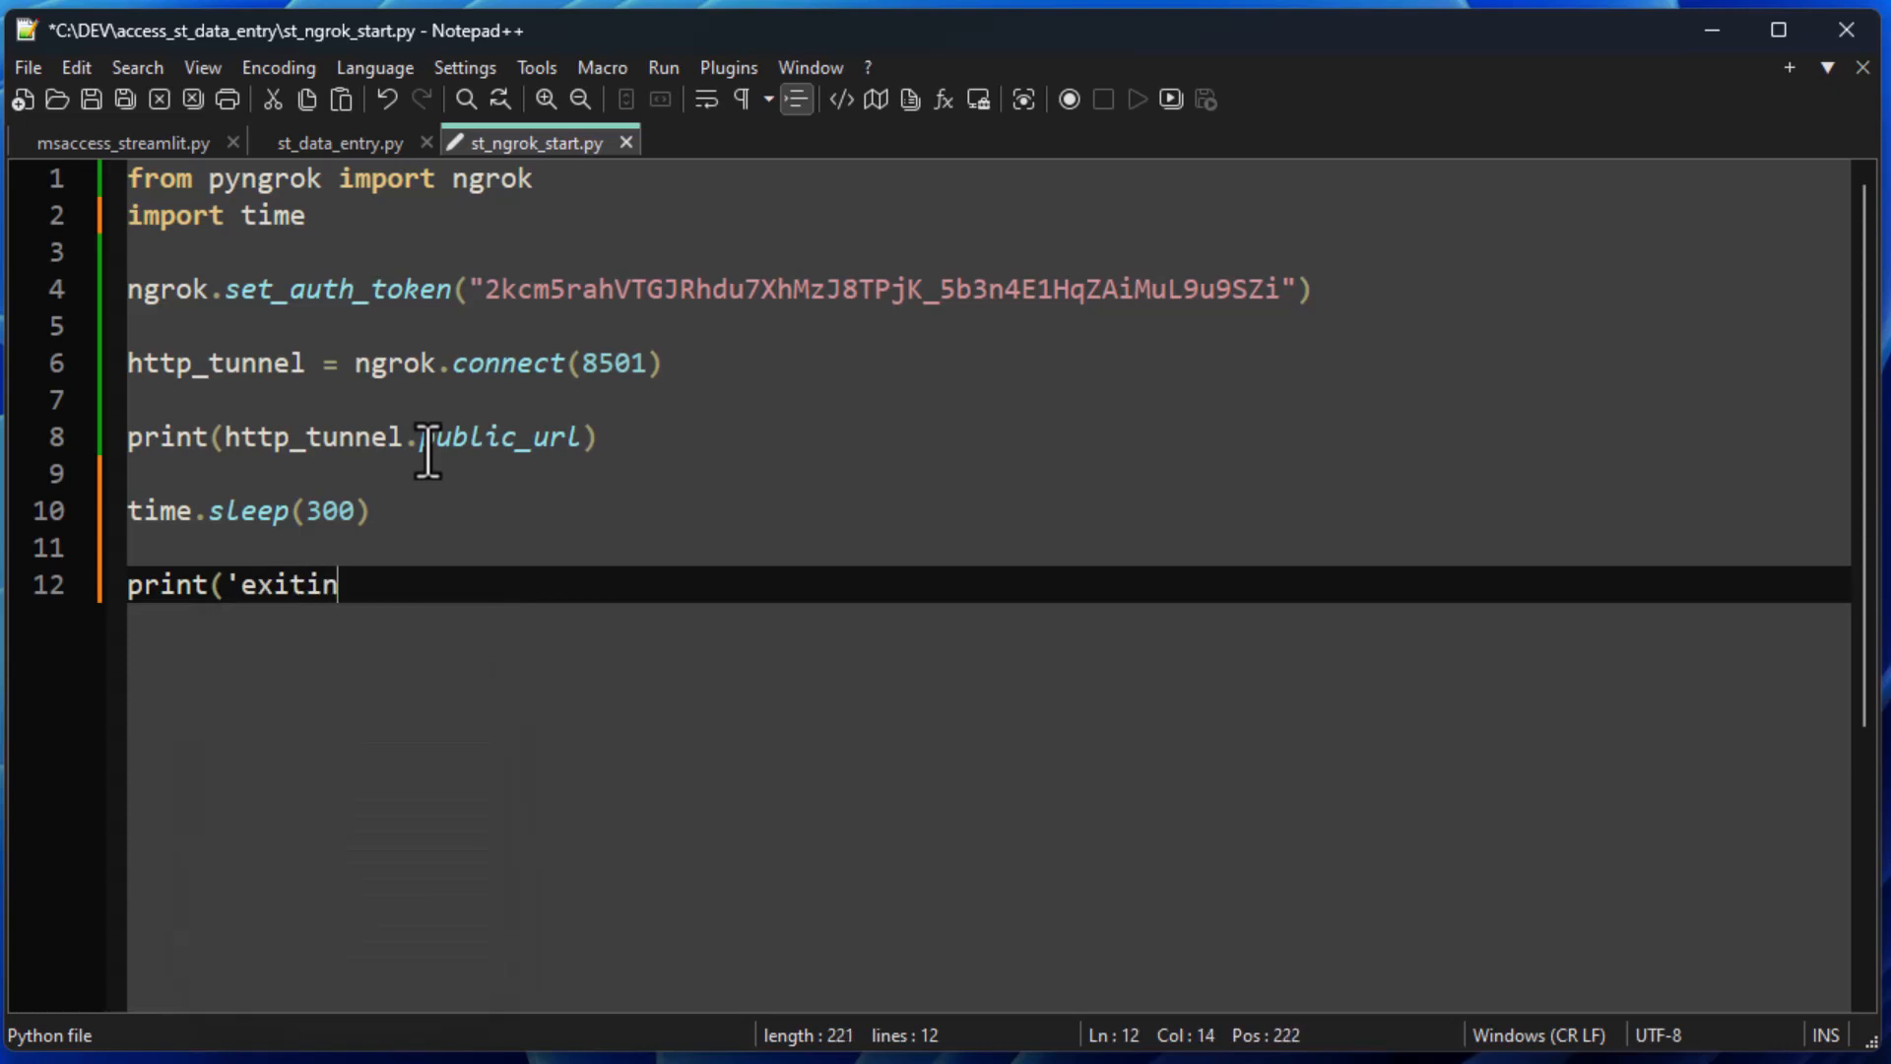
type("g..')")
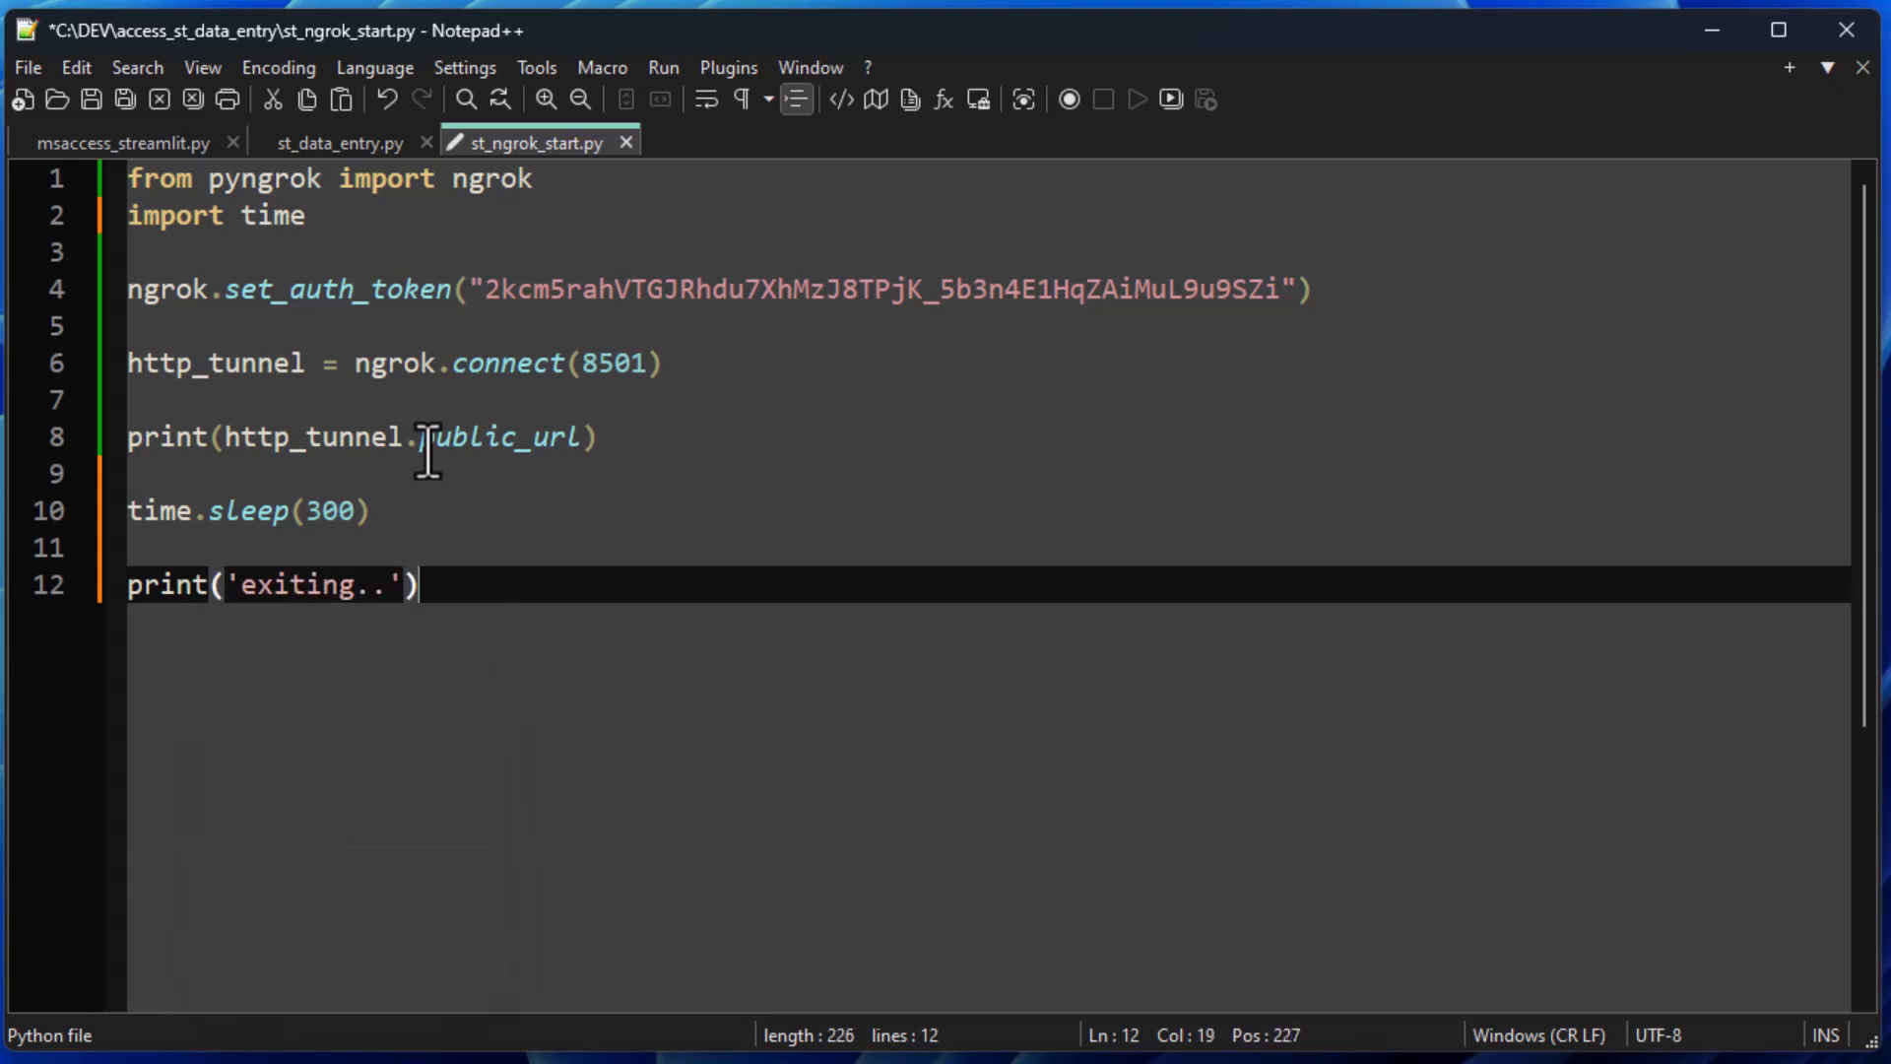
left_click(87, 99)
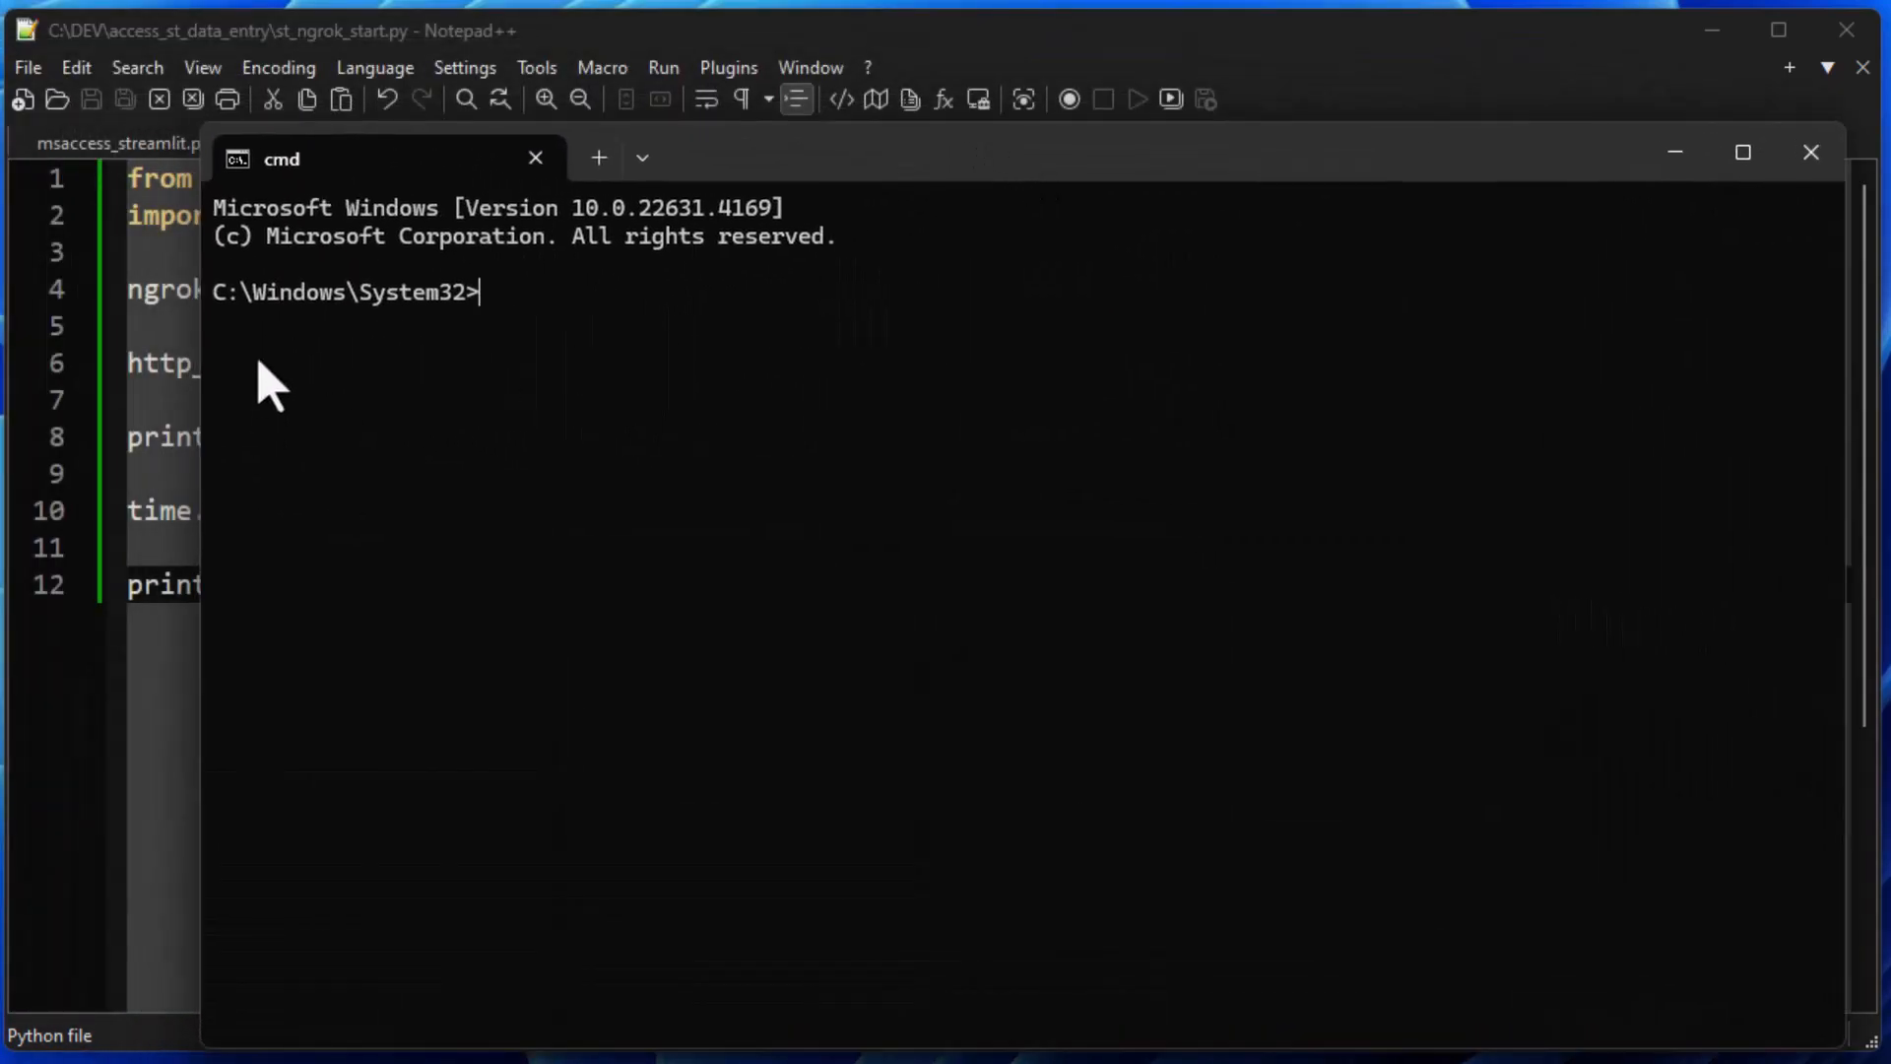
Change directory to C:\dev\access_st_data_entry in Command Prompt
type("CD")
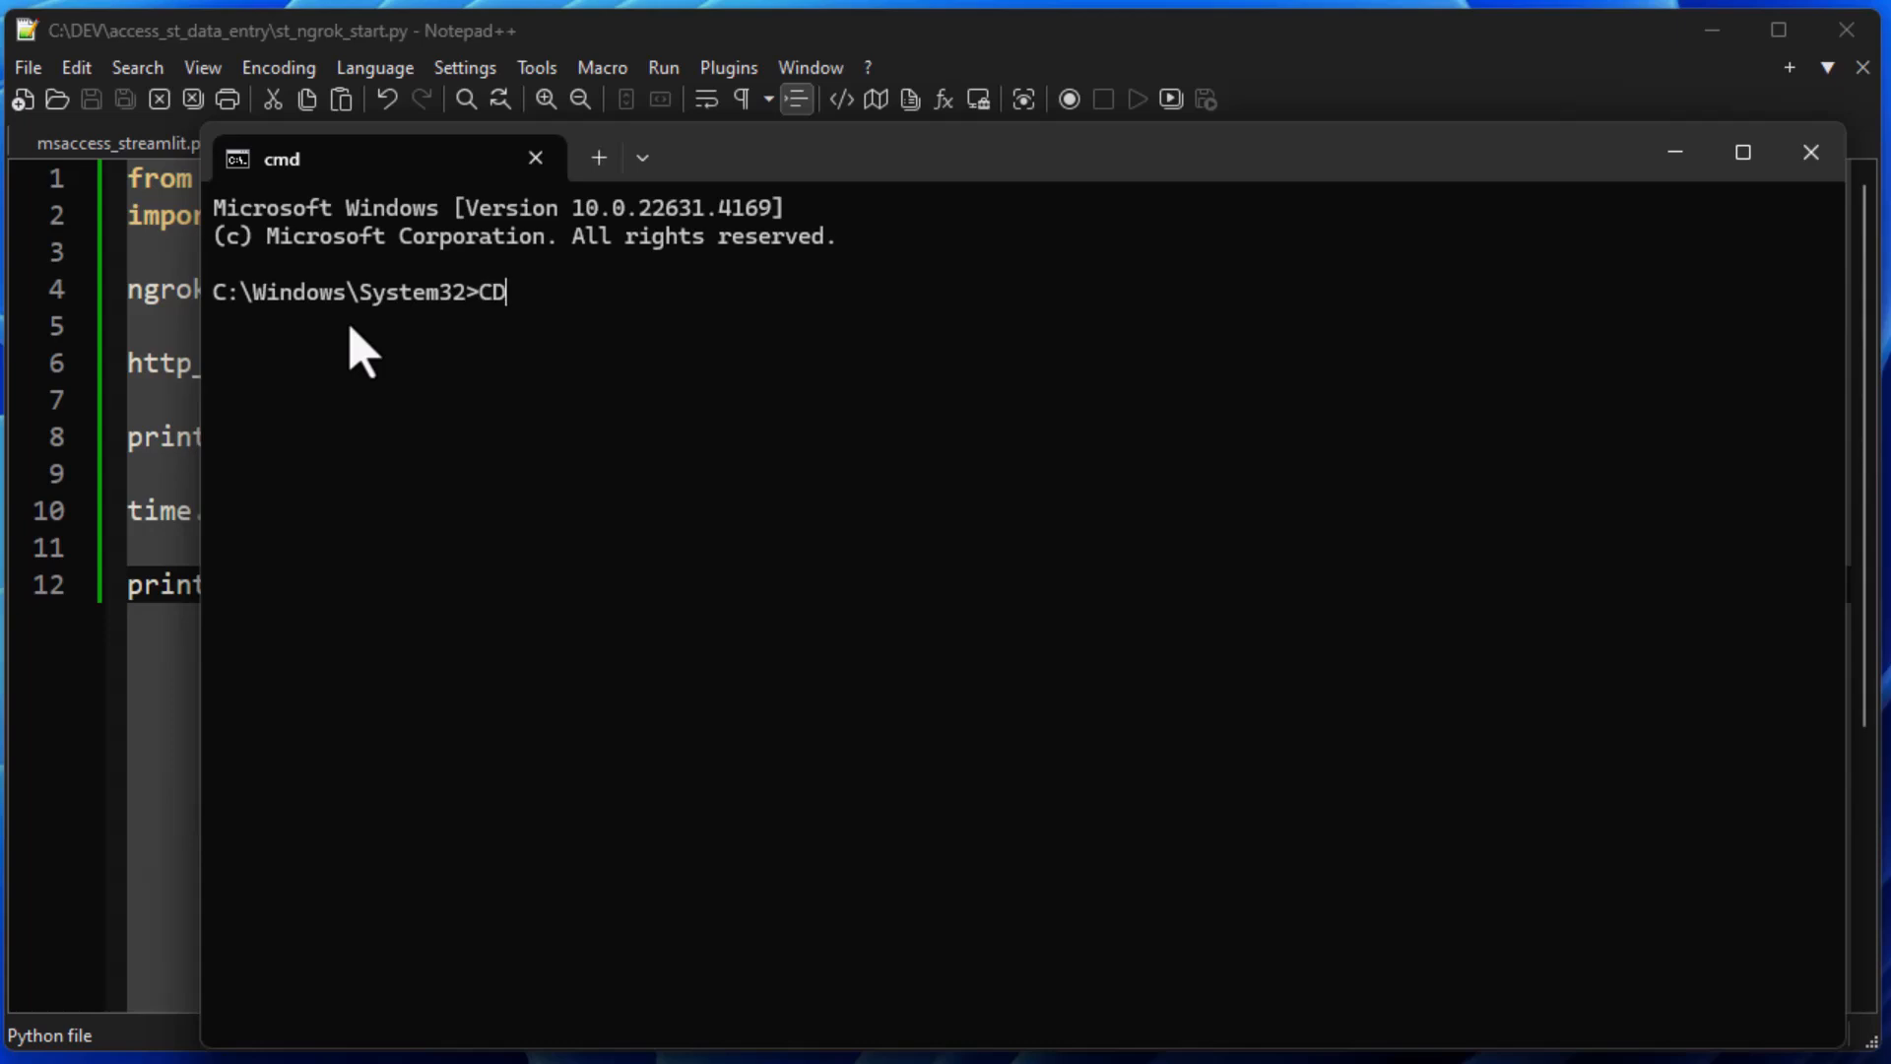
type("C:\\")
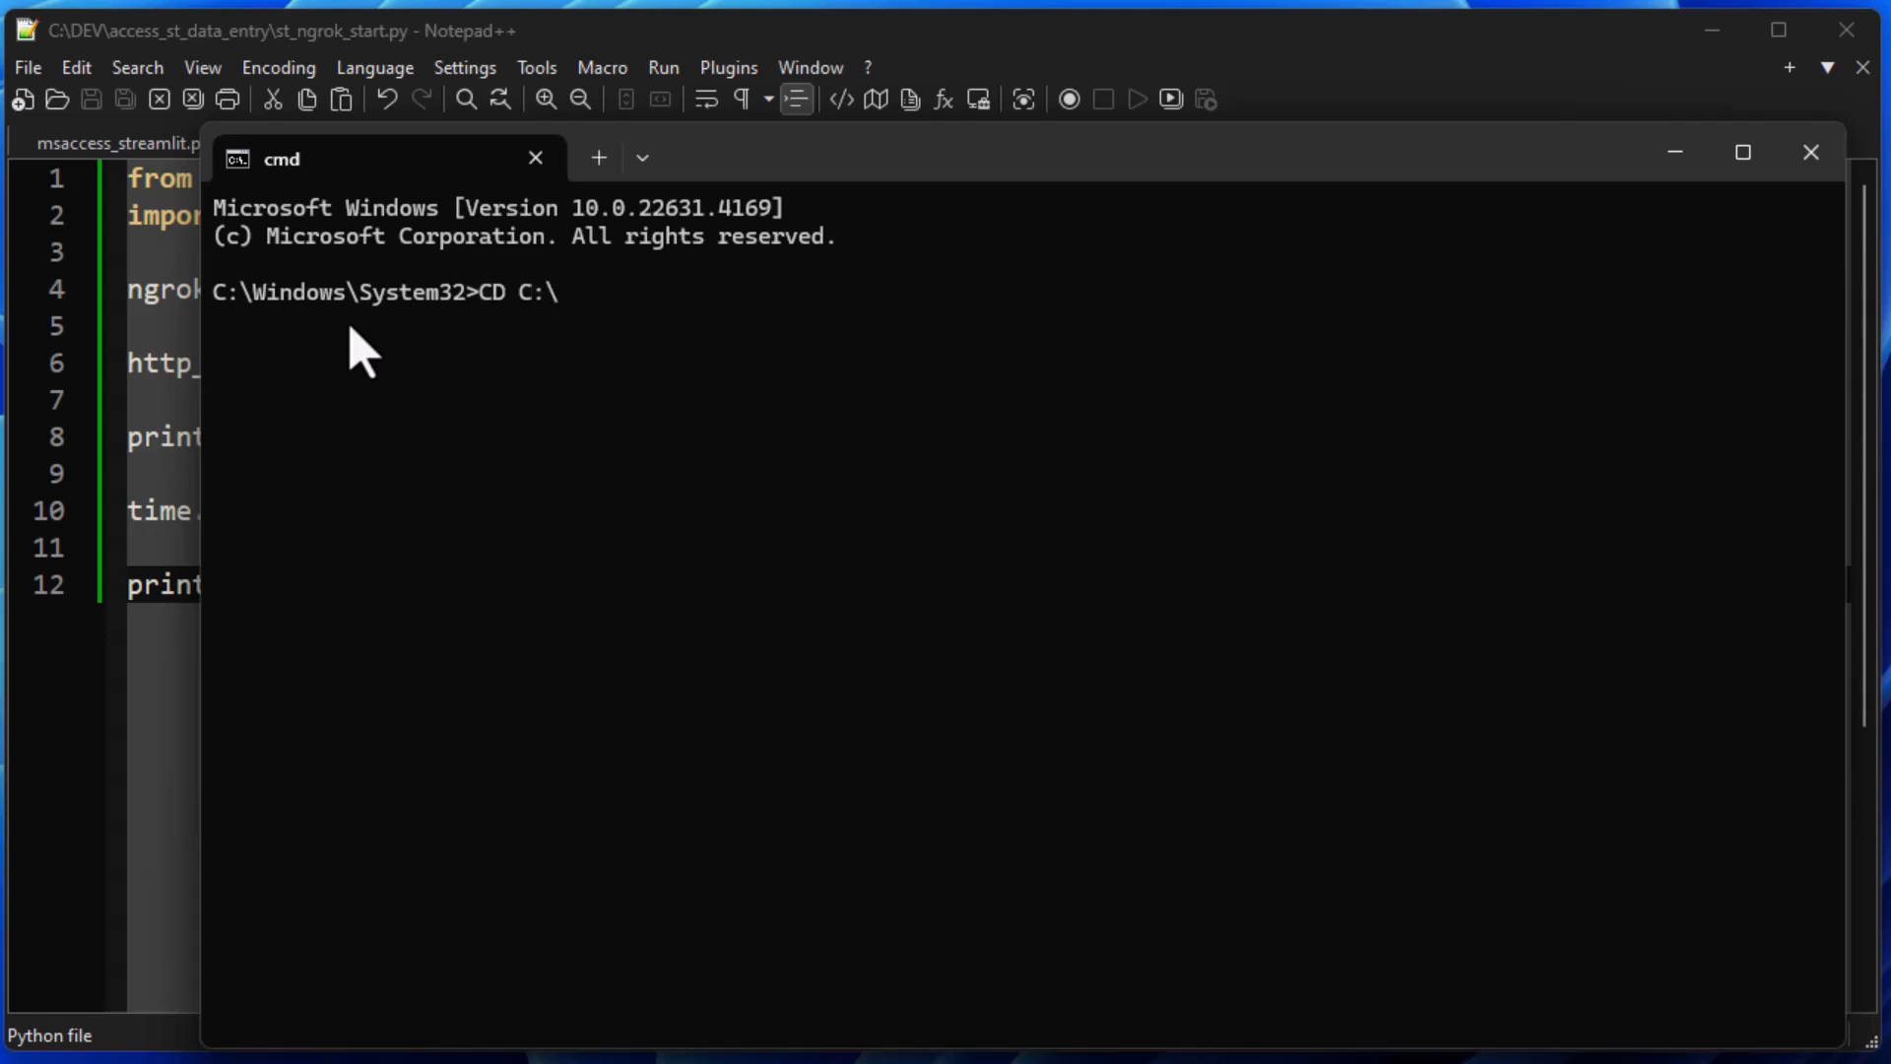
type("dev\\")
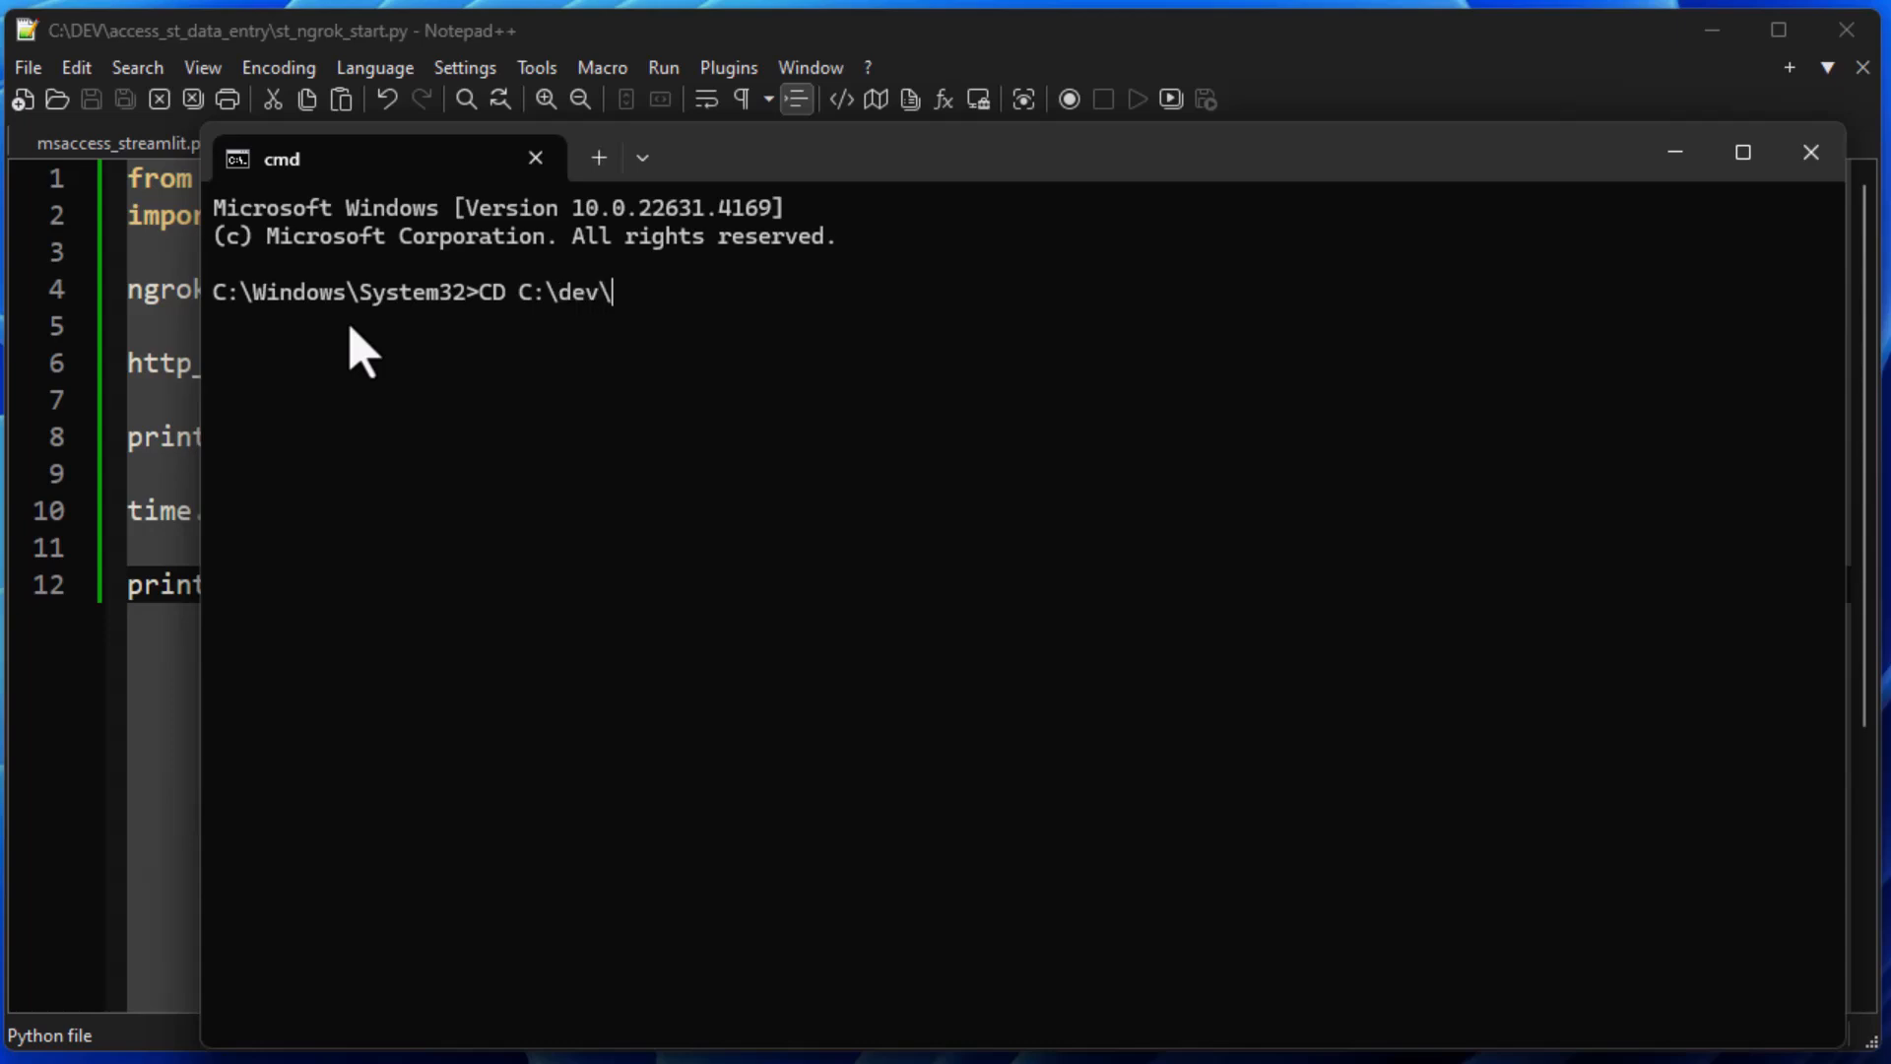
type("access")
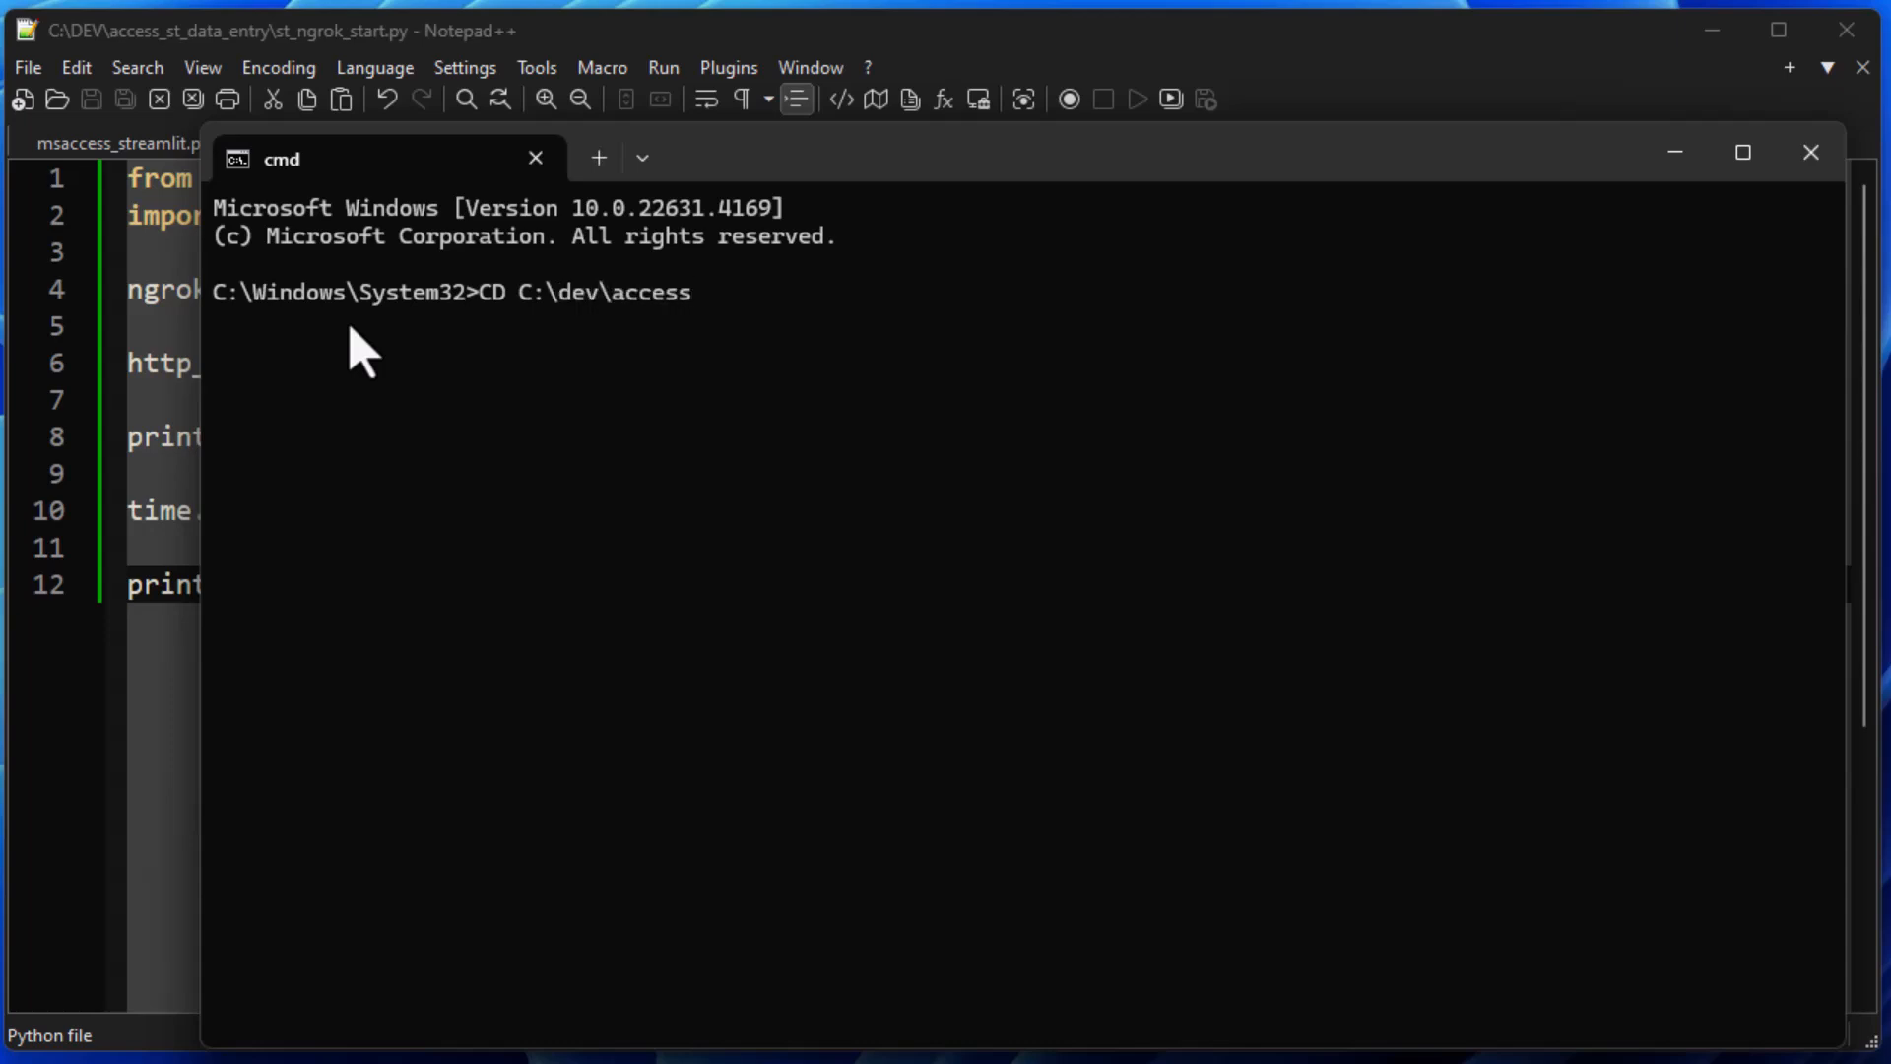
type("_st_")
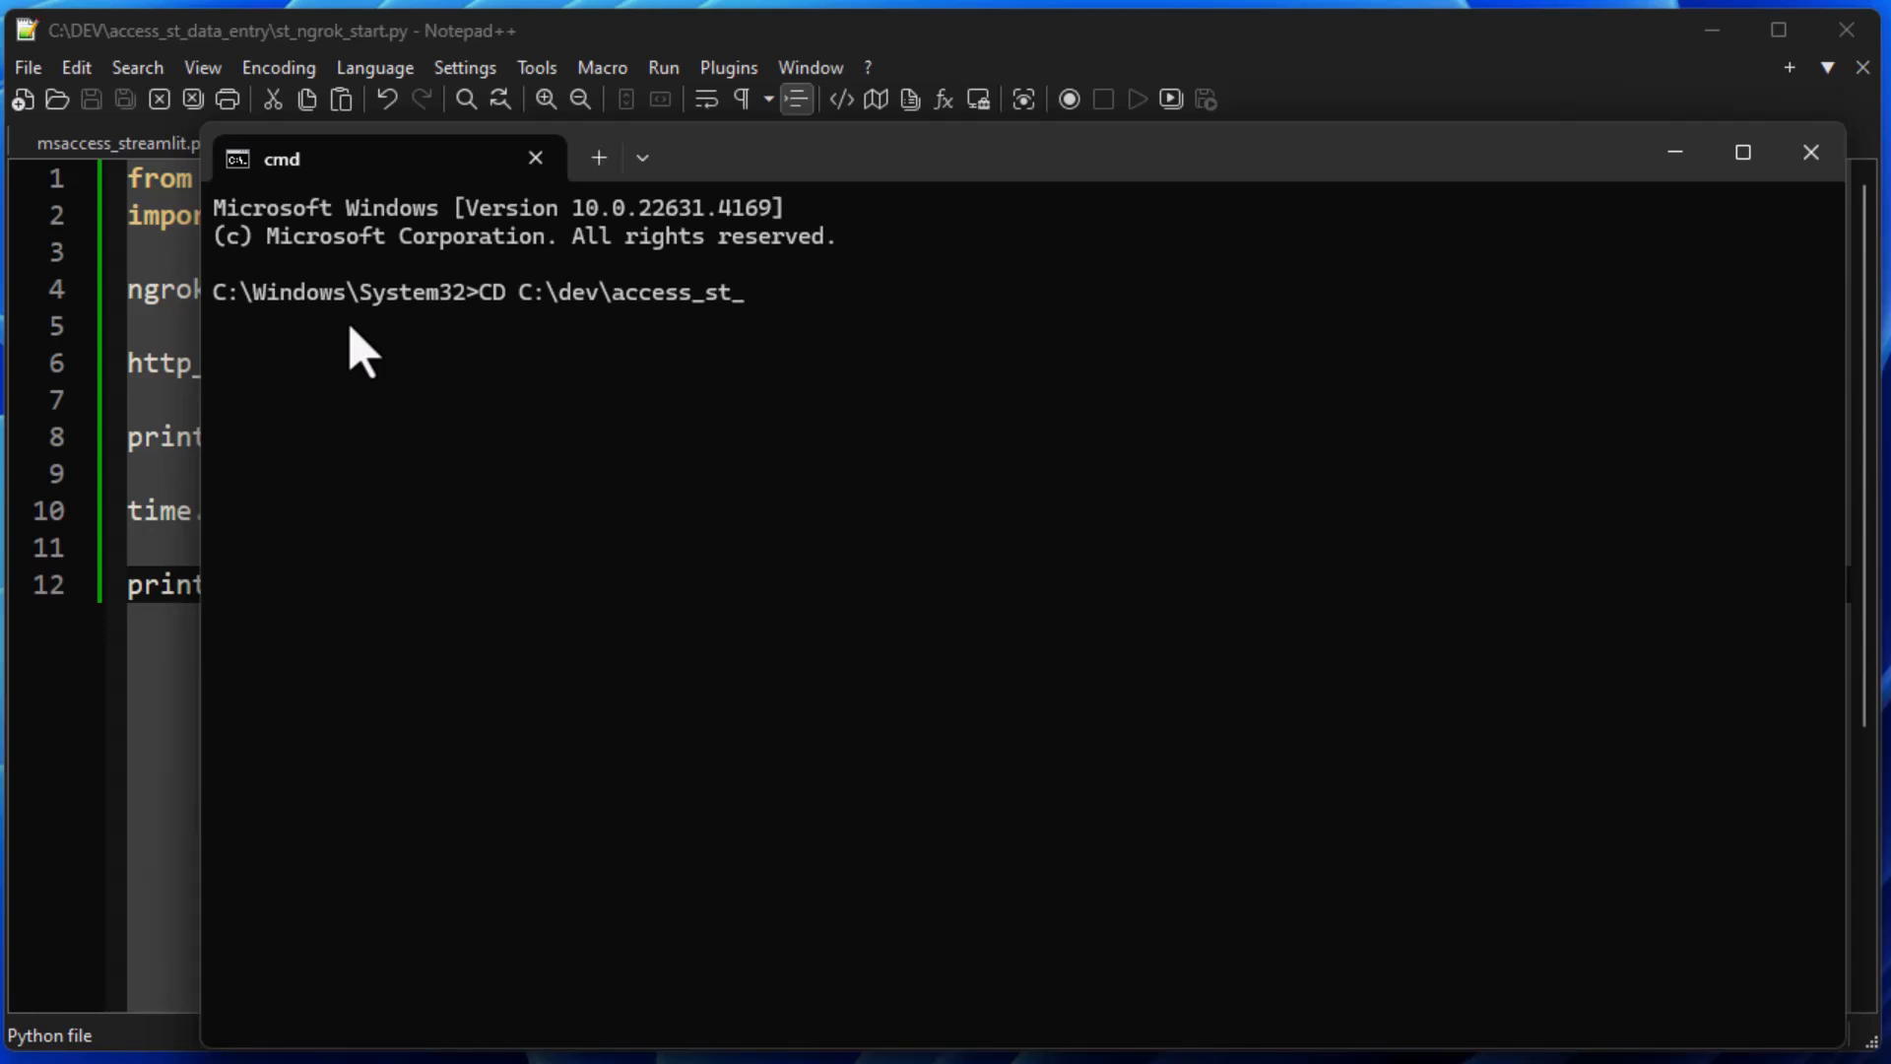
type("data_entry")
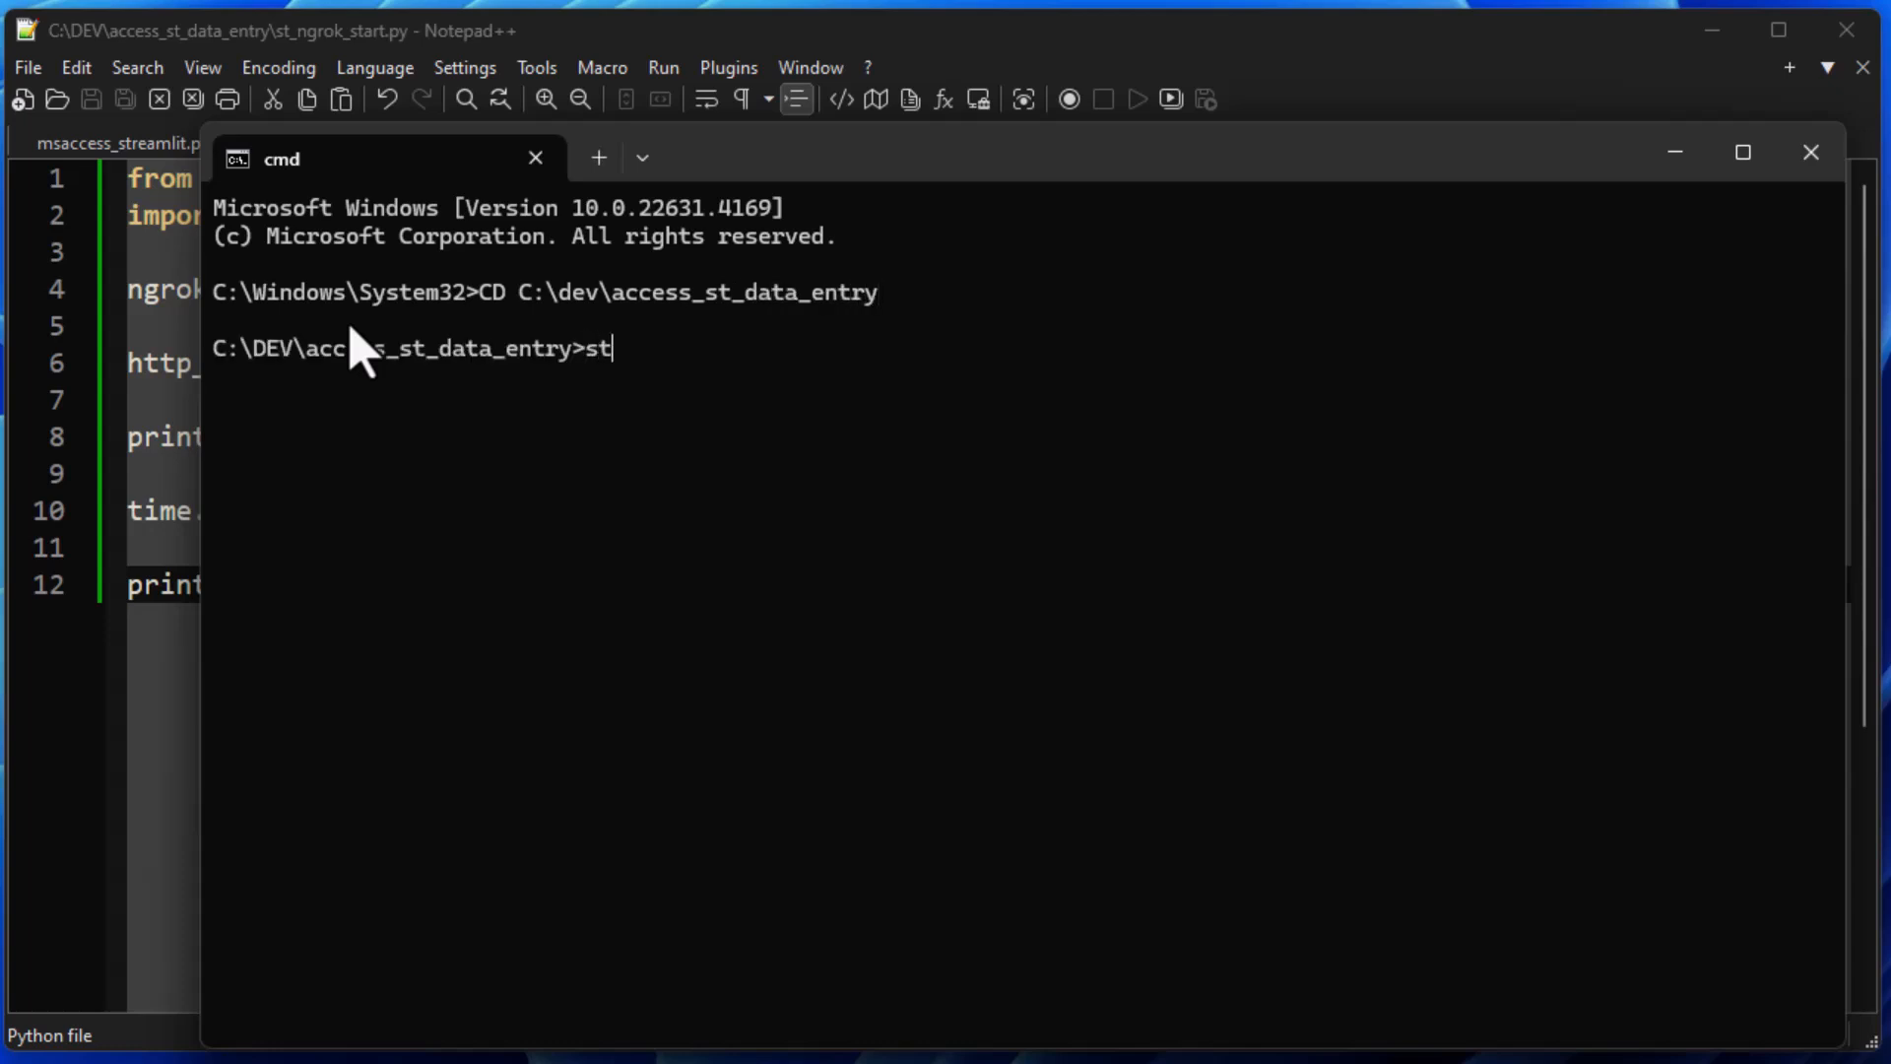
Run st_ngrok_start.py and select the printed ngrok-free.app public URL
type("_ngr")
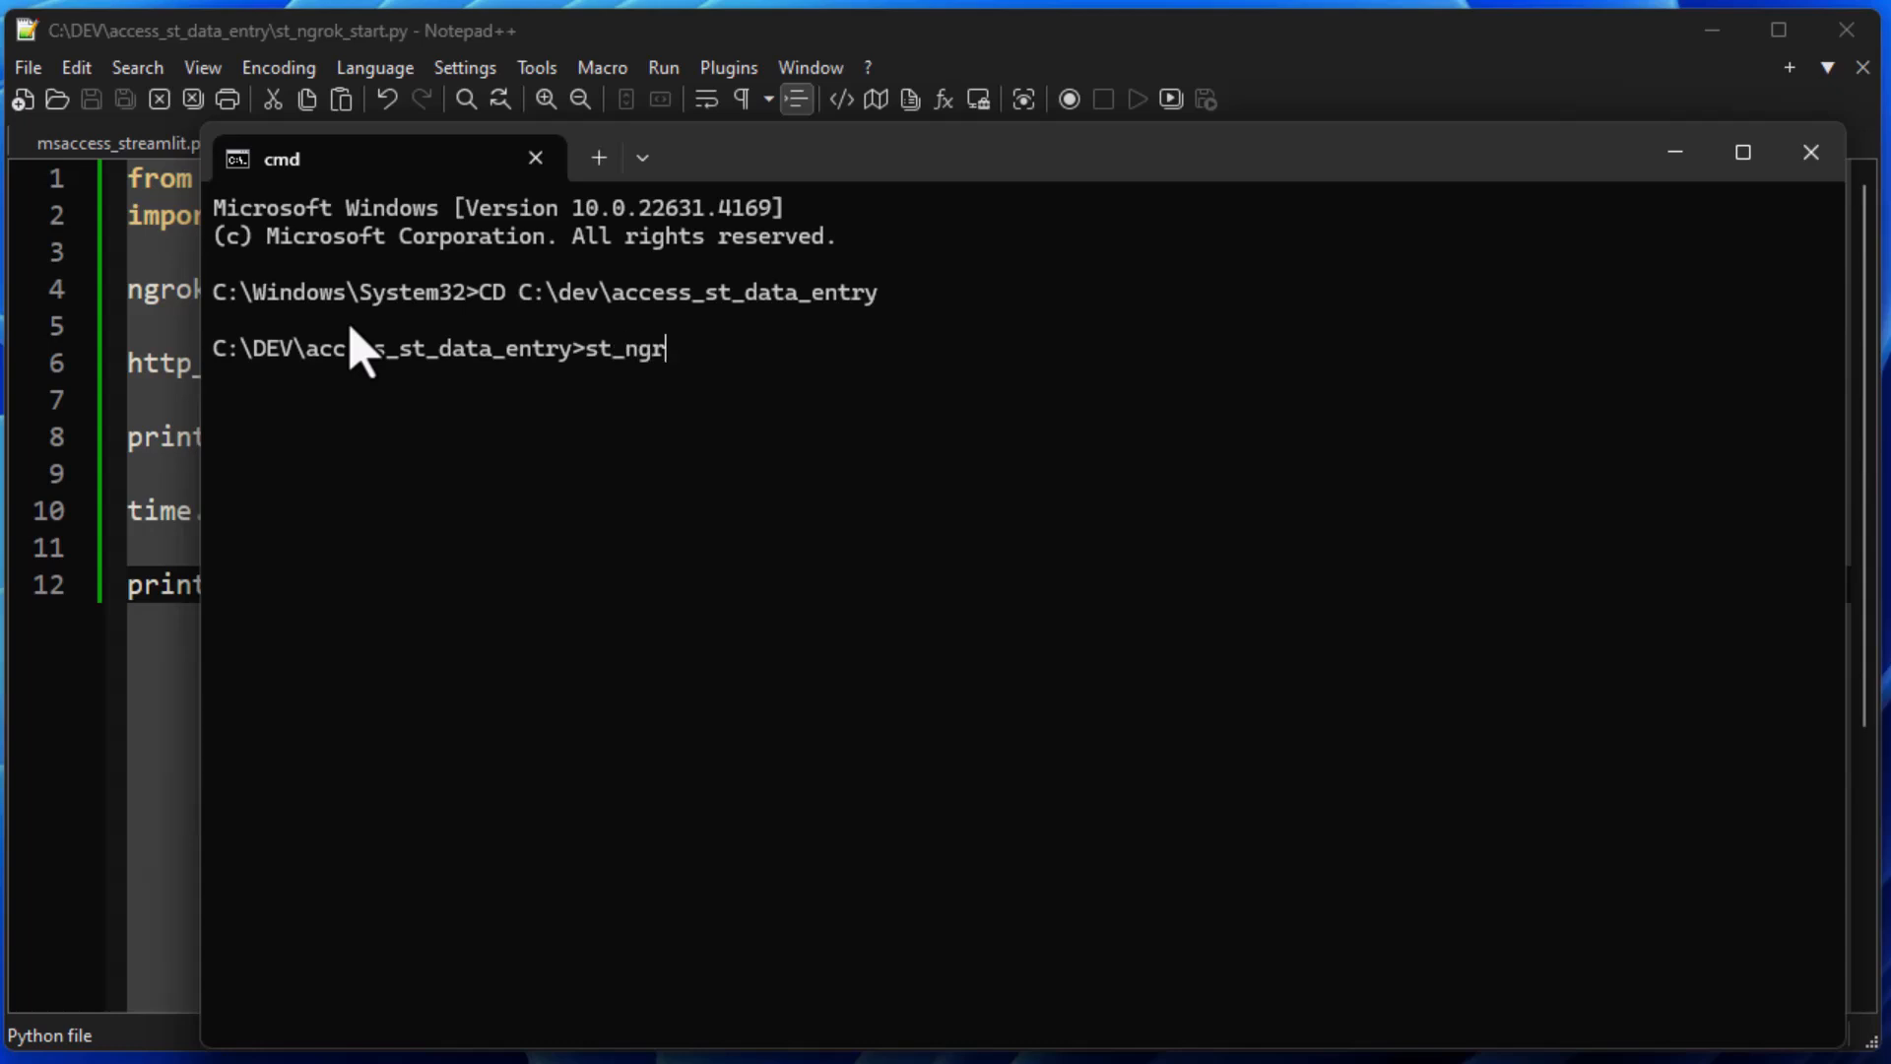
type("ok")
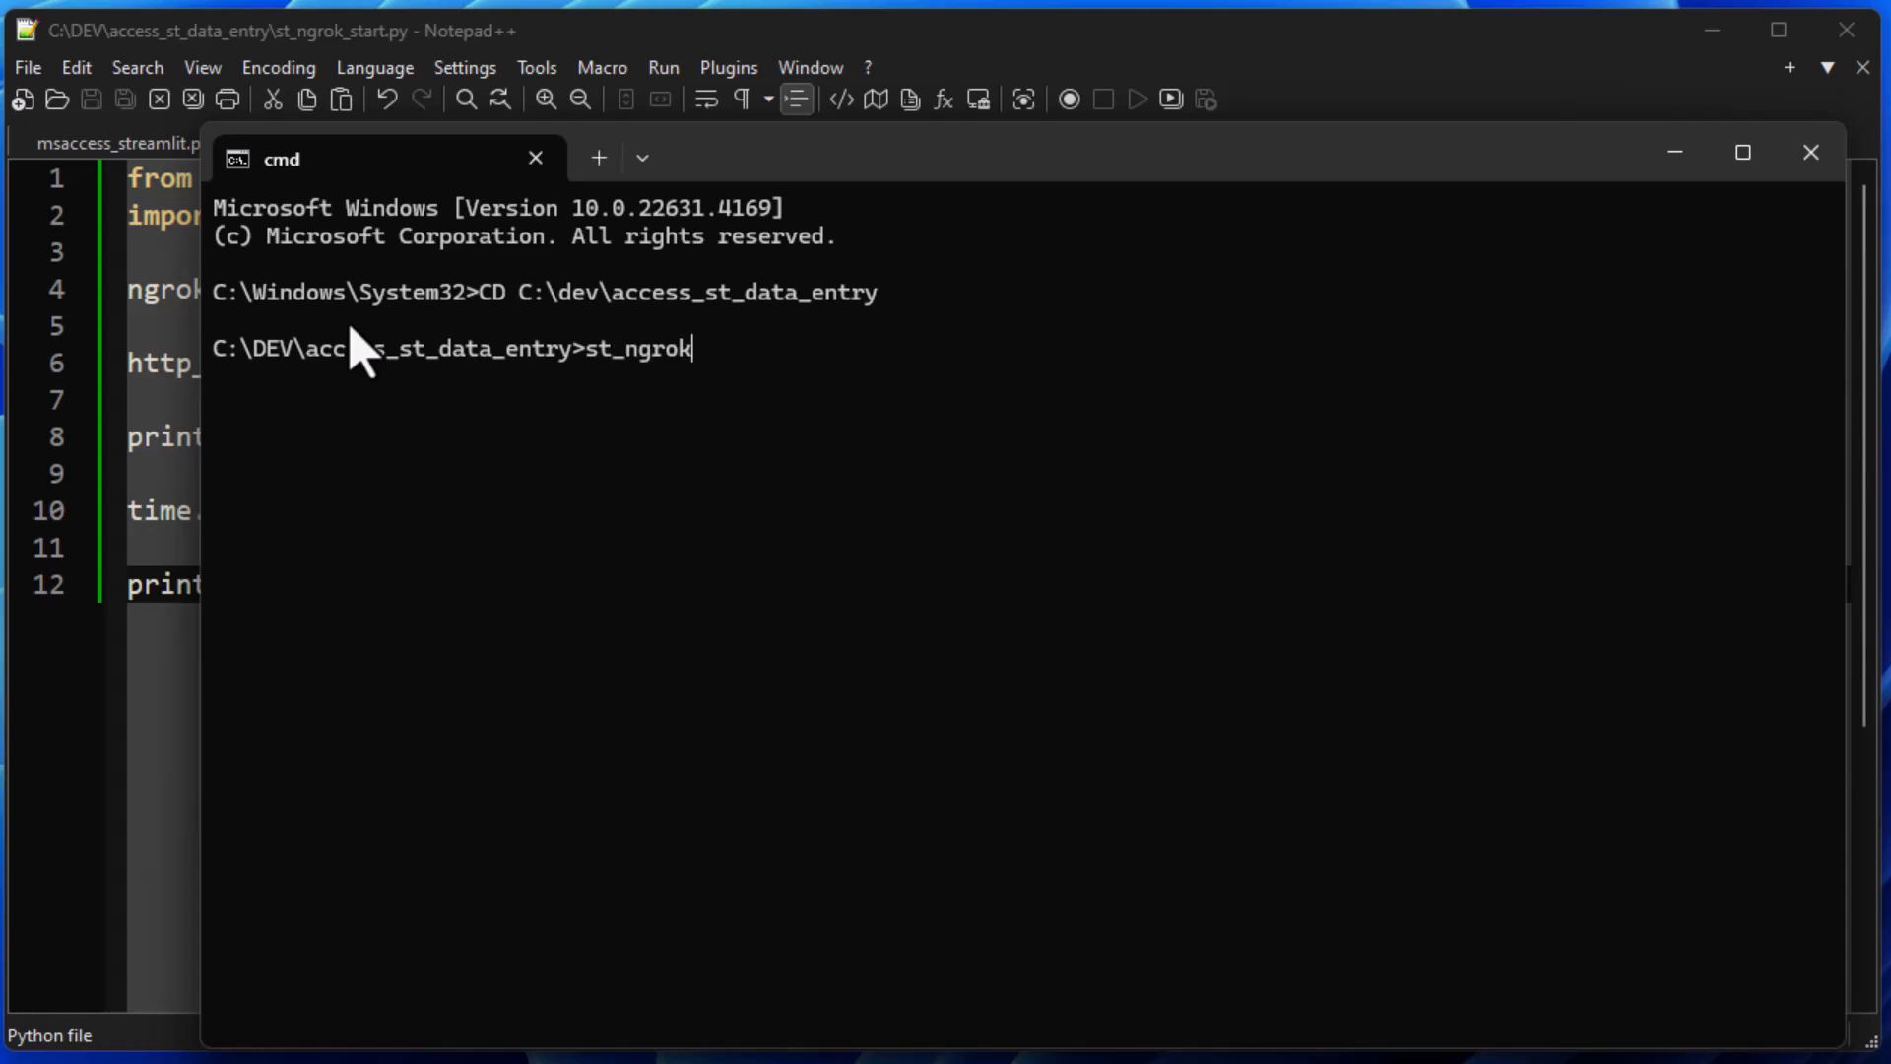
type("_start")
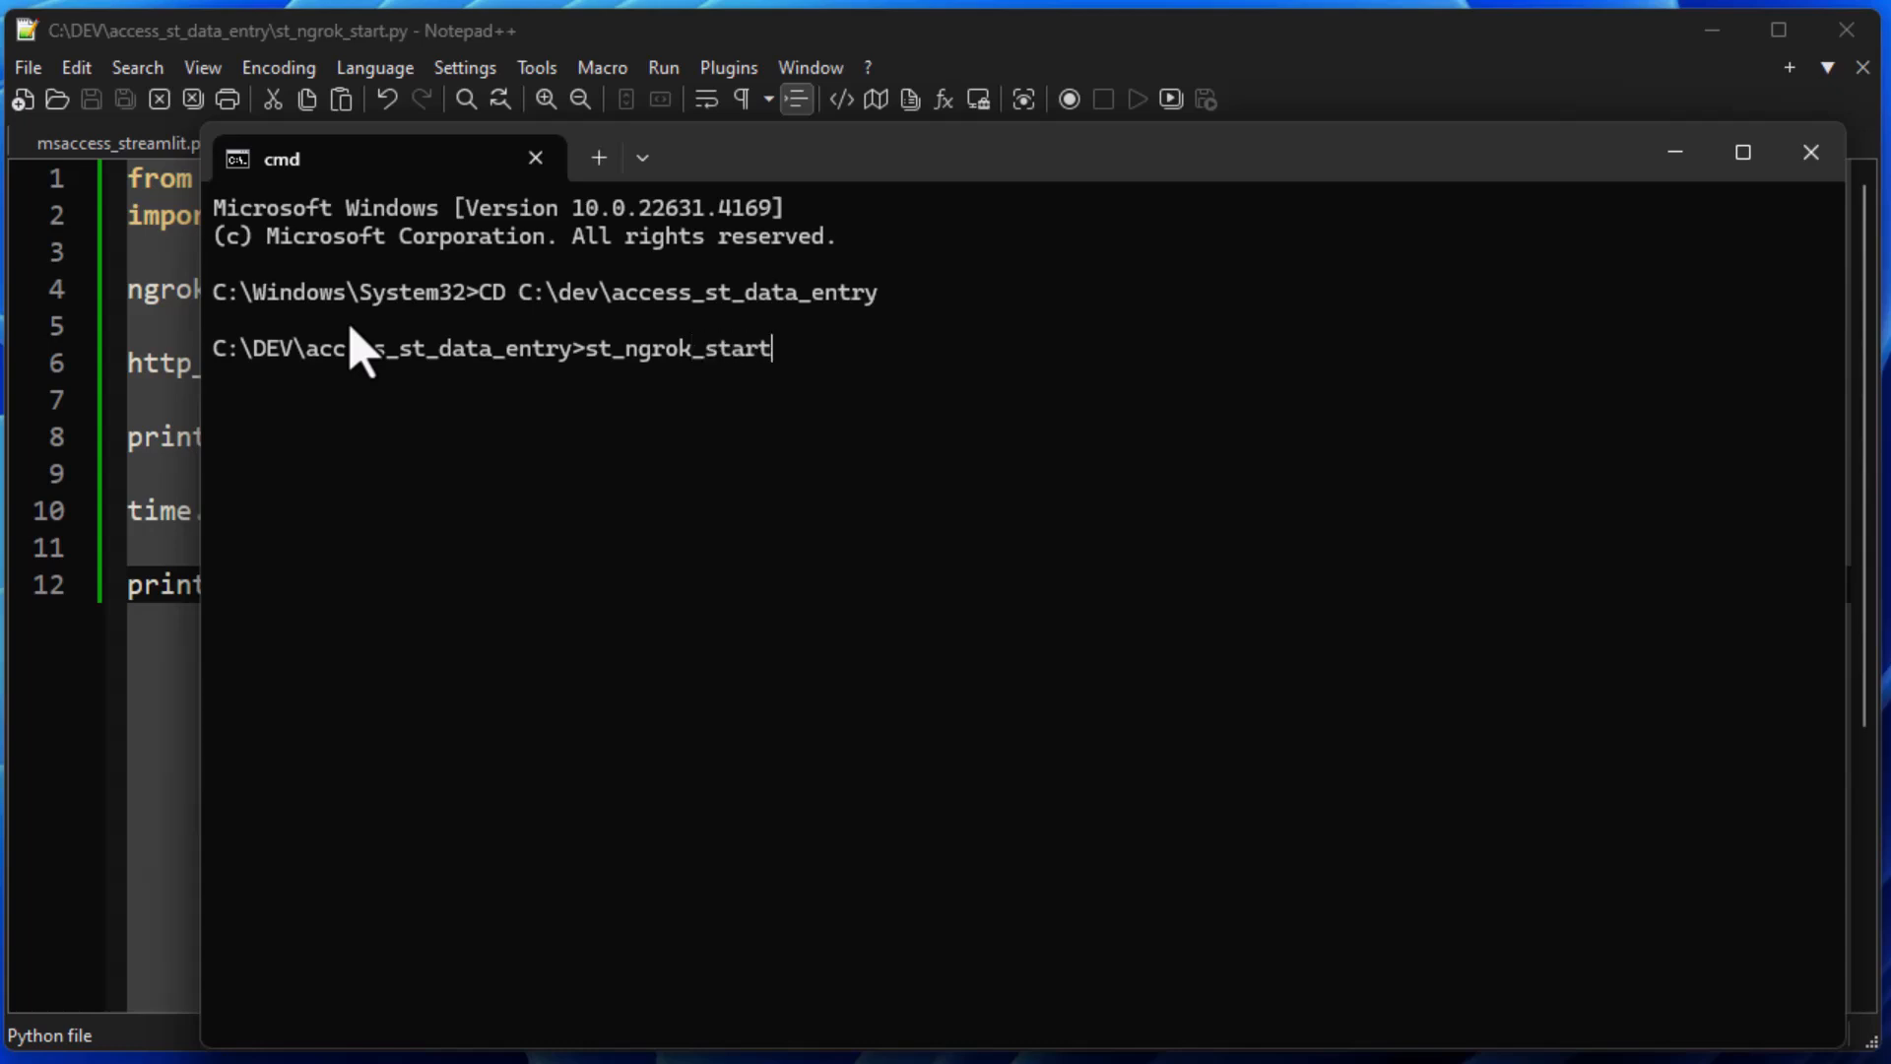
type(".py")
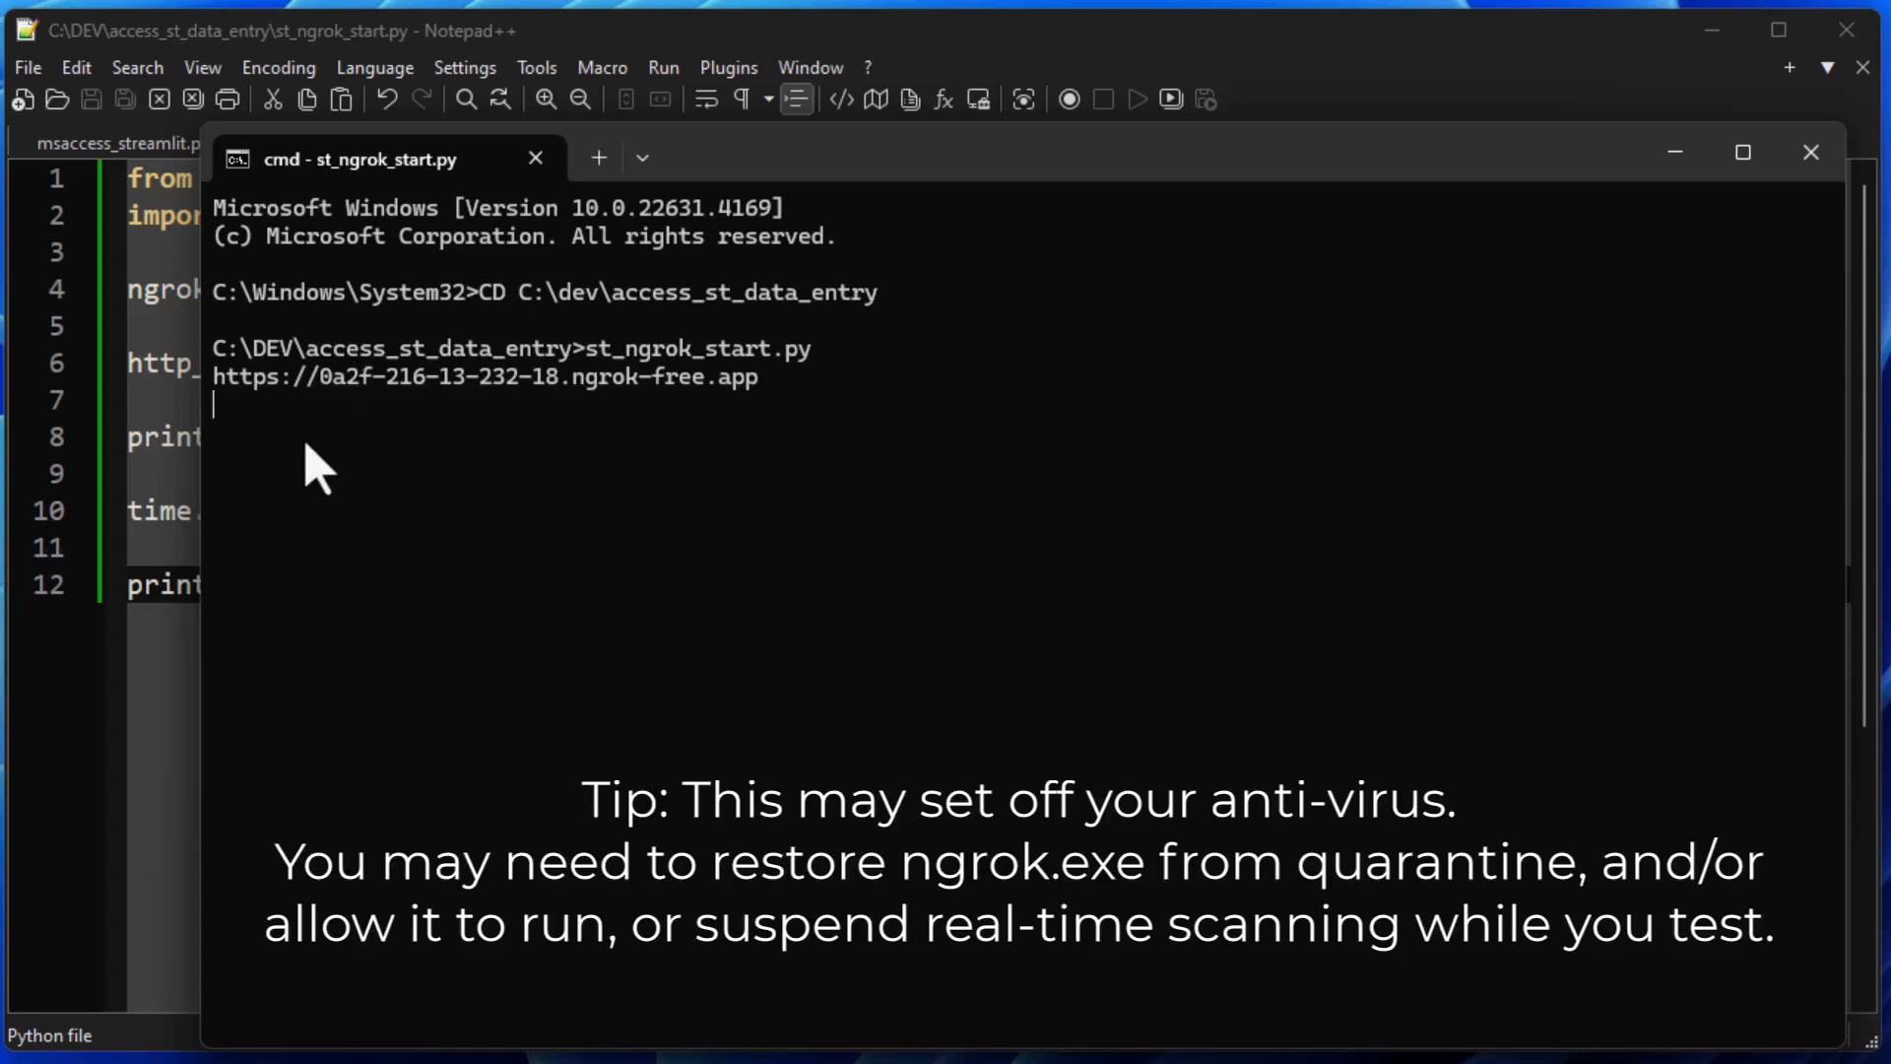
mouse_move(784, 409)
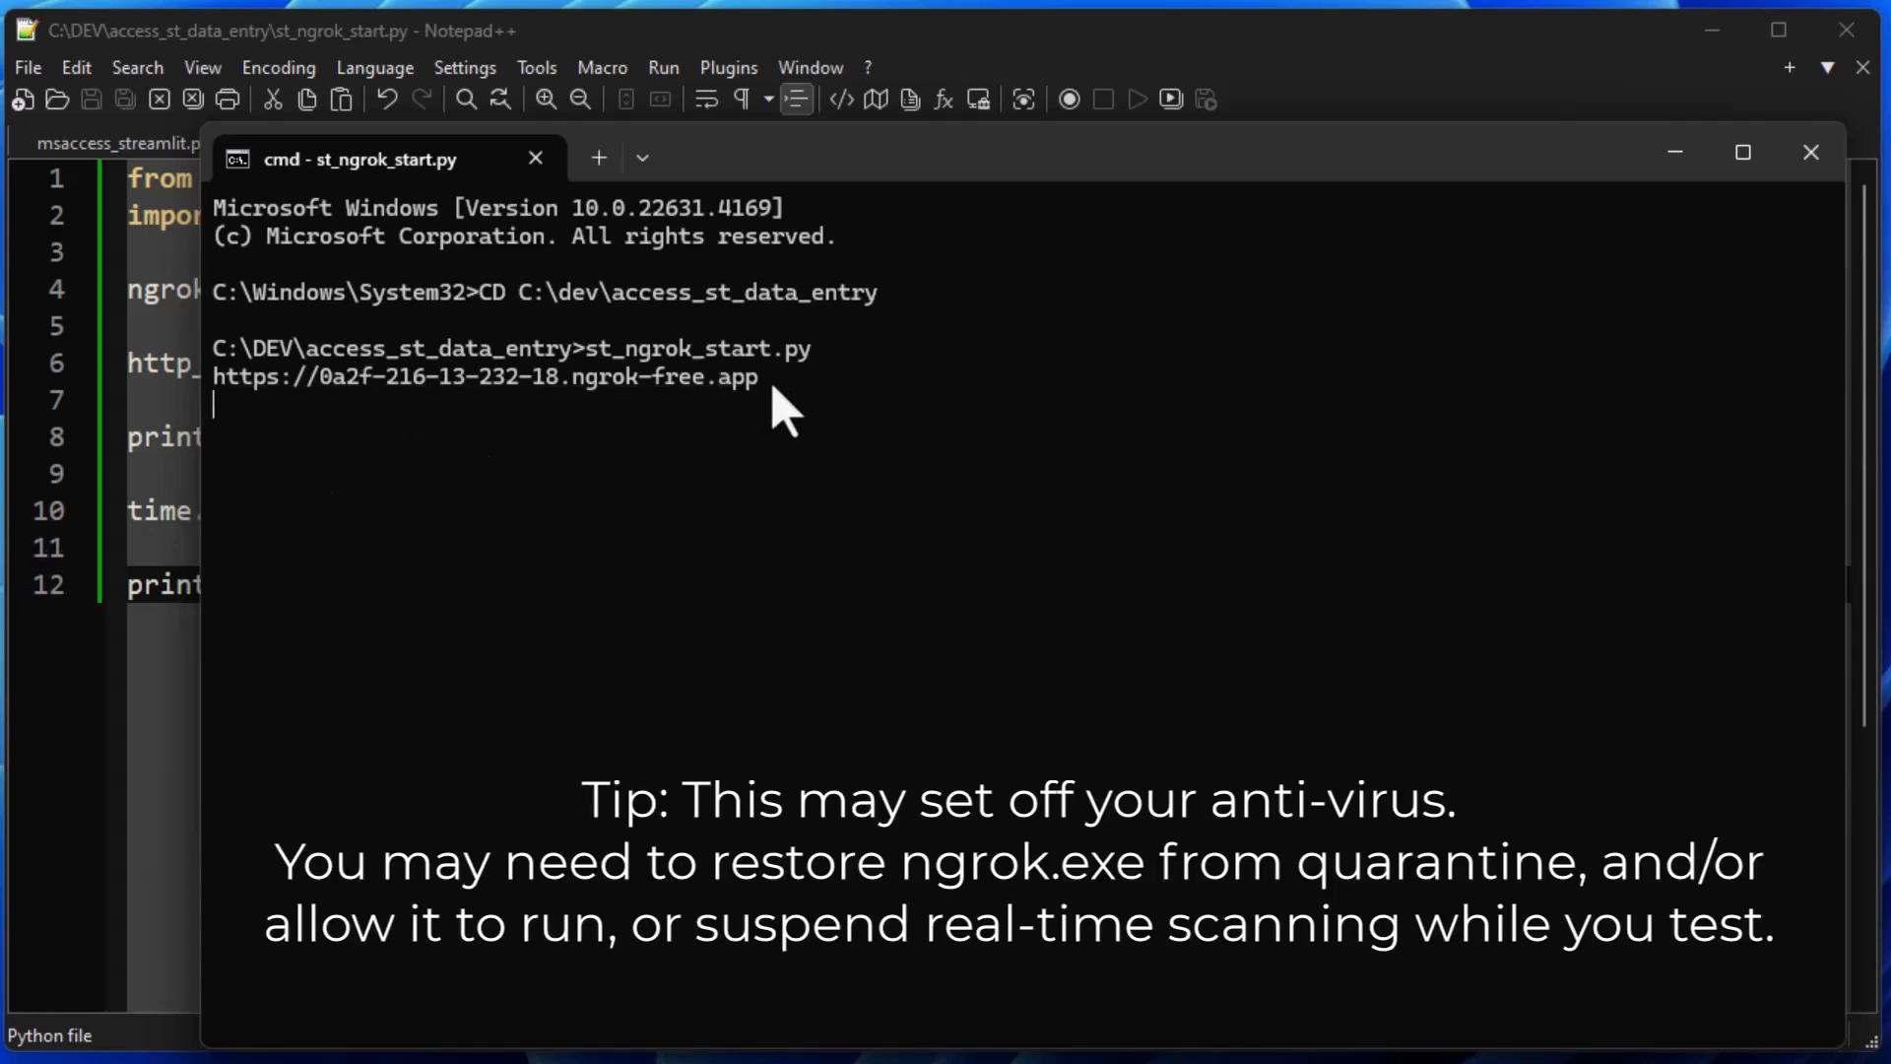
left_click_drag(216, 377, 760, 376)
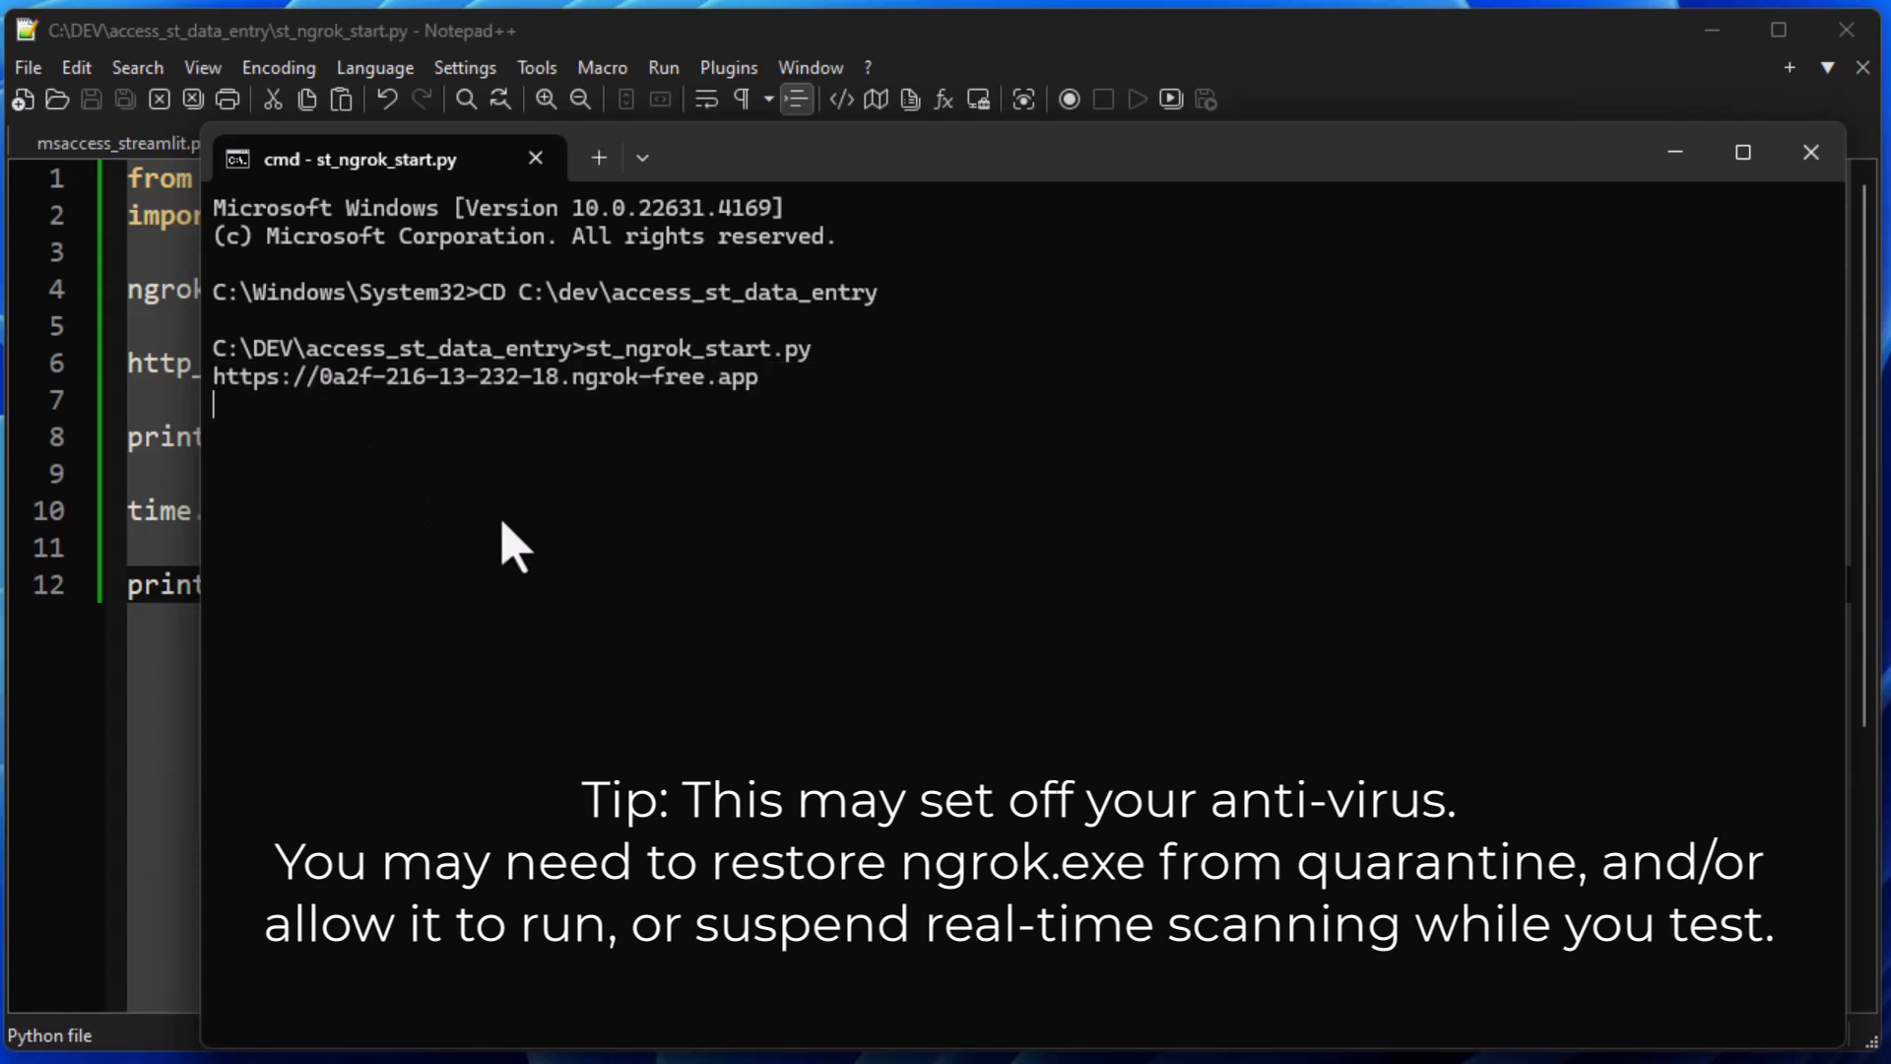
mouse_move(880, 875)
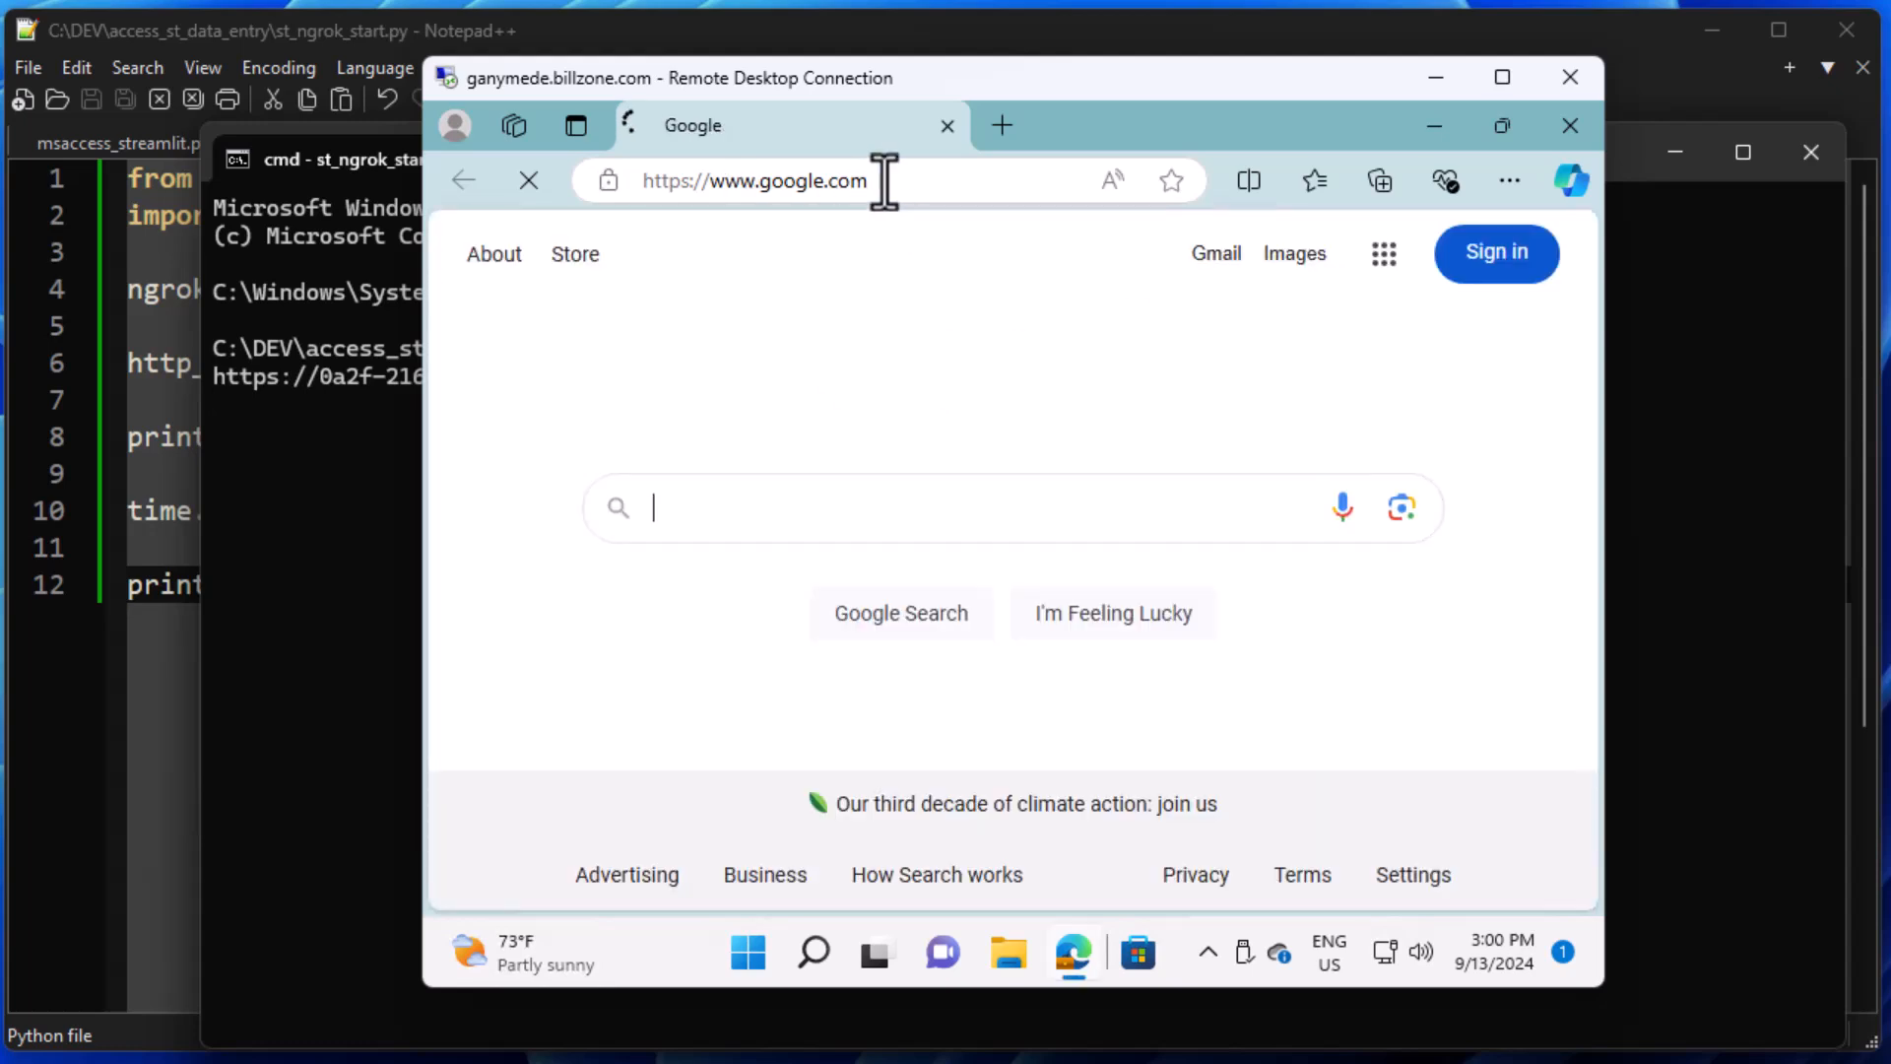
type("https://0a2f-216-13-232-18.ngrok-free.app")
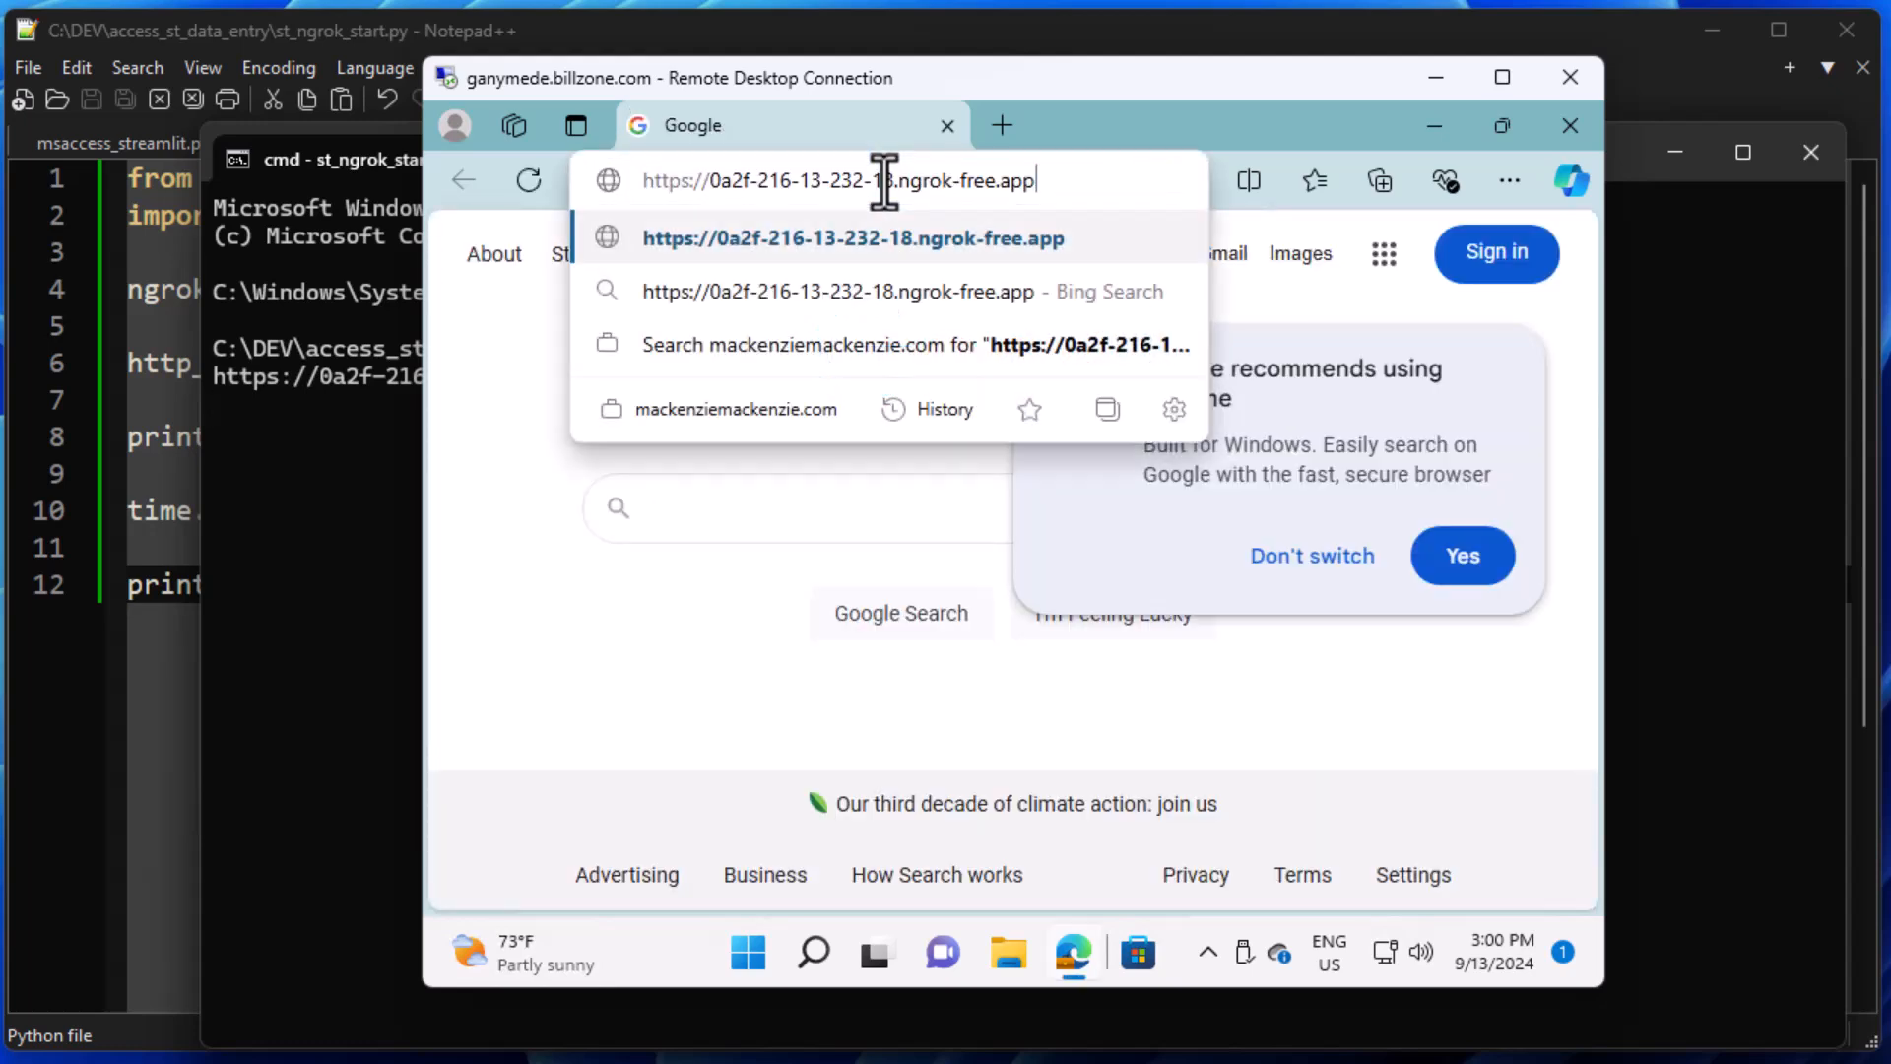
key("enter")
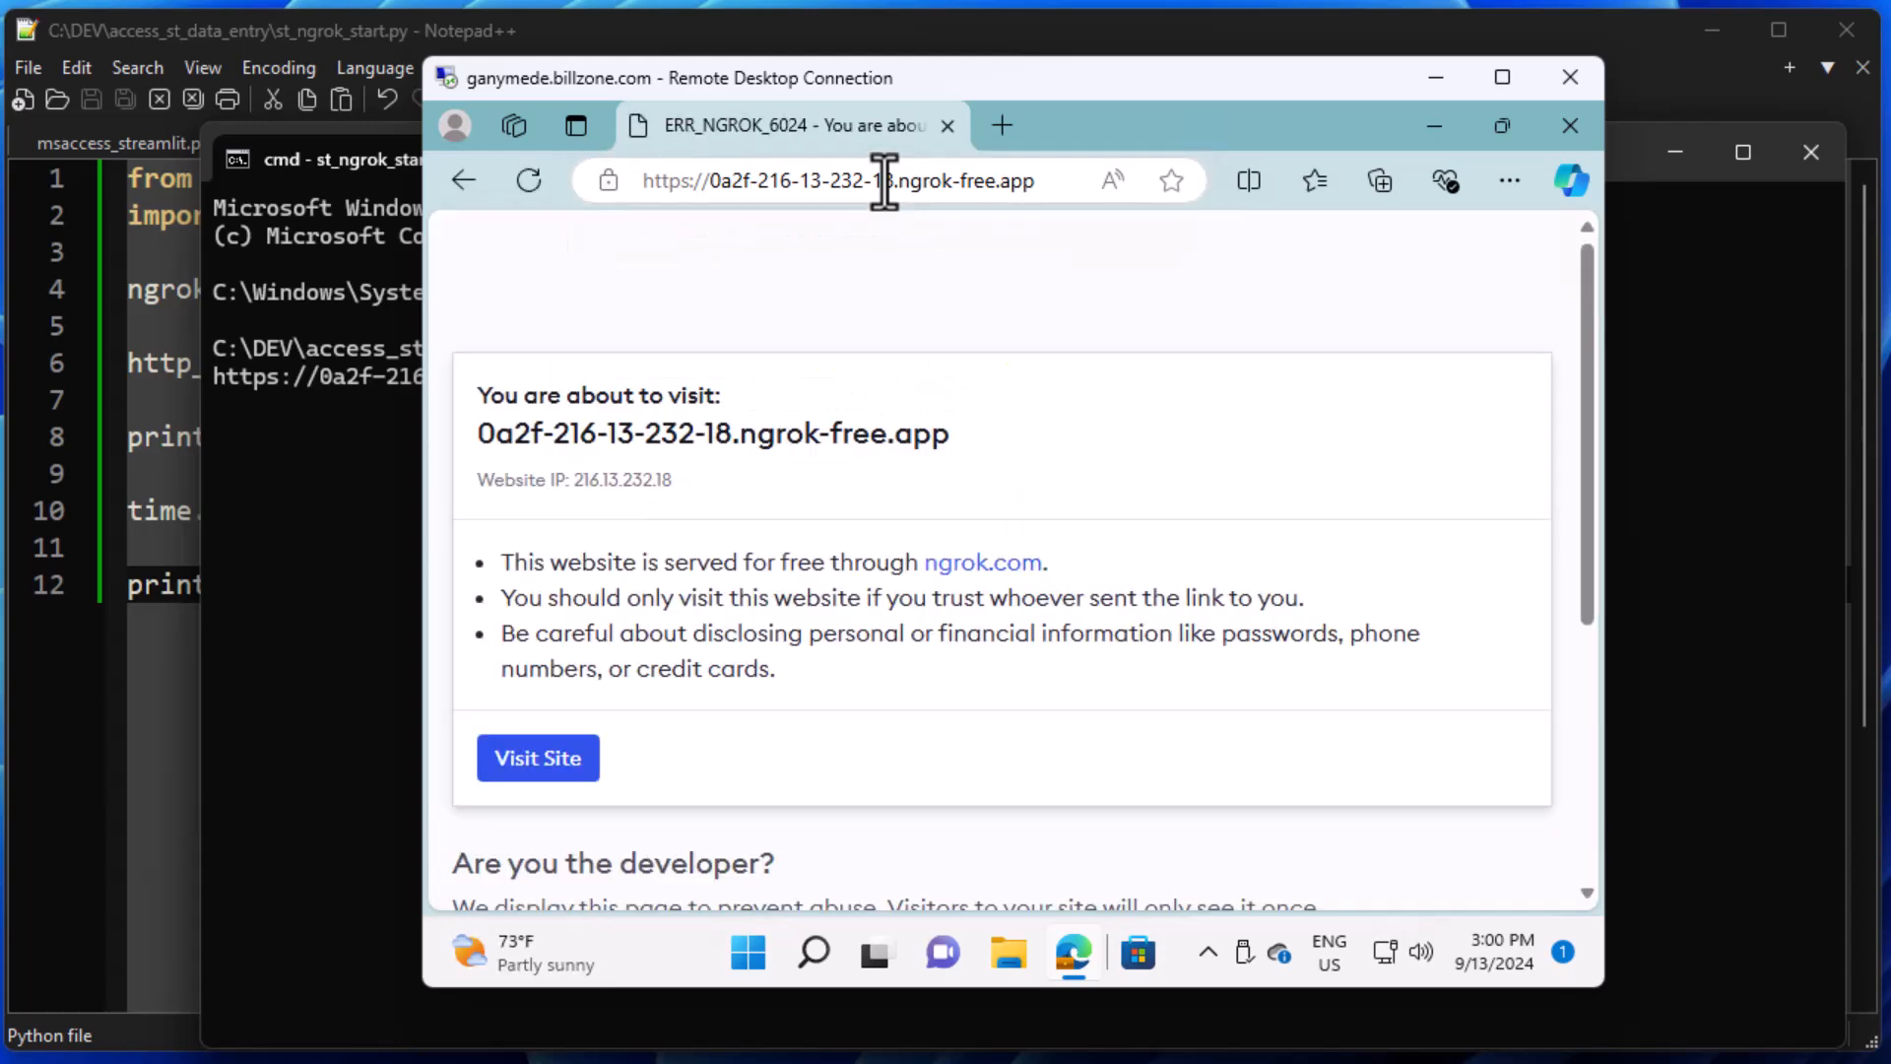
mouse_move(614, 482)
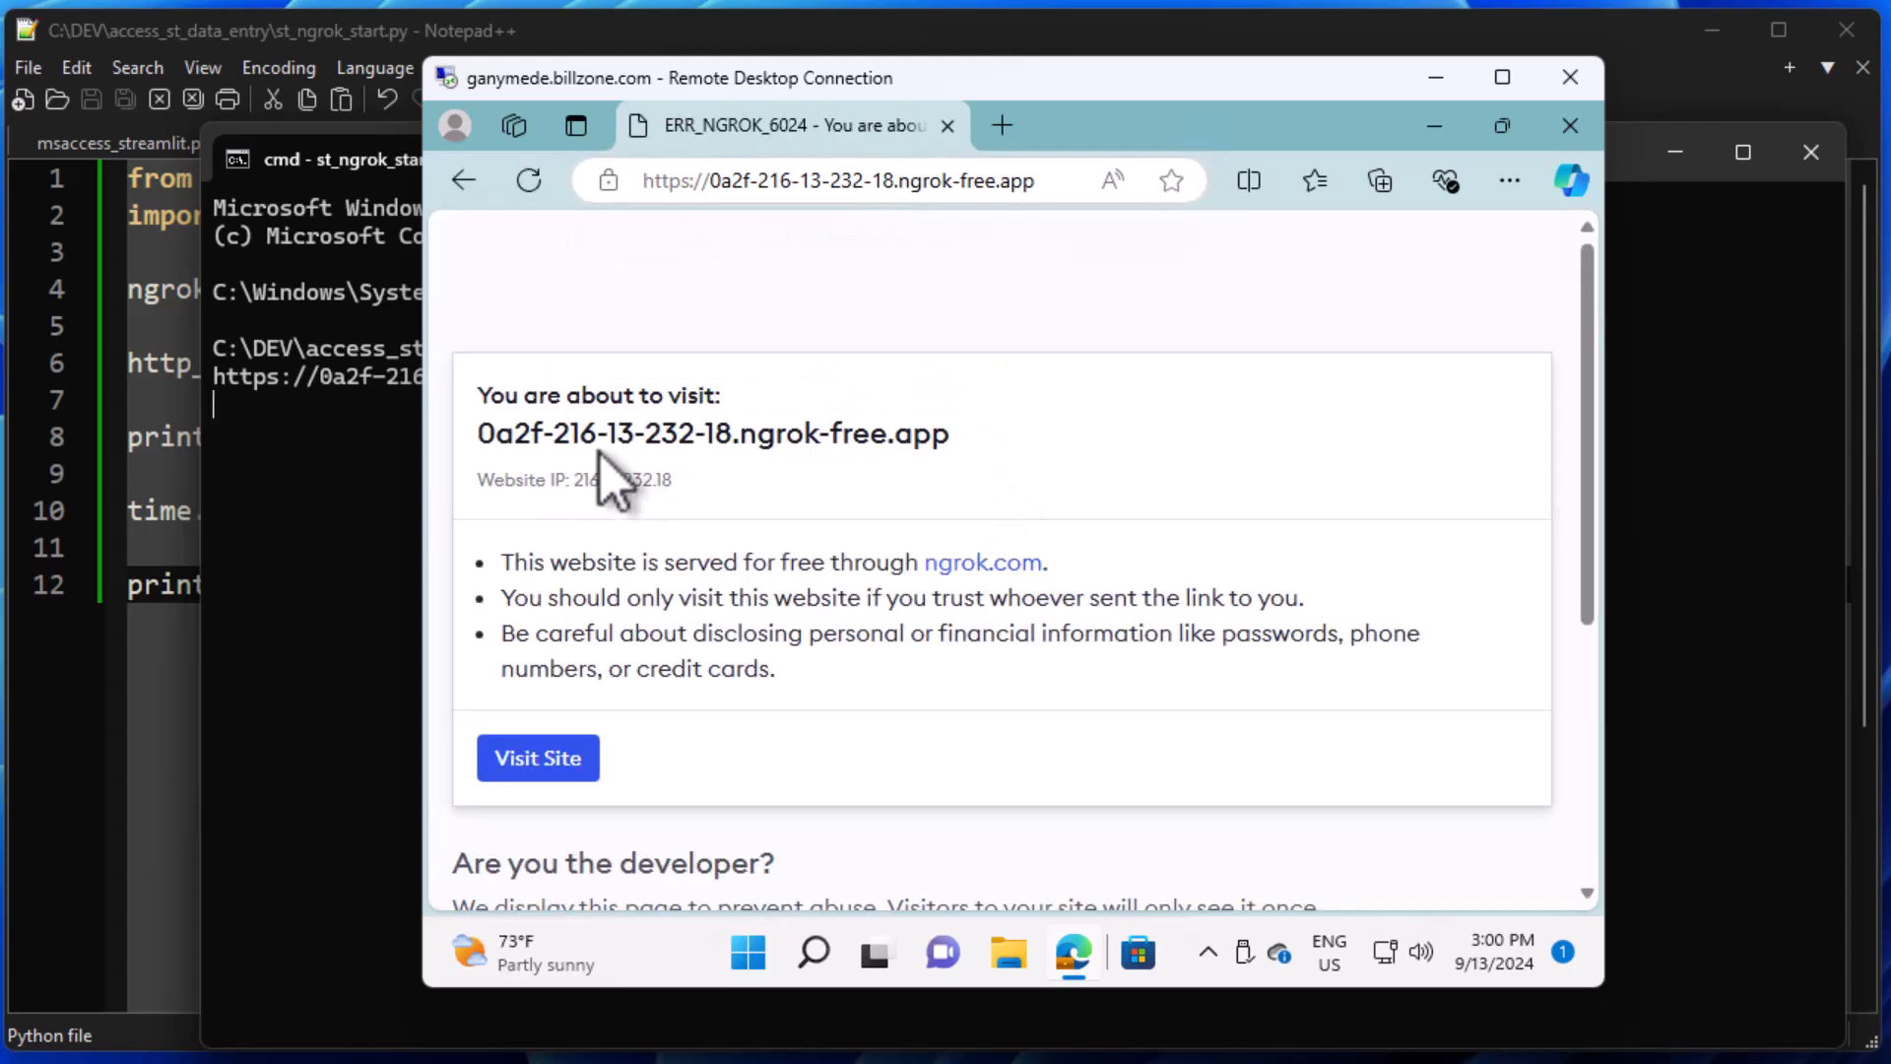
scroll("down", 3)
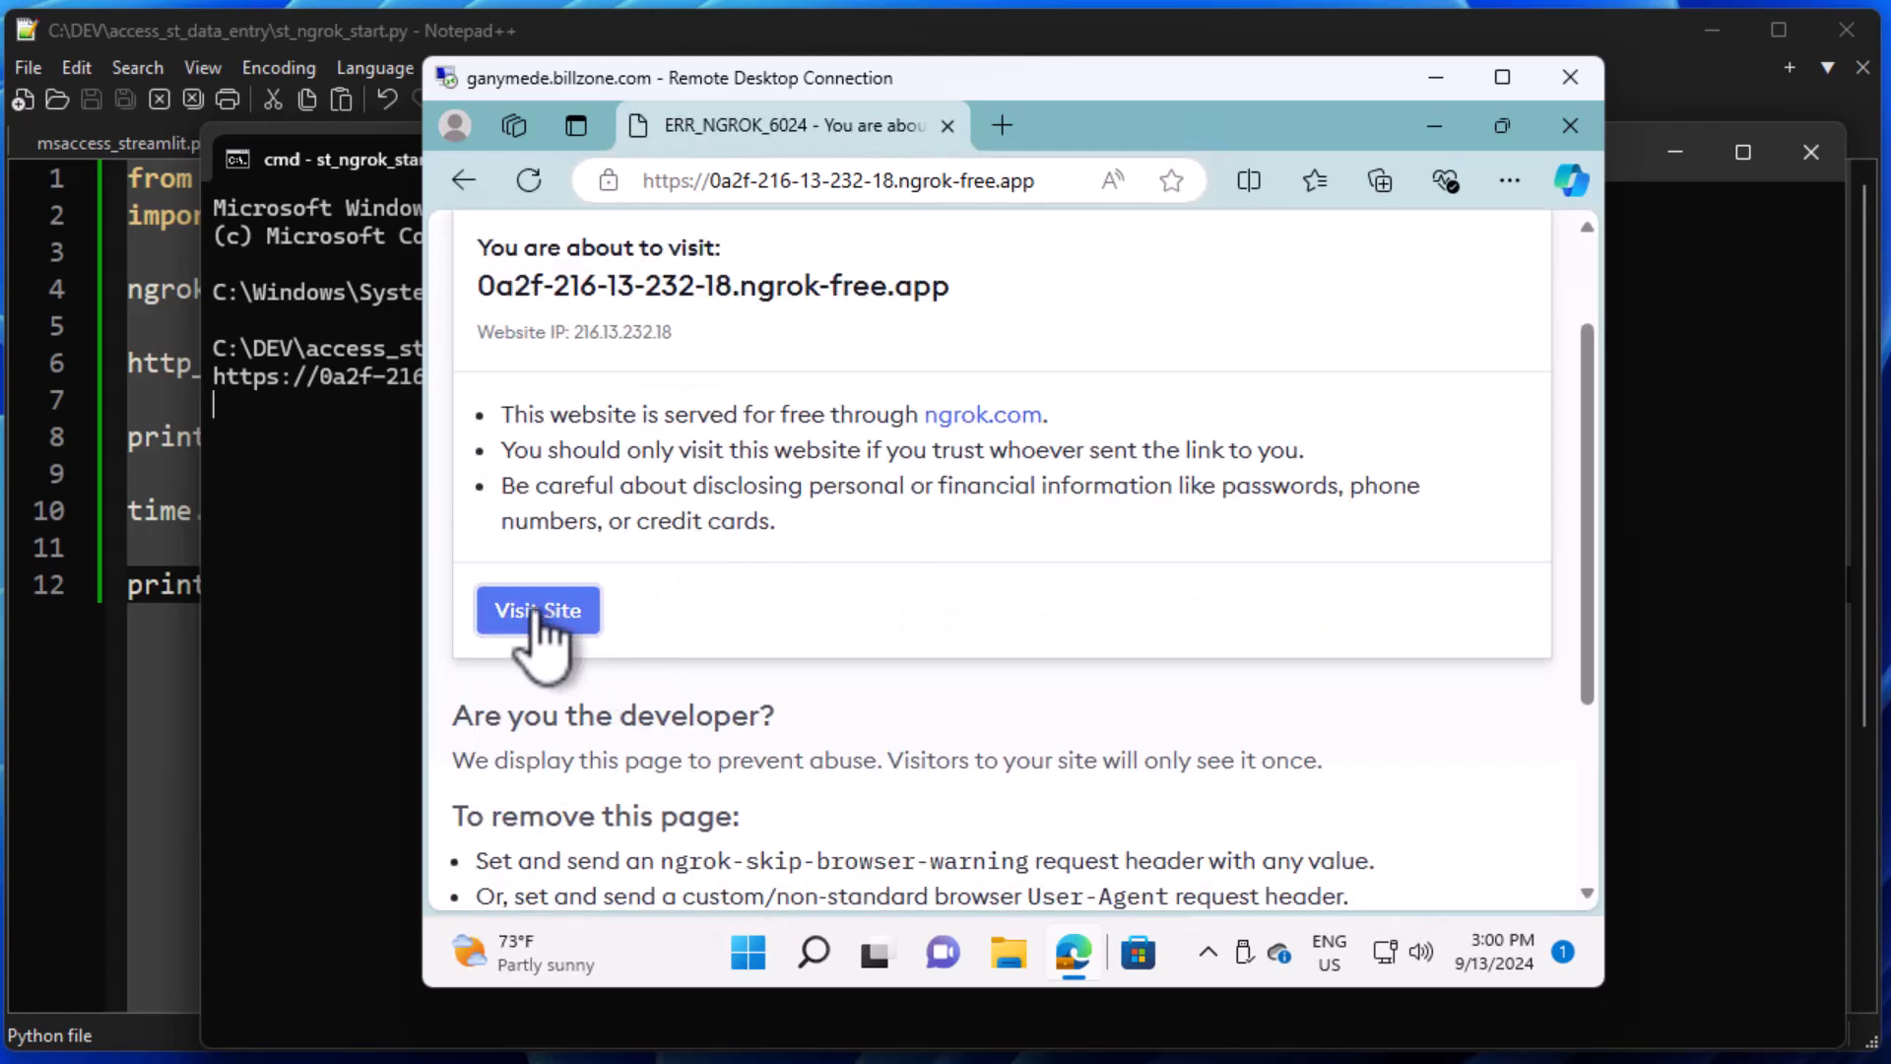
left_click(536, 609)
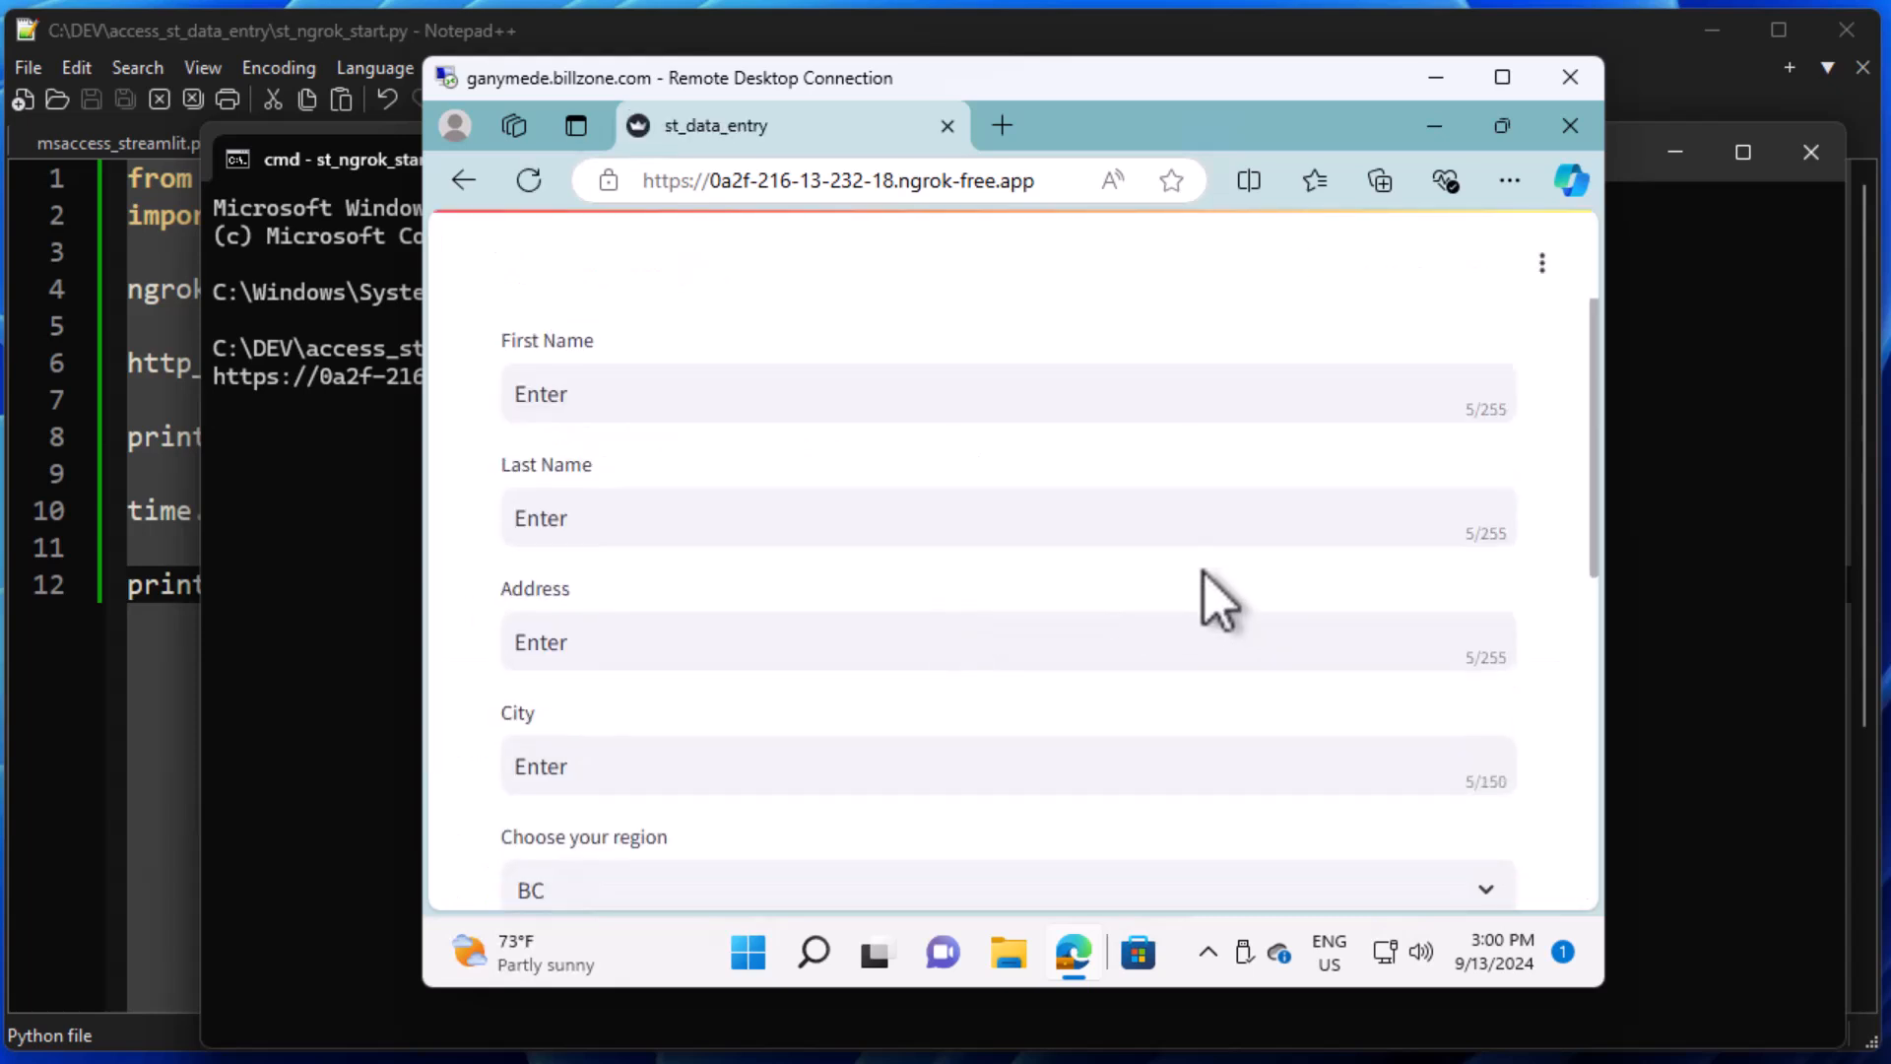
mouse_move(1085, 599)
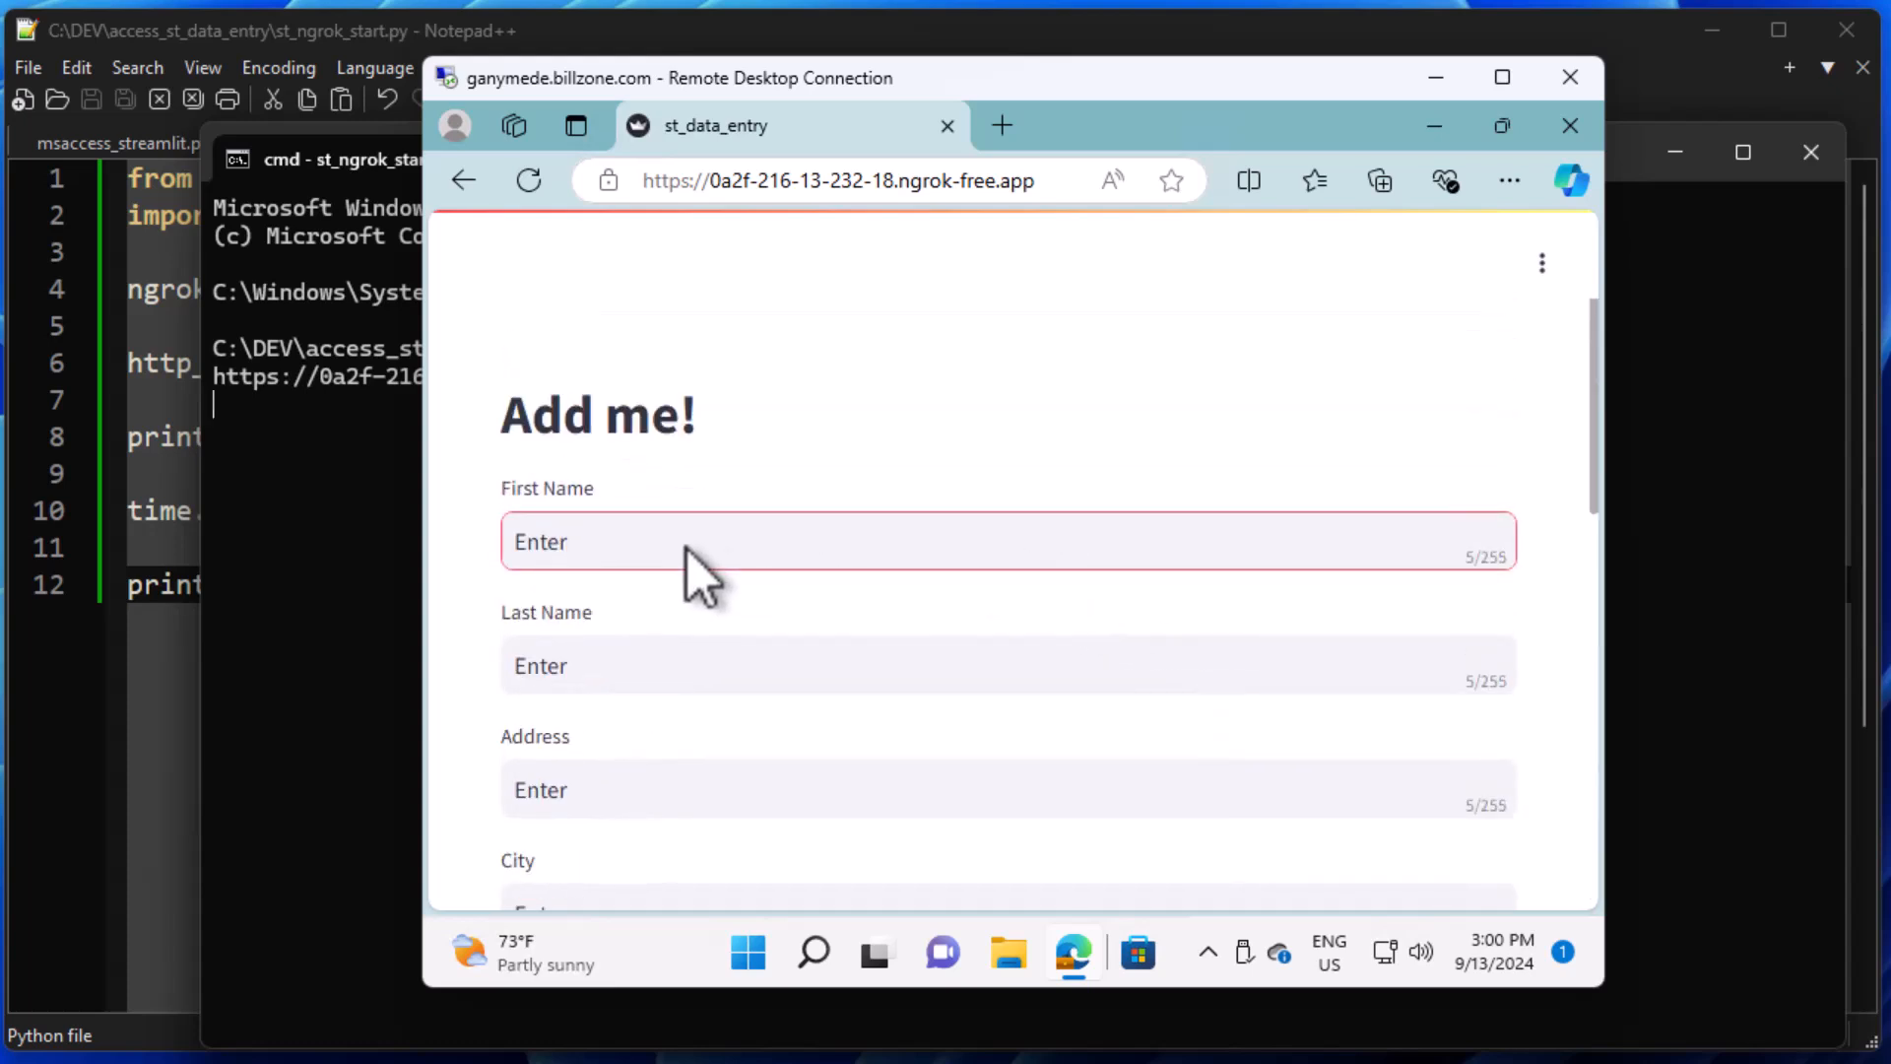
Fill the form with Jim, 123 Anywhere St, Vancouver, V5V, jim@ email and save it
type("Jim")
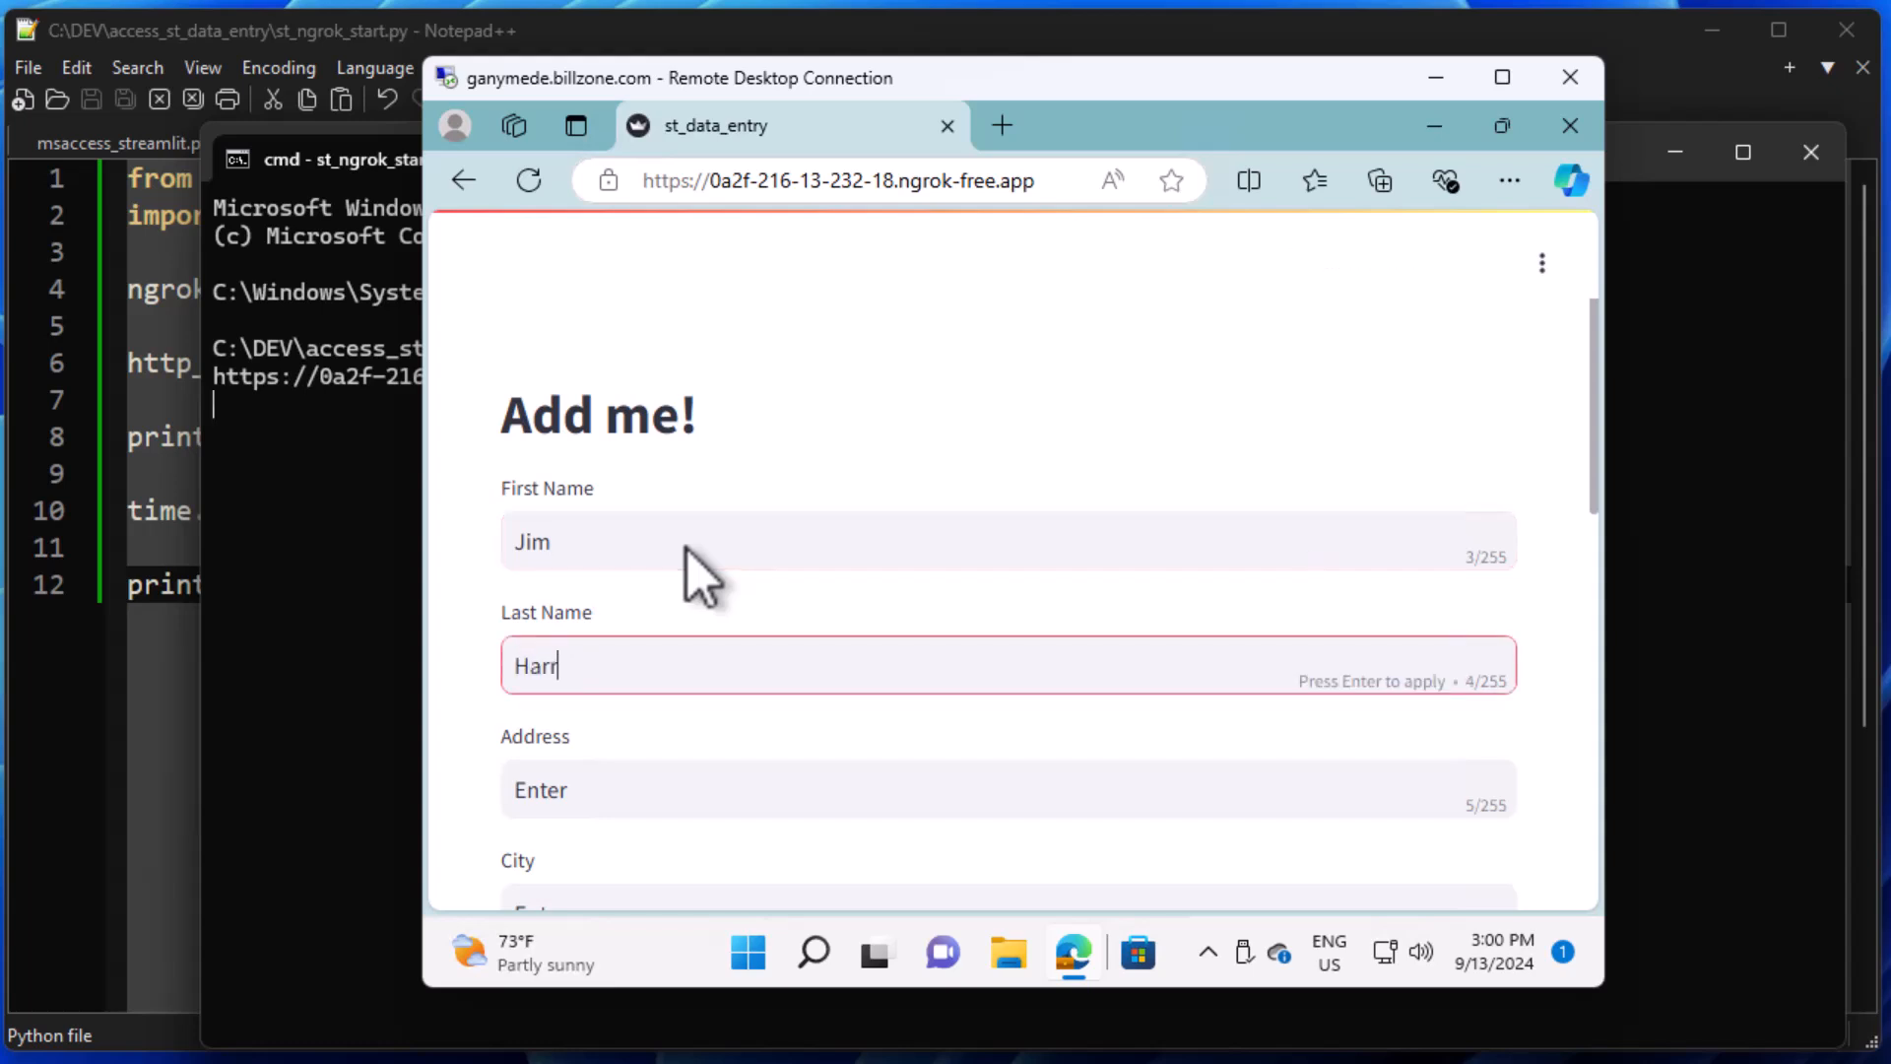
type("1")
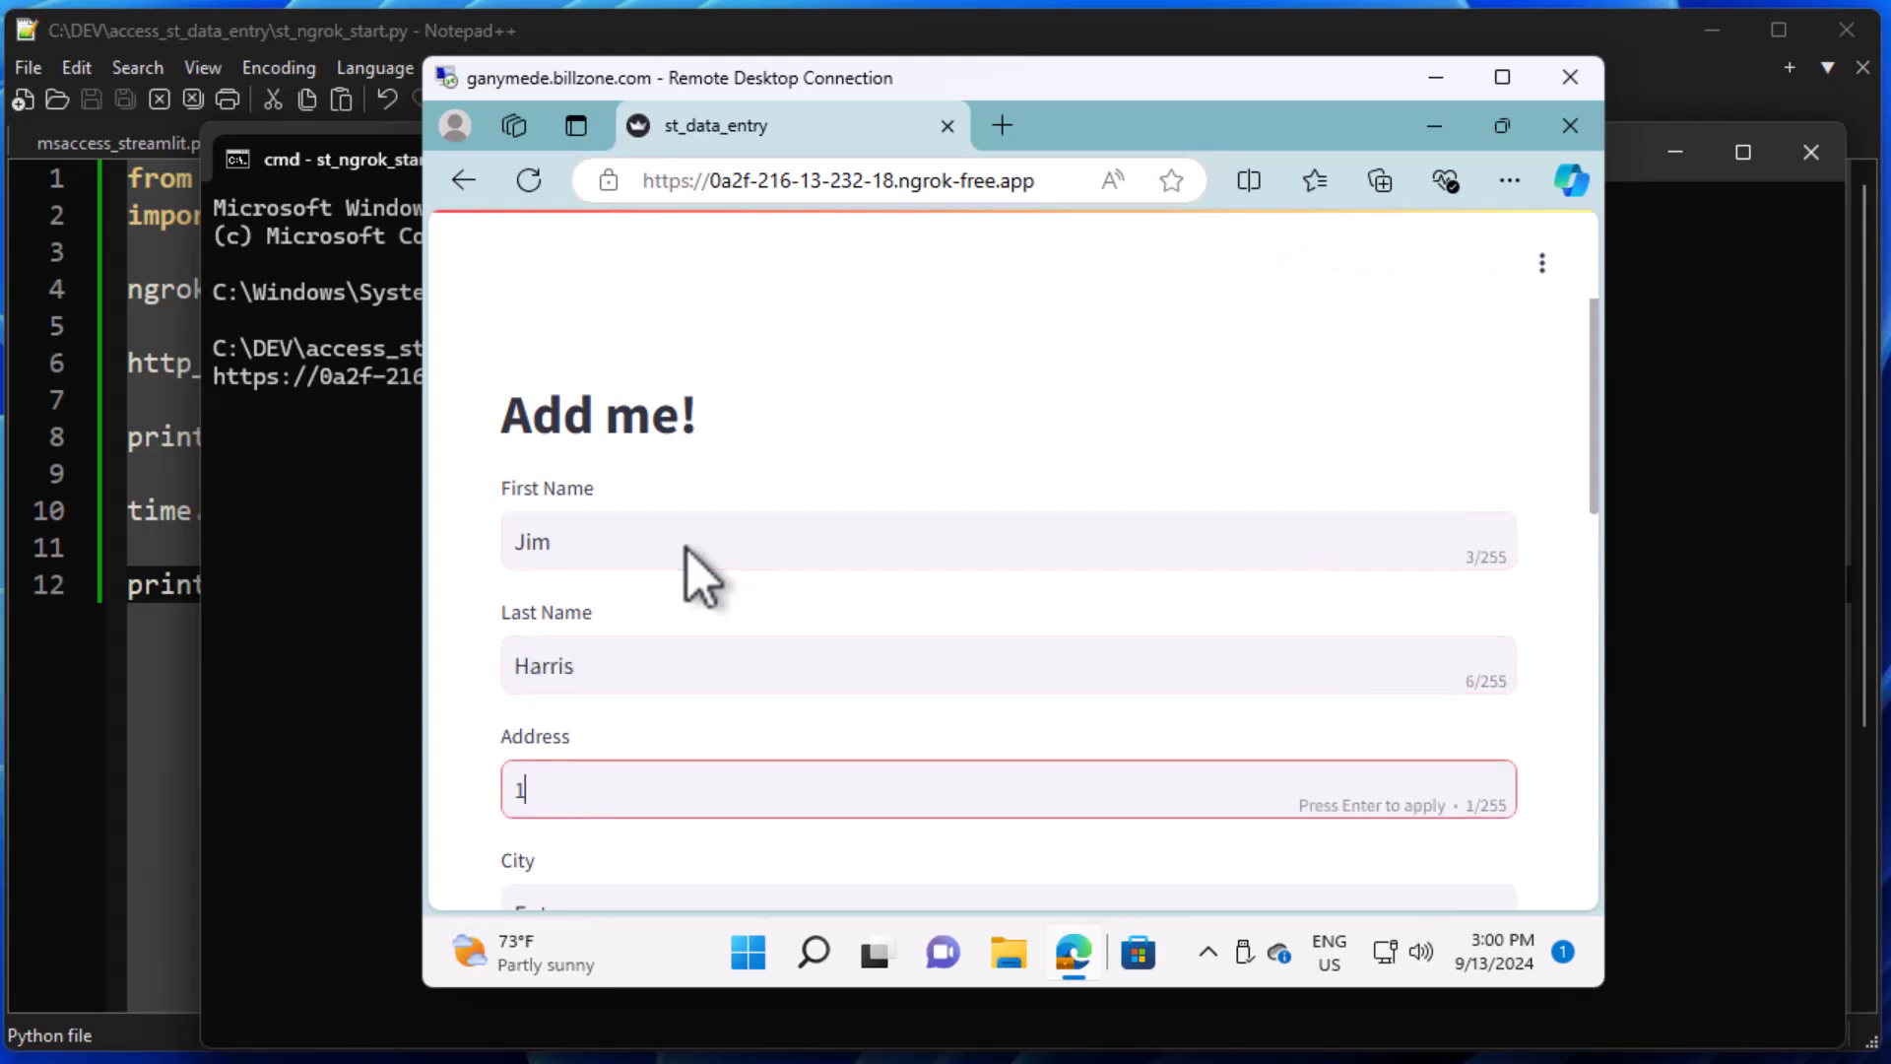
type("23 Anyw")
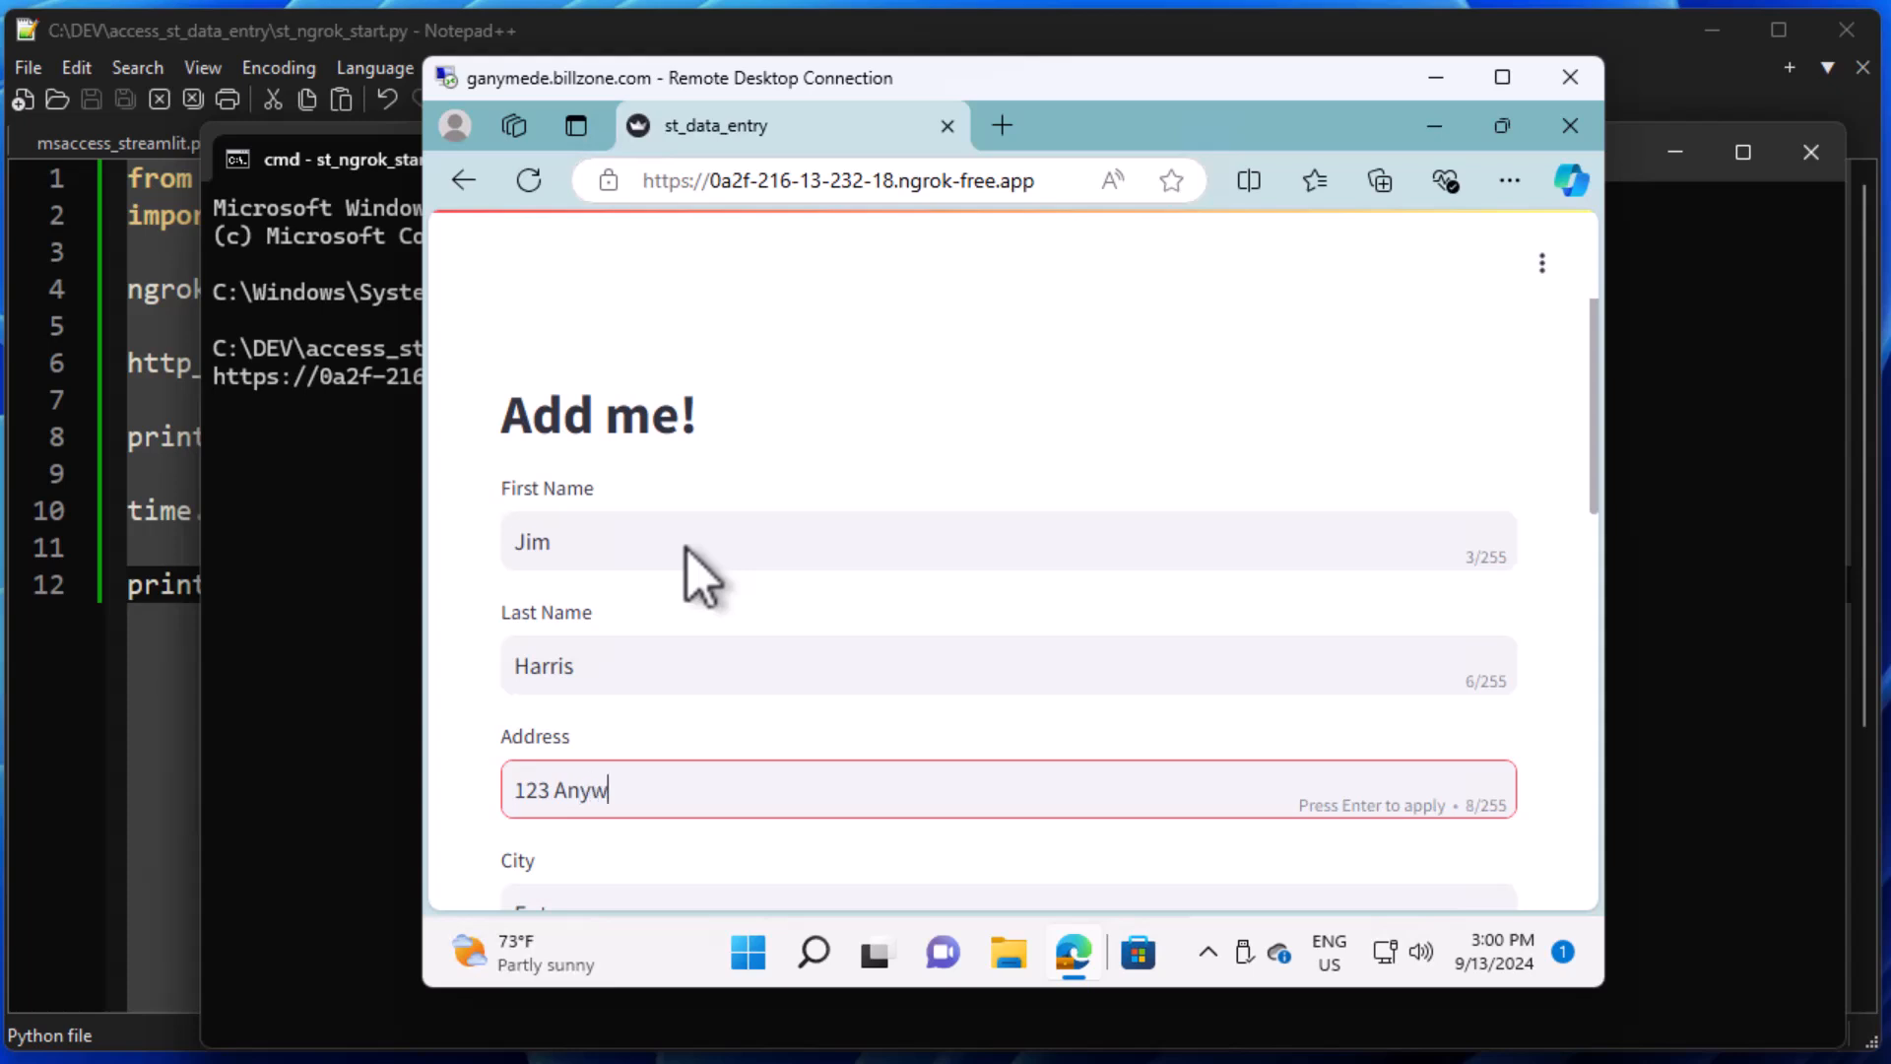
type("here St")
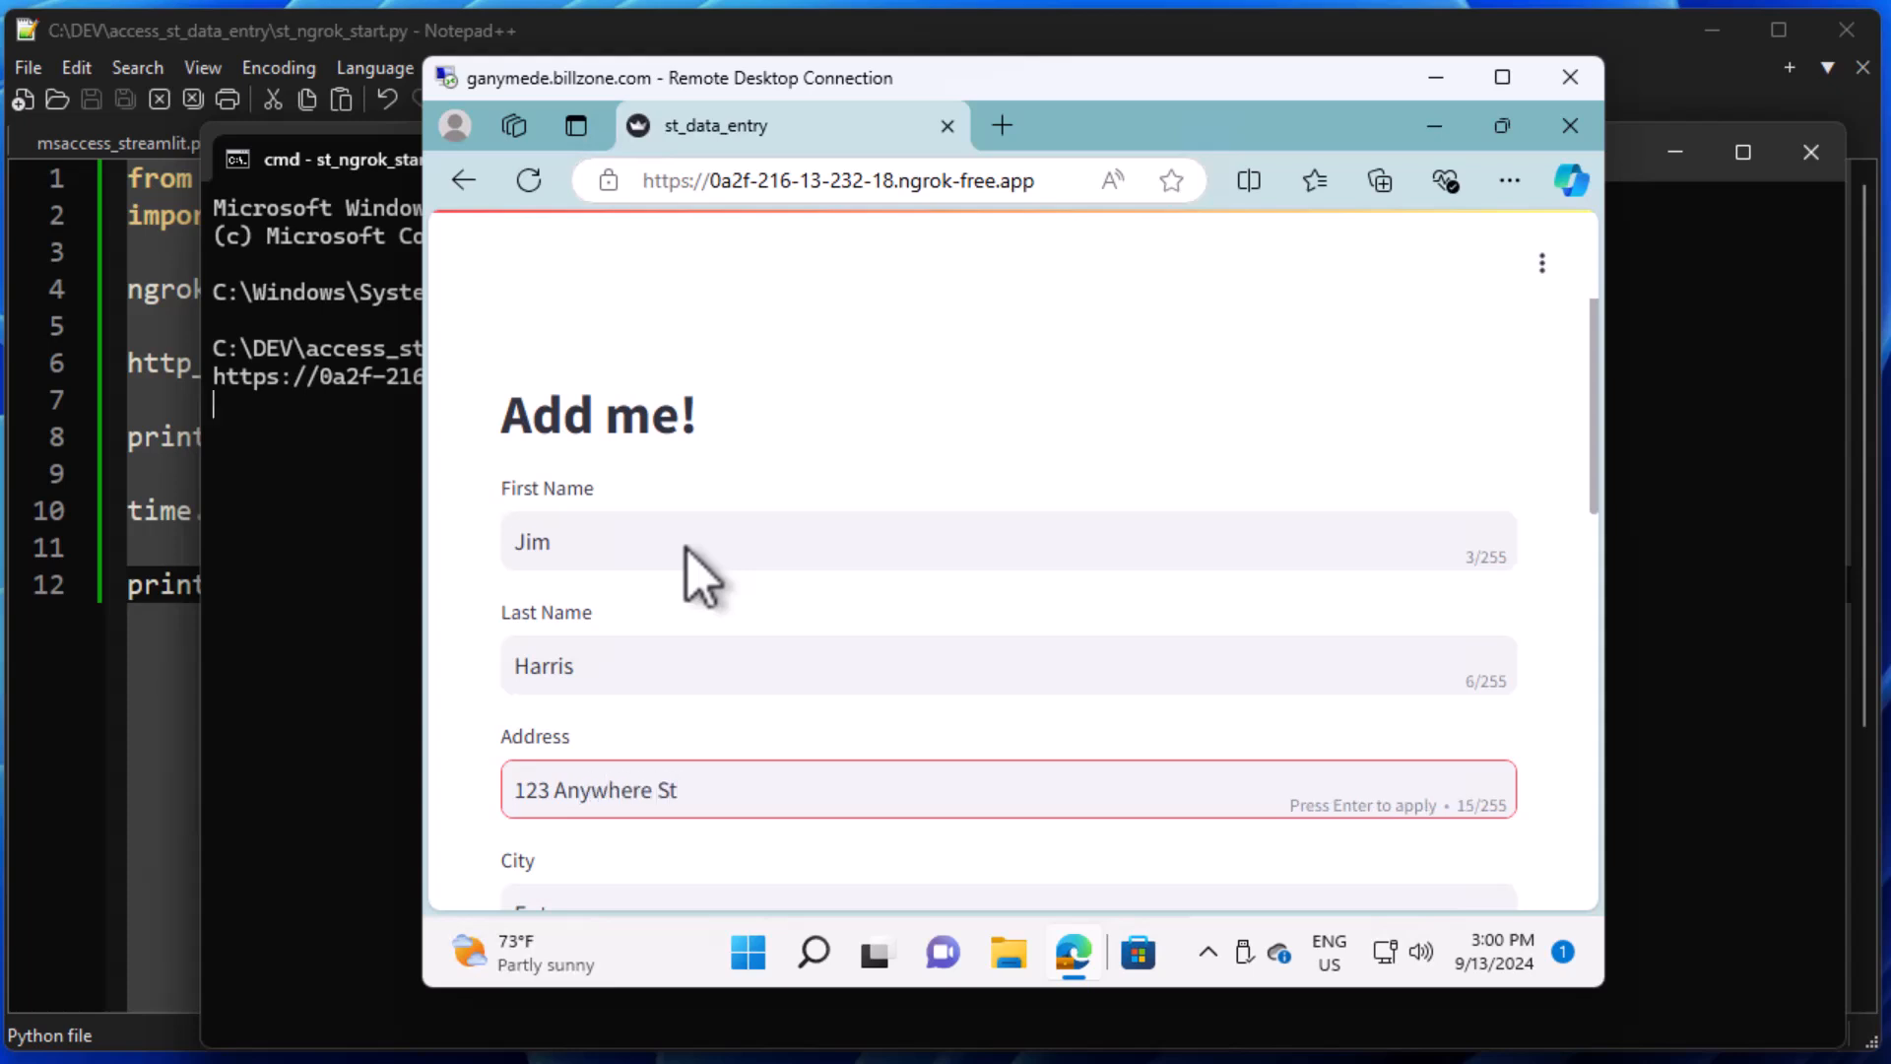
type("Vancouver")
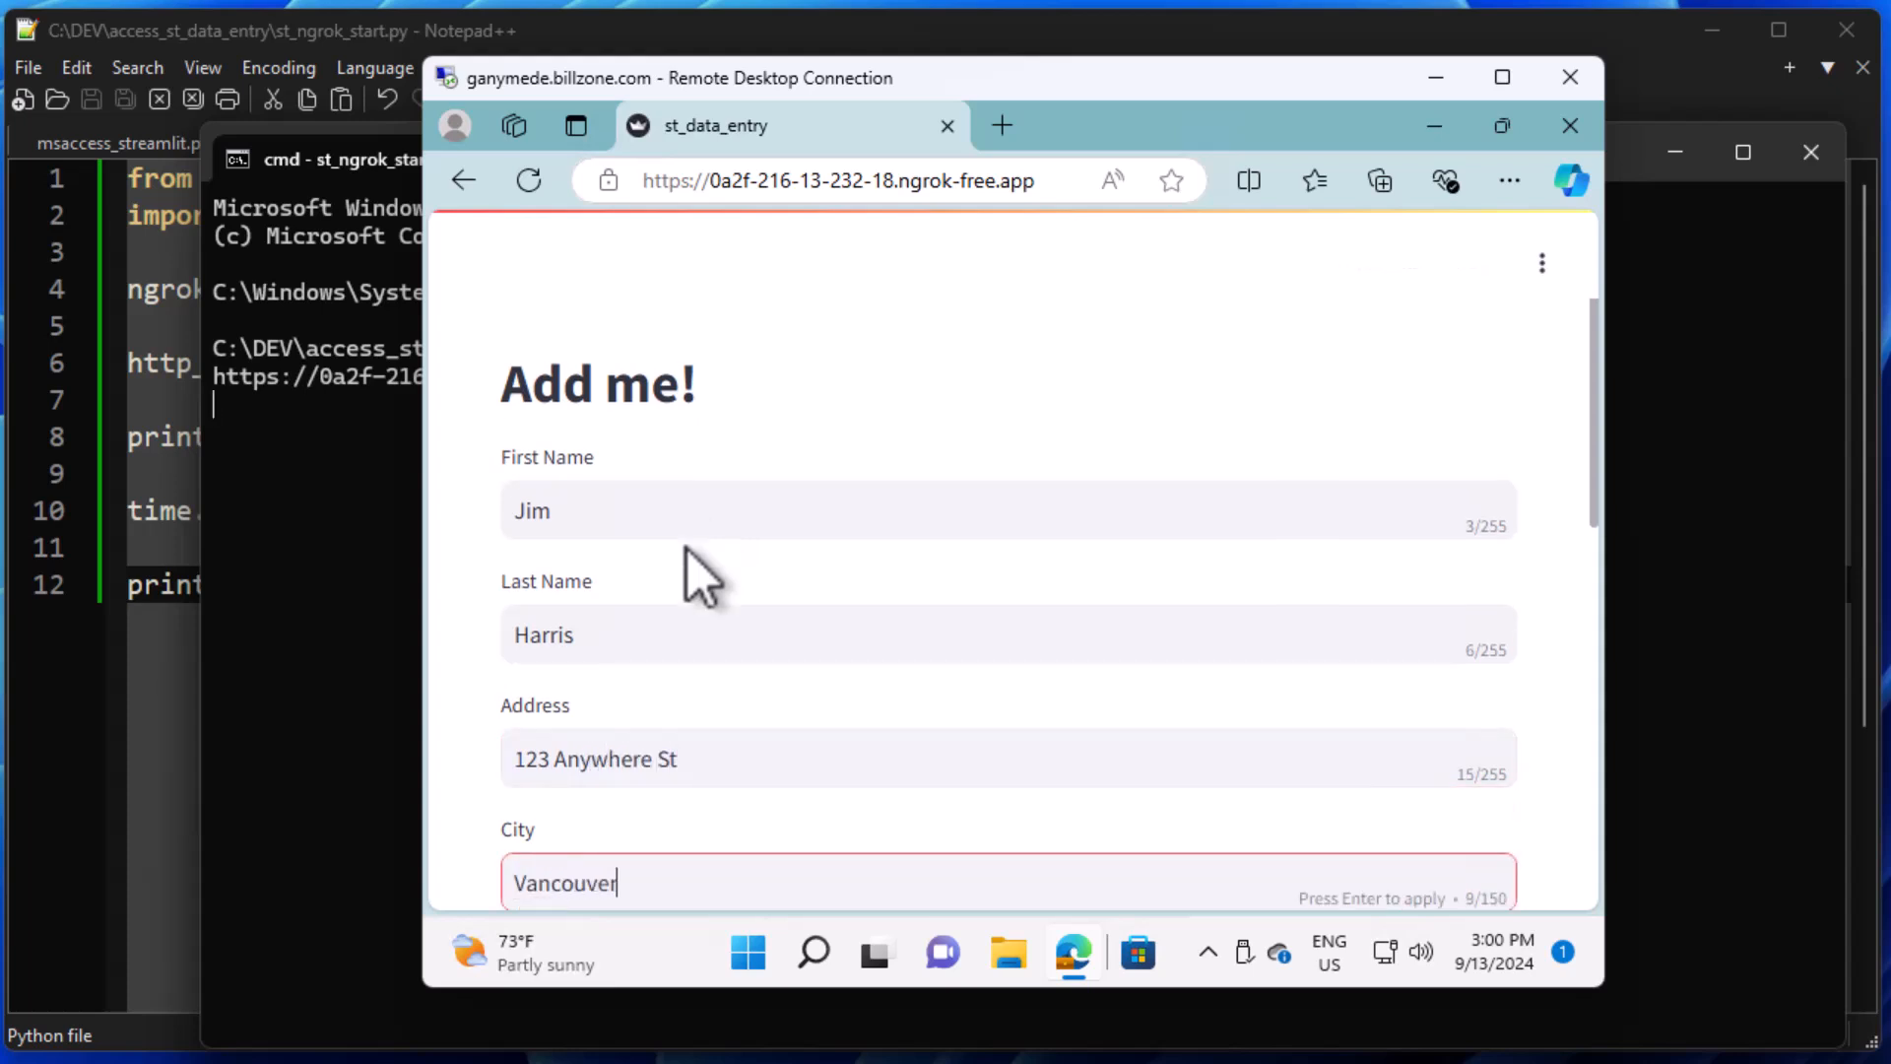
scroll("down", 3)
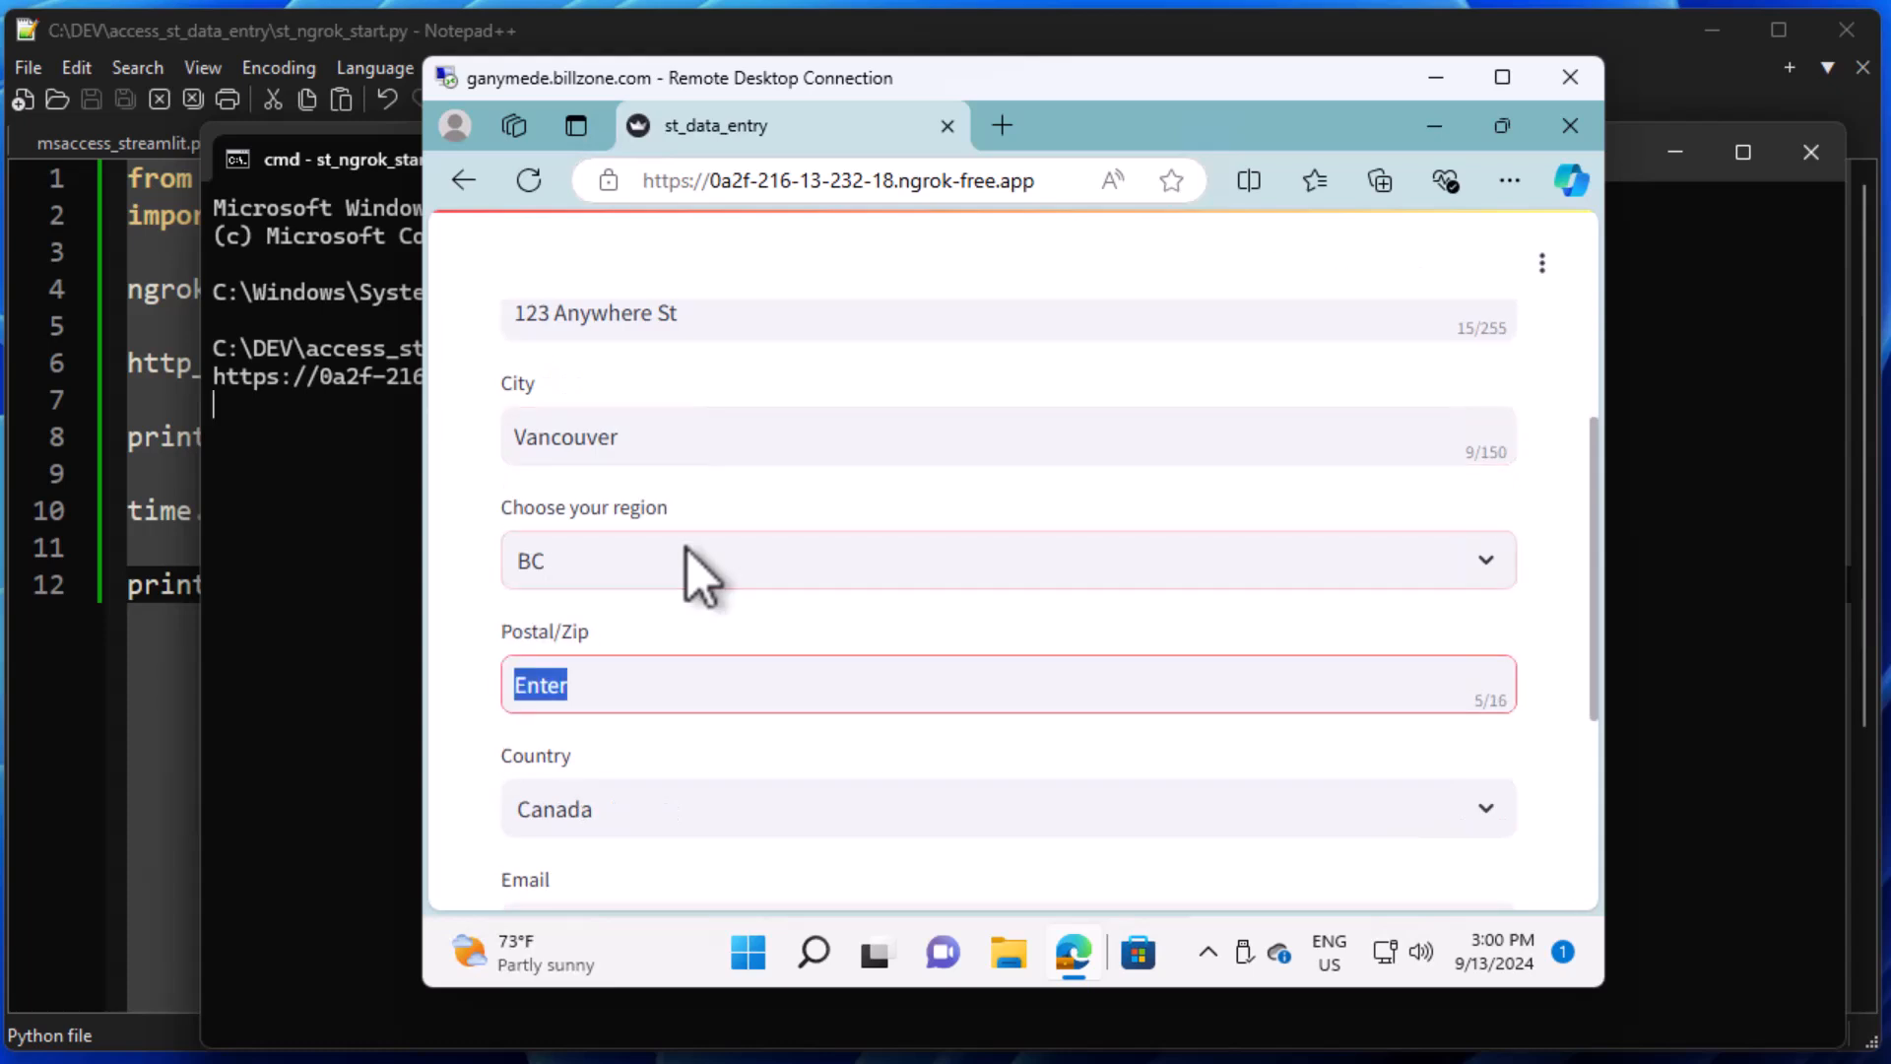
type("V")
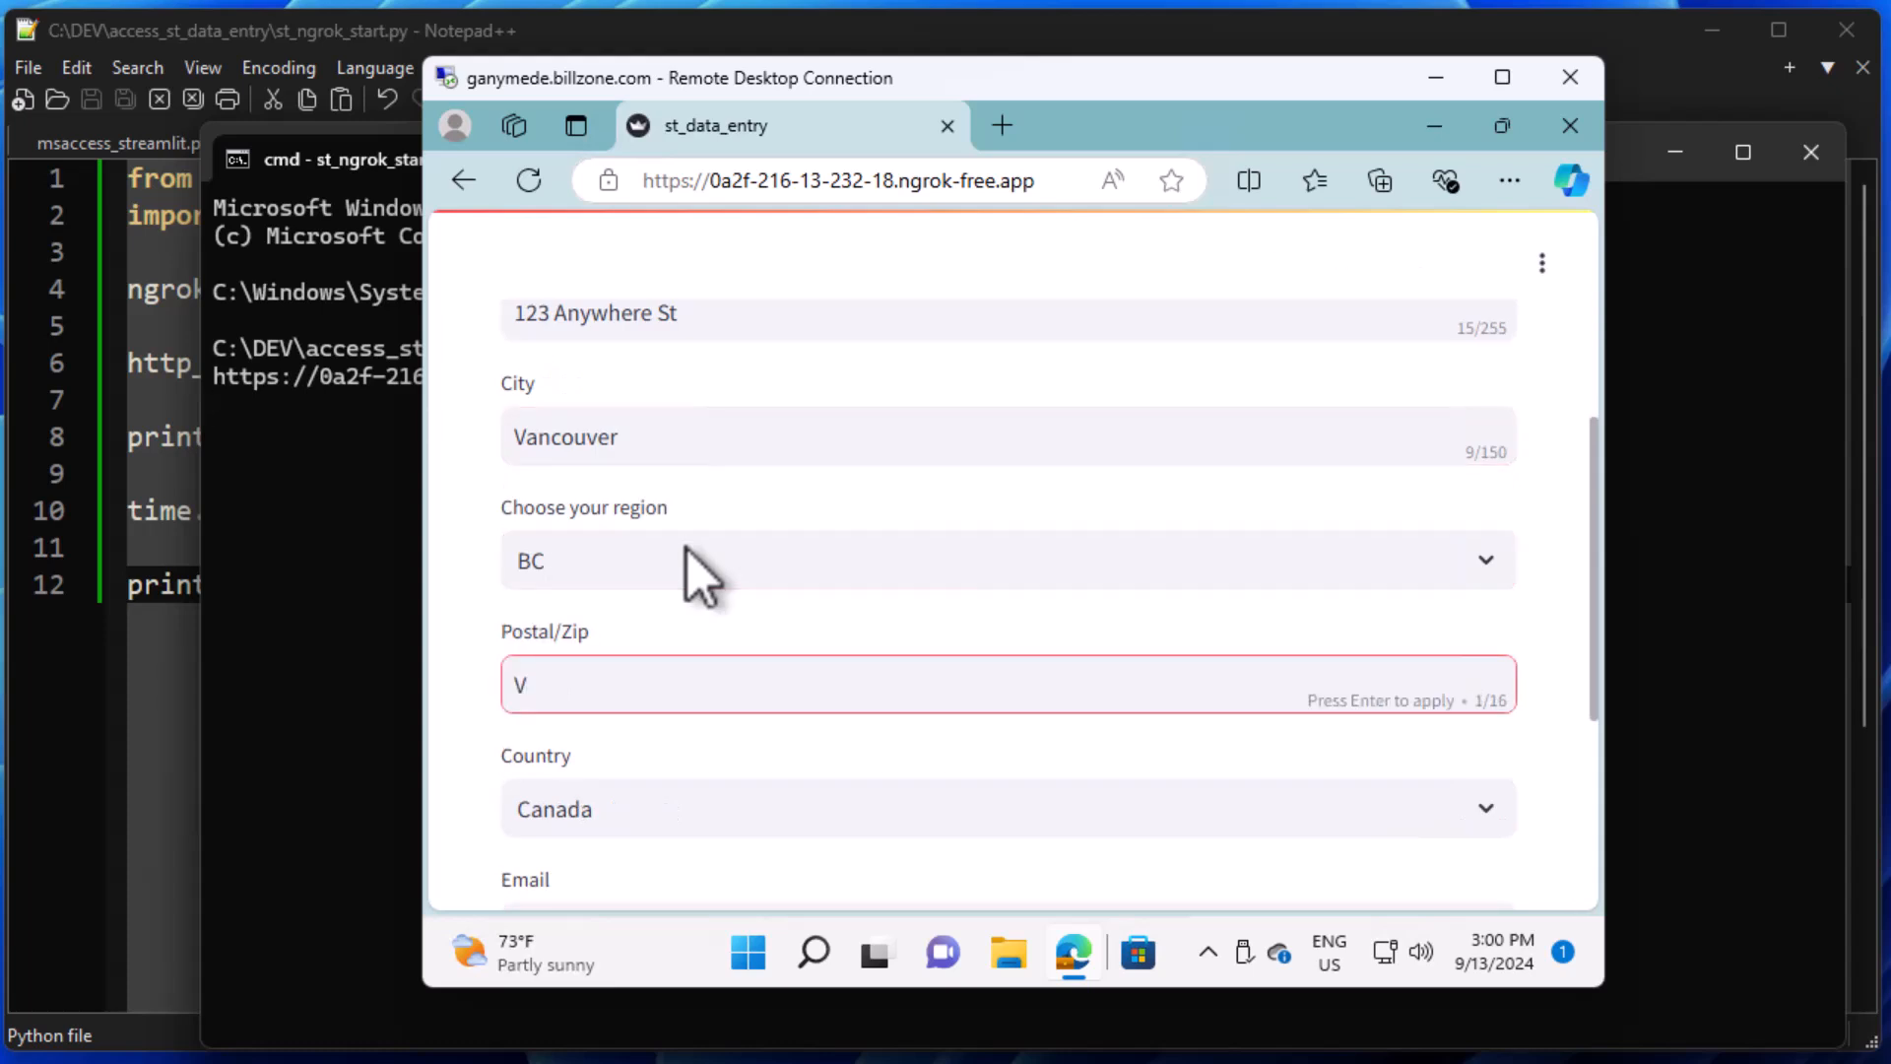
type("5V 5V5")
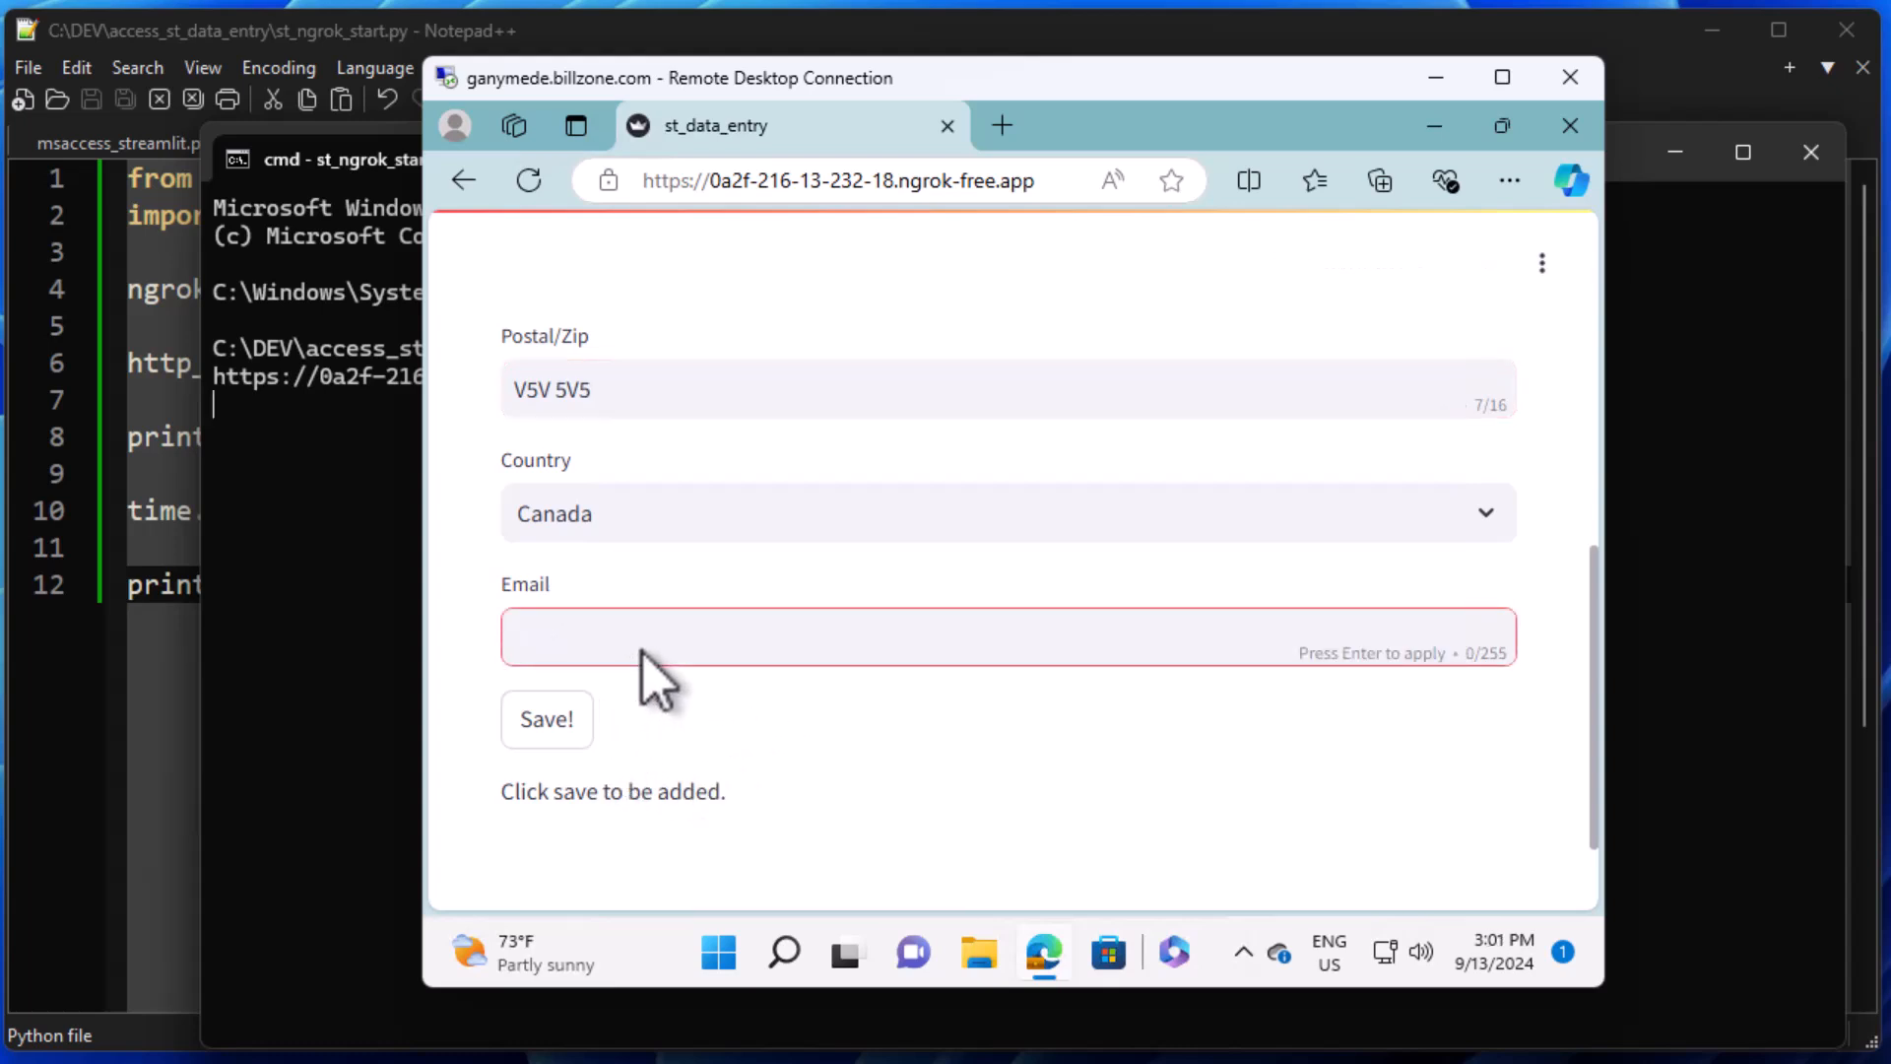
type("jim@jim.com")
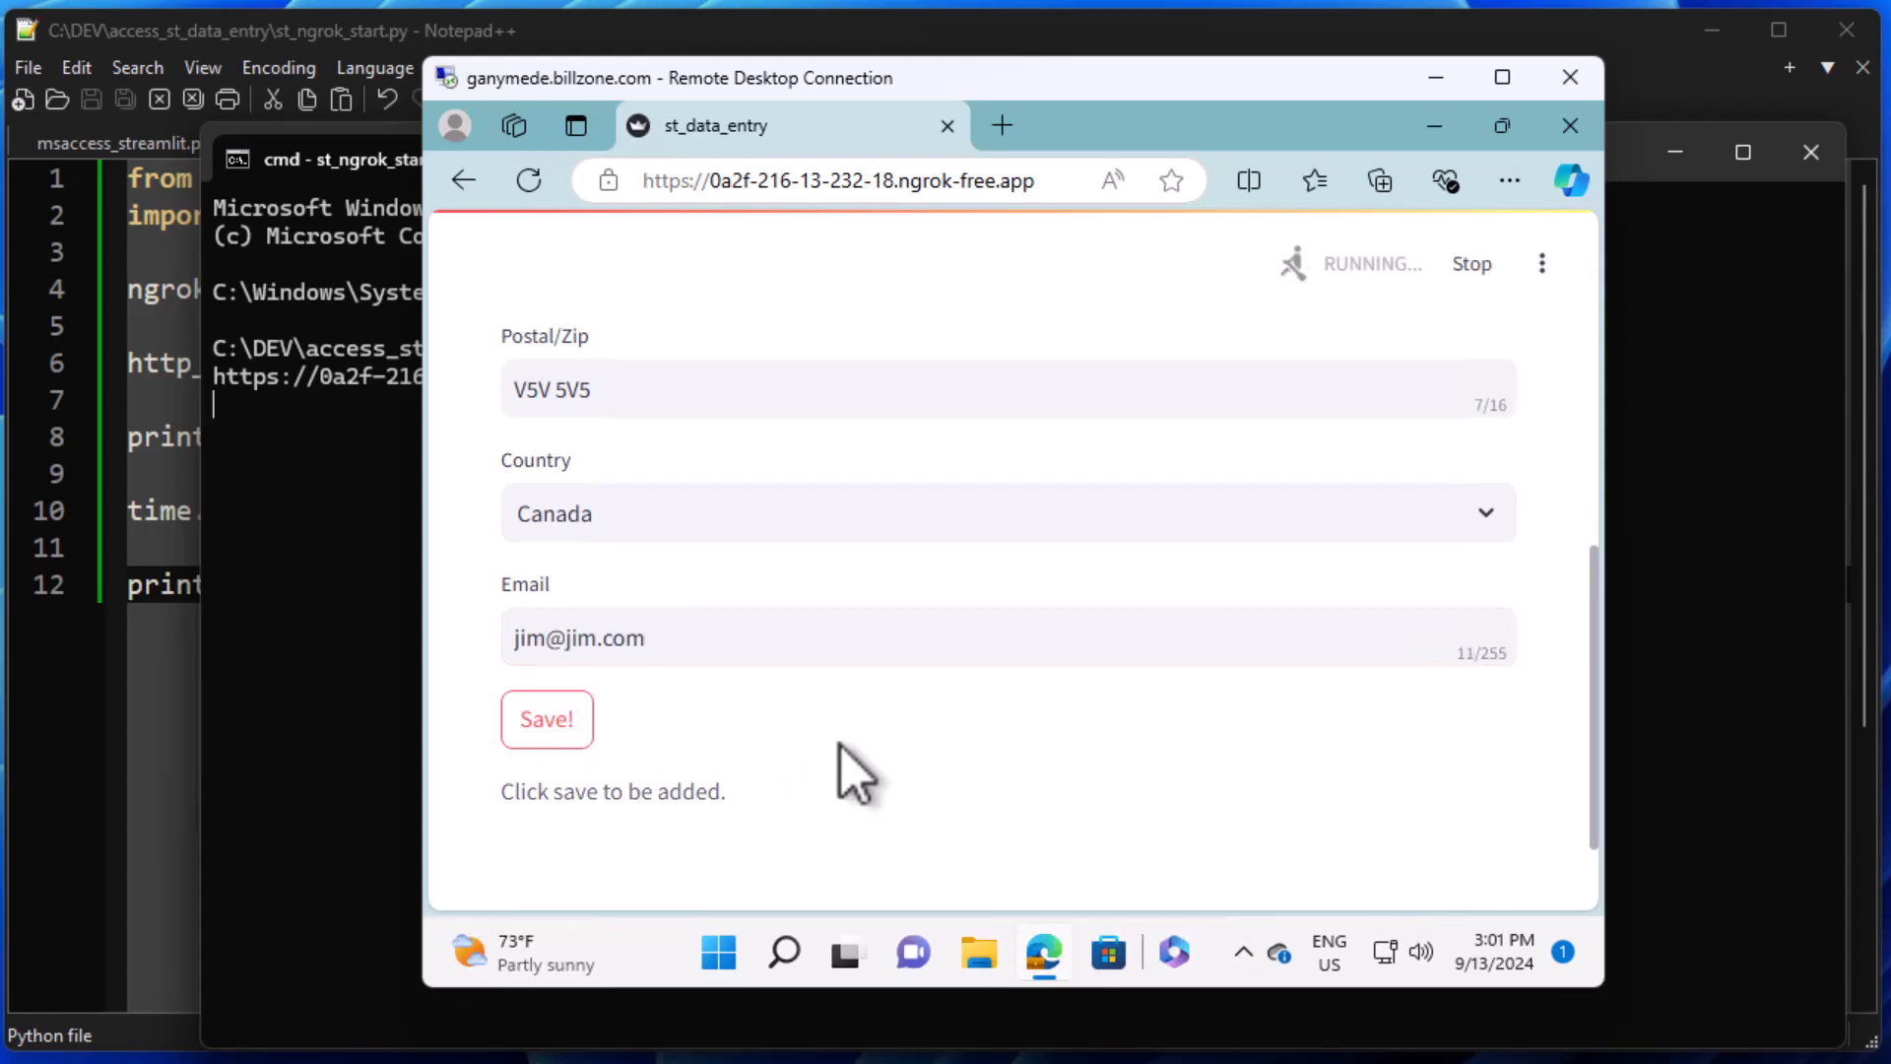
left_click(546, 719)
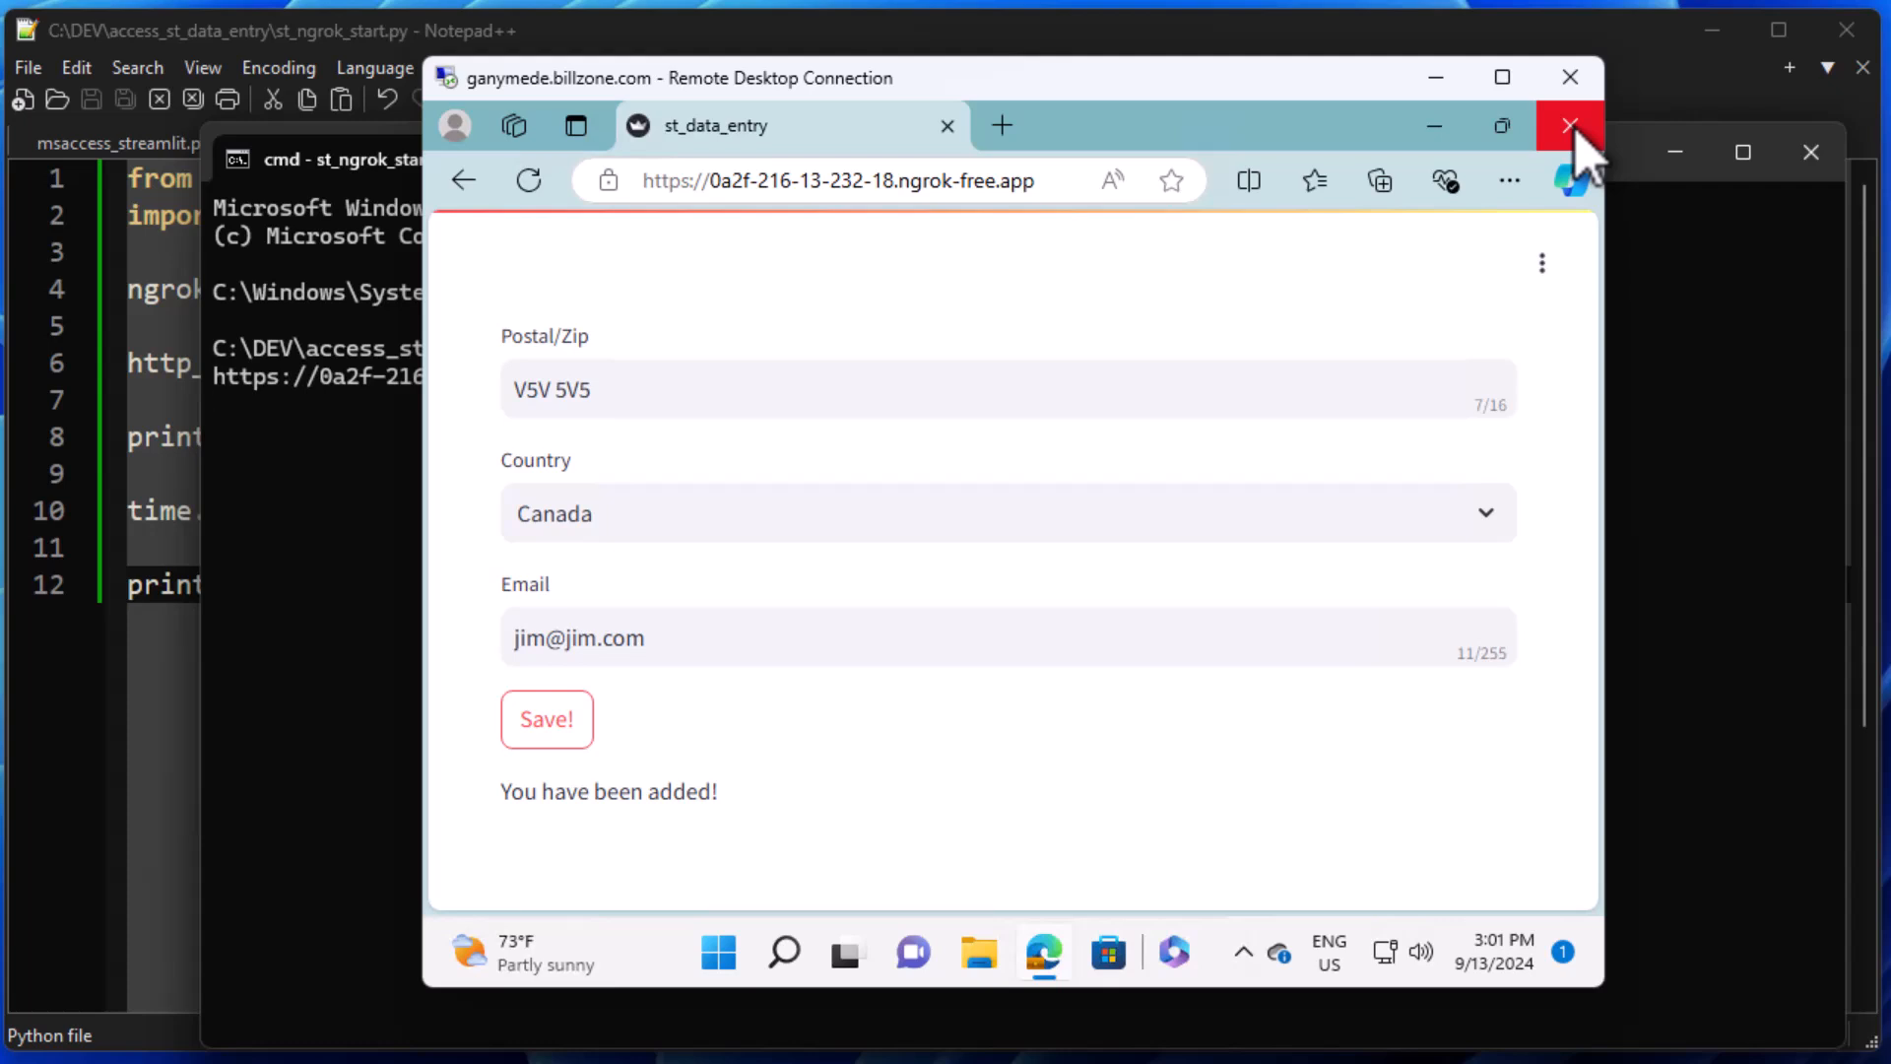
Close the remote browser and let the script print 'exiting..' and return to the prompt
left_click(1570, 126)
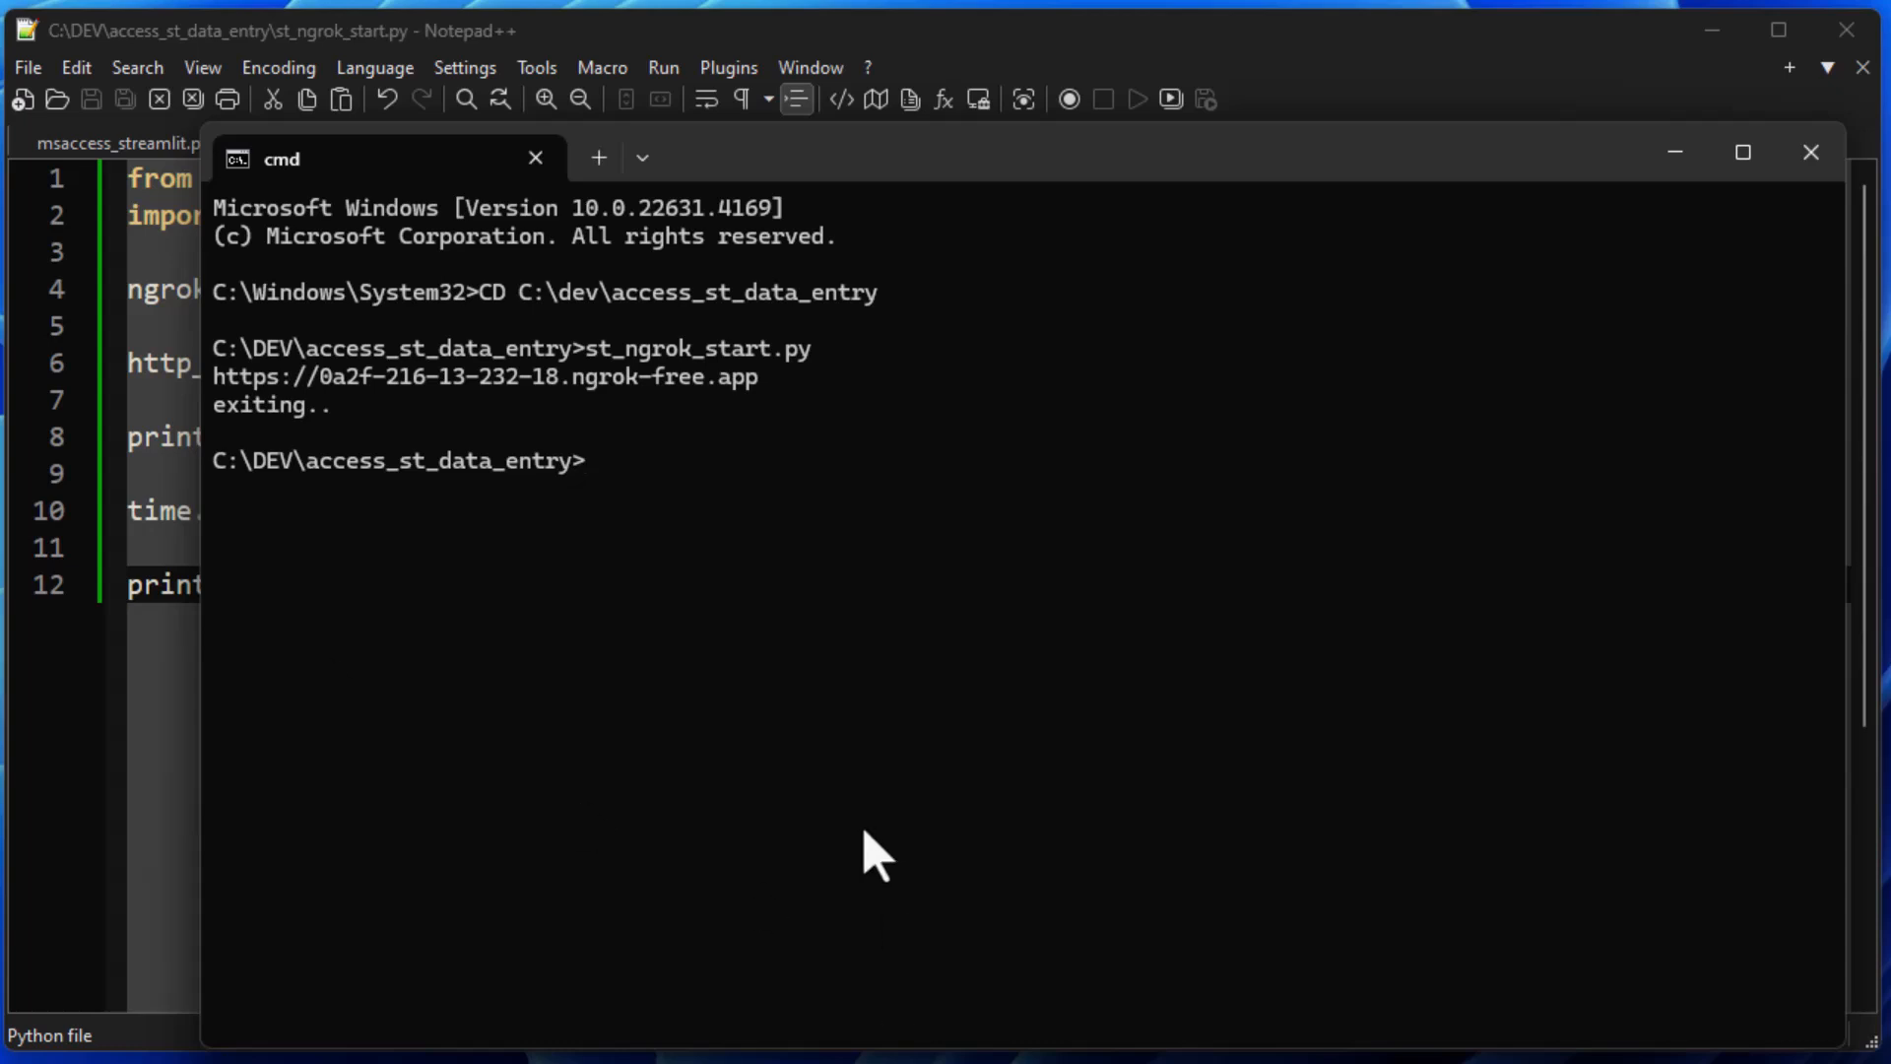
mouse_move(352, 471)
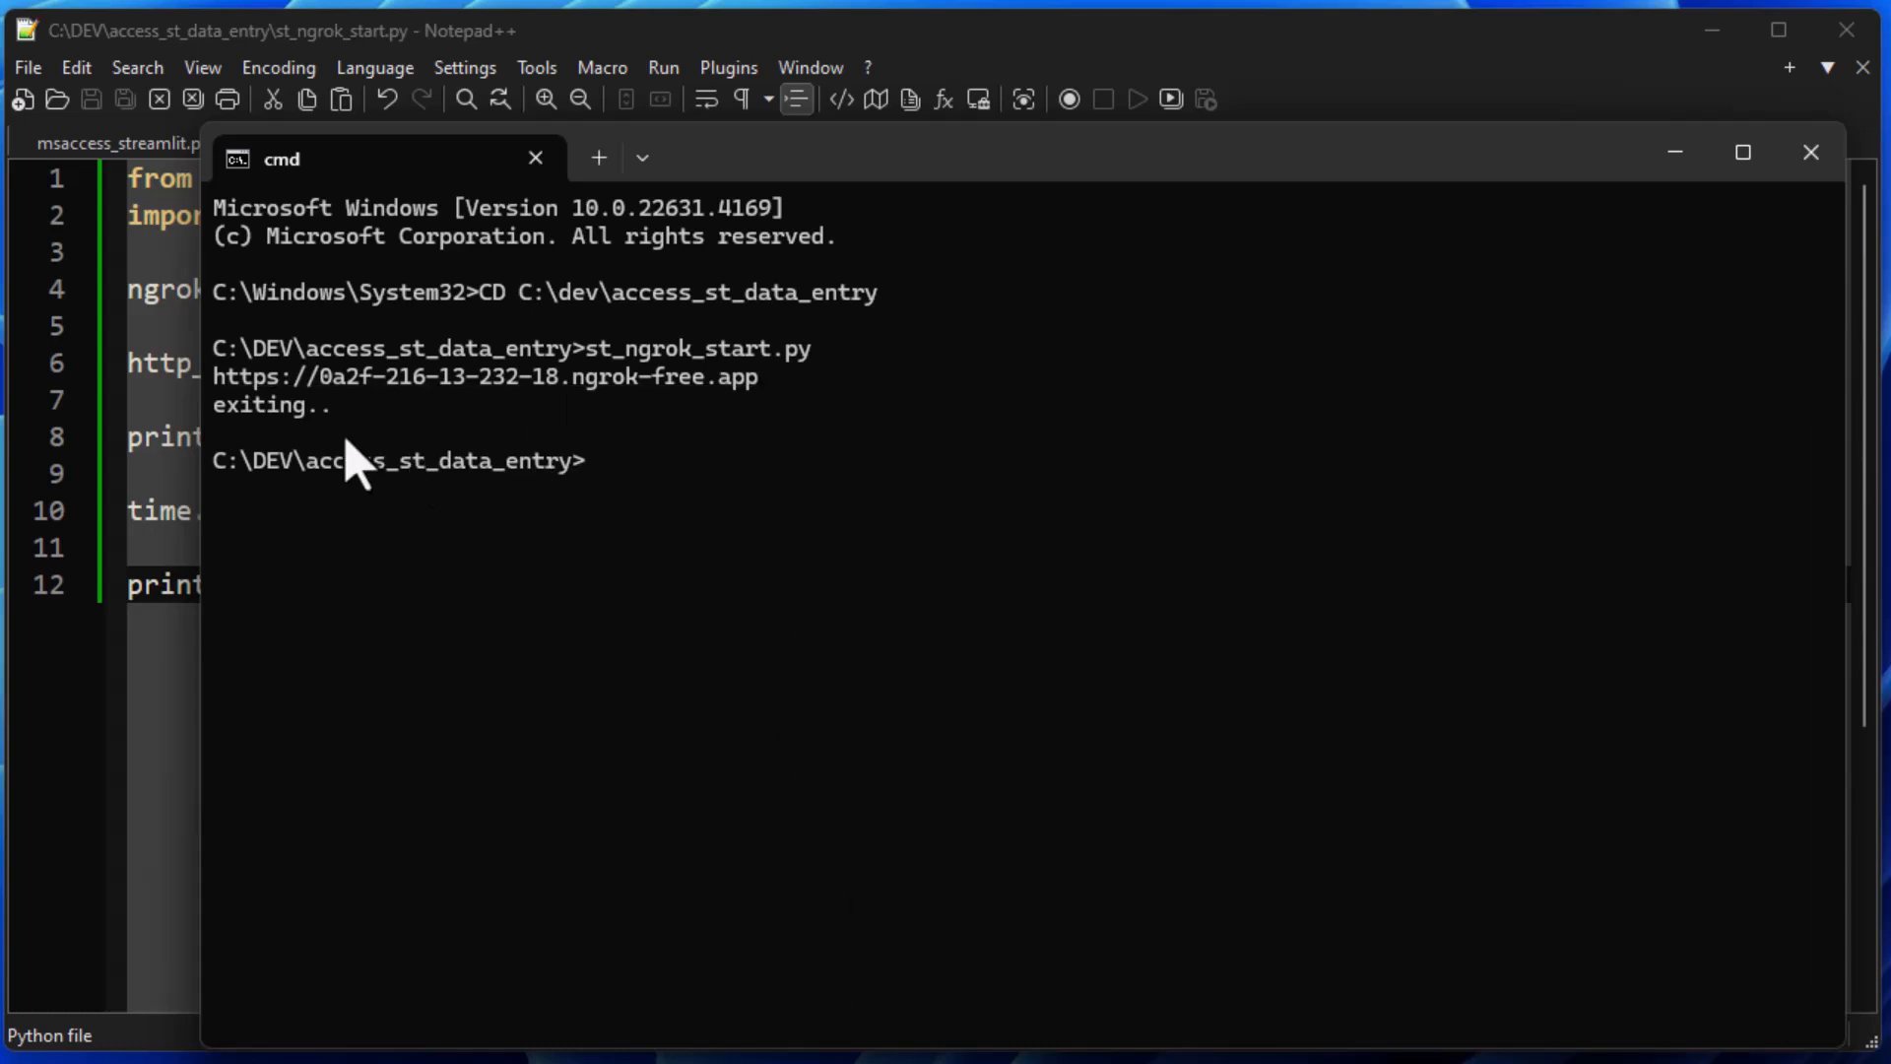
mouse_move(398, 528)
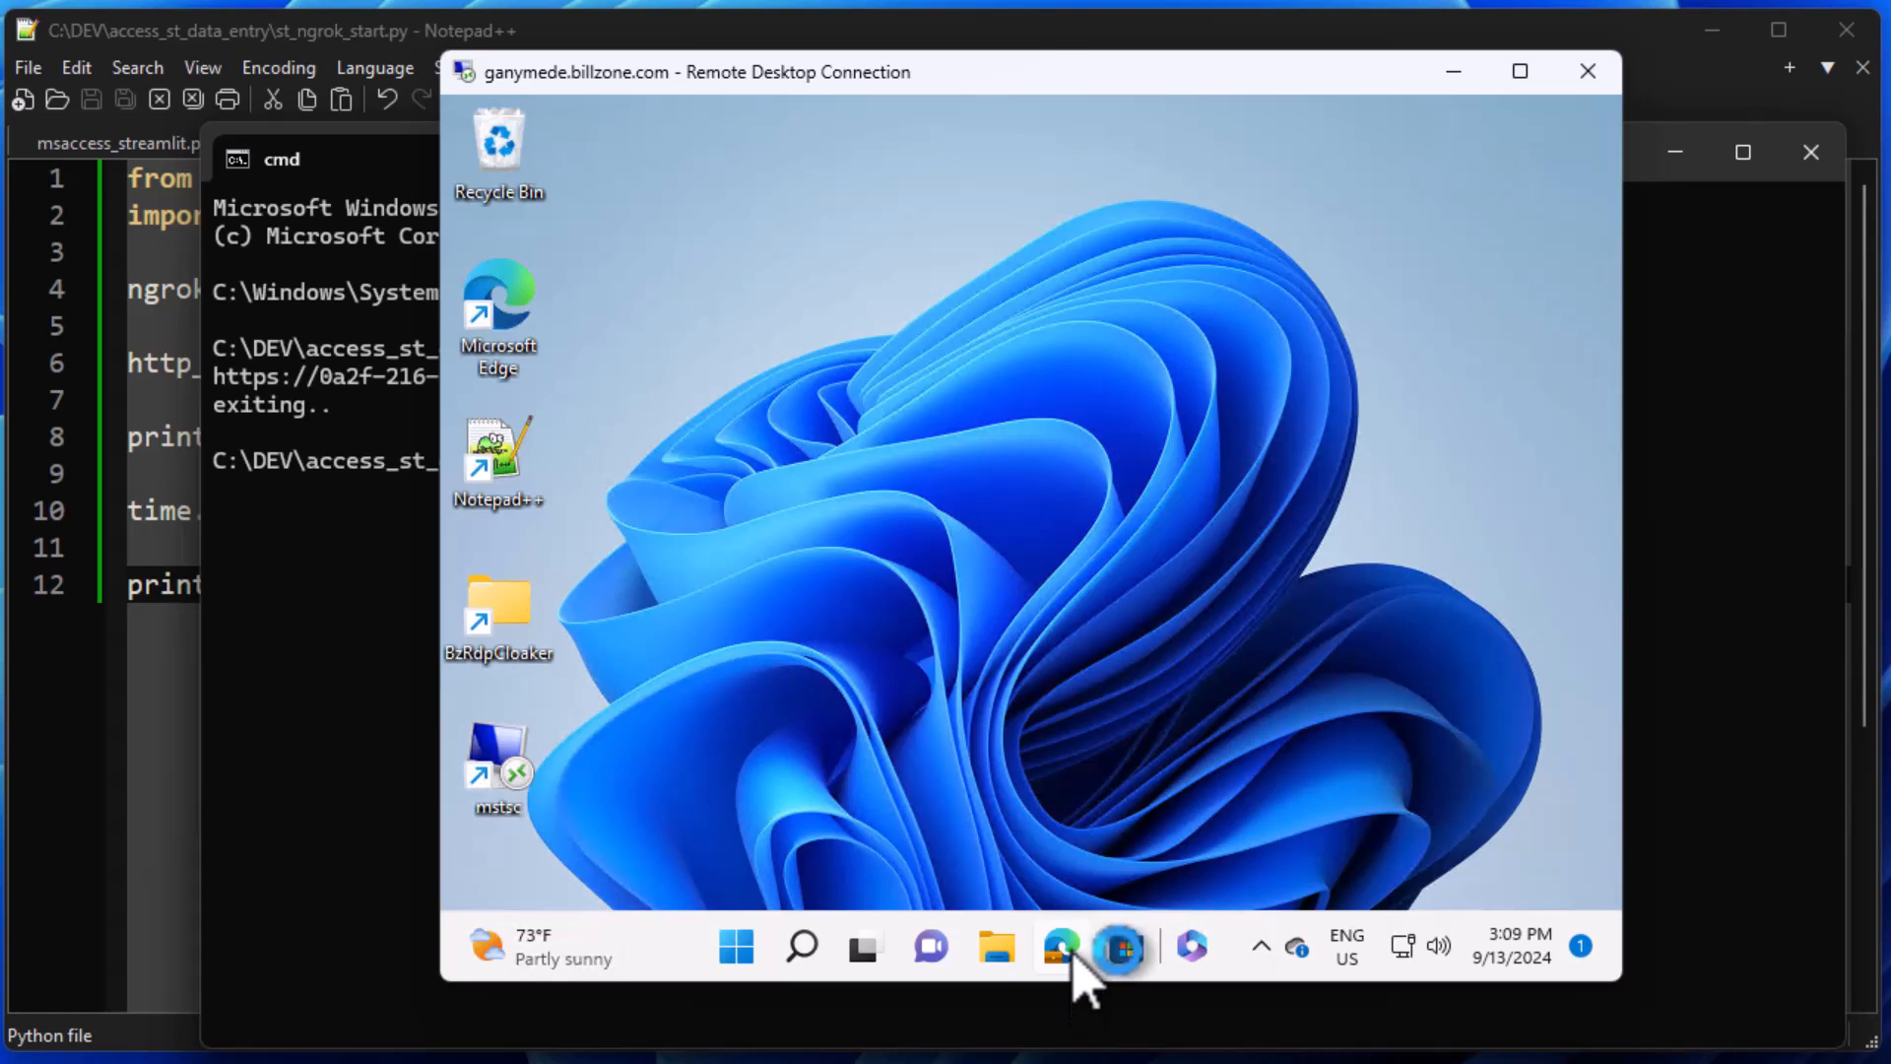
left_click(1059, 946)
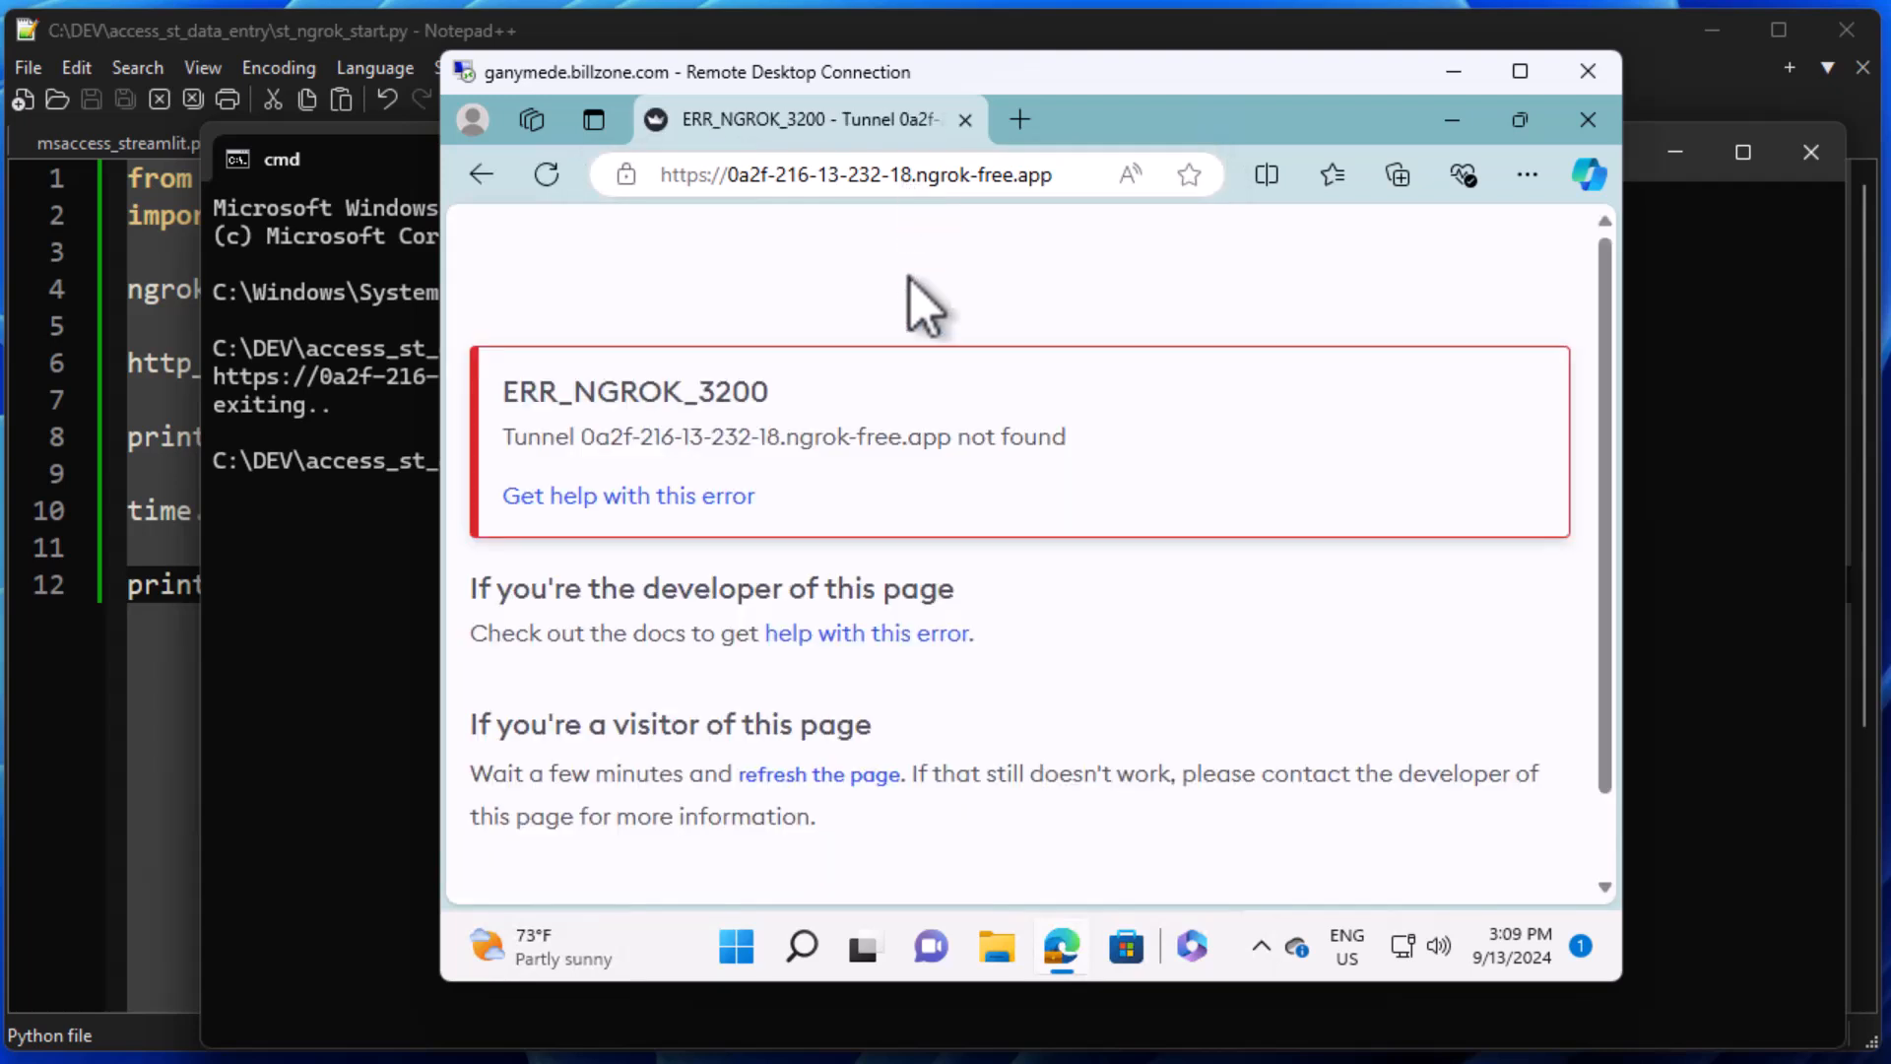
mouse_move(528, 488)
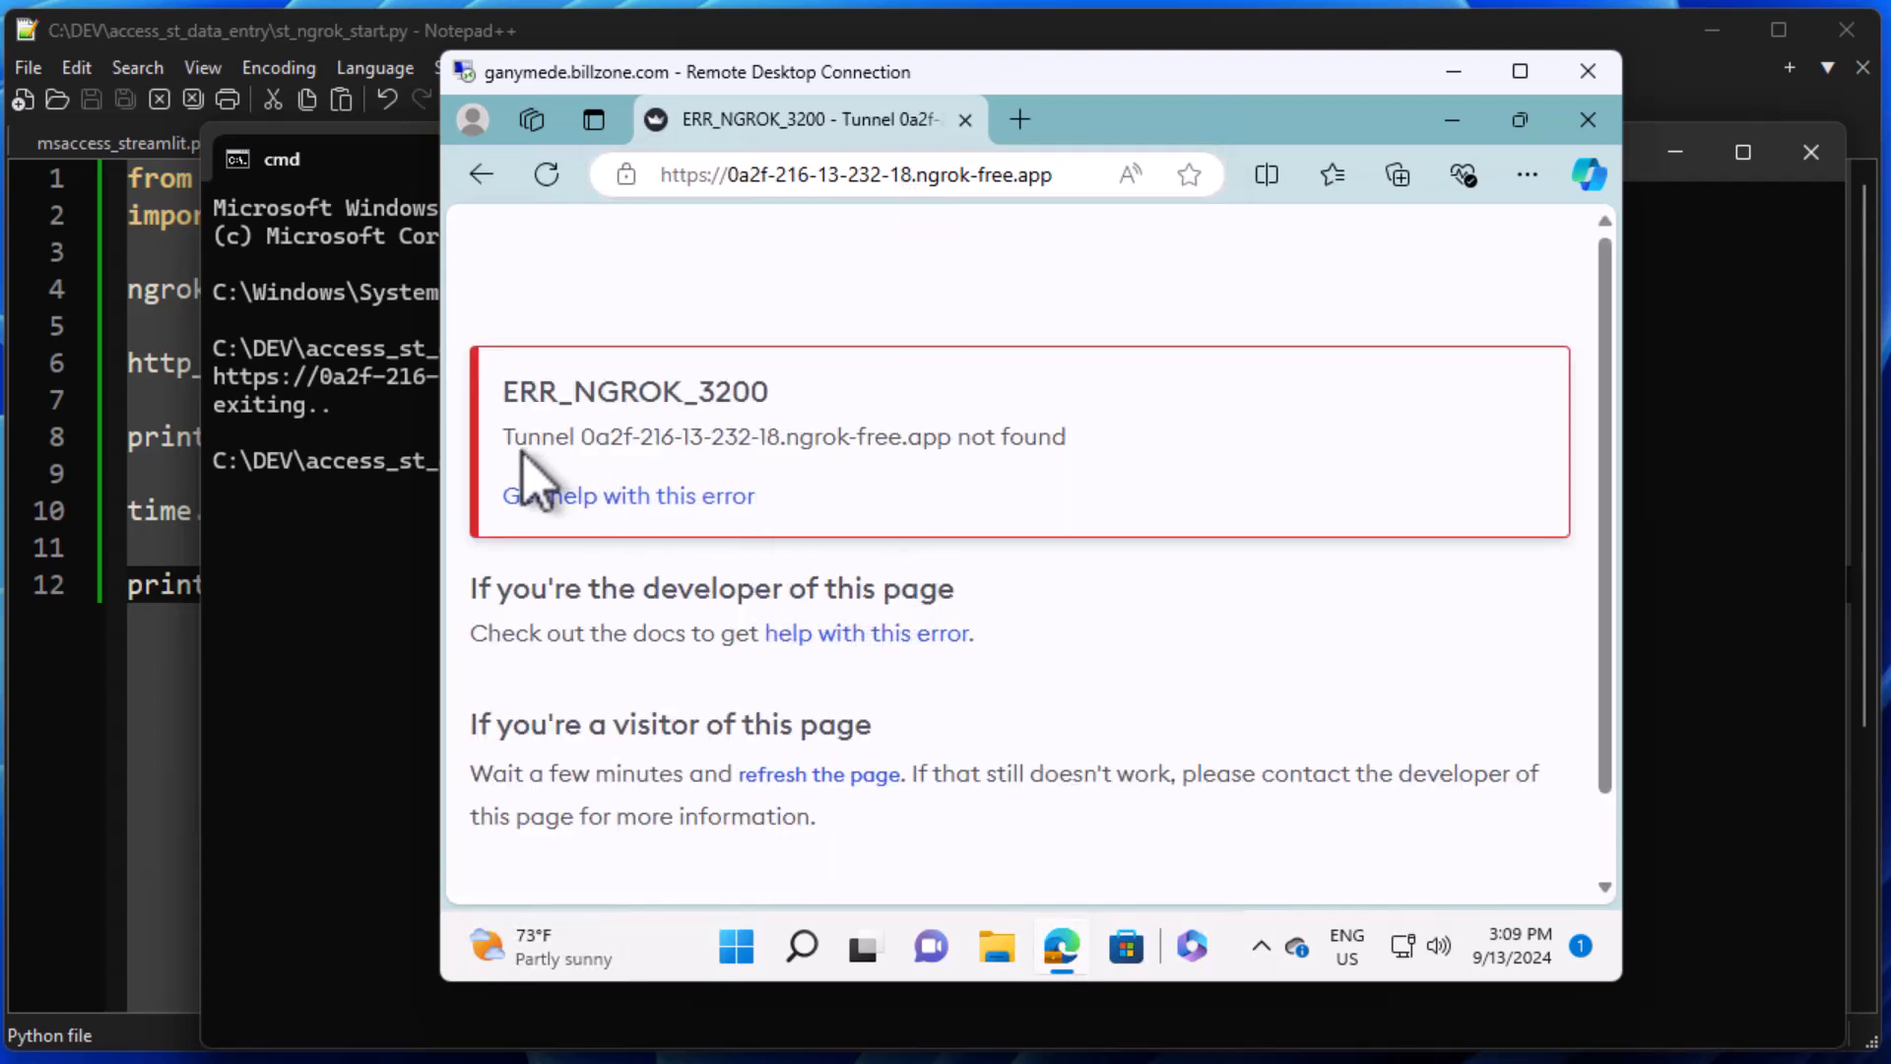
mouse_move(693, 699)
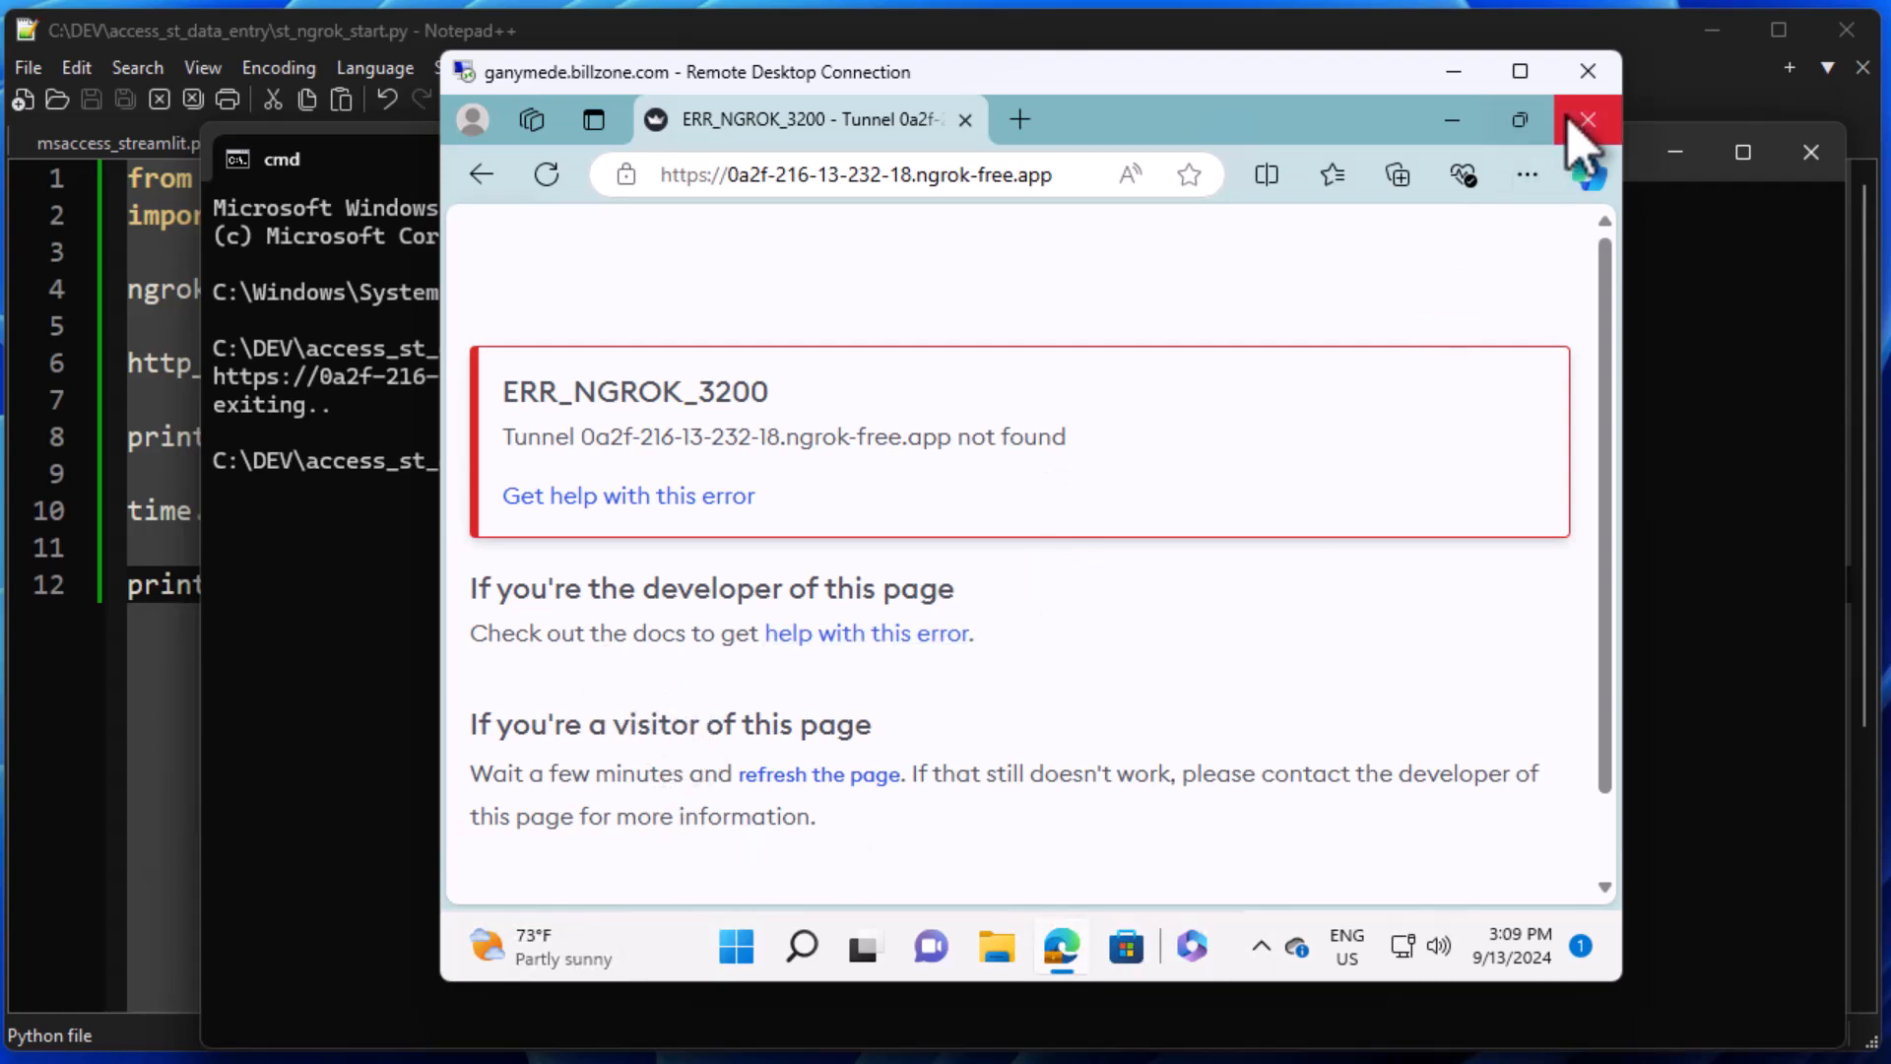
left_click(1584, 120)
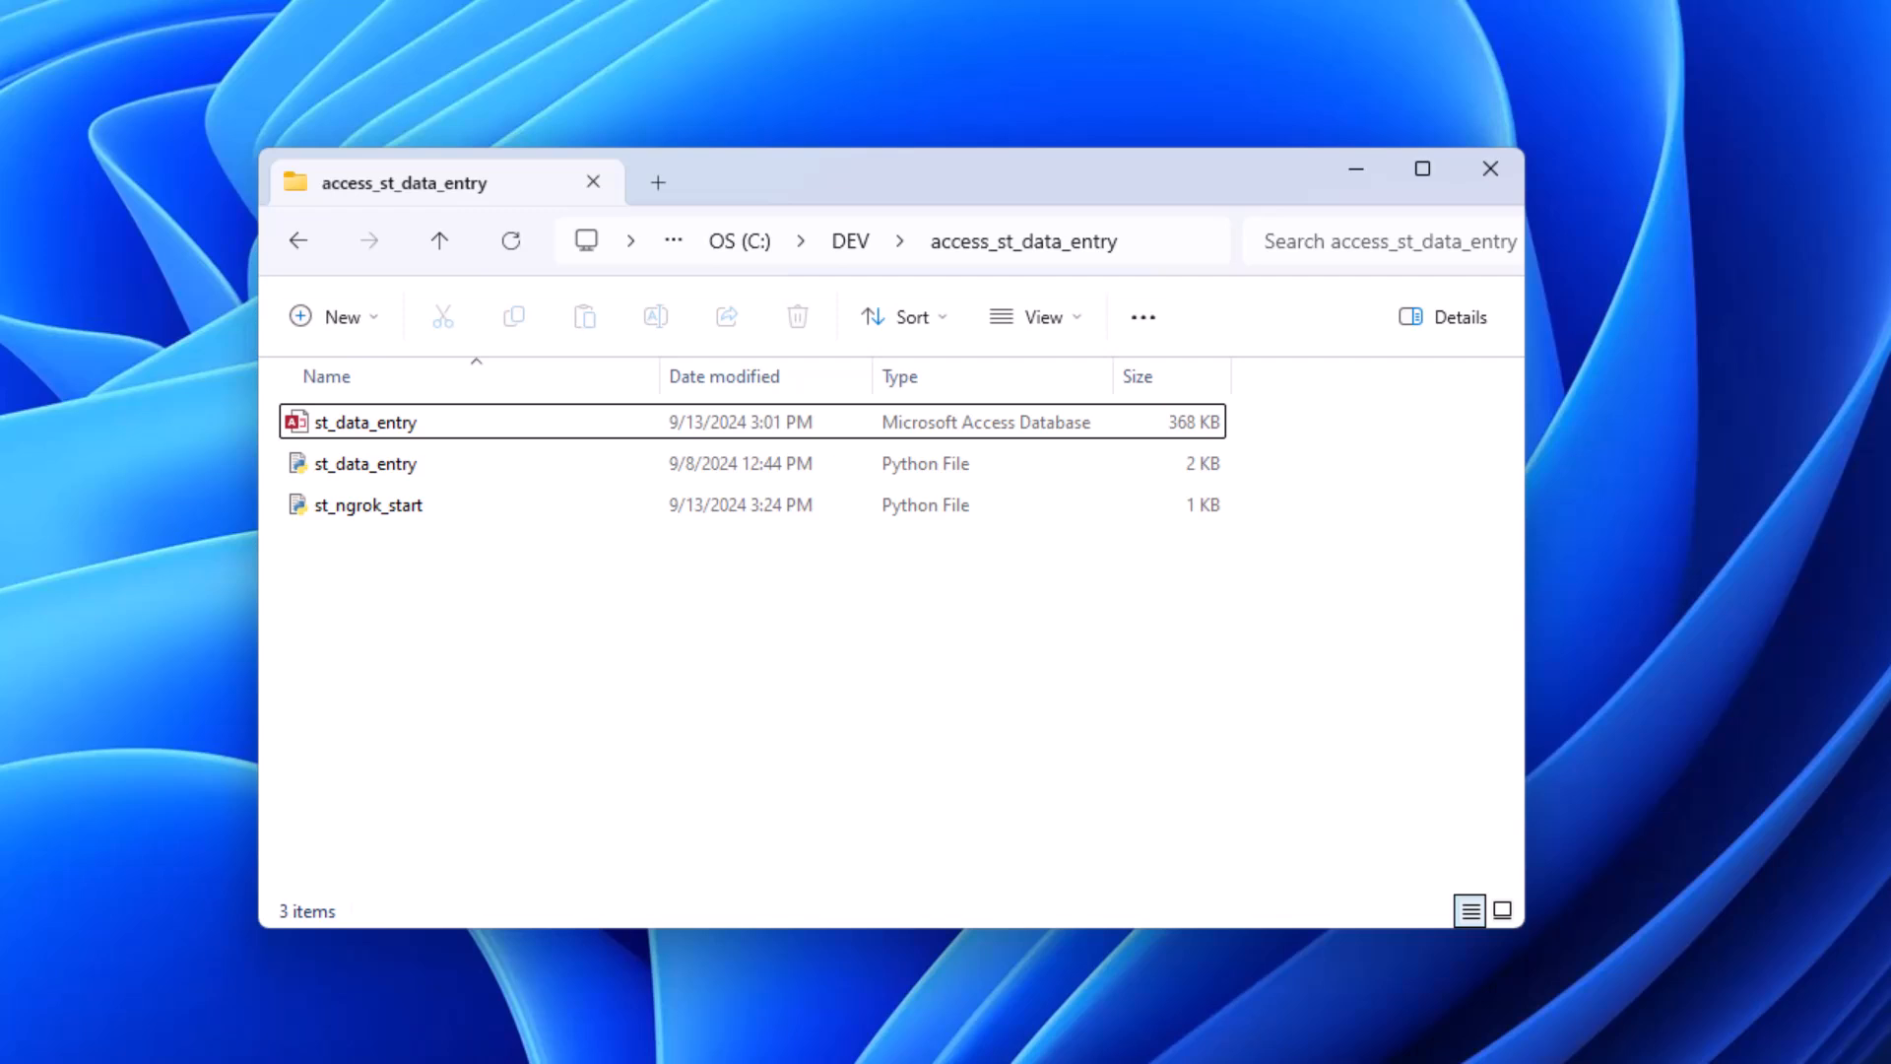
mouse_move(585, 455)
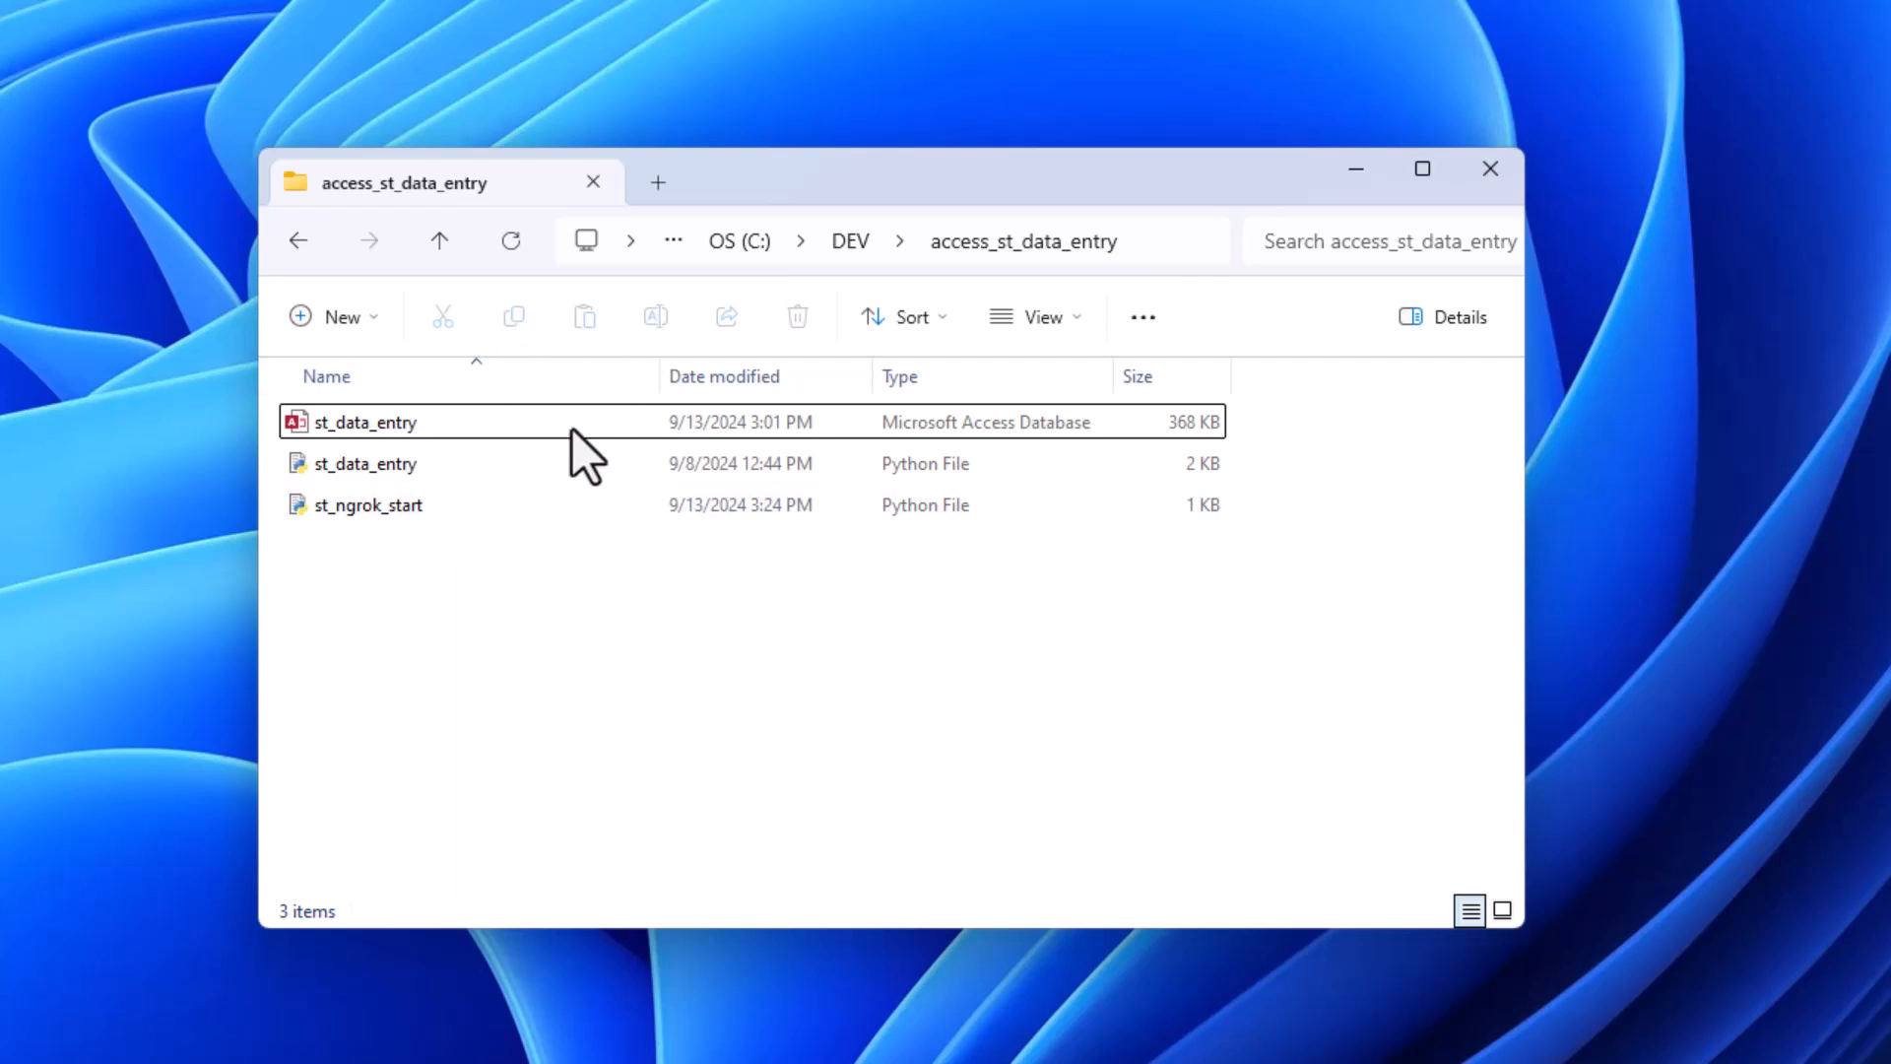
mouse_move(784, 1044)
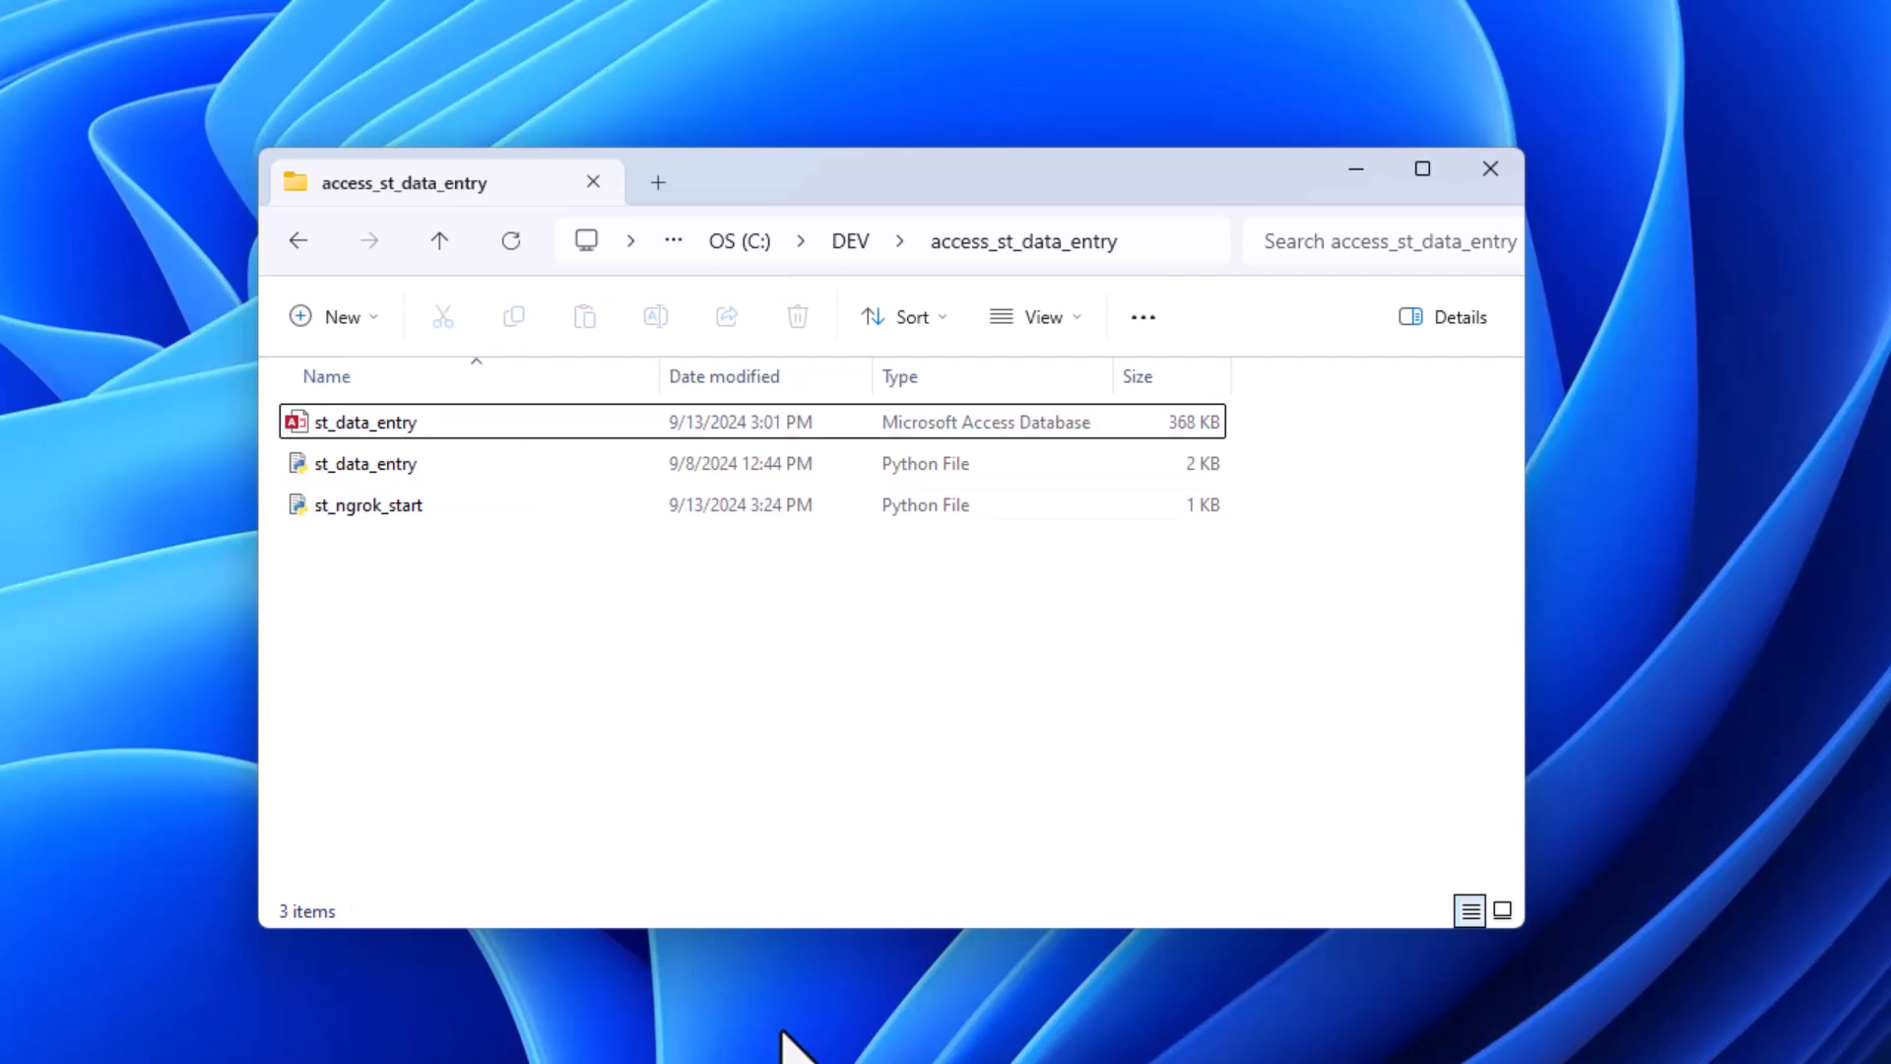
Open the access_st_data_entry folder to check the st_data_entry database's 3:01 PM modified time
double_click(368, 504)
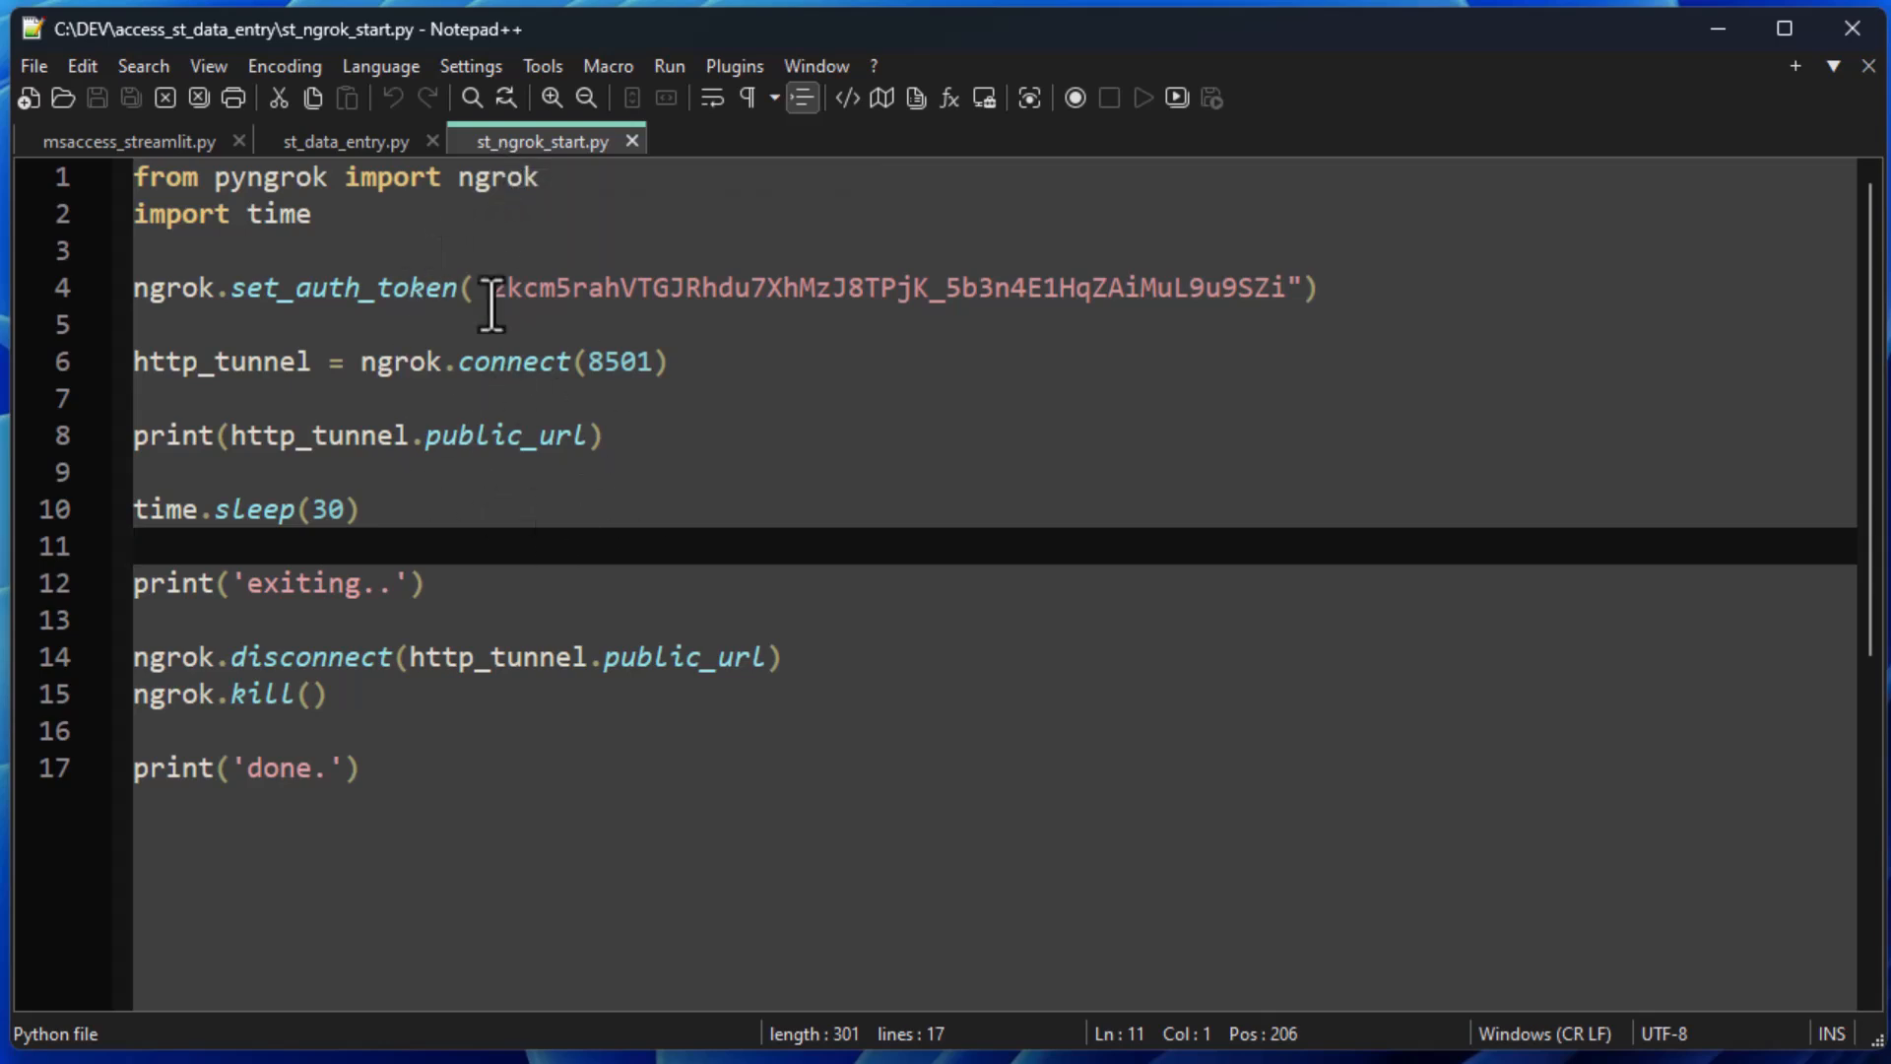
Cycle through st_data_entry.py and msaccess_streamlit.py, returning to st_ngrok_start.py
left_click(344, 142)
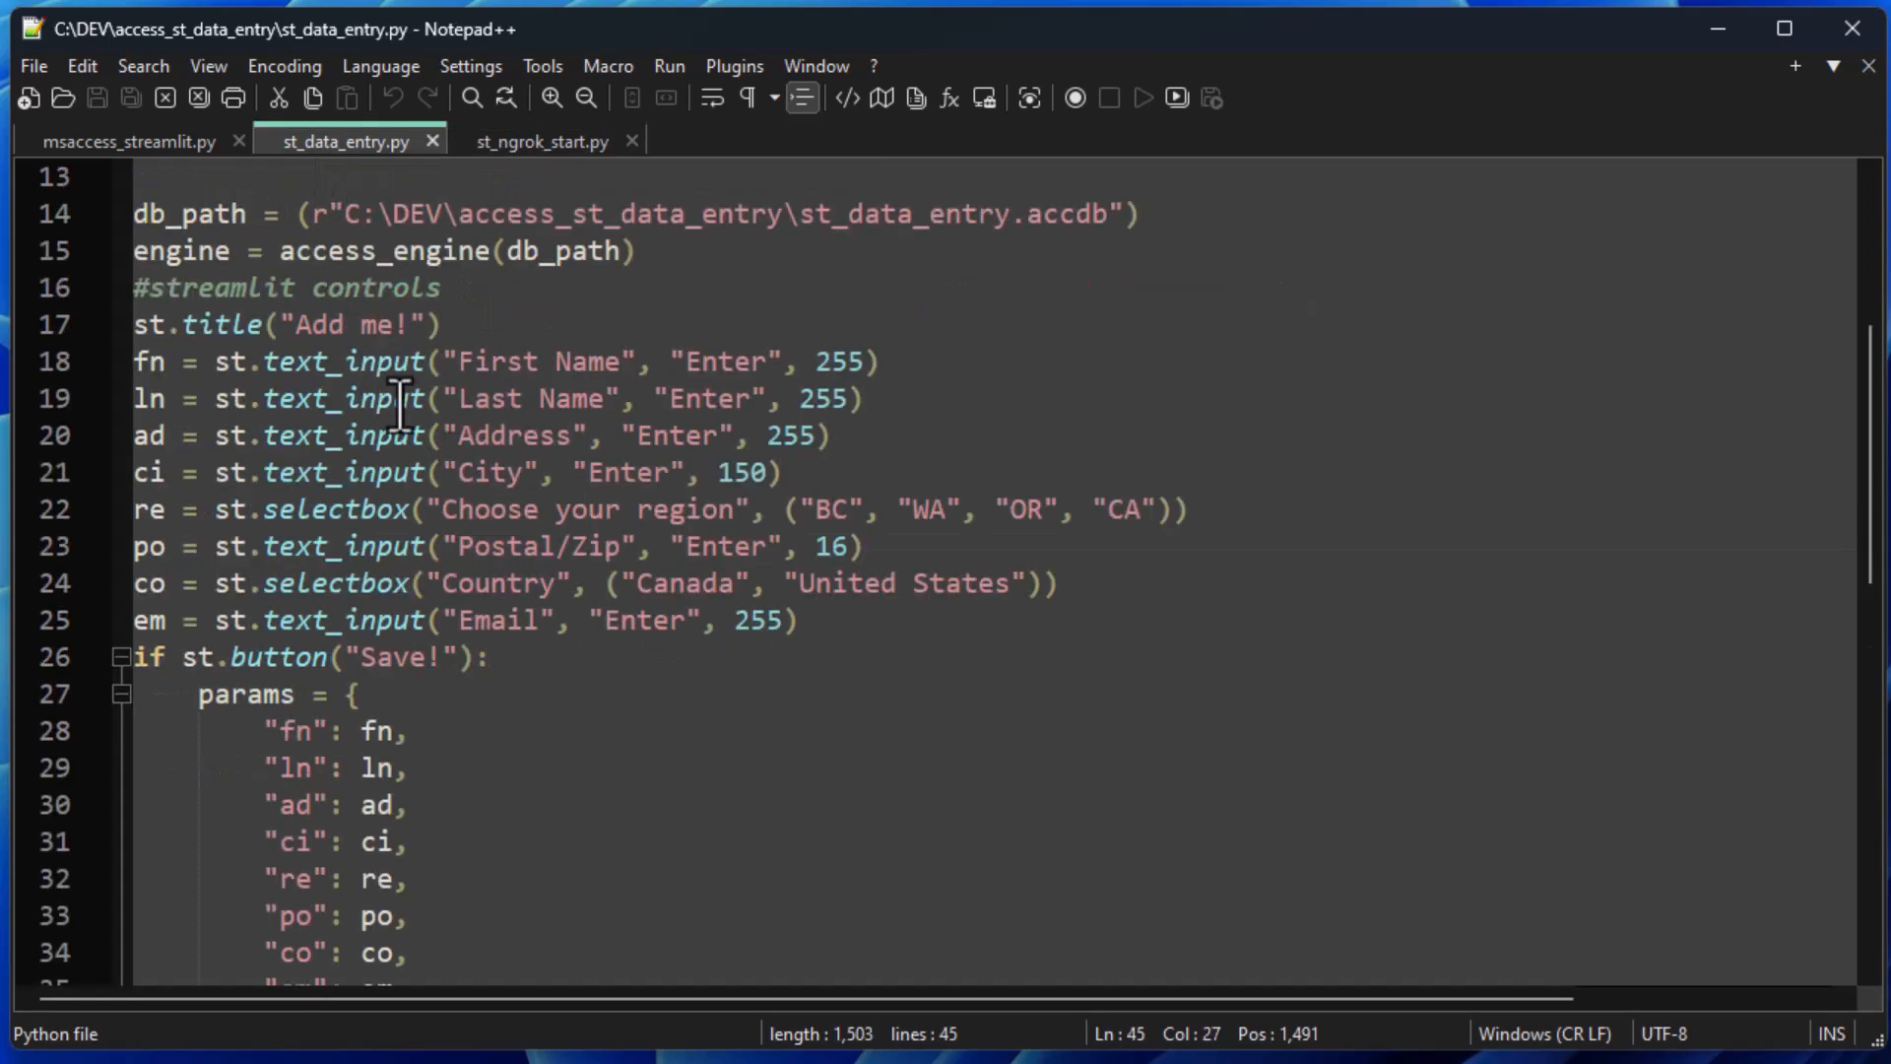
left_click(130, 141)
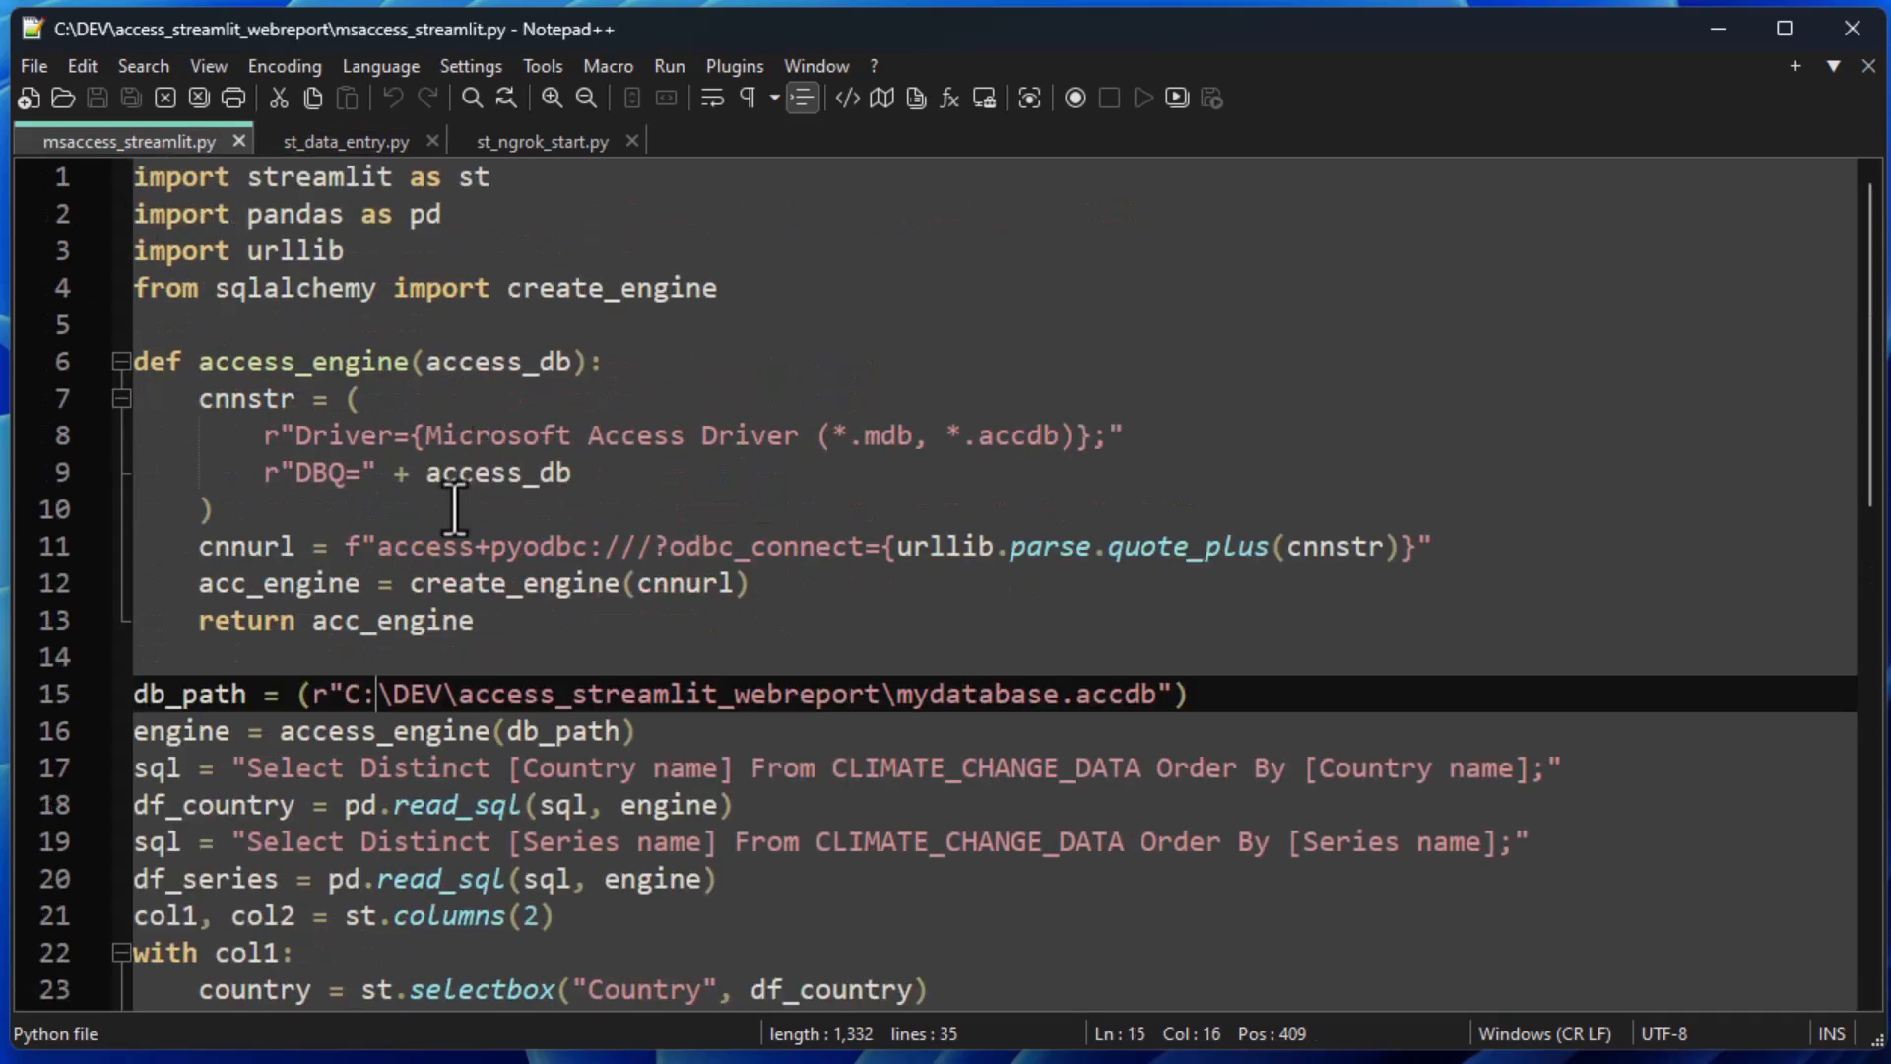
left_click(544, 142)
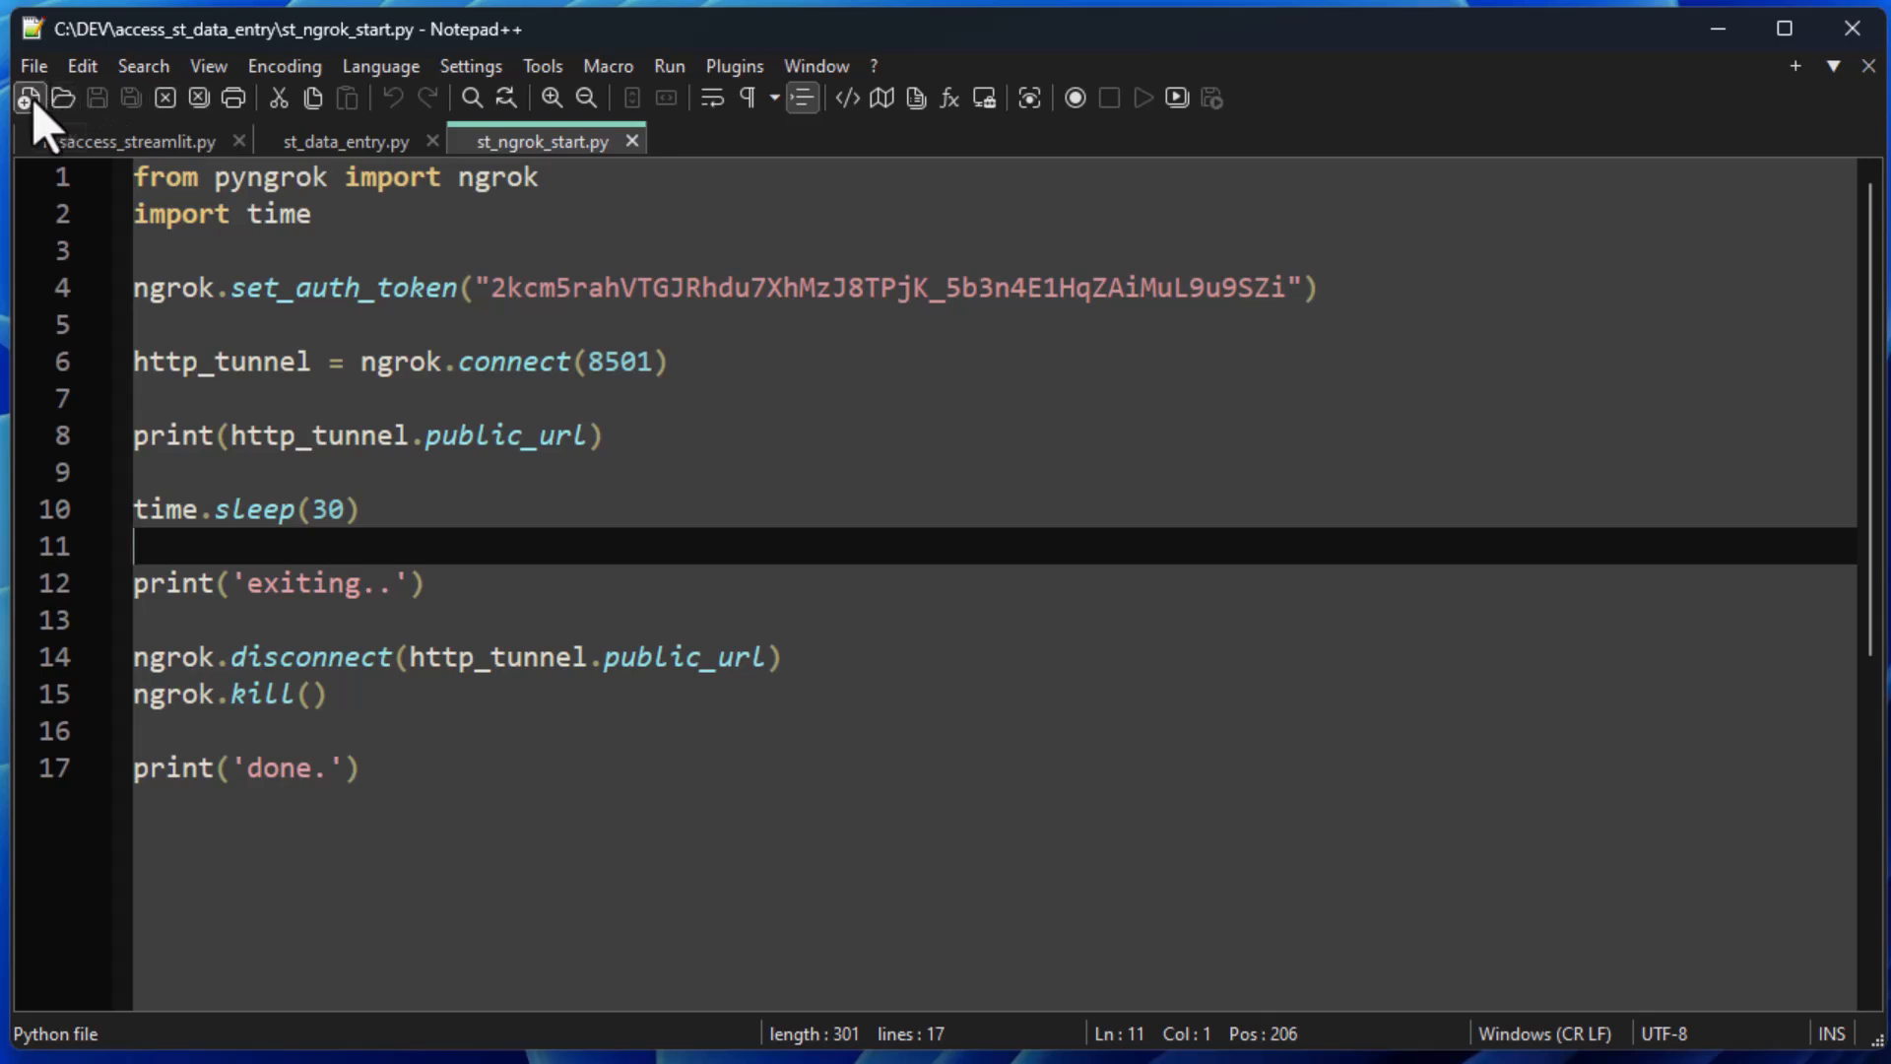
Start a blank document whose first line reads 'REM Running ngrok..'
left_click(25, 98)
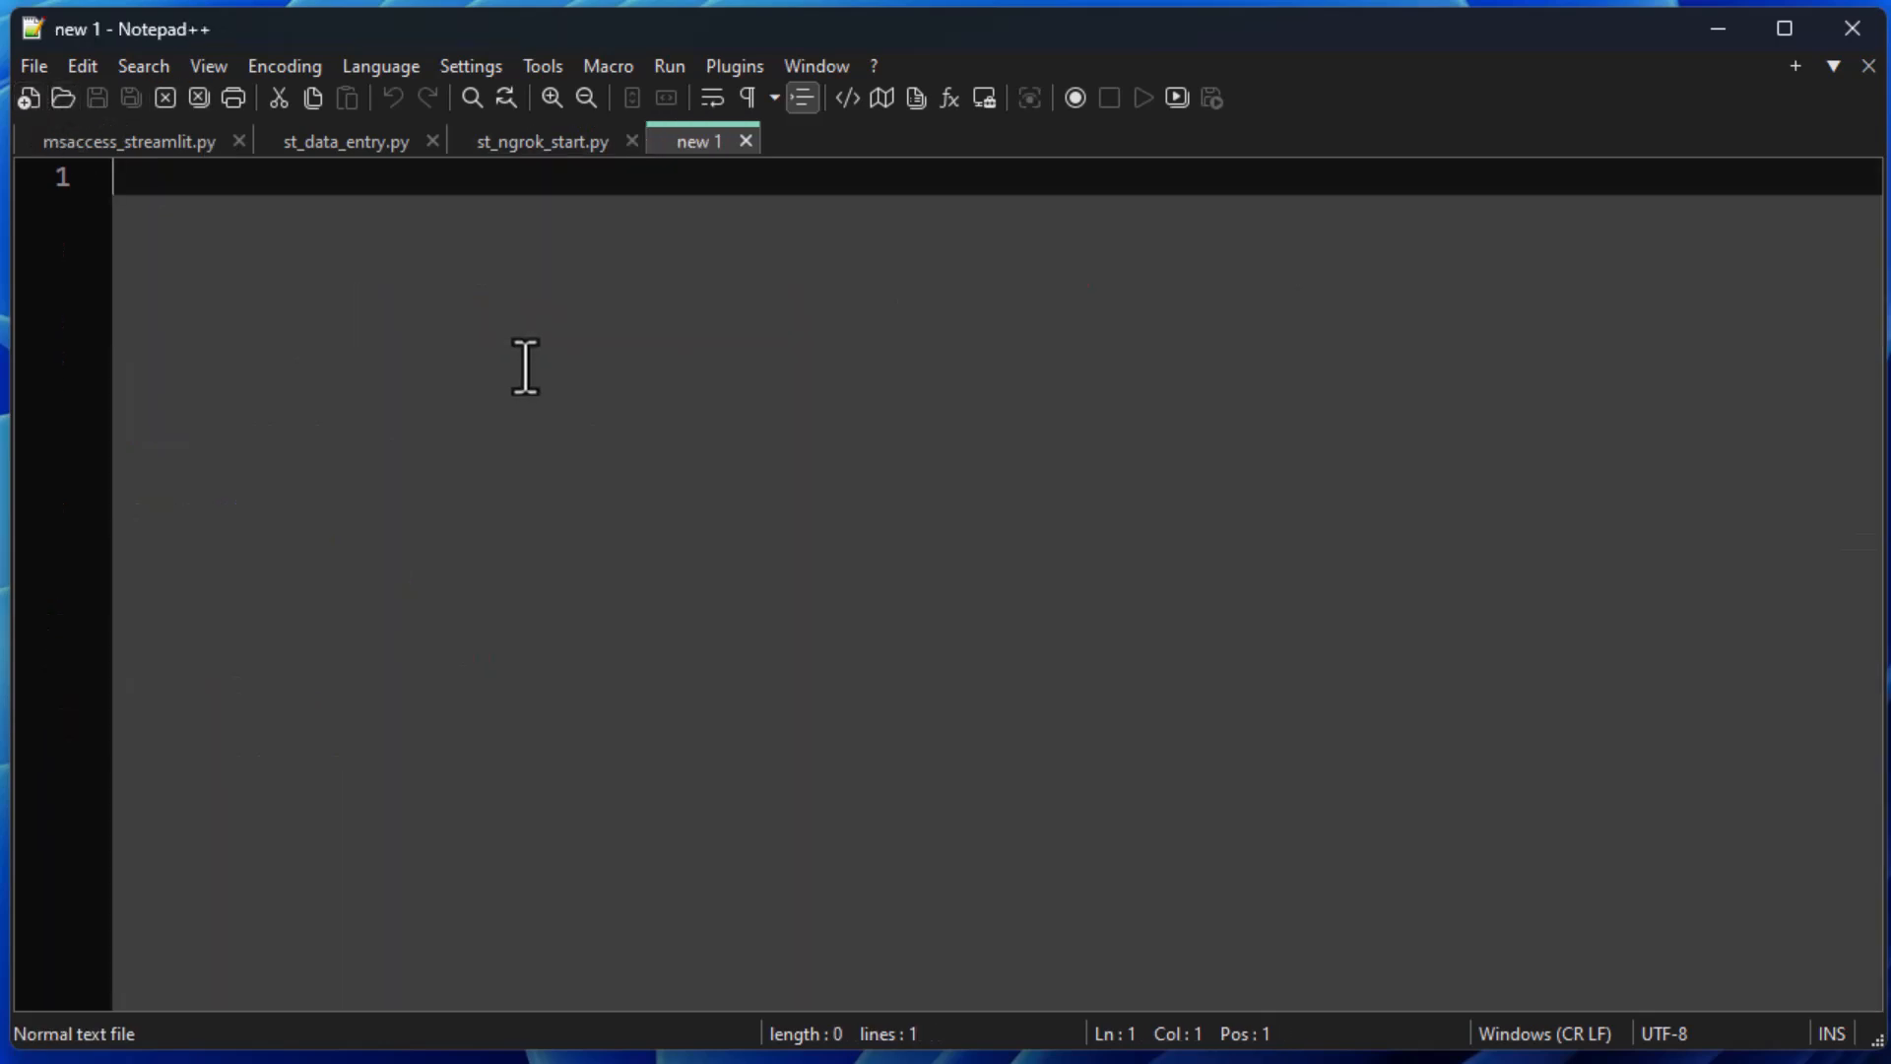
mouse_move(455, 290)
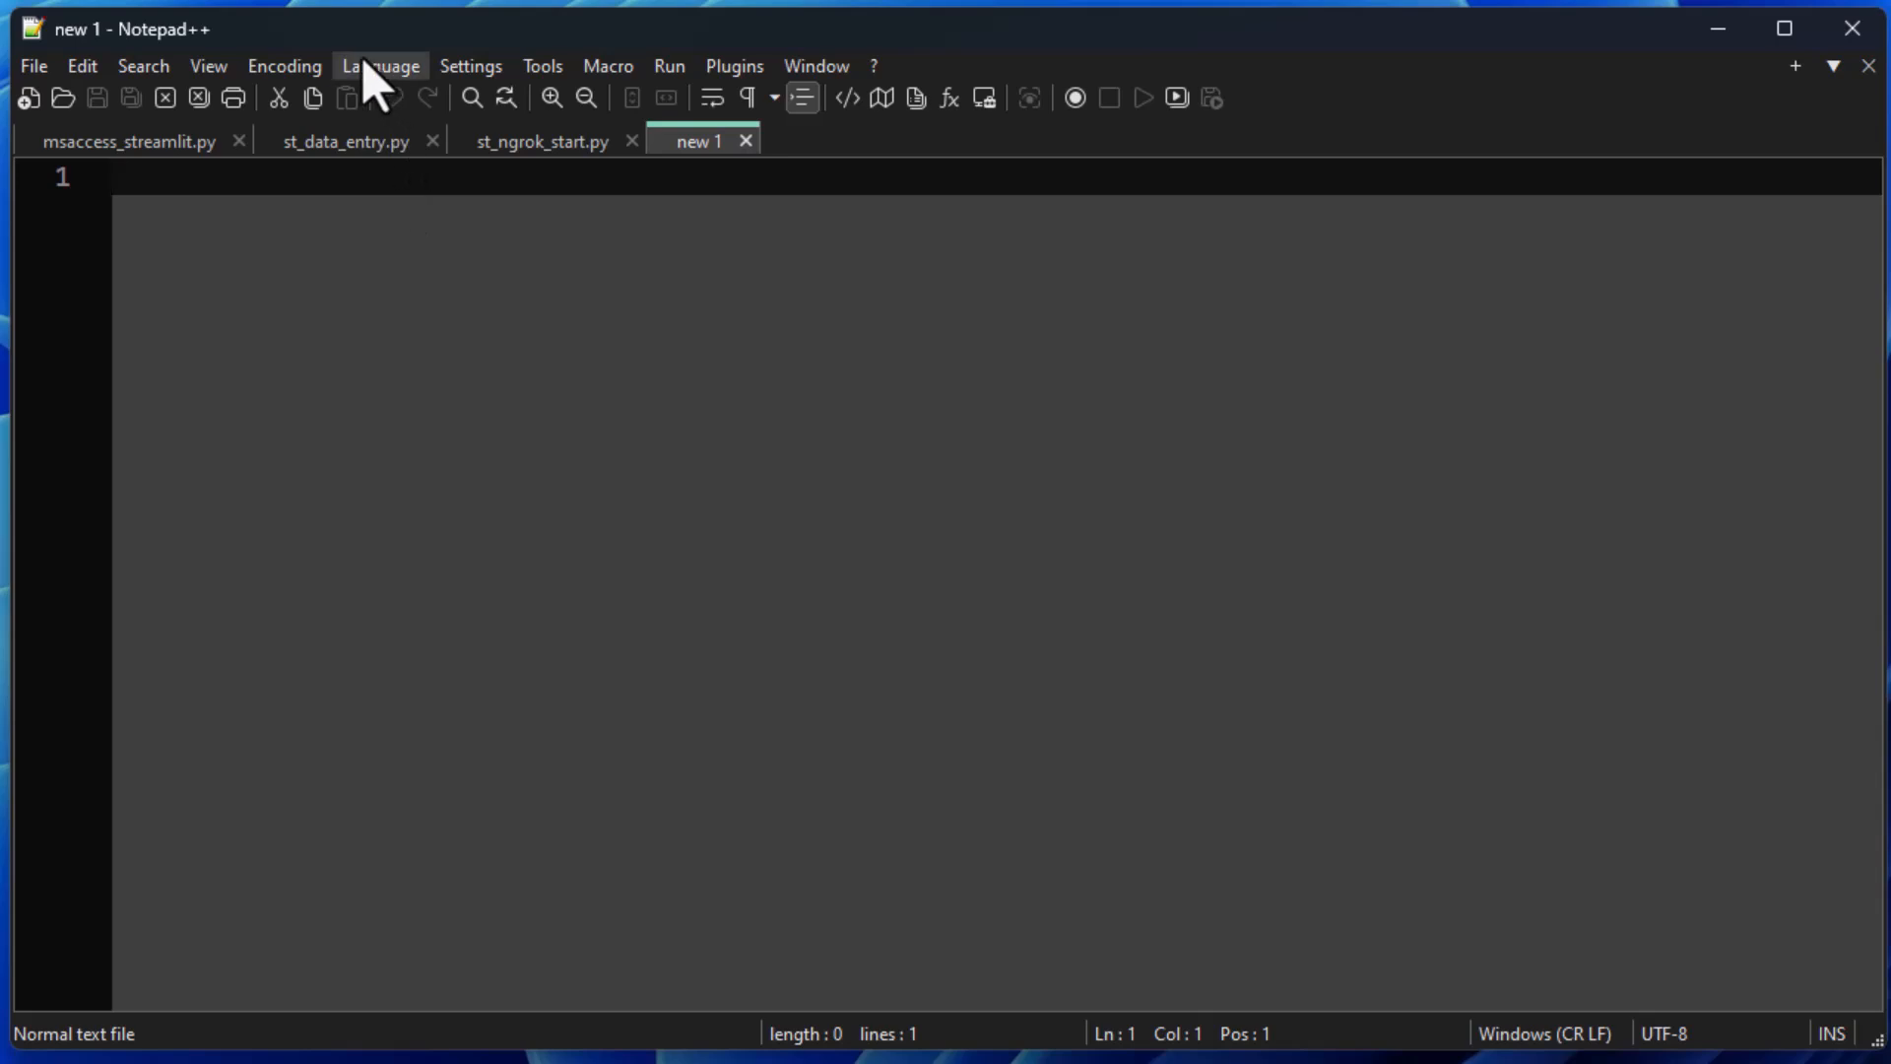
type("REM")
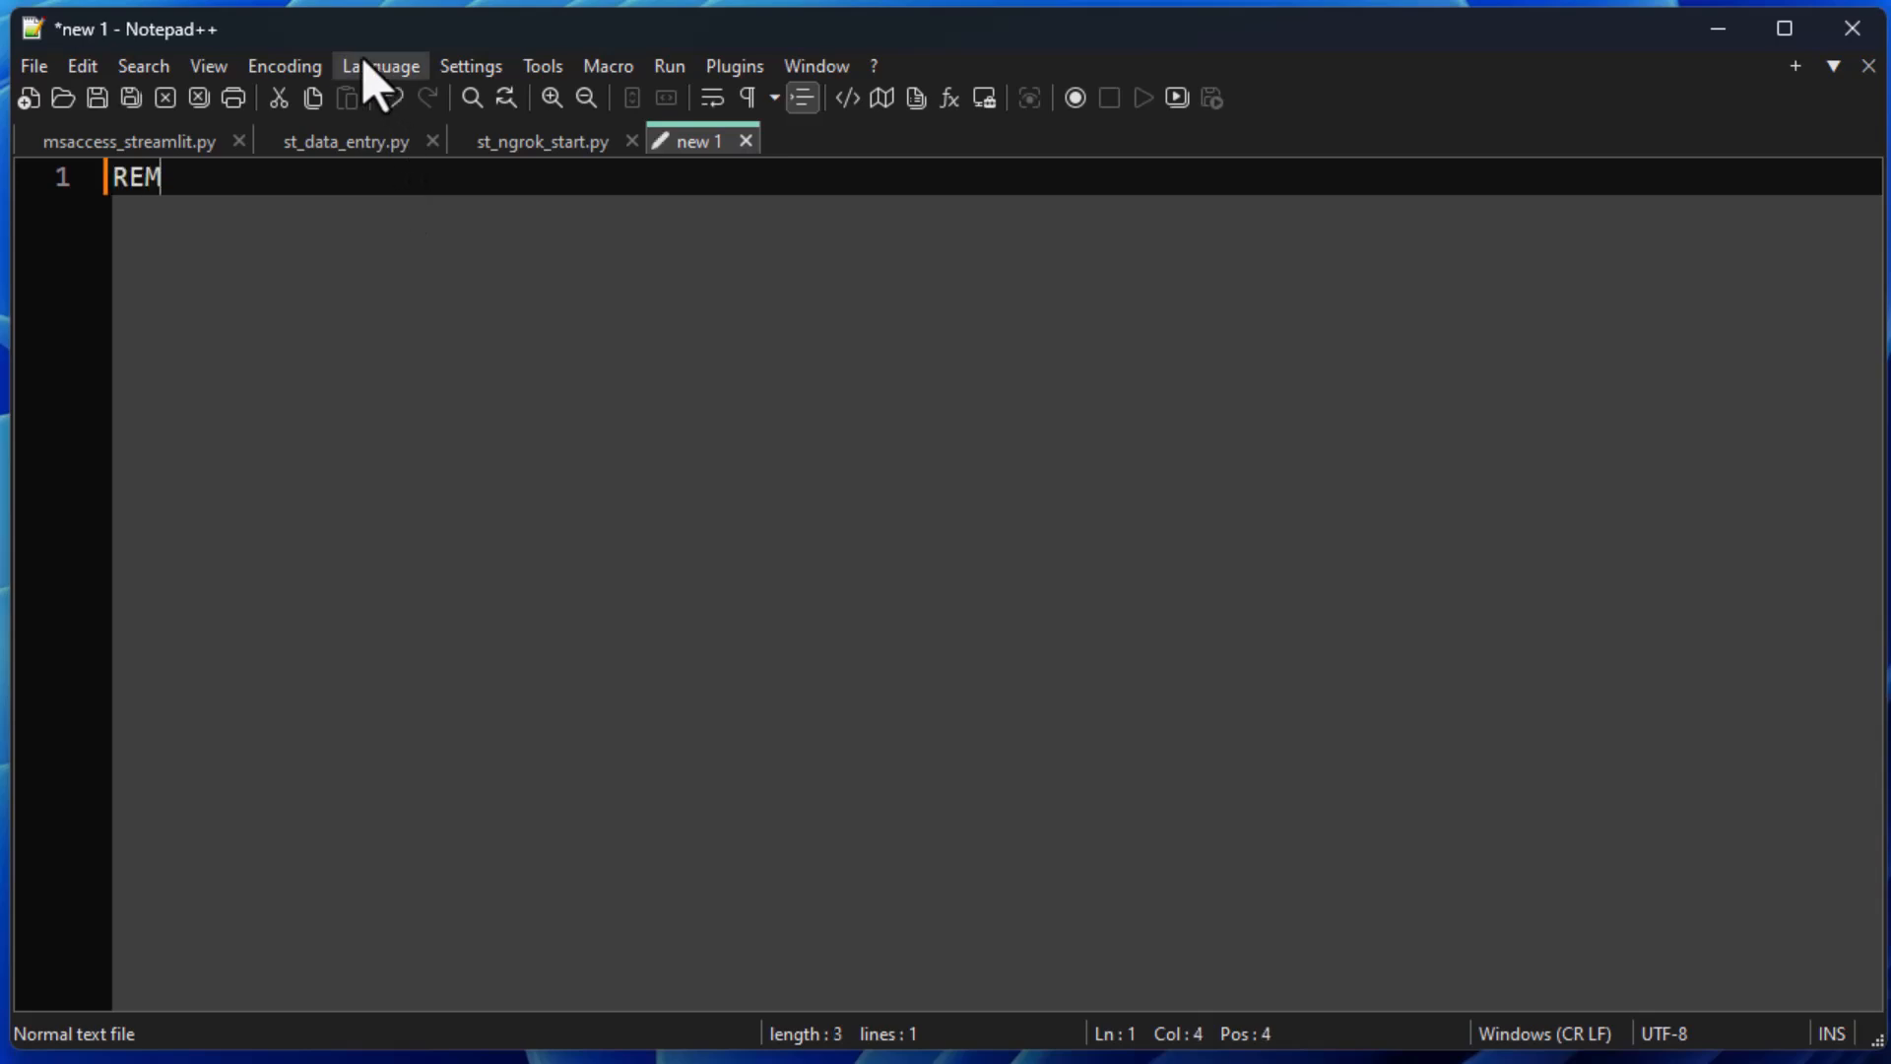
type("\" \"")
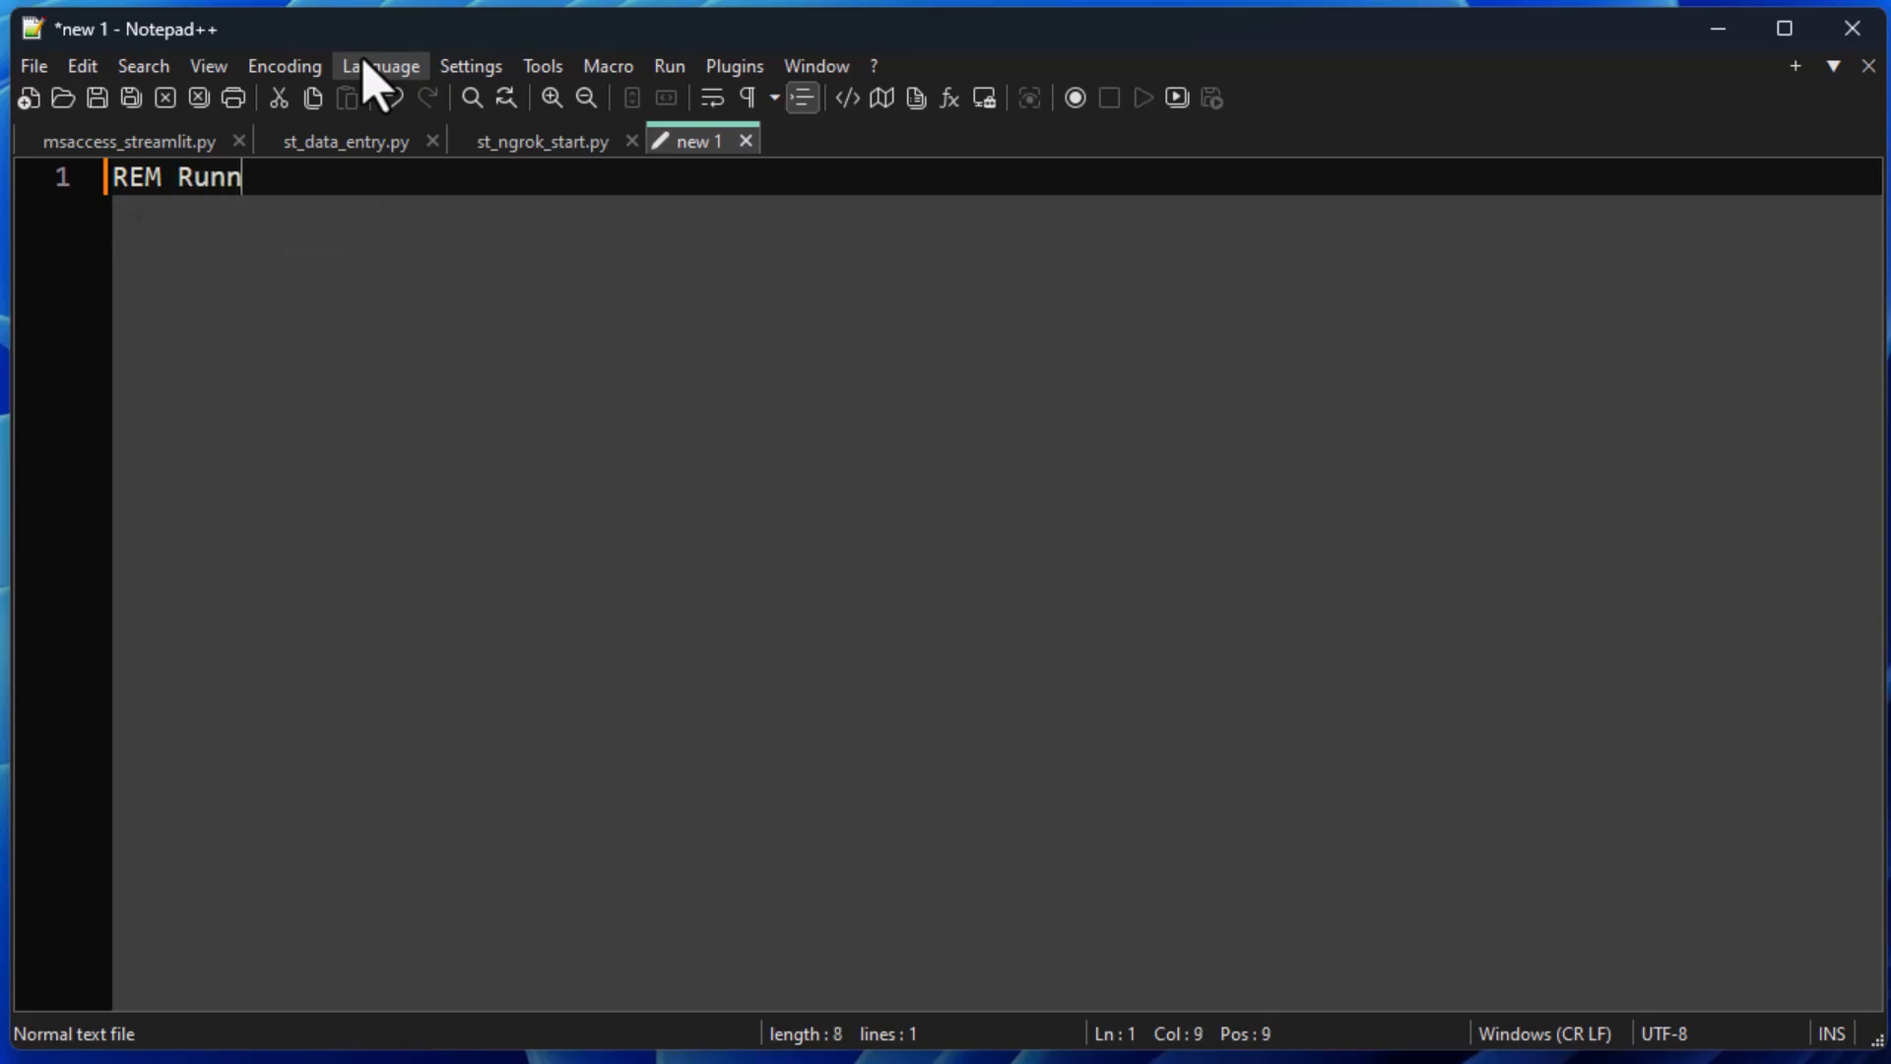
type("ing ngrok..")
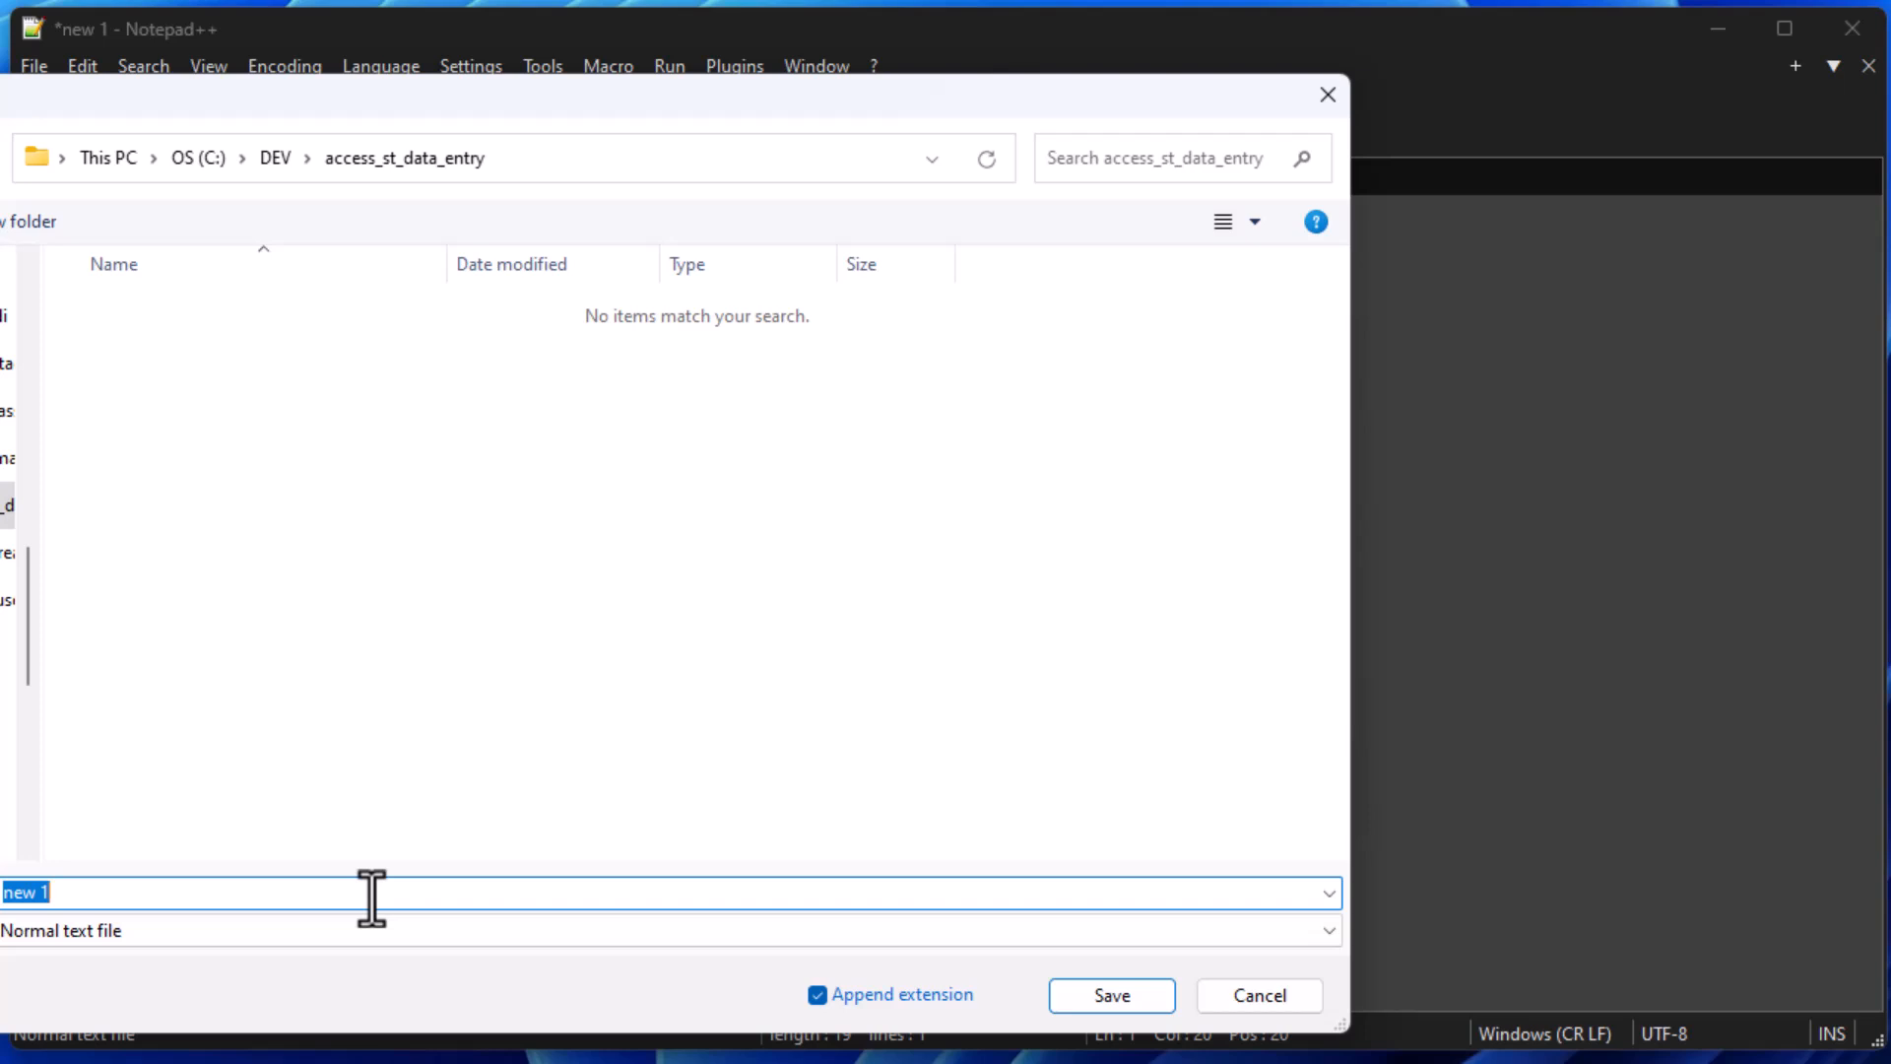
Save the document as run_ngrok.cmd in the access_st_data_entry folder
type("run_")
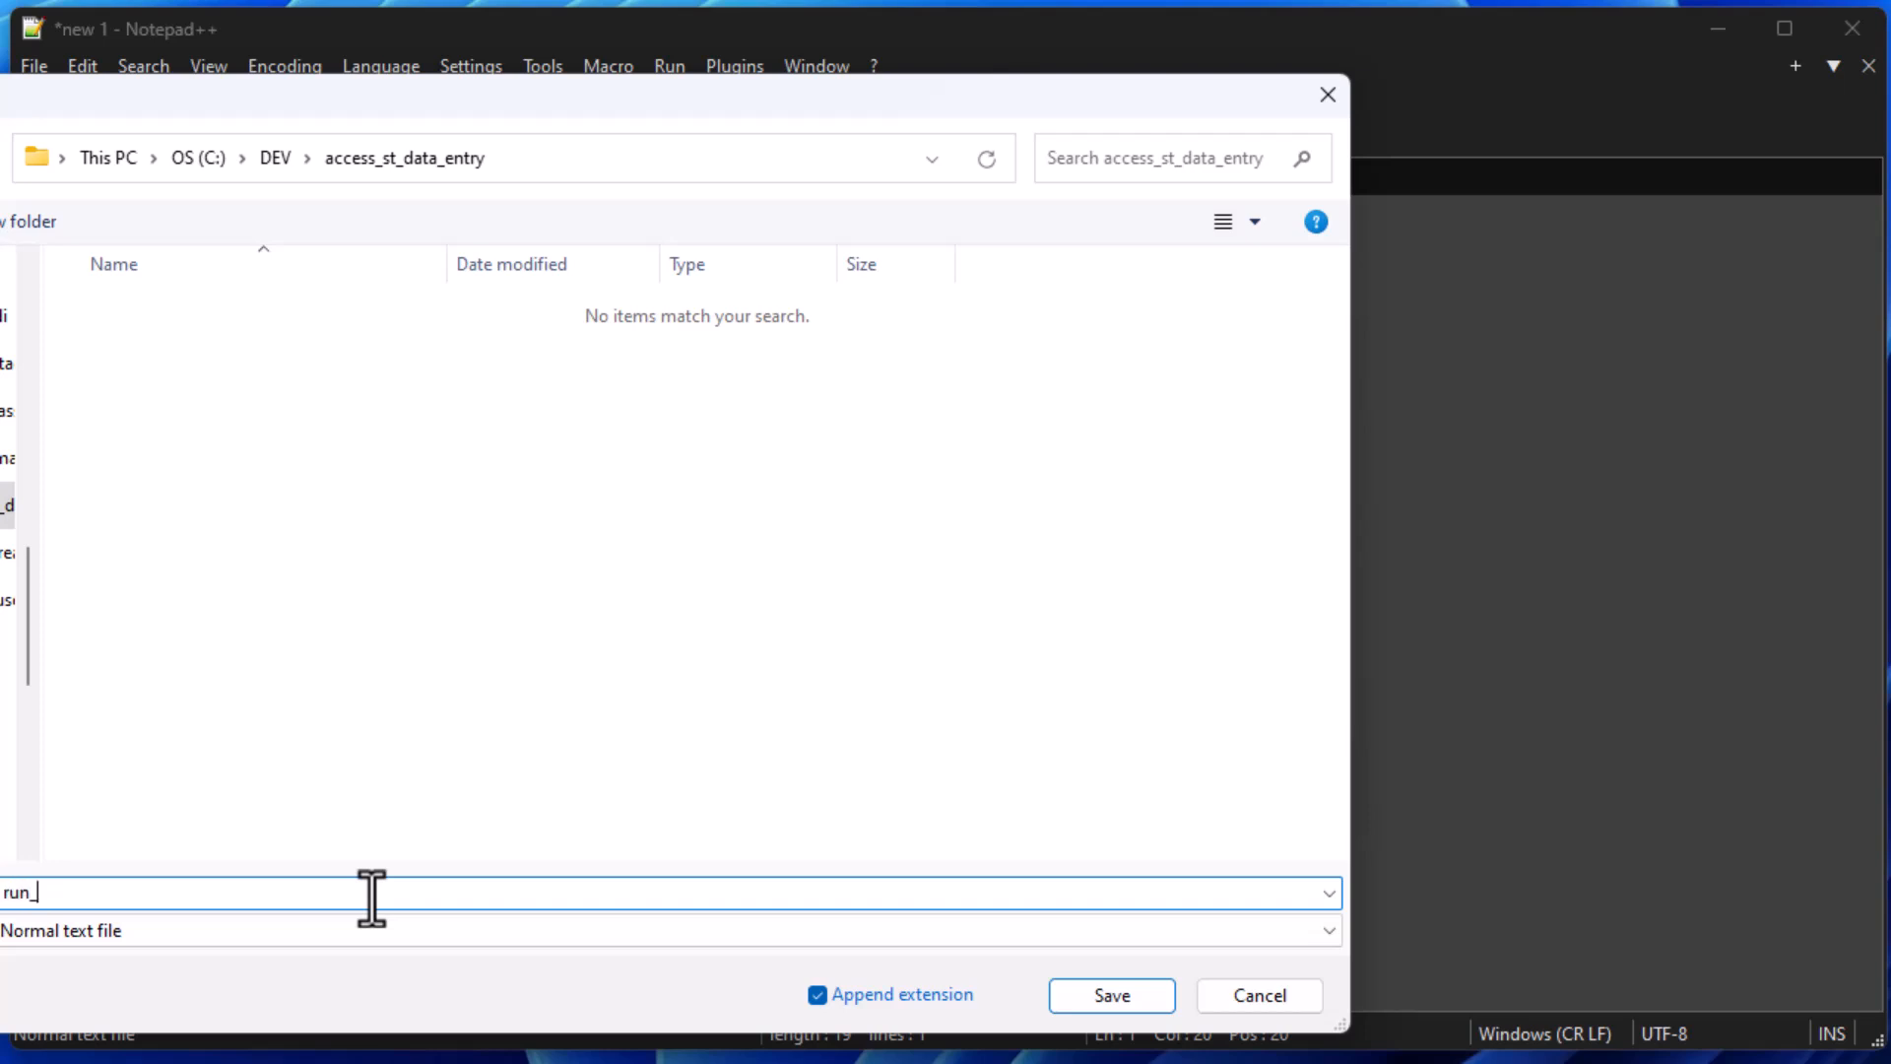
type("ngrok")
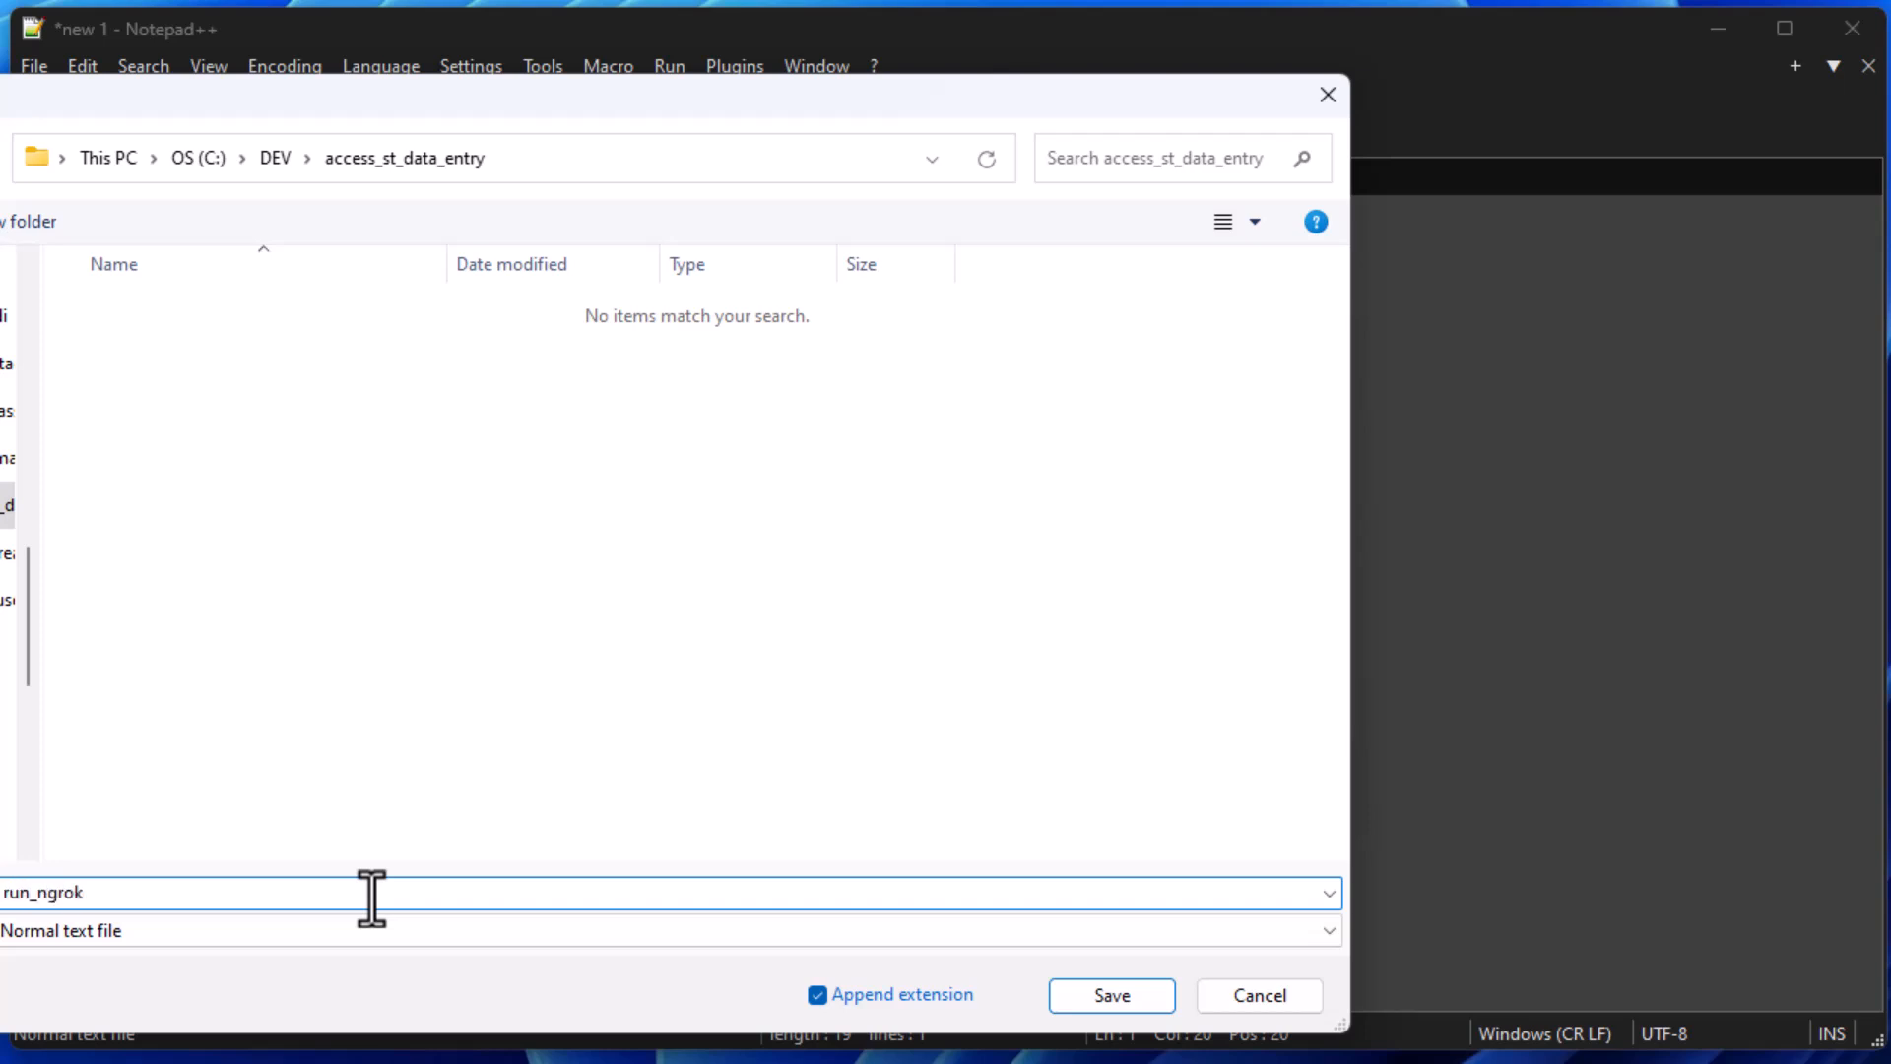
type(".cmd")
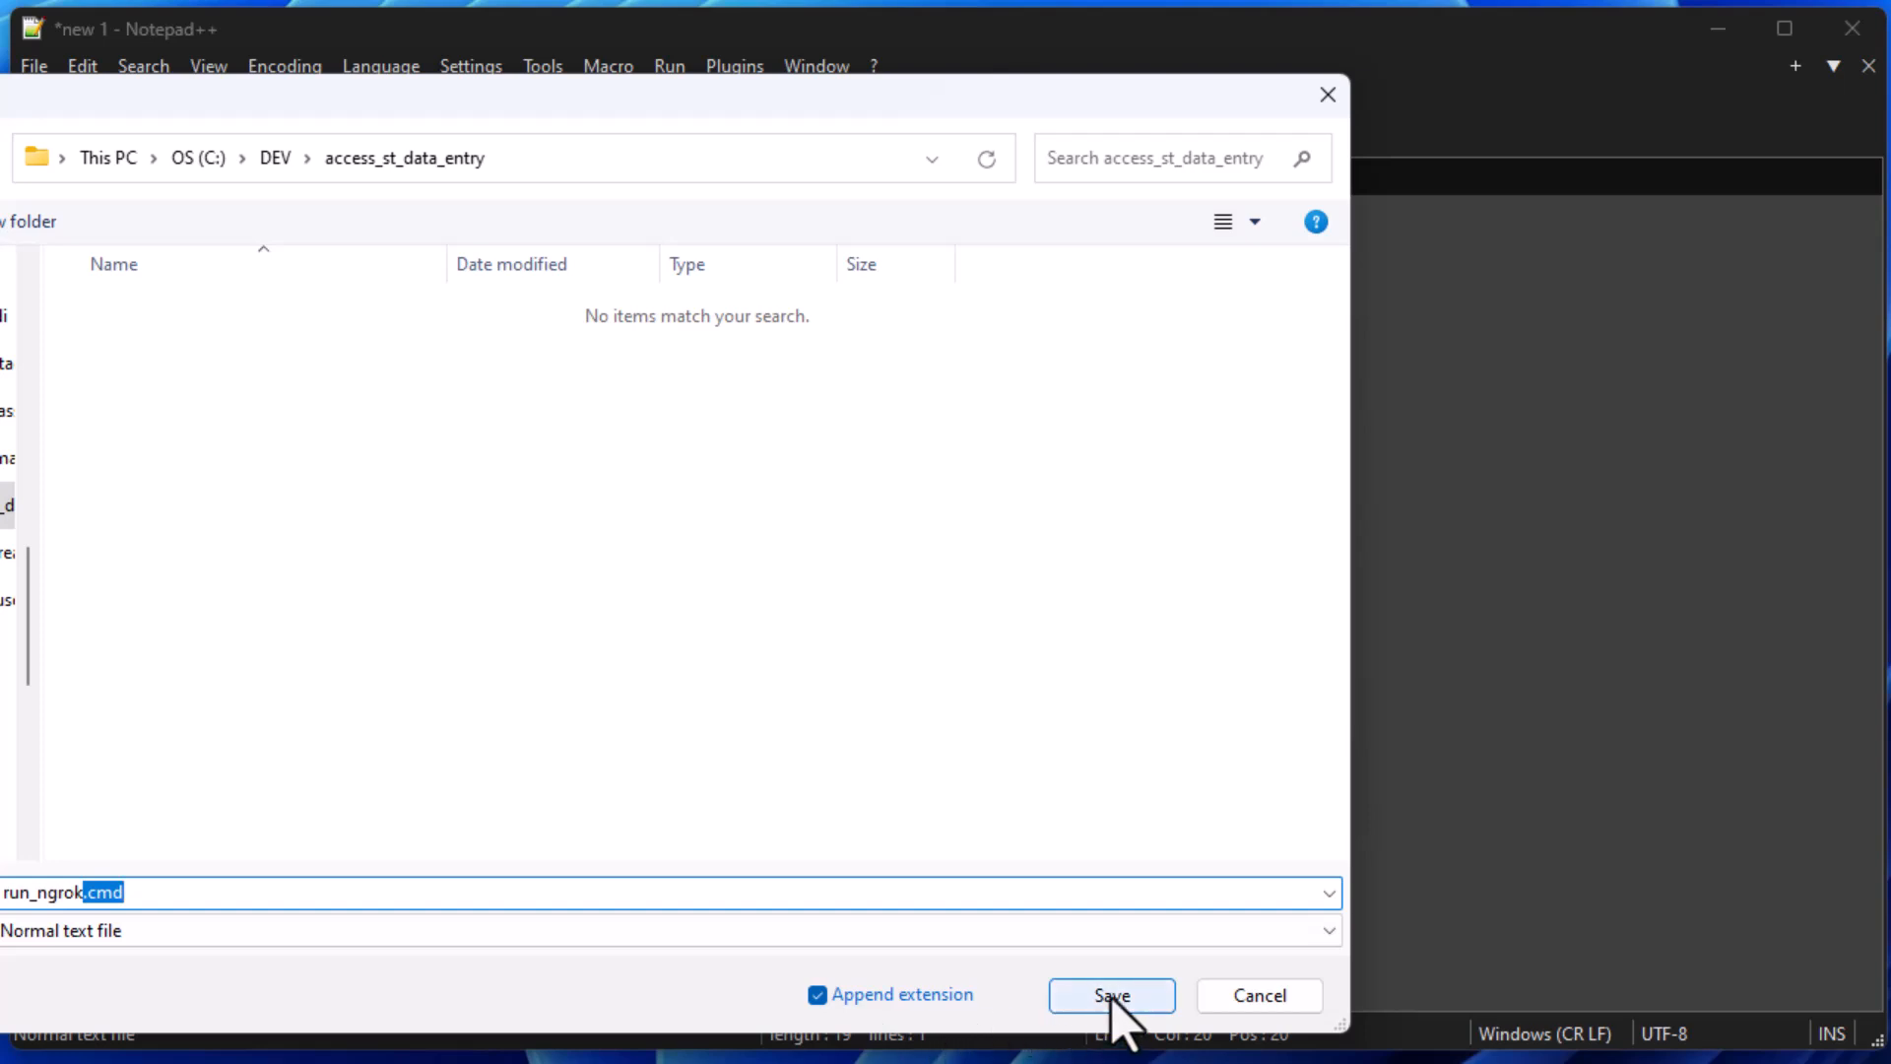
left_click(1109, 995)
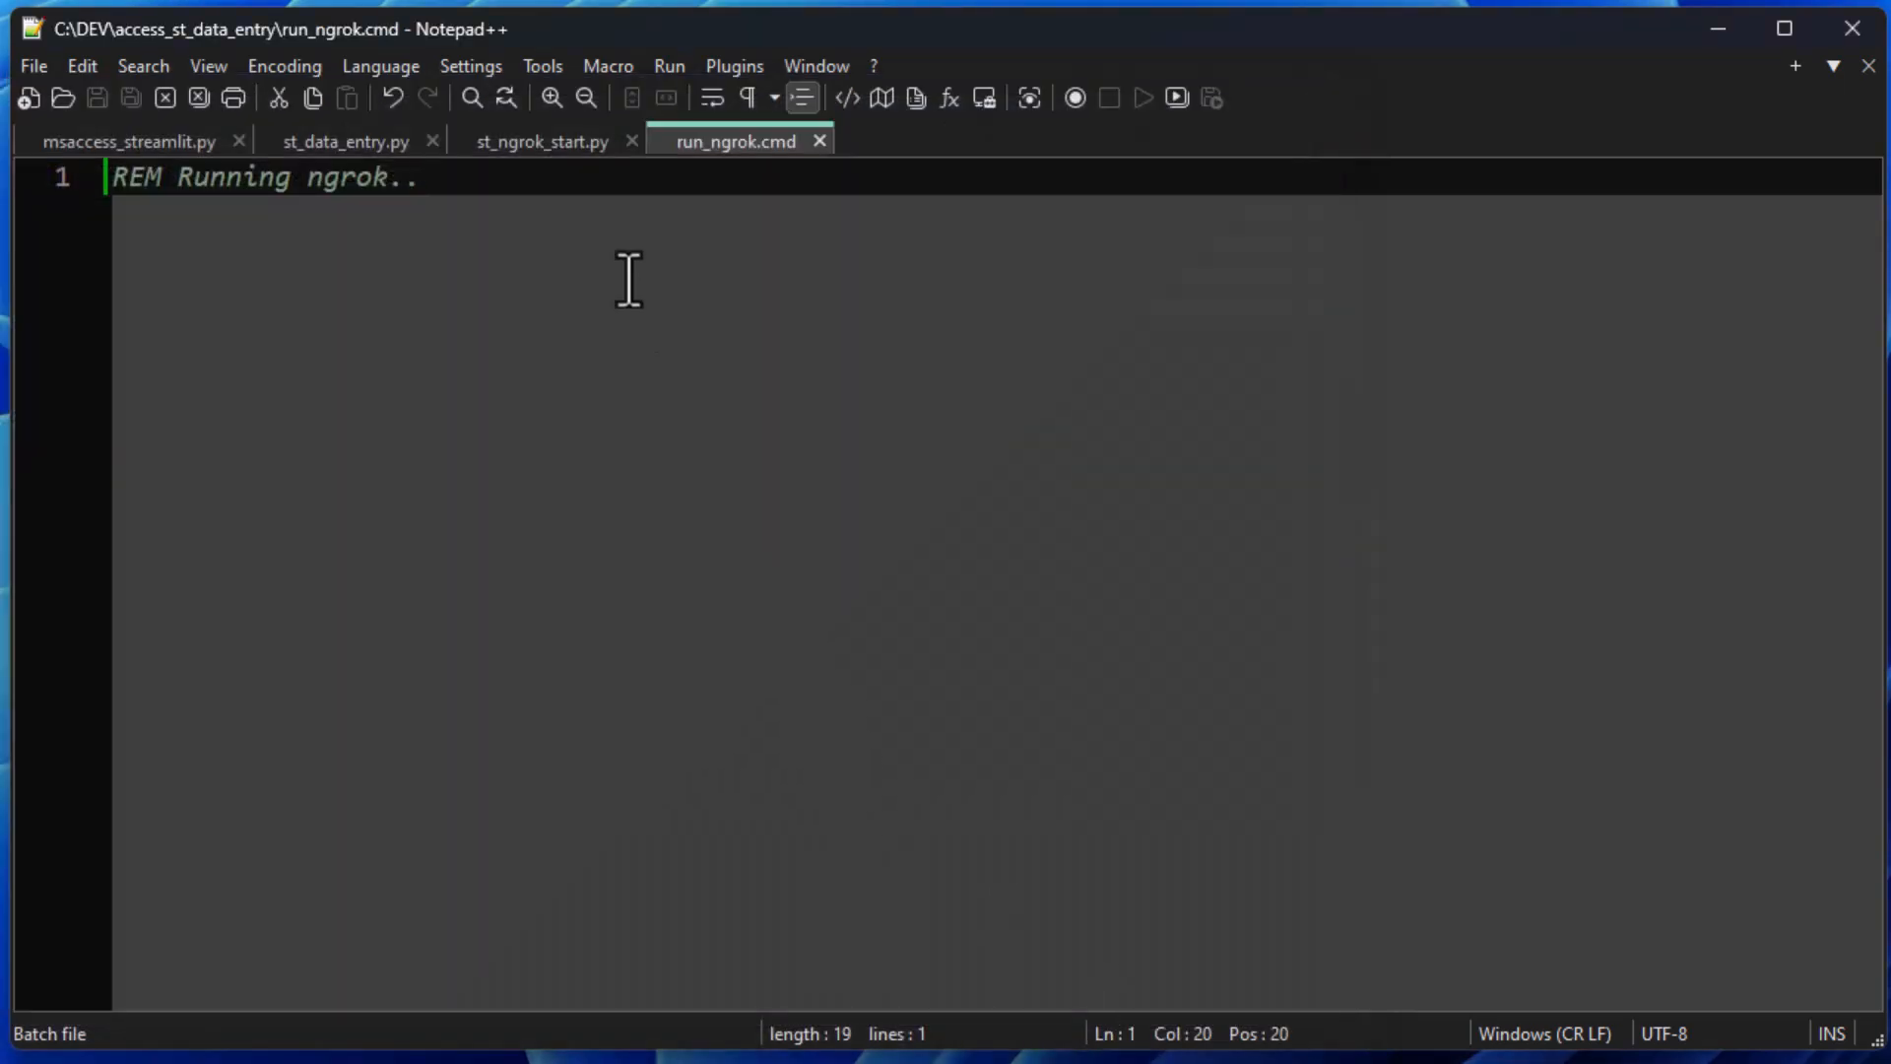
Write 'docker run -it -e NGROK_AUTHTOKEN=<PASTE YOUR AUTH TOKEN>' on line 2
type("c")
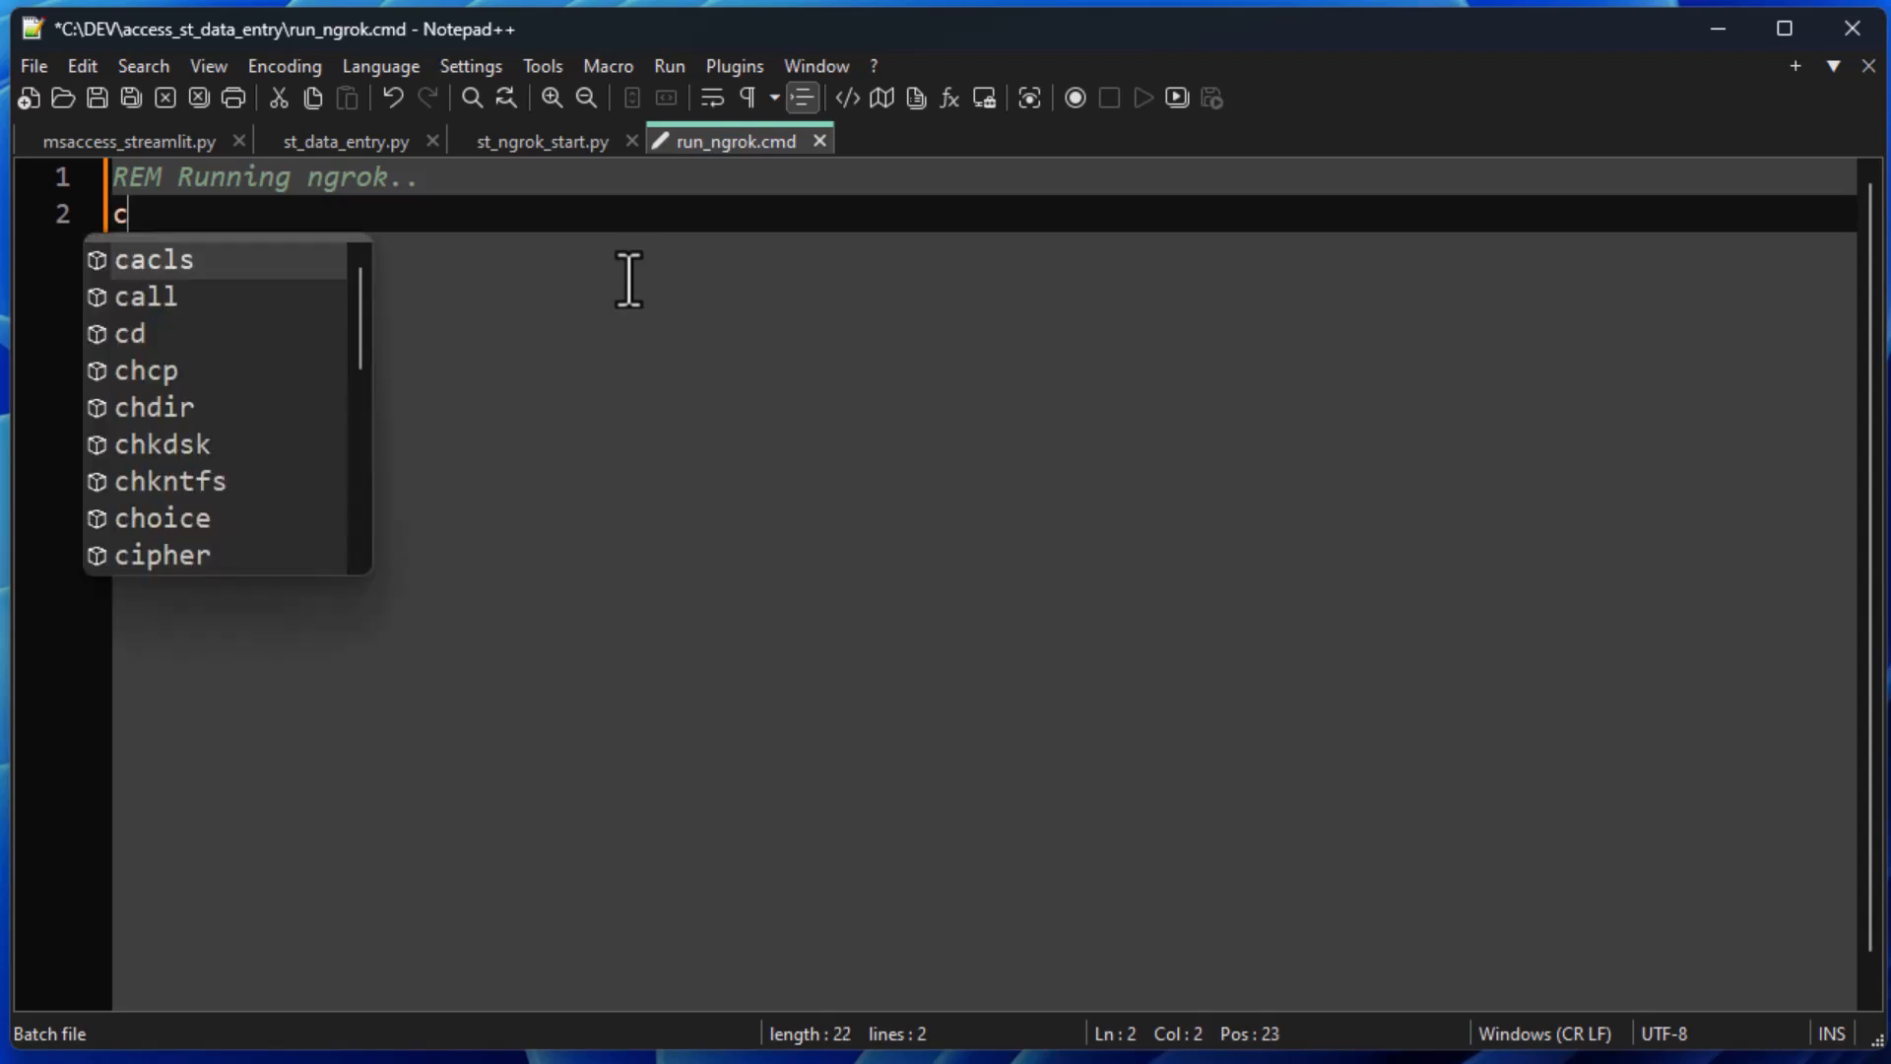
type("ocker run -")
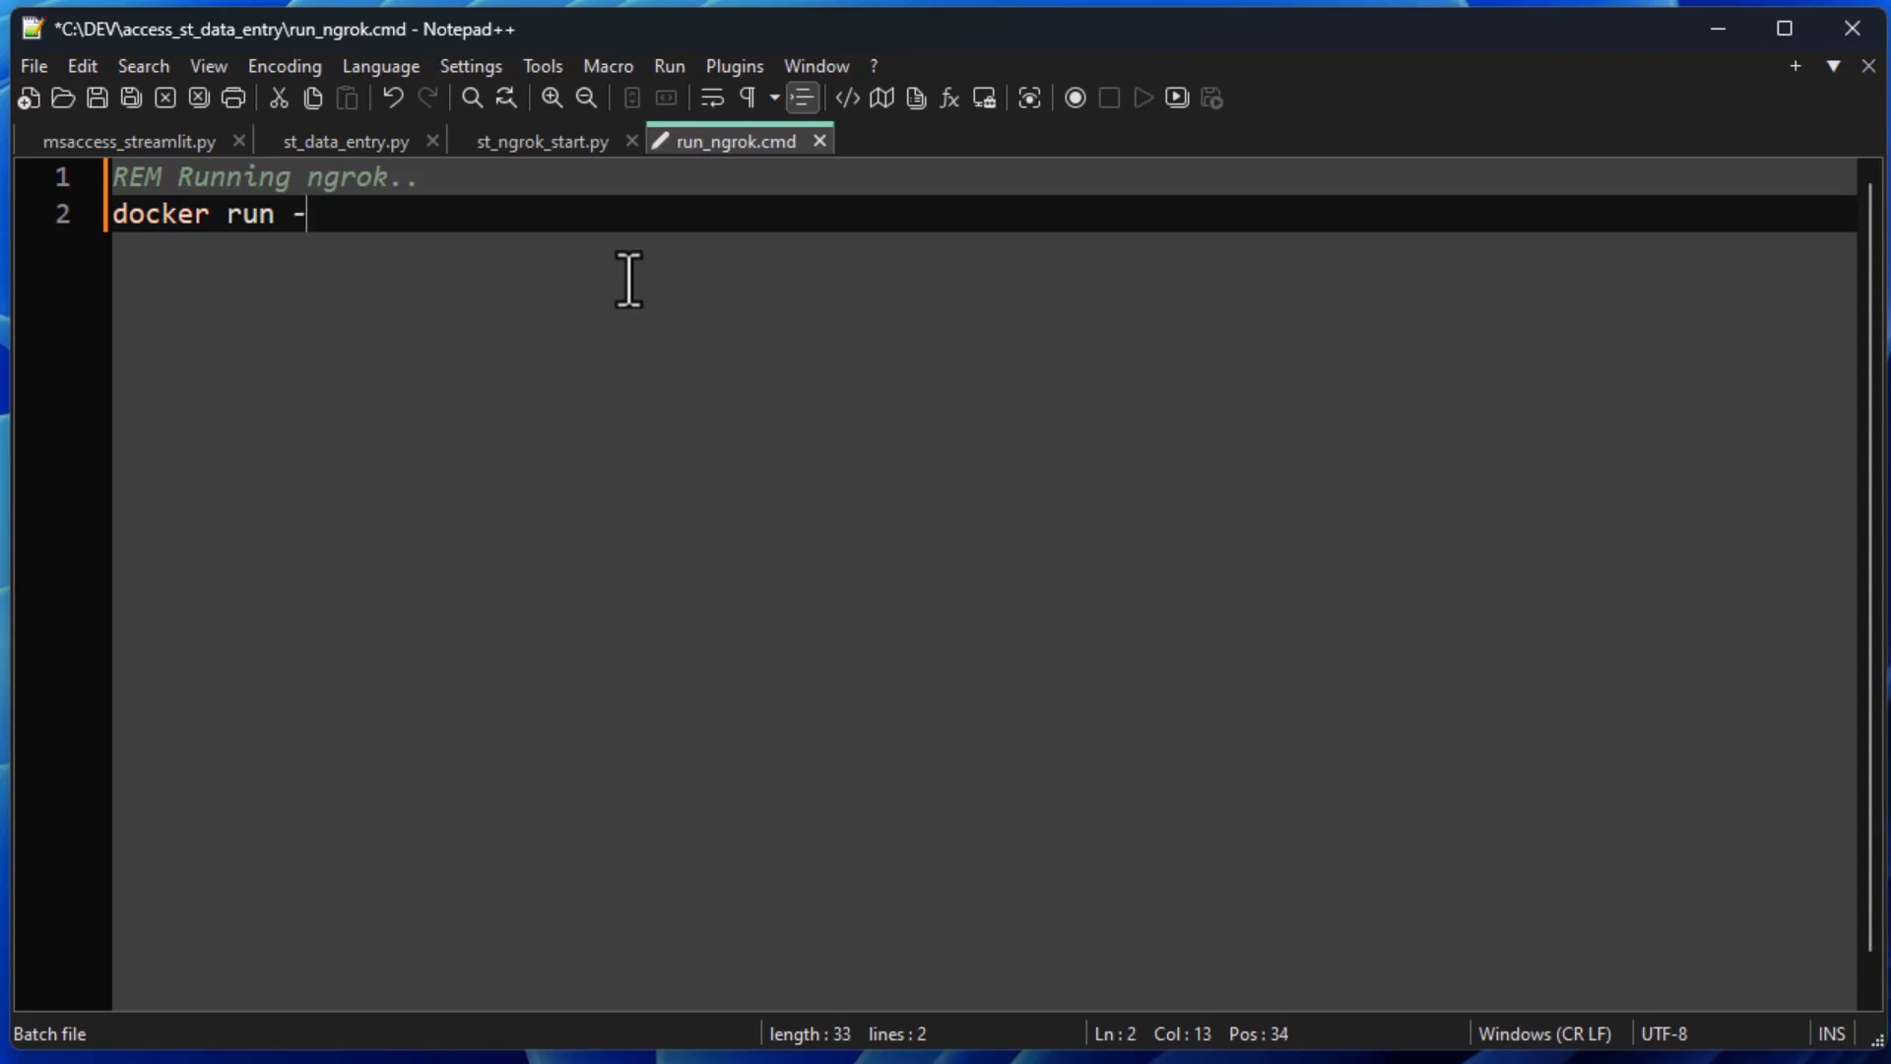
type("it")
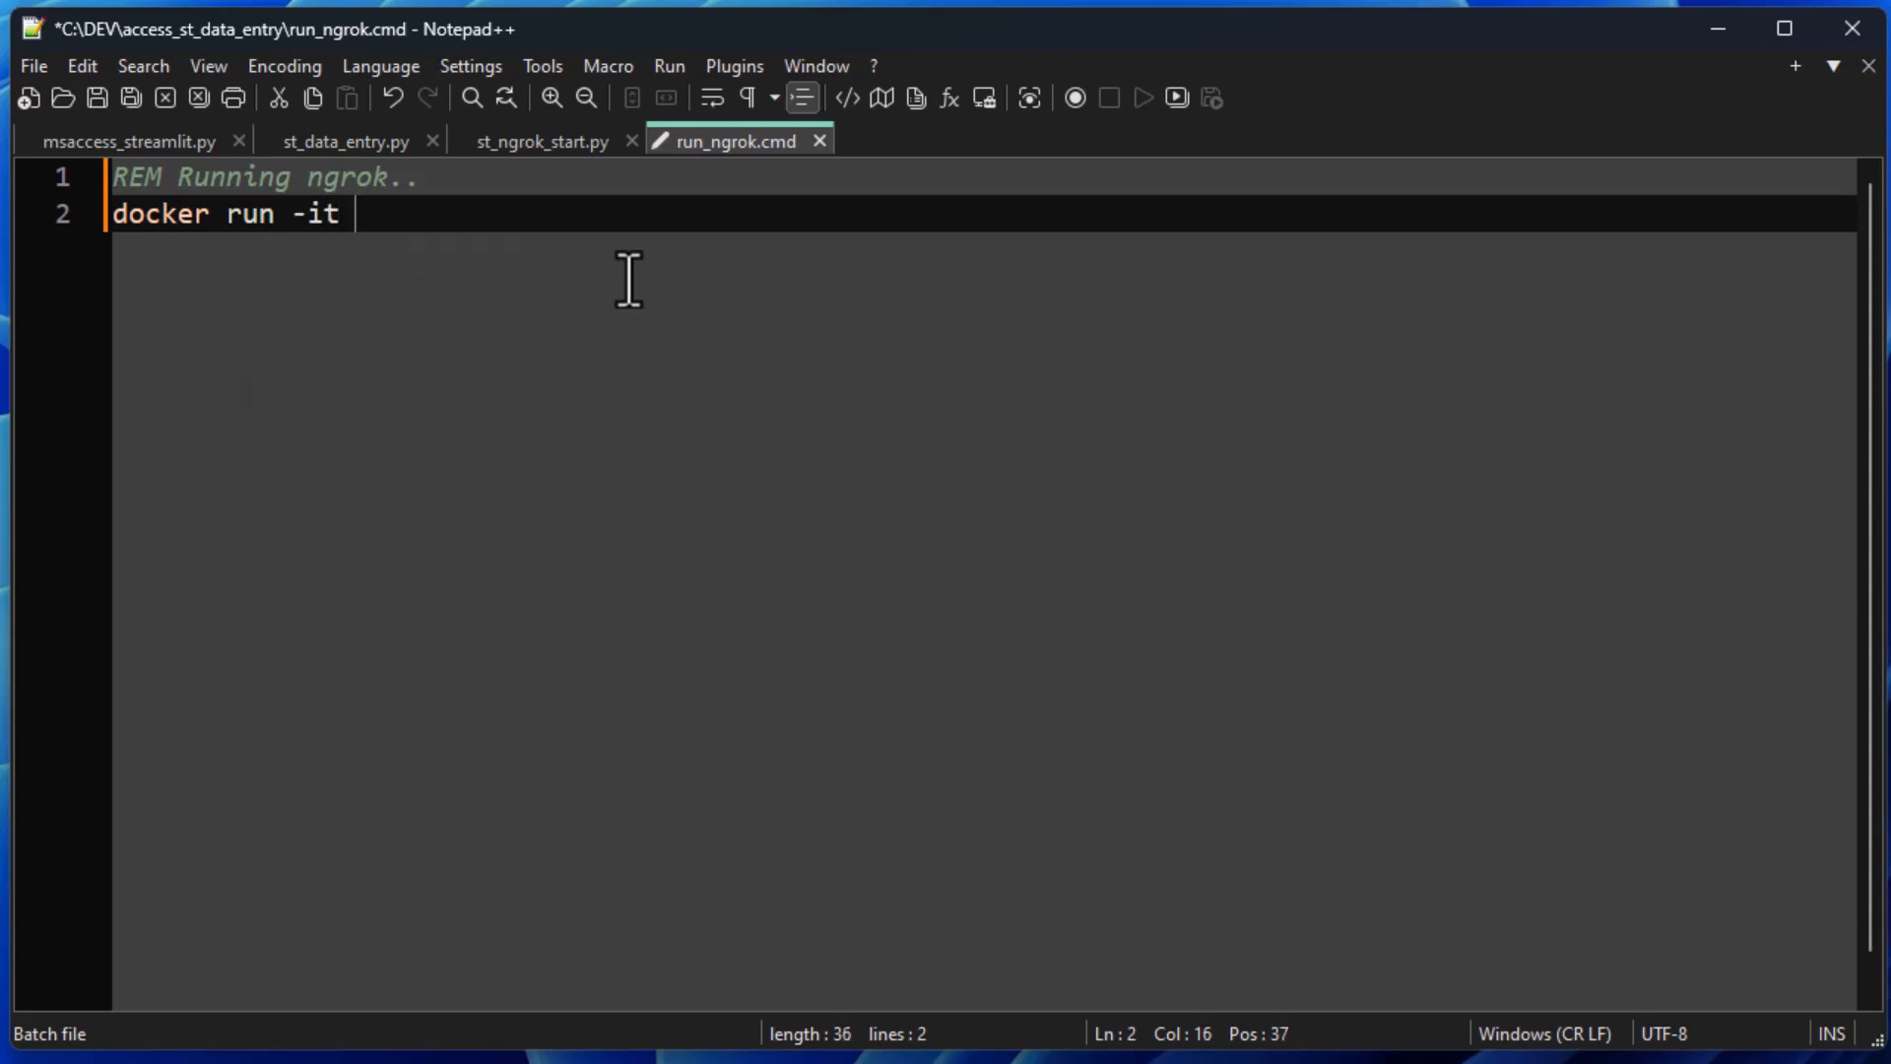
type("-e")
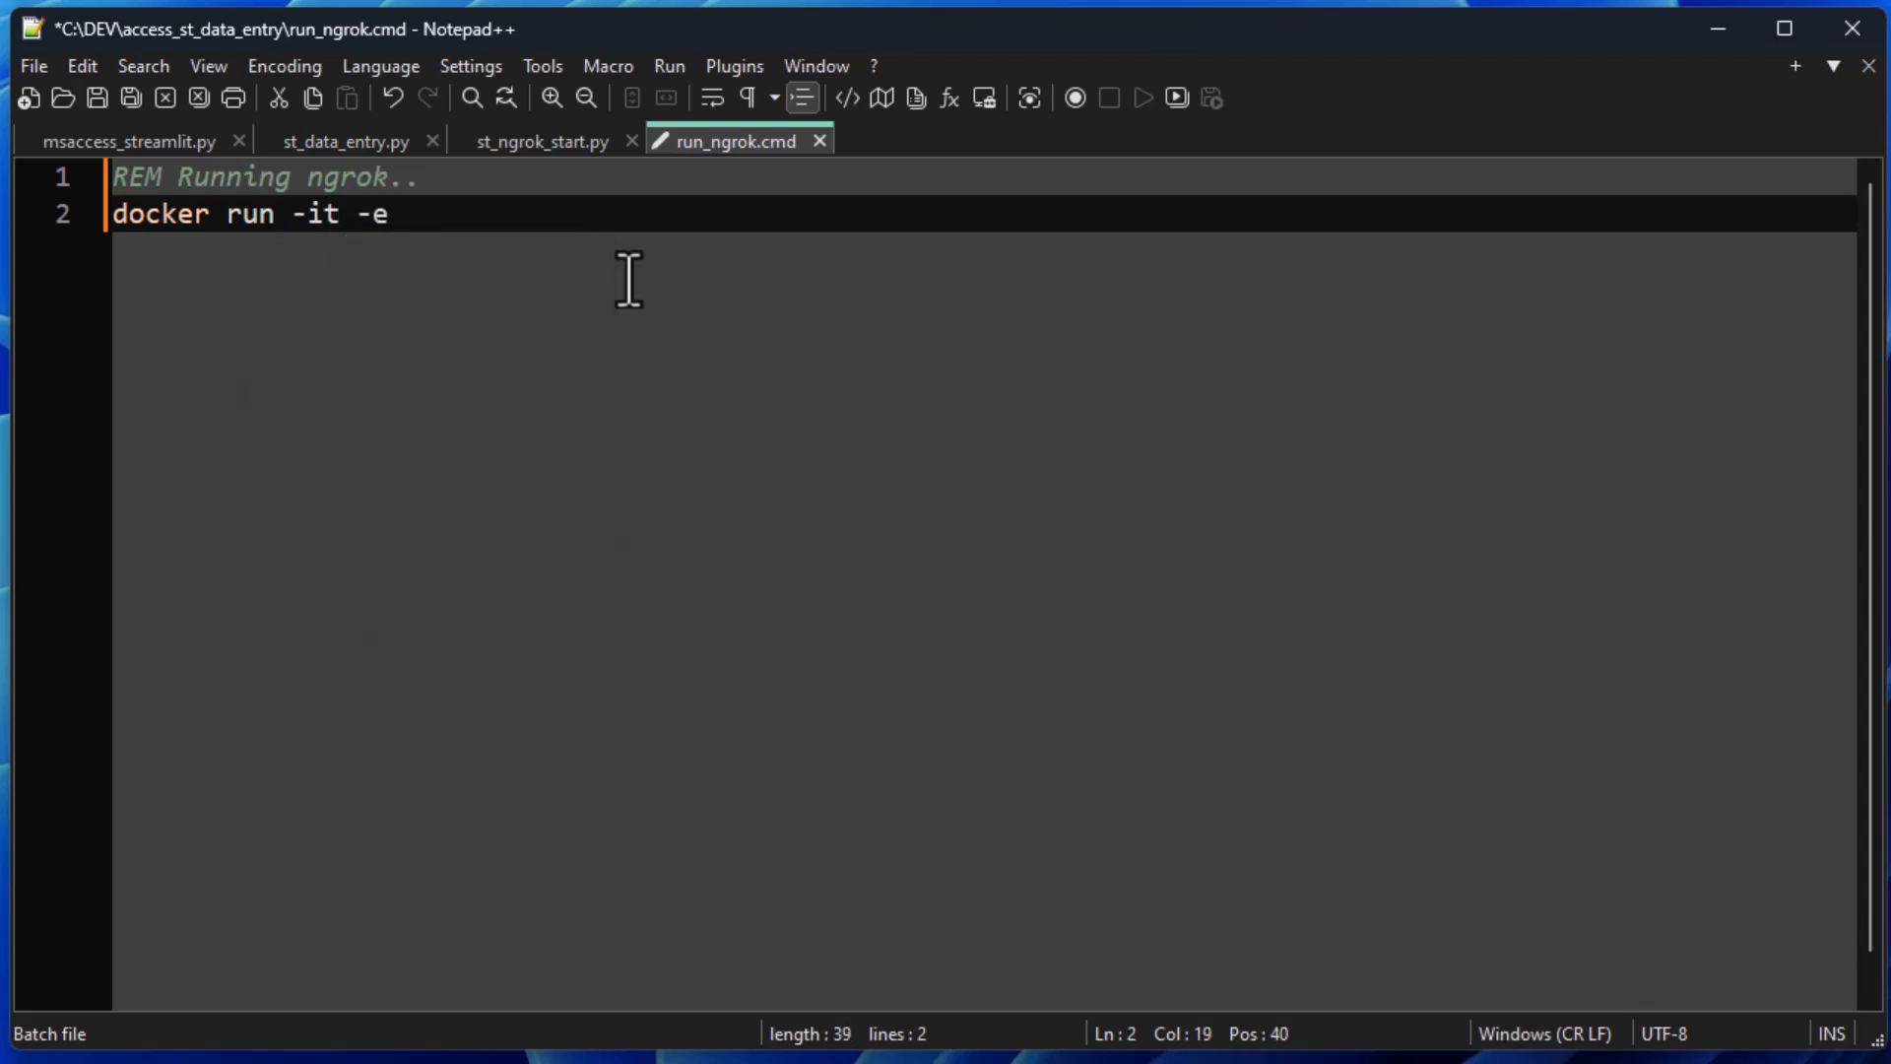
type("NGR")
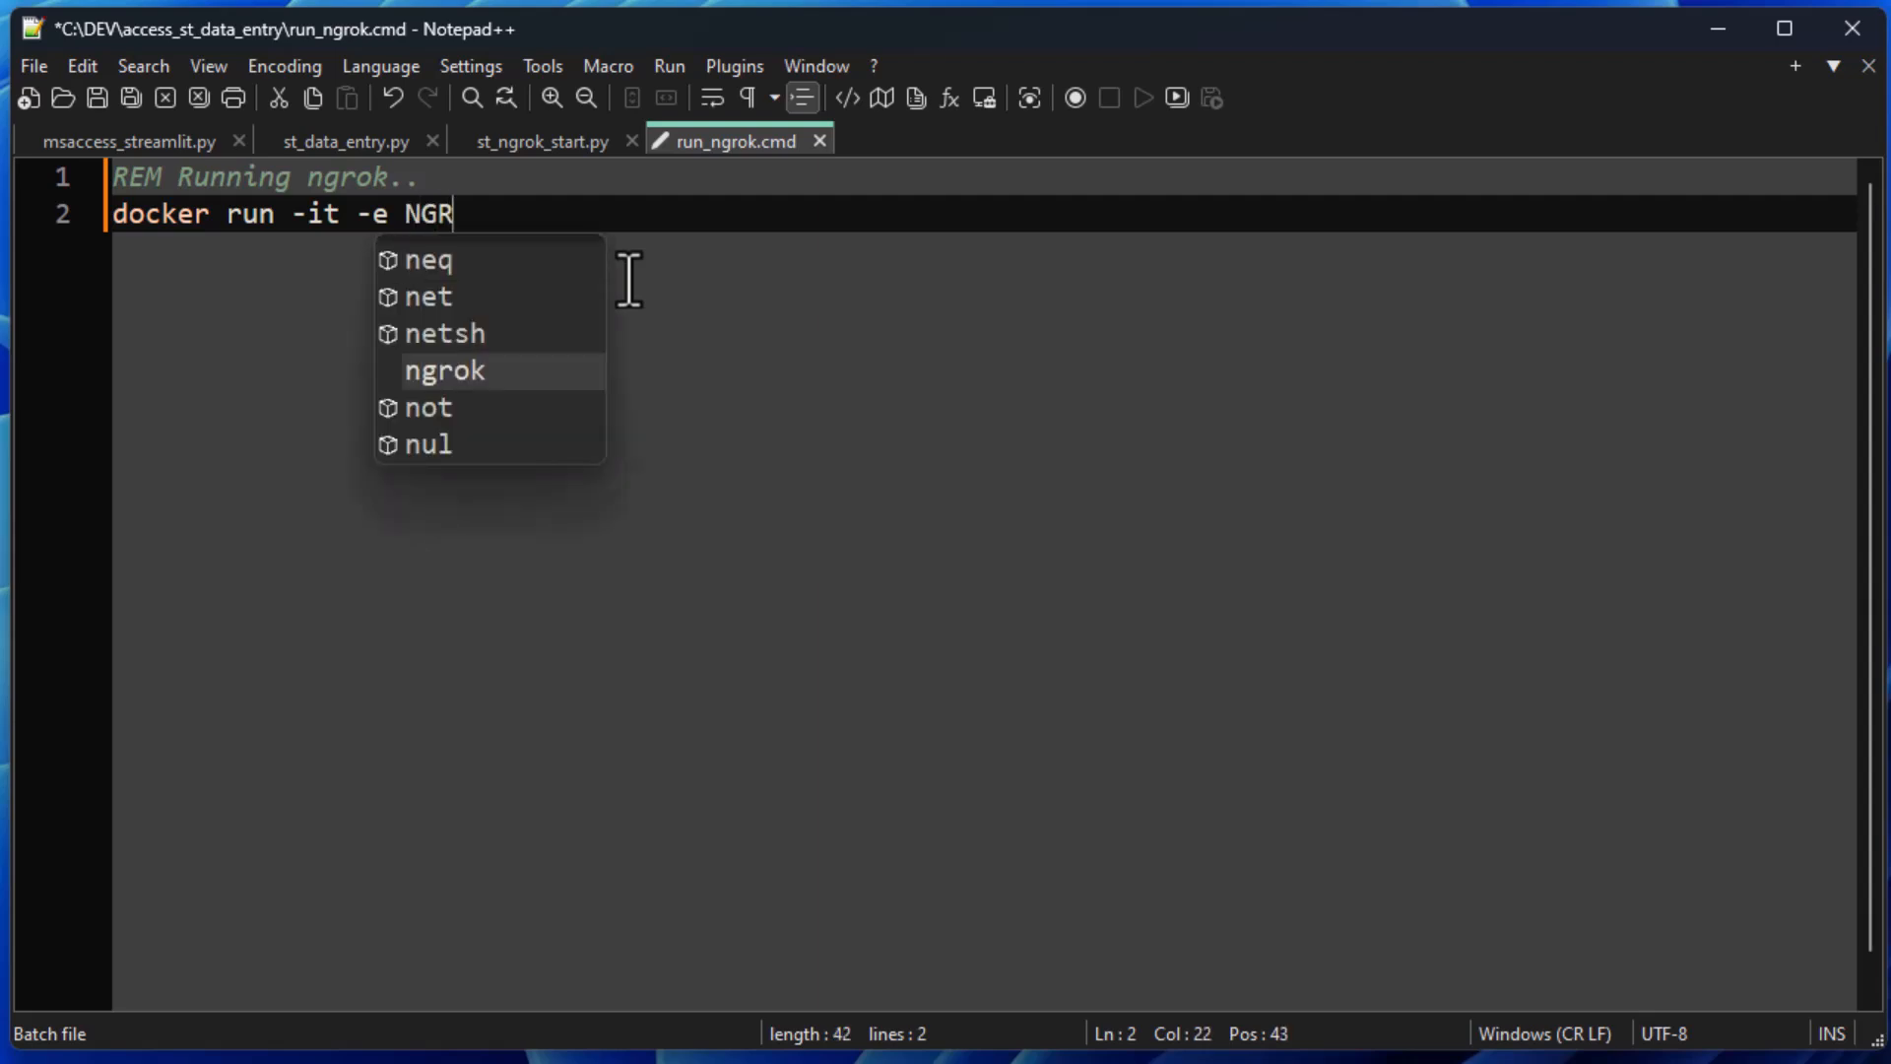
type("OK_AUTHT")
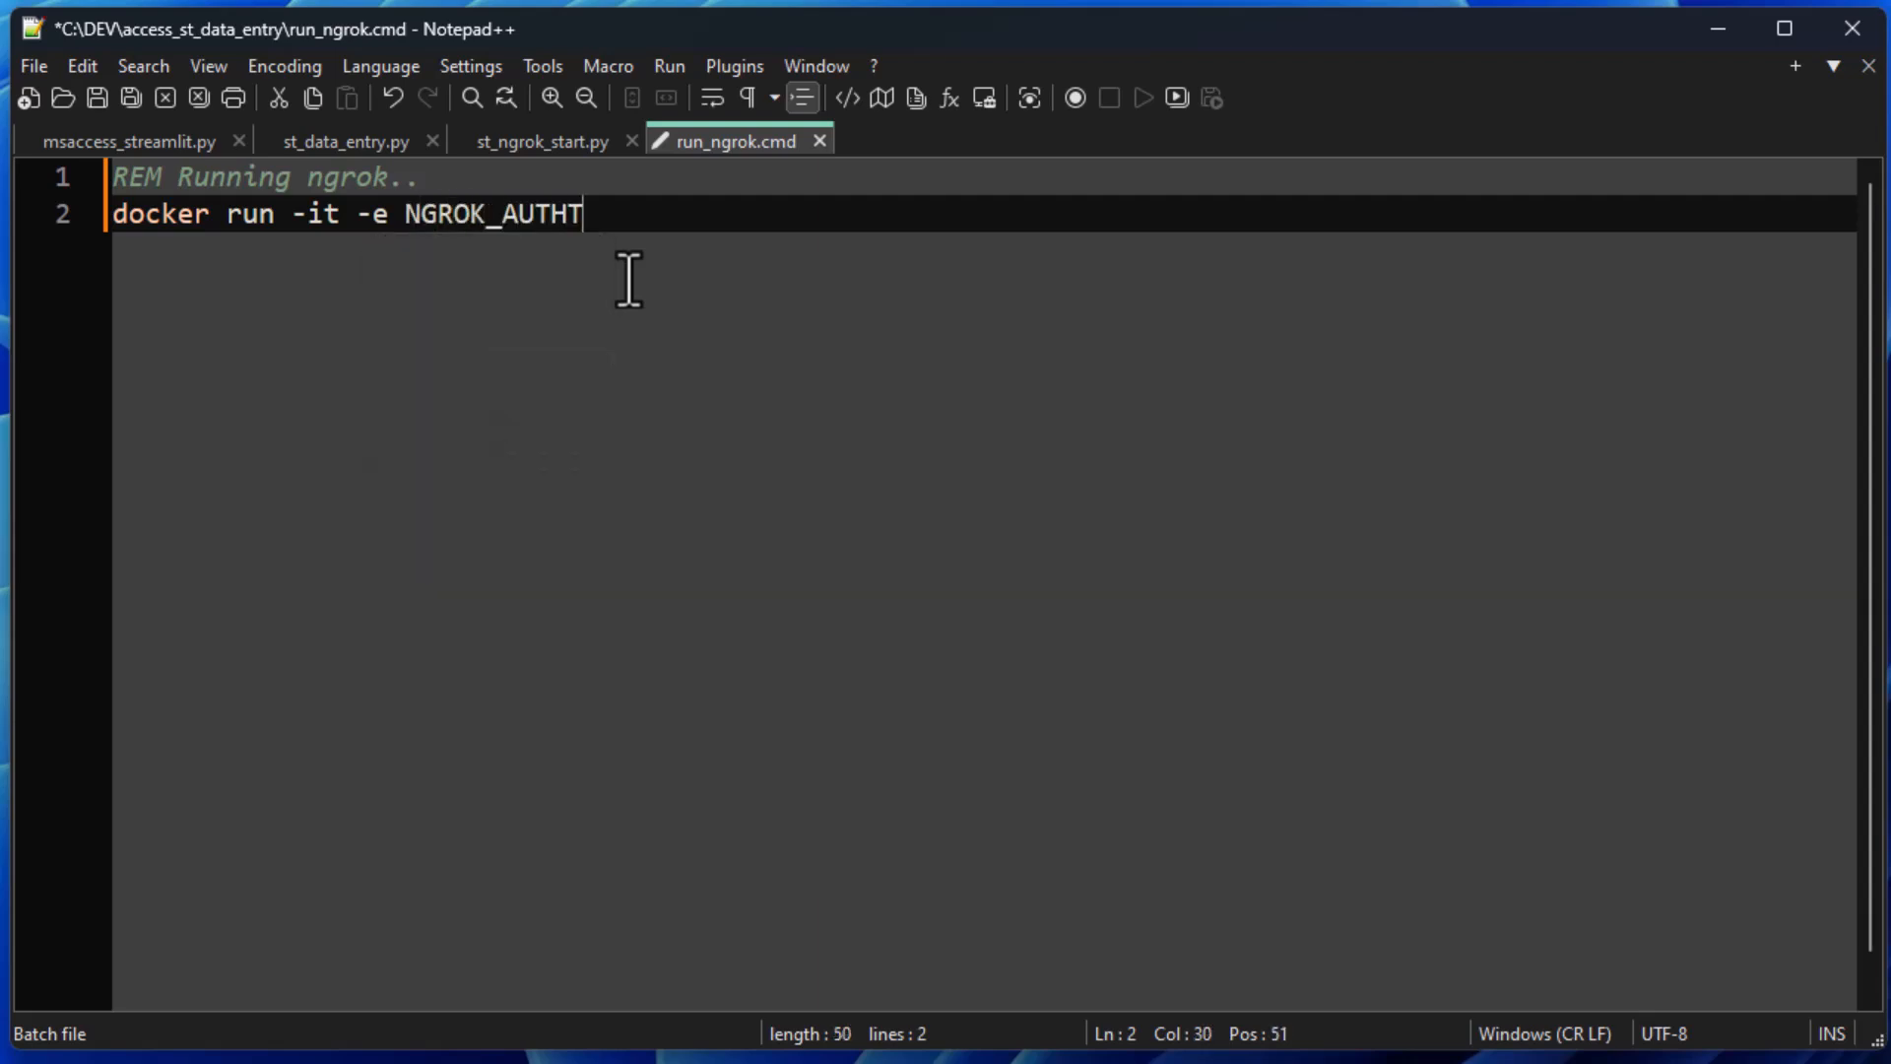
type("OKEN")
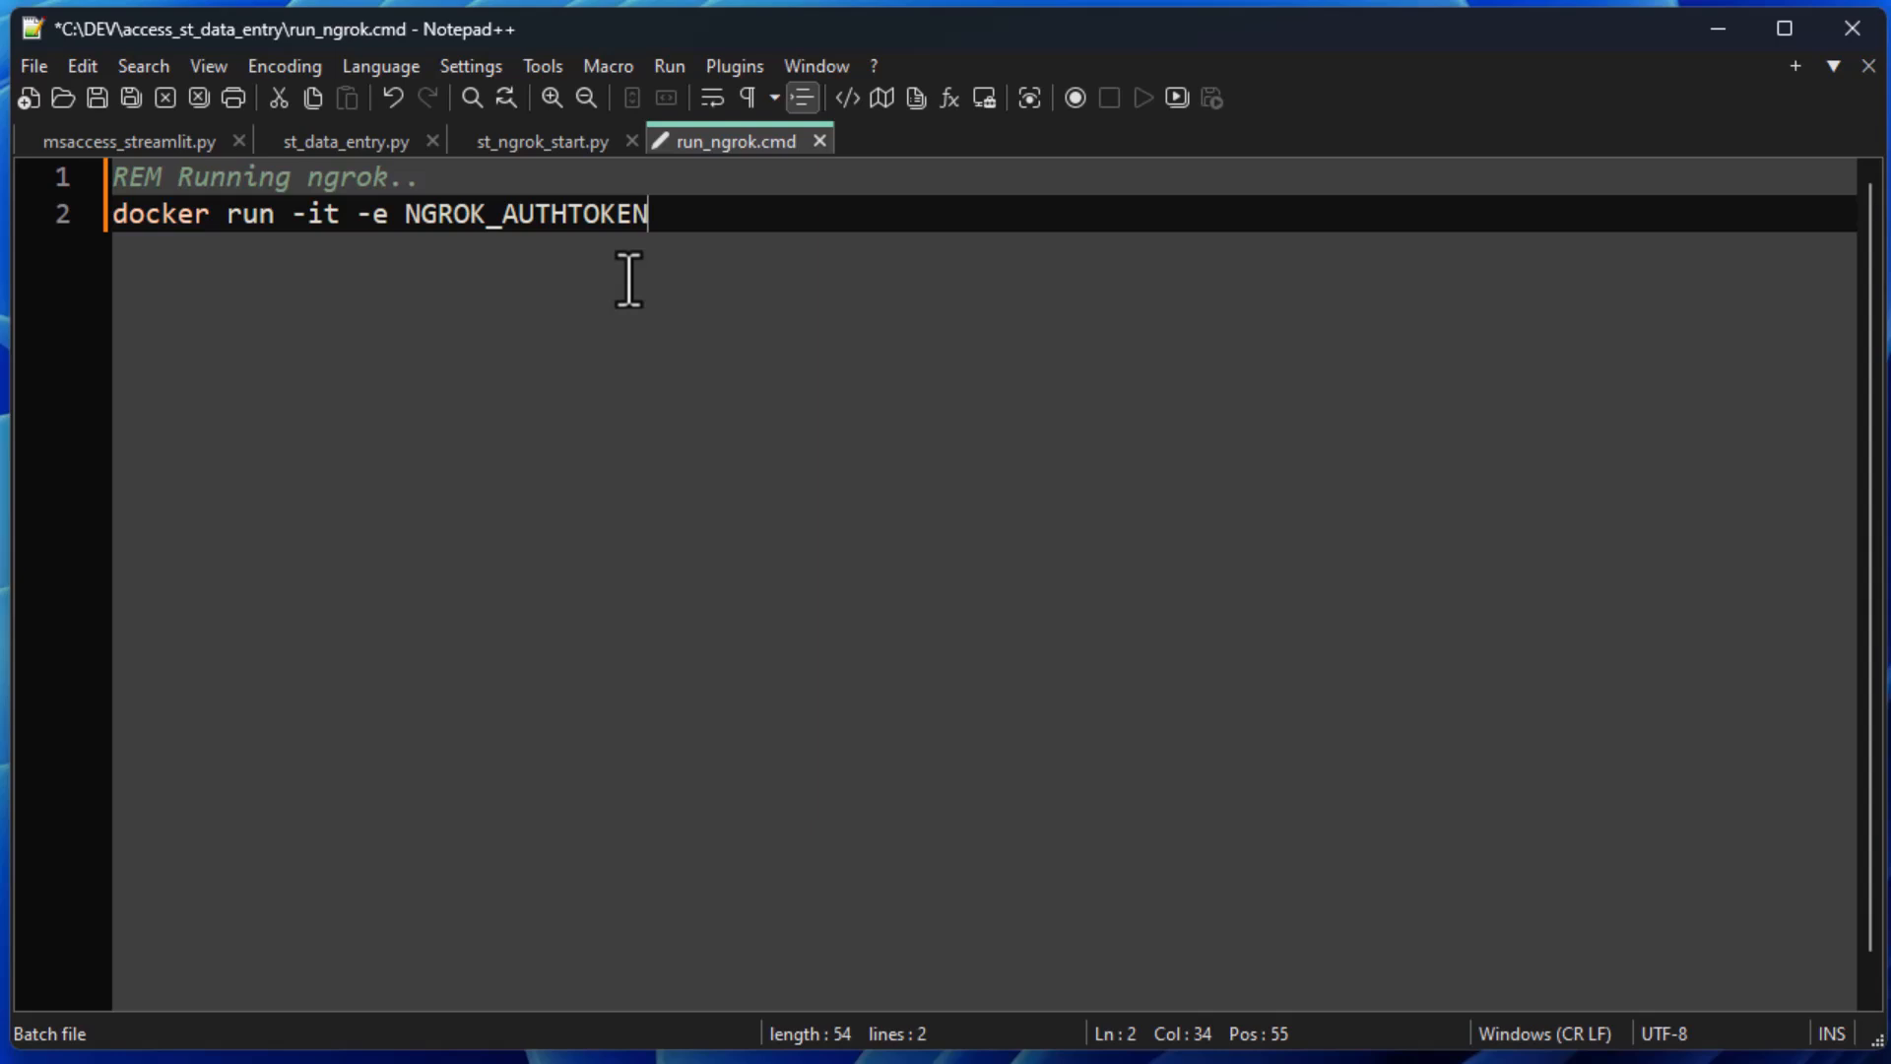
type("=")
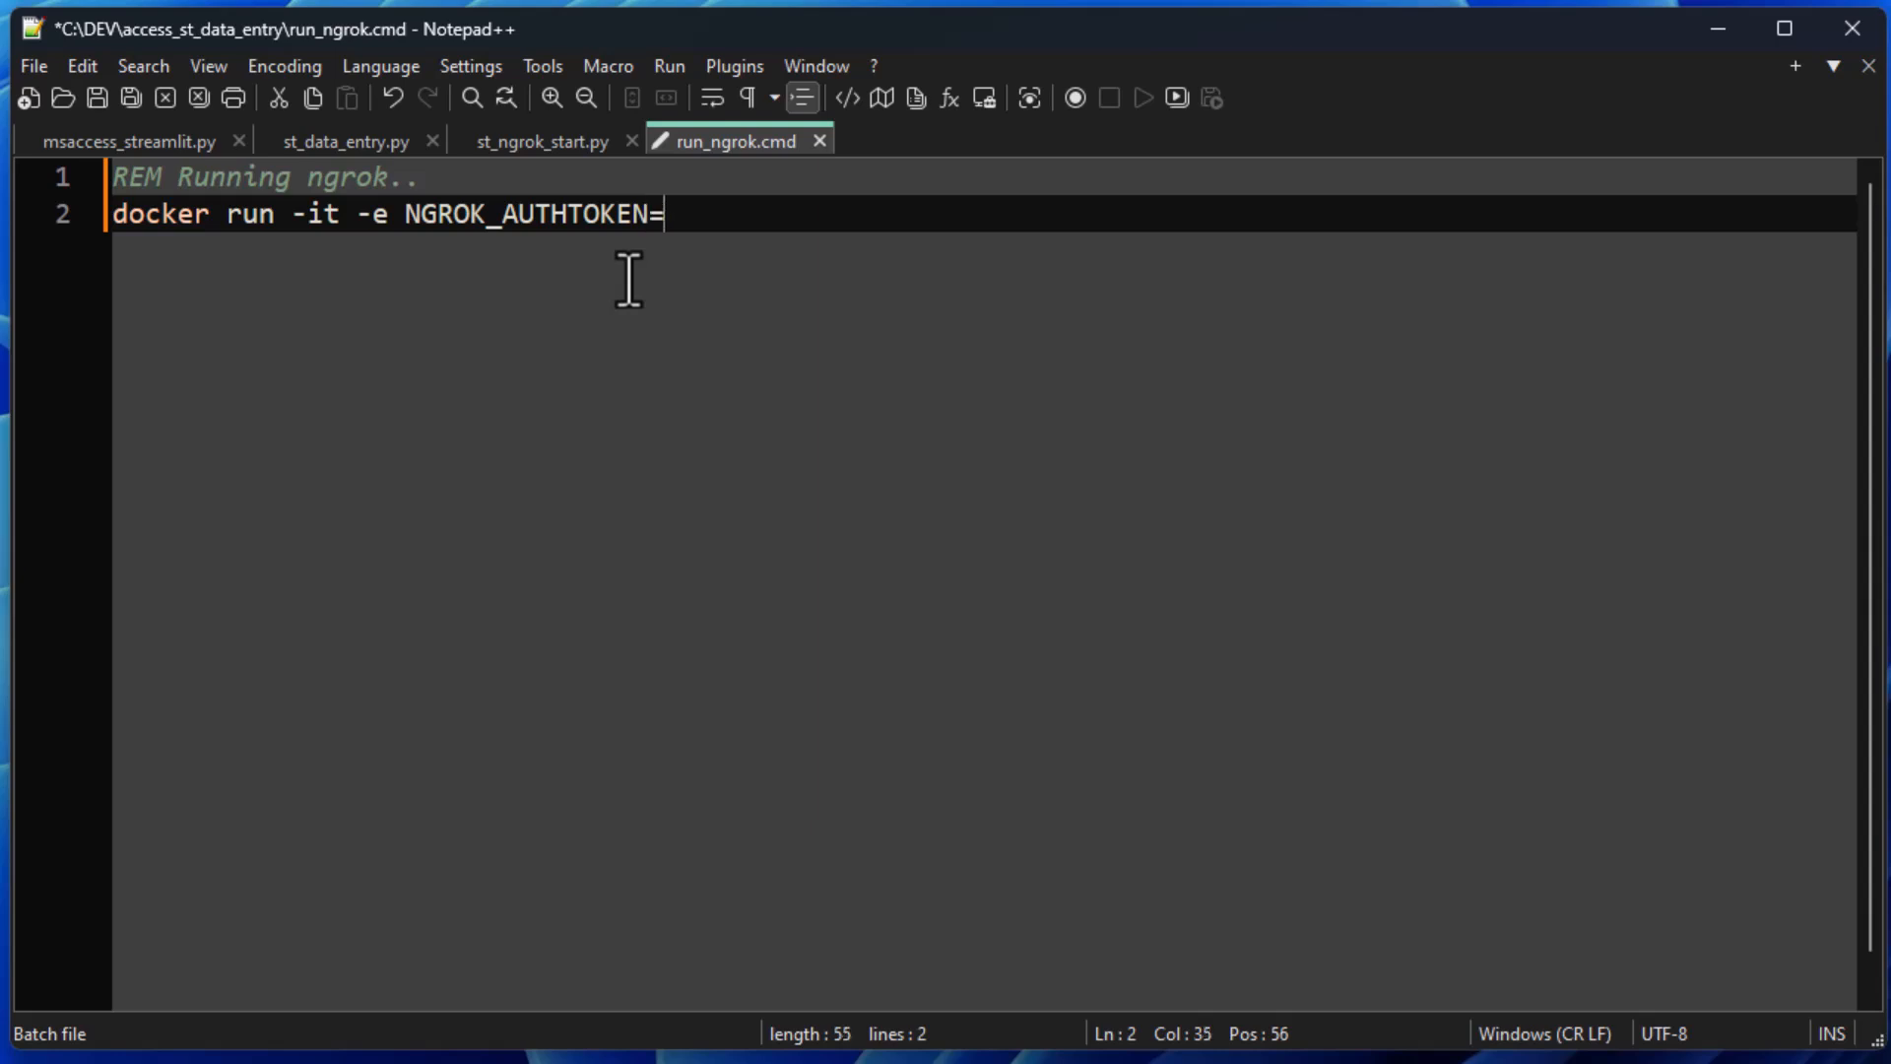
type("<P")
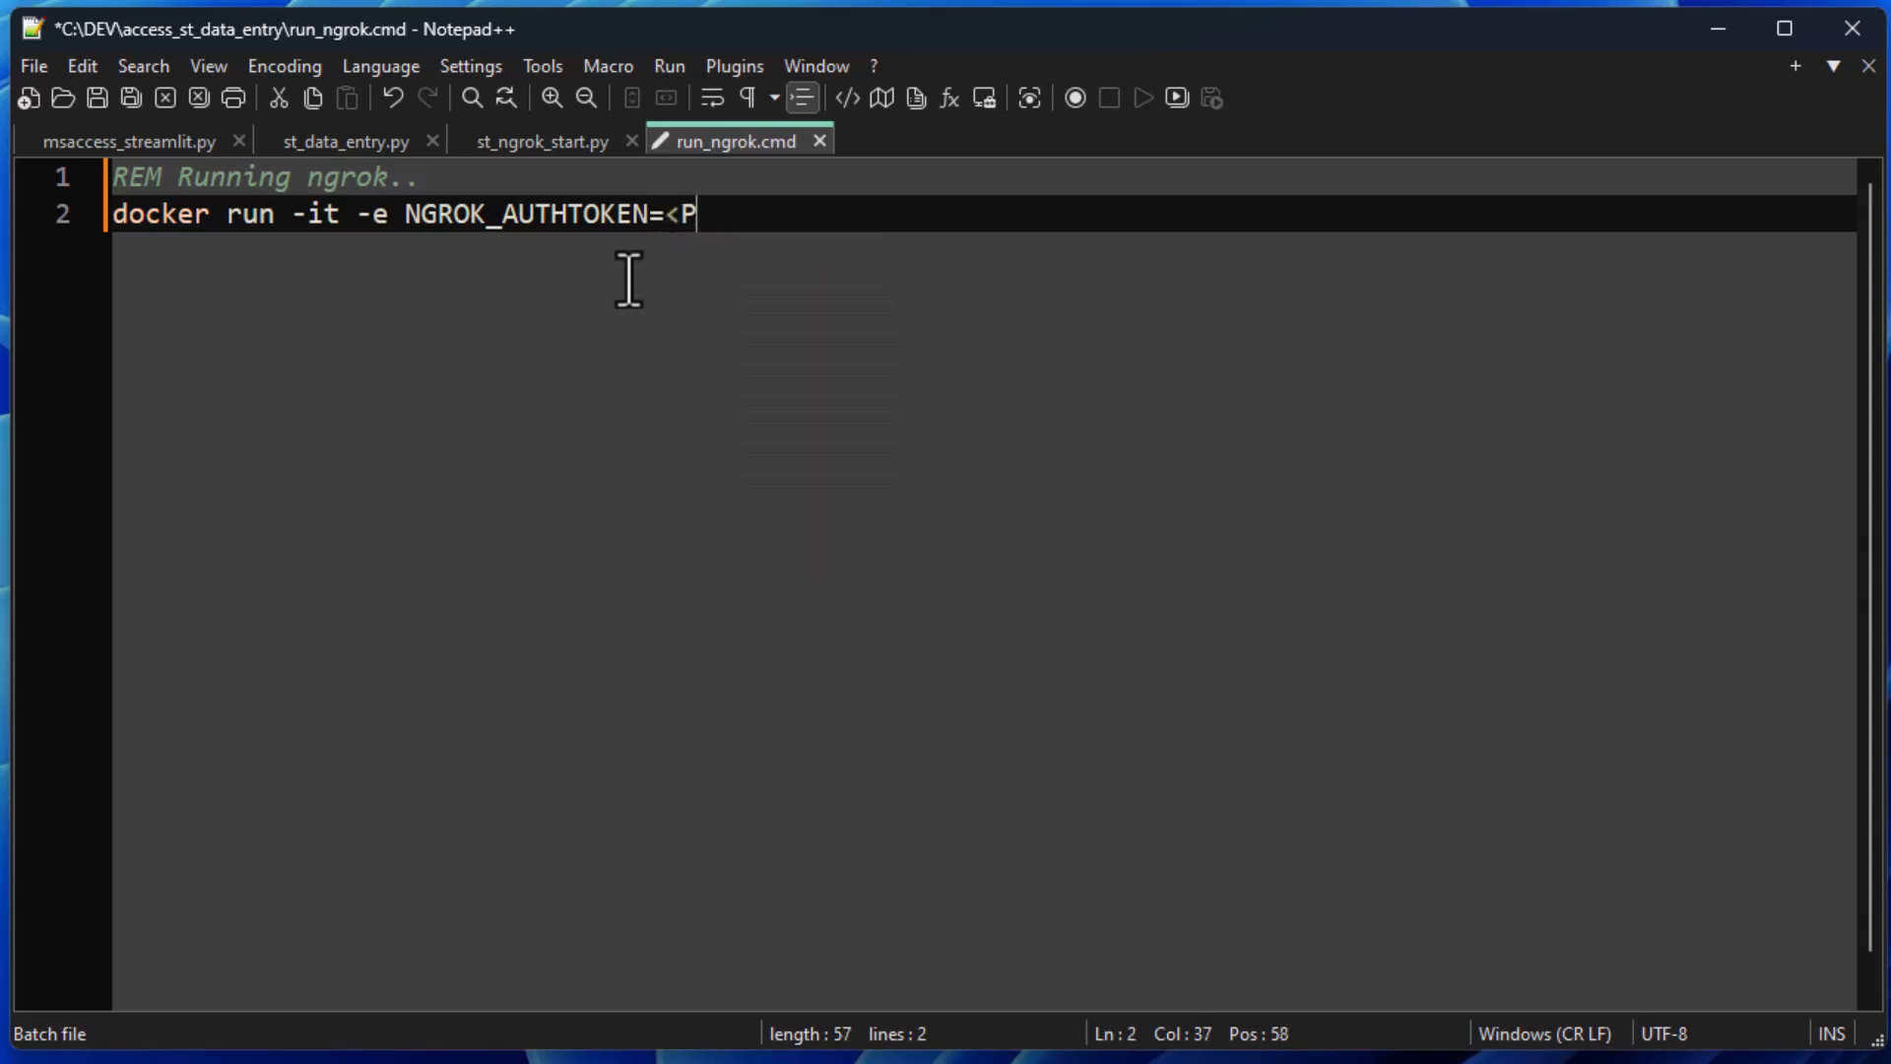
type("ASTE YOUR")
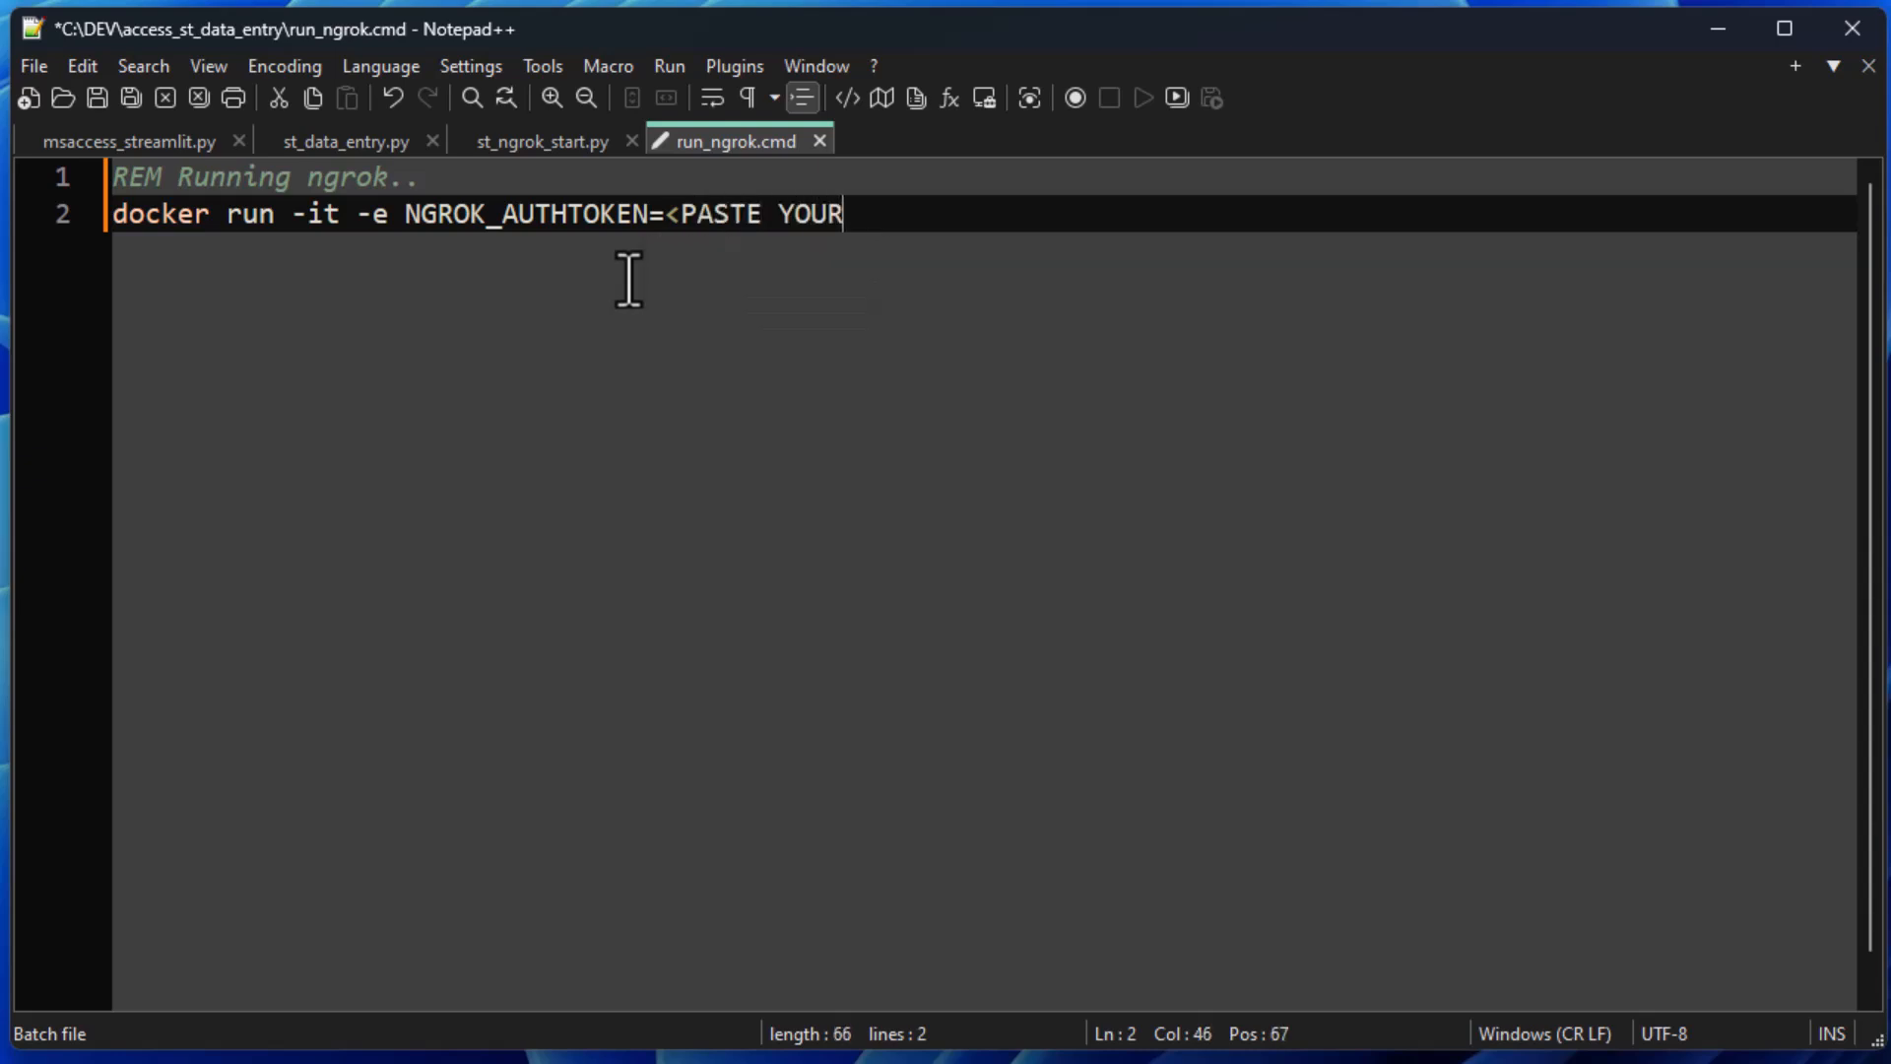
type("AUTH TOKE")
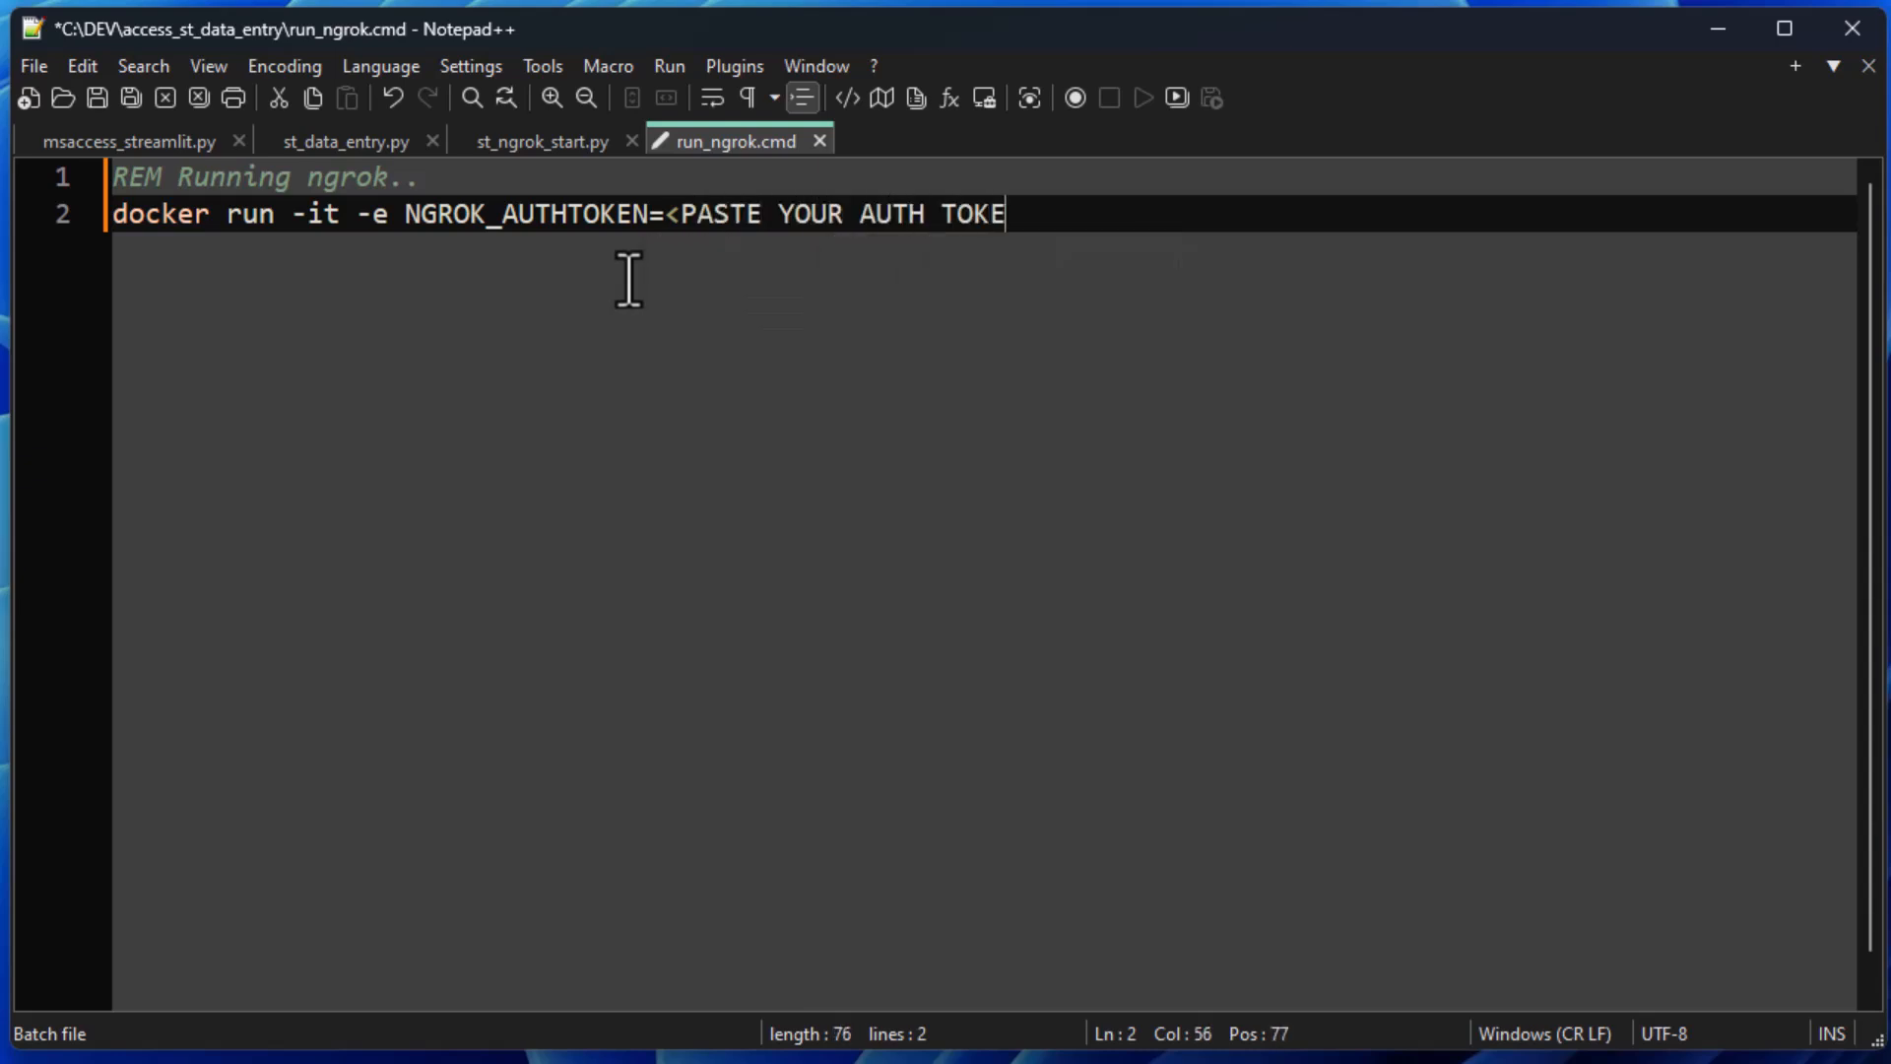
type("N>")
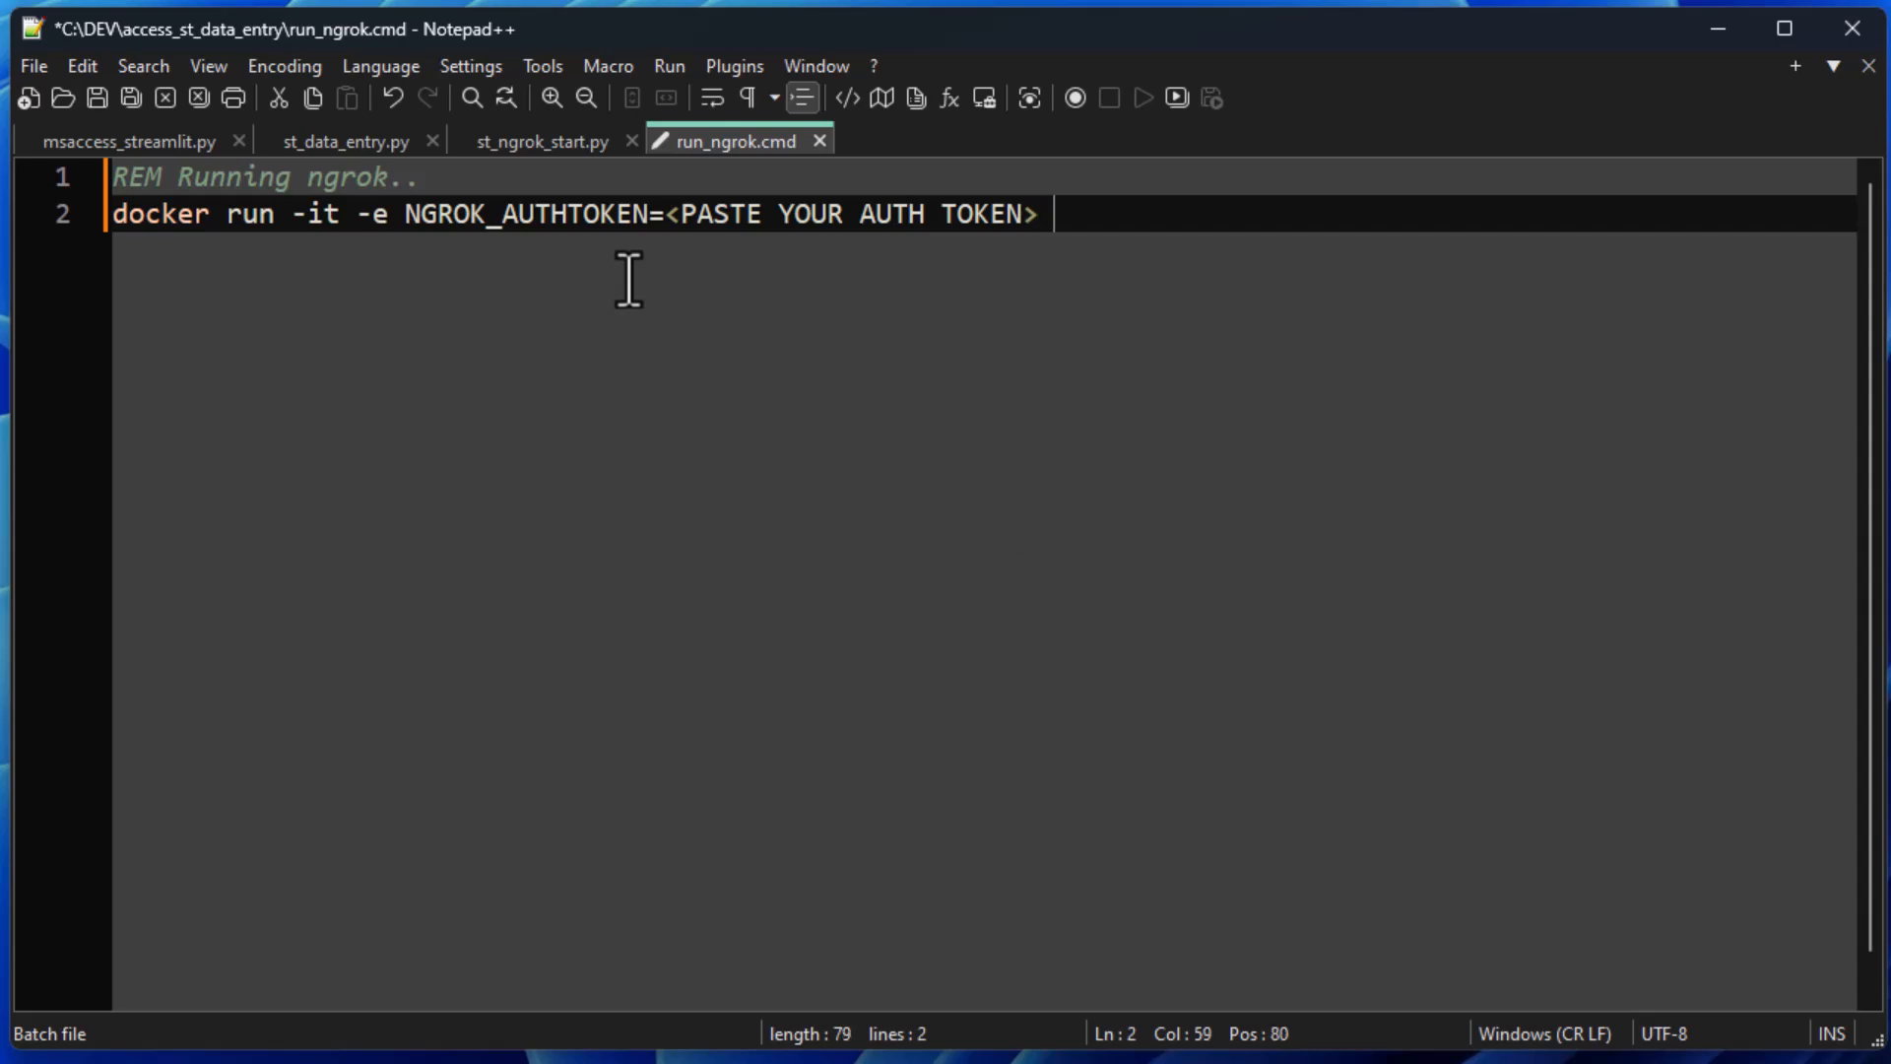
Complete the line with the image name ngrok/ngrok:latest
type("ngrok/")
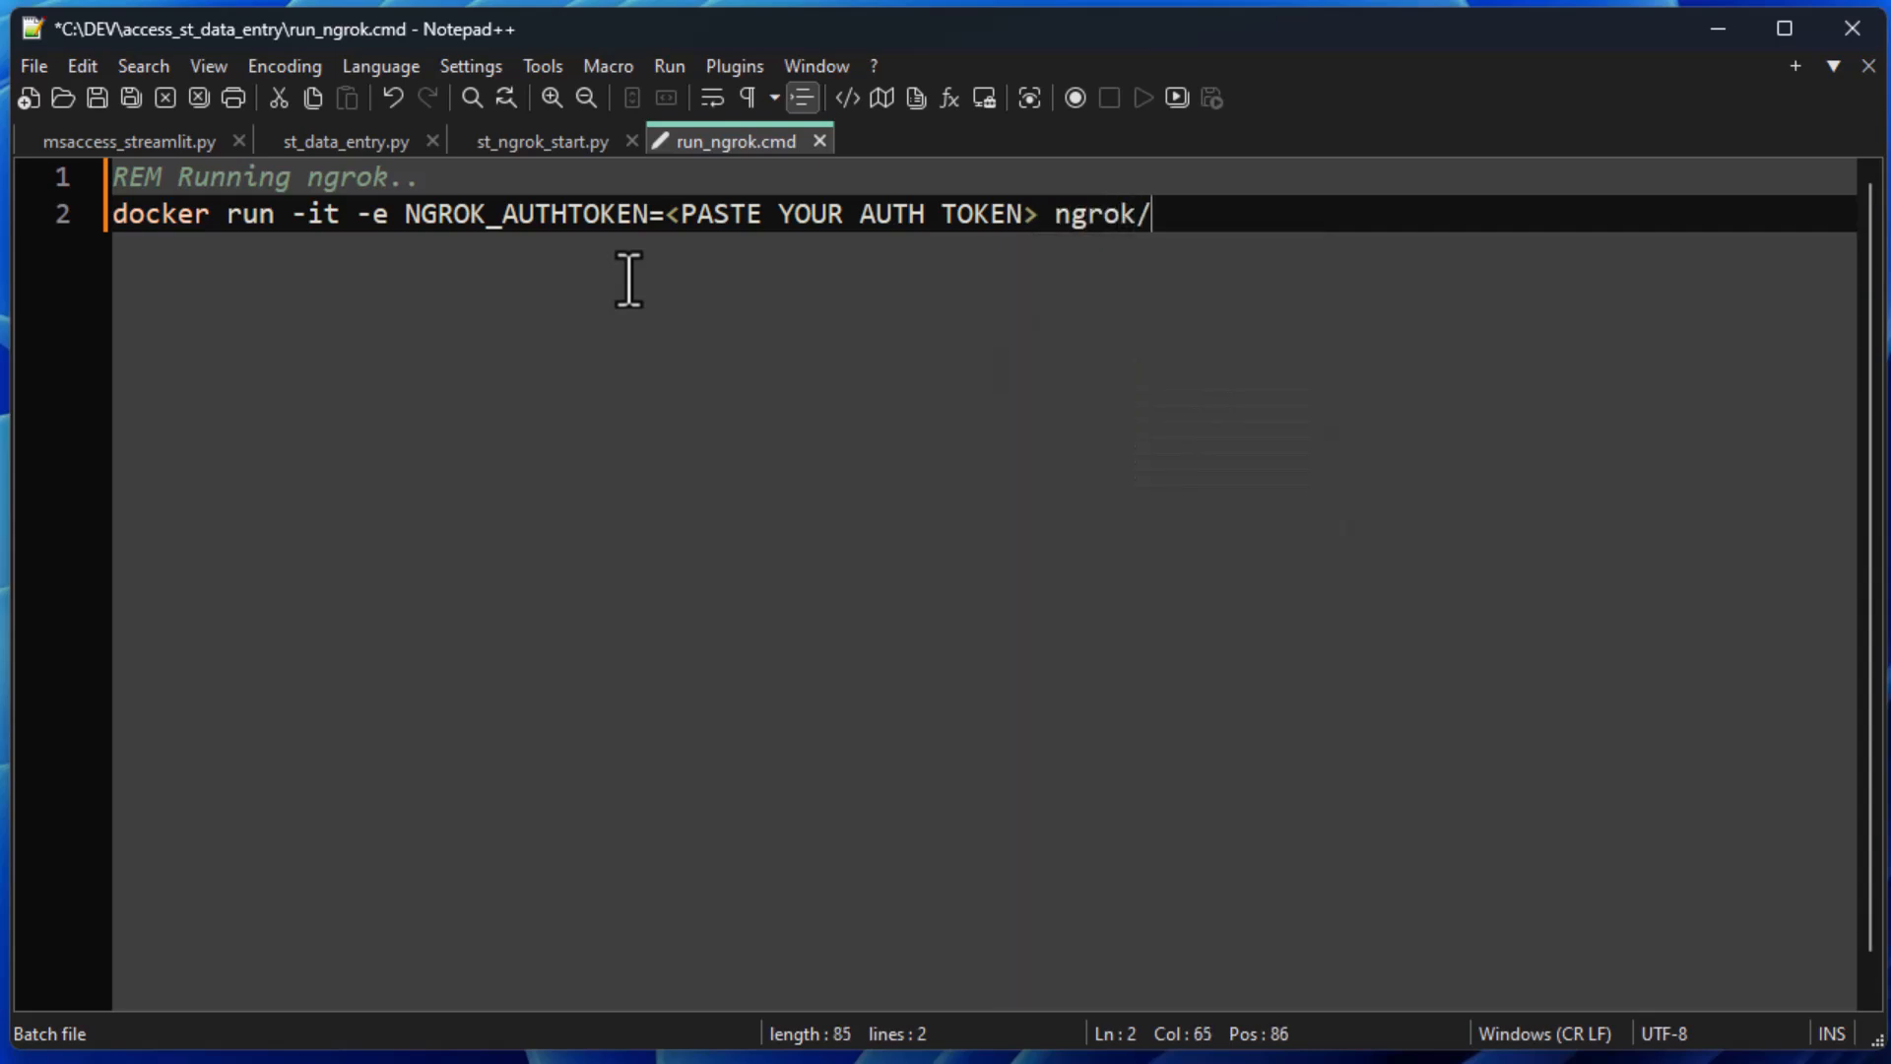
type("ngrok")
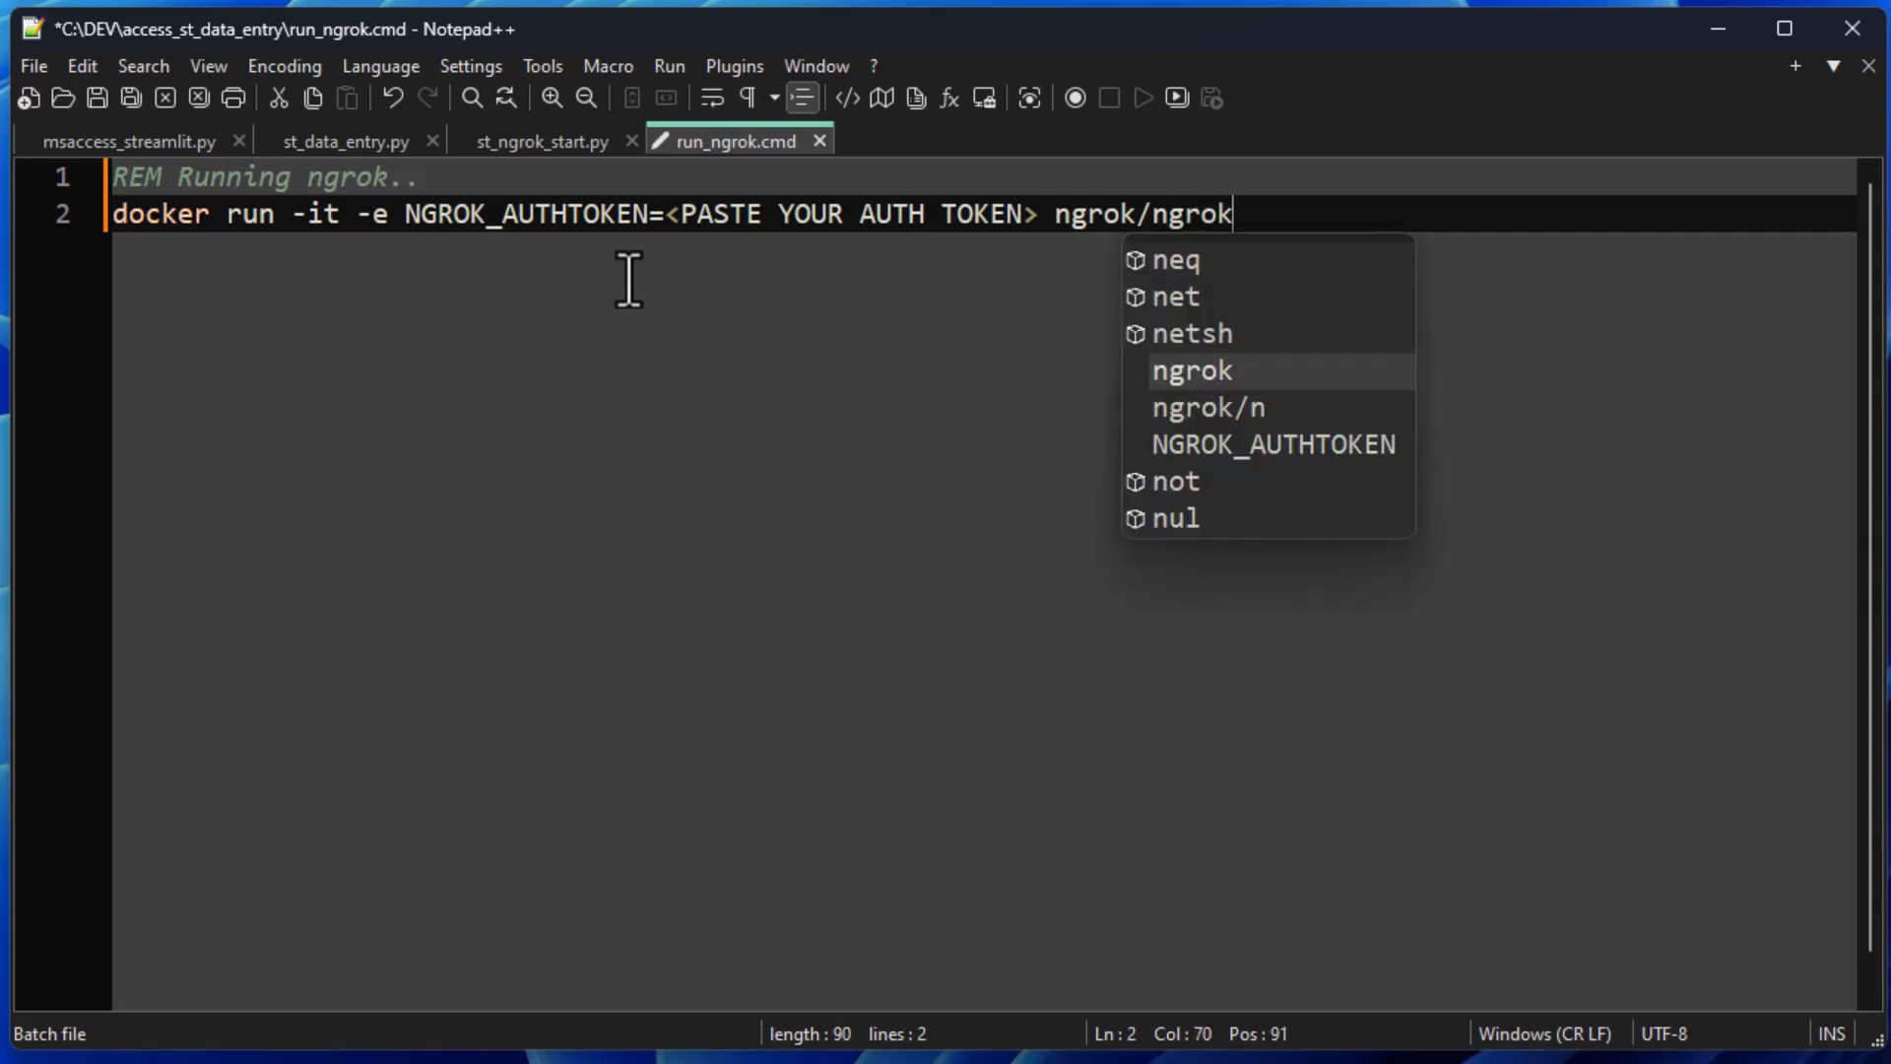
type(":latest")
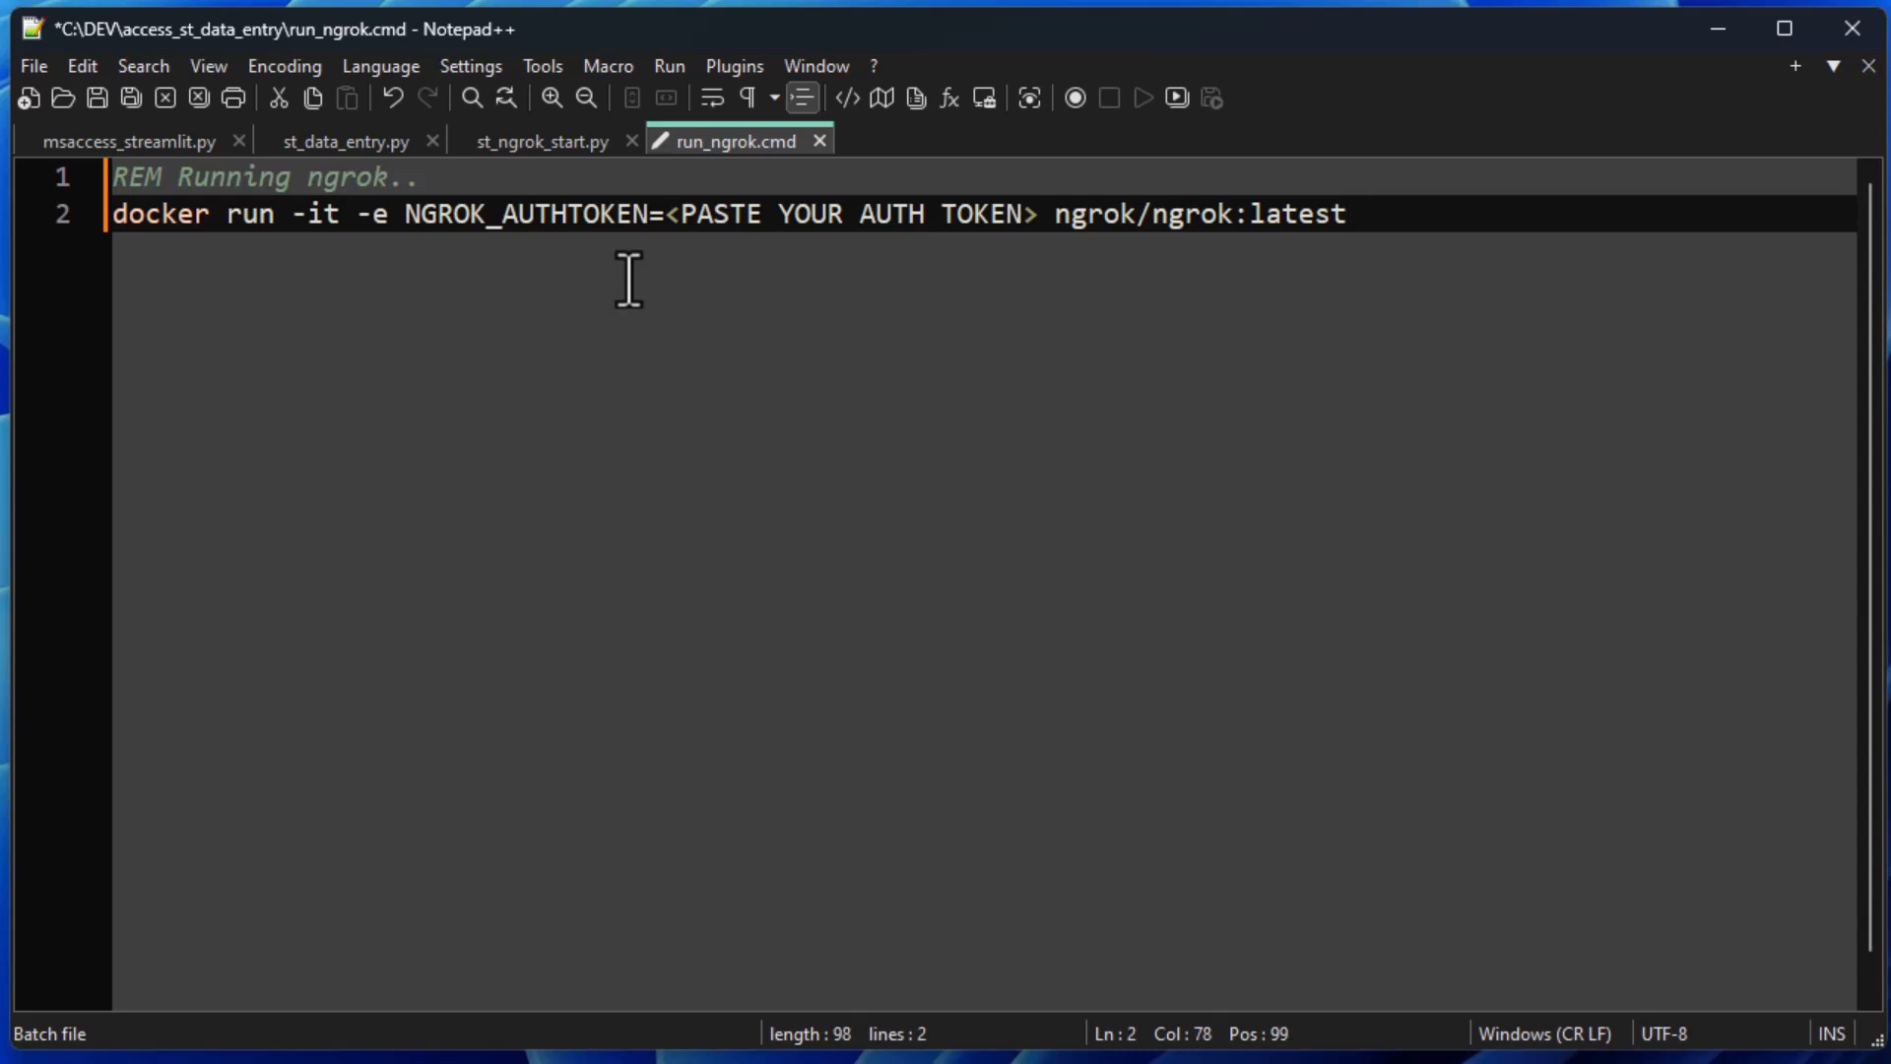
left_click(1359, 213)
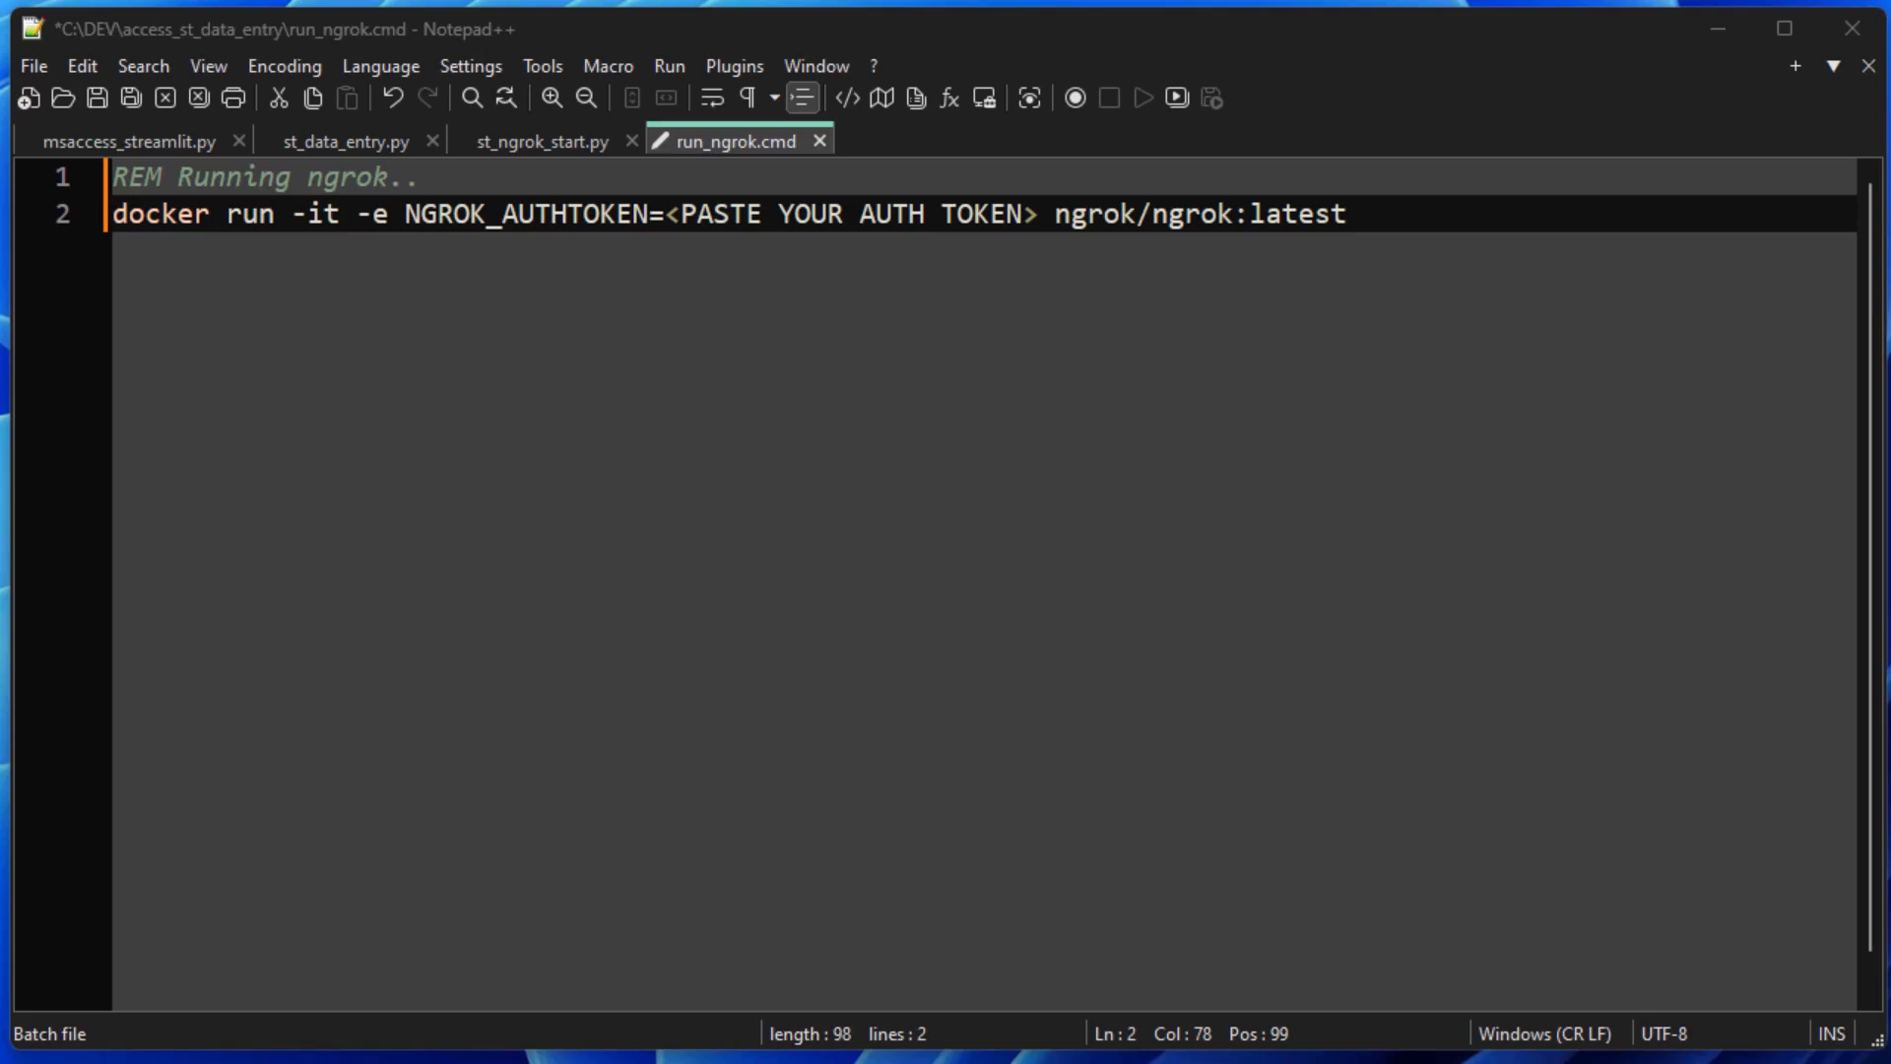
mouse_move(1084, 503)
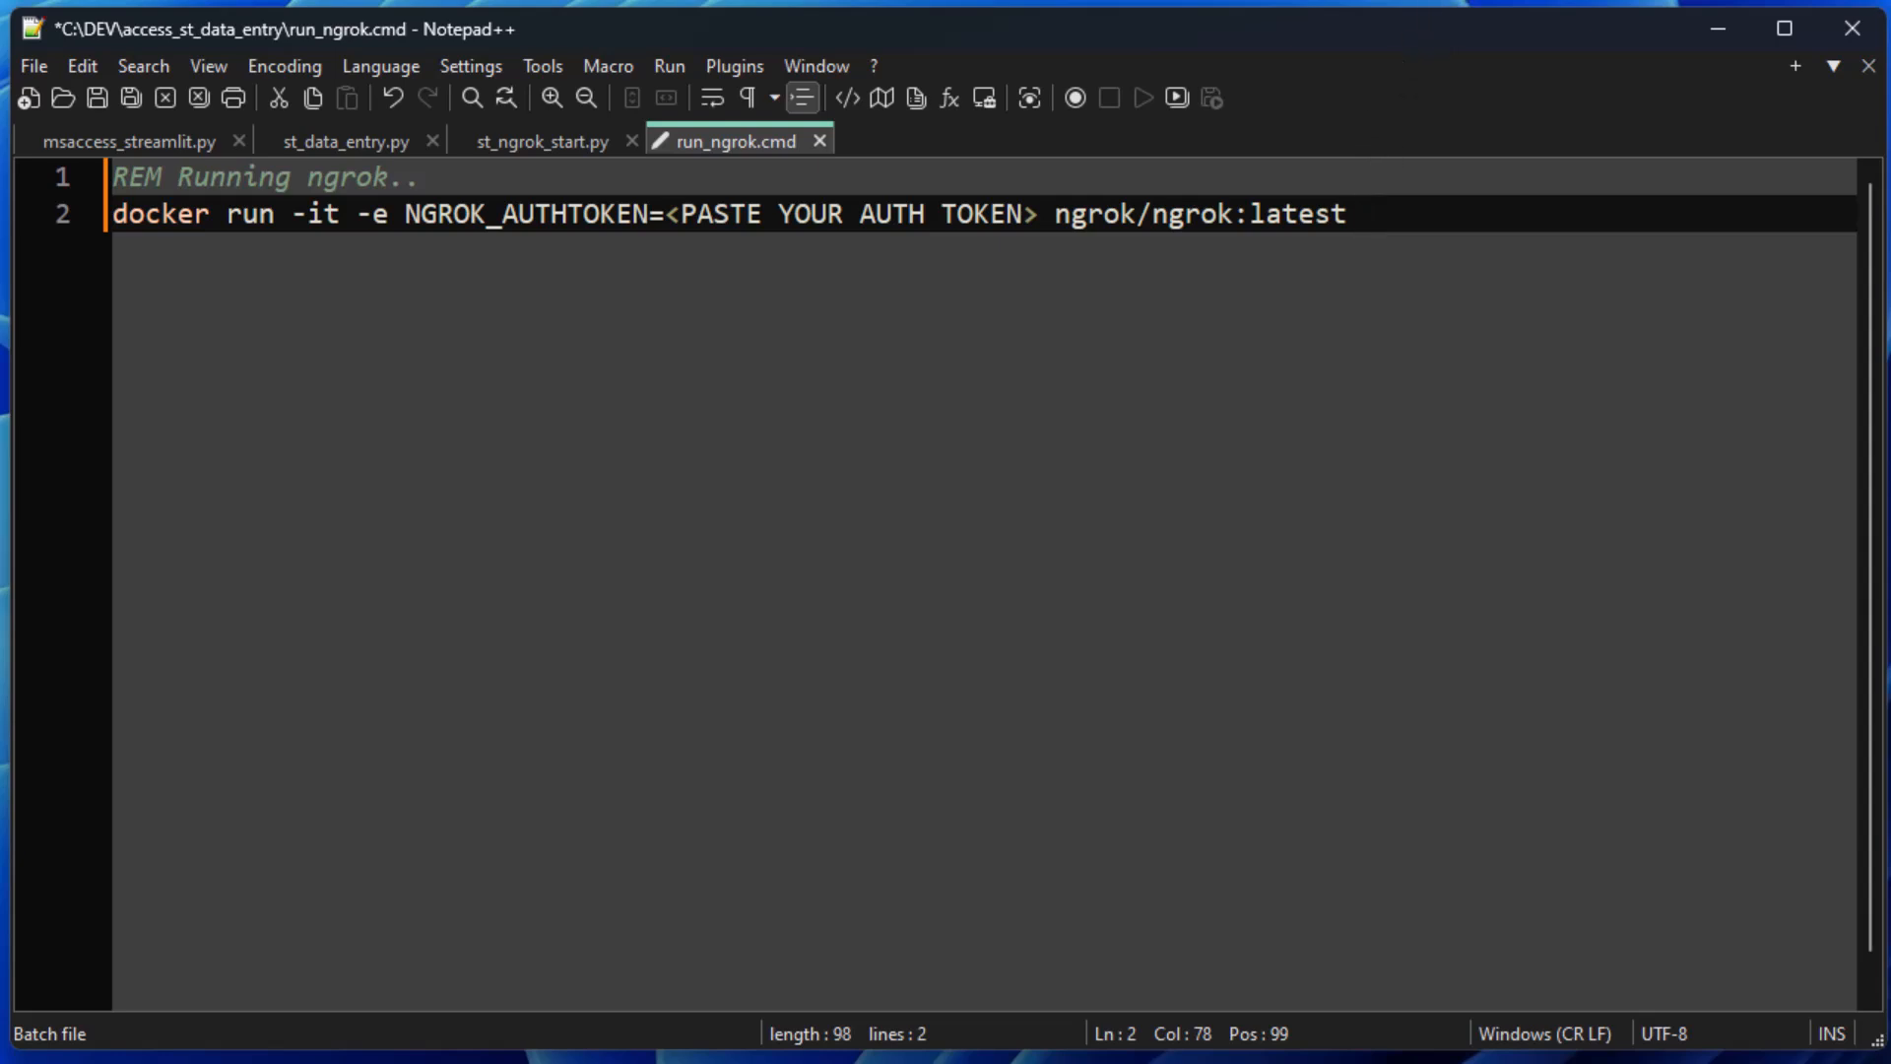
type("http://")
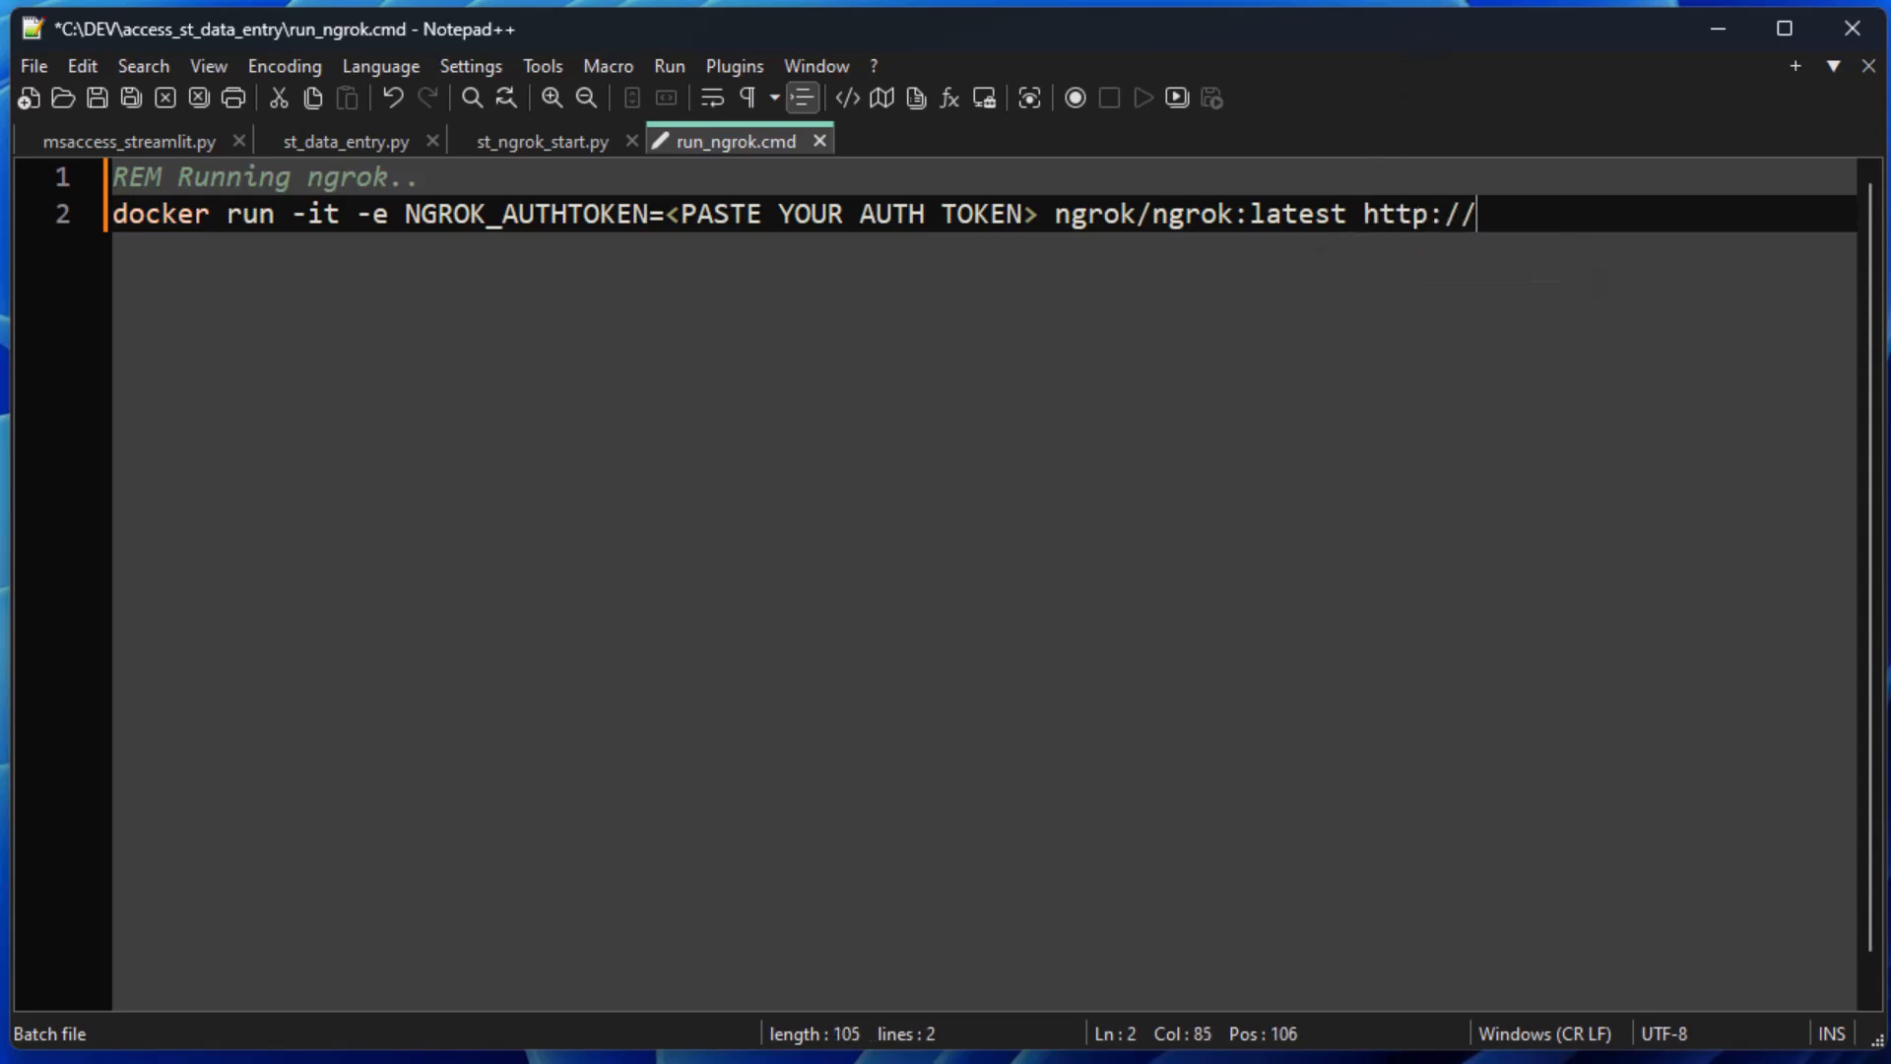
type("19")
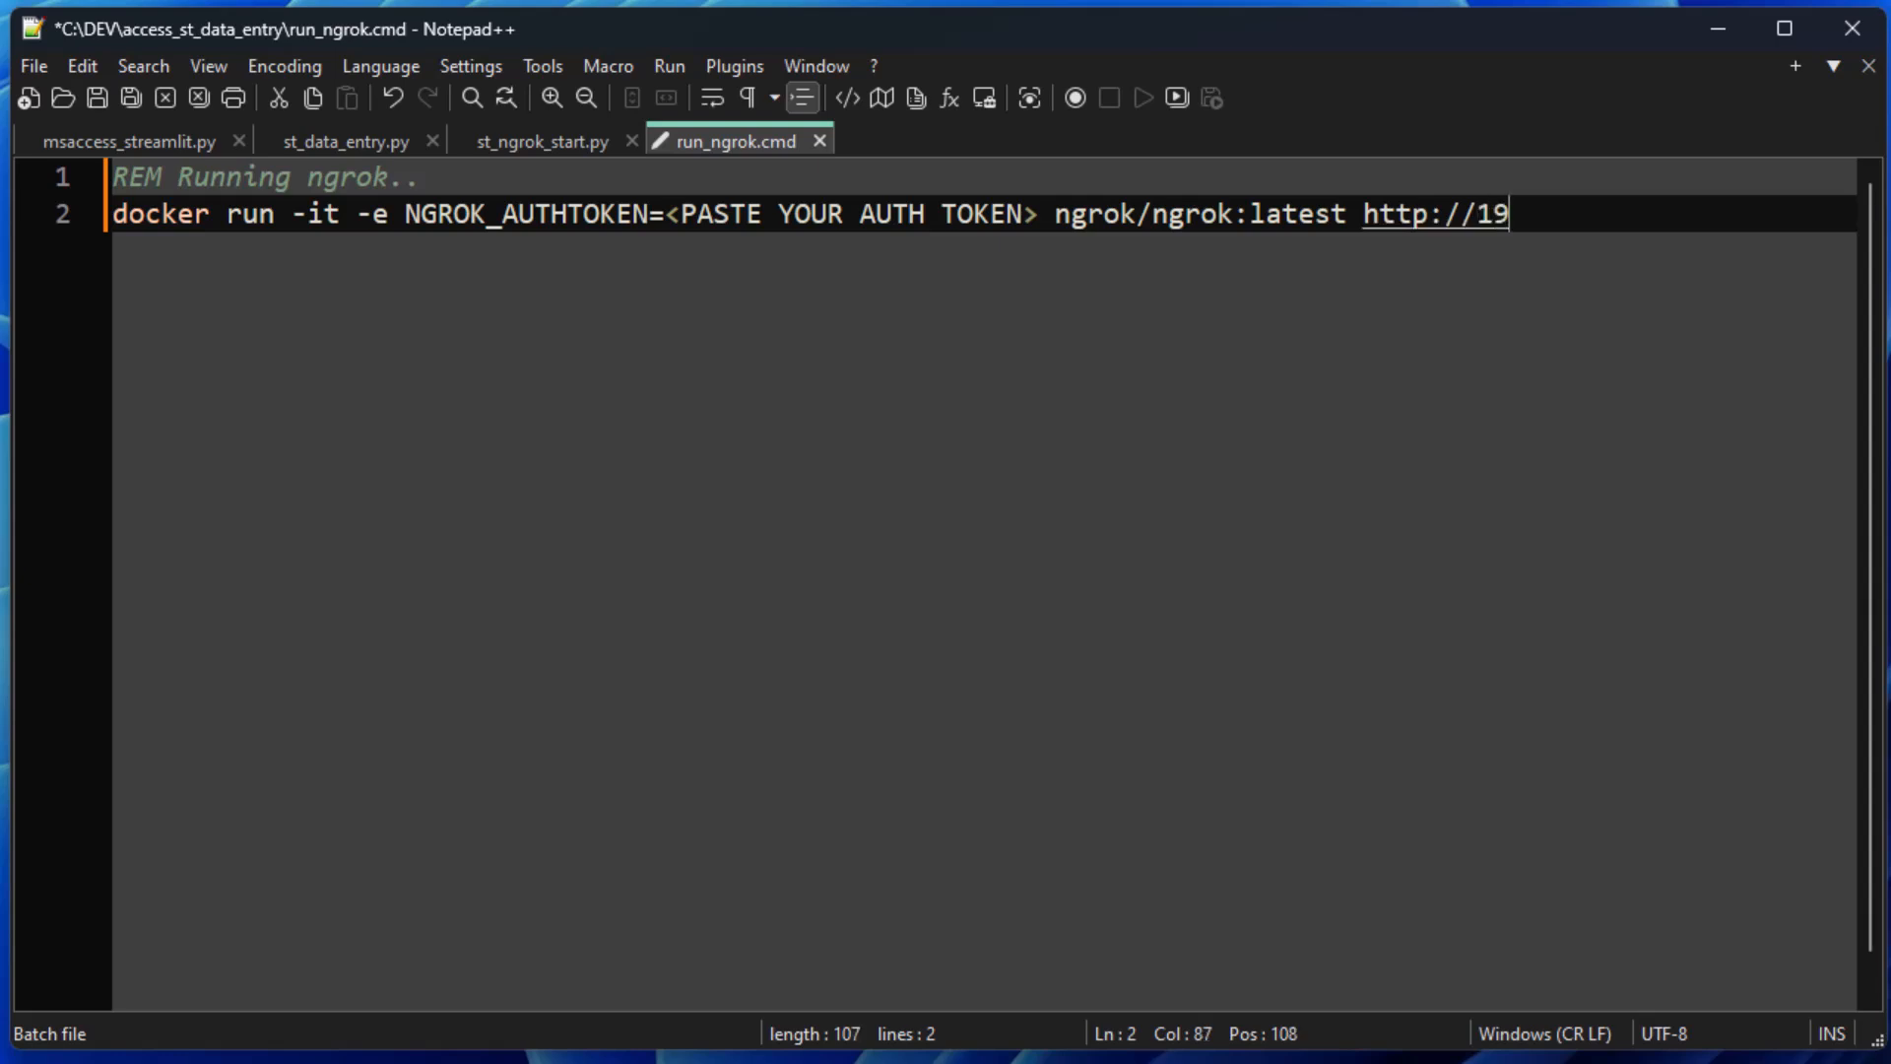
type("2.")
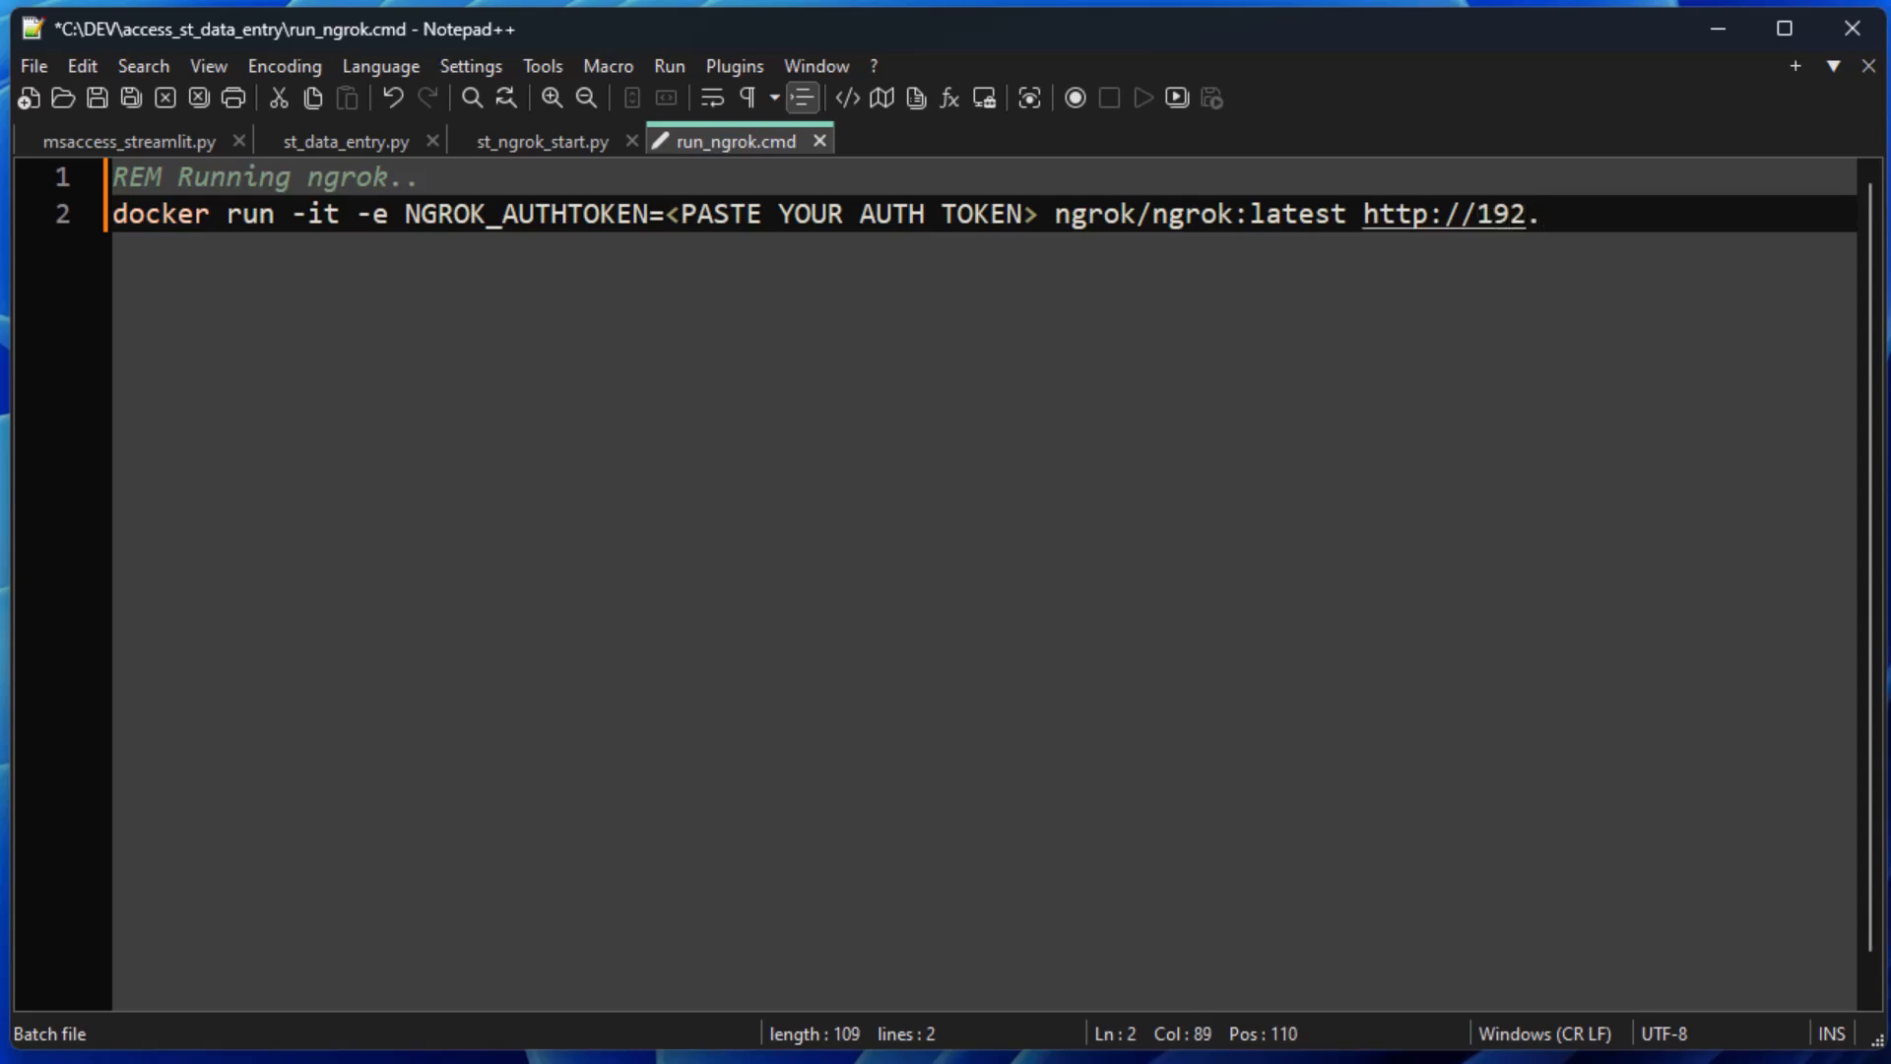
type("168.24")
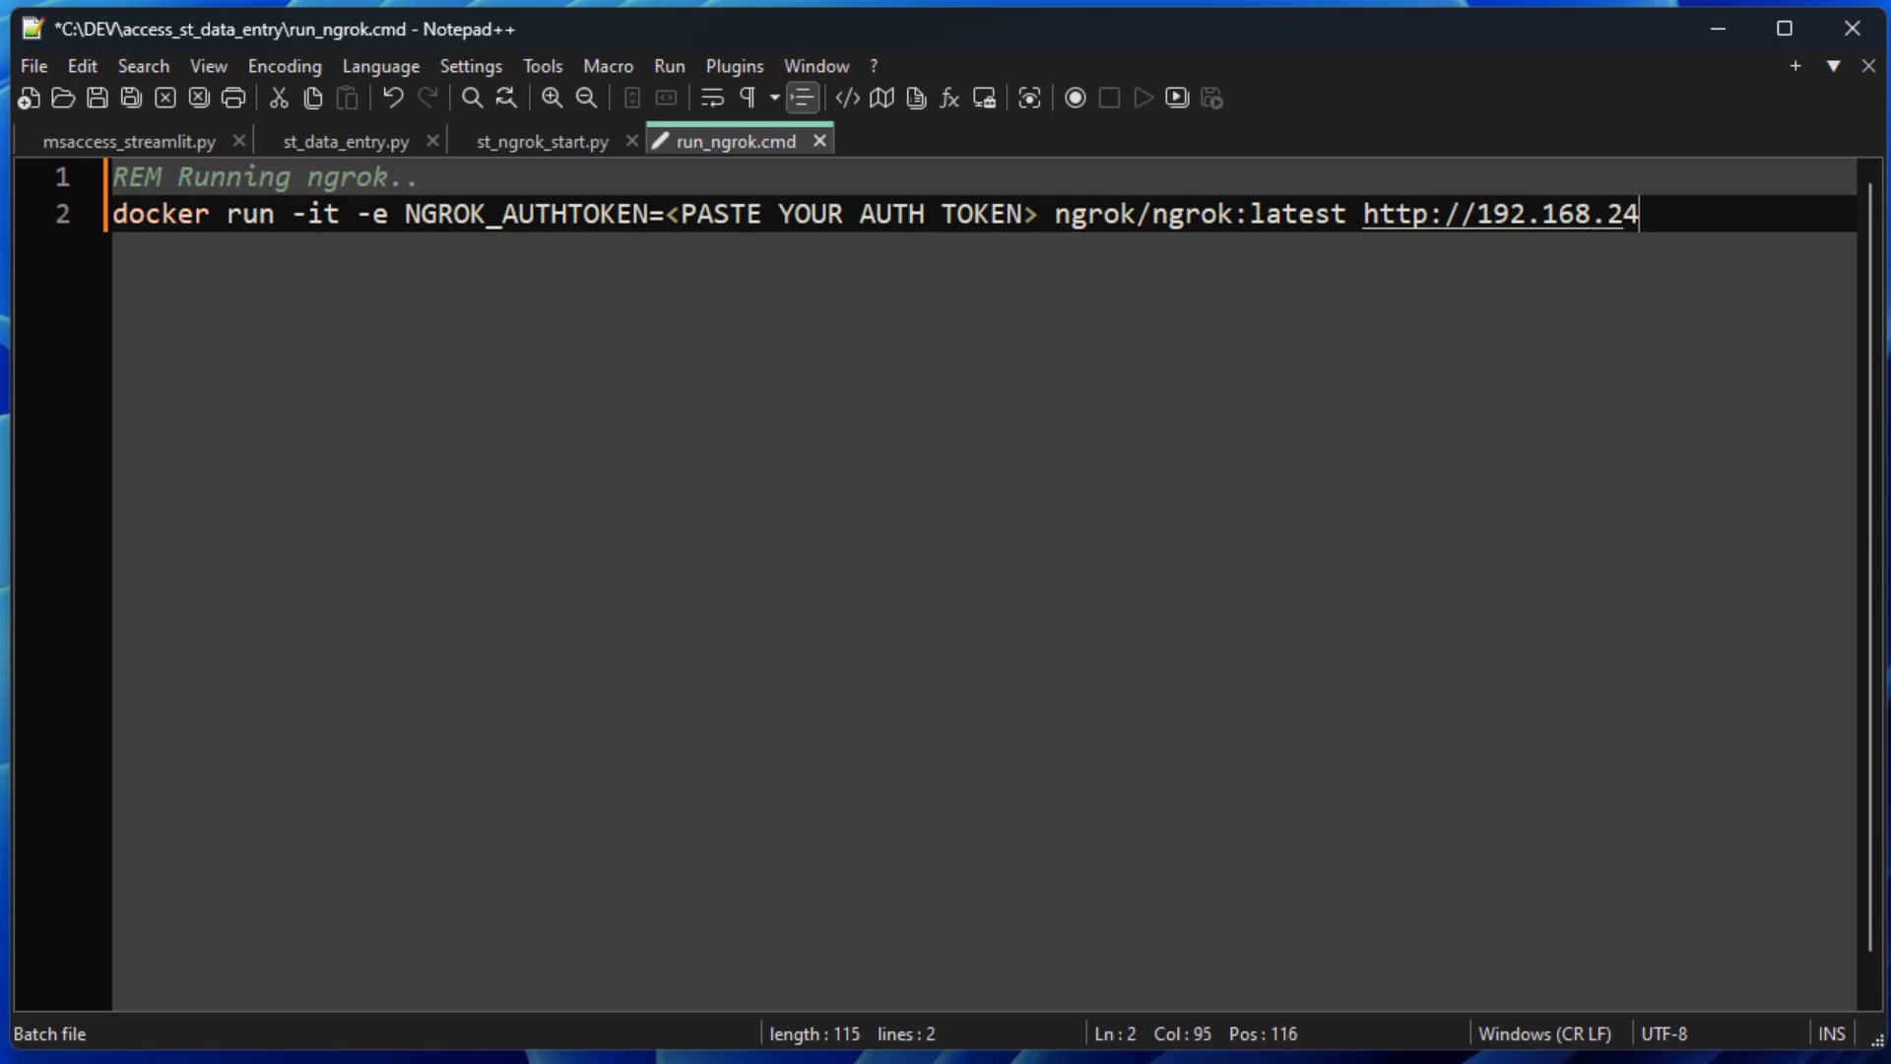
type("4.")
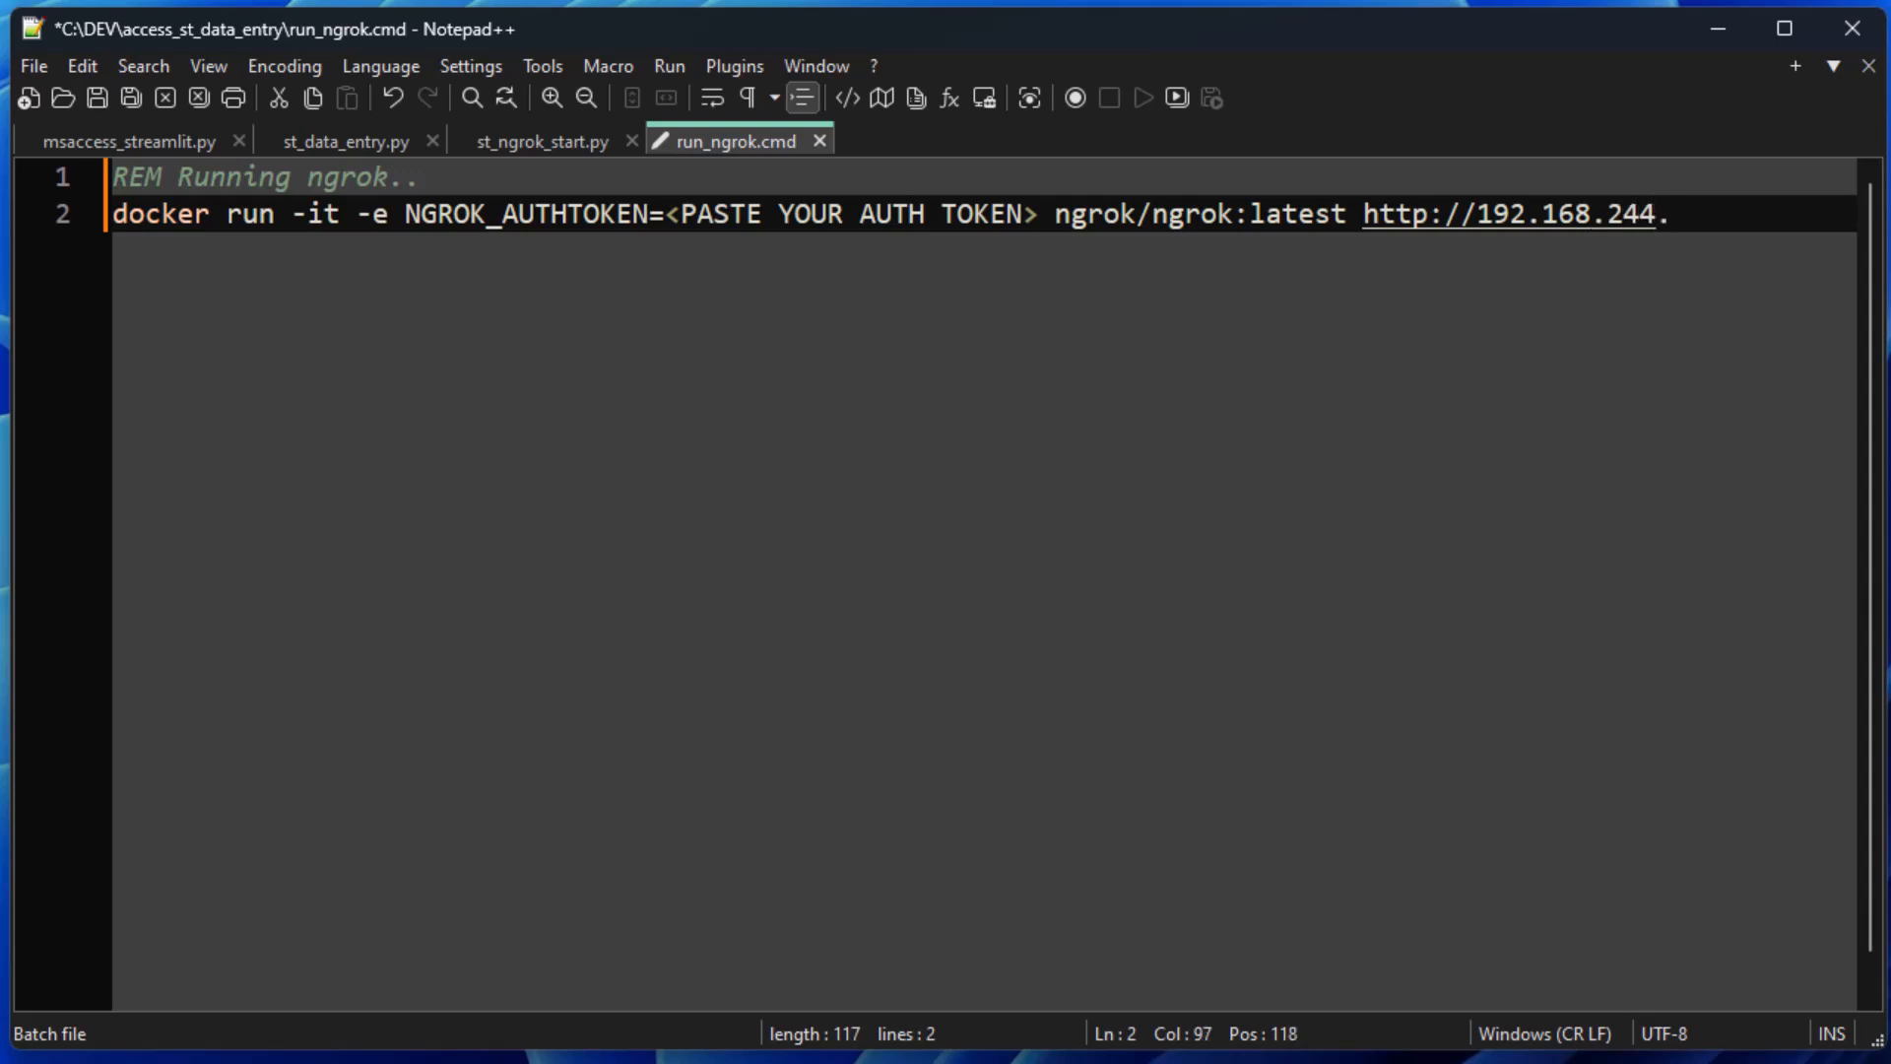
type("0.")
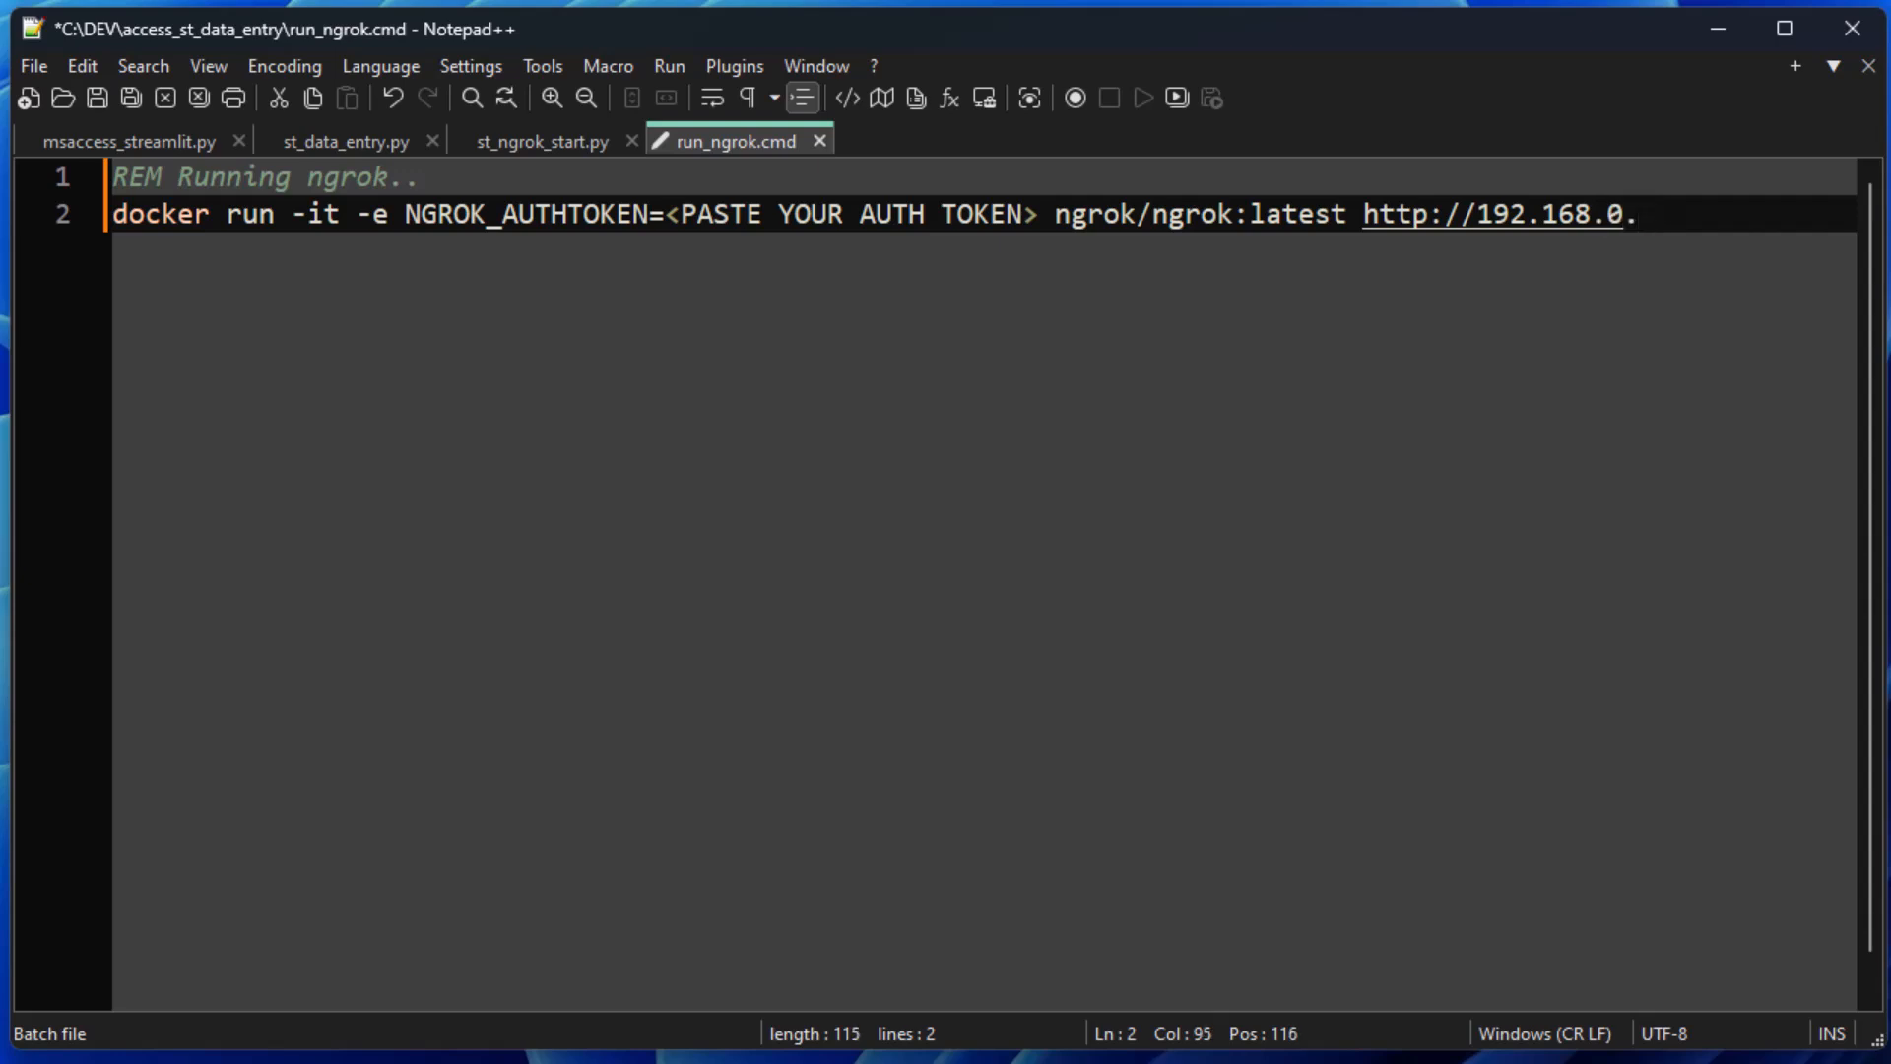
type("55")
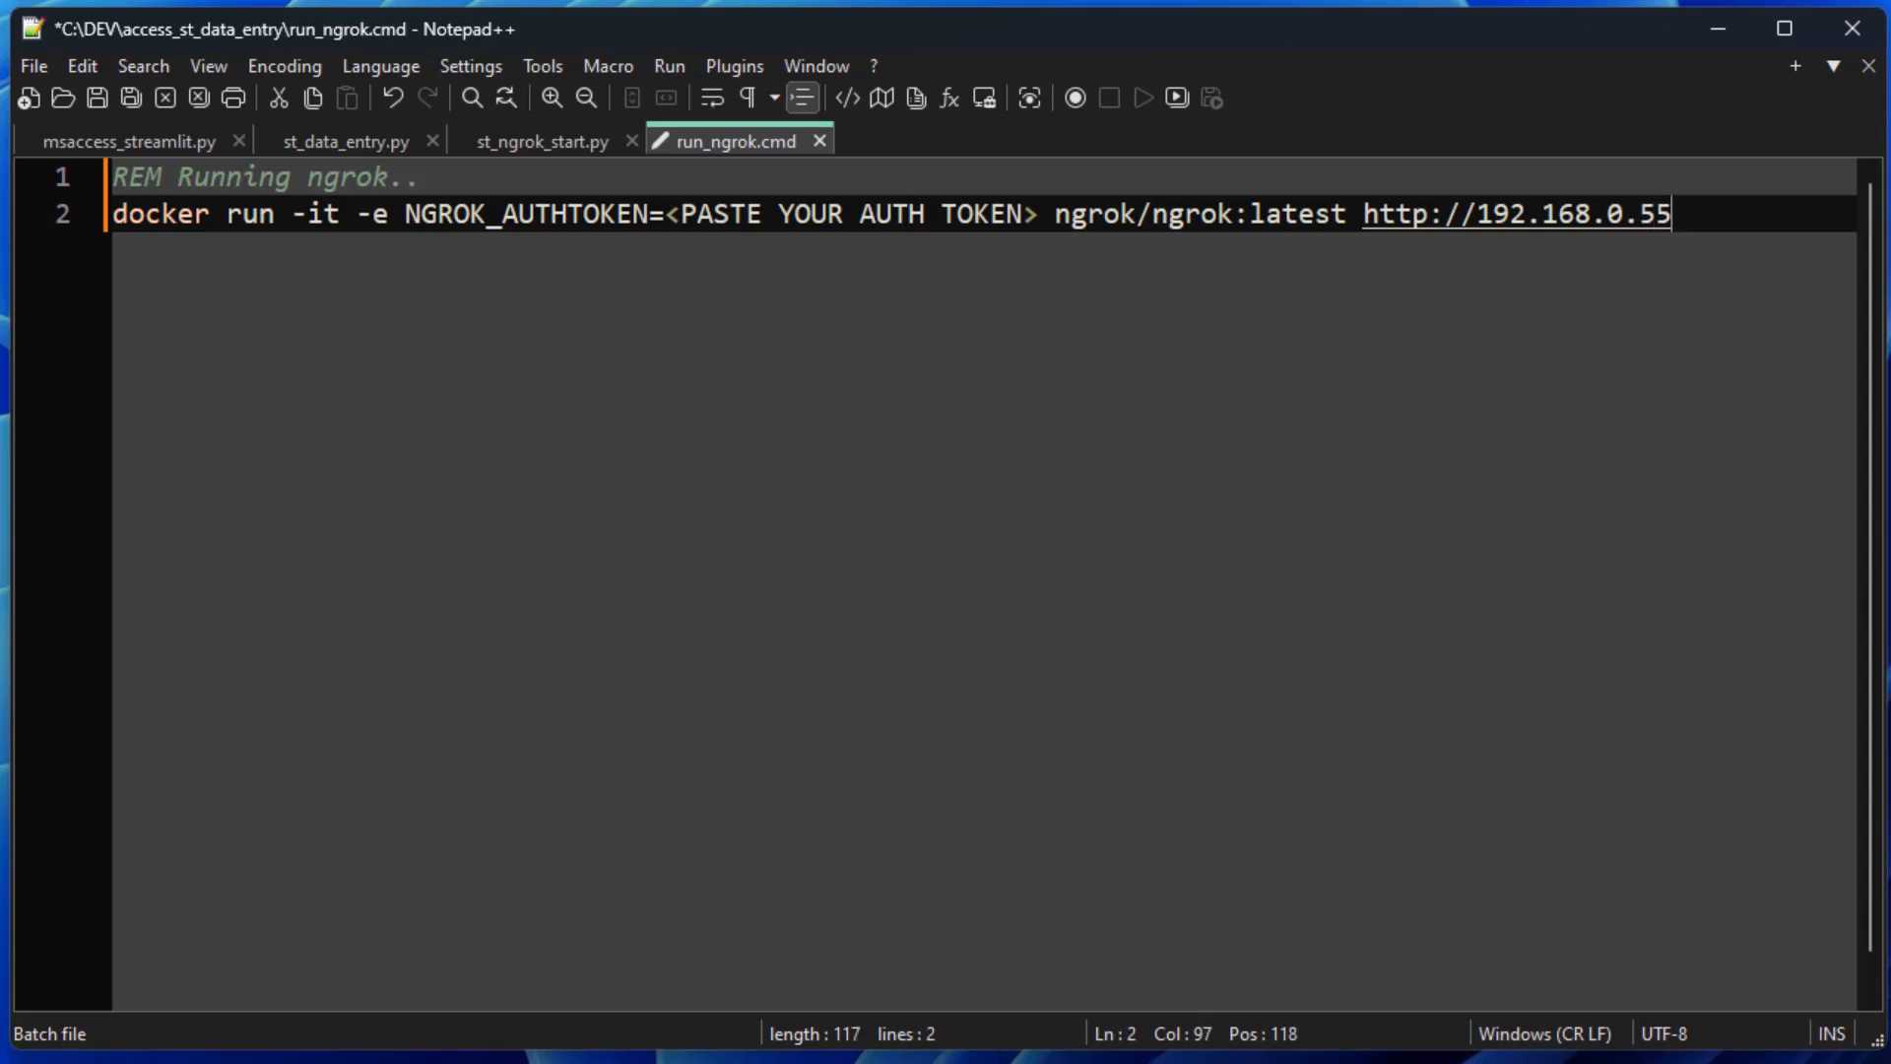
type(":")
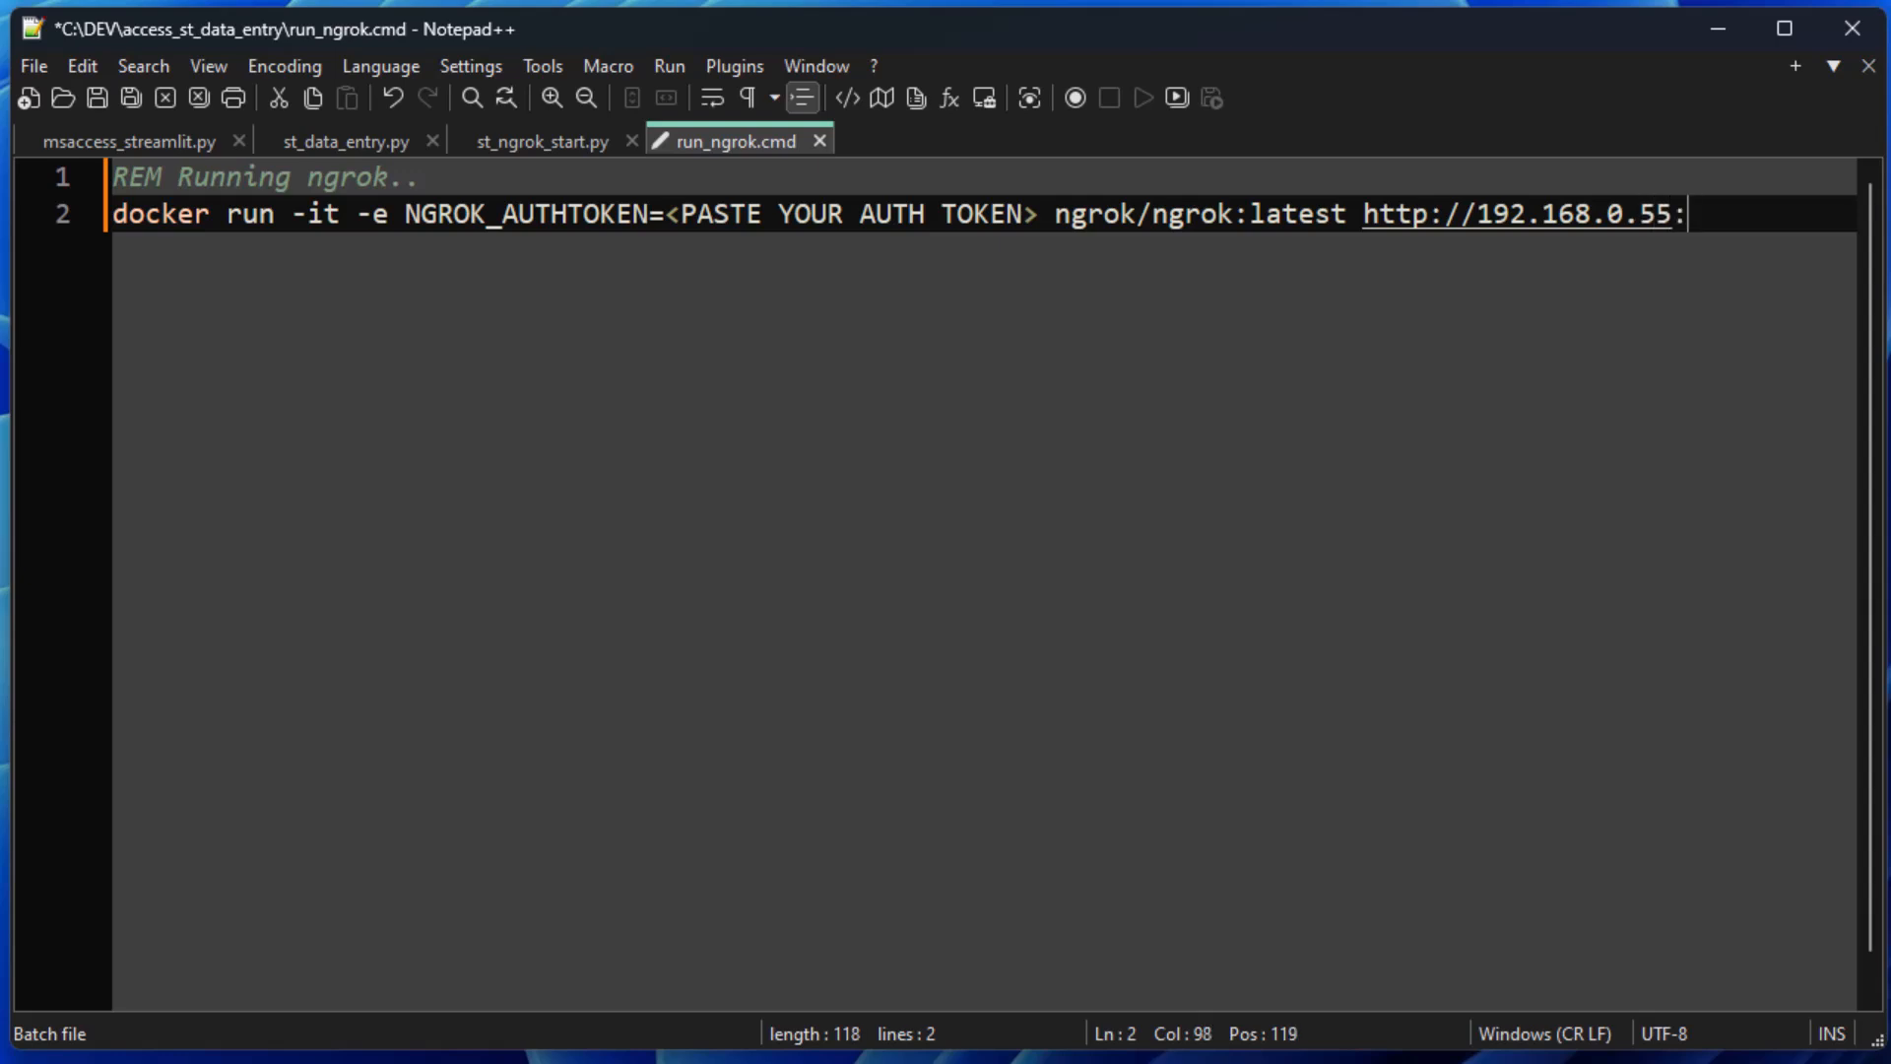
type("8501")
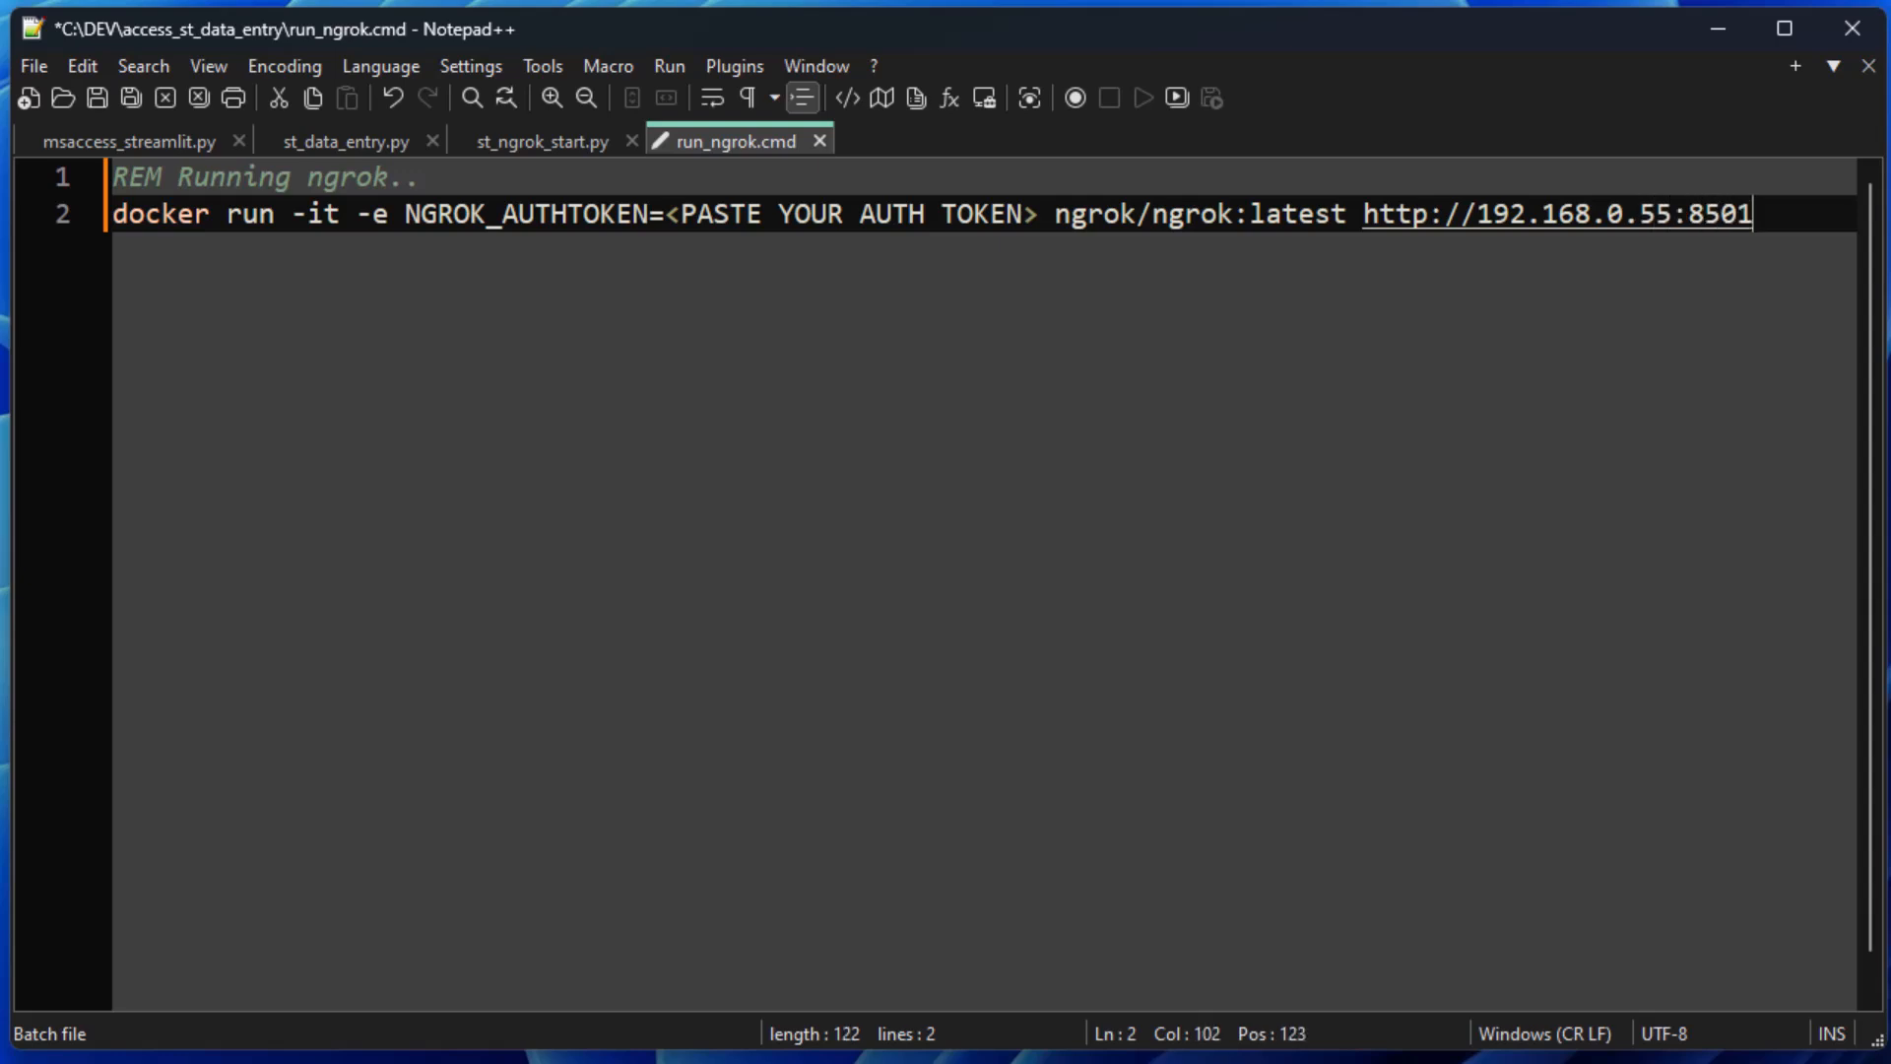
mouse_move(183, 184)
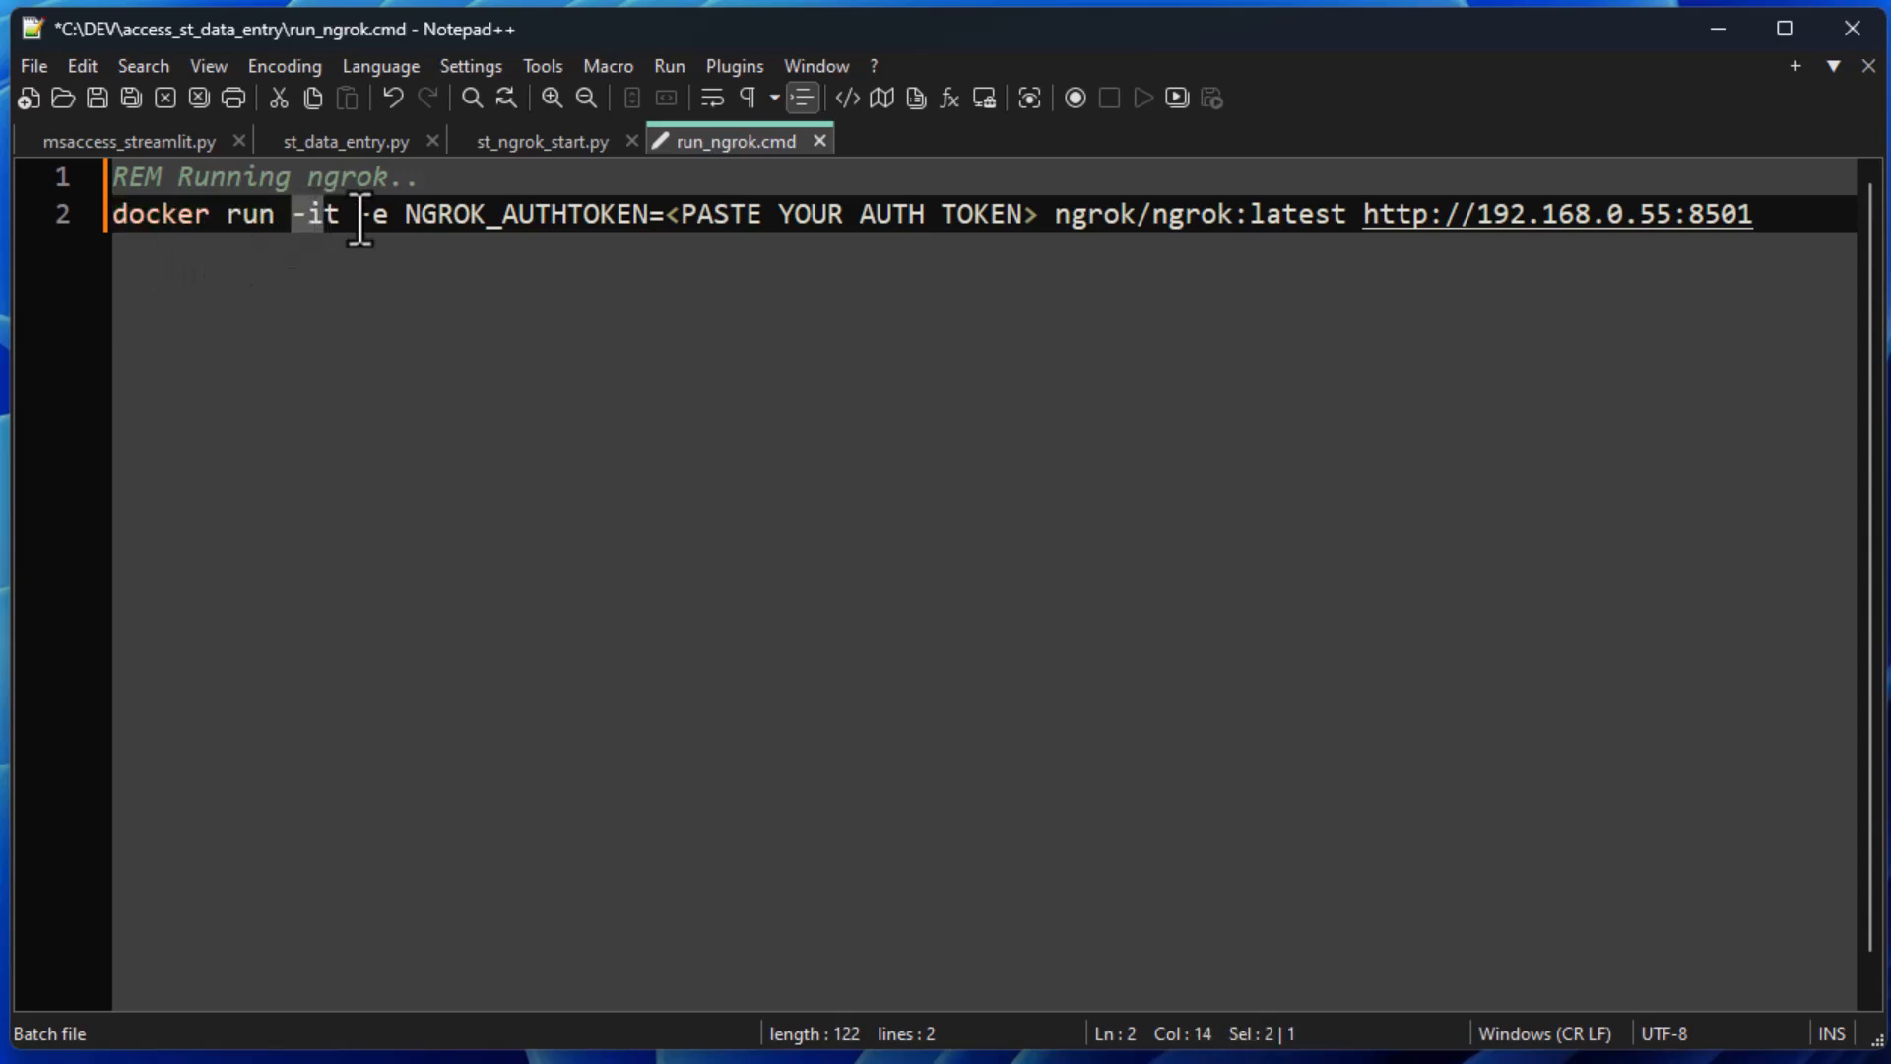
left_click_drag(398, 213, 1006, 213)
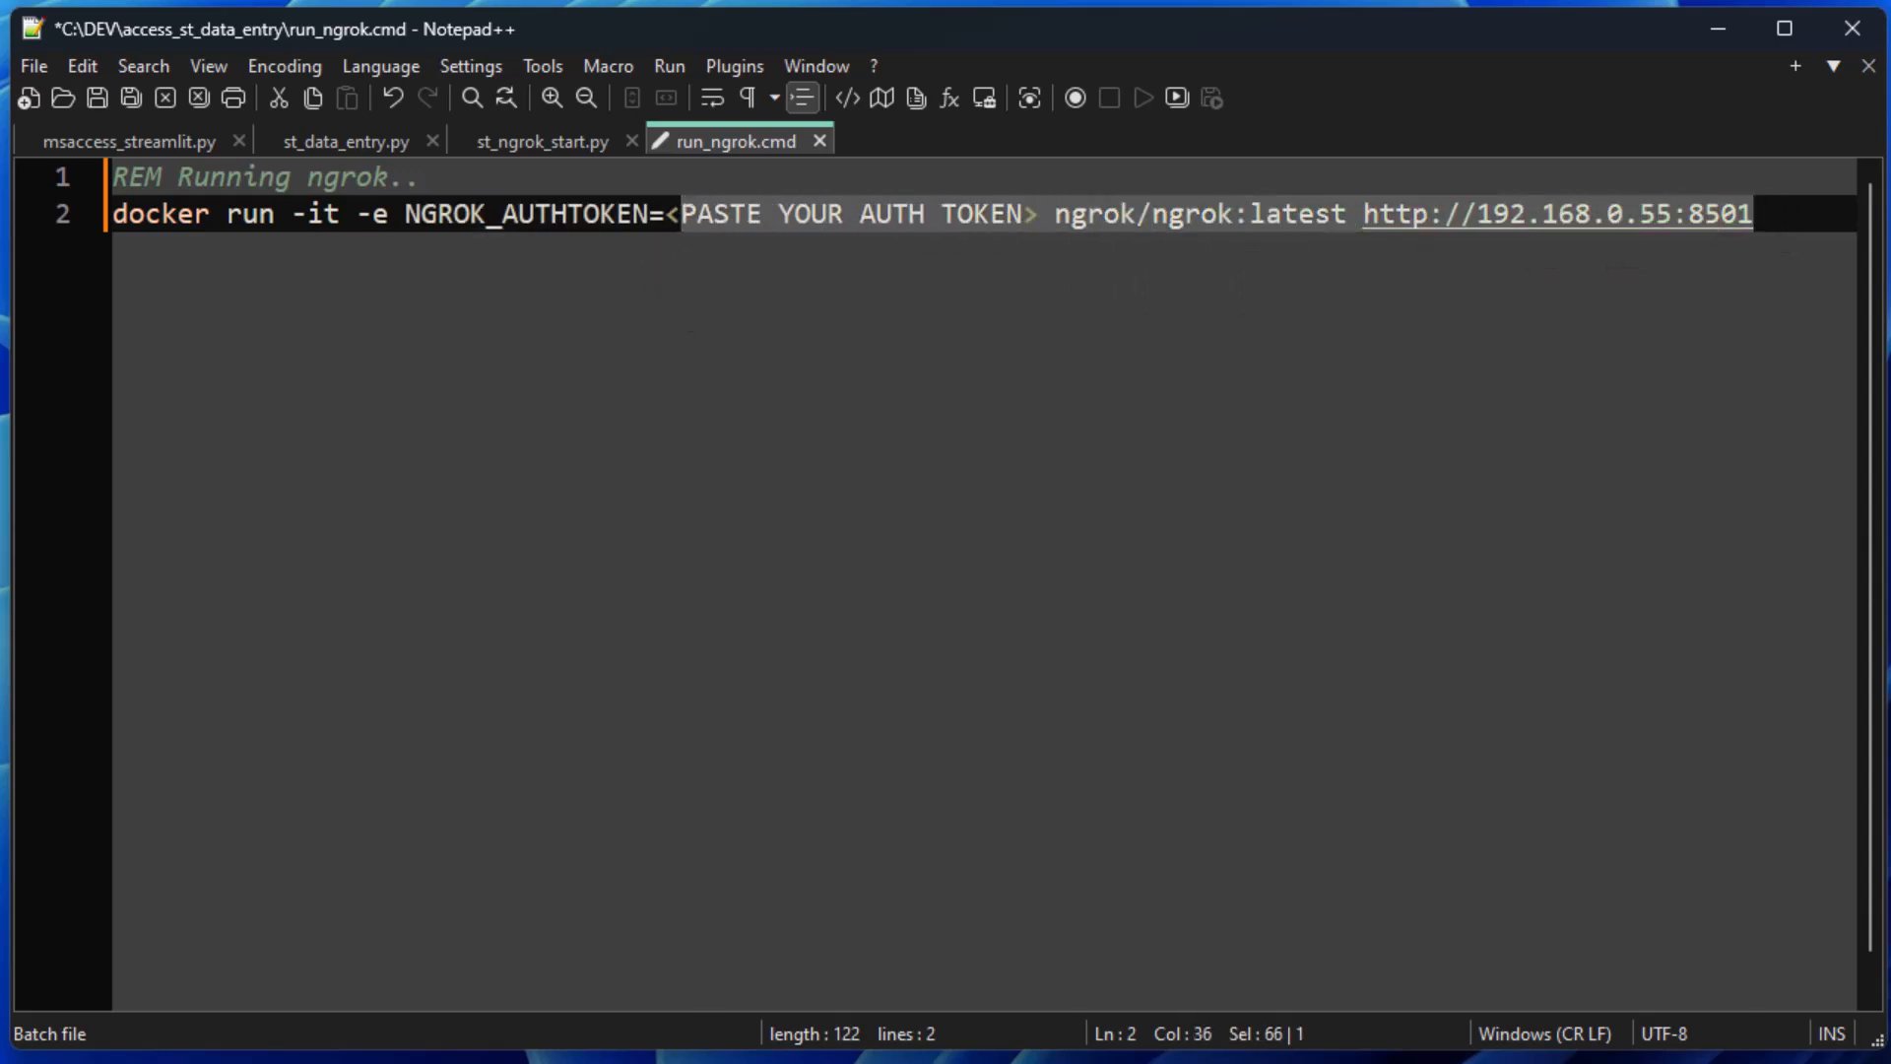
mouse_move(319, 229)
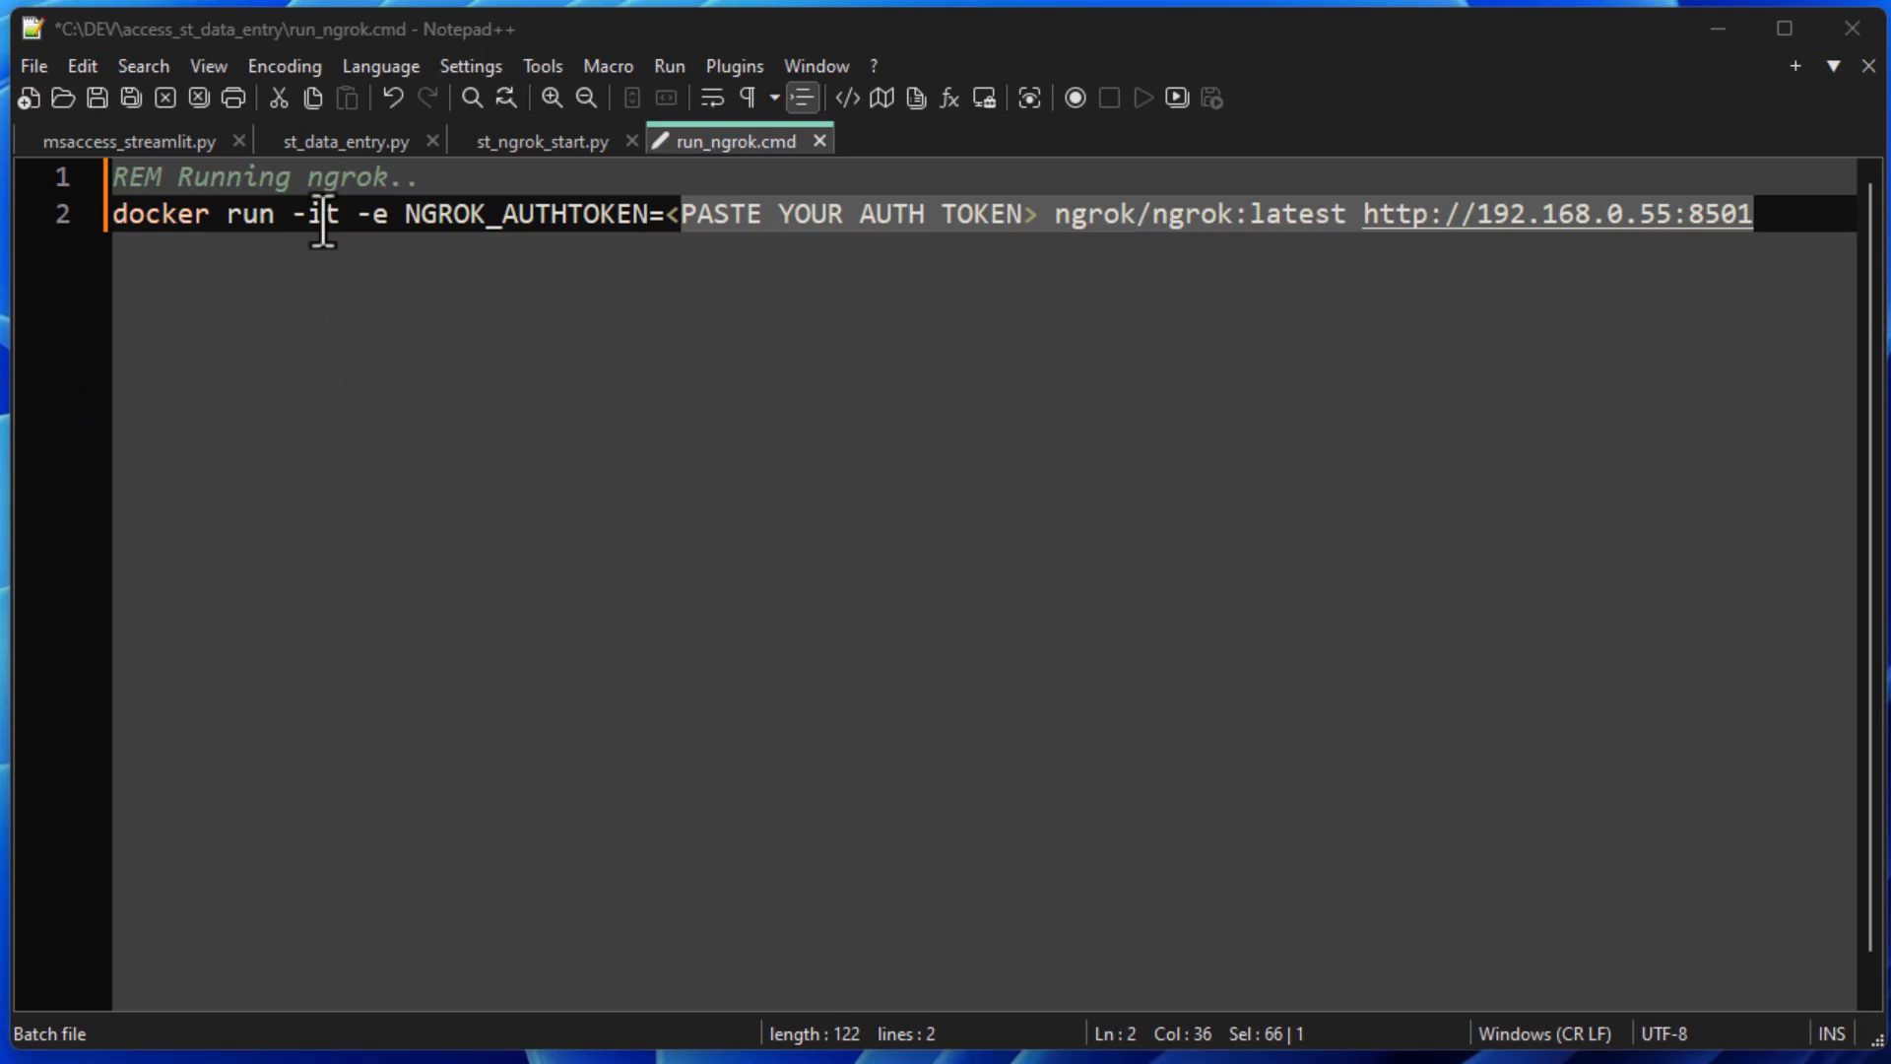
left_click(96, 98)
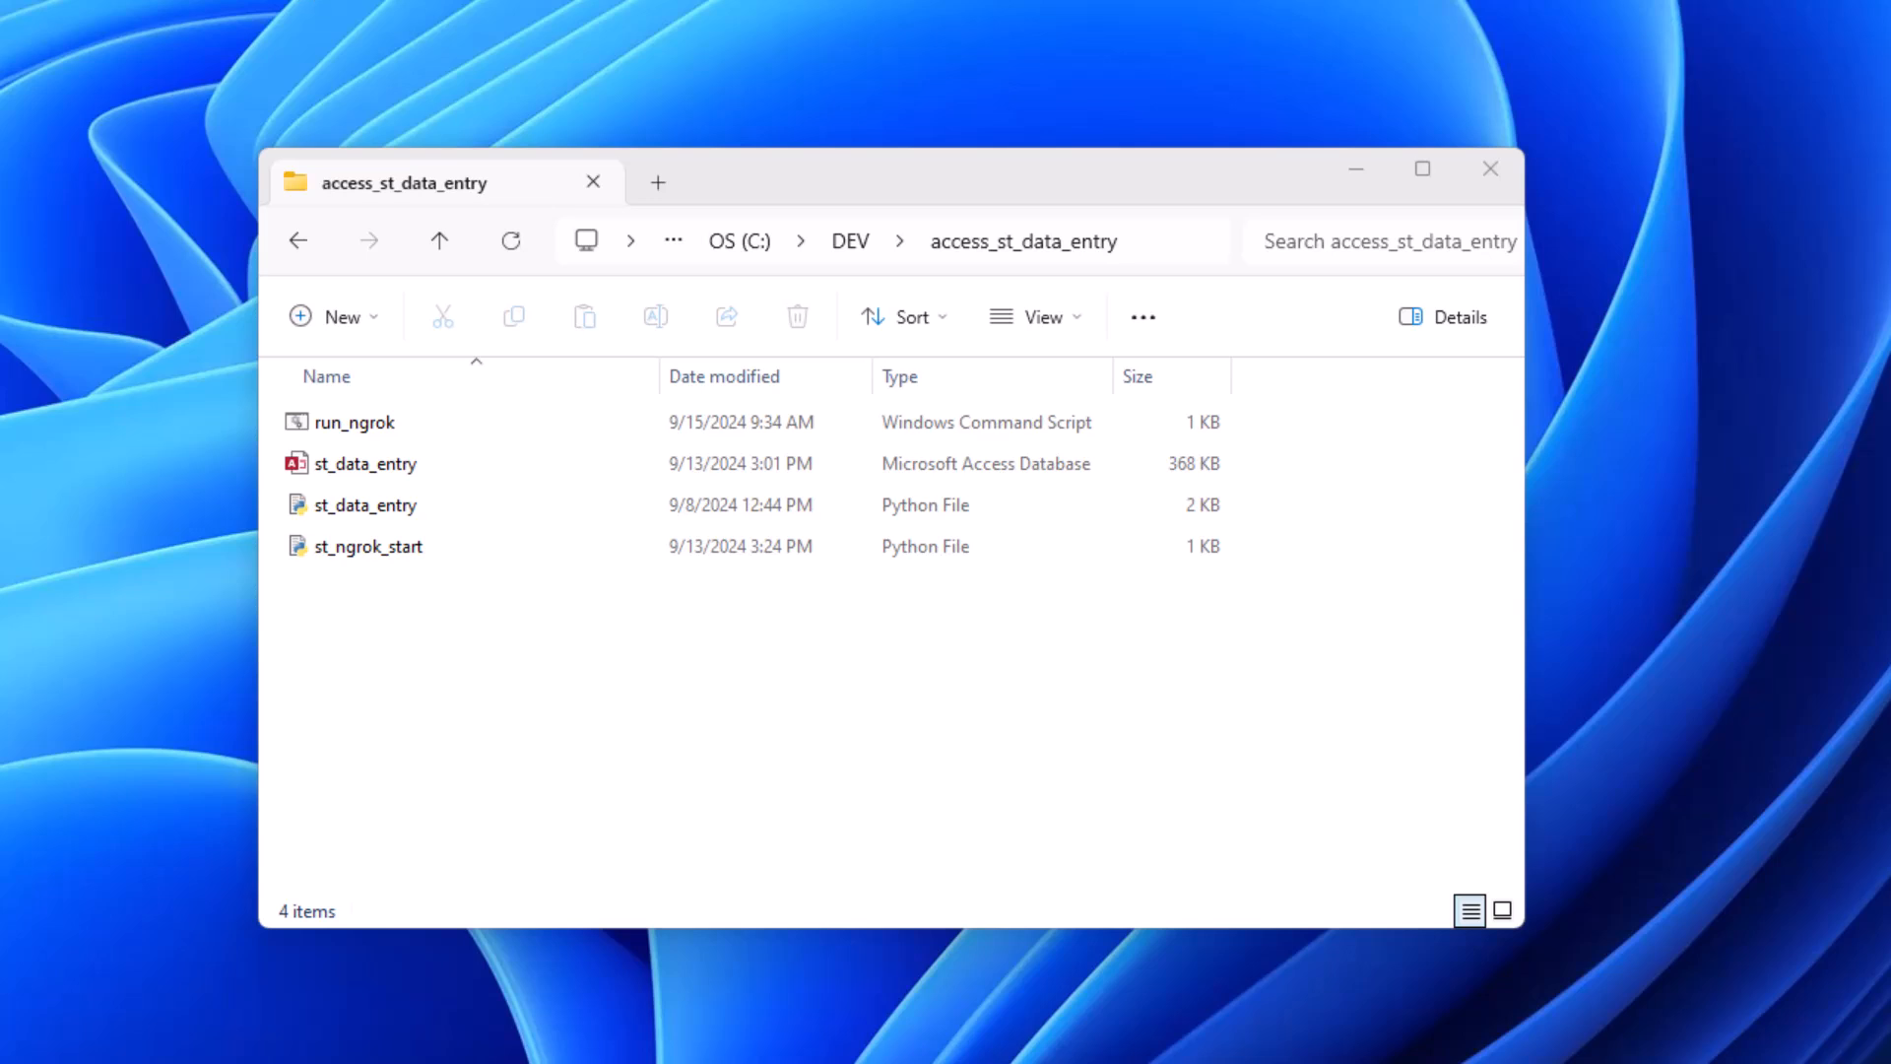
Start Docker Desktop, then launch run_ngrok from the project folder once the engine runs
left_click(352, 422)
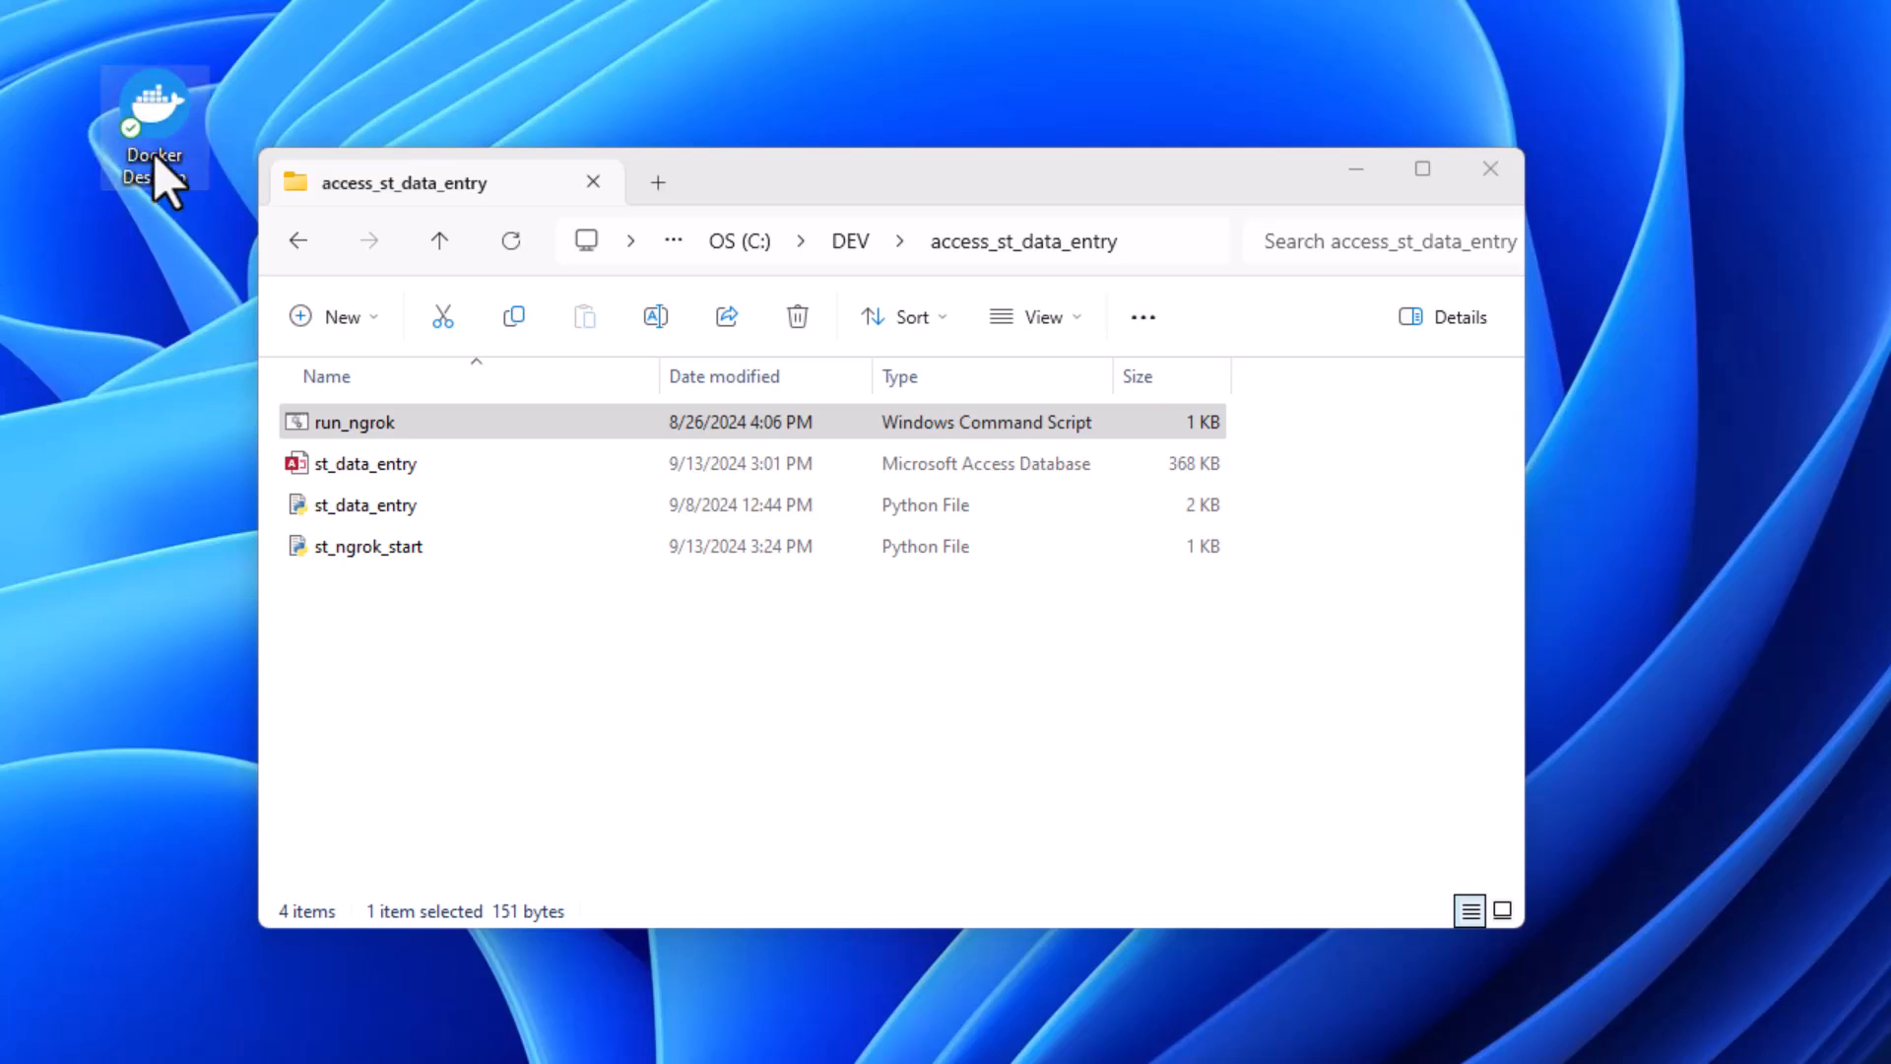
mouse_move(239, 465)
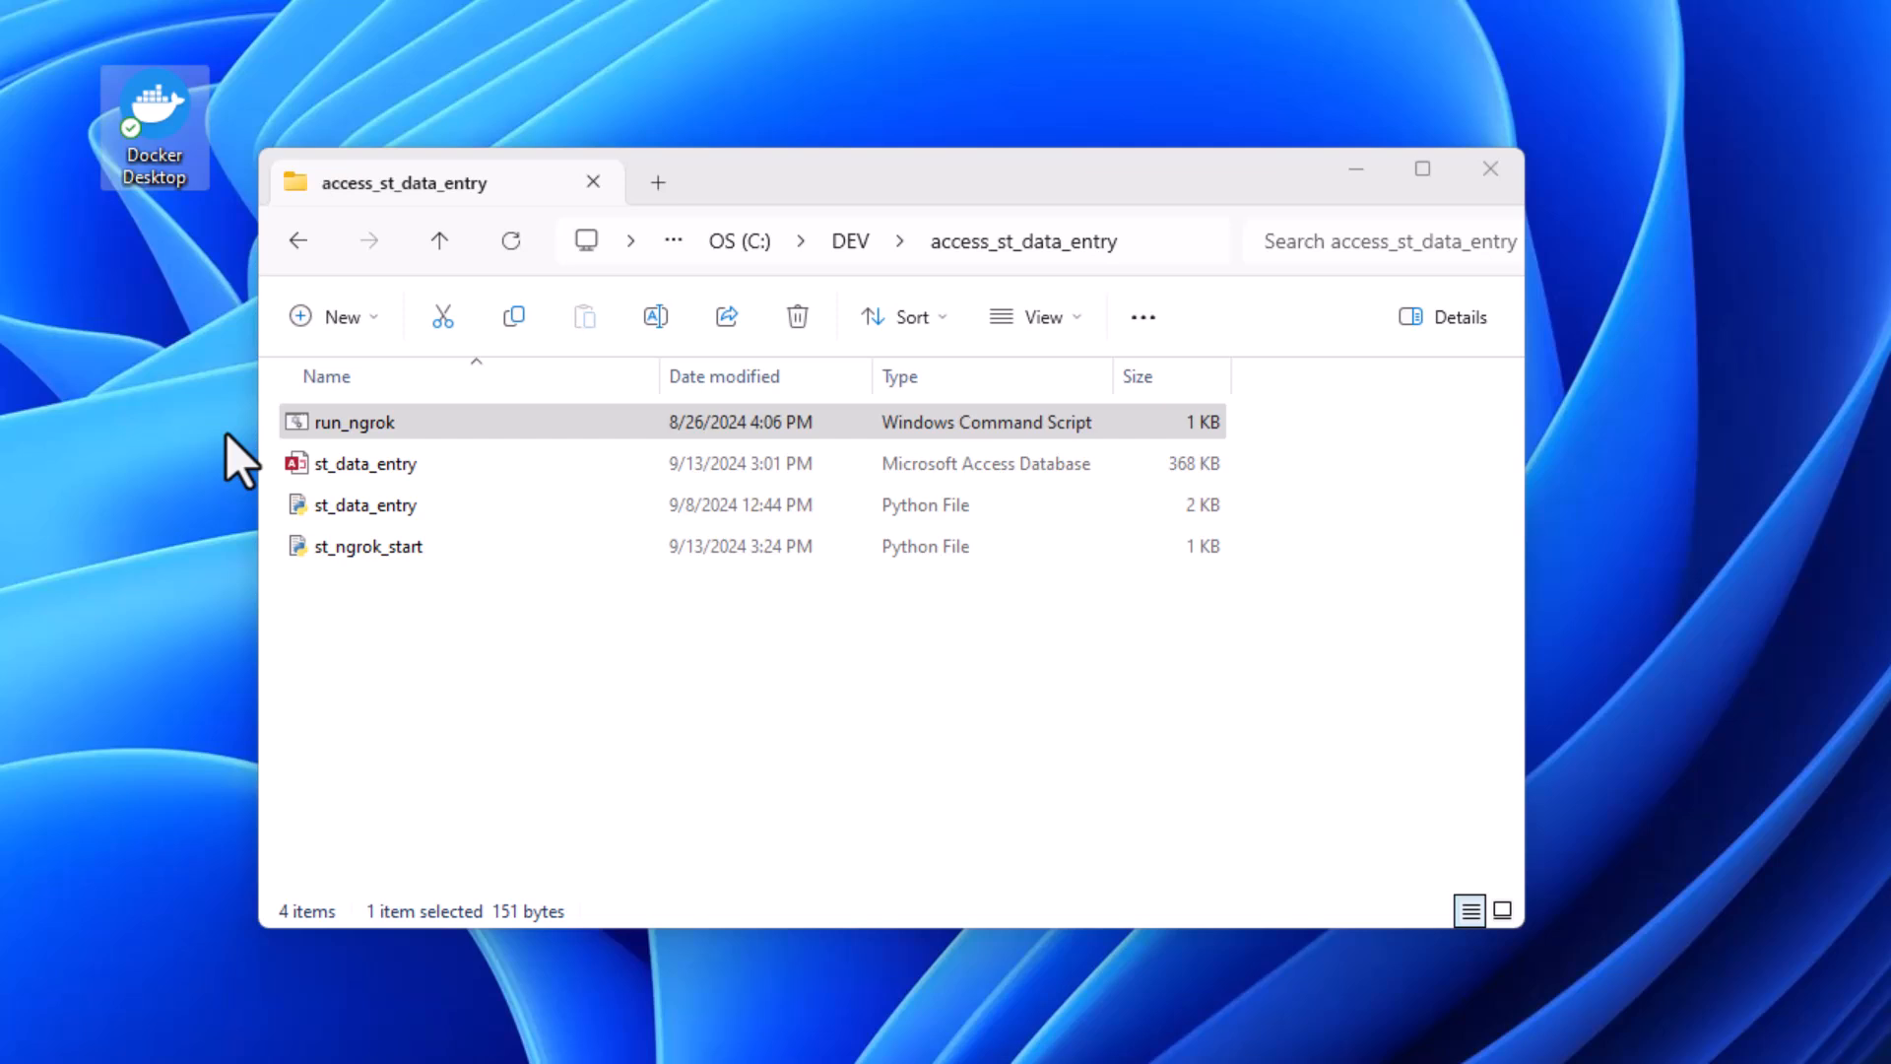
double_click(154, 108)
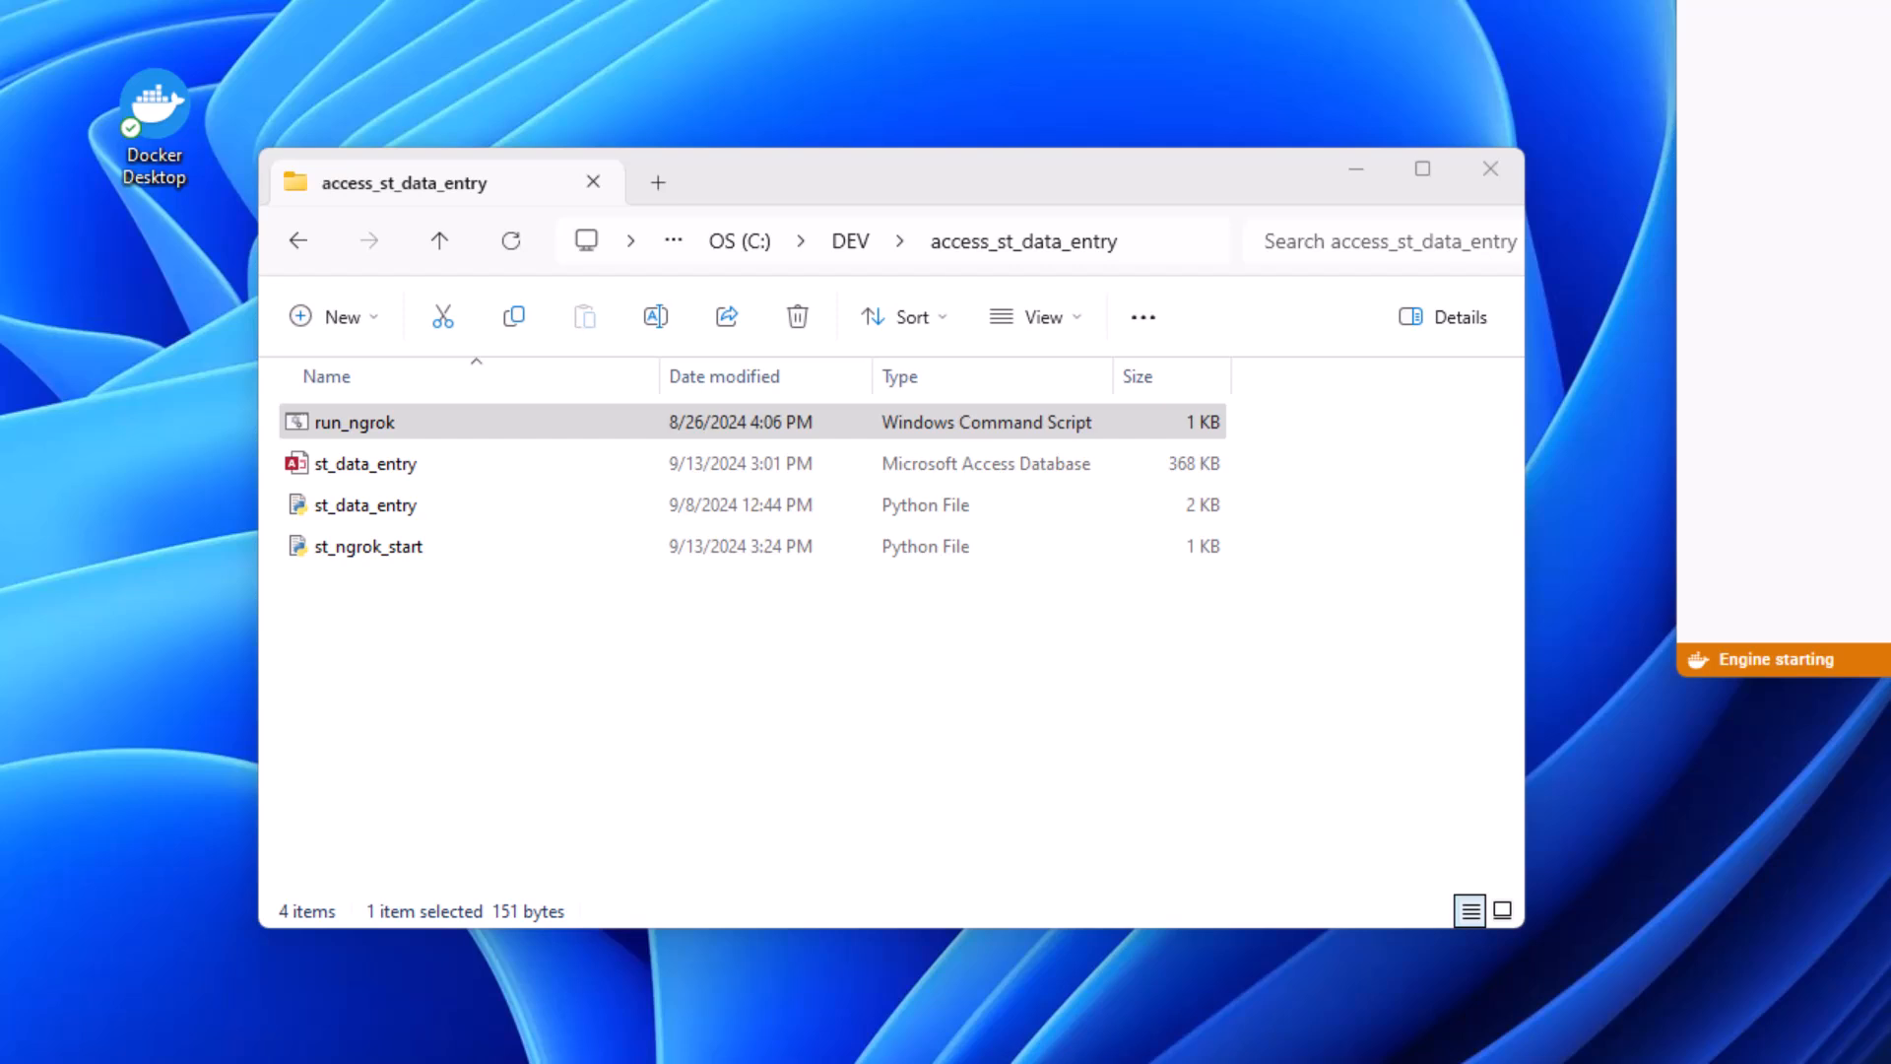
mouse_move(1123, 672)
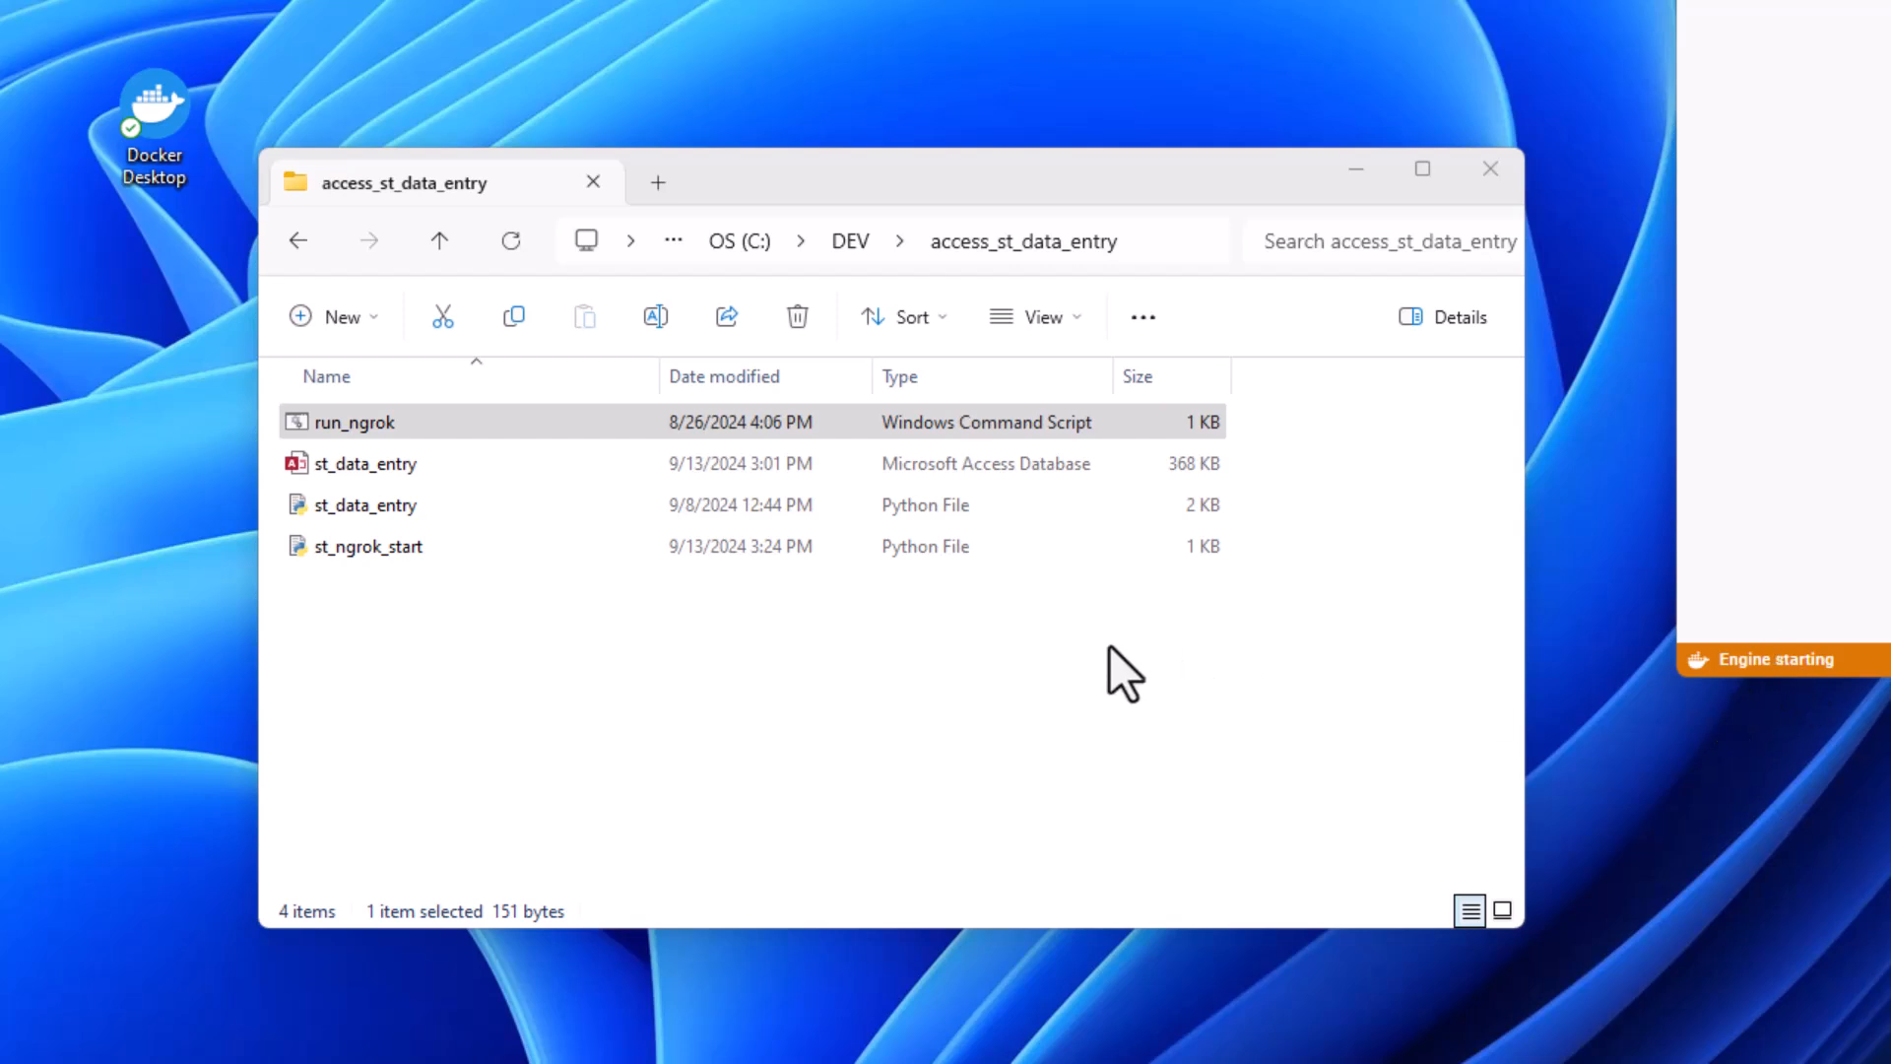
mouse_move(727, 689)
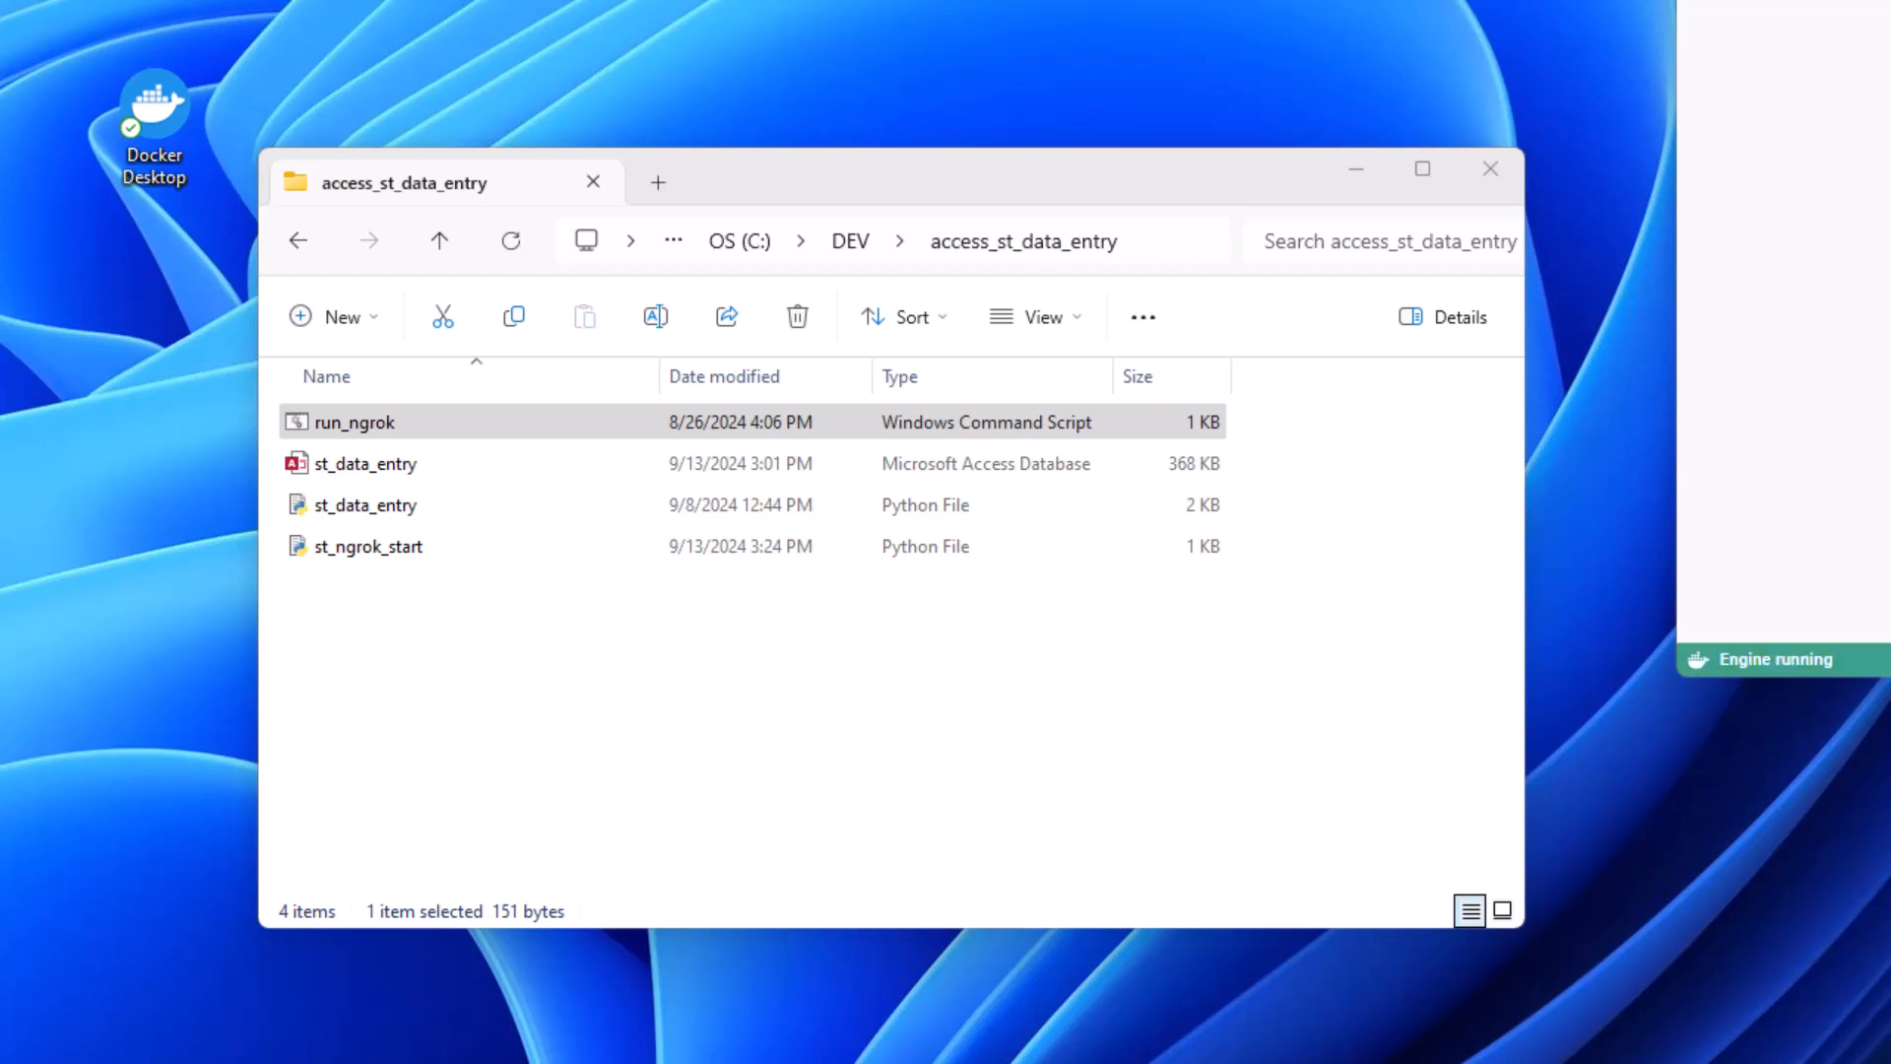
left_click(351, 421)
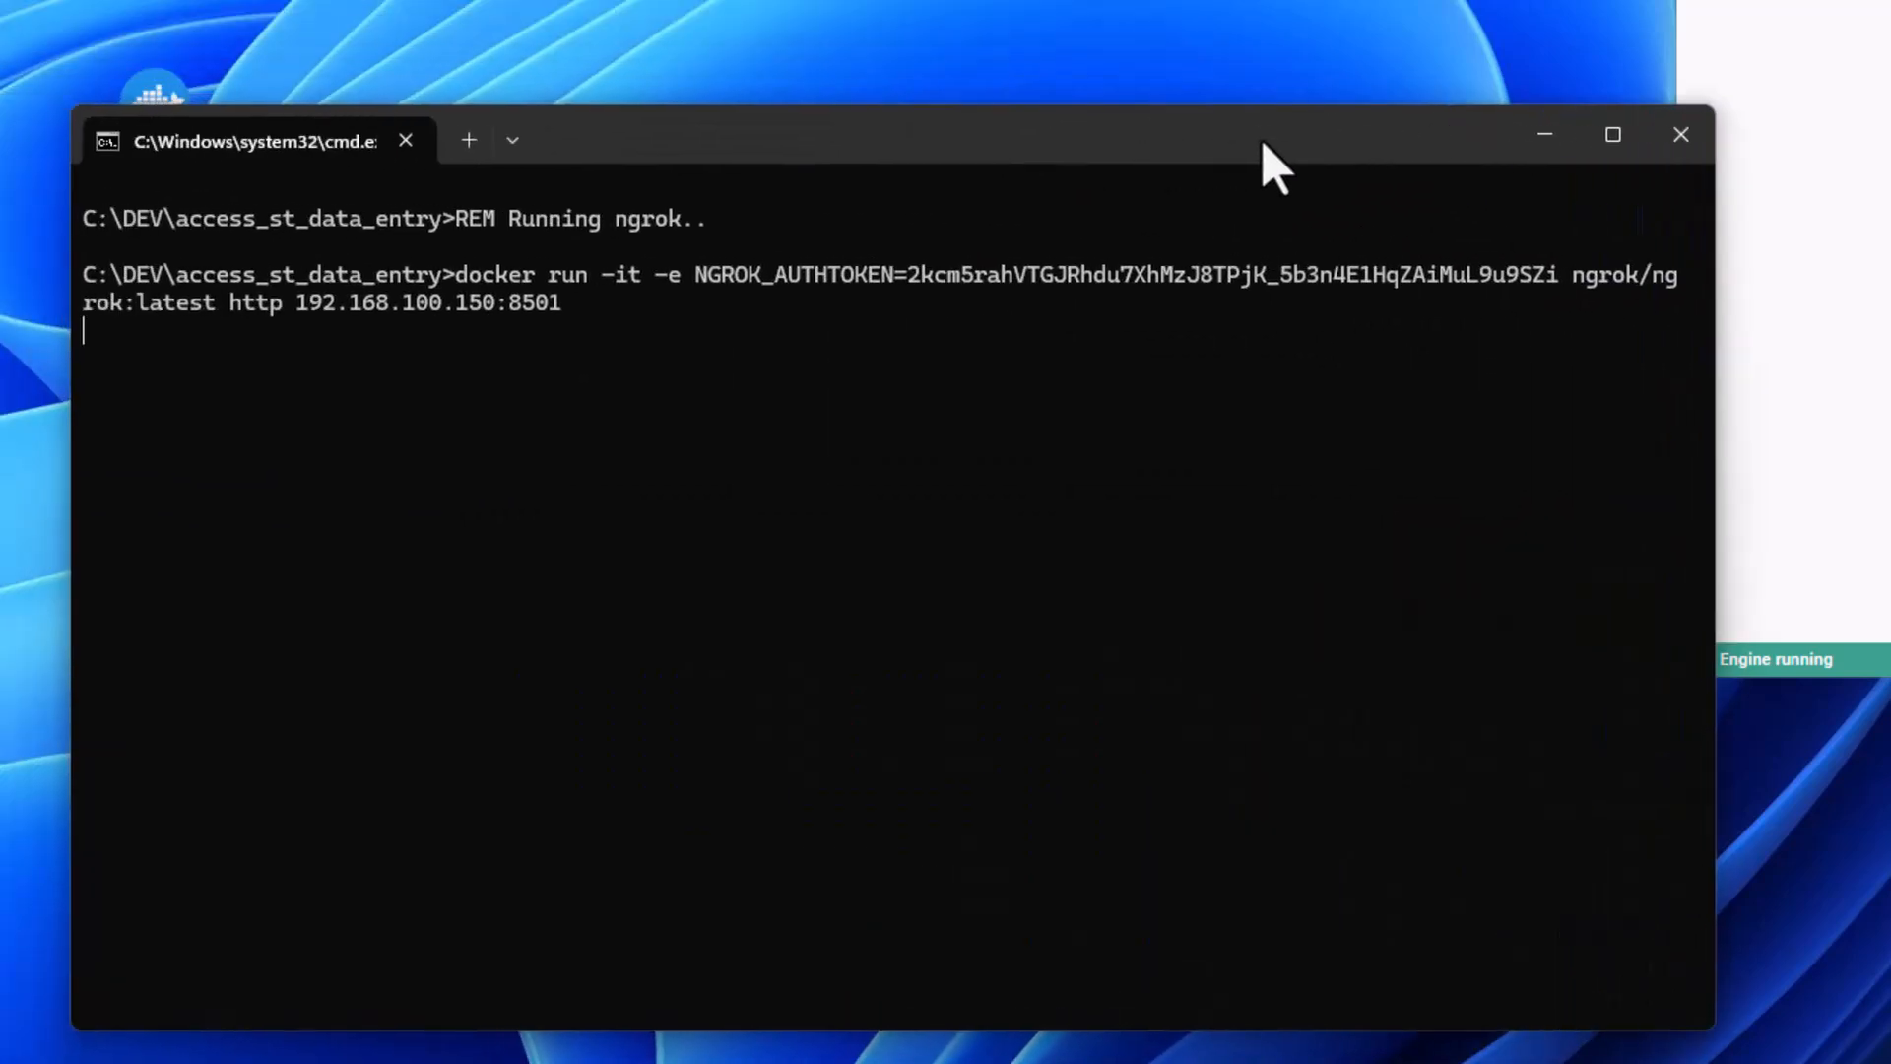
Confirm in the console so the ngrok session comes online, forwarding to port 8501
key("enter")
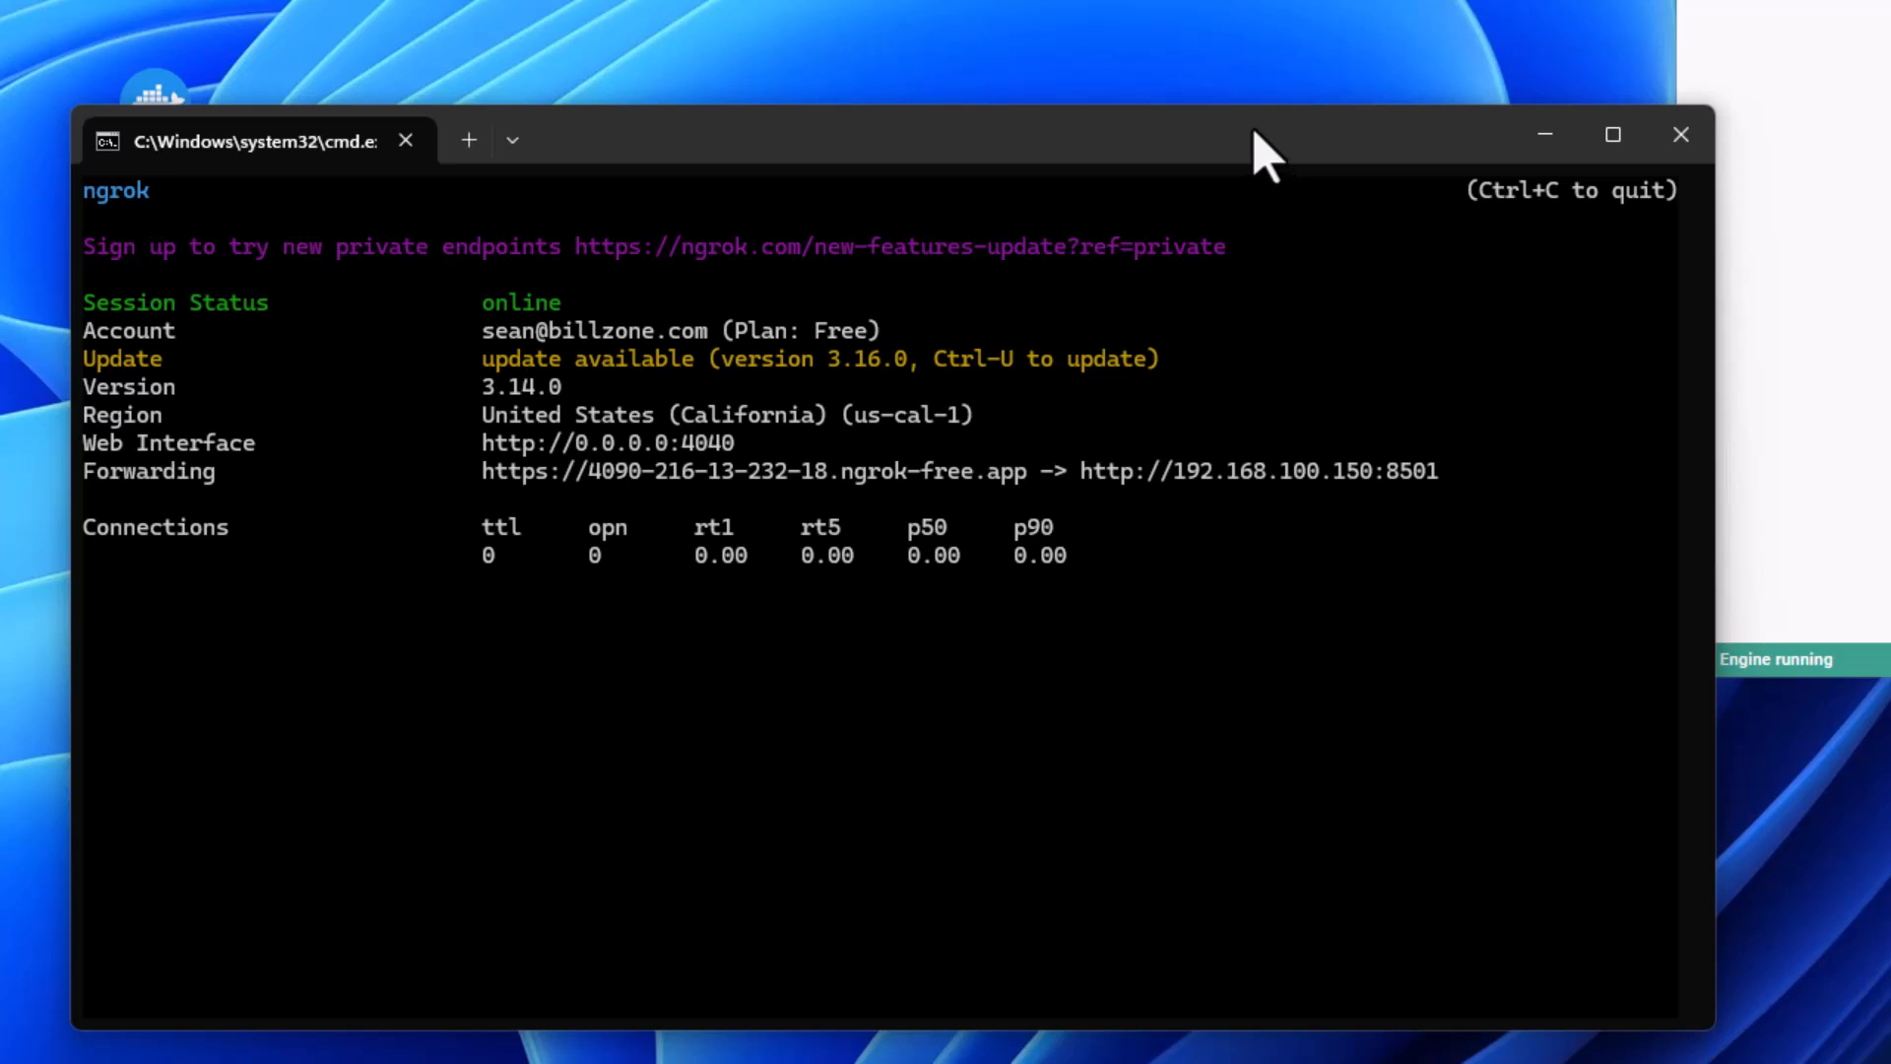
mouse_move(1290, 164)
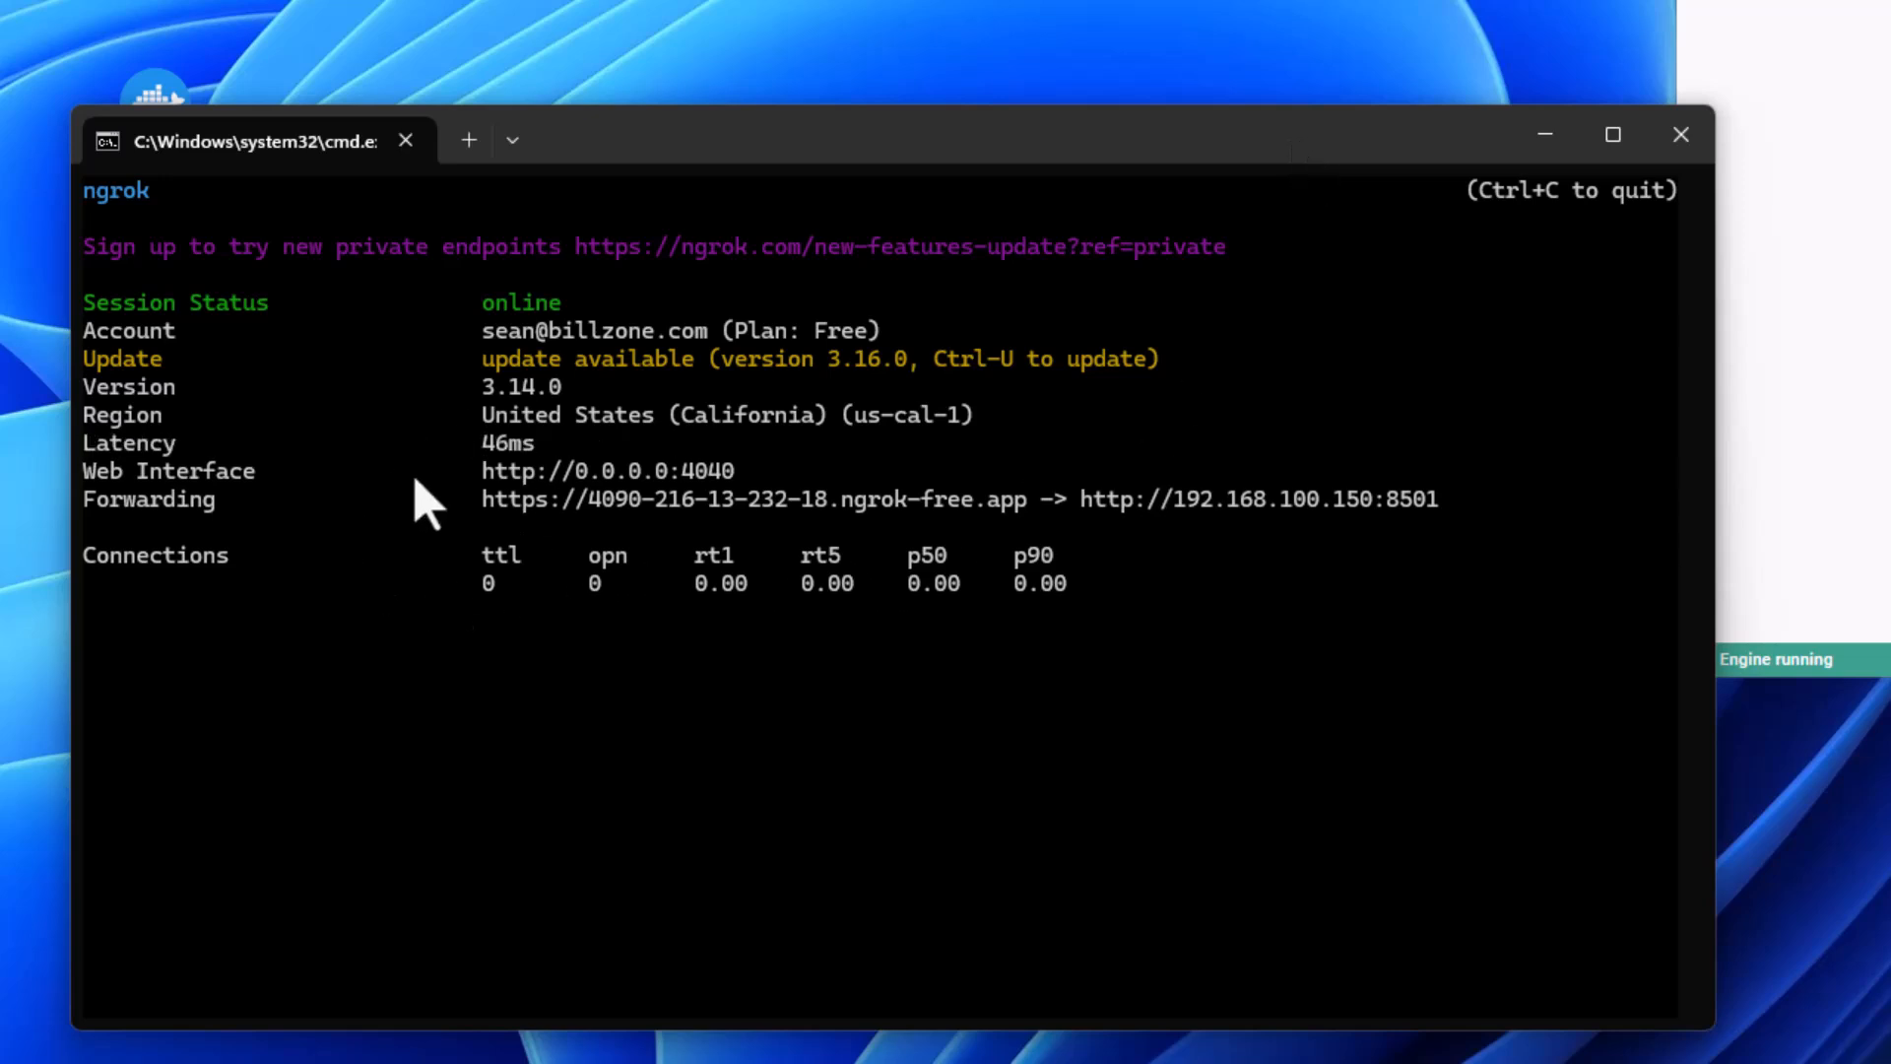
mouse_move(500, 477)
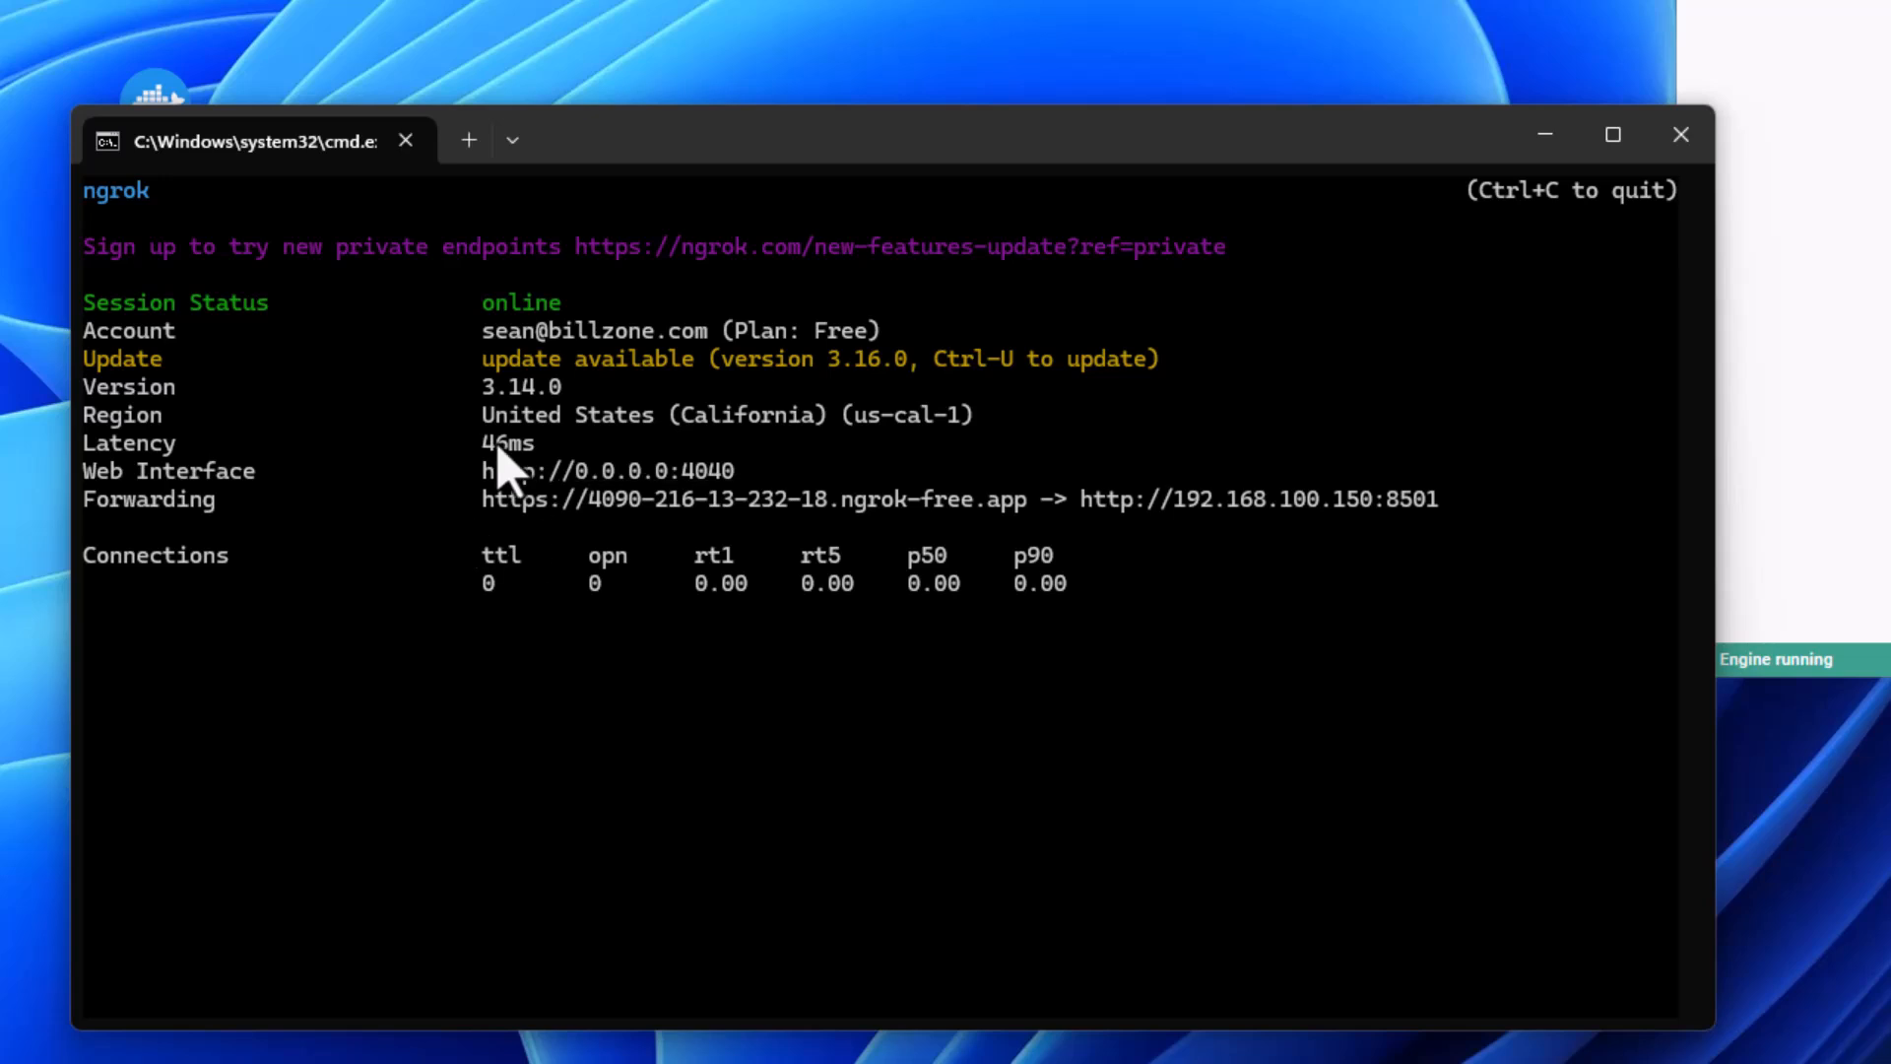
mouse_move(494, 544)
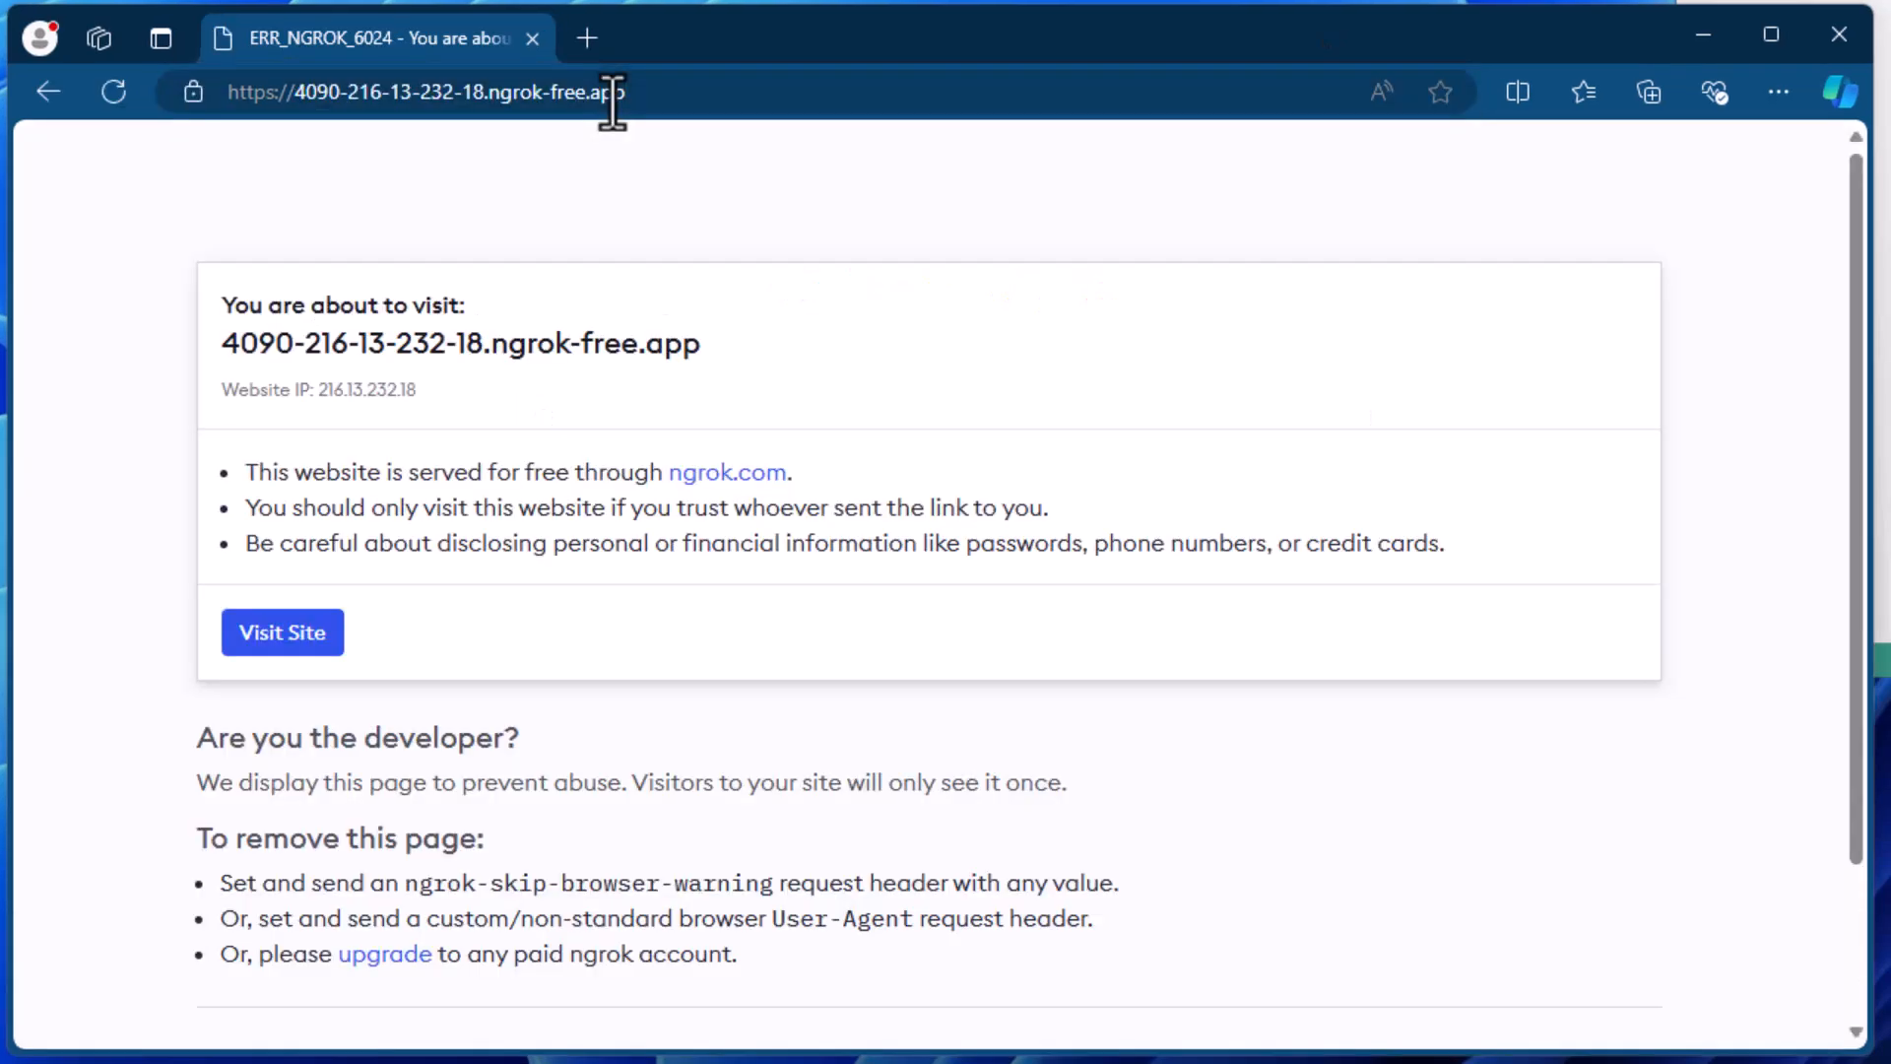
mouse_move(459, 646)
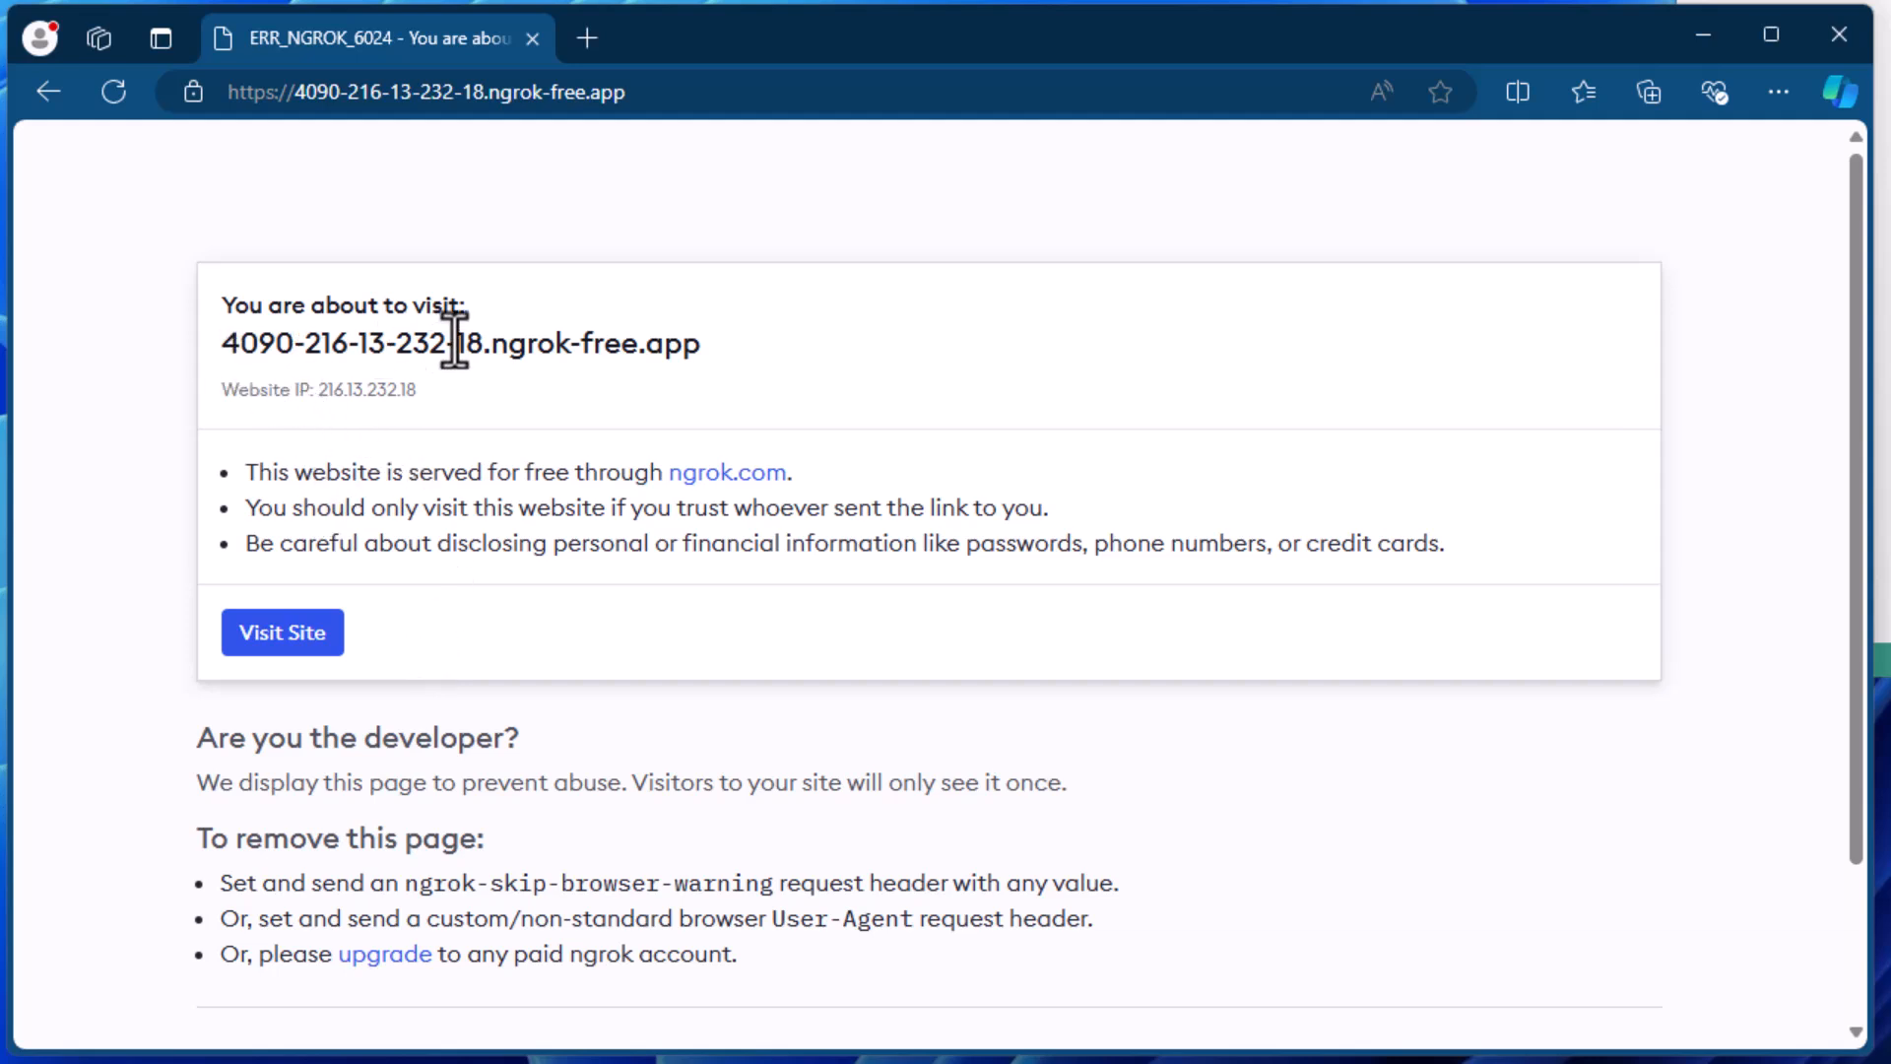
Proceed past ngrok's warning page to load the 'Add me!' form via the ngrok-free.app address
left_click(281, 633)
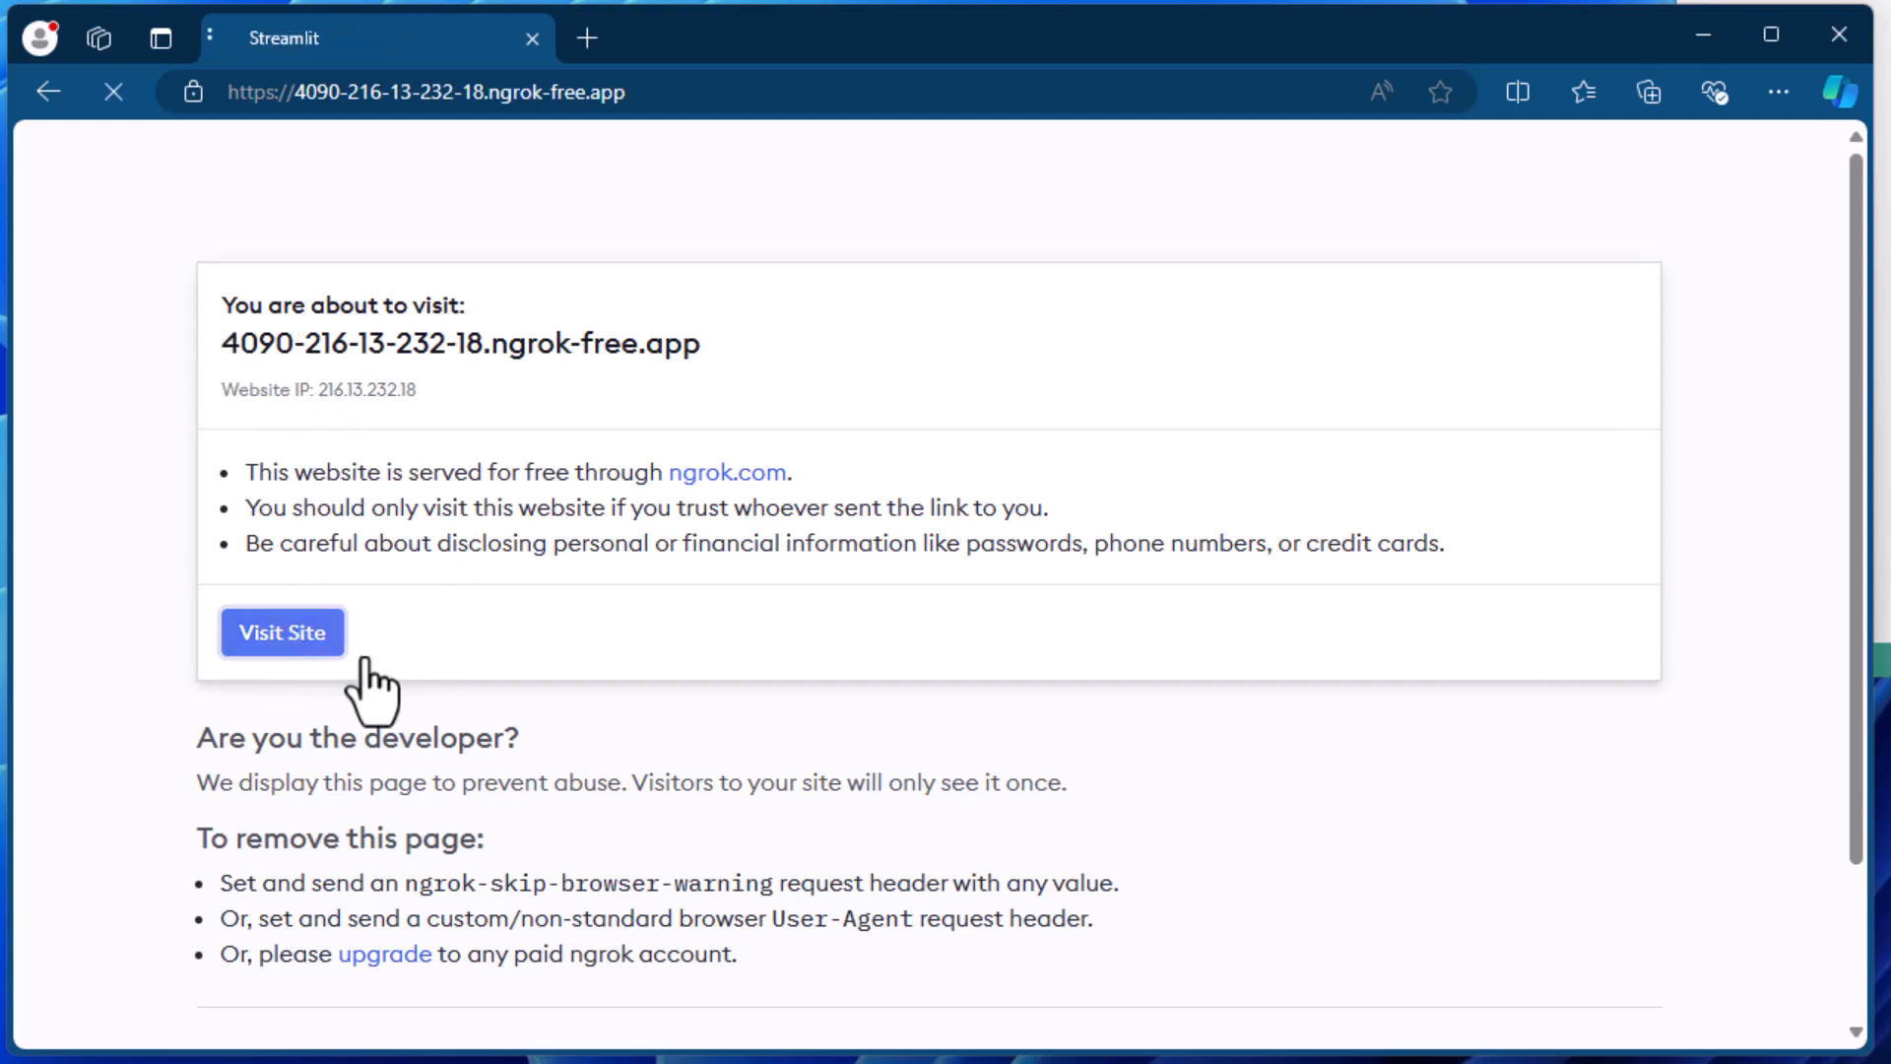
left_click(282, 633)
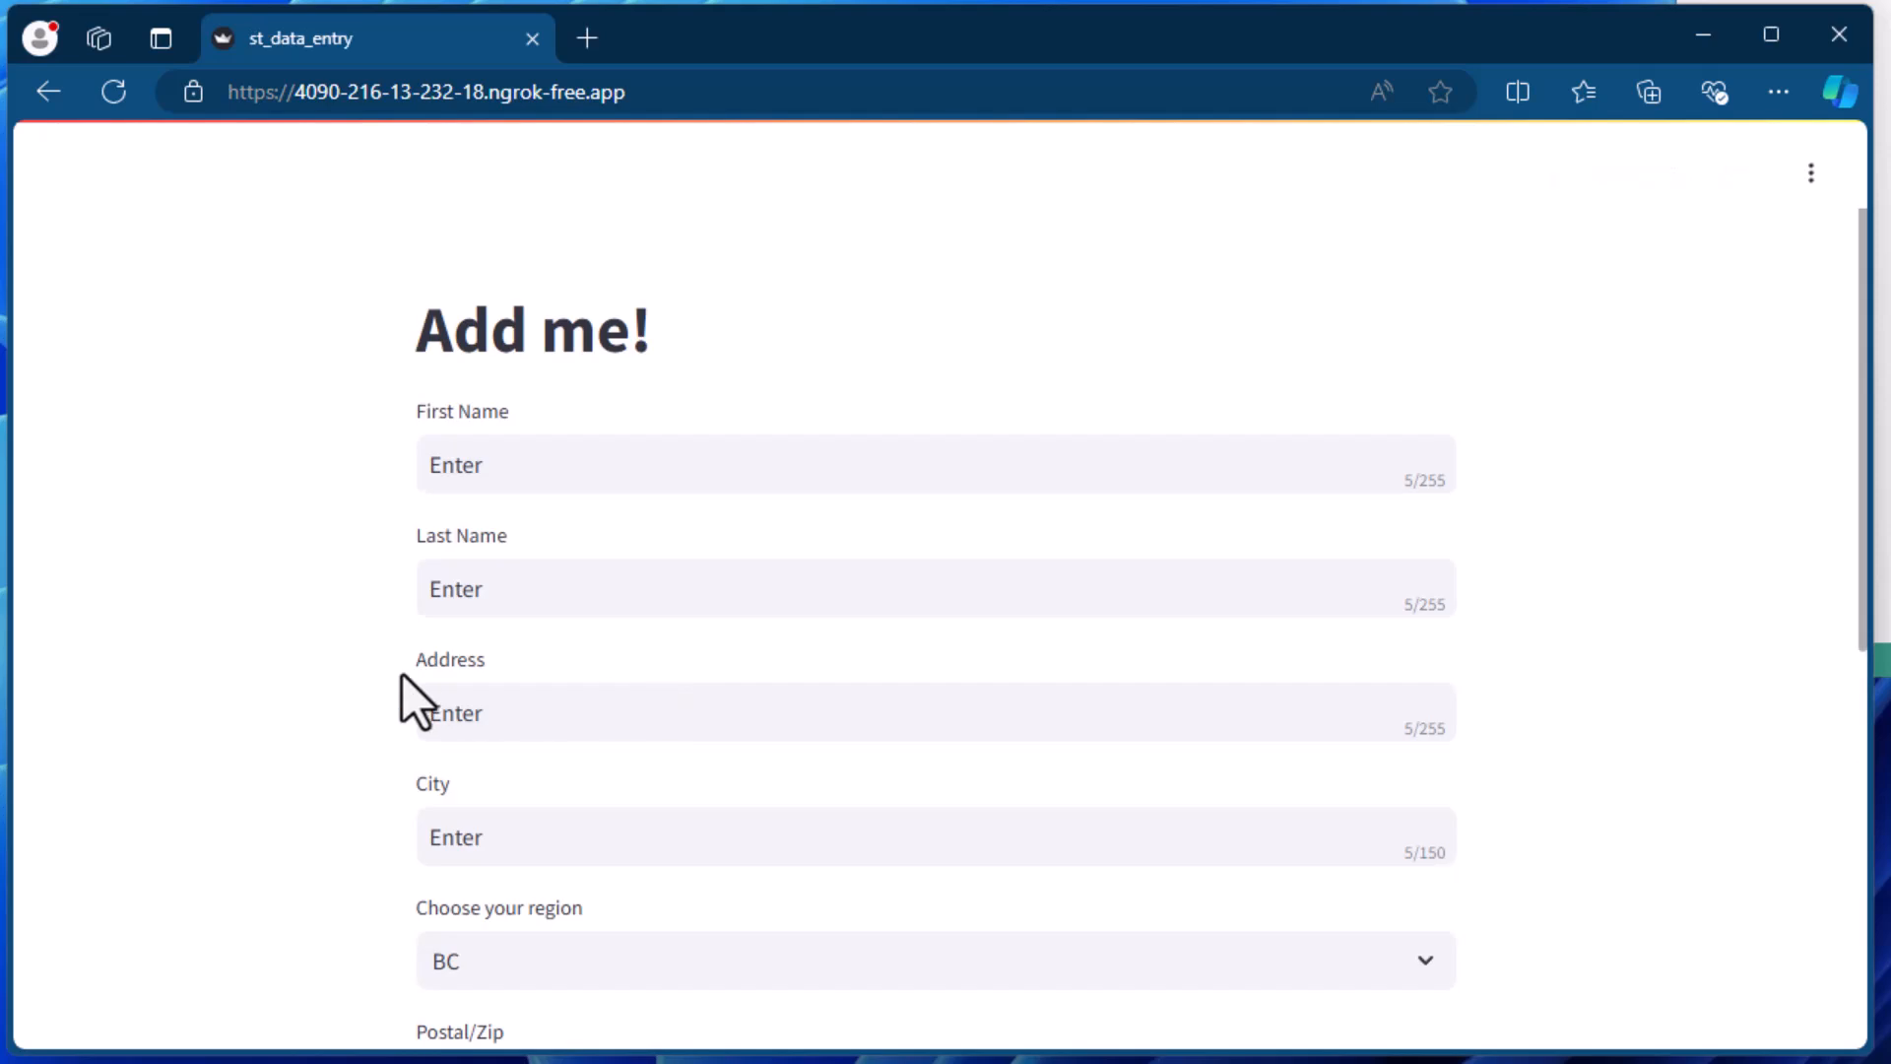
mouse_move(717, 154)
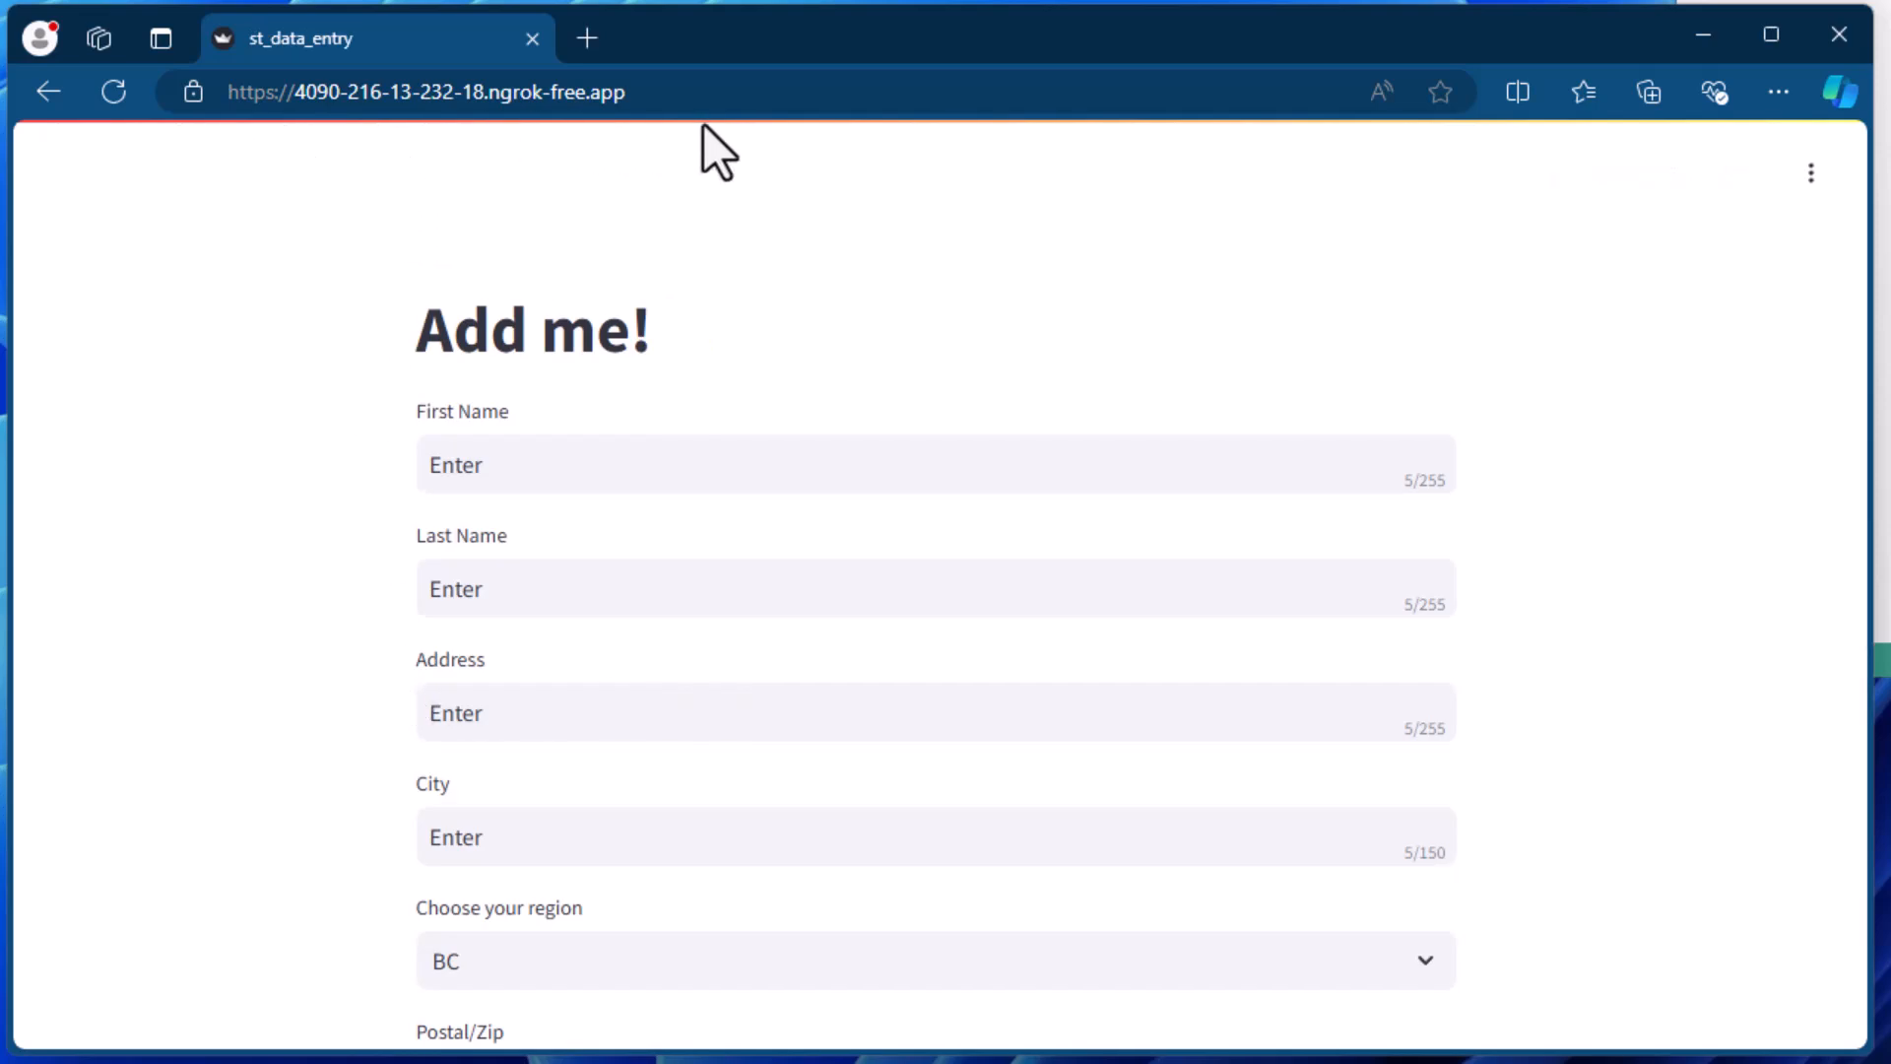
mouse_move(703, 816)
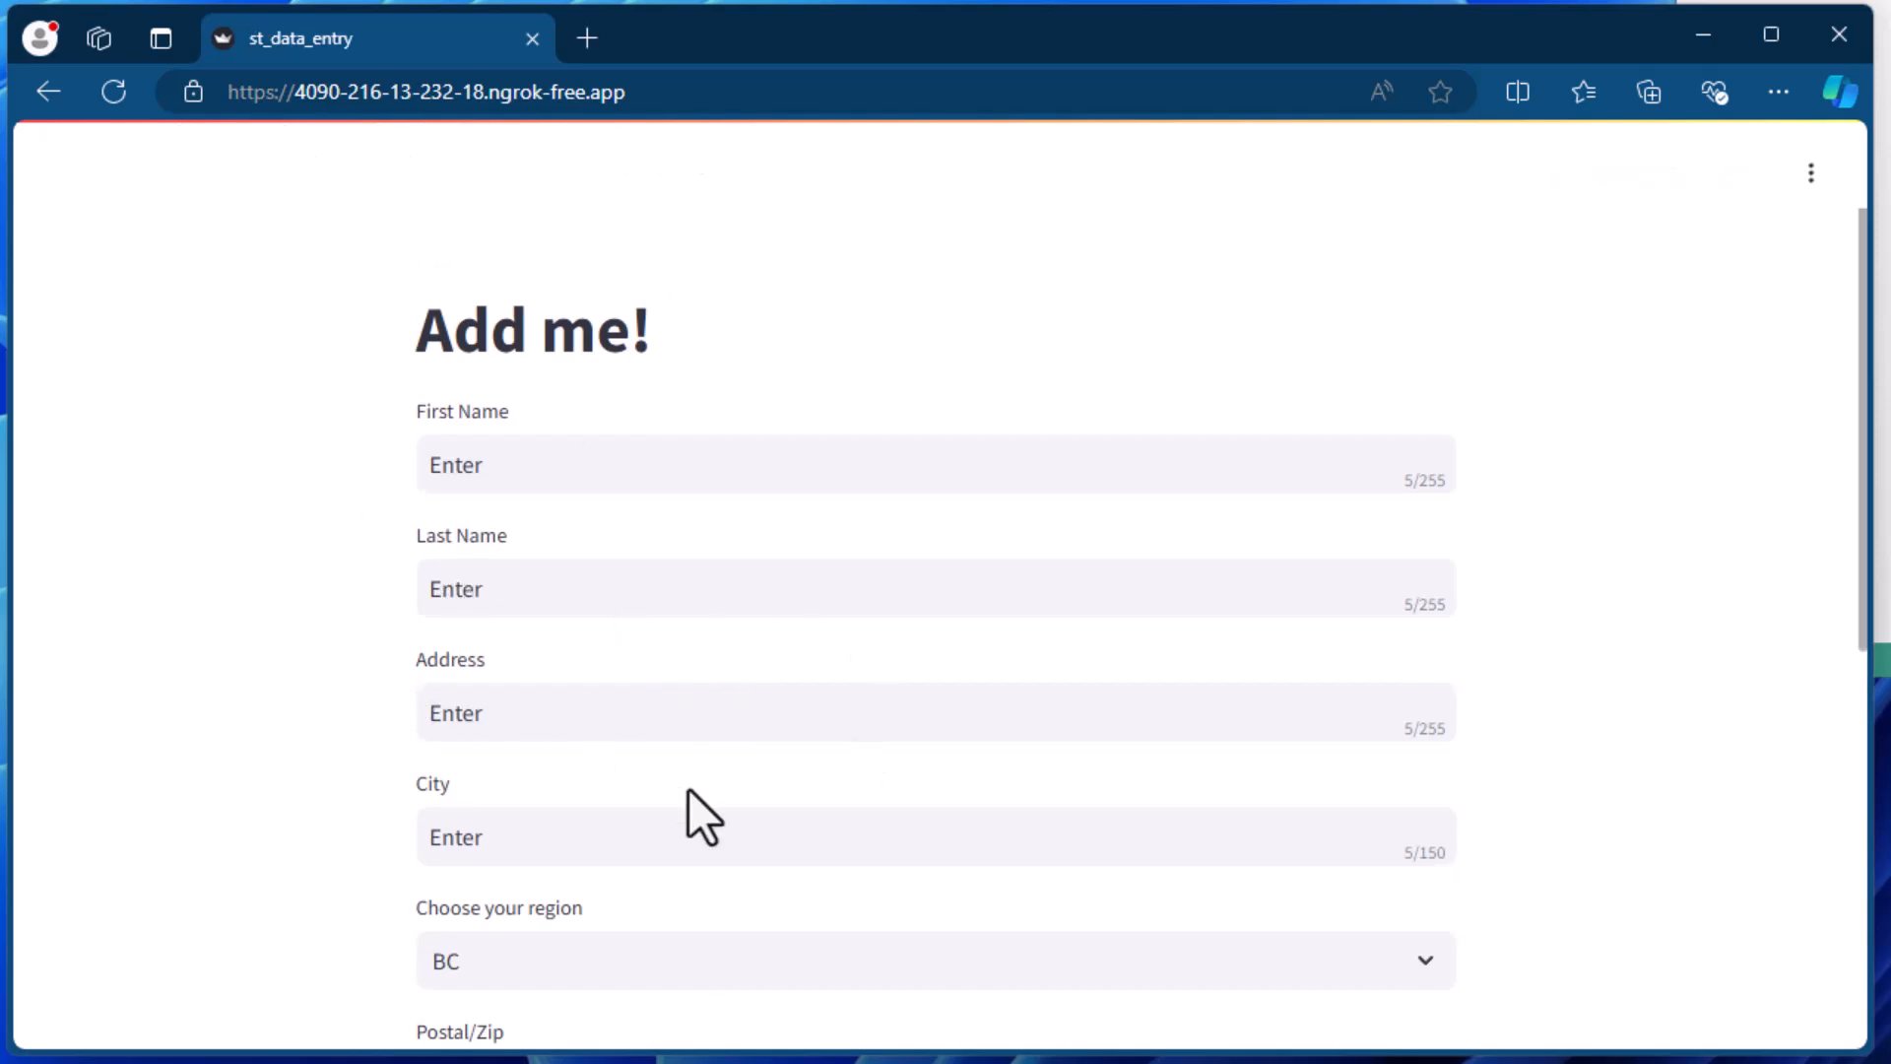
mouse_move(1473, 160)
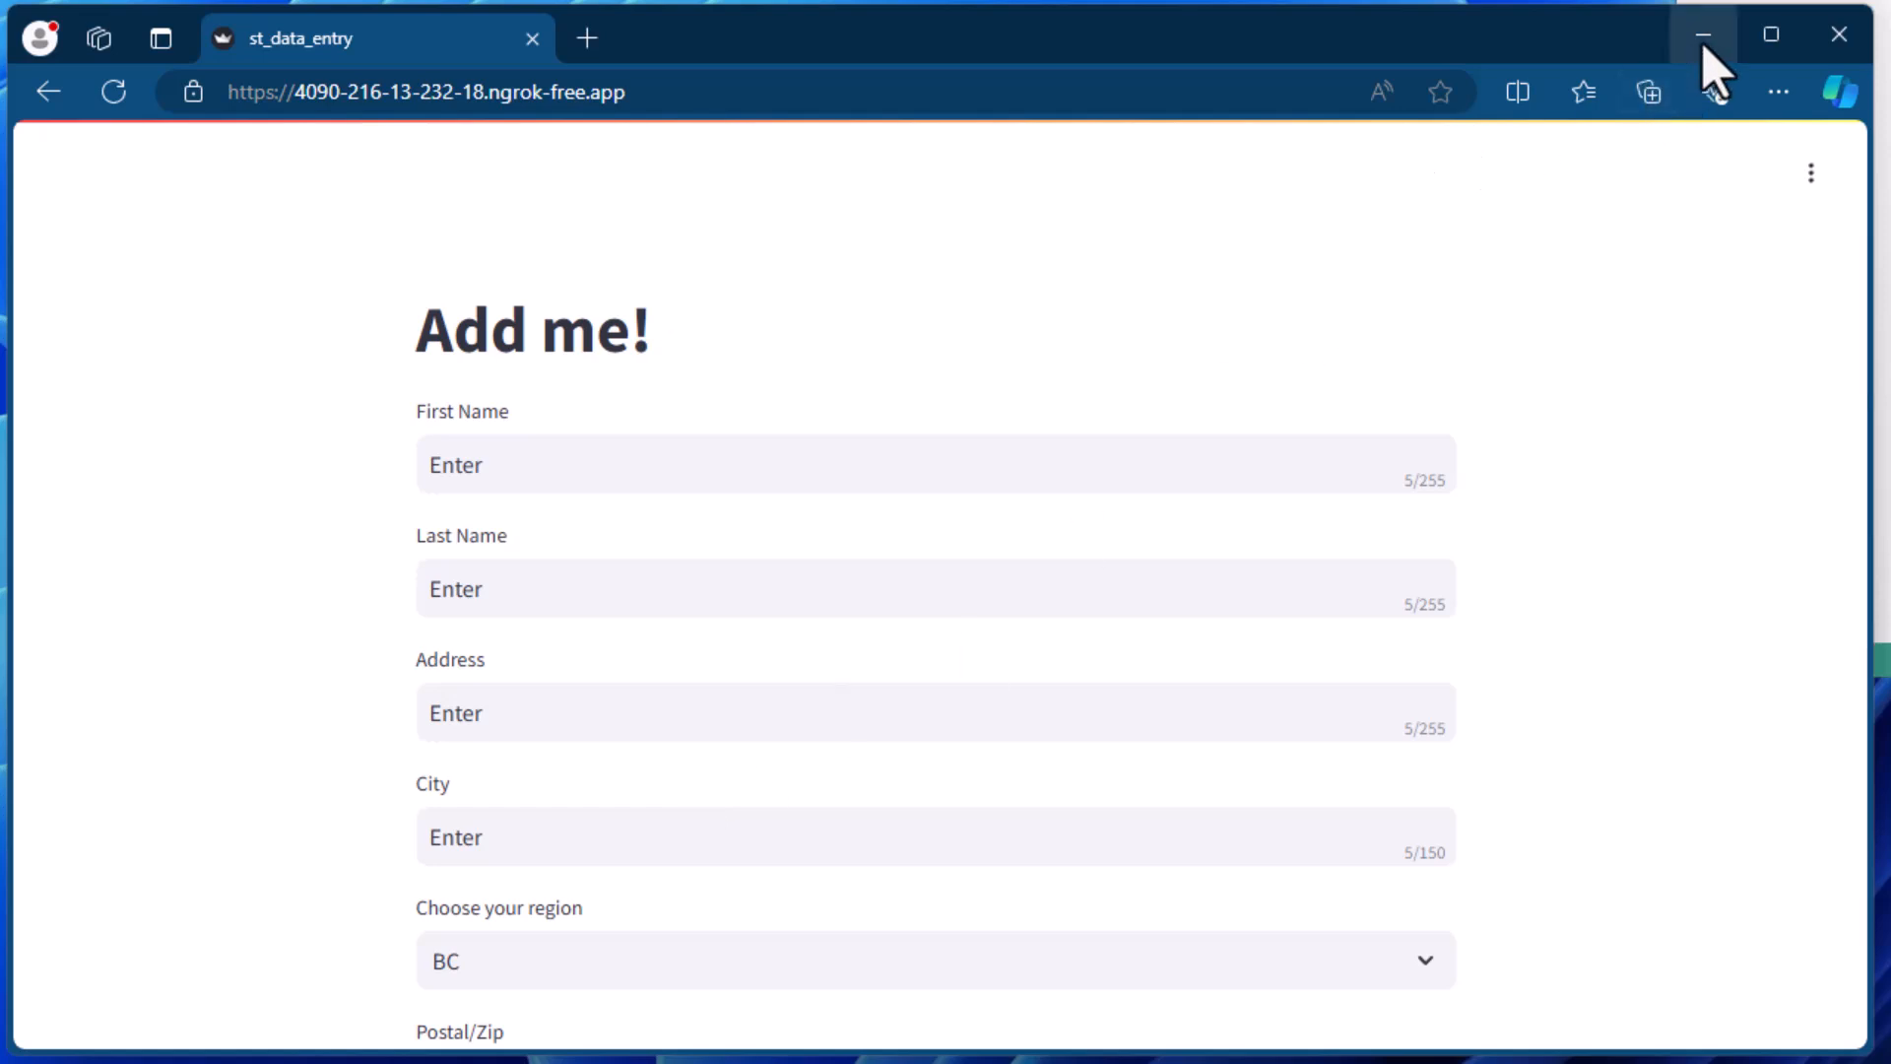
Minimize Edge to view the ngrok console logging 200 OK requests
left_click(1702, 34)
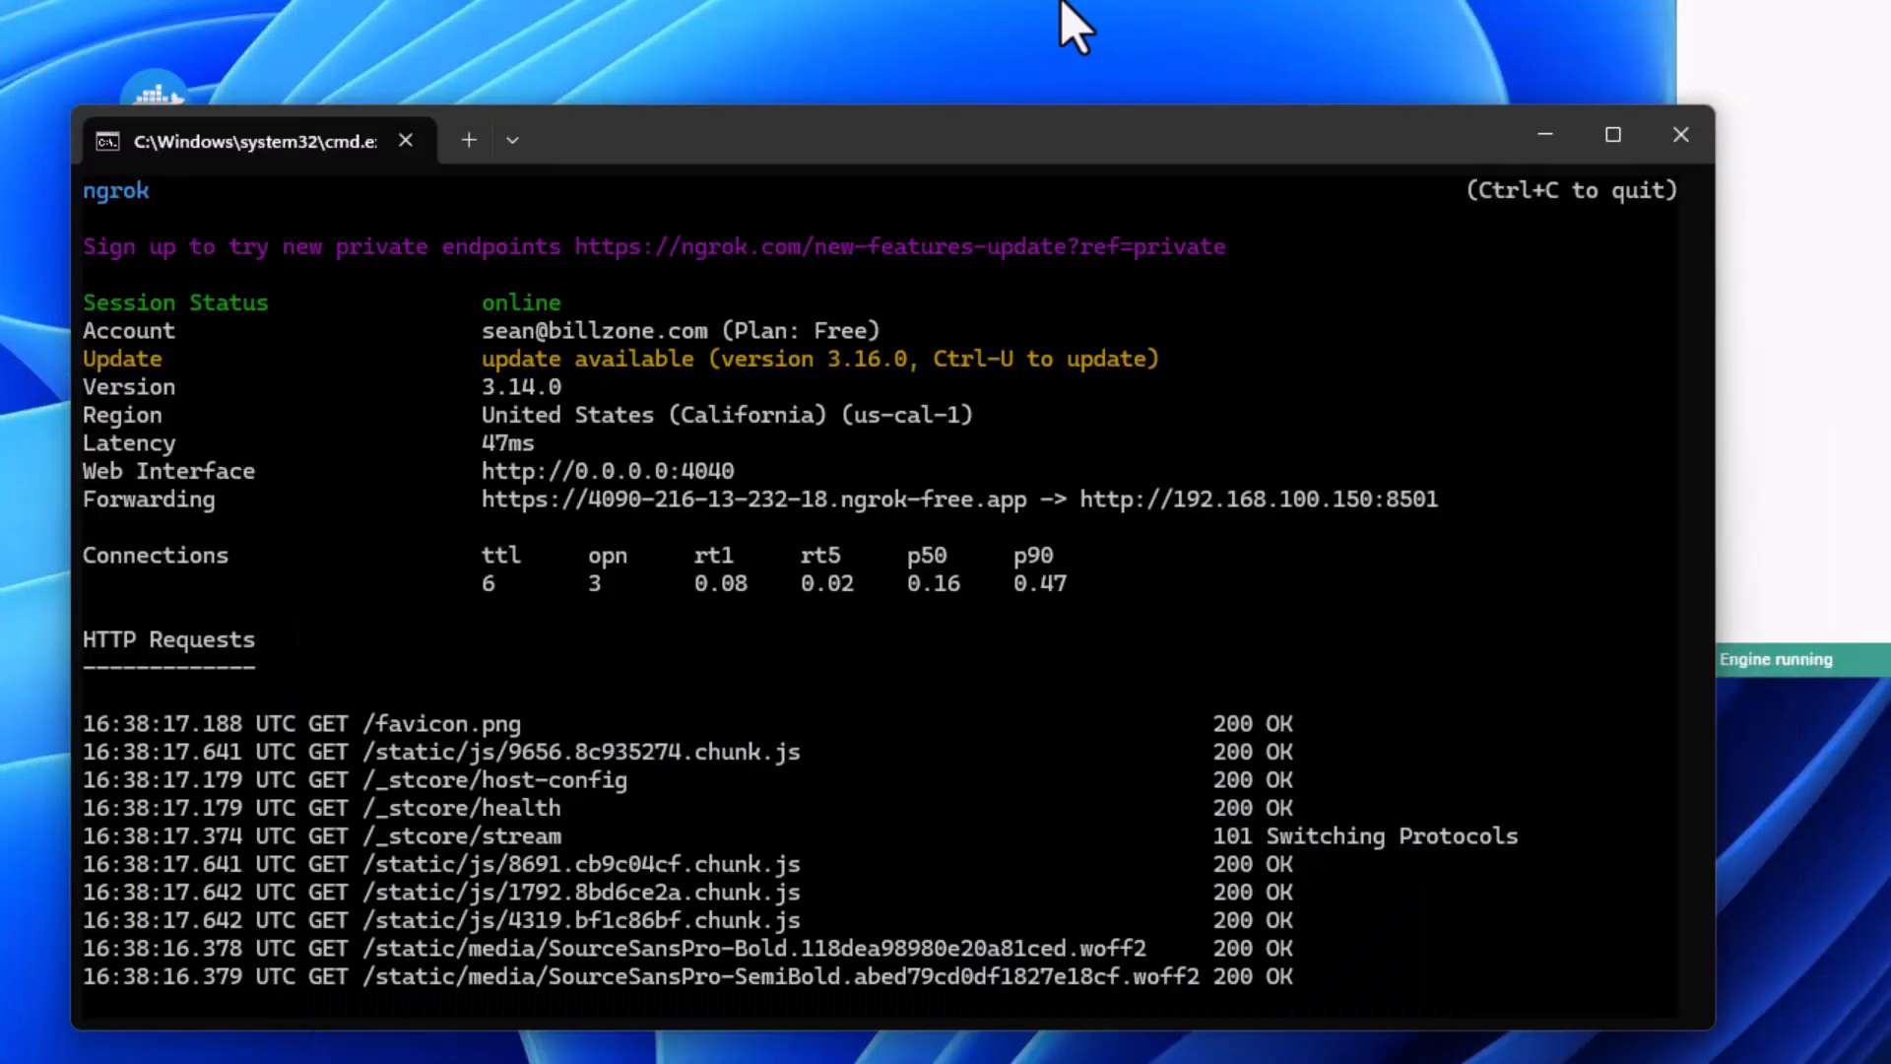
mouse_move(1022, 715)
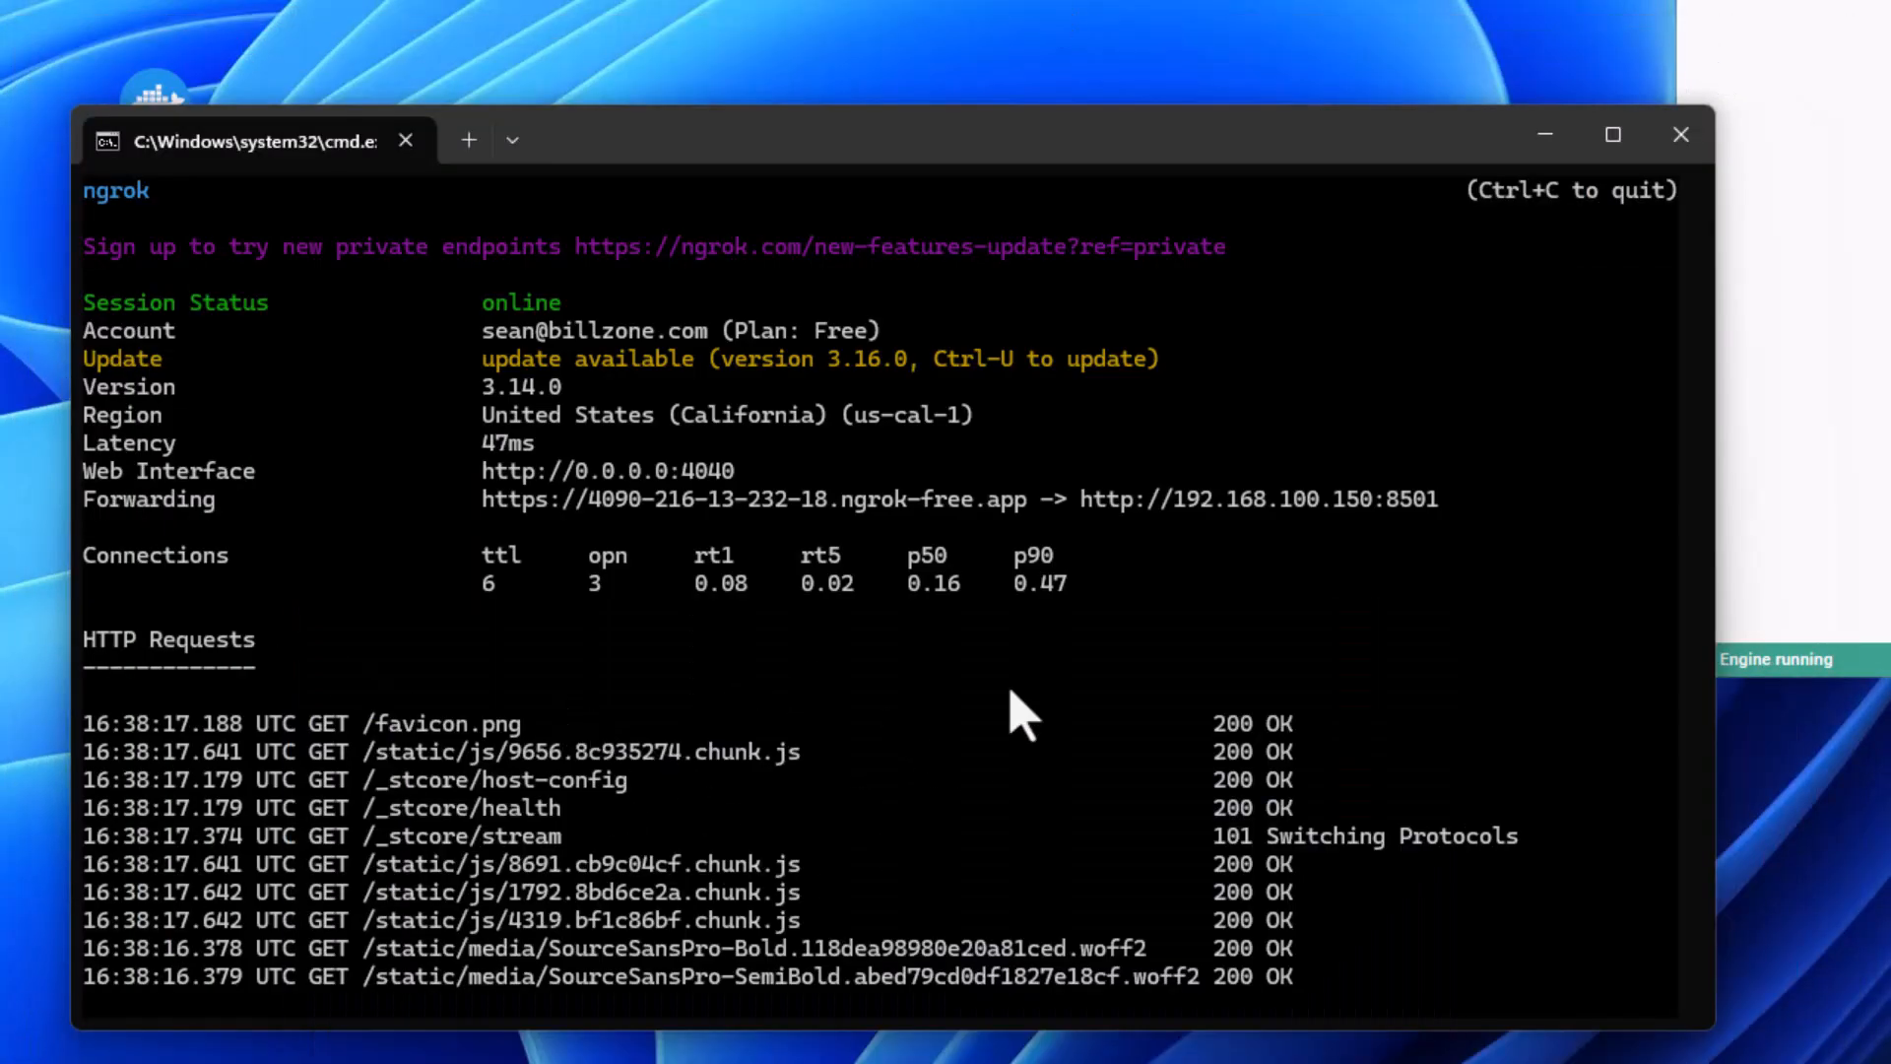
mouse_move(1614, 262)
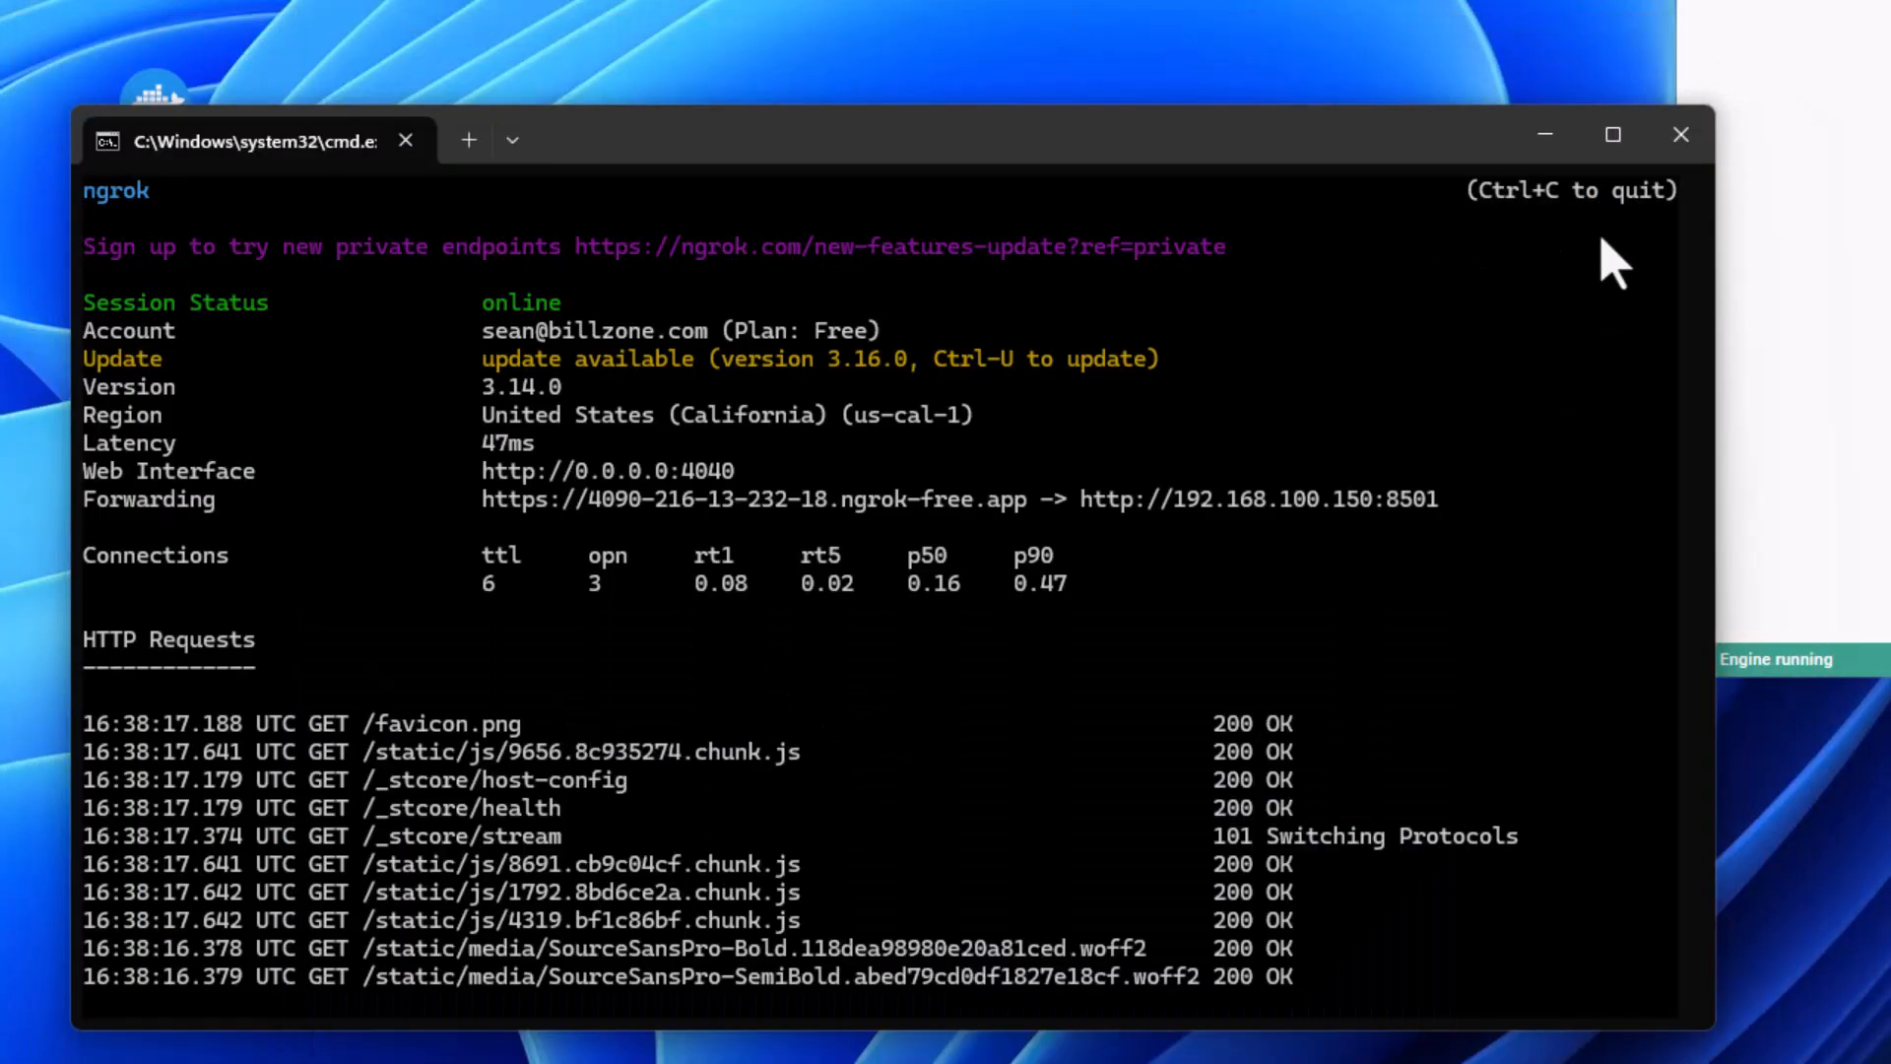